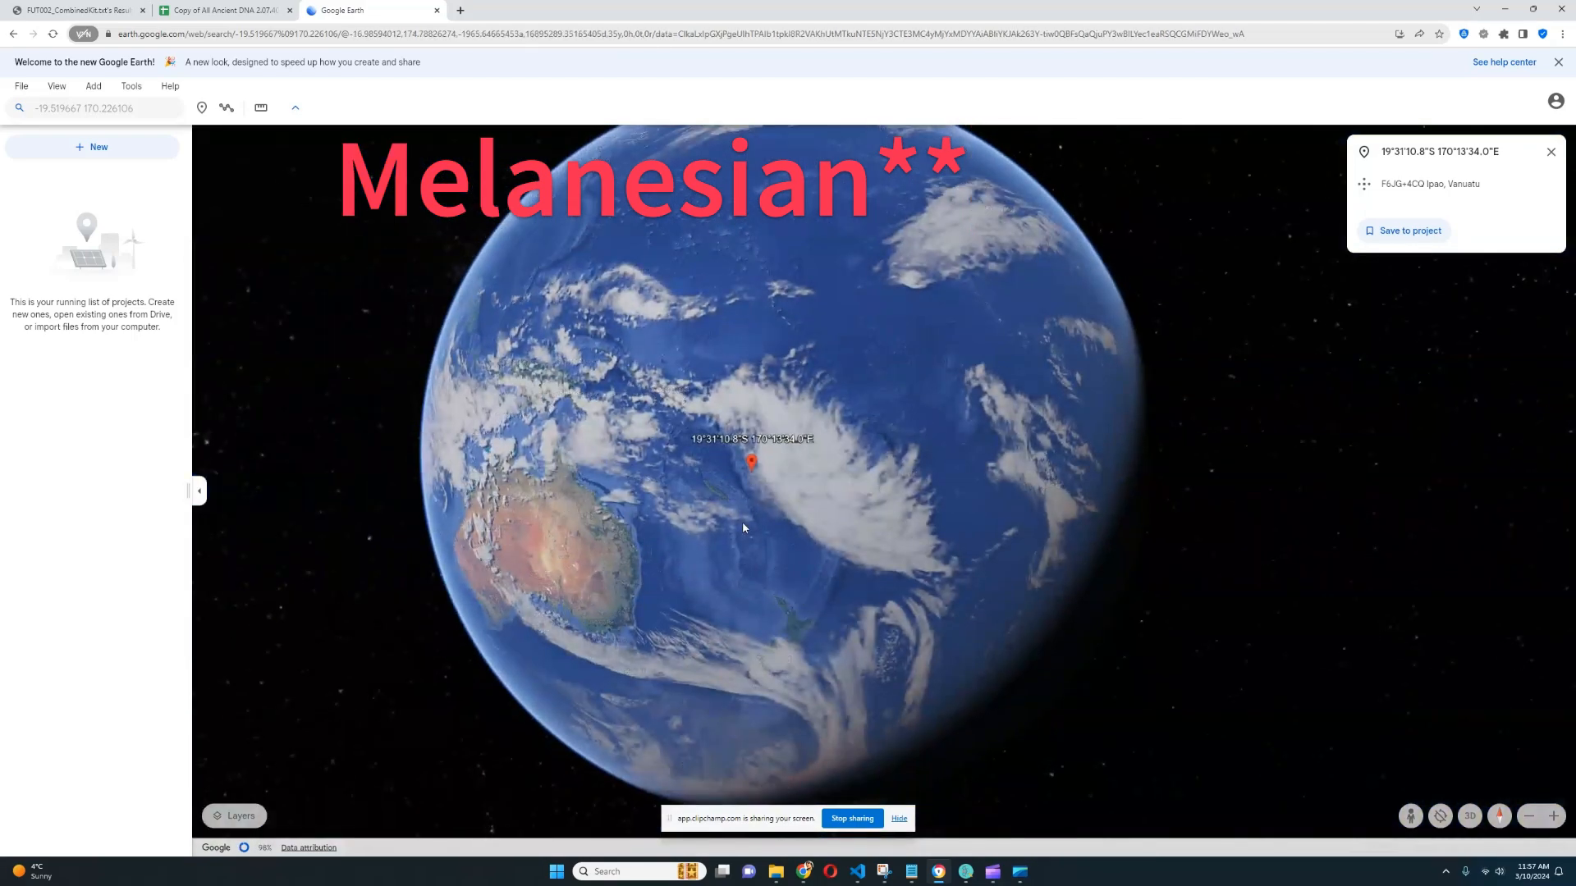
Step: Check the FUT002 row in the ancient DNA spreadsheet, then return to the map
click(229, 10)
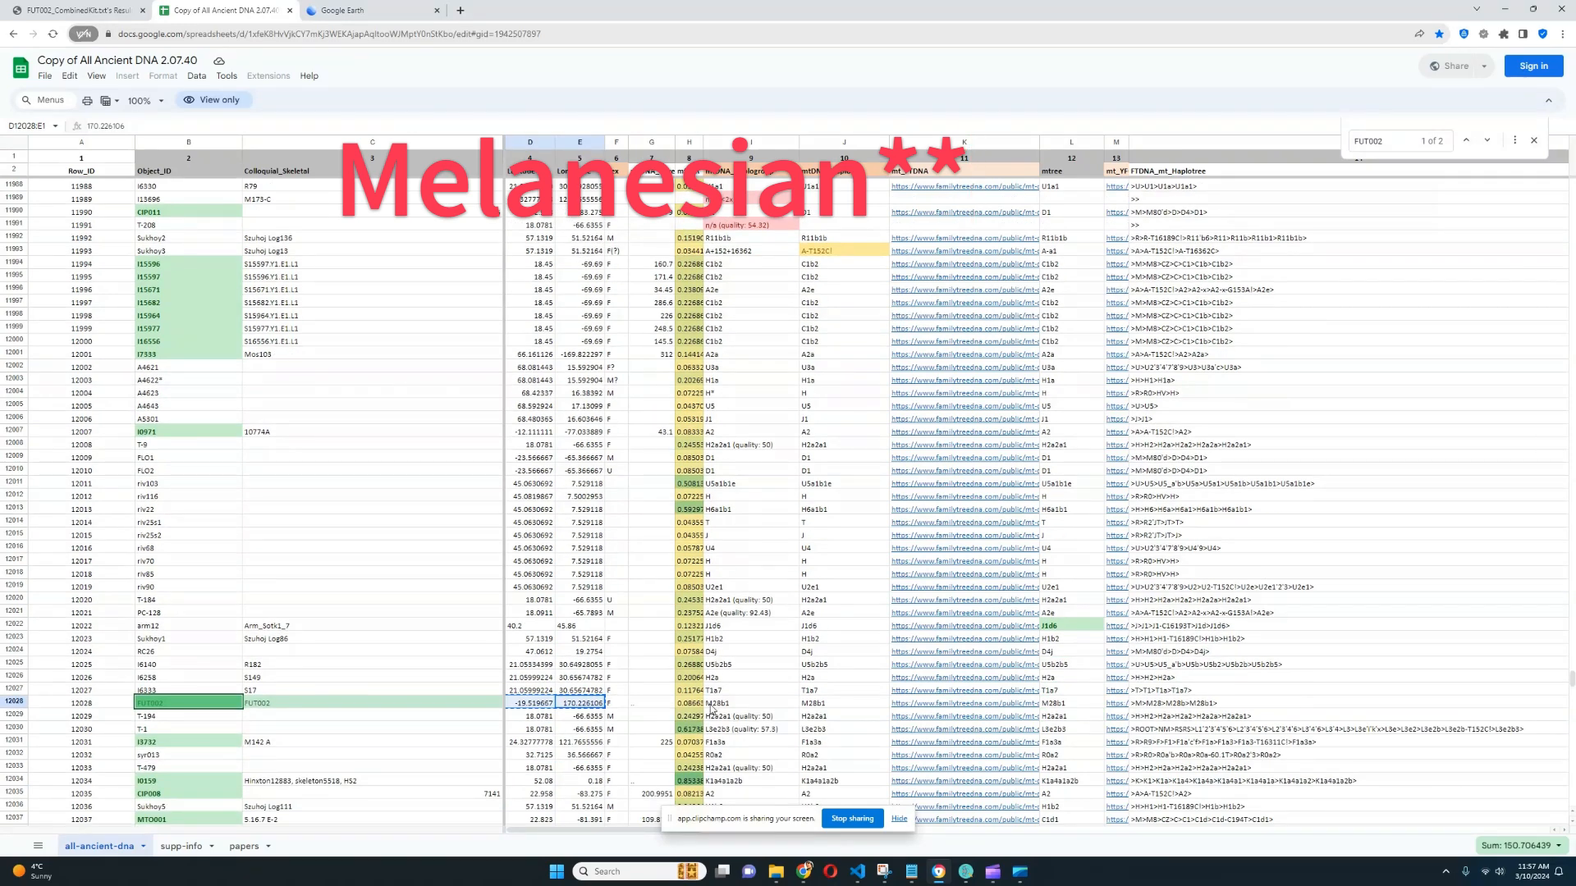
mouse_move(579, 835)
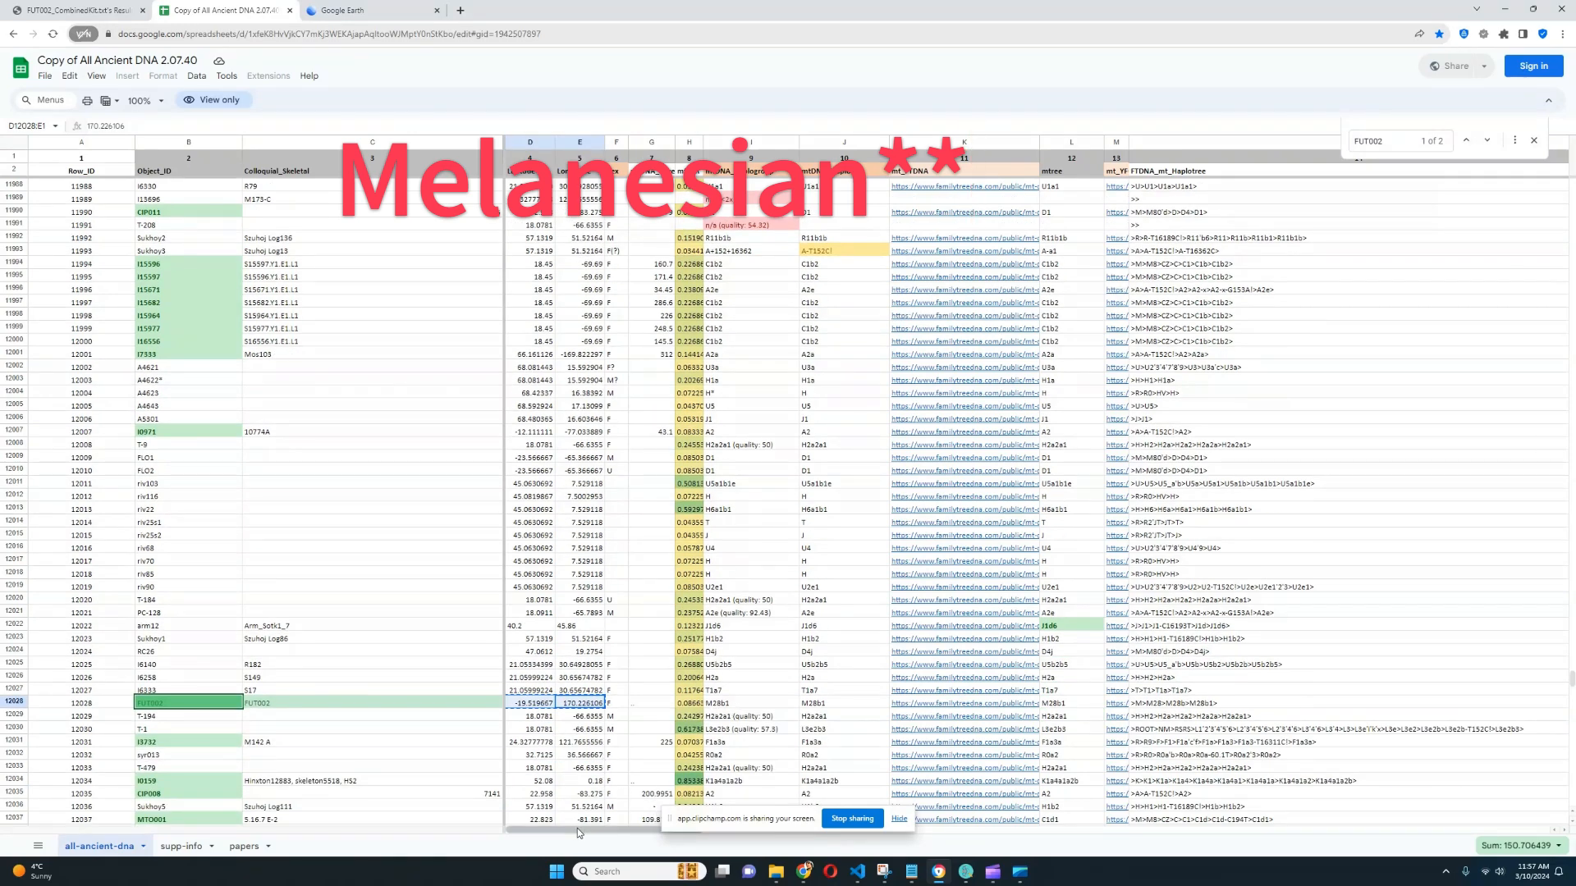
scroll(right, 3)
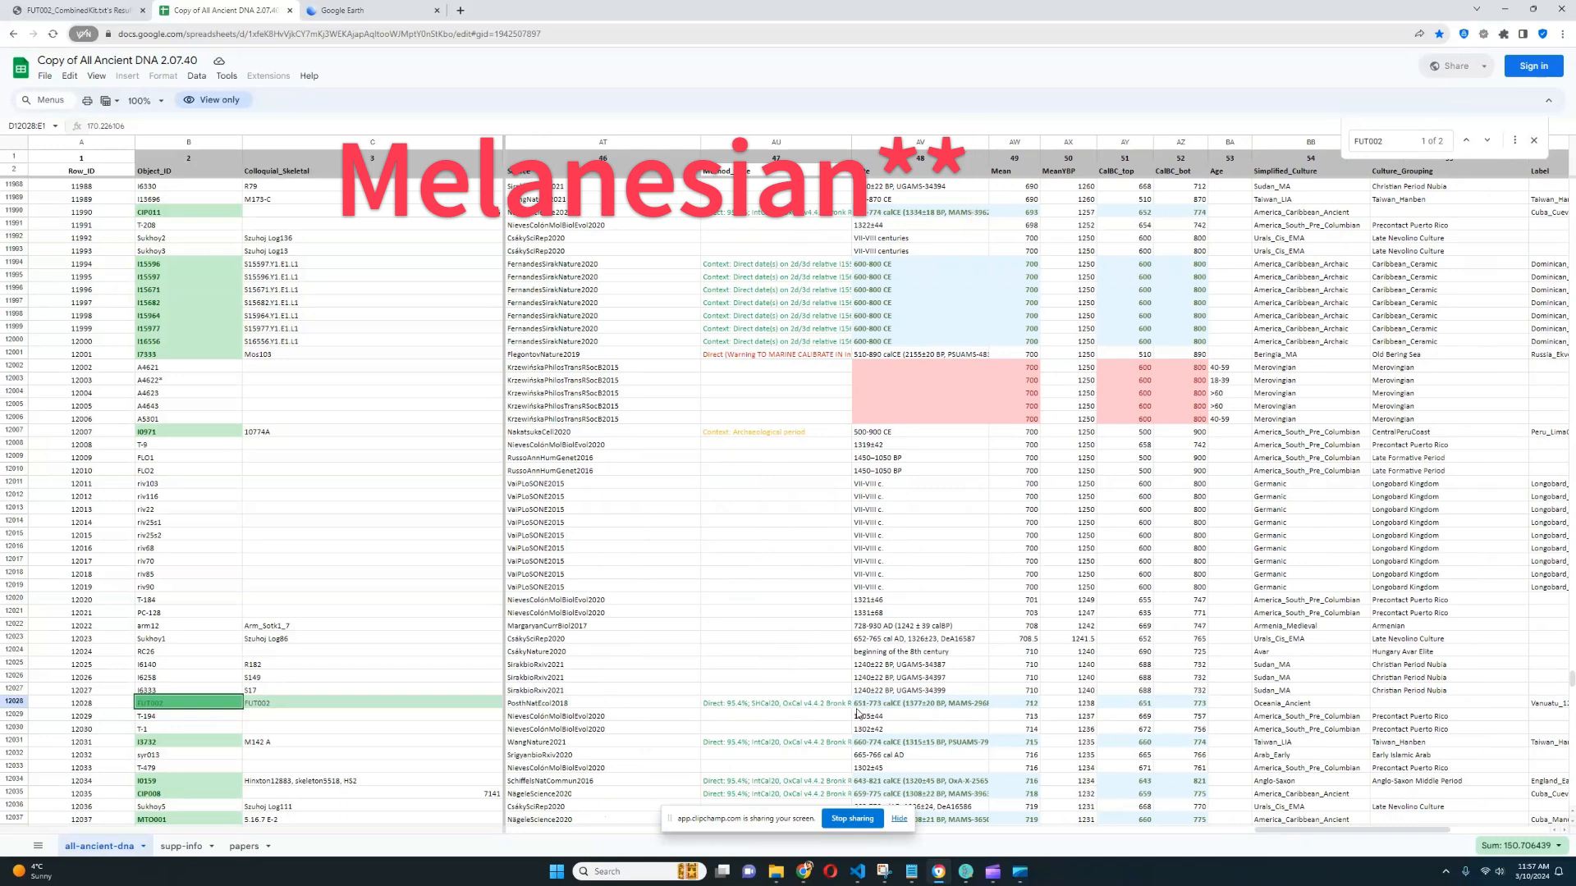
mouse_move(895, 716)
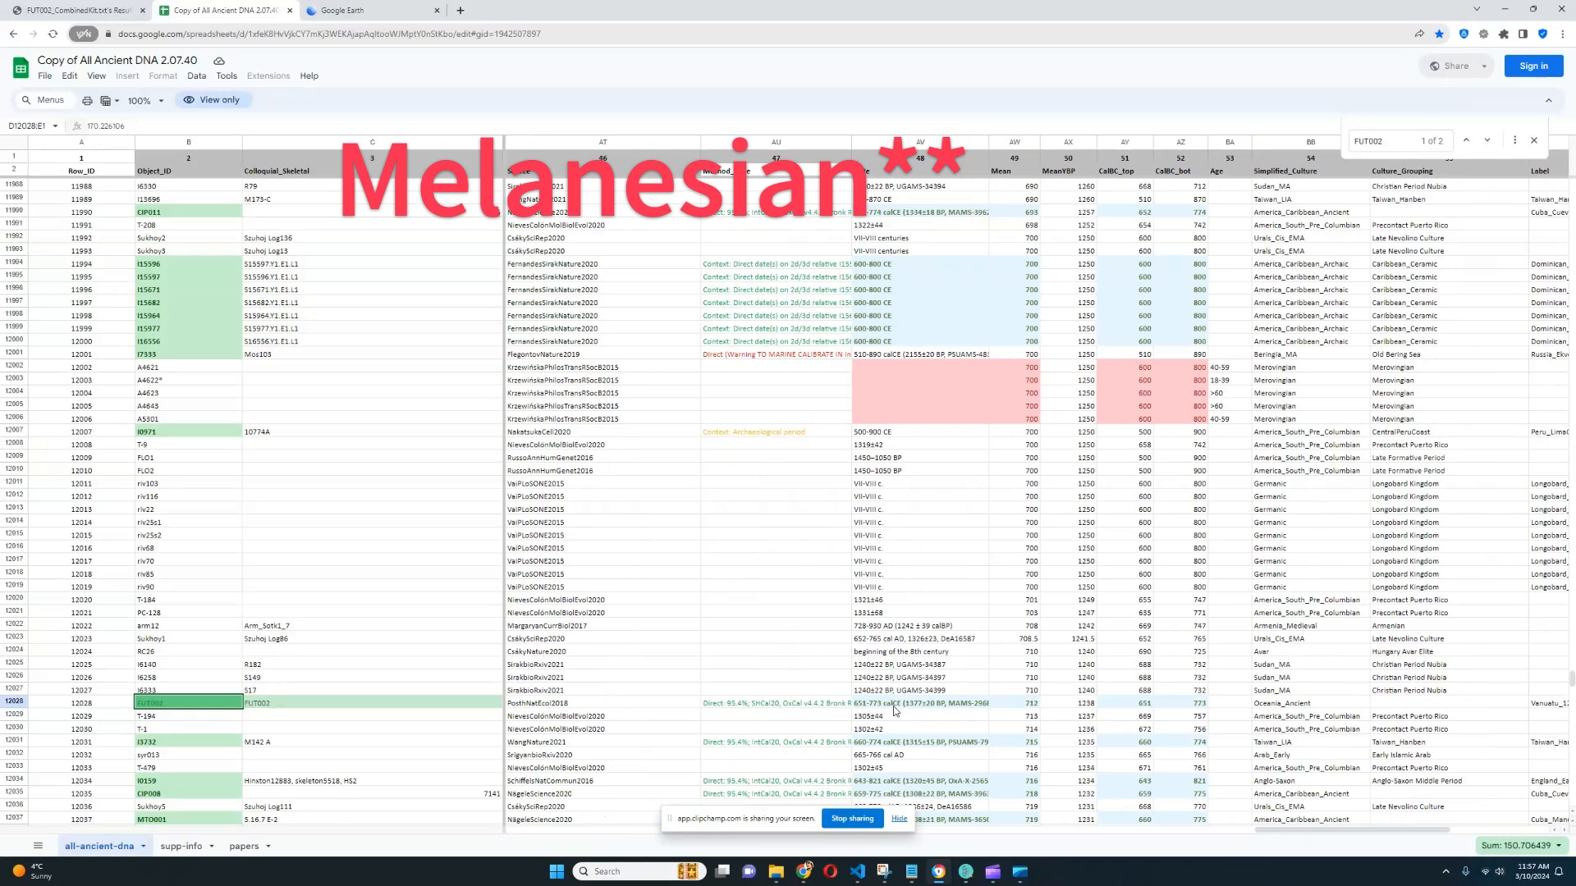
click(361, 10)
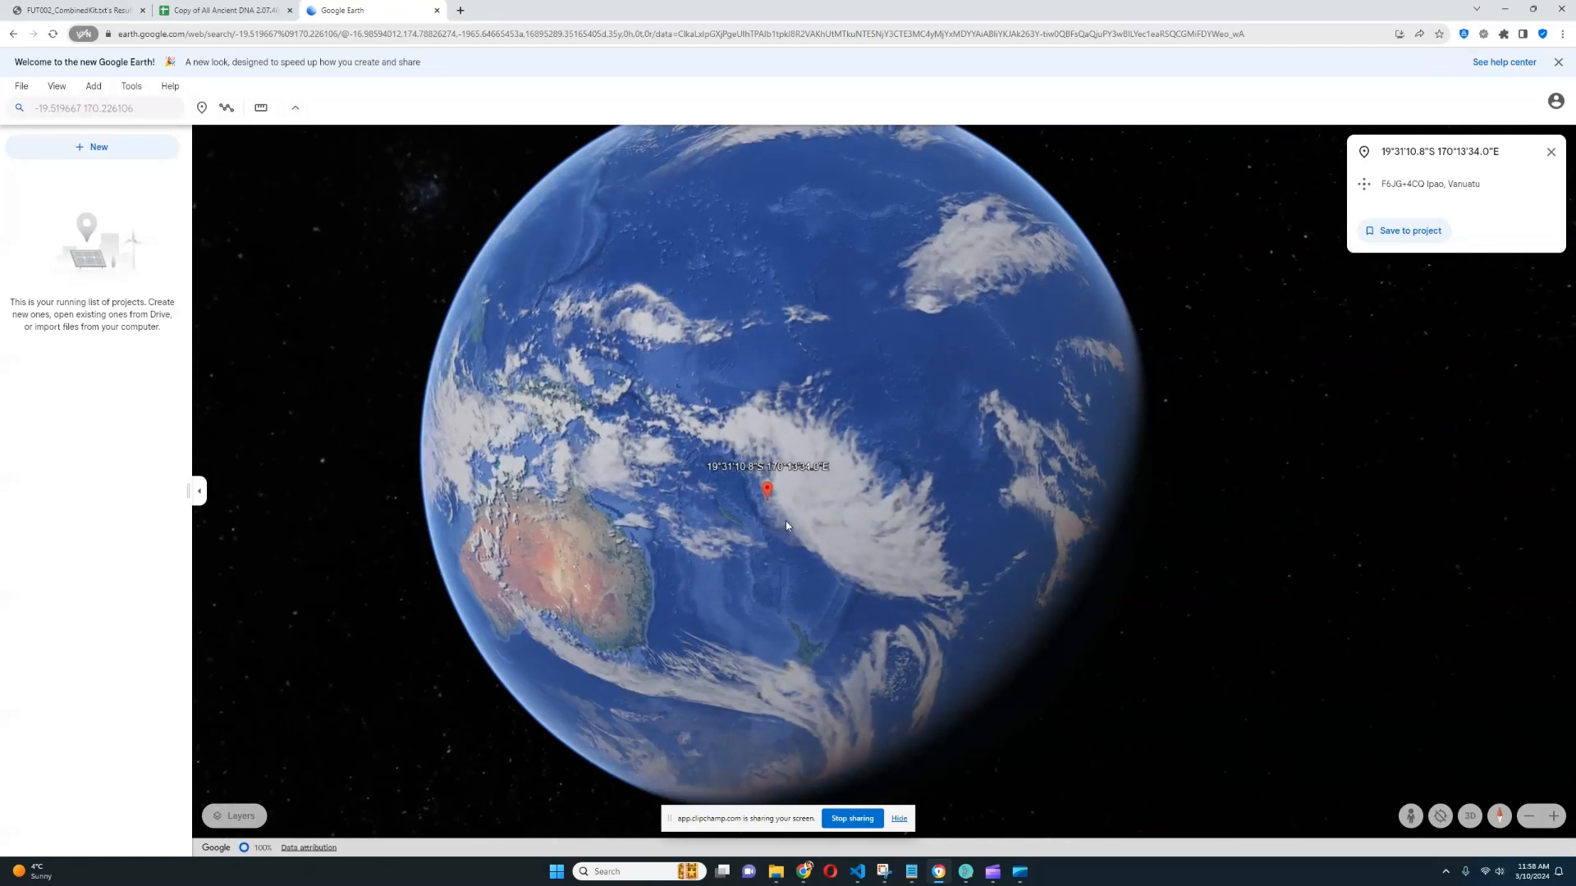
Step: Zoom into the red pin near Ipao, Vanuatu, then go back to the spreadsheet
scroll(down, 3)
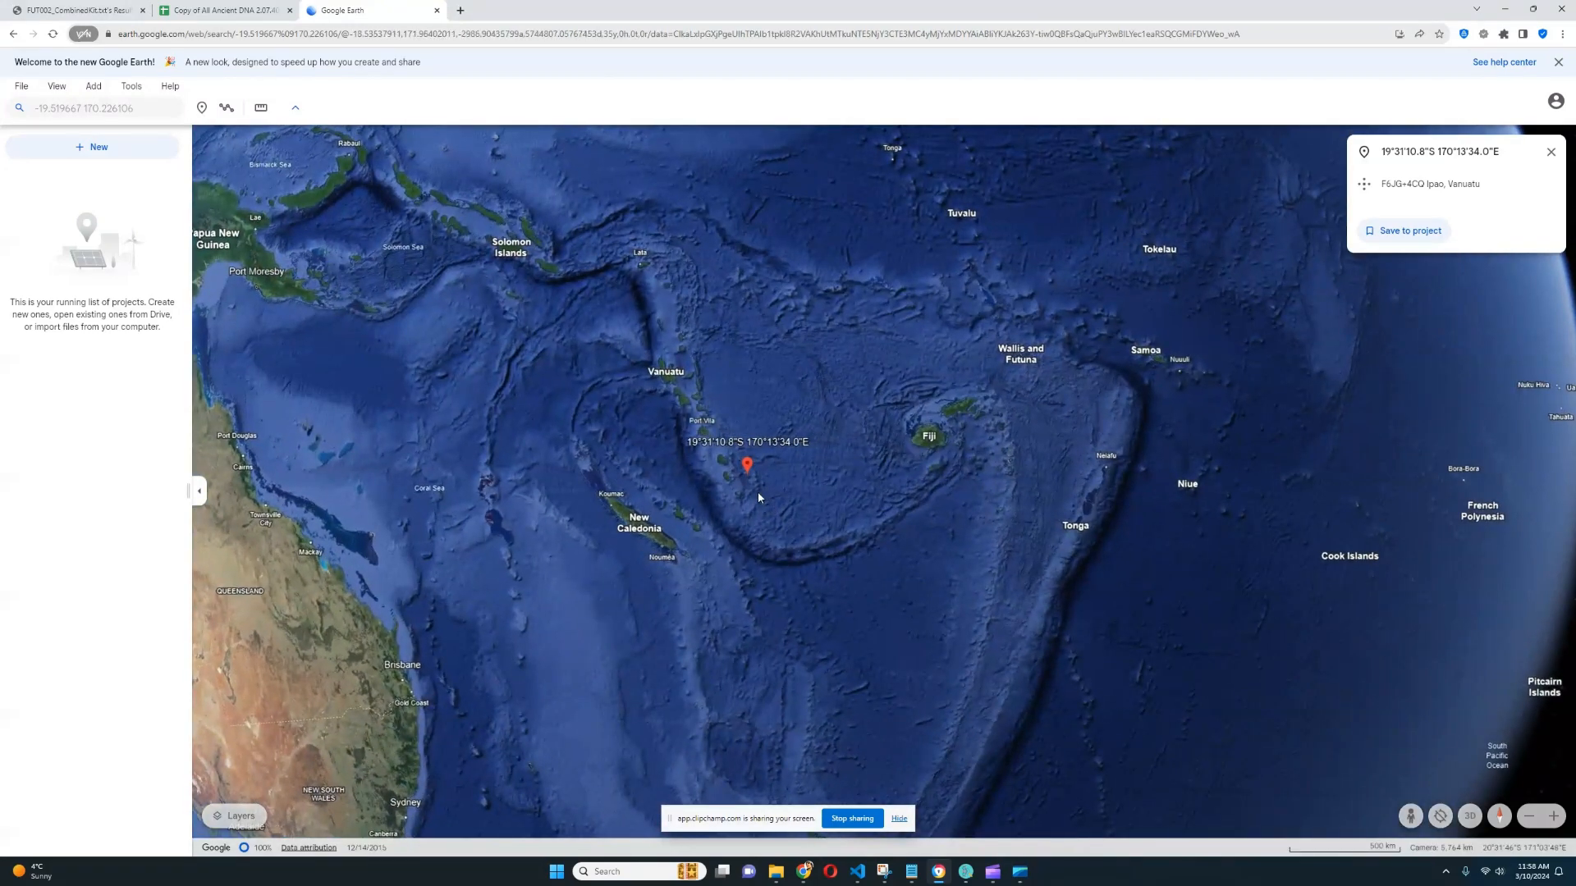
mouse_move(784, 502)
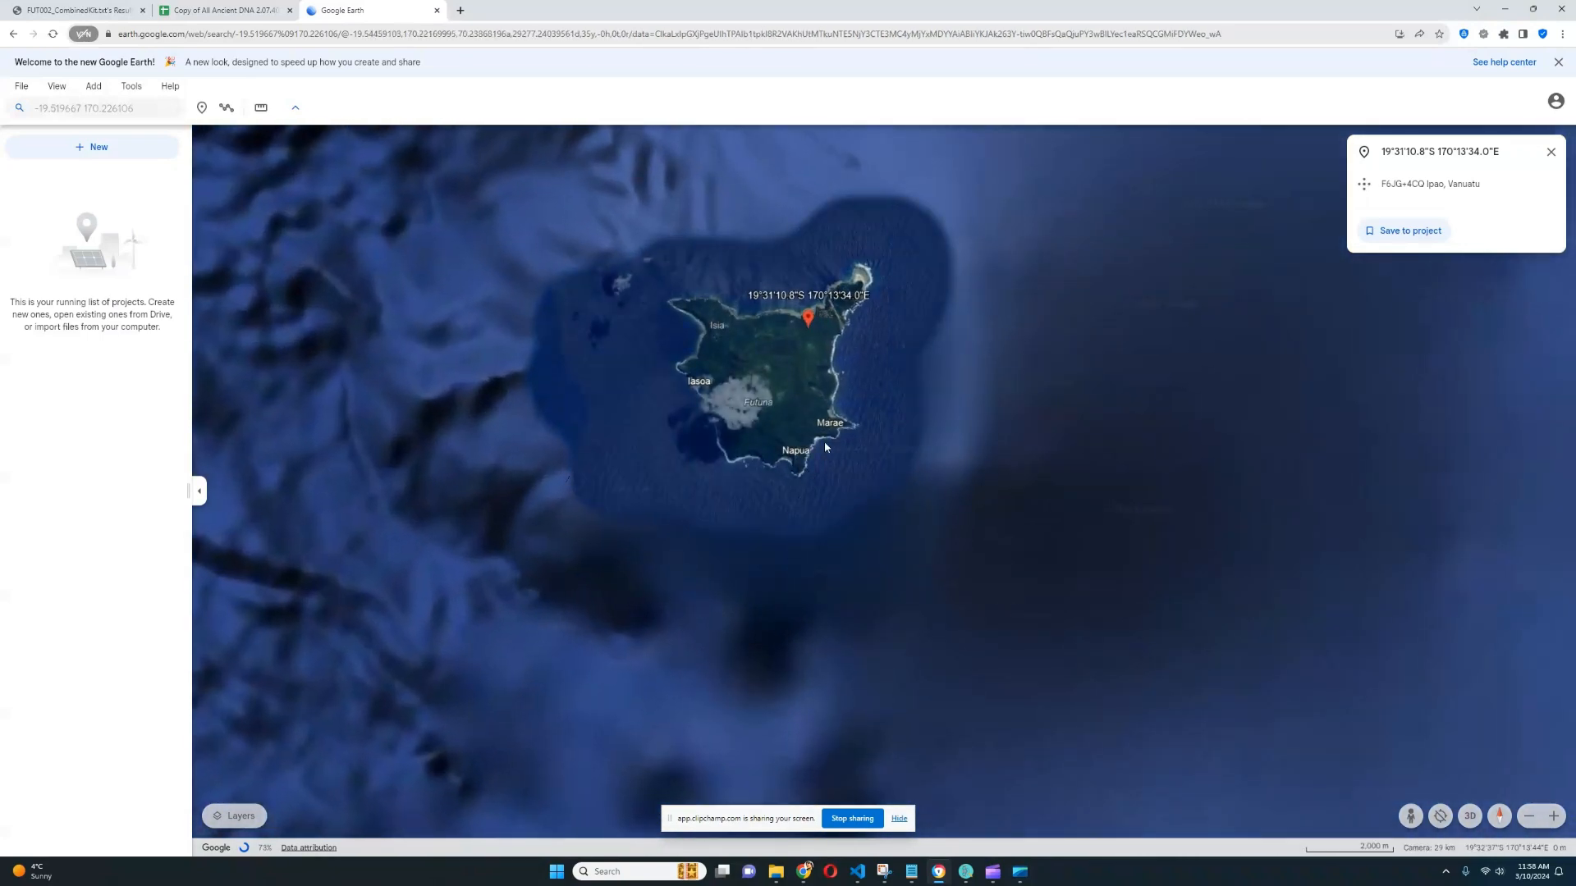
scroll(down, 3)
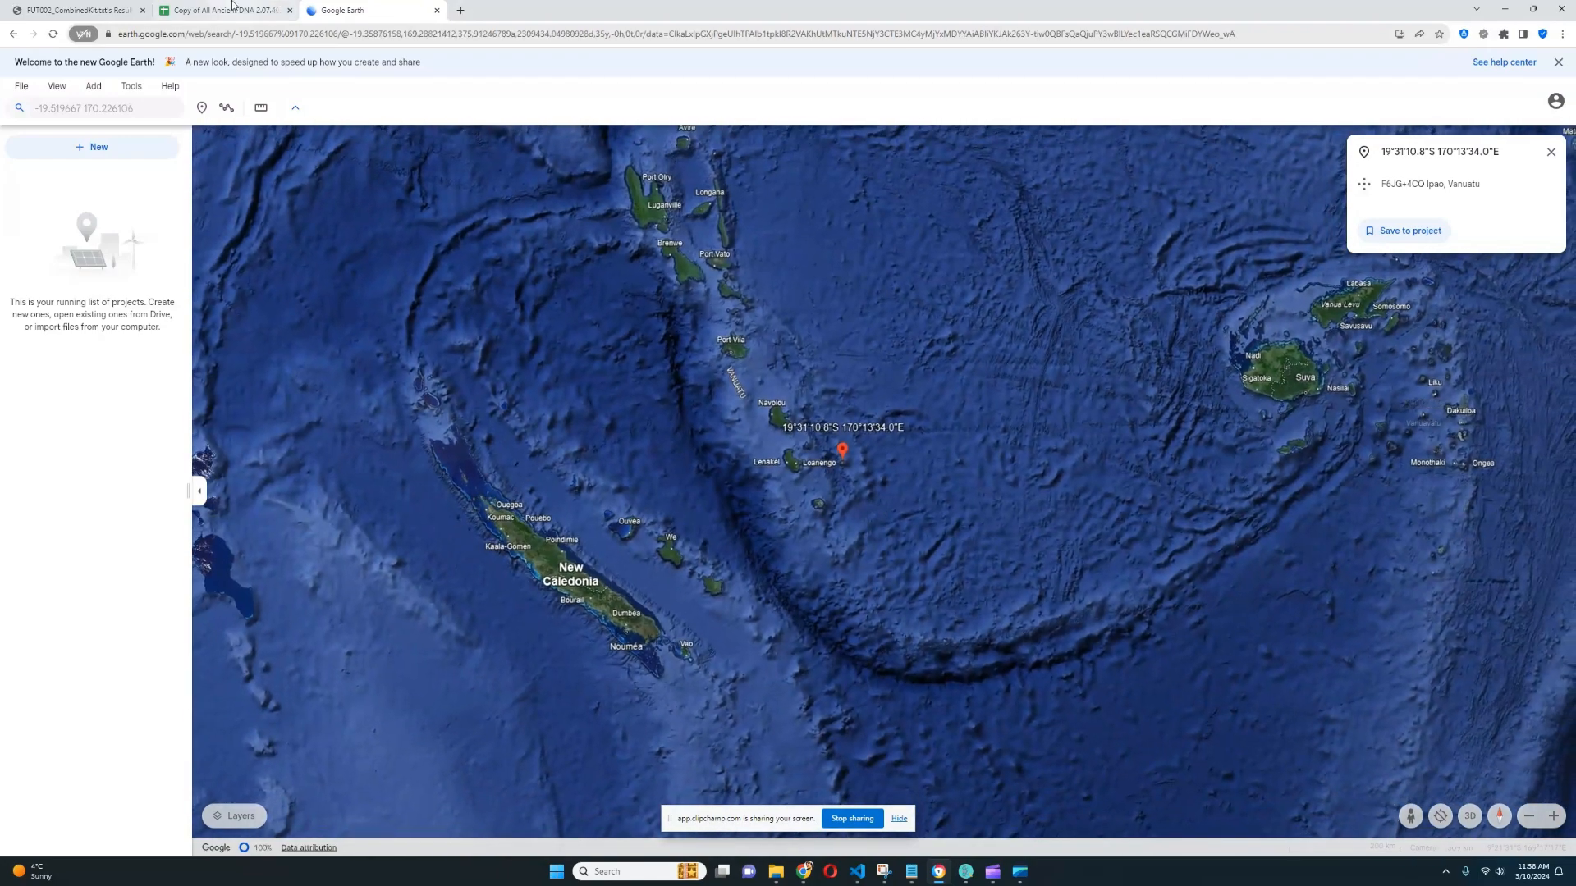
click(221, 9)
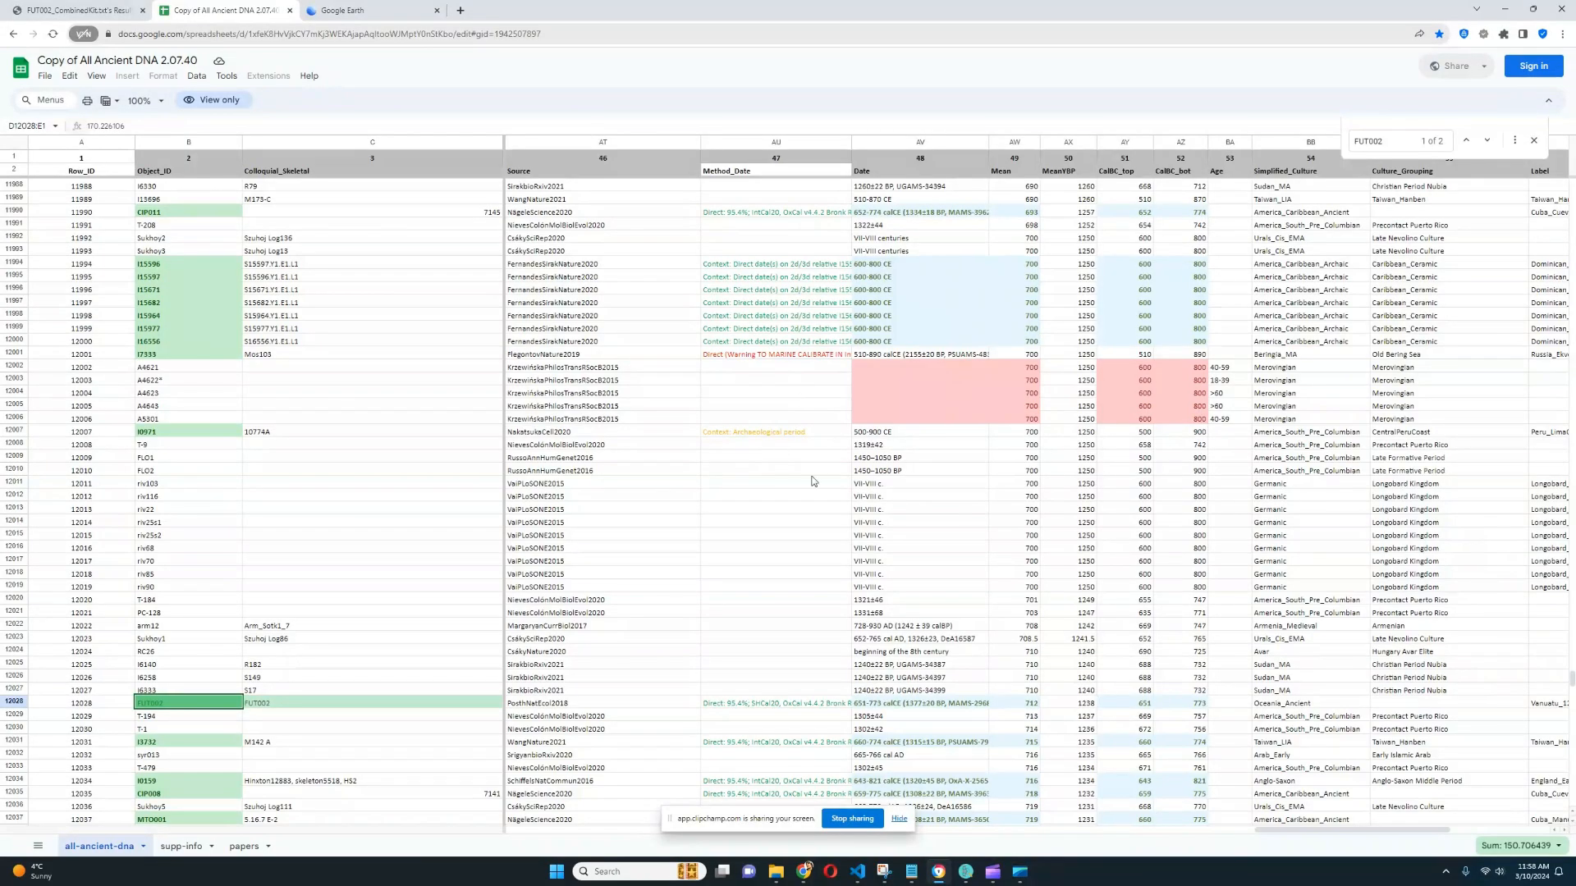
Step: Bring FUT002's K36 admixture chart and Oracle results to the front
click(965, 870)
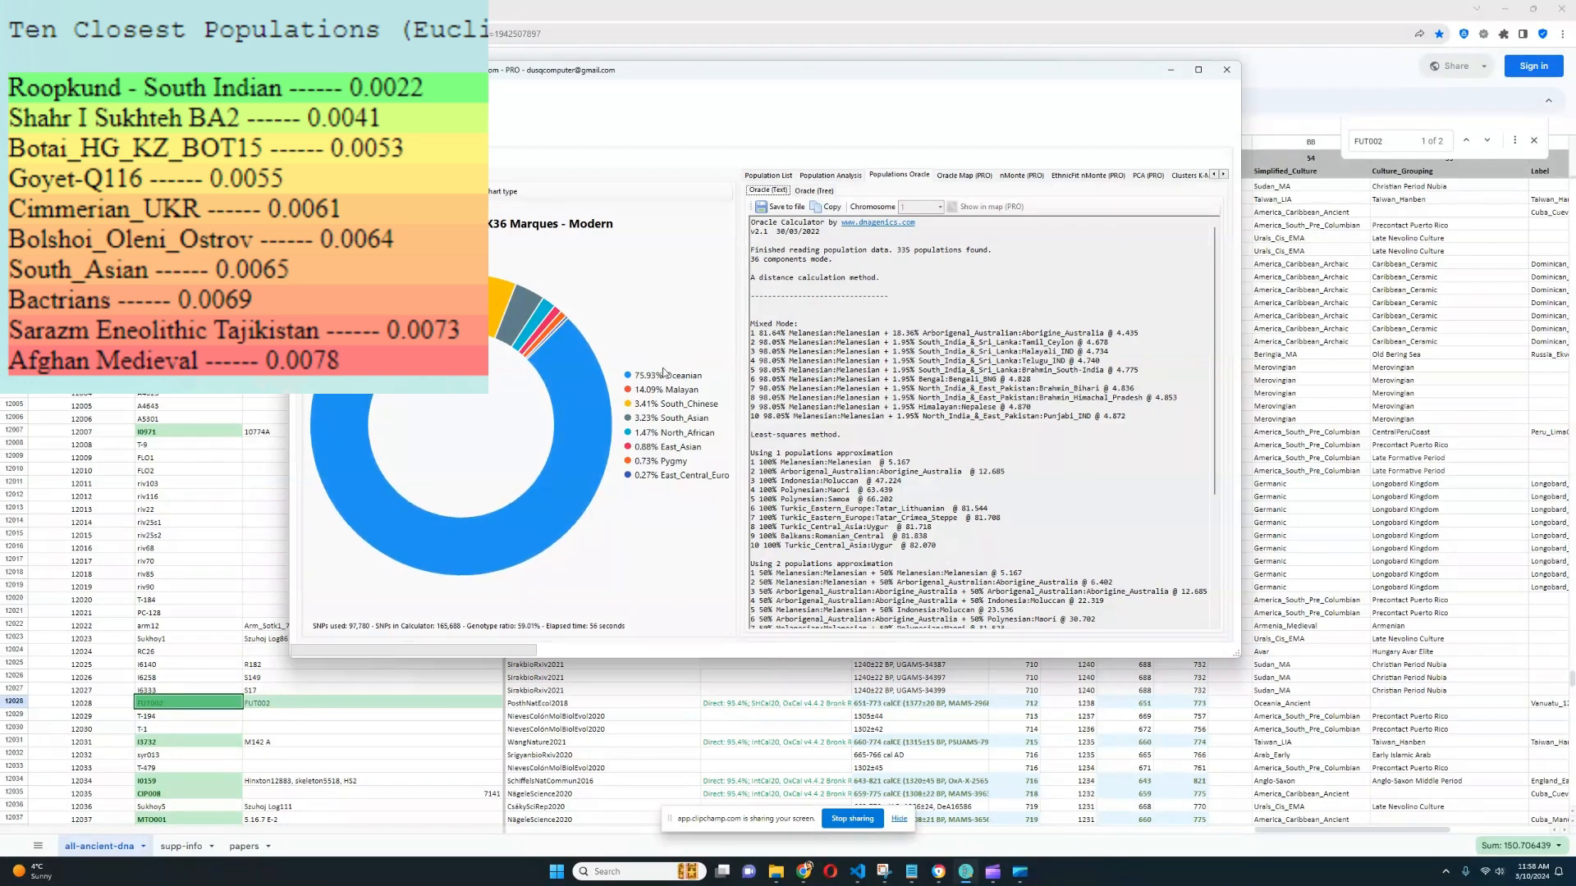
mouse_move(715, 375)
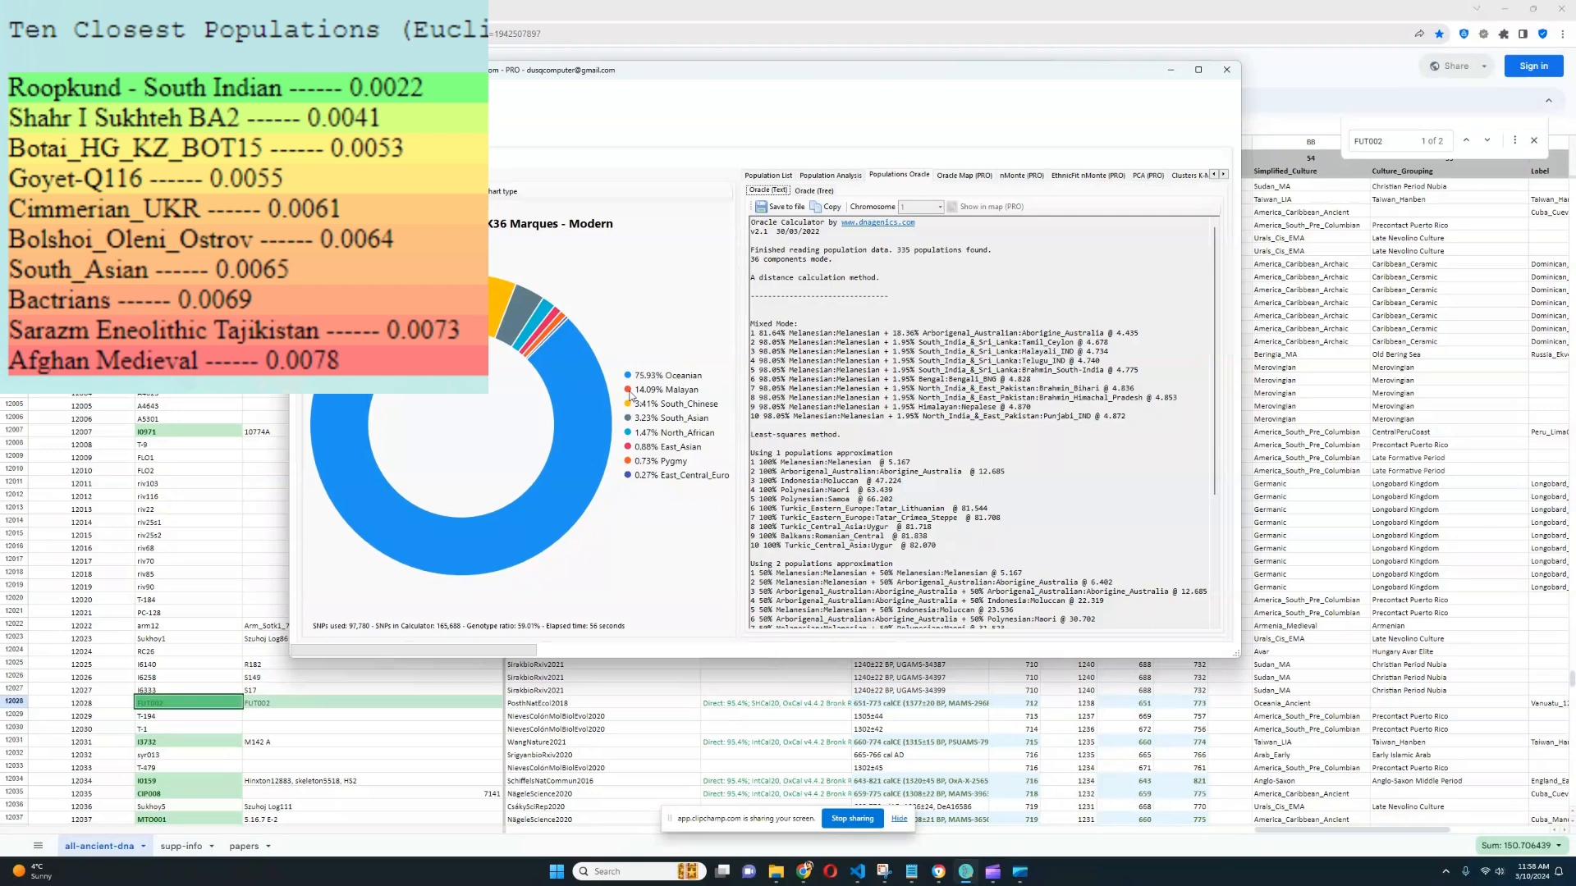
mouse_move(707, 389)
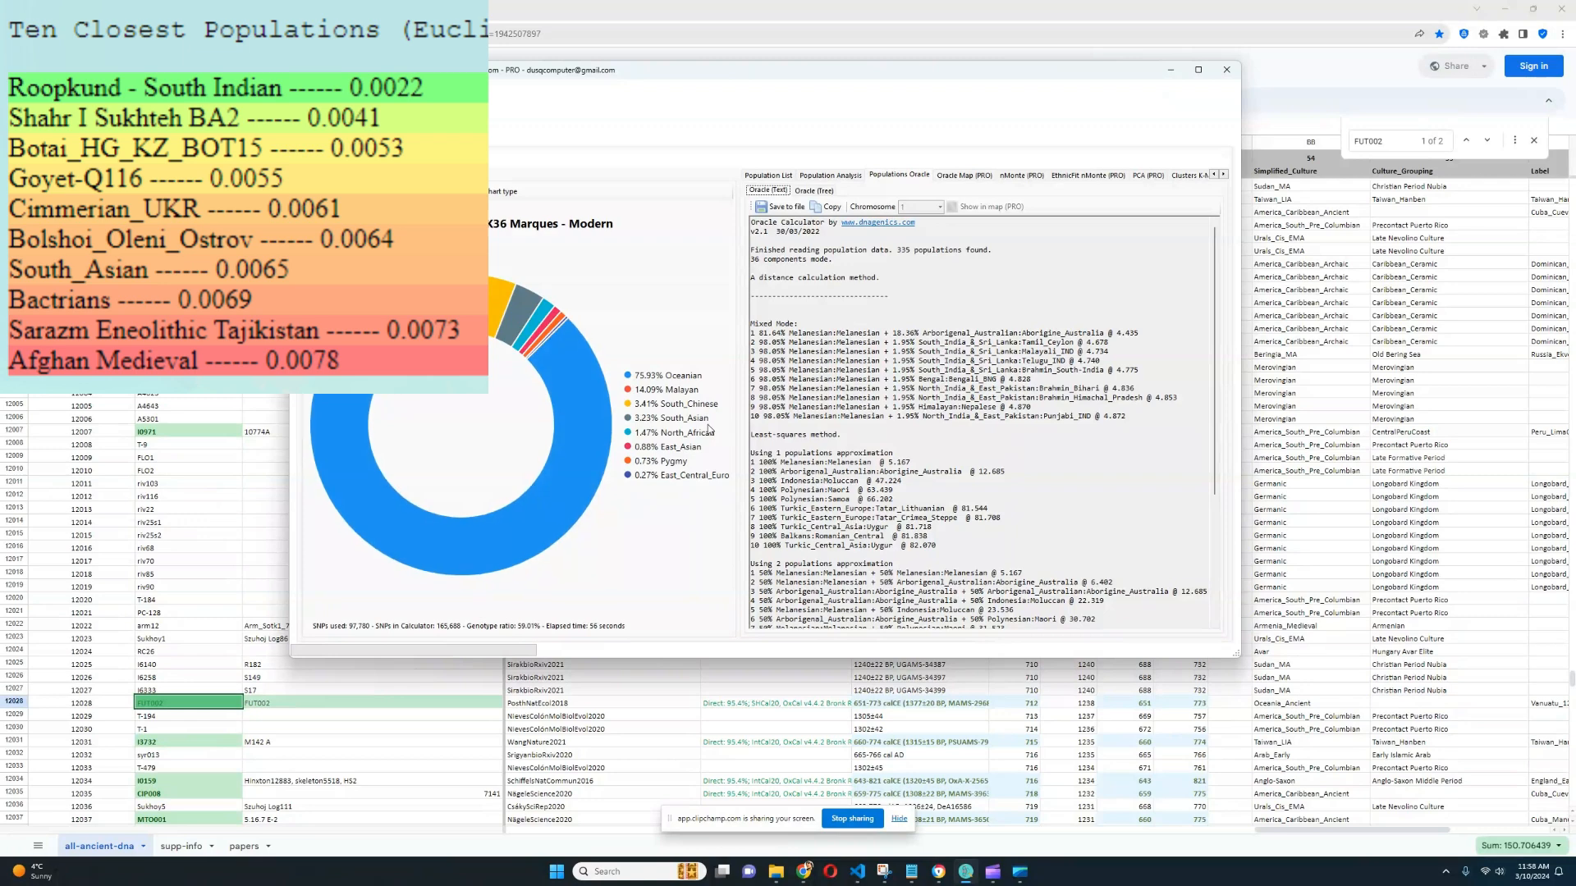
mouse_move(719, 387)
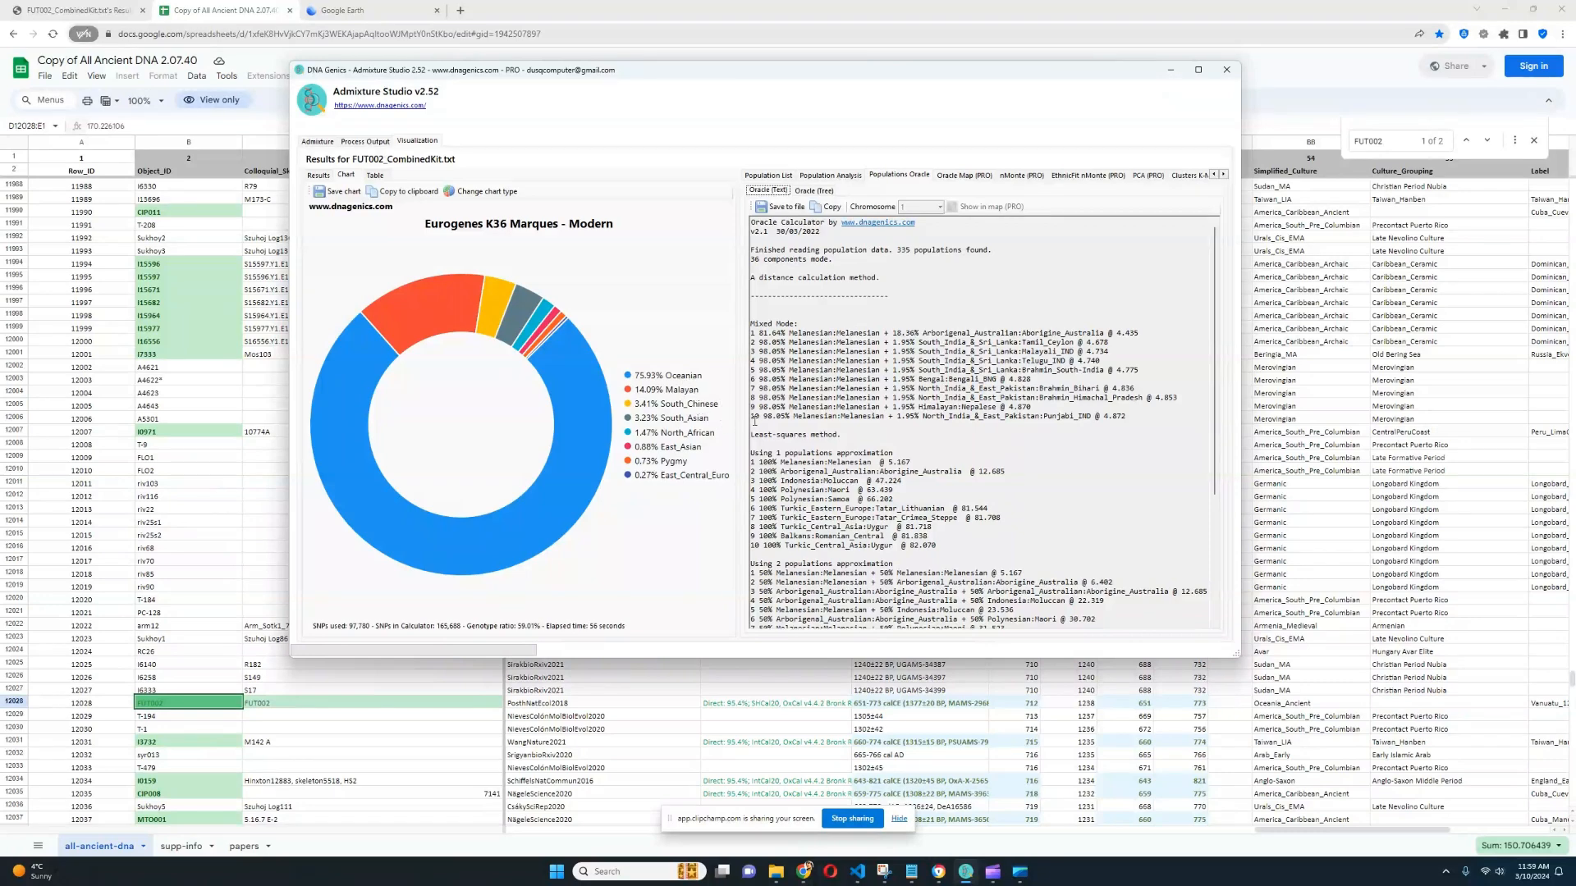
mouse_move(716, 387)
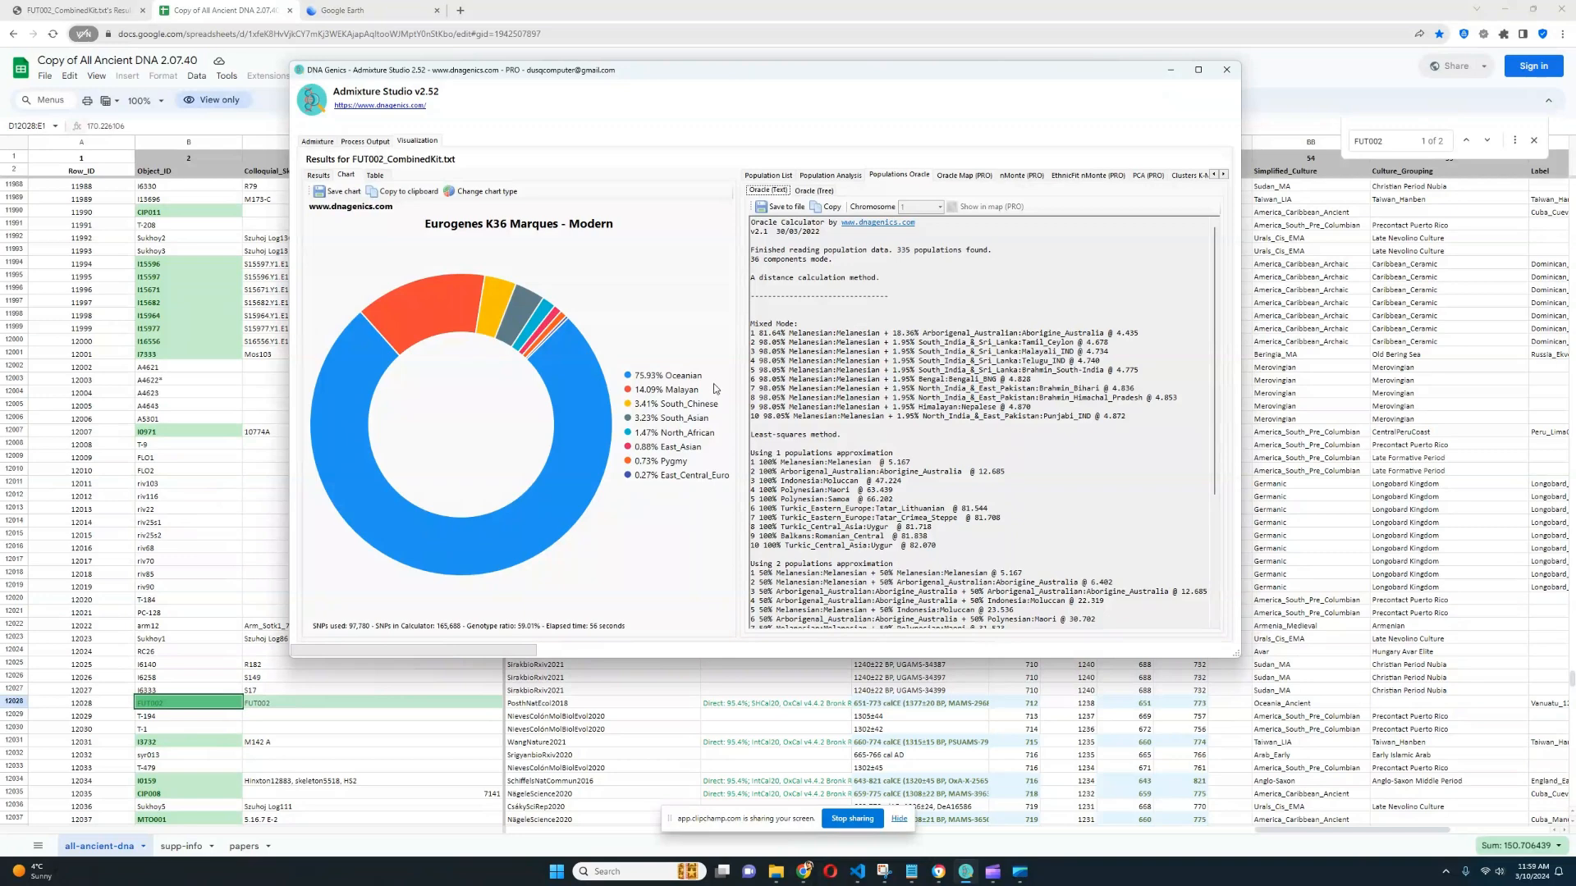
mouse_move(729, 440)
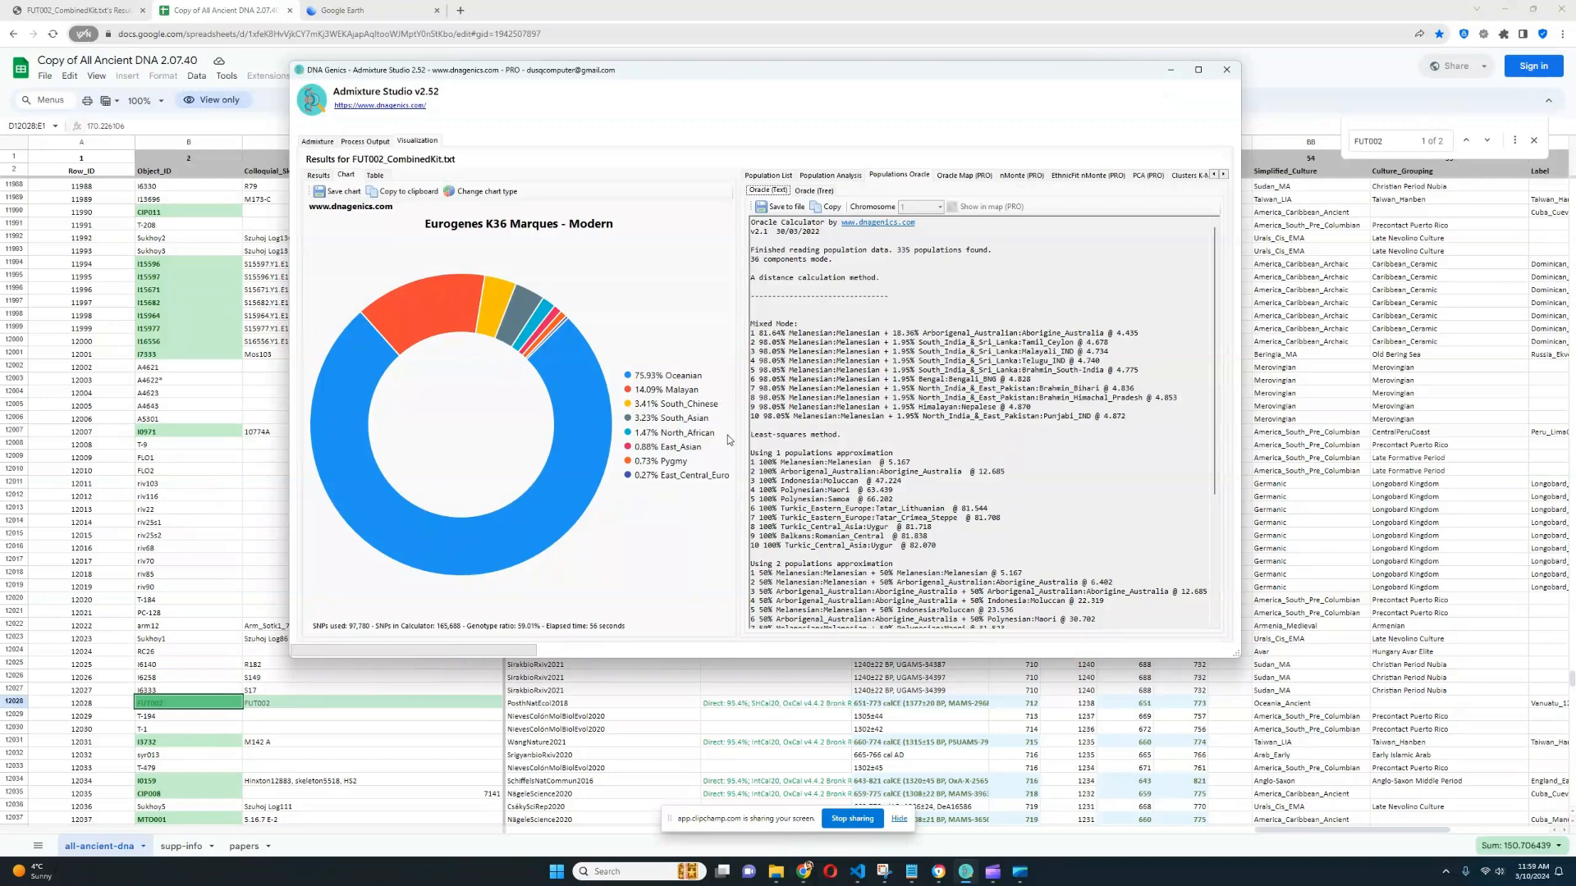
mouse_move(737, 469)
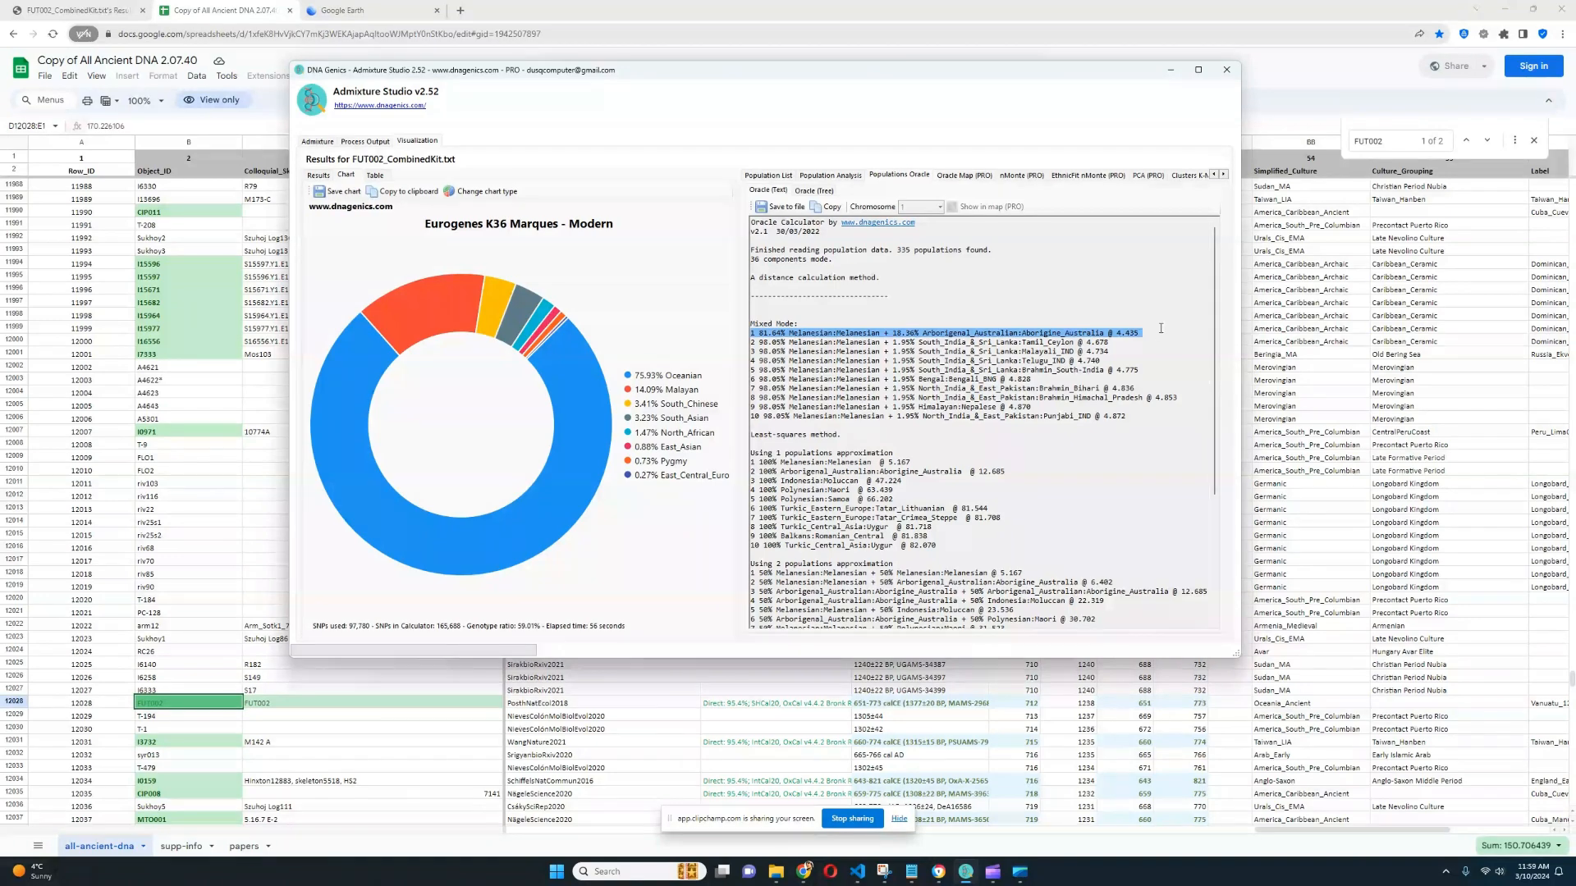
mouse_move(660, 385)
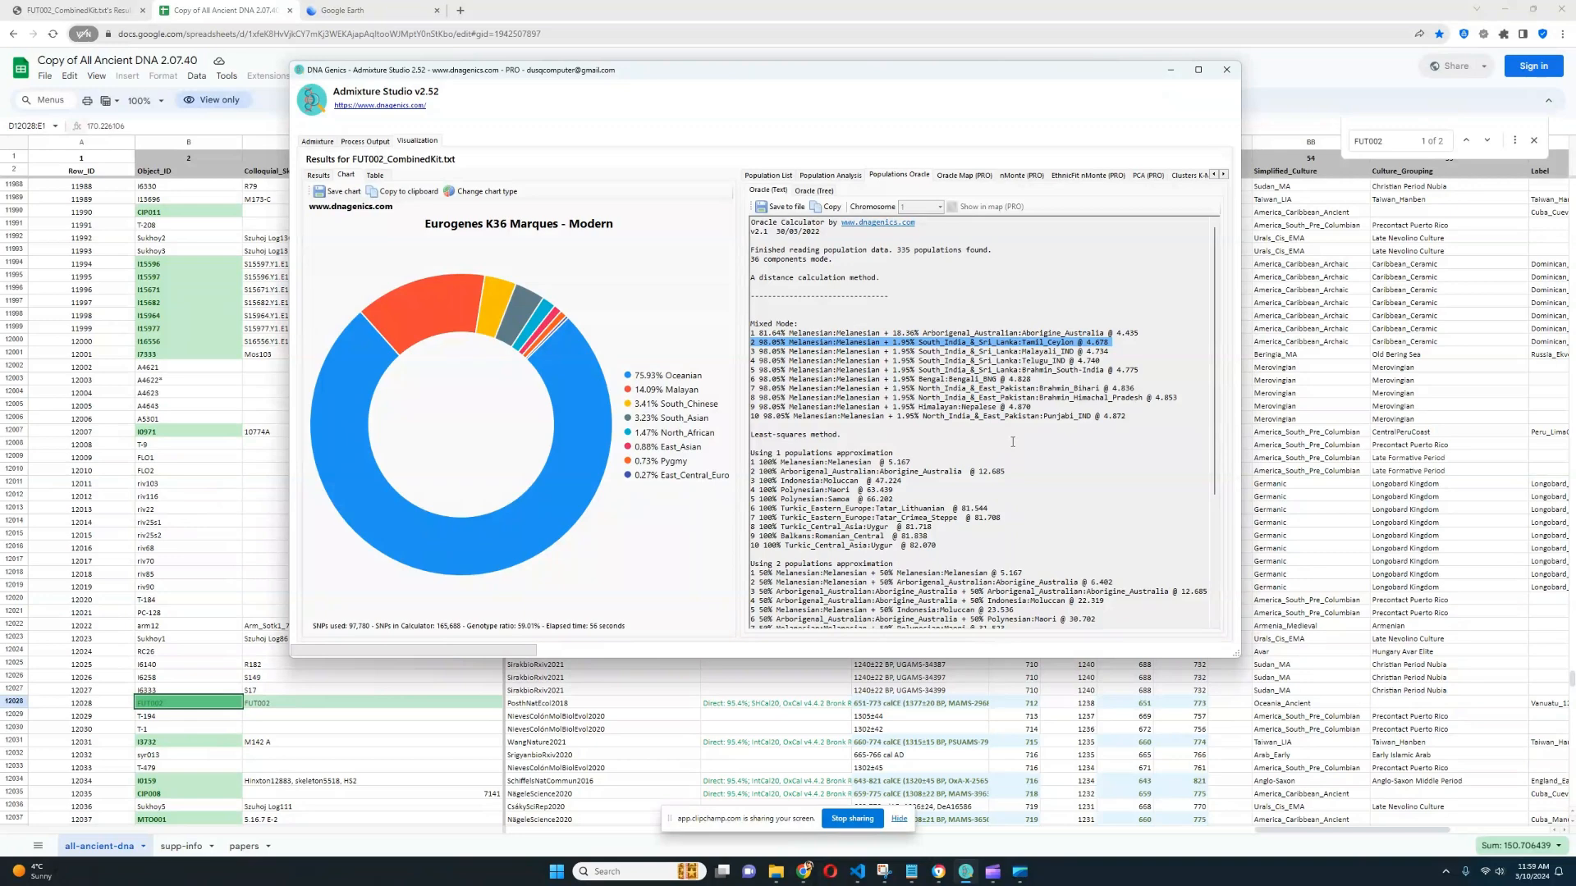
mouse_move(1014, 434)
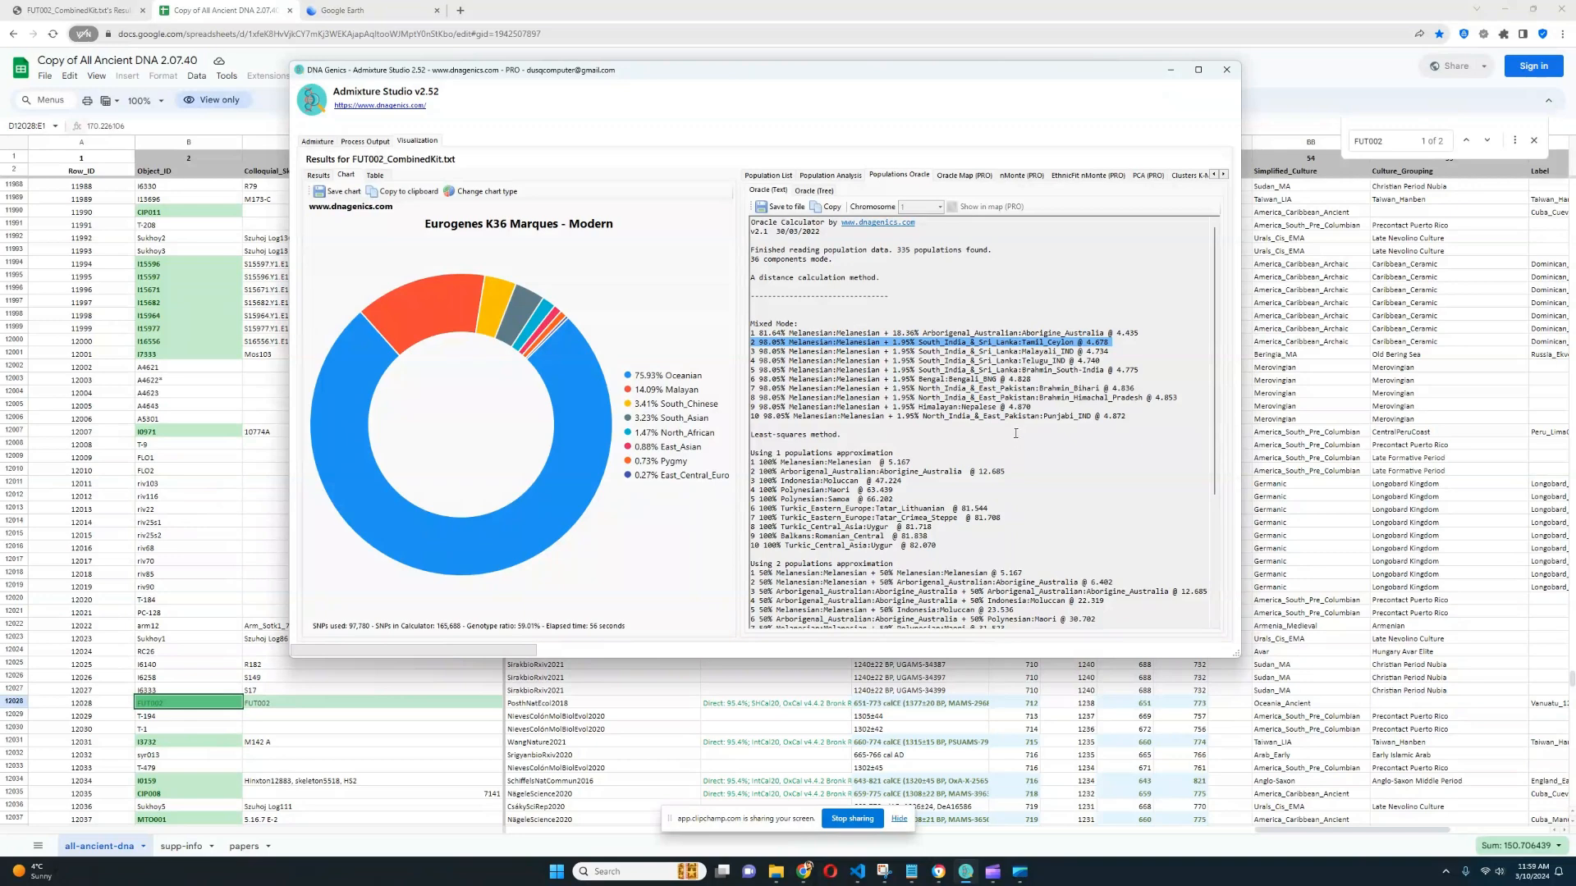
scroll(down, 3)
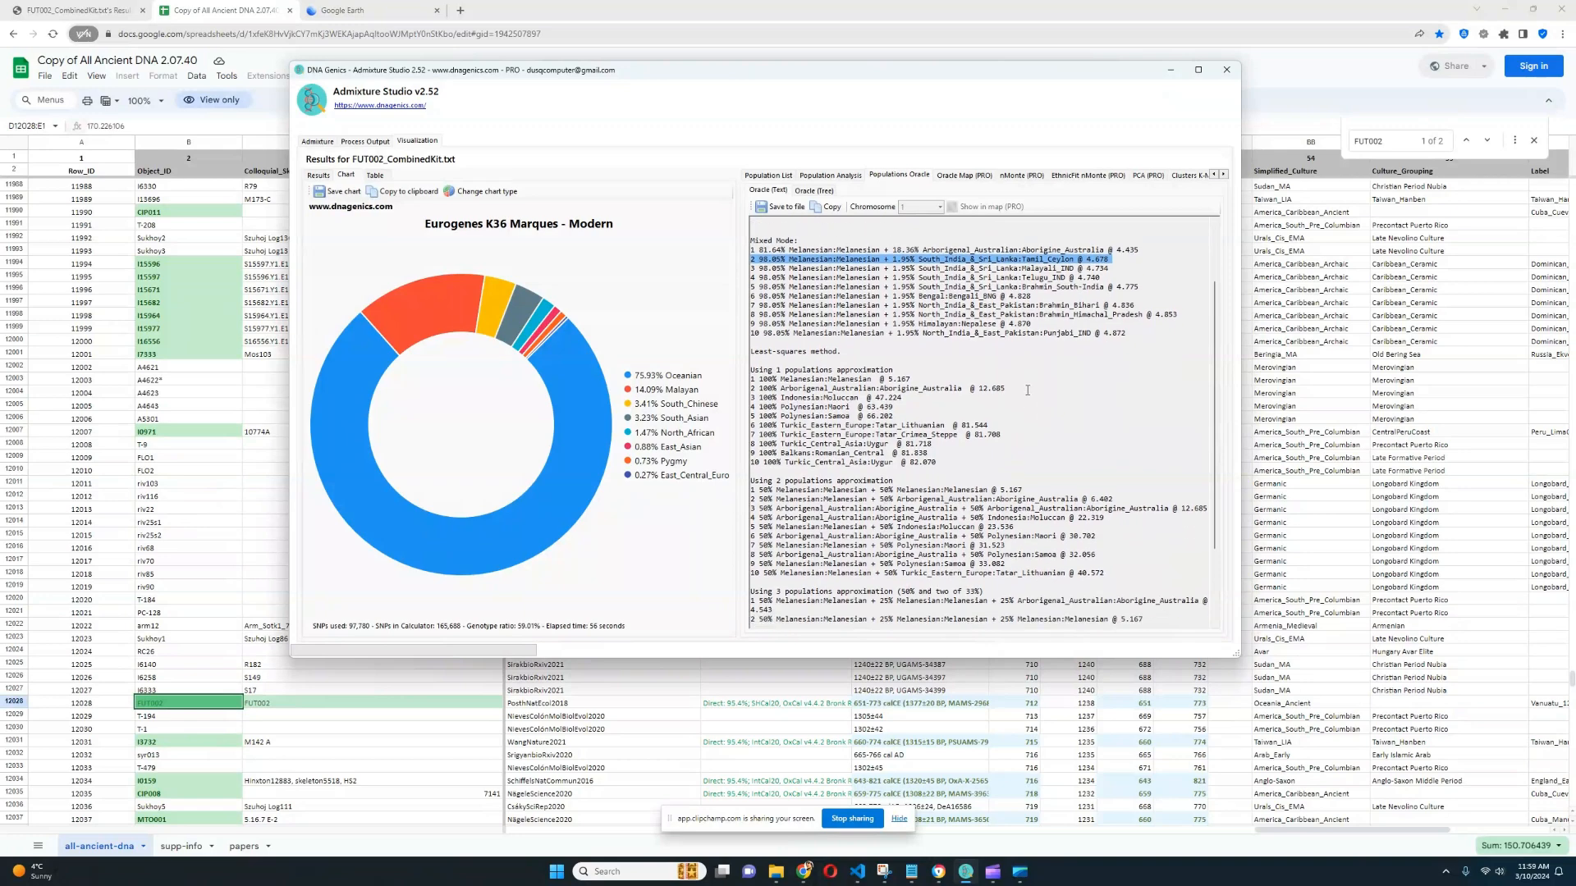
mouse_move(933, 369)
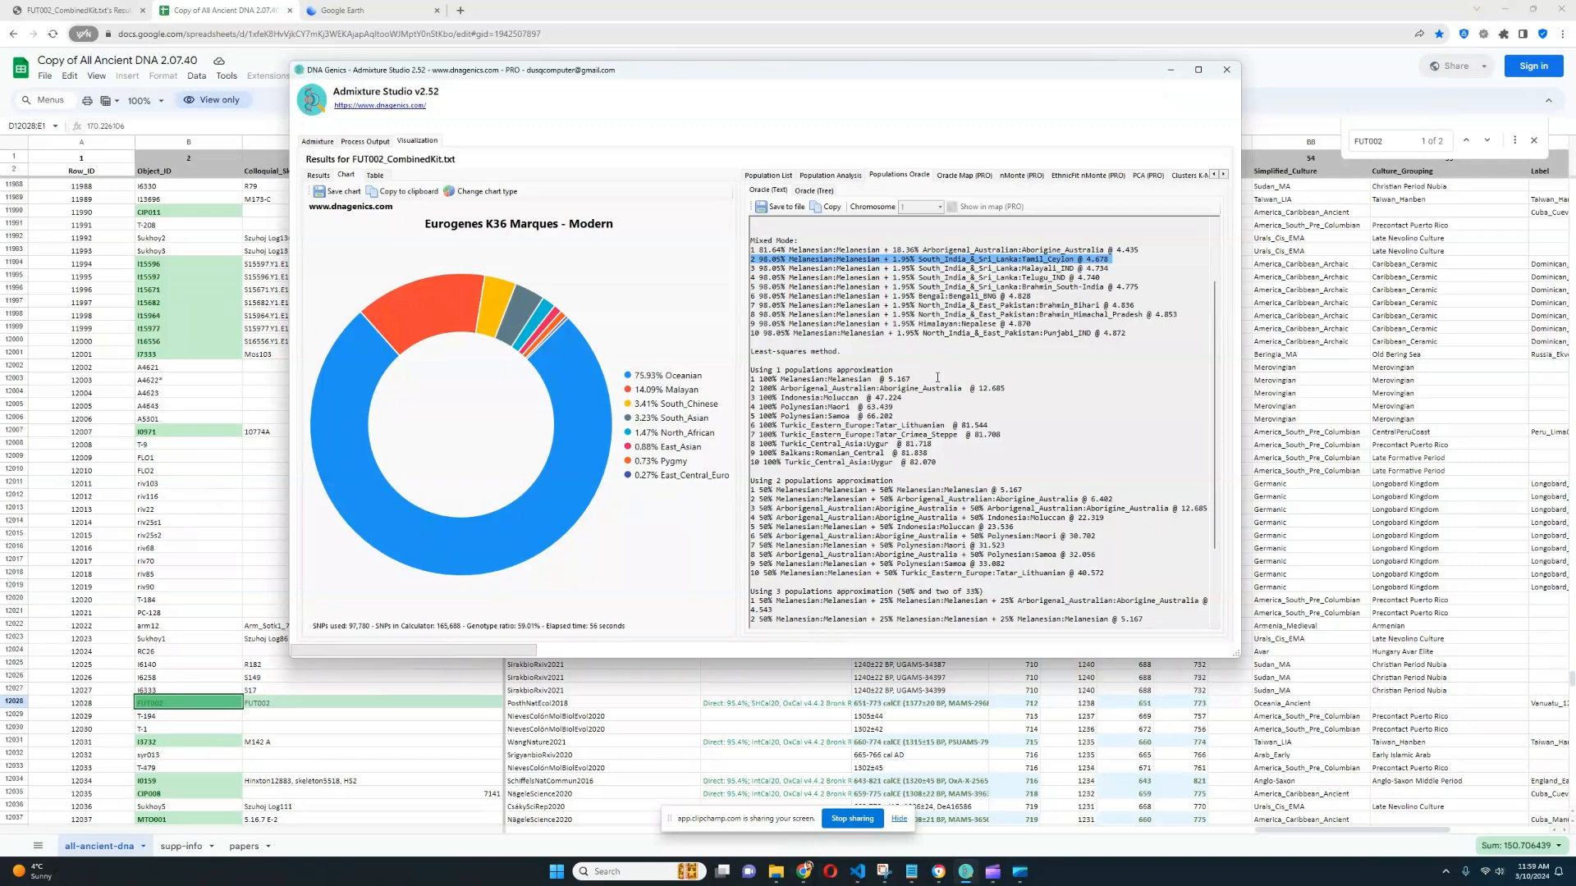
mouse_move(995, 374)
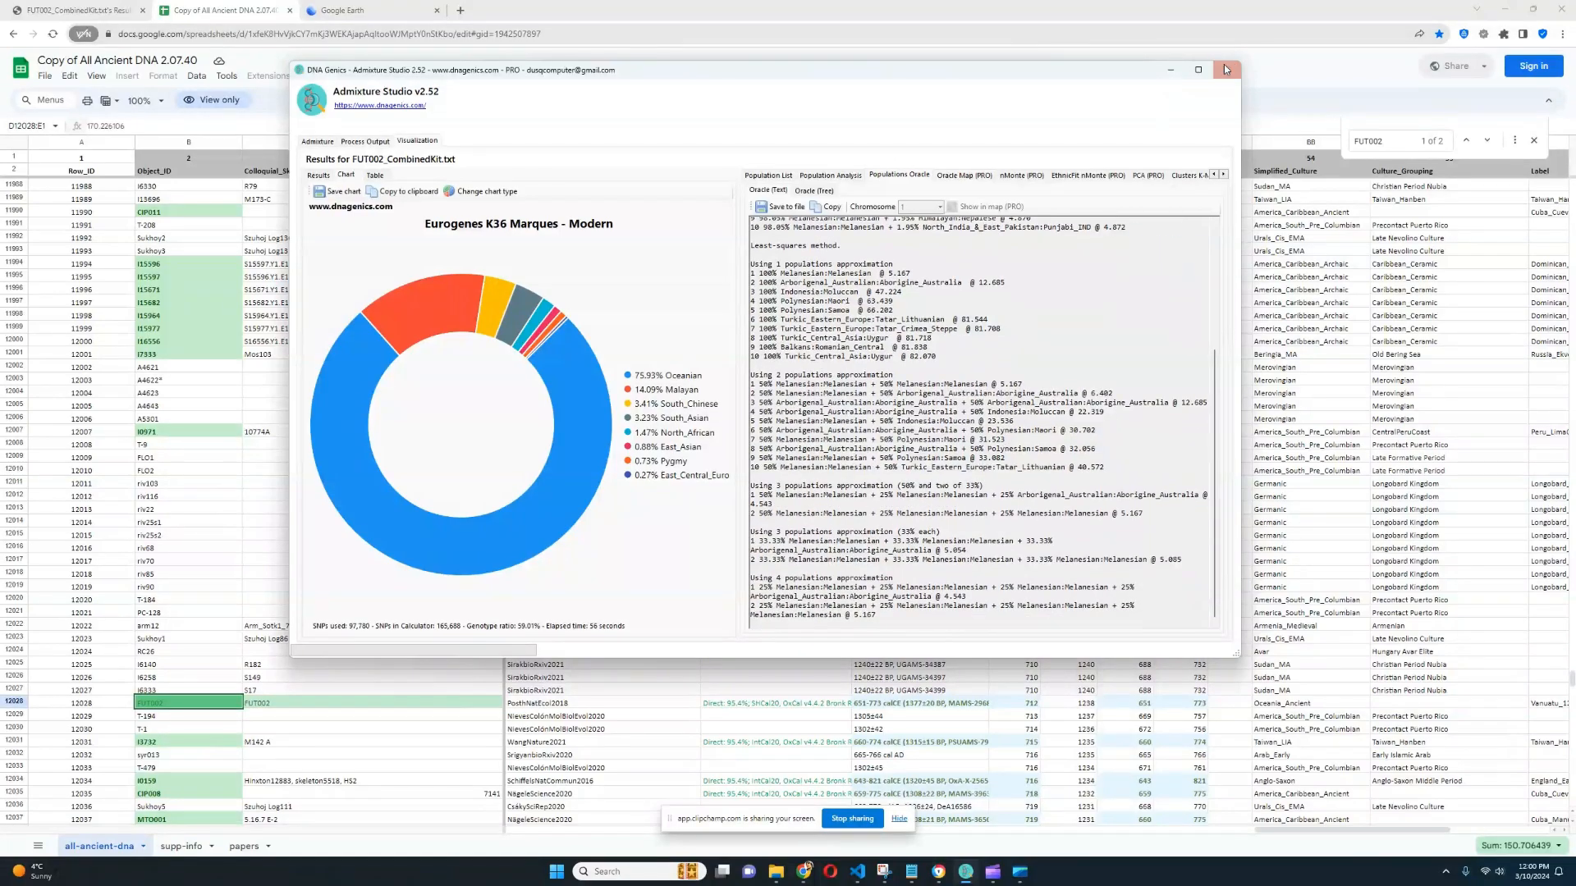
Step: Close the admixture results and search the report for 'mel', then dismiss the find bar
click(1224, 68)
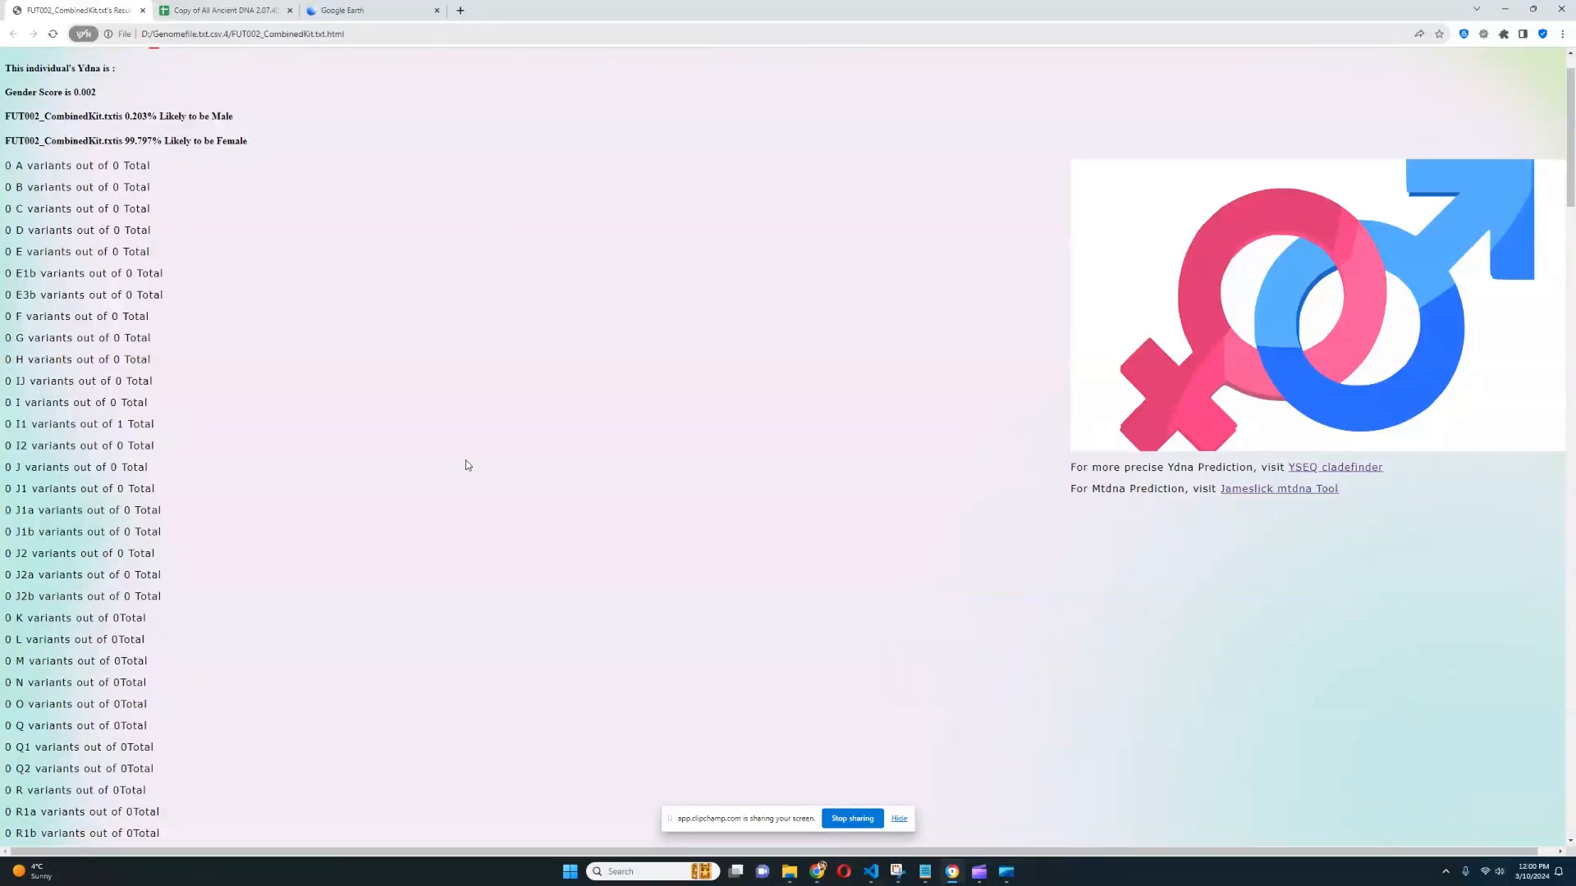
scroll(up, 3)
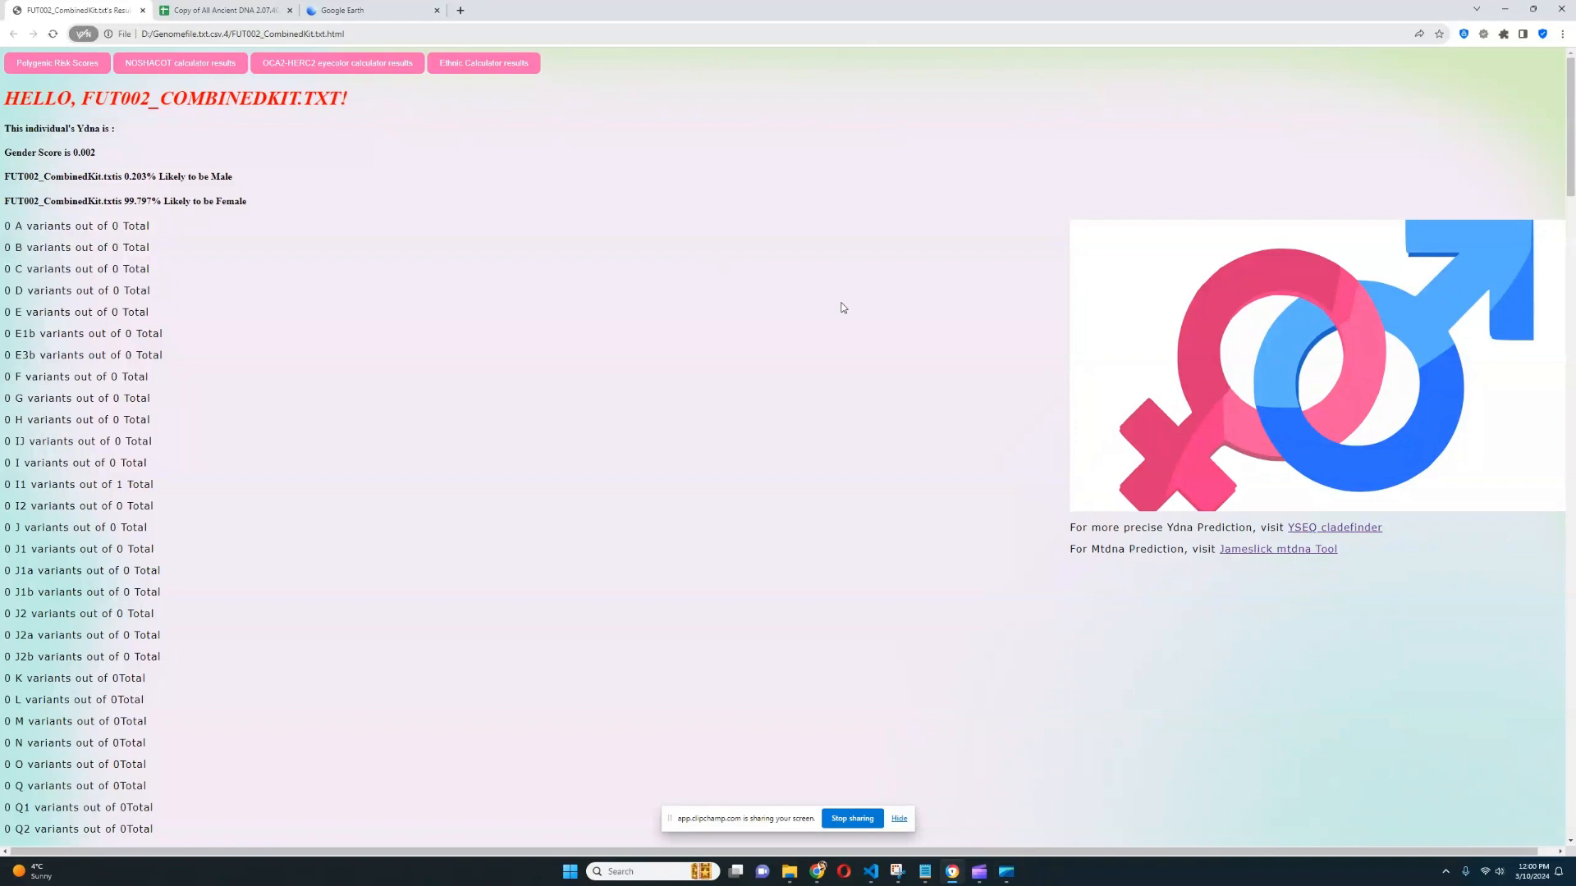
mouse_move(1016, 337)
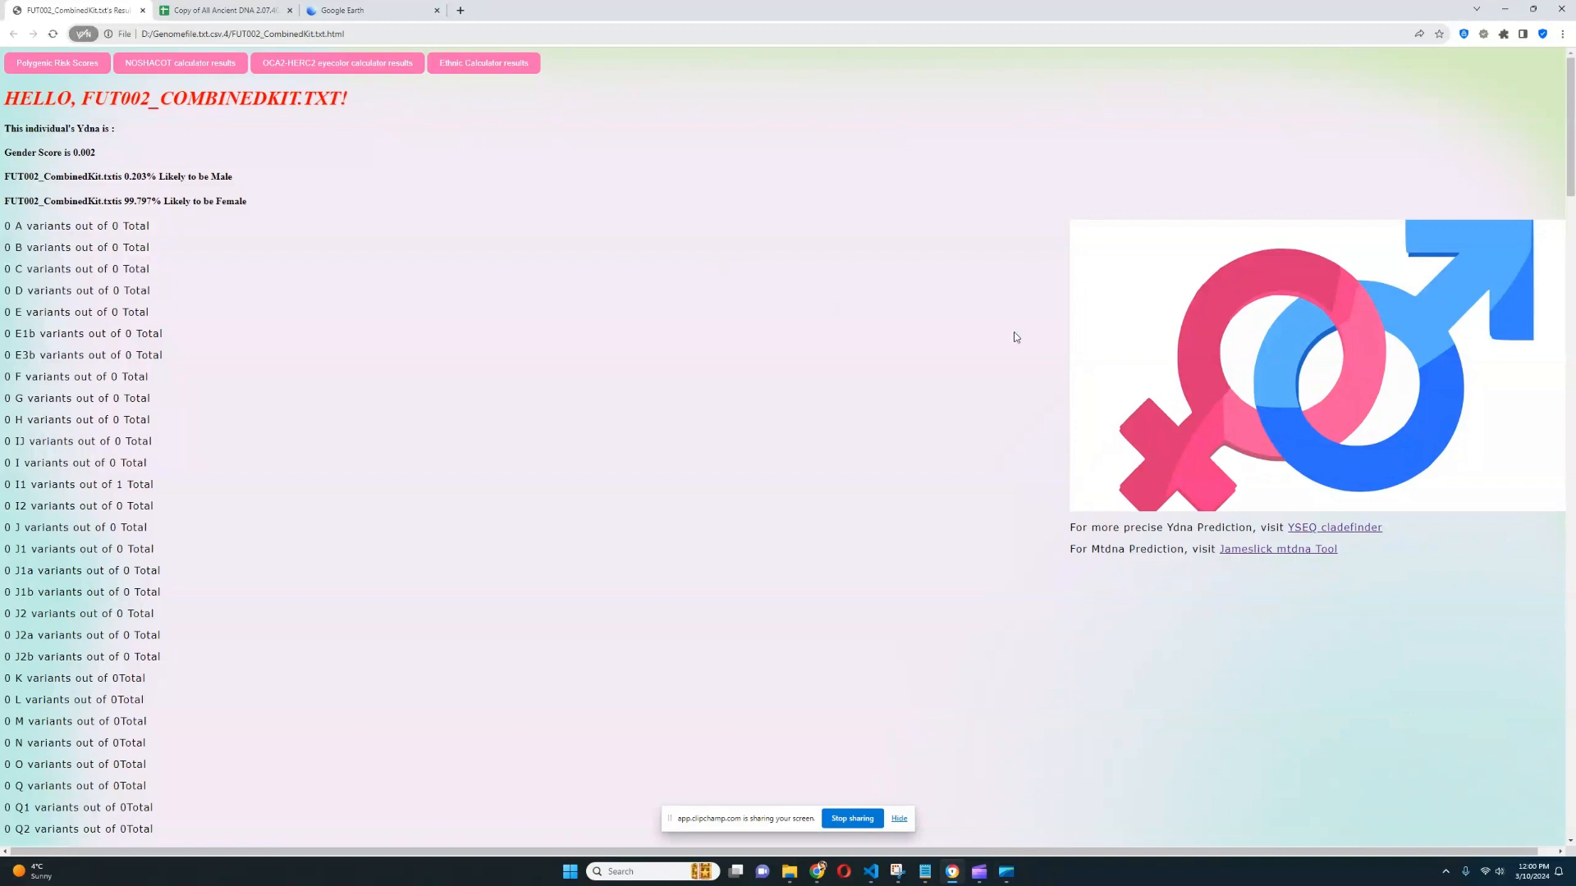
text(melanm)
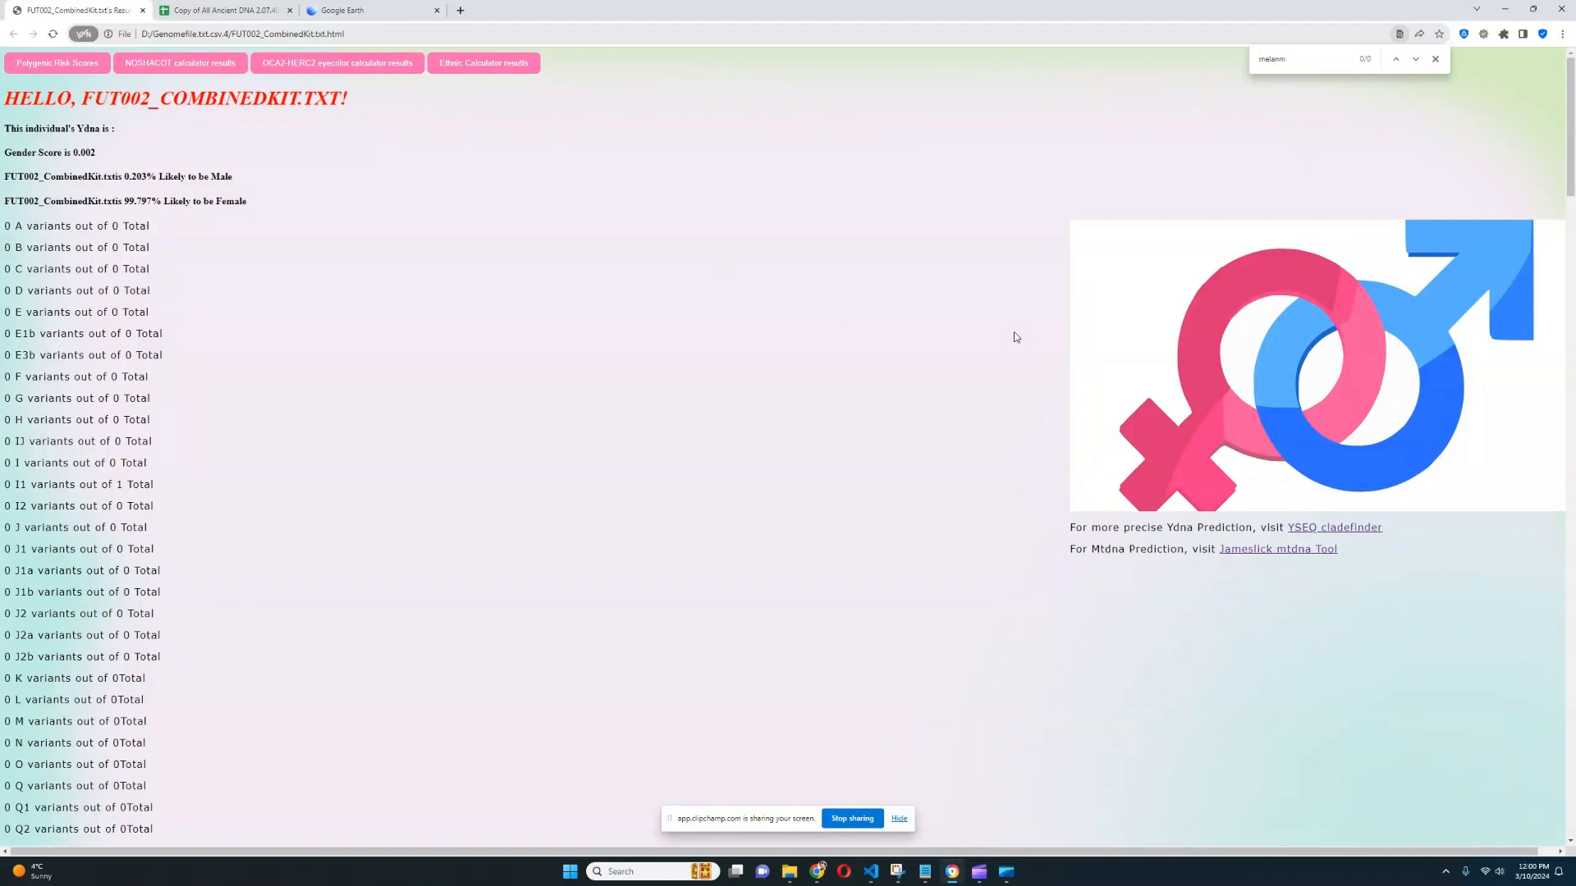
click(1436, 59)
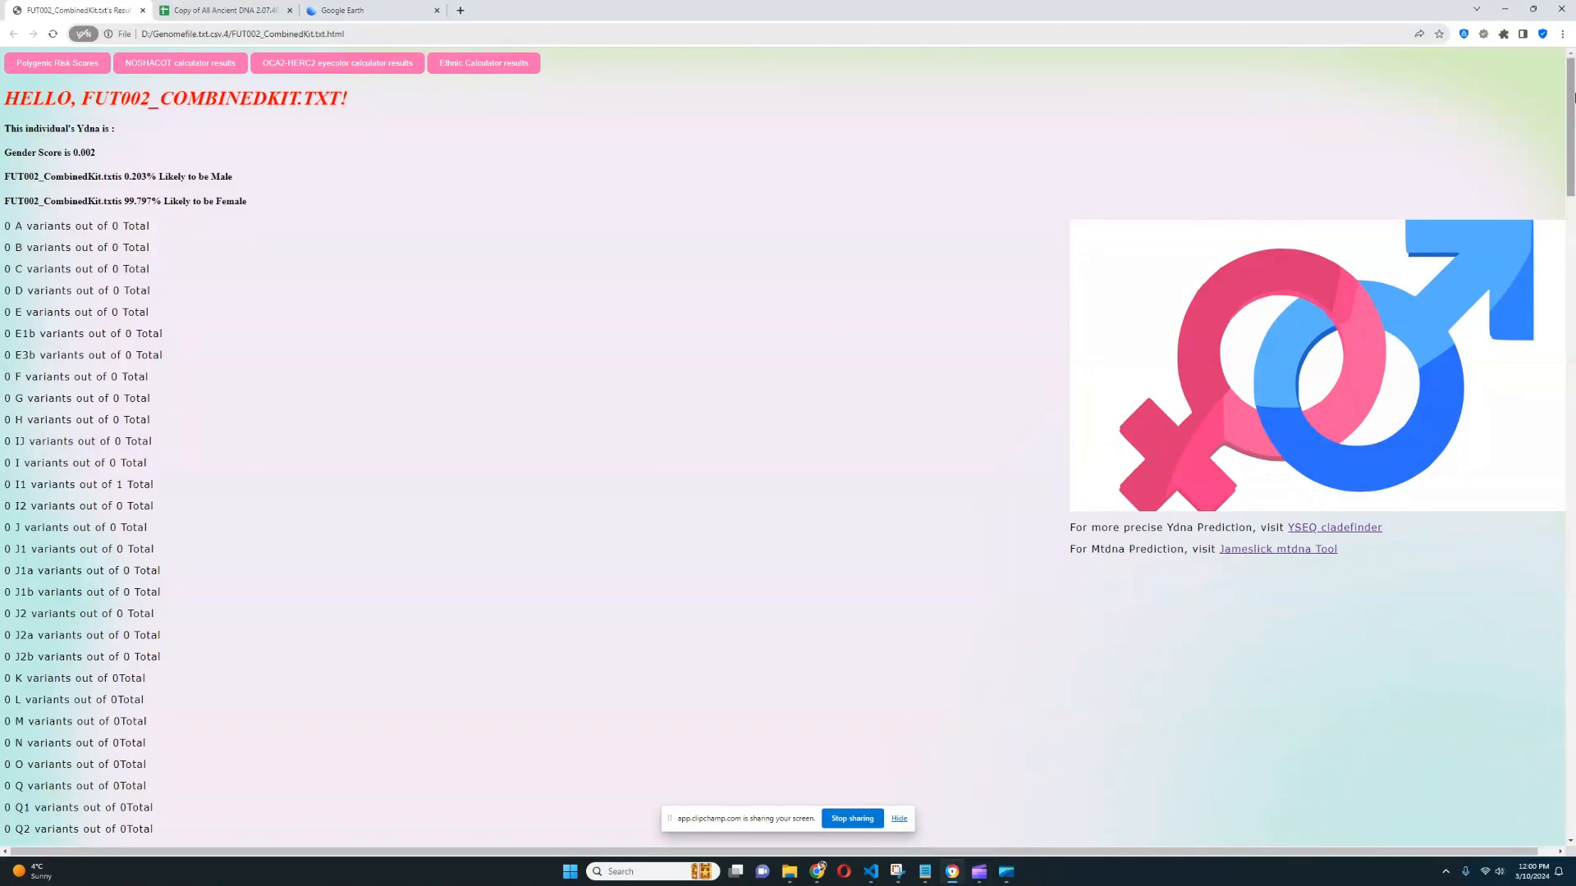
Step: Scroll through the cancers and leukemia panels, highlighting a result line
scroll(down, 3)
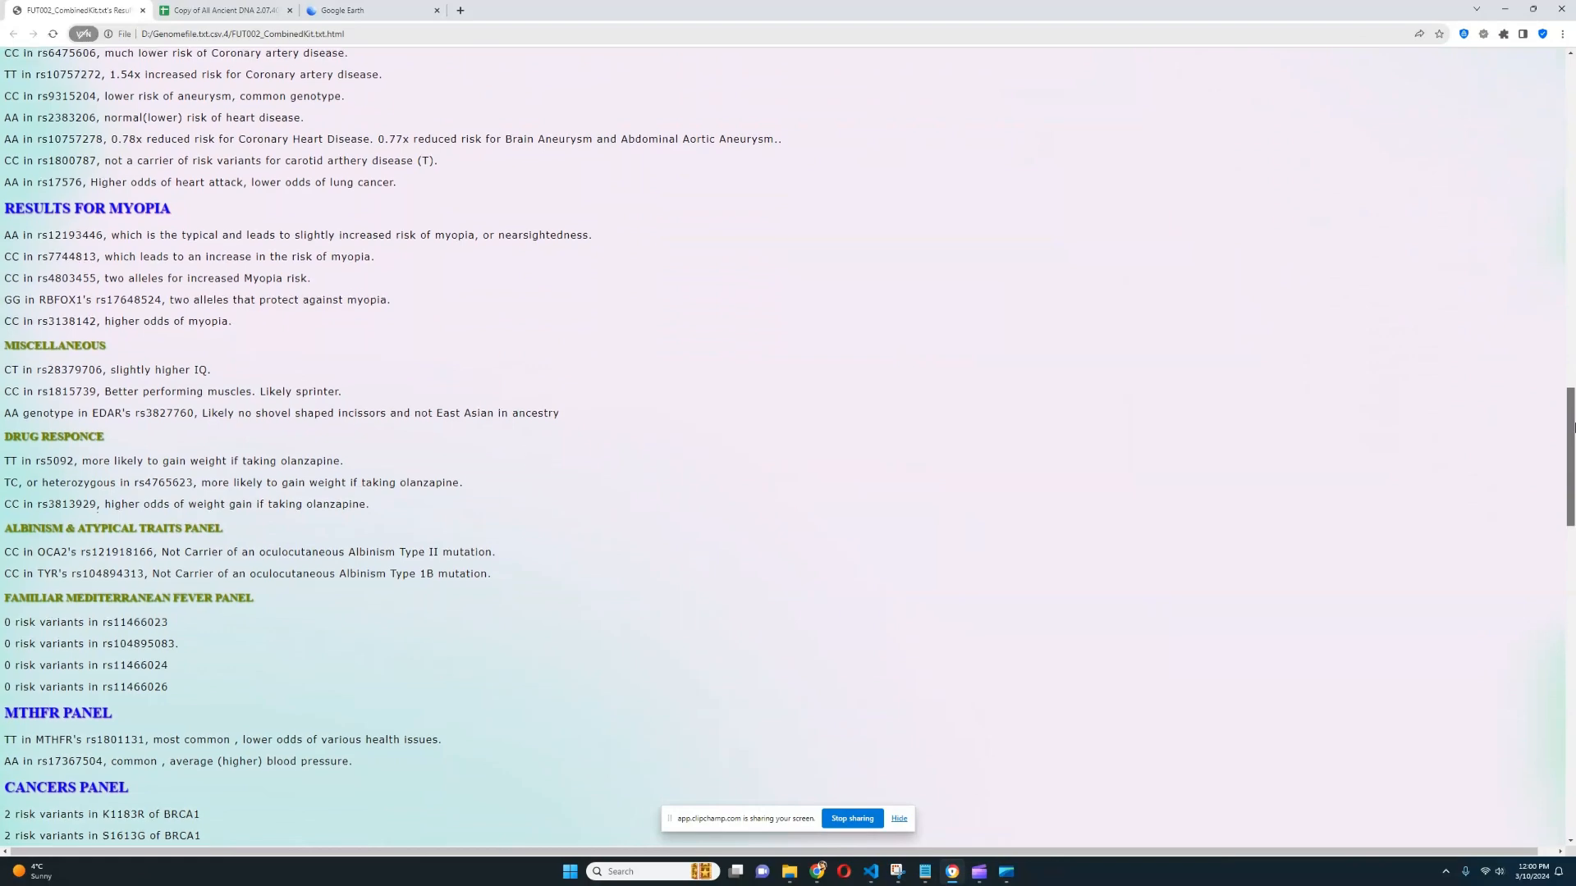
scroll(down, 3)
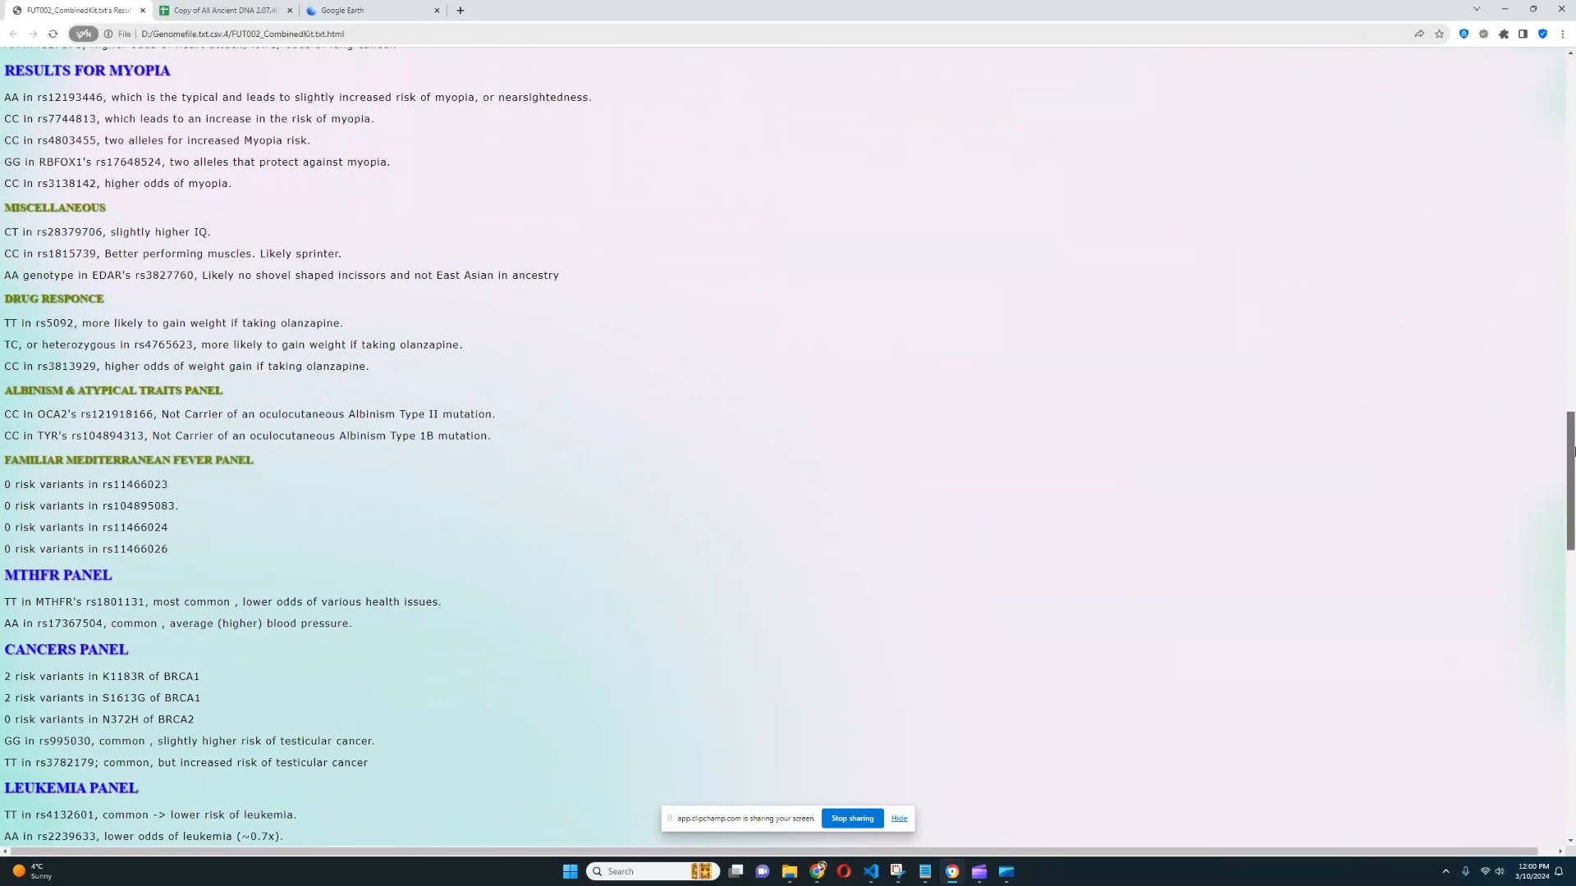
scroll(down, 3)
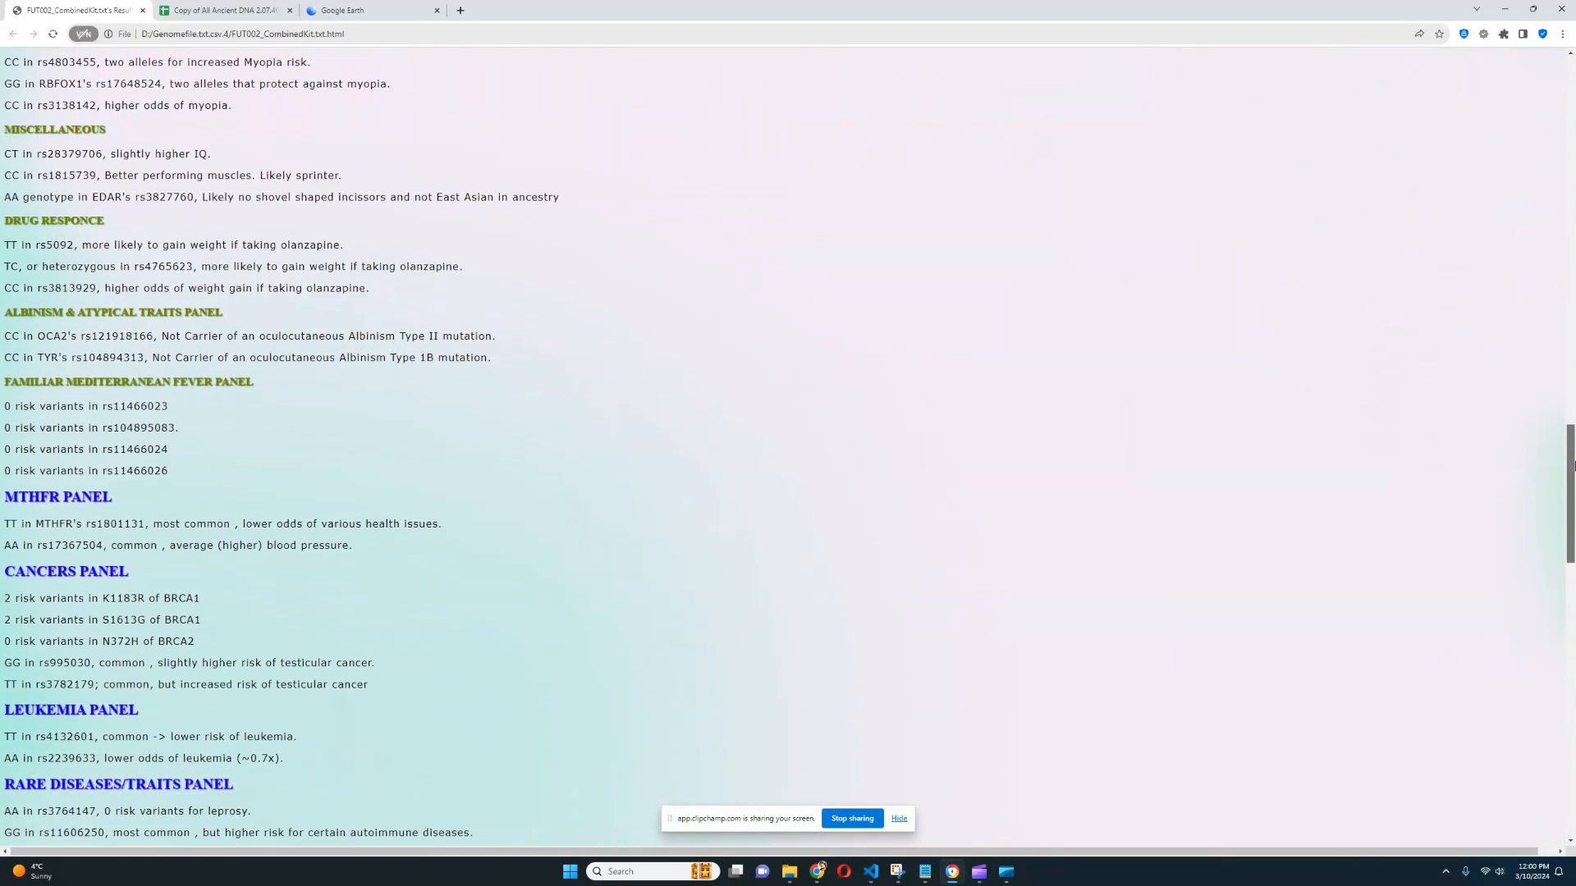
drag(5, 334, 493, 356)
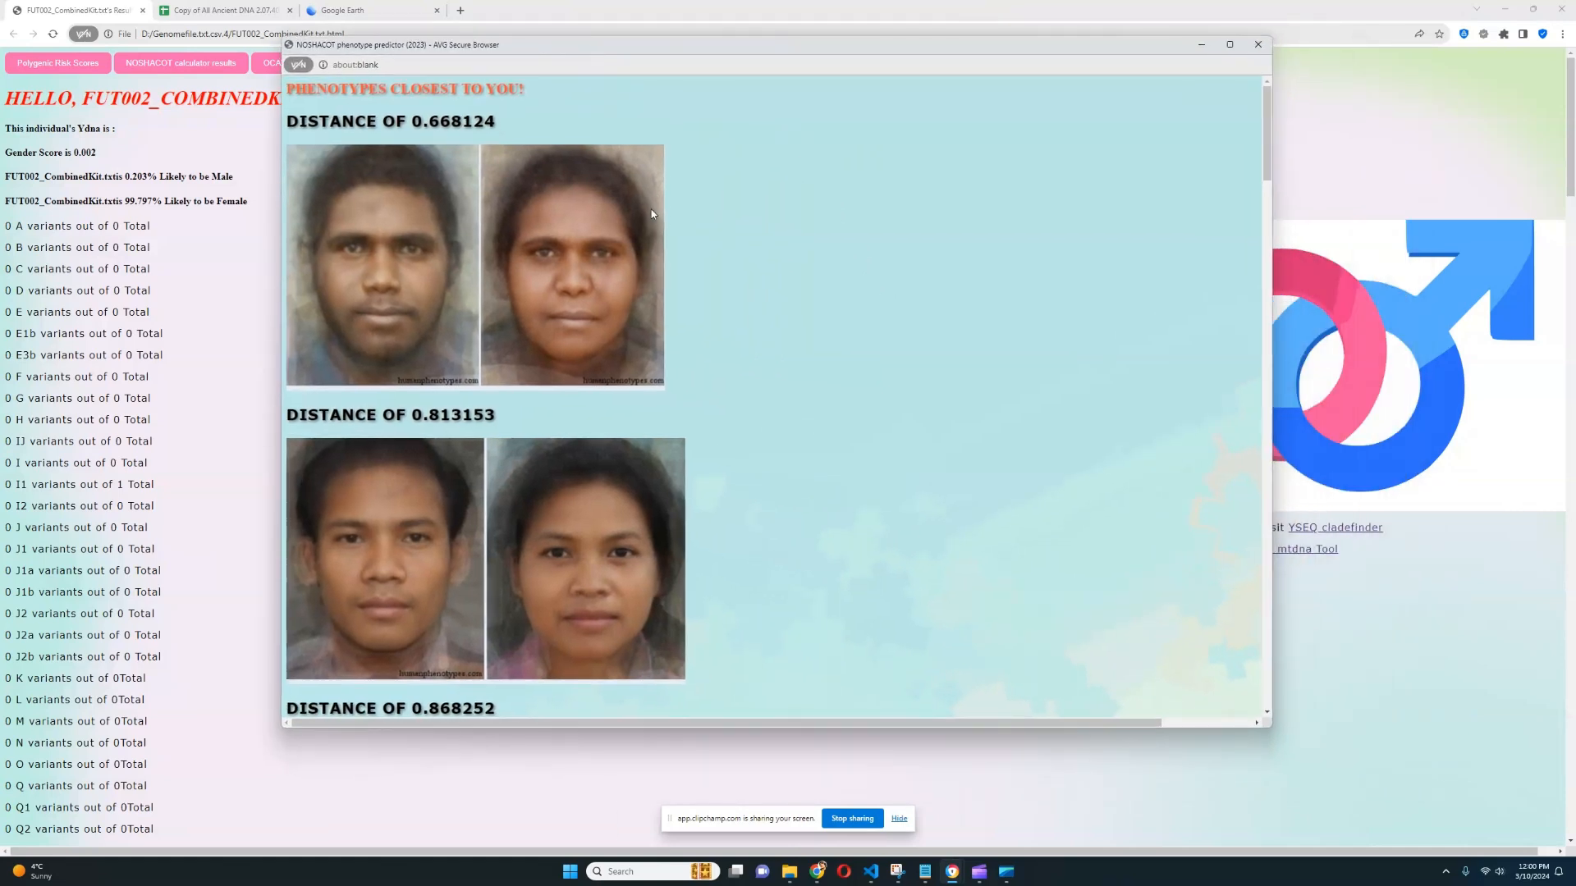
mouse_move(440, 282)
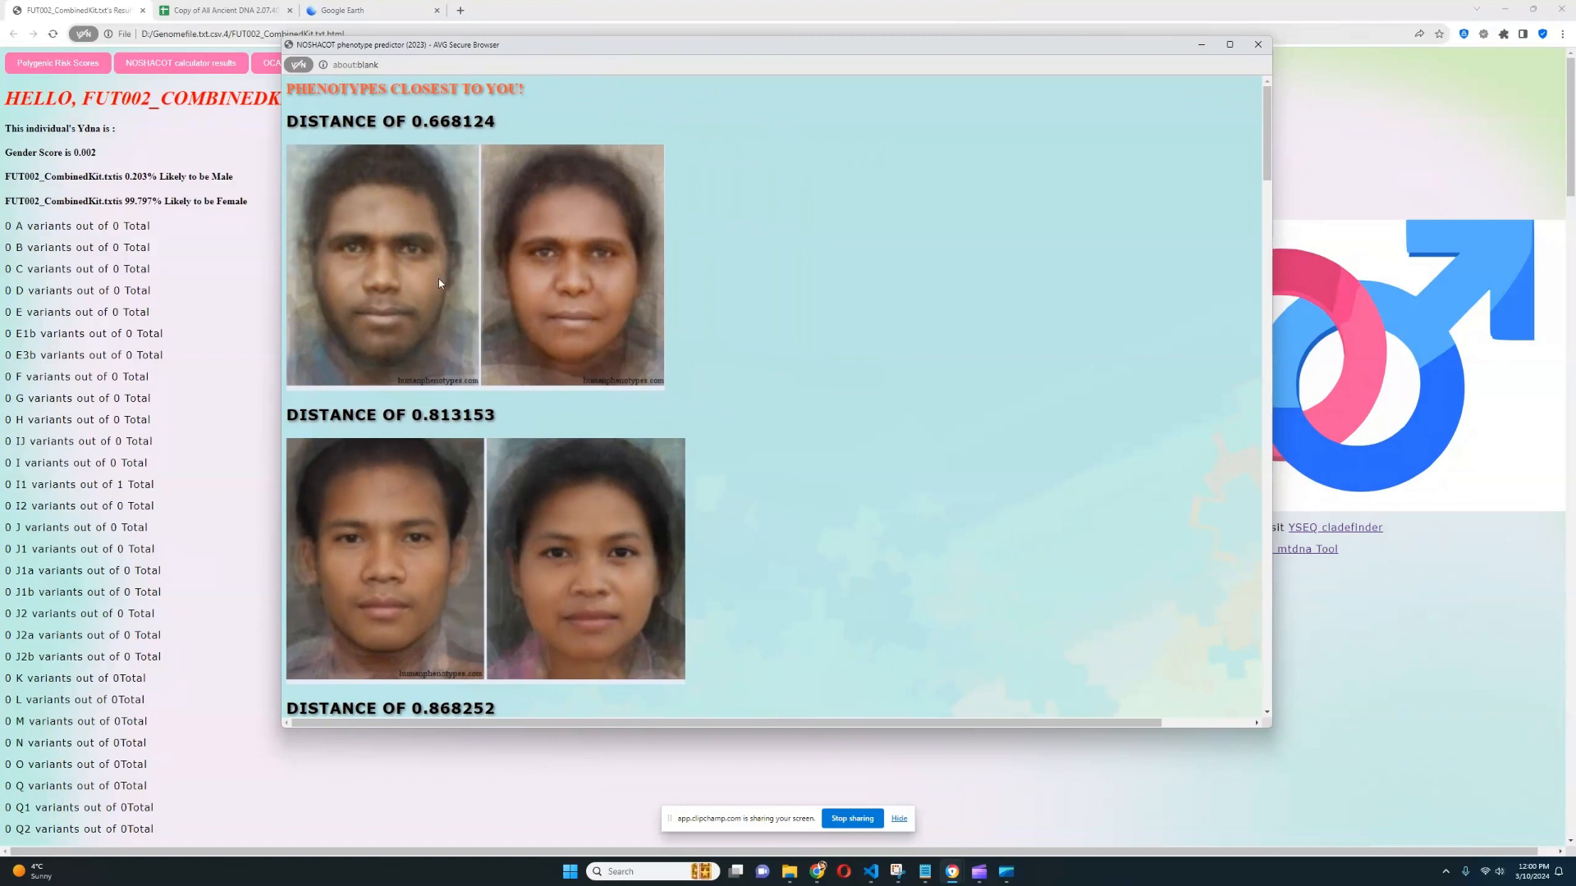
mouse_move(614, 243)
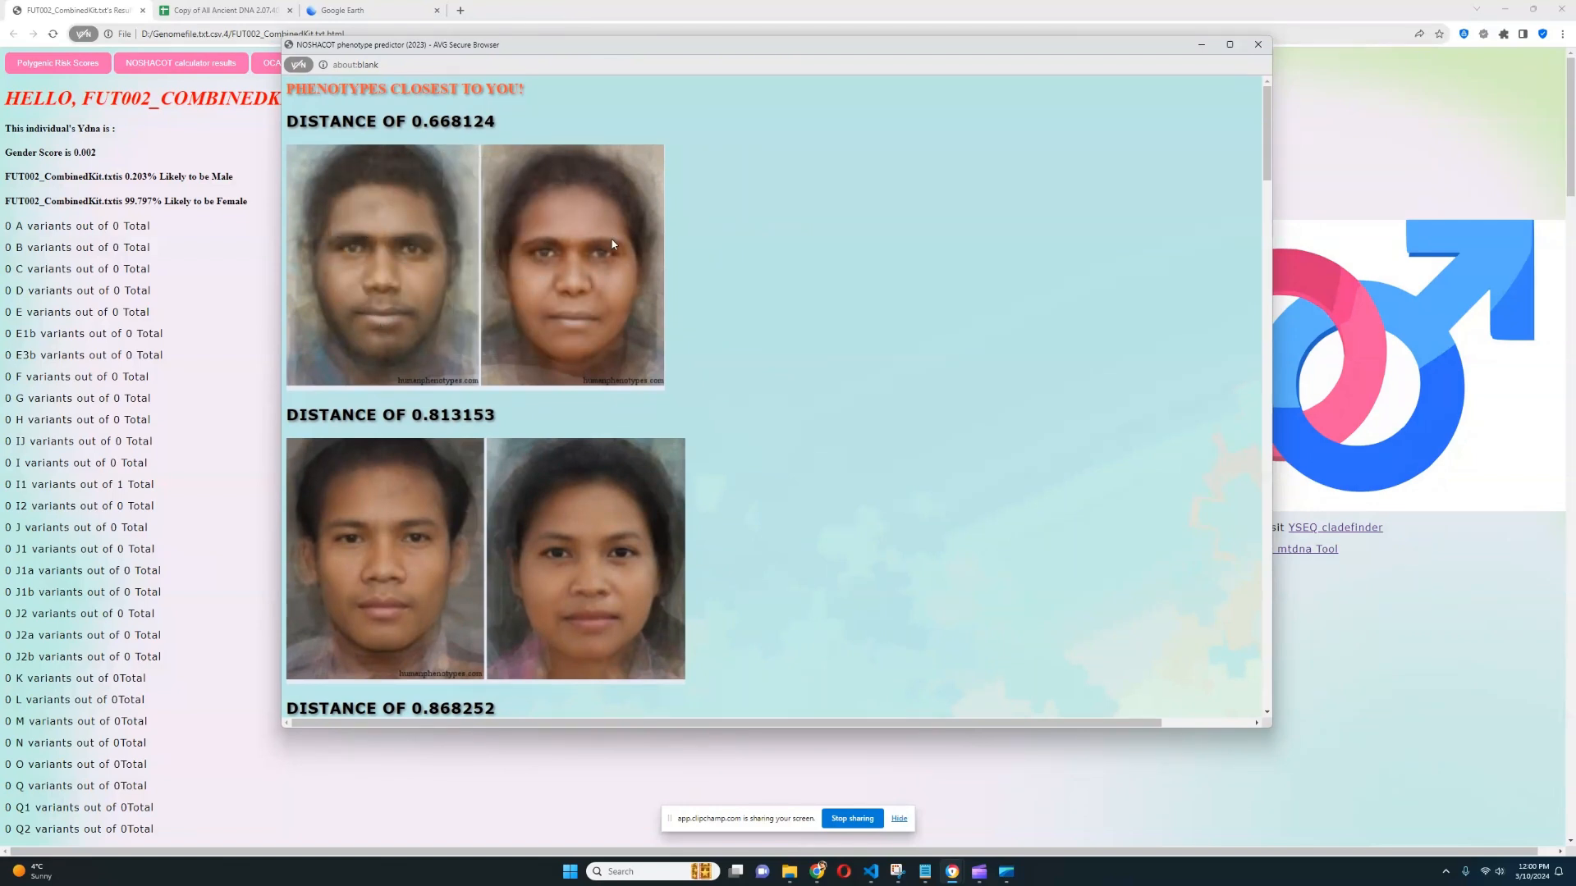
mouse_move(629, 454)
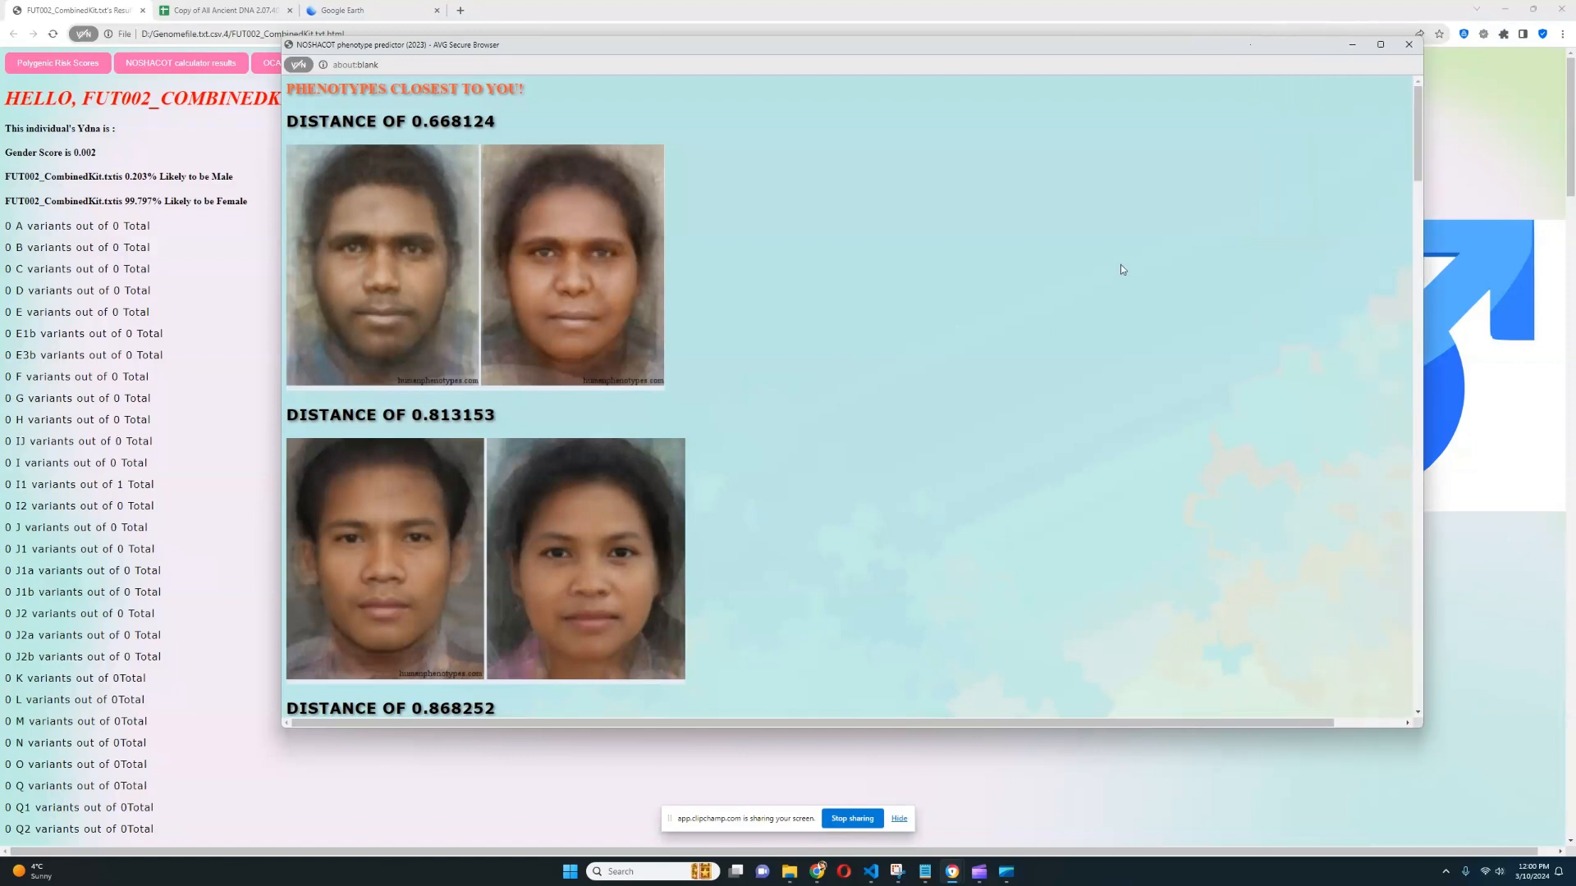
Step: Scroll past the first two phenotype matches to the third, distance 0.868252
scroll(down, 3)
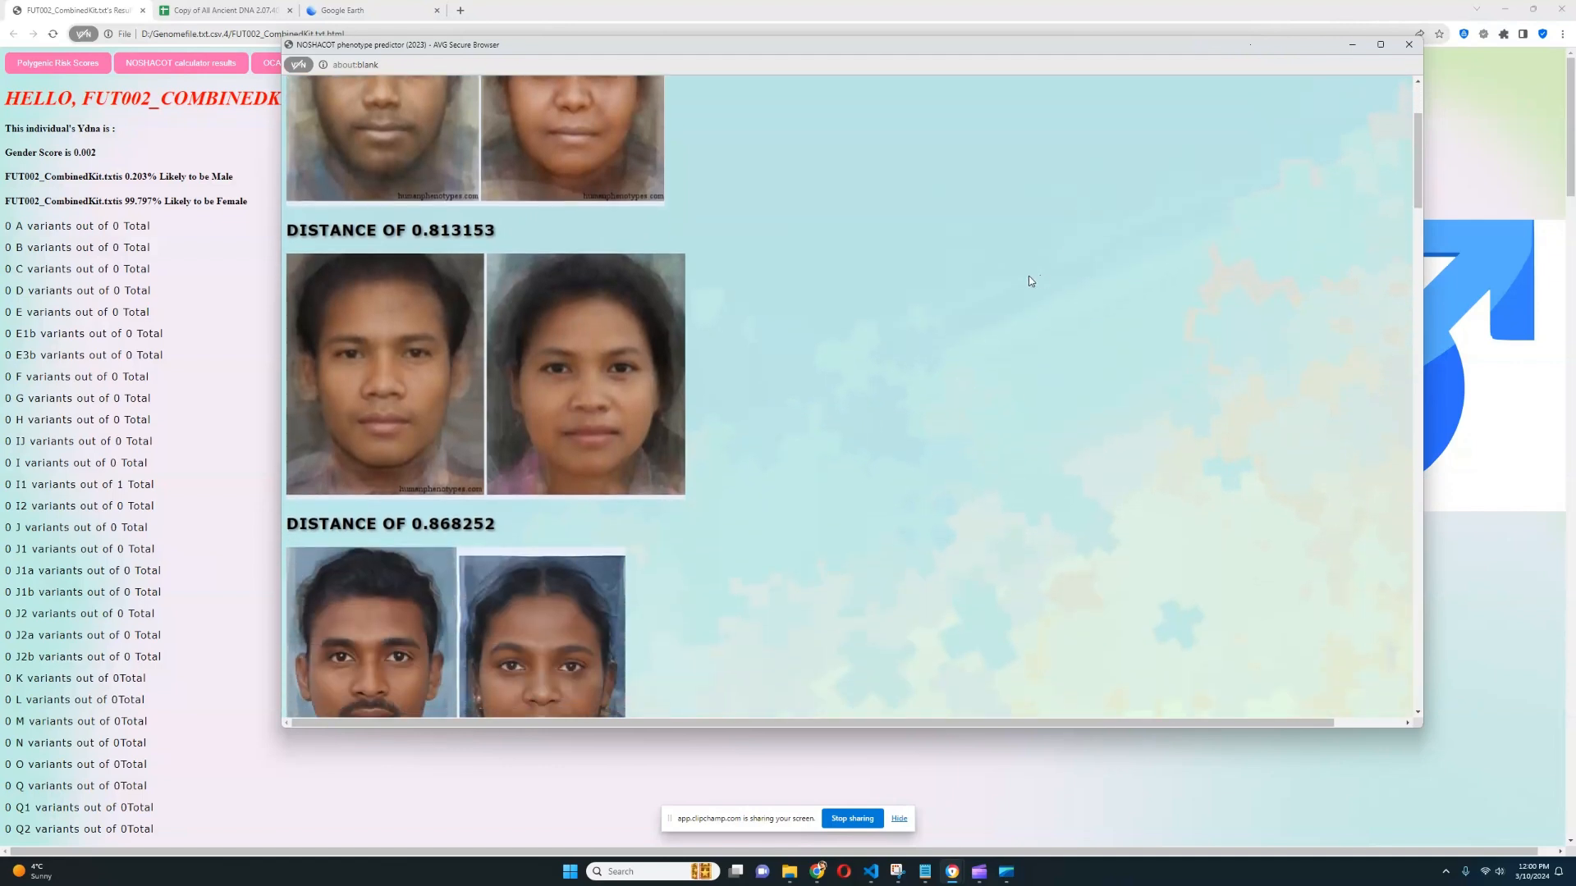
mouse_move(373, 420)
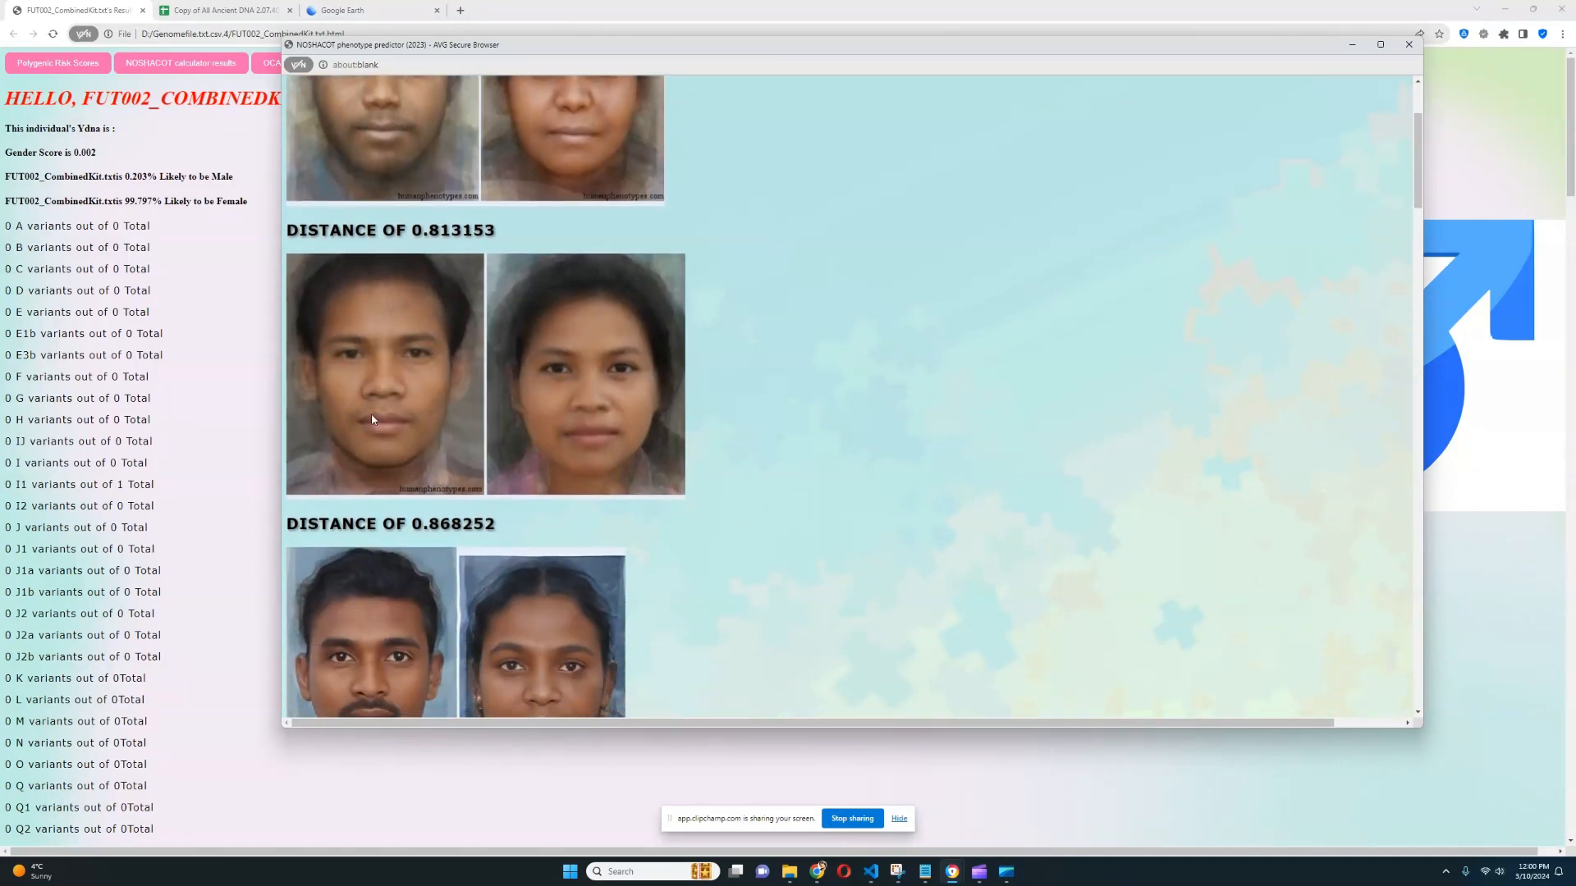
scroll(down, 3)
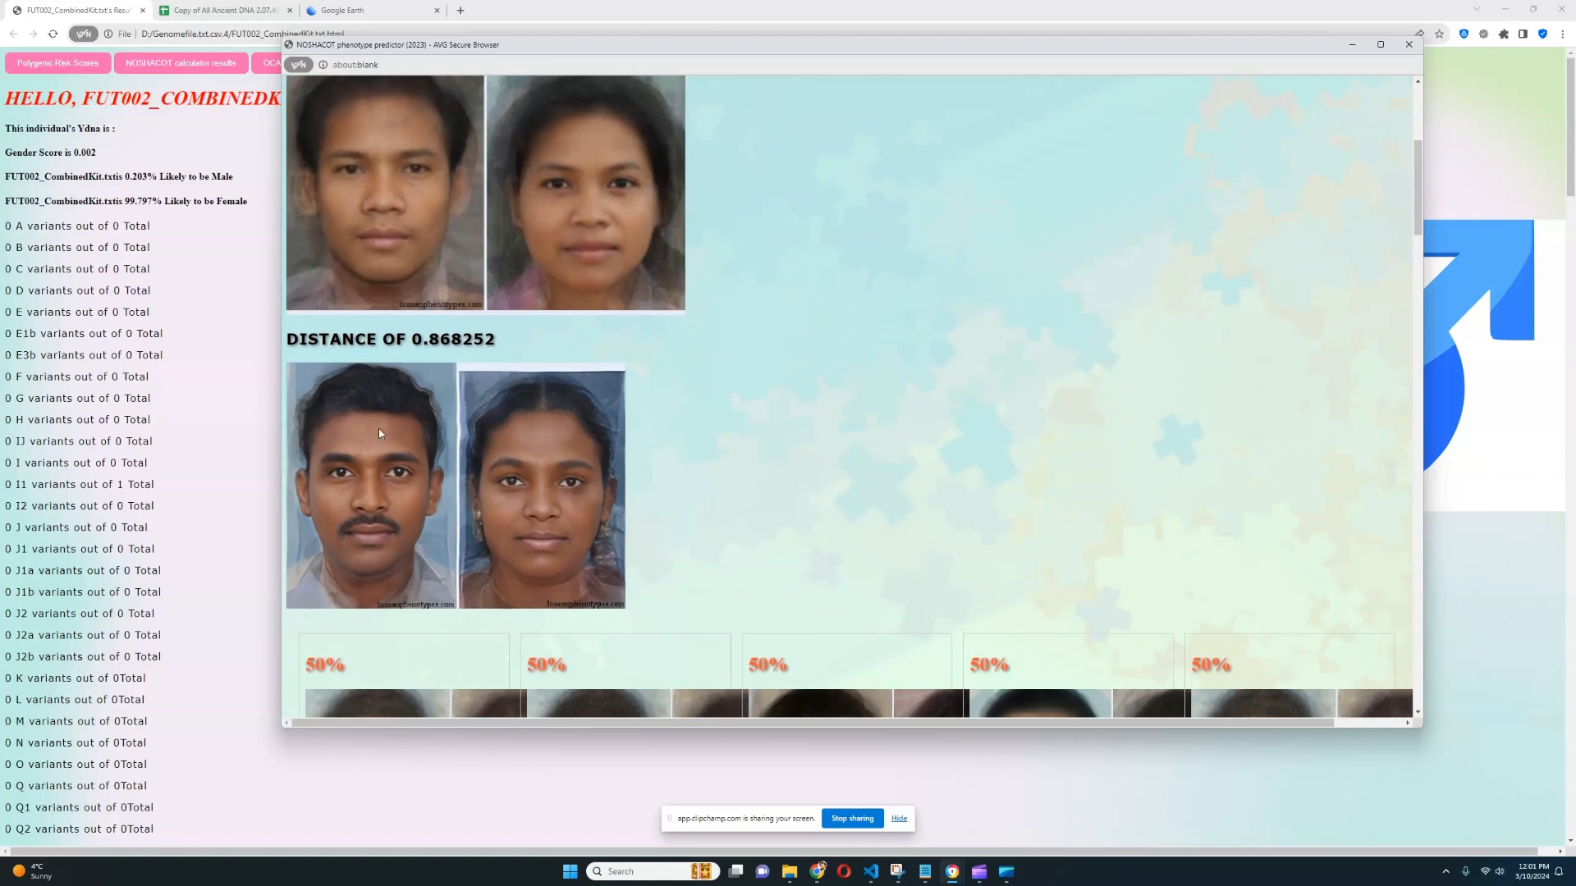
scroll(down, 3)
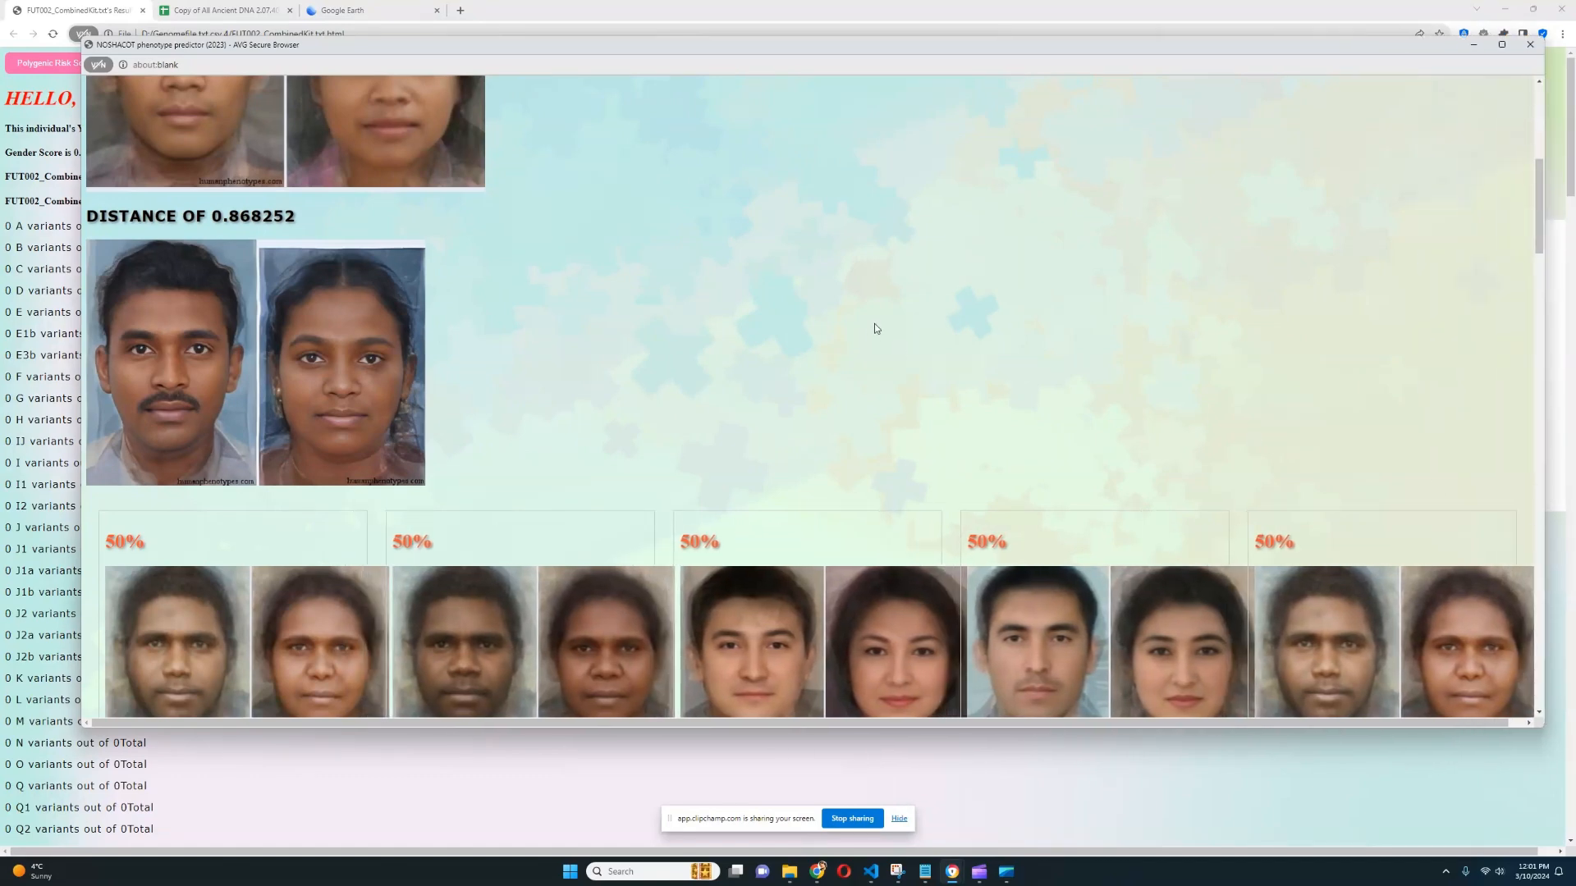
Step: Review the first 50% + 50% blended face pairs, highlighting a panel and its distance
scroll(down, 3)
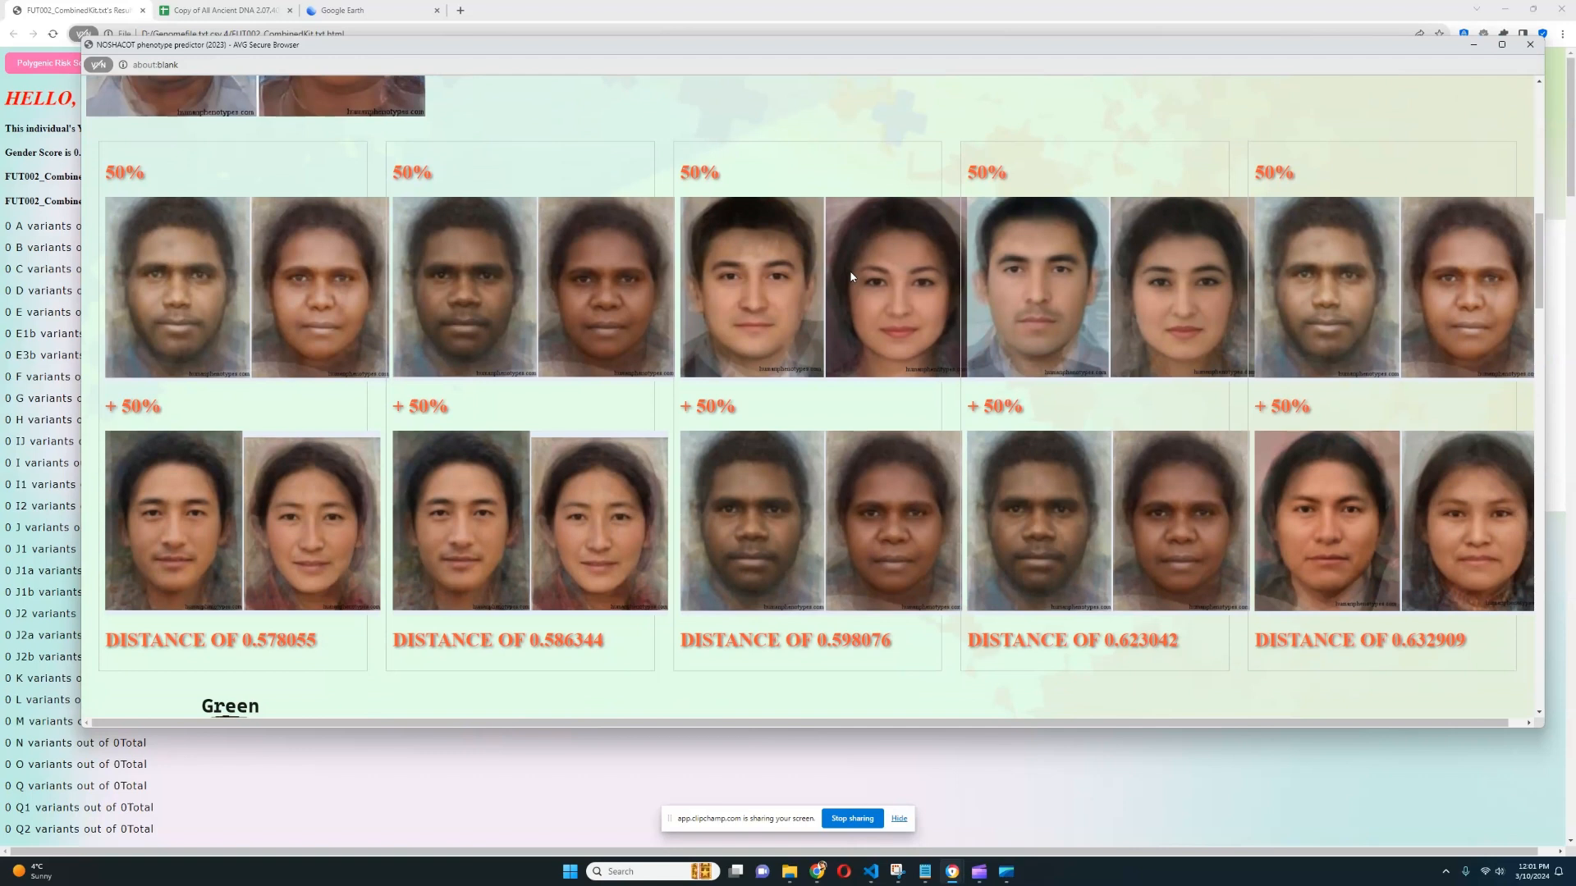
scroll(down, 3)
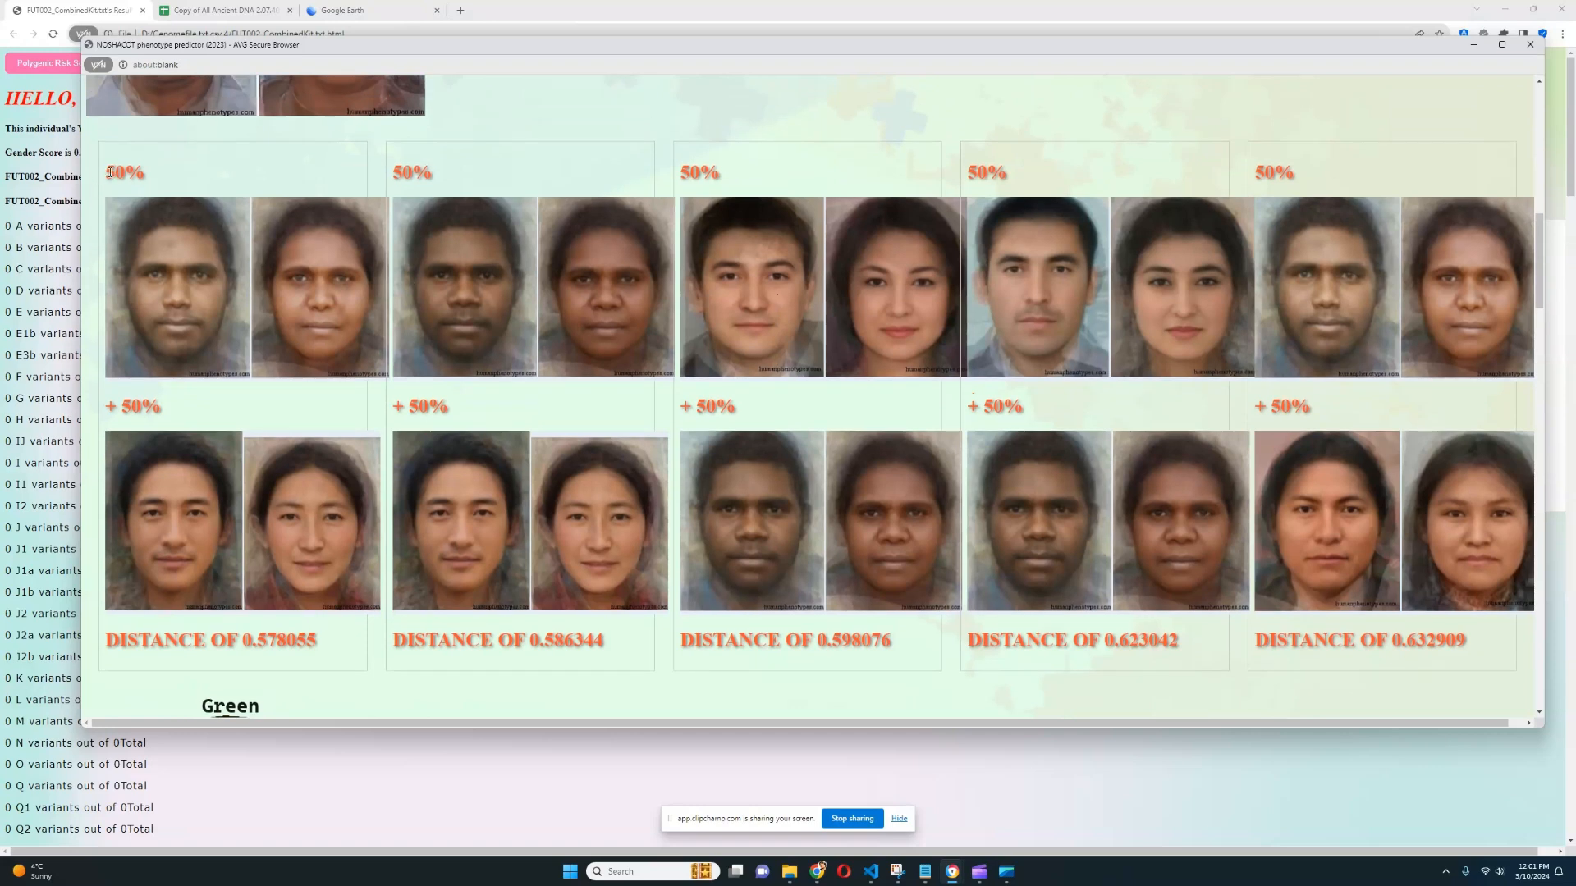
mouse_move(493, 497)
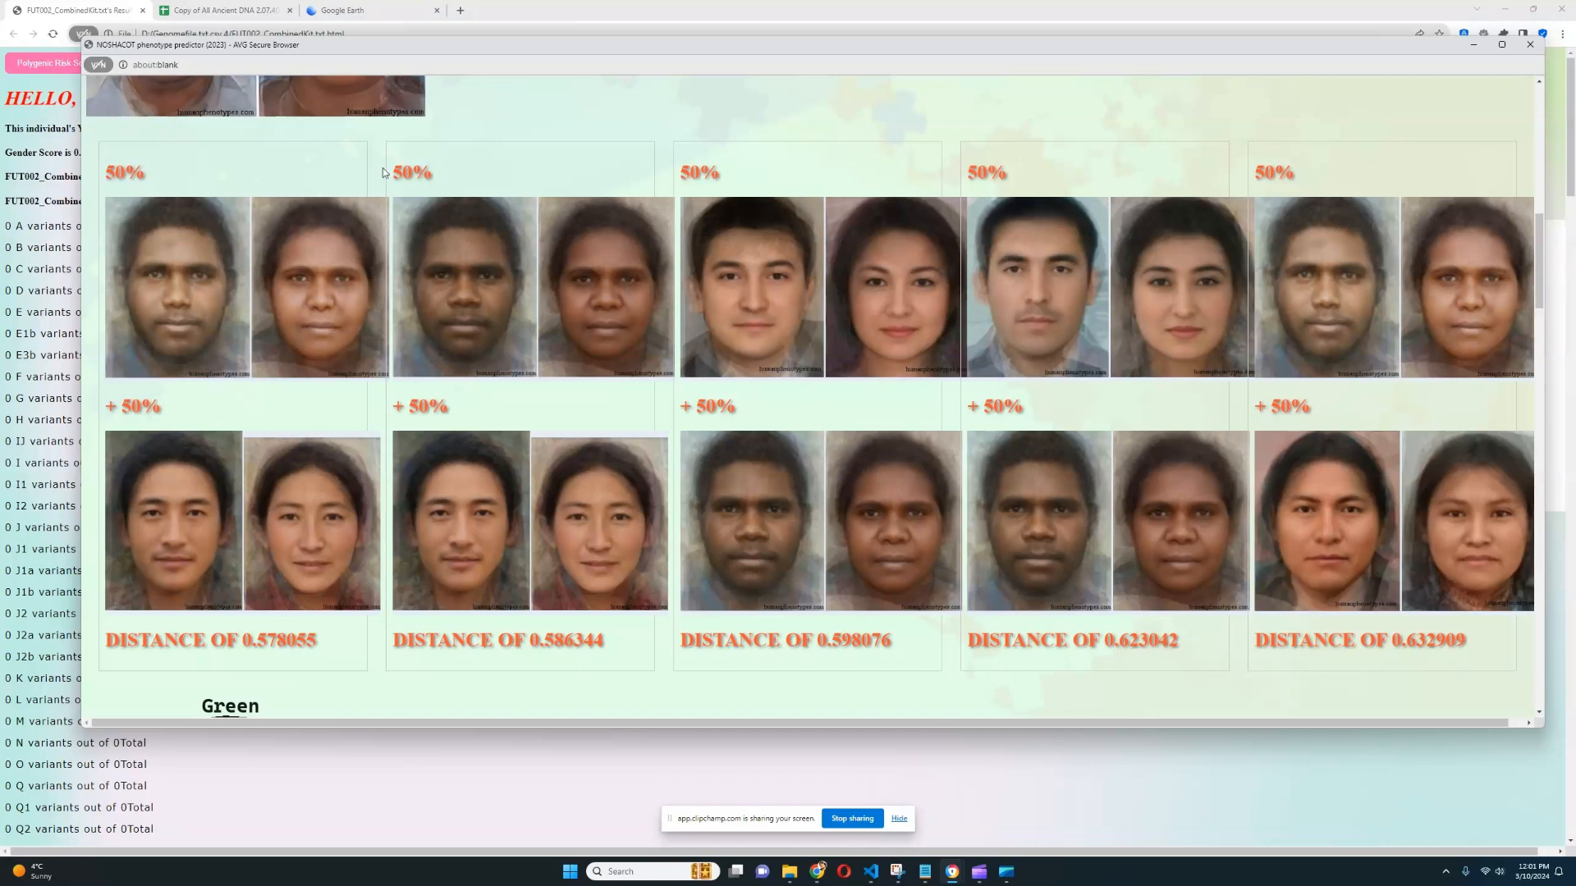
drag(393, 171, 621, 652)
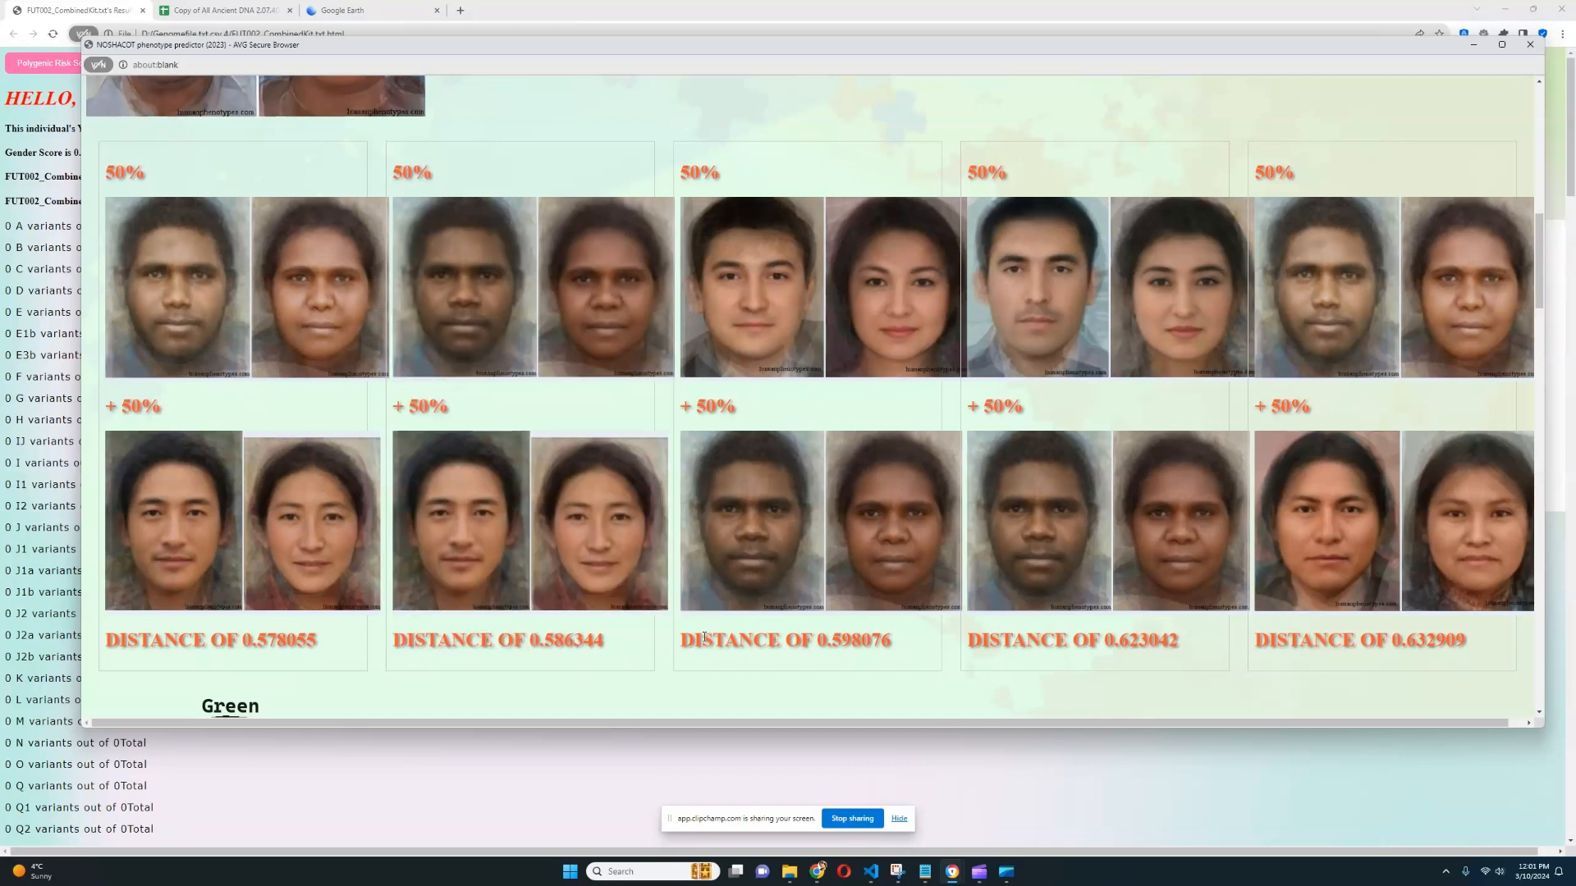
drag(985, 640, 1116, 640)
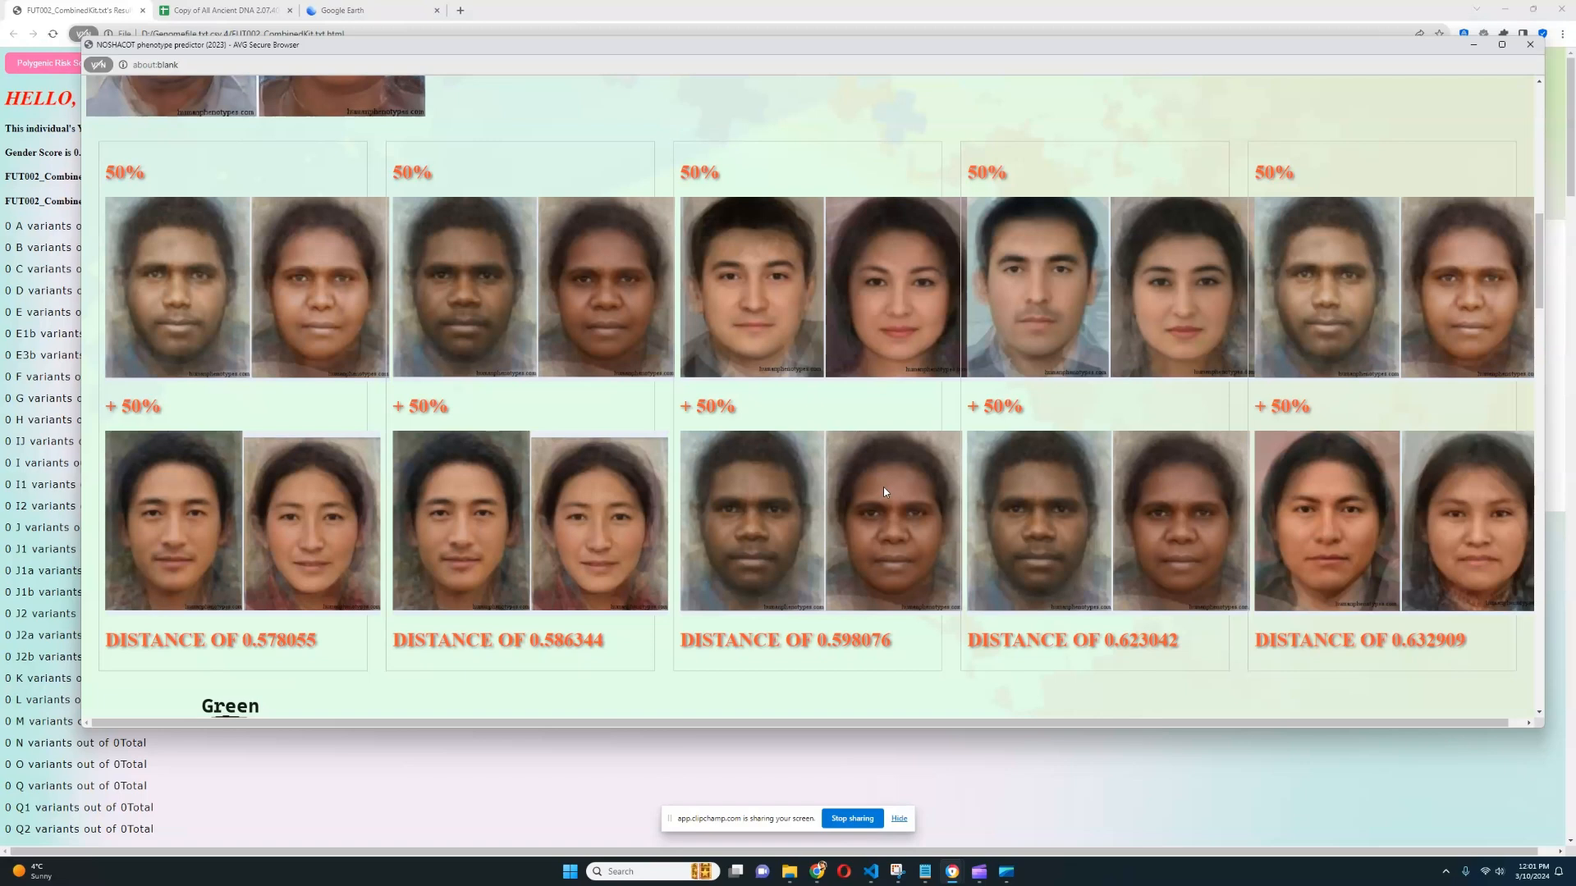
mouse_move(675, 289)
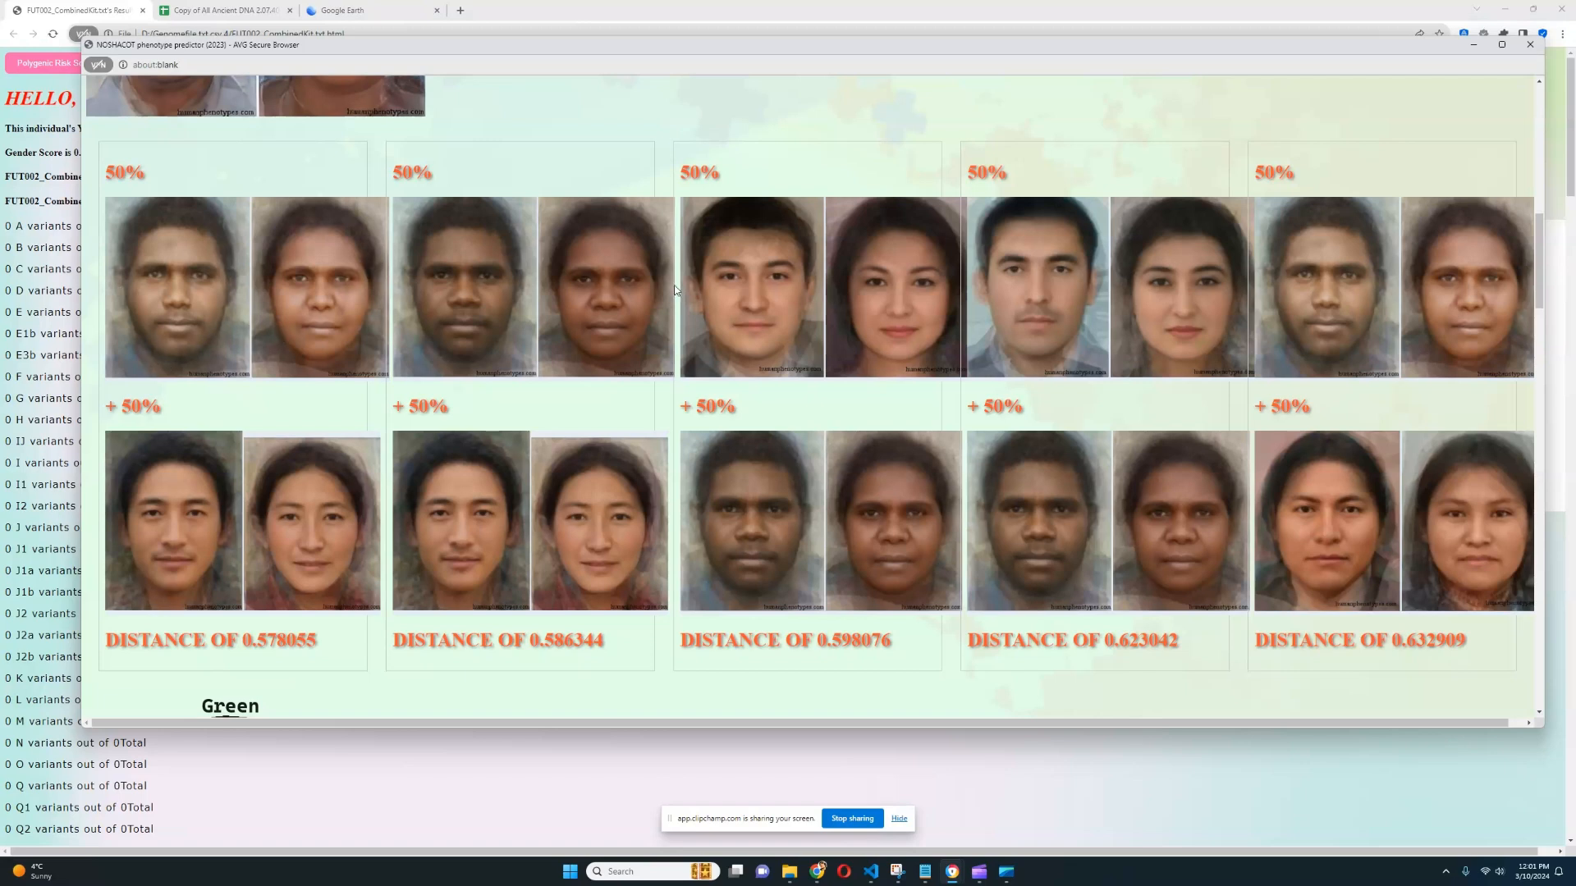
mouse_move(1185, 538)
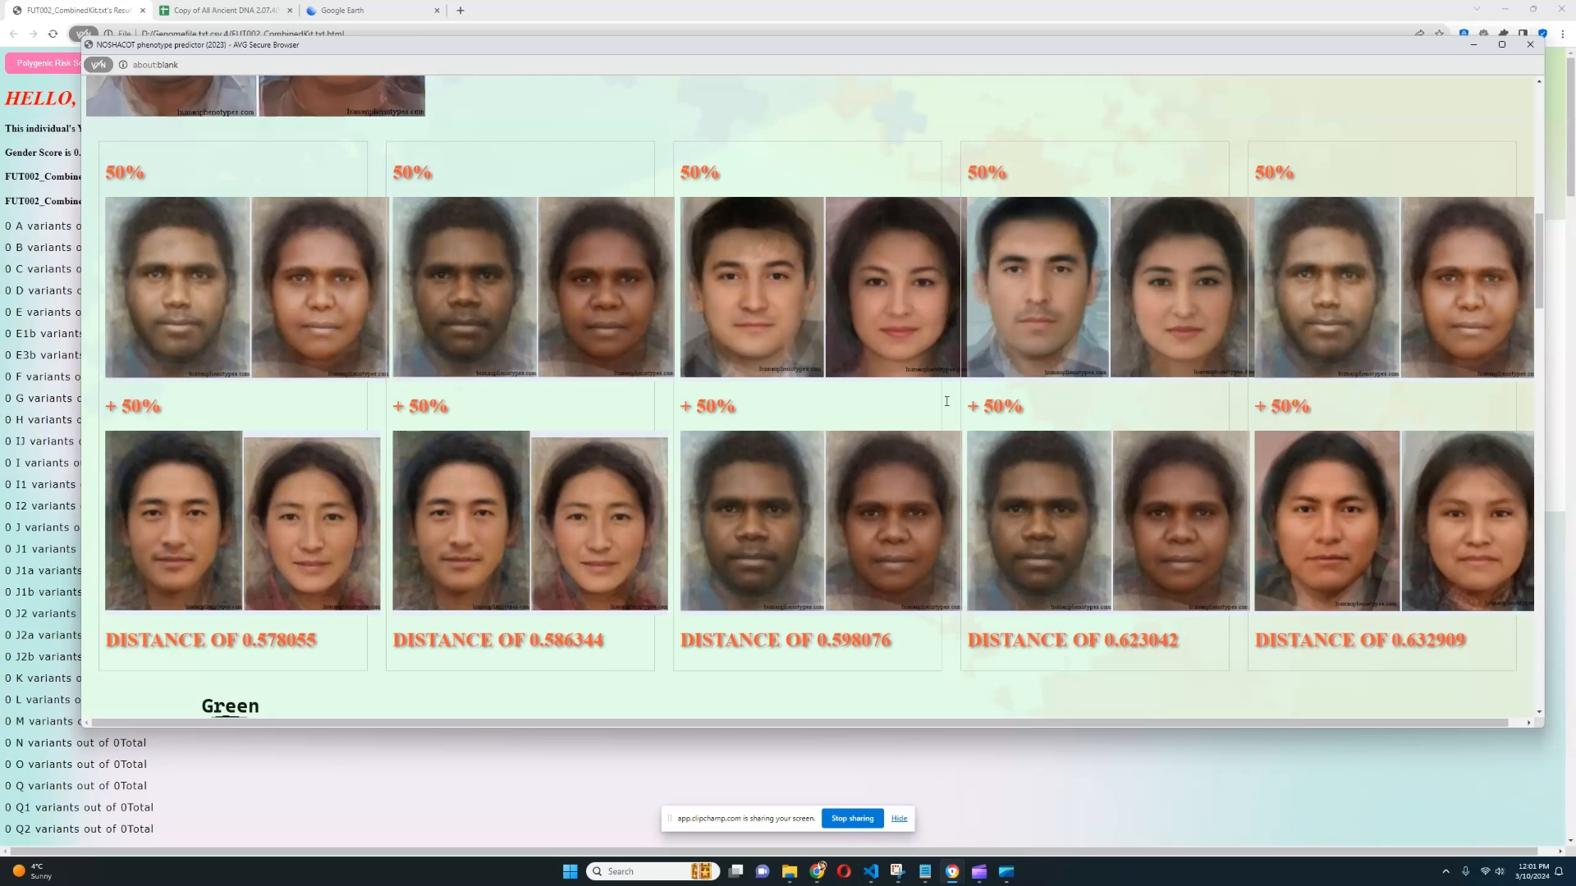
Step: Continue through the remaining blended pairs up to distance 0.632909 toward the eye colour section
scroll(down, 3)
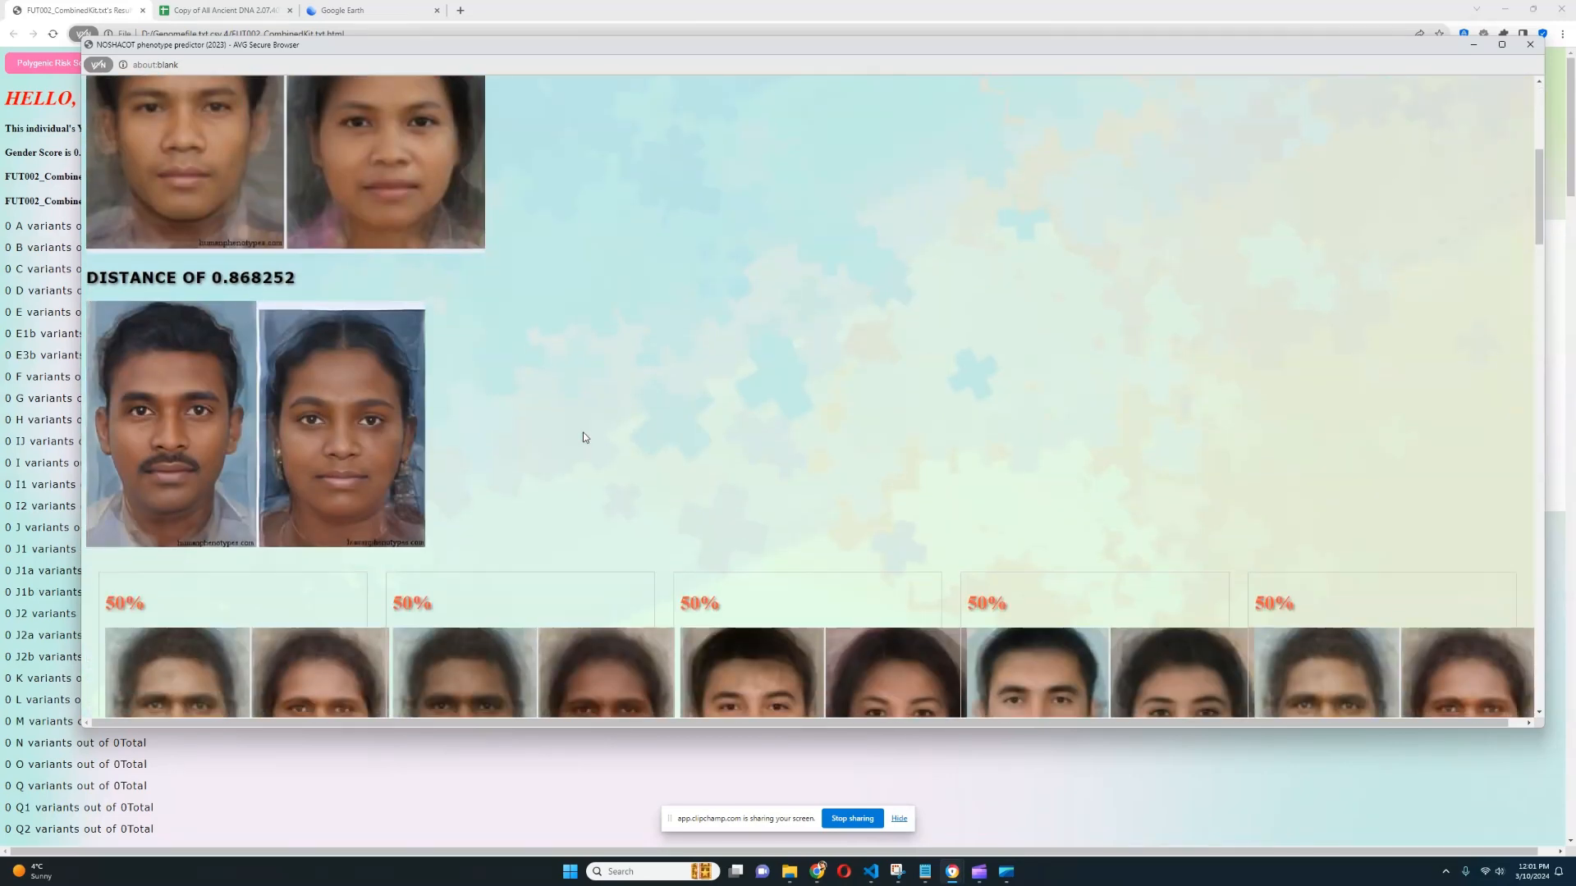
scroll(down, 3)
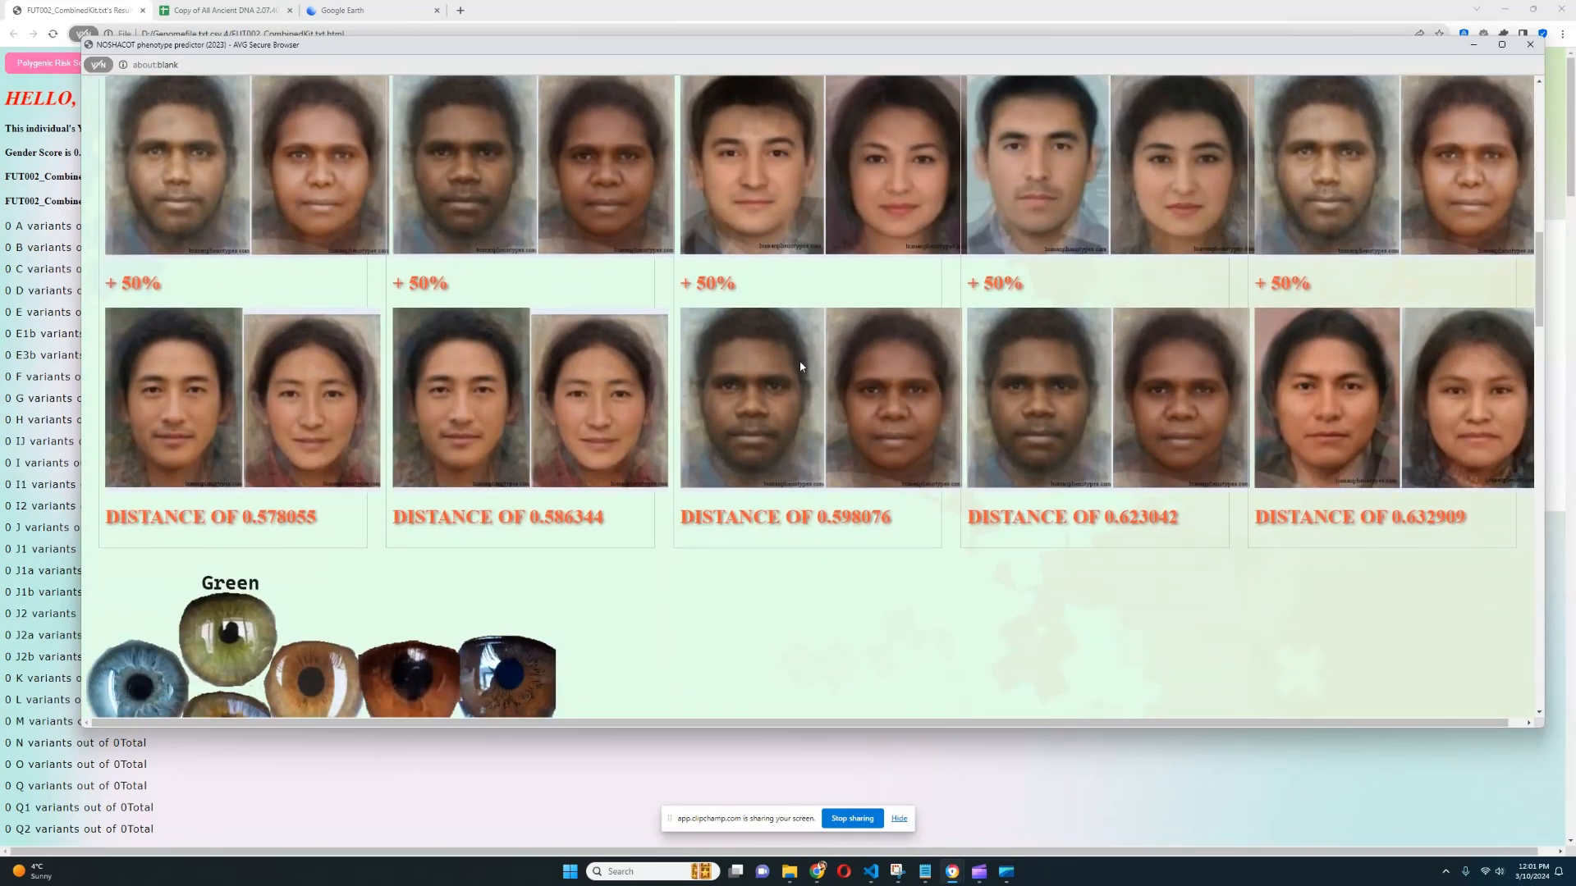
Step: Review the eye colour likelihoods, darkest brown at 74%, and reach the hair colour results
scroll(down, 3)
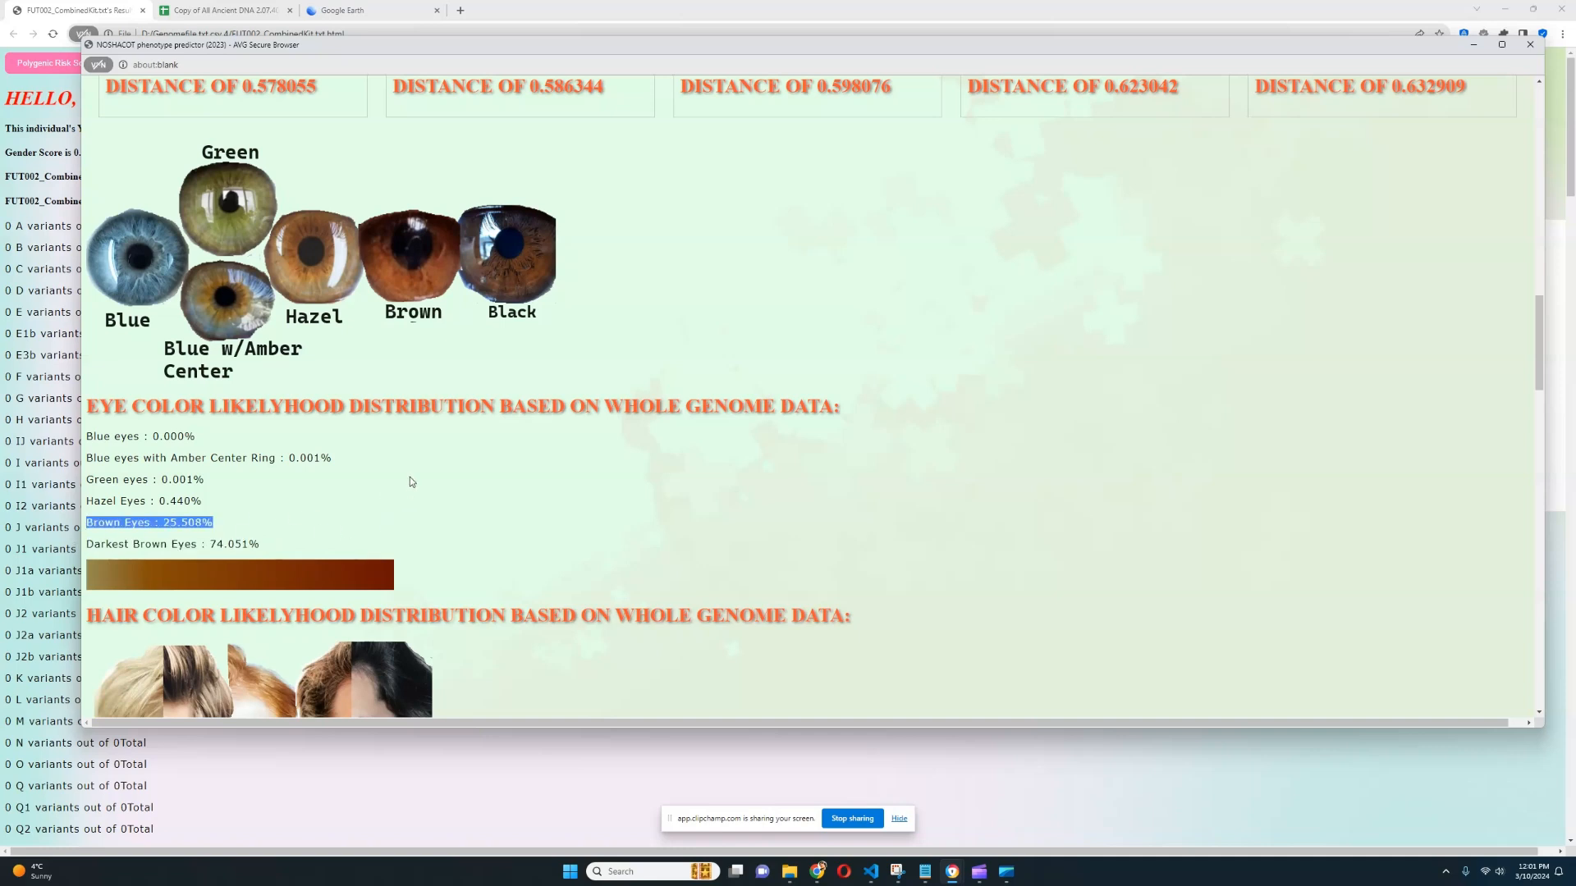
click(297, 512)
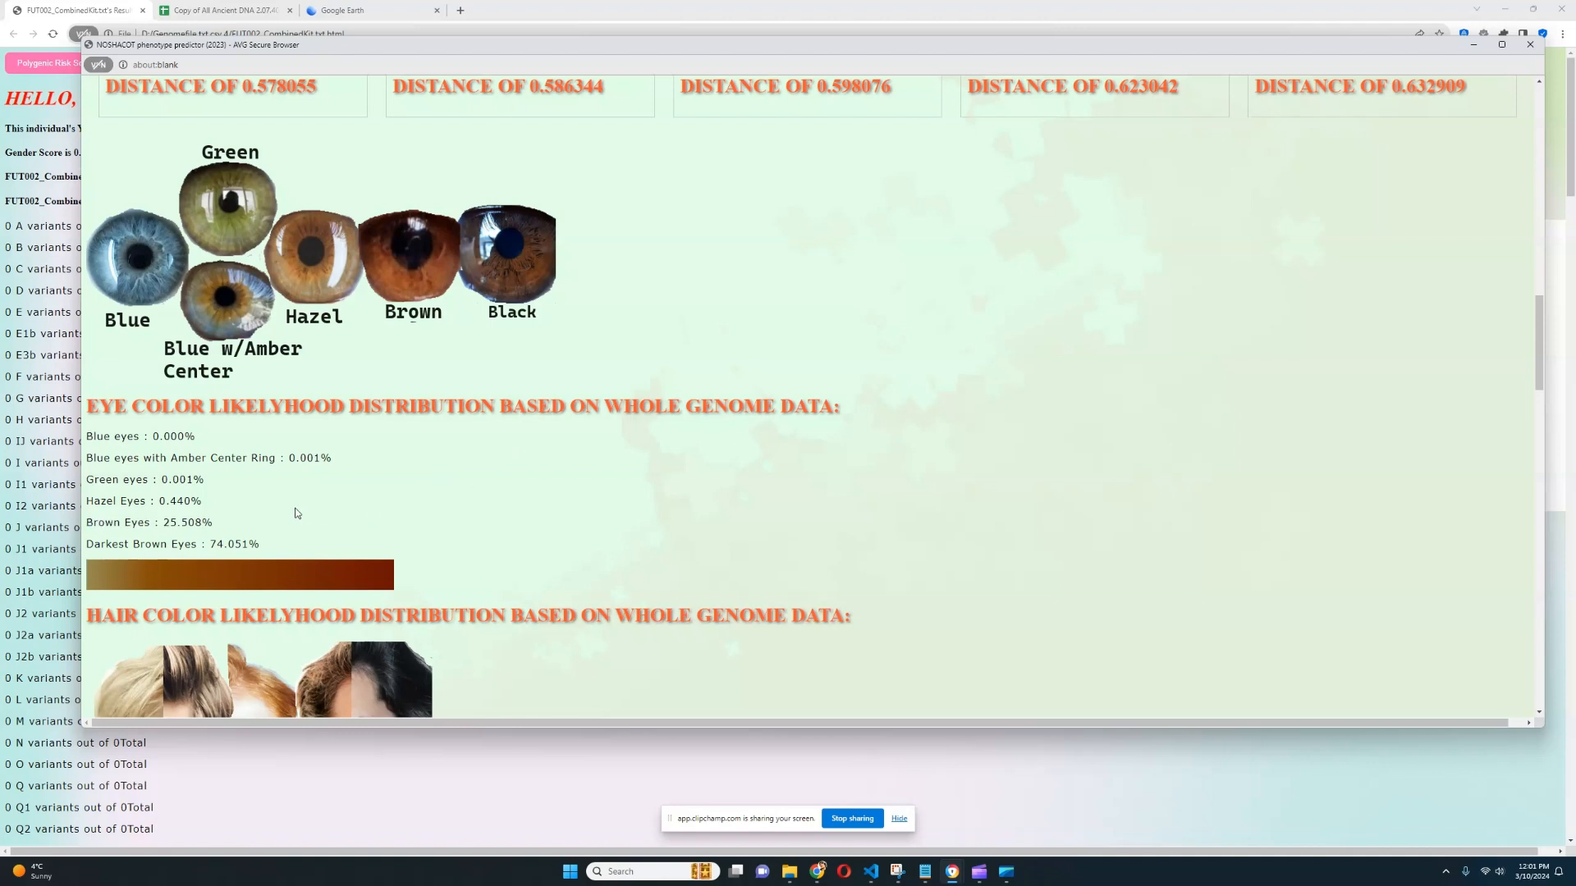
triple_click(173, 543)
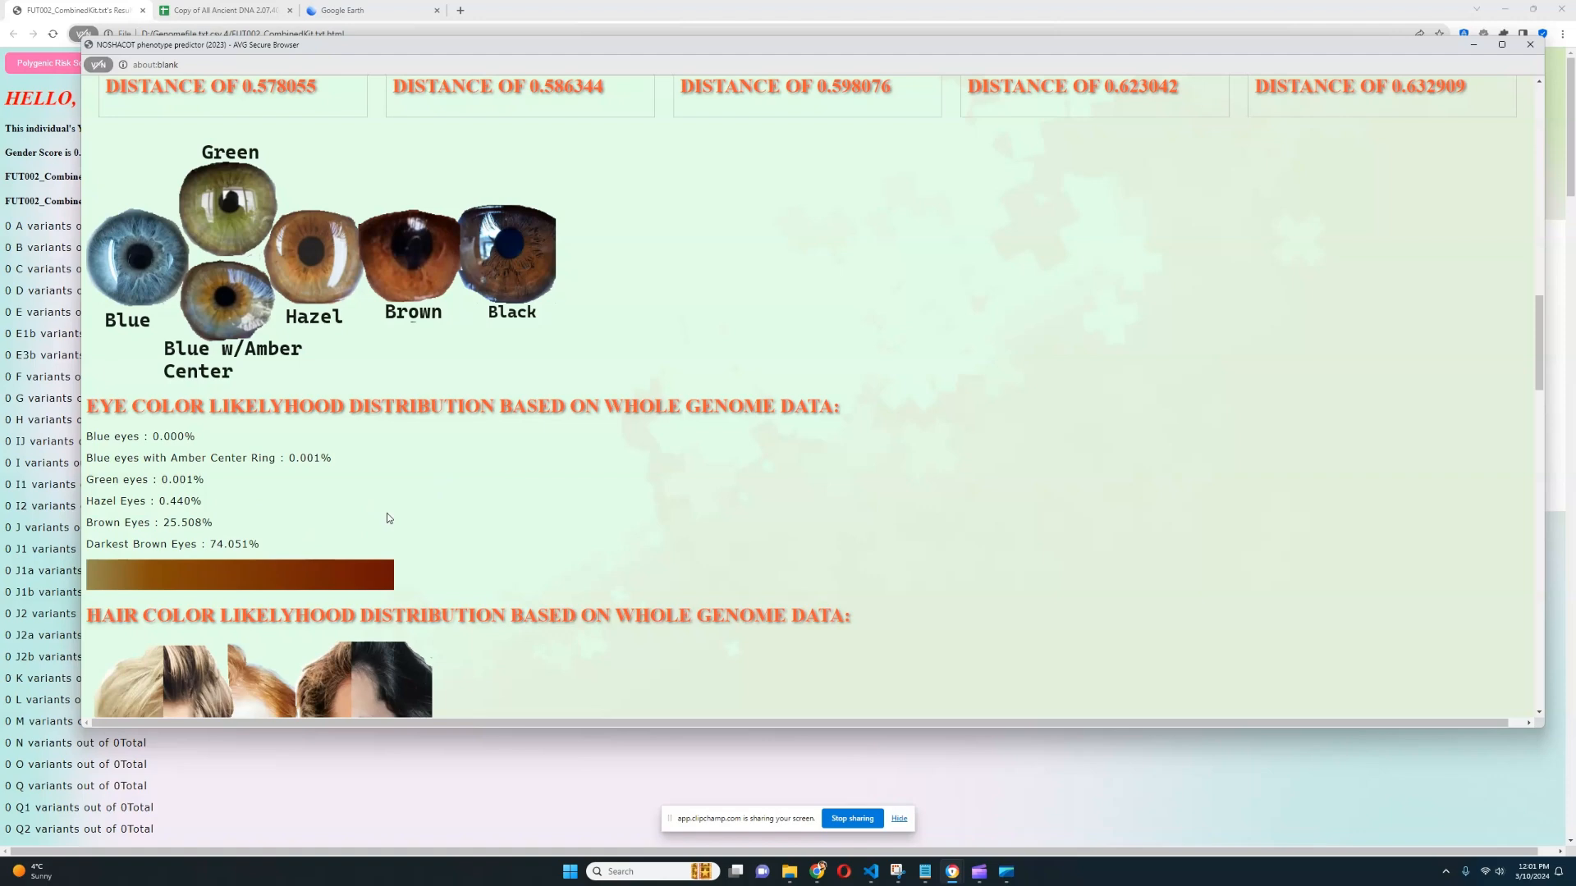
scroll(down, 3)
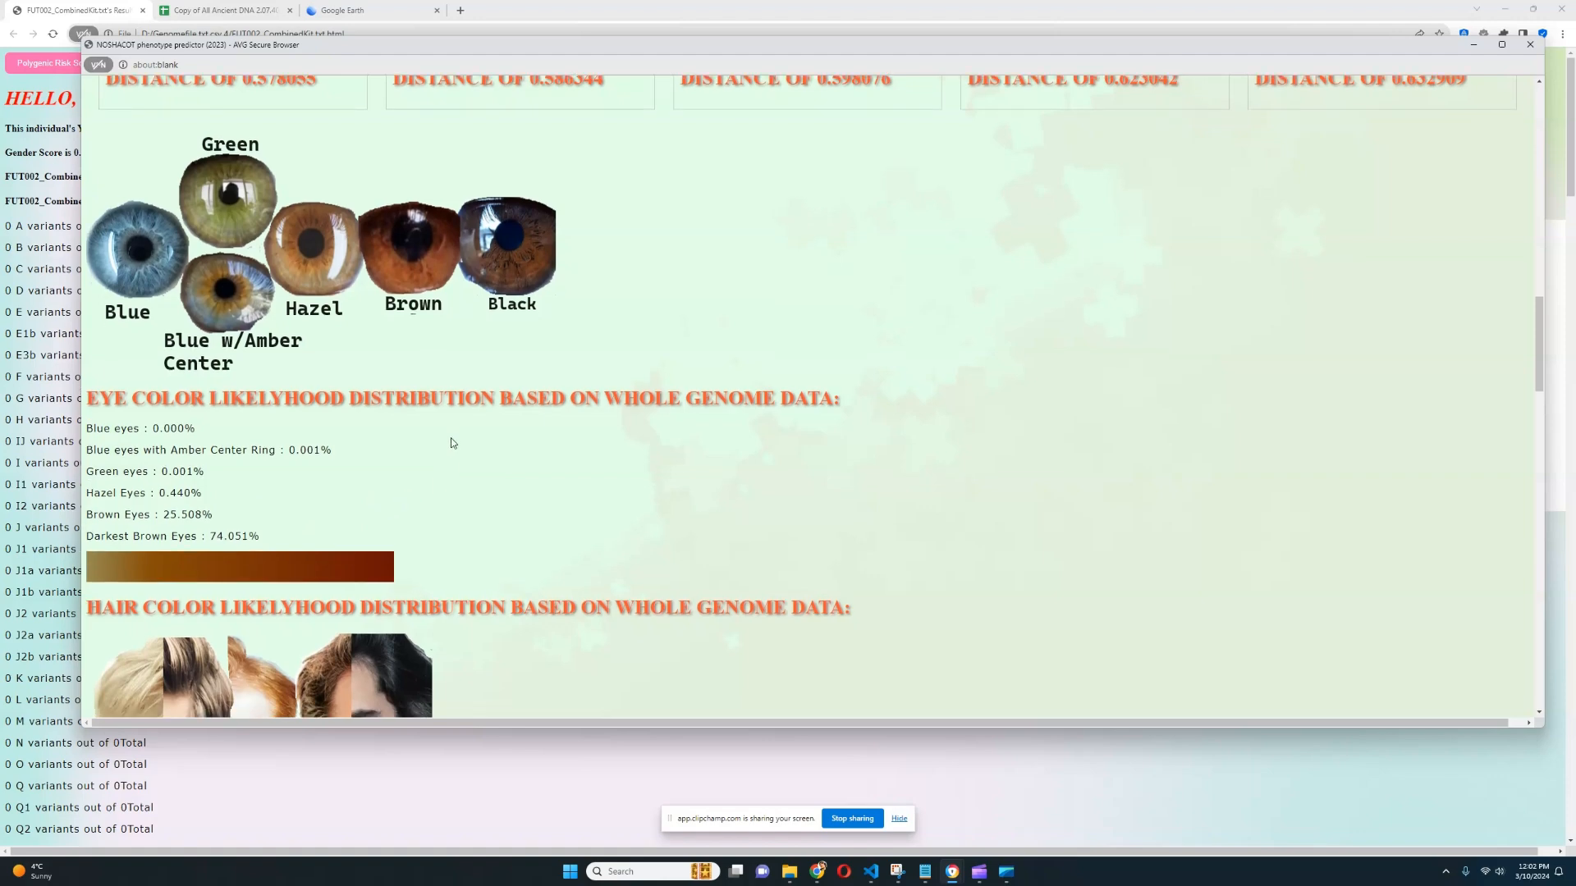
scroll(down, 3)
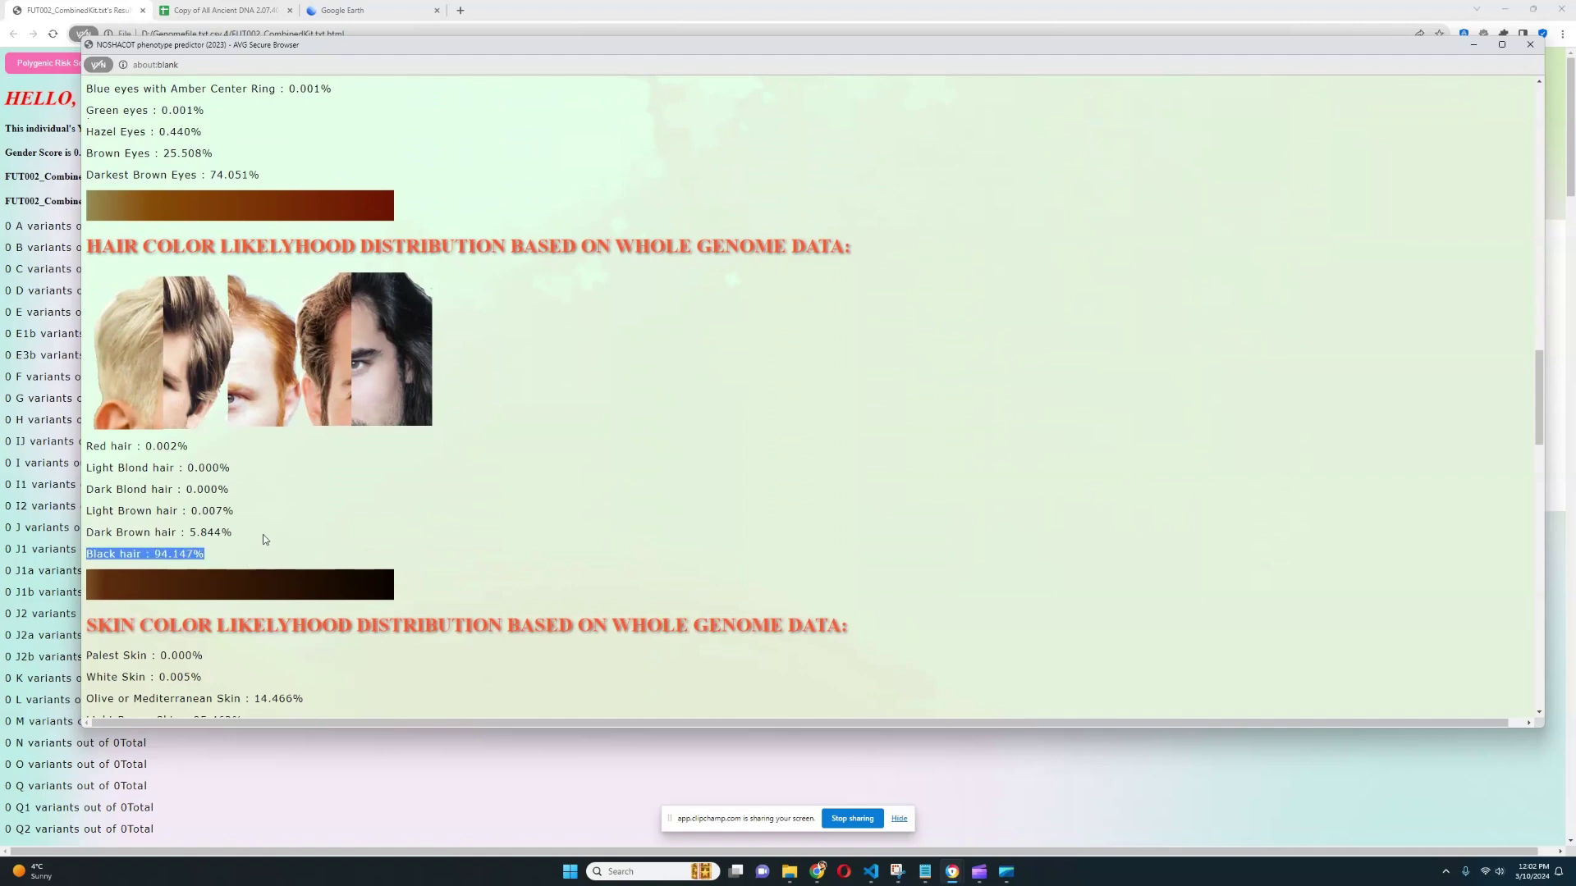
Step: Highlight the Light Brown Skin 85.462% line in the skin colour likelihoods
scroll(down, 3)
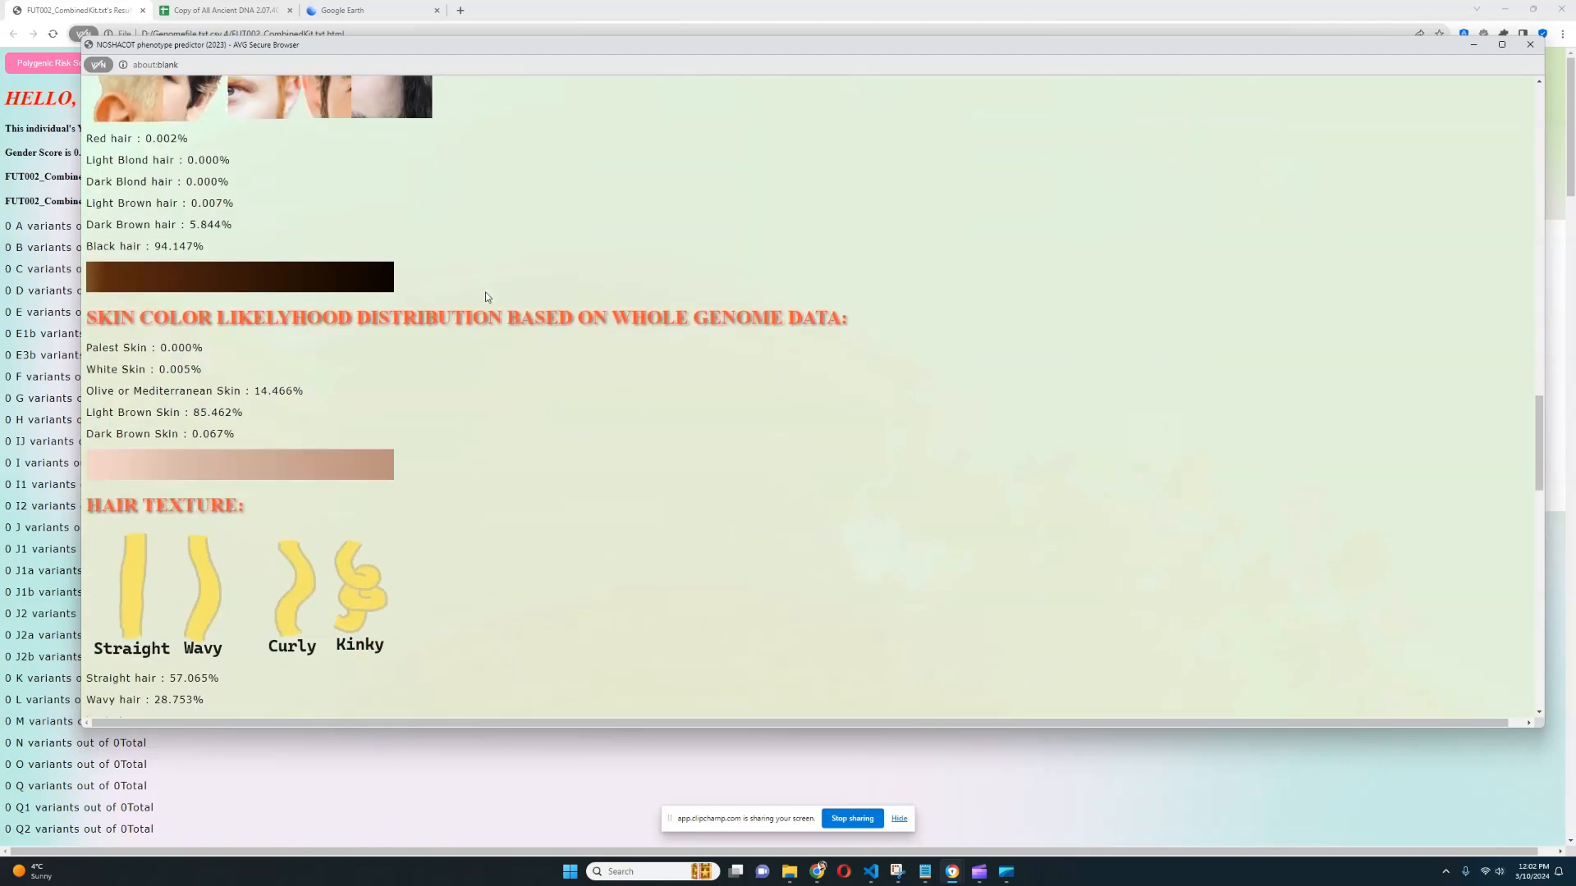
mouse_move(89, 412)
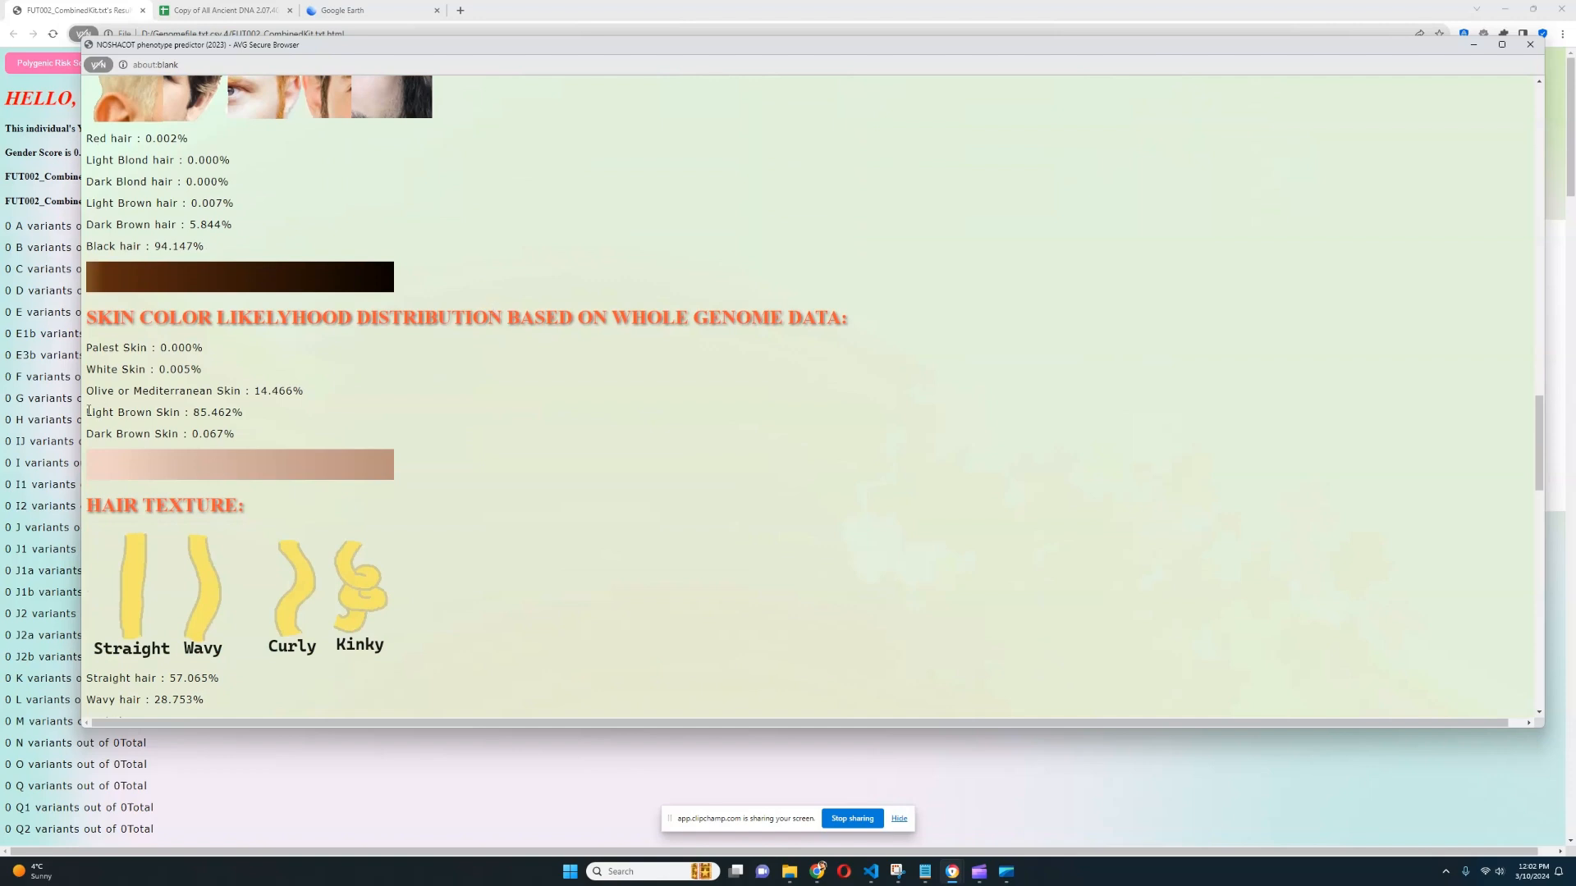
double_click(164, 412)
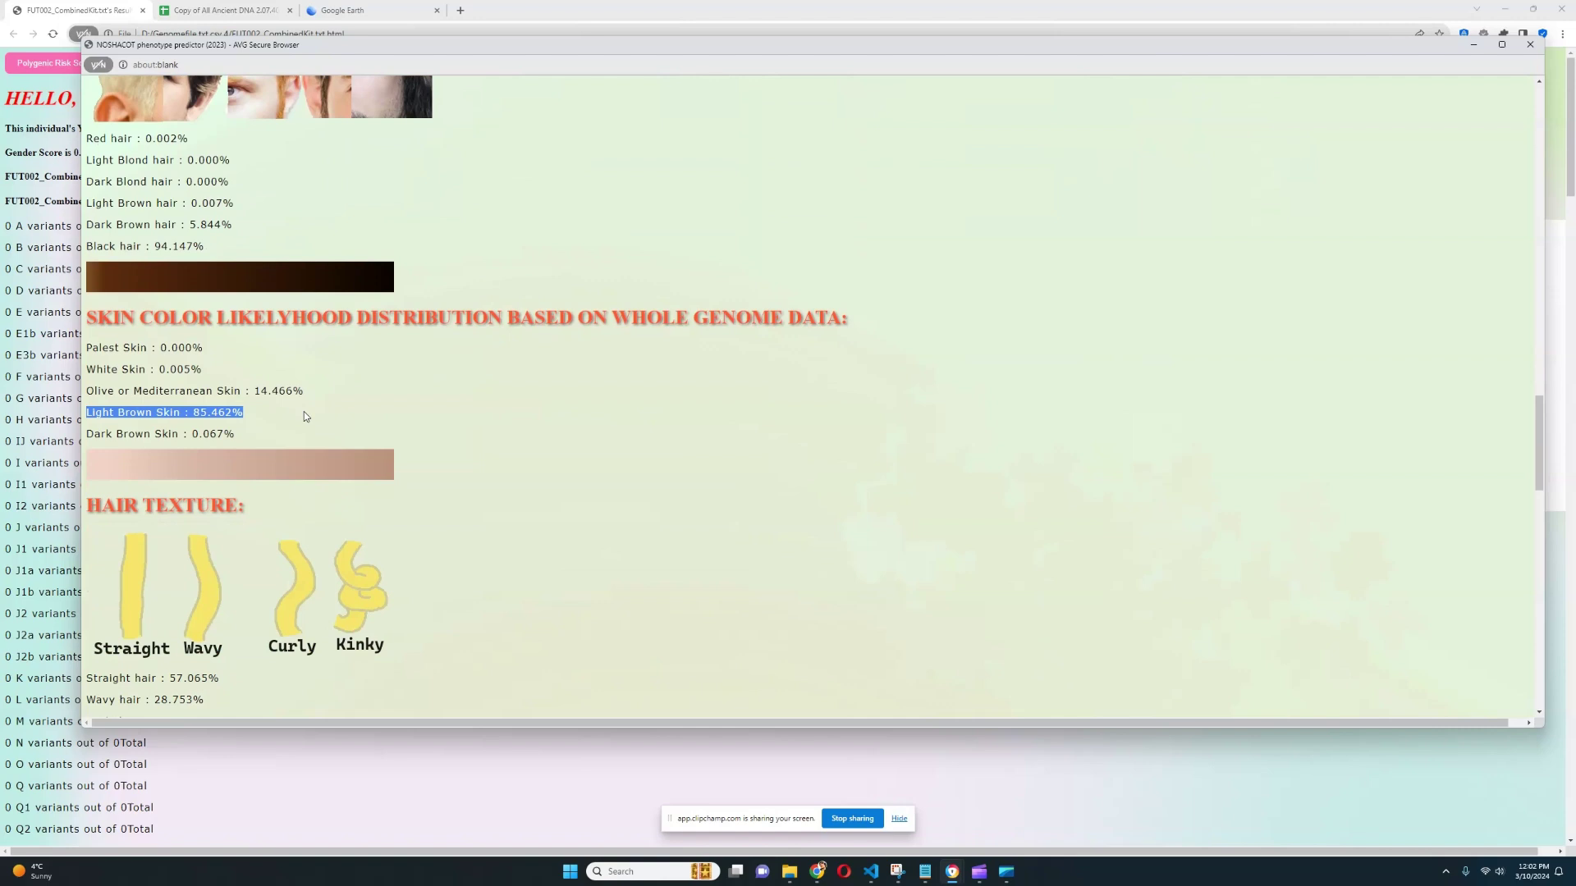
mouse_move(320, 414)
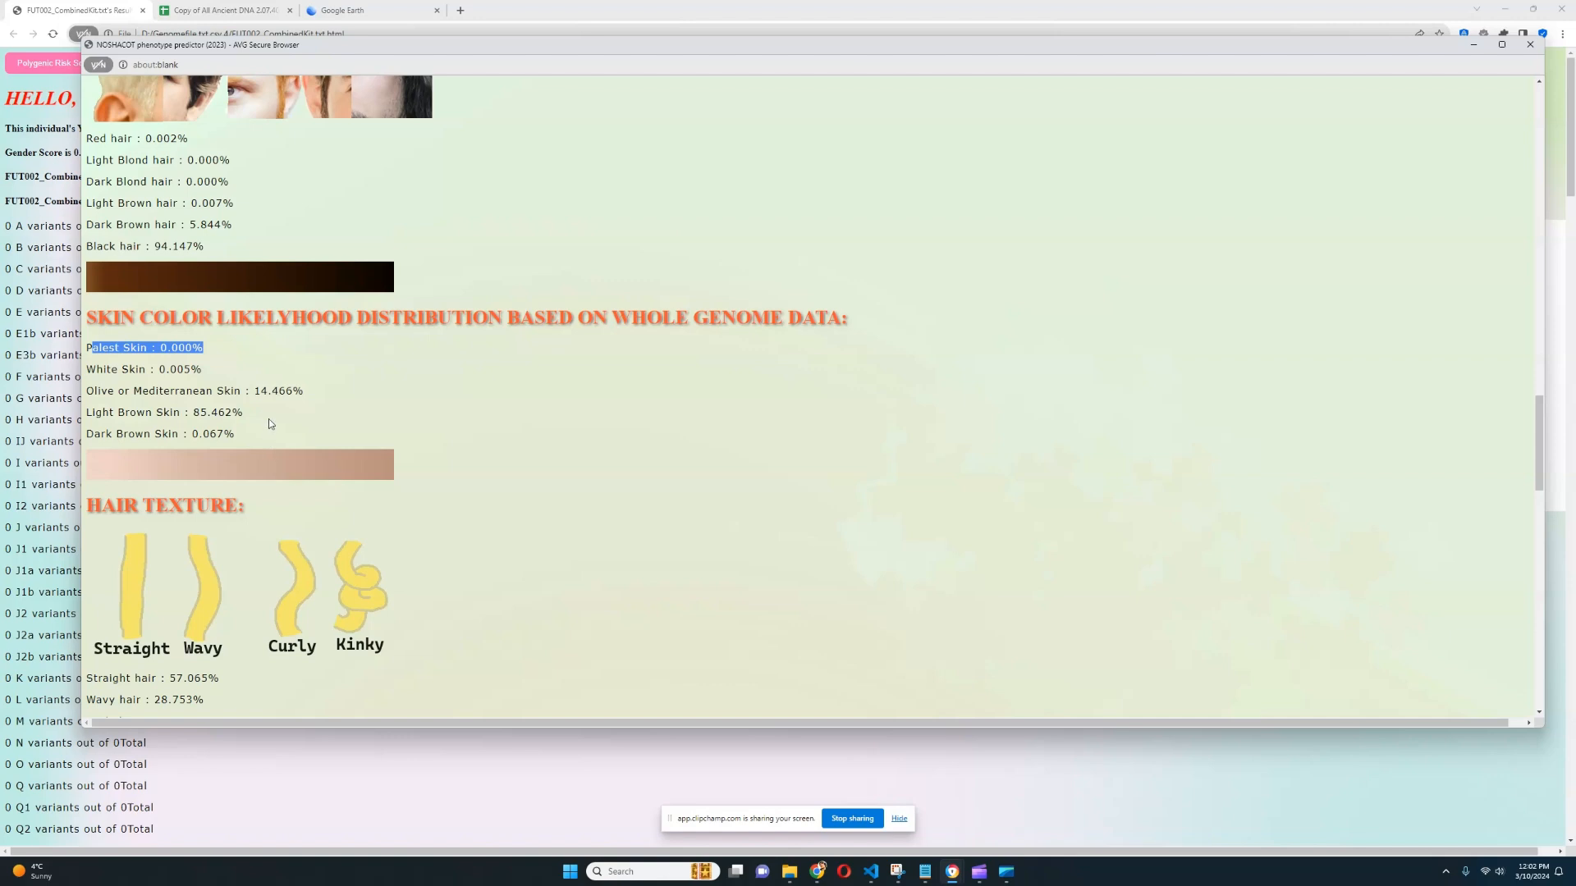
double_click(164, 412)
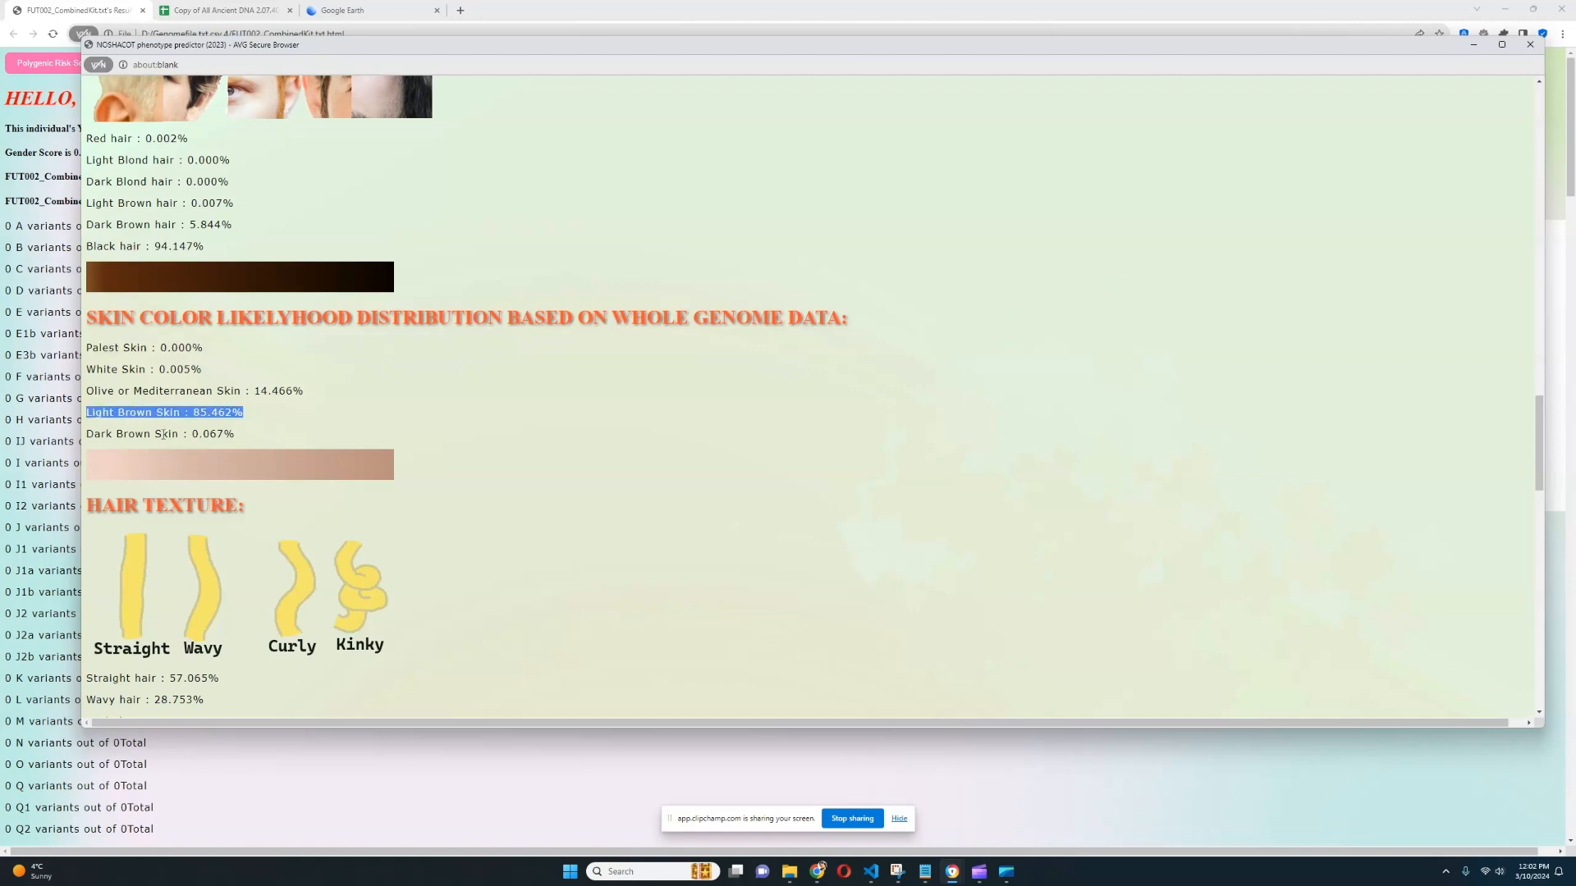
mouse_move(264, 443)
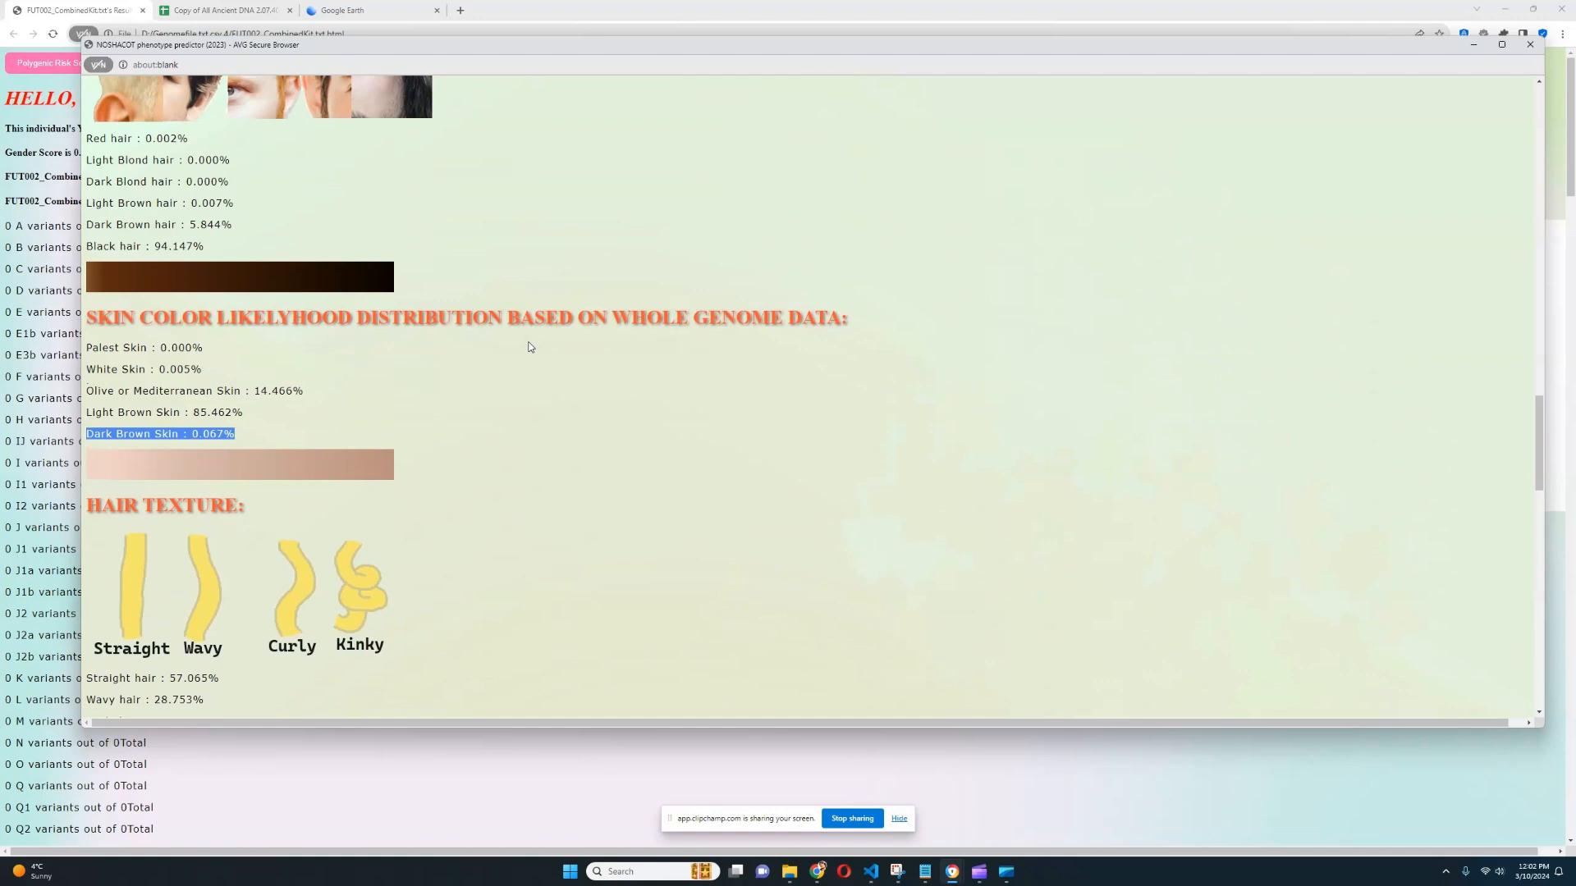
Step: Scroll through hair texture percentages to the HERC2 blue eye haplotype variants
scroll(down, 3)
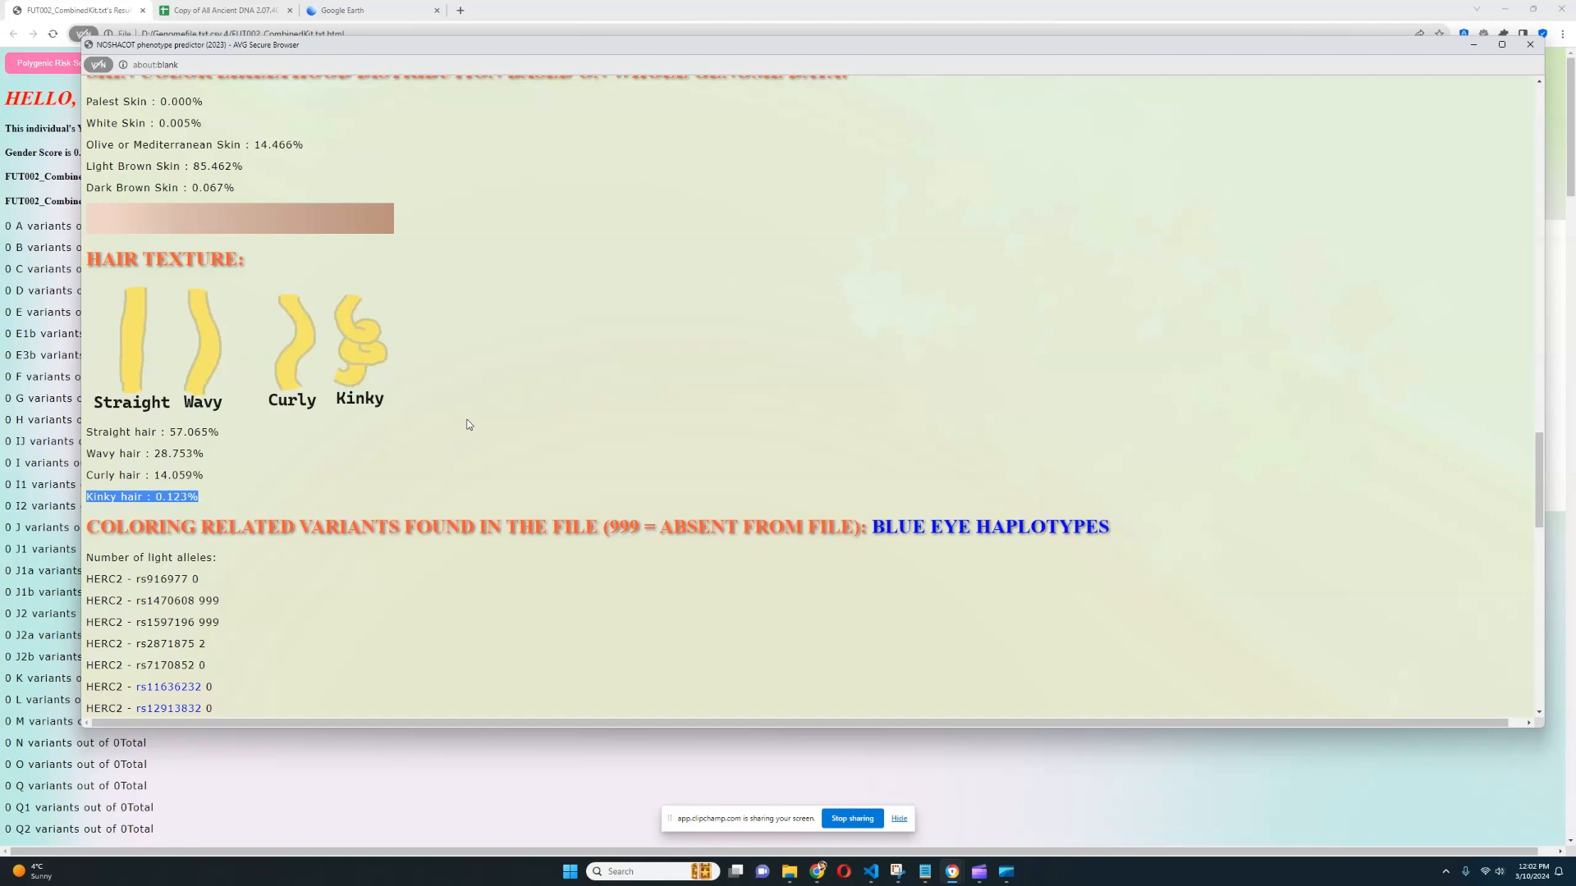
mouse_move(204, 469)
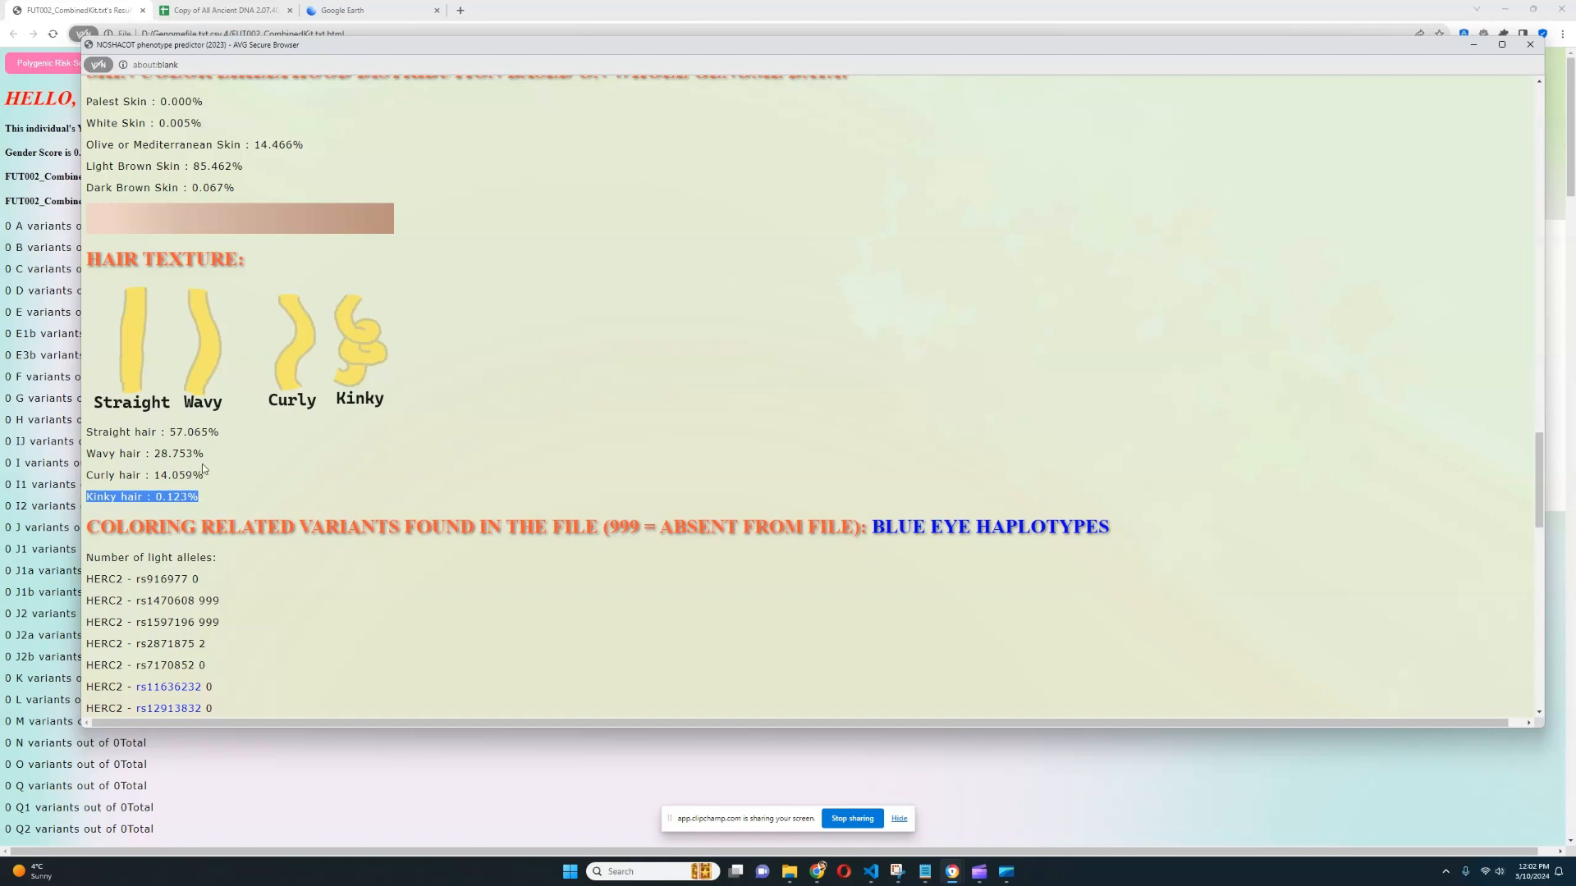
mouse_move(407, 448)
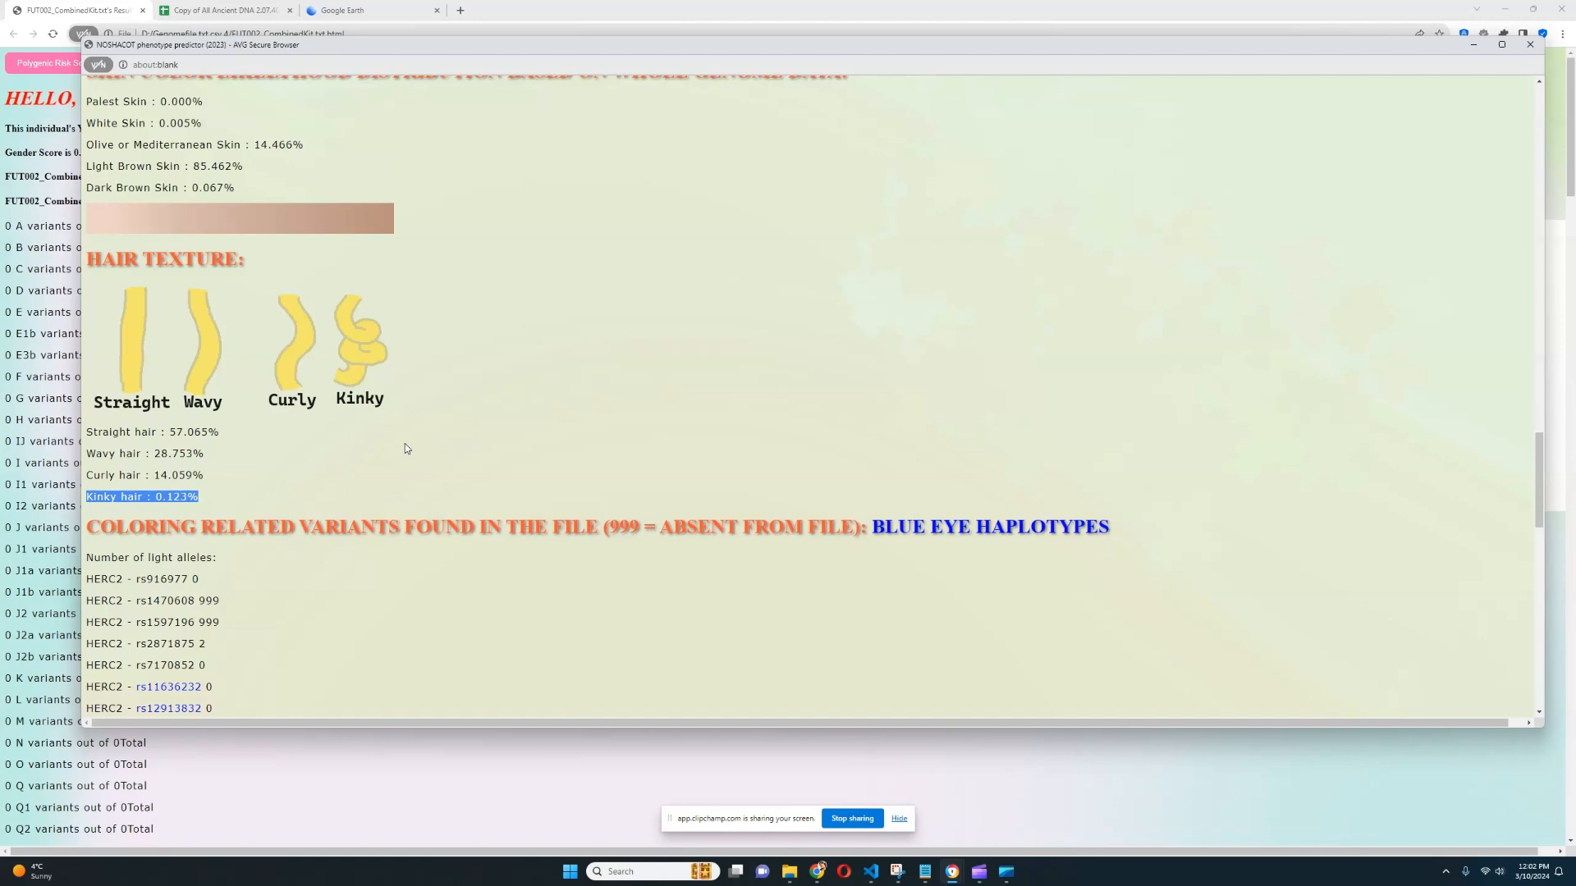
scroll(down, 3)
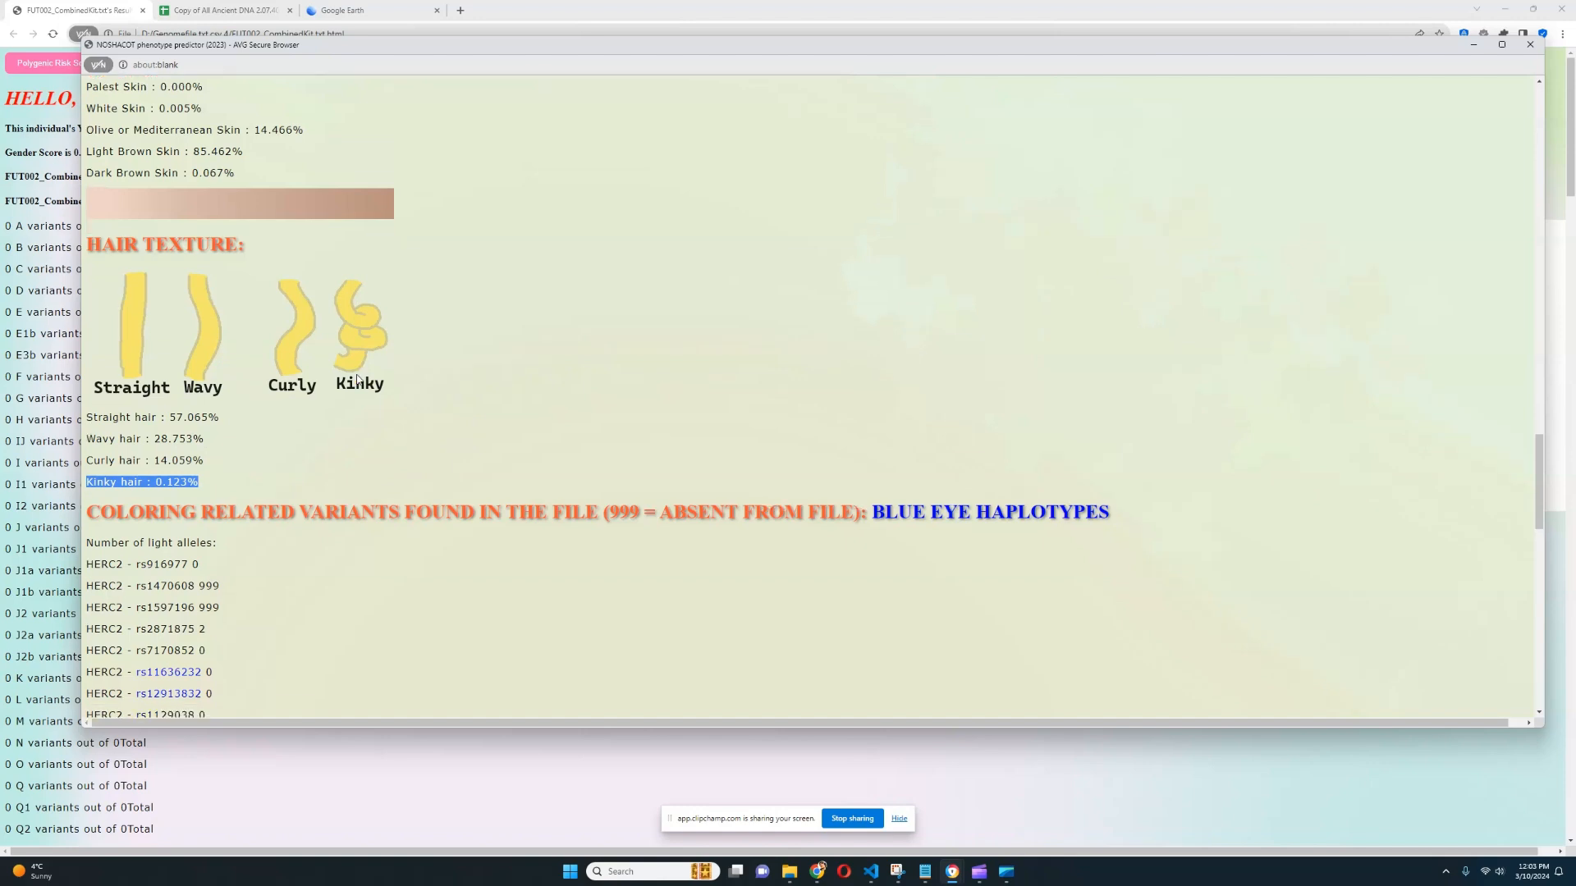
Step: Read the SLC24A5 rs1426654, SLC45A2 rs28777, rs16891982 and ASIP rs1015362 variant lines
scroll(down, 3)
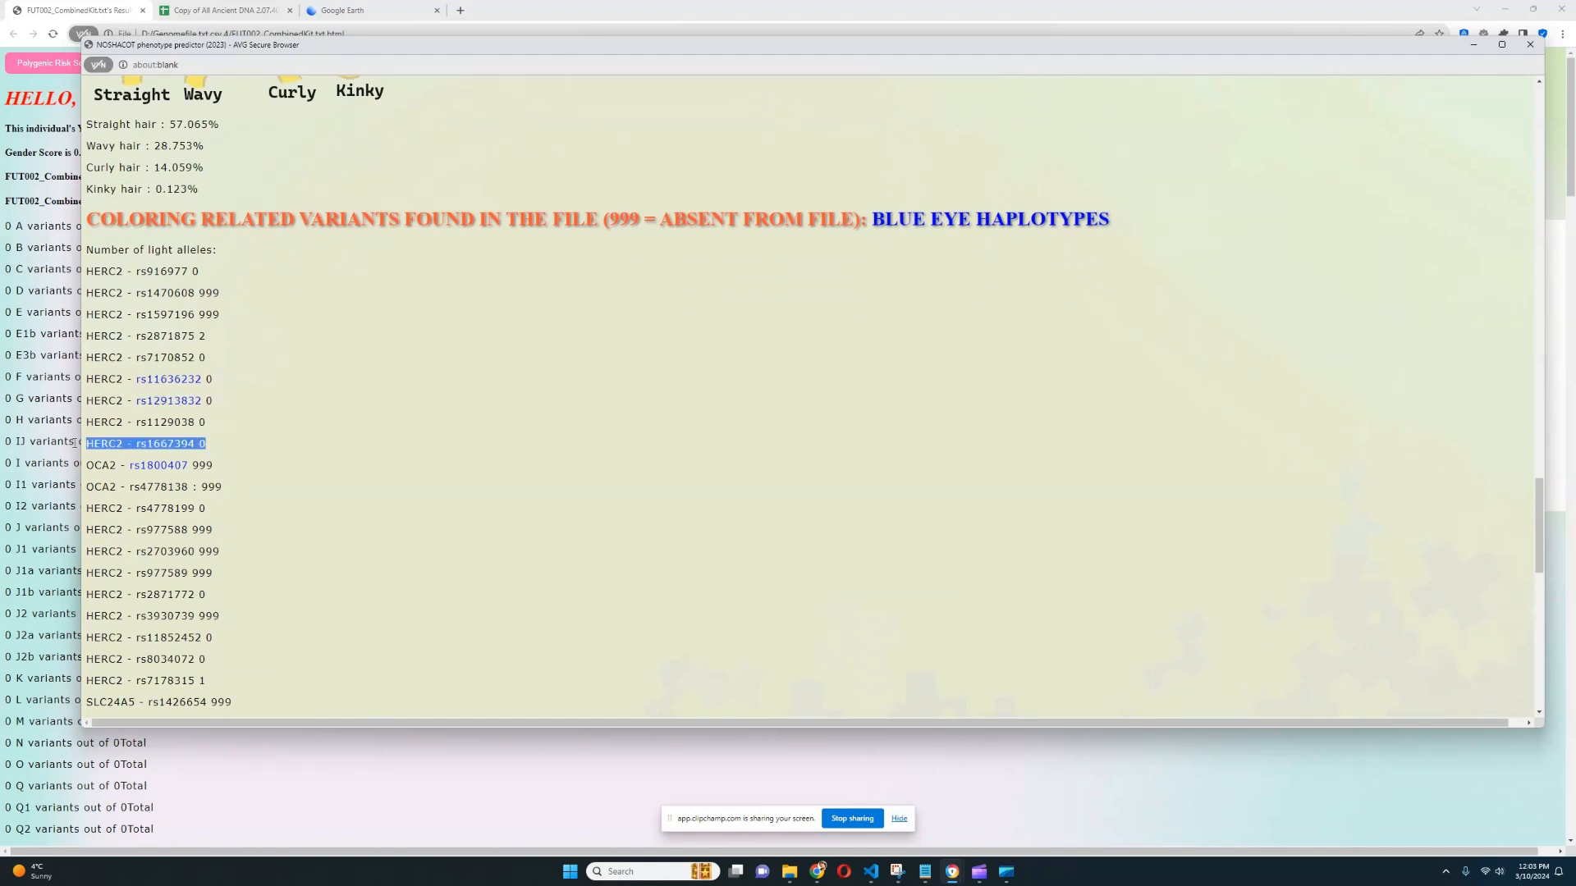
mouse_move(372, 358)
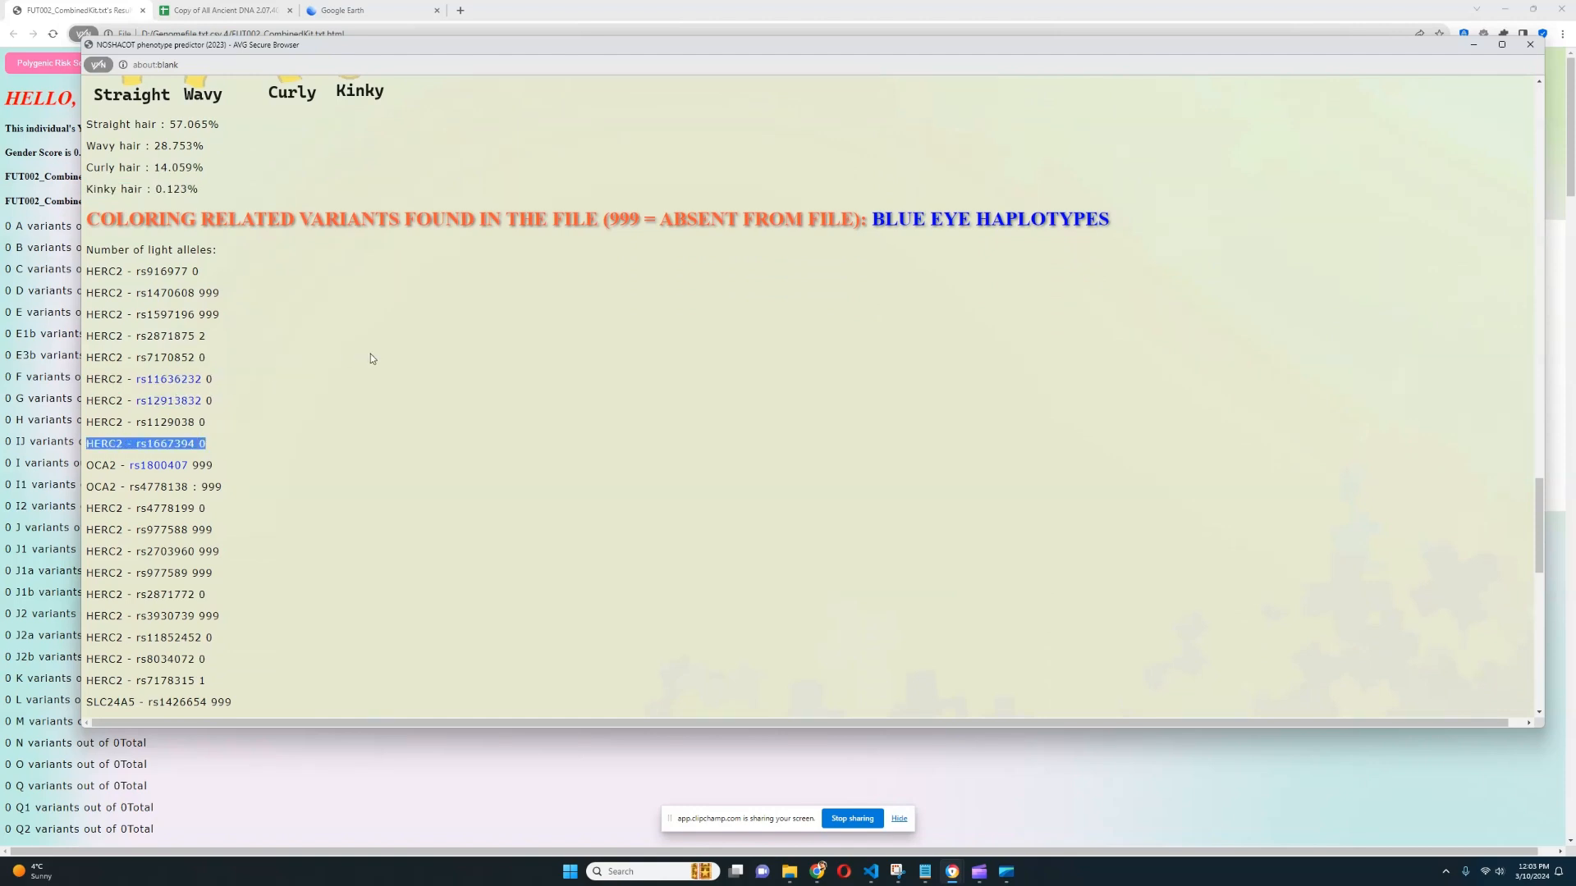
scroll(down, 3)
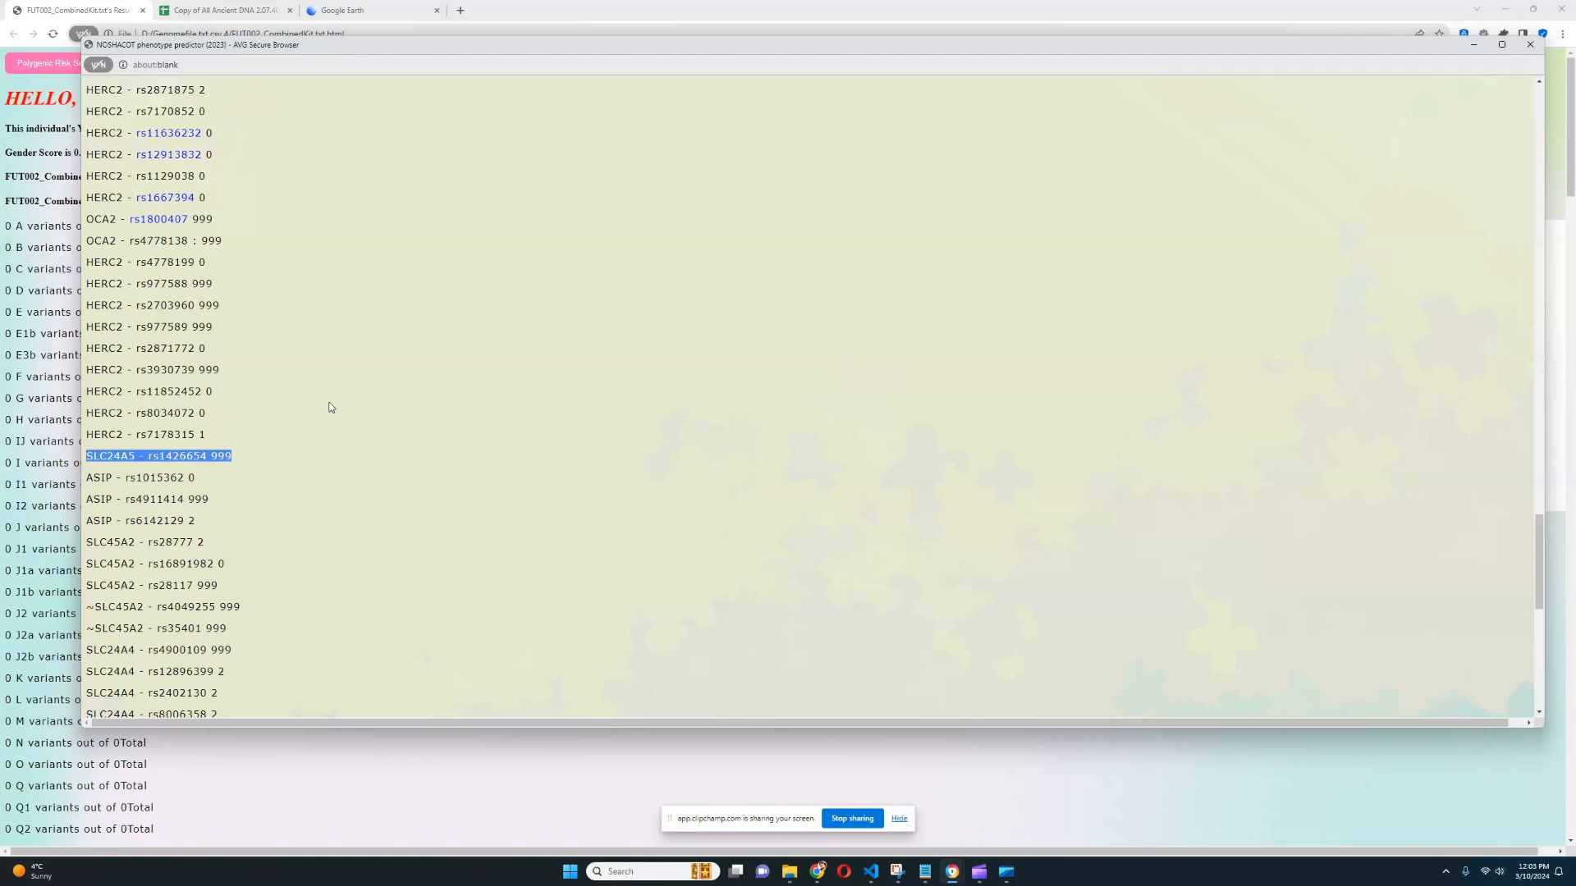
mouse_move(391, 345)
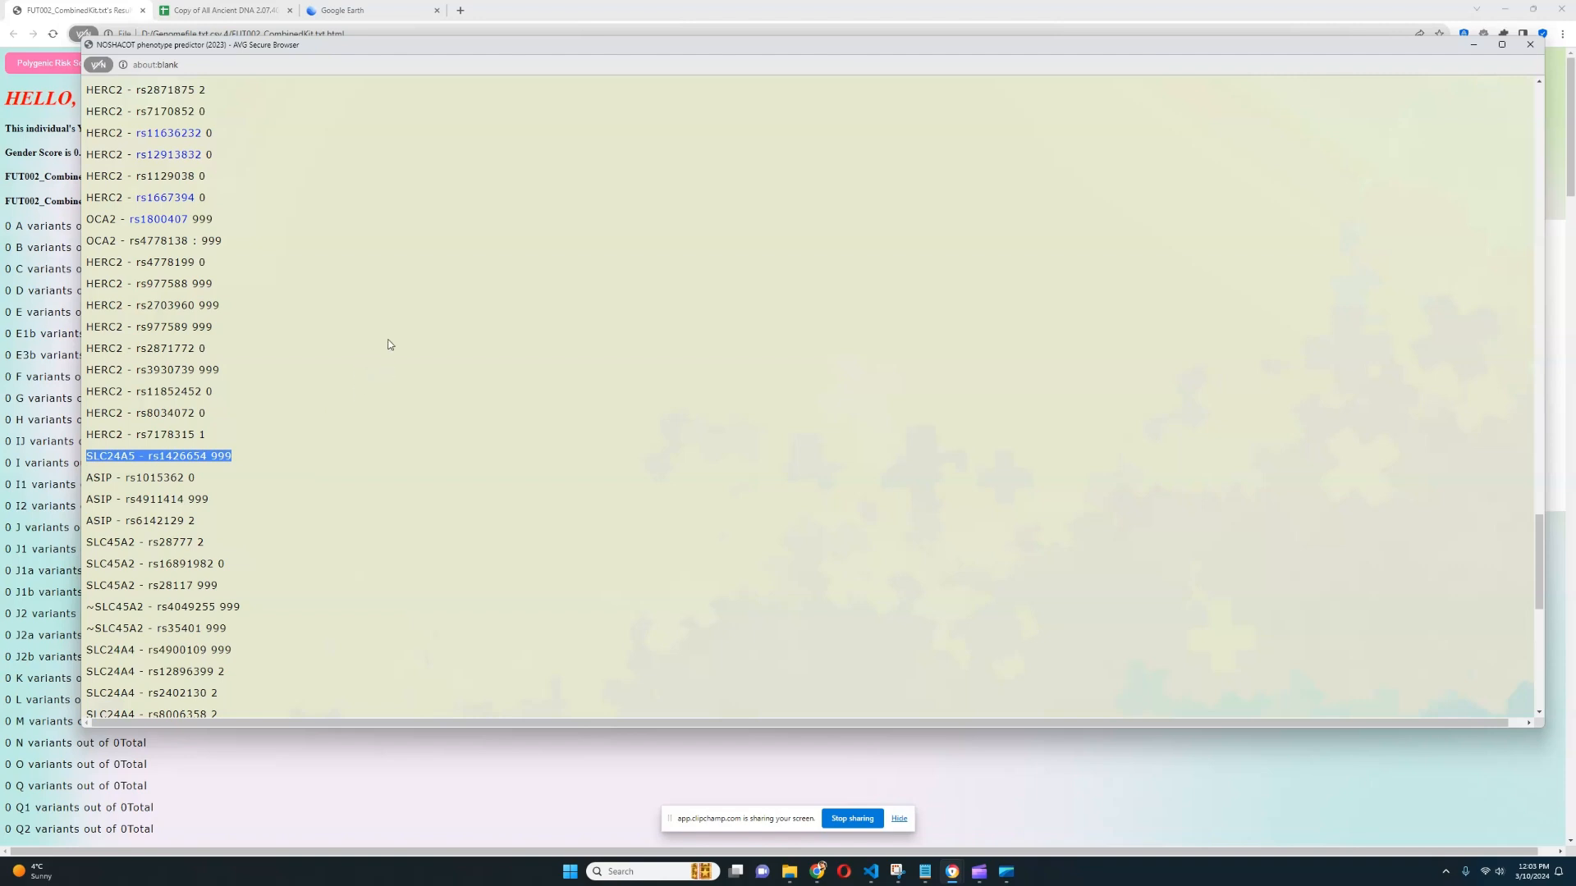
scroll(down, 3)
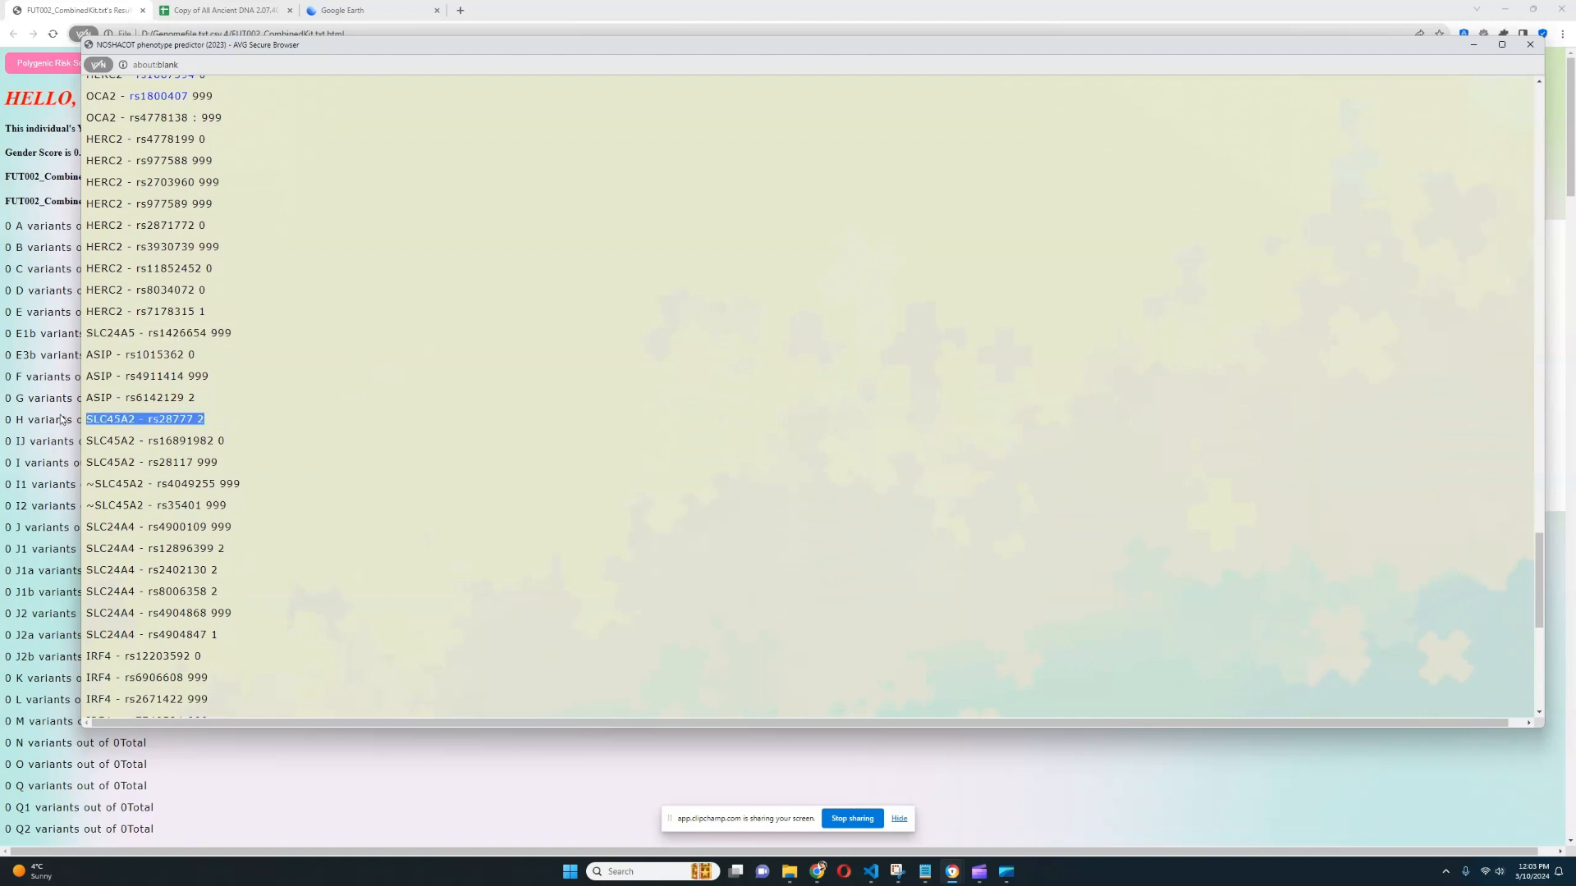
mouse_move(255, 423)
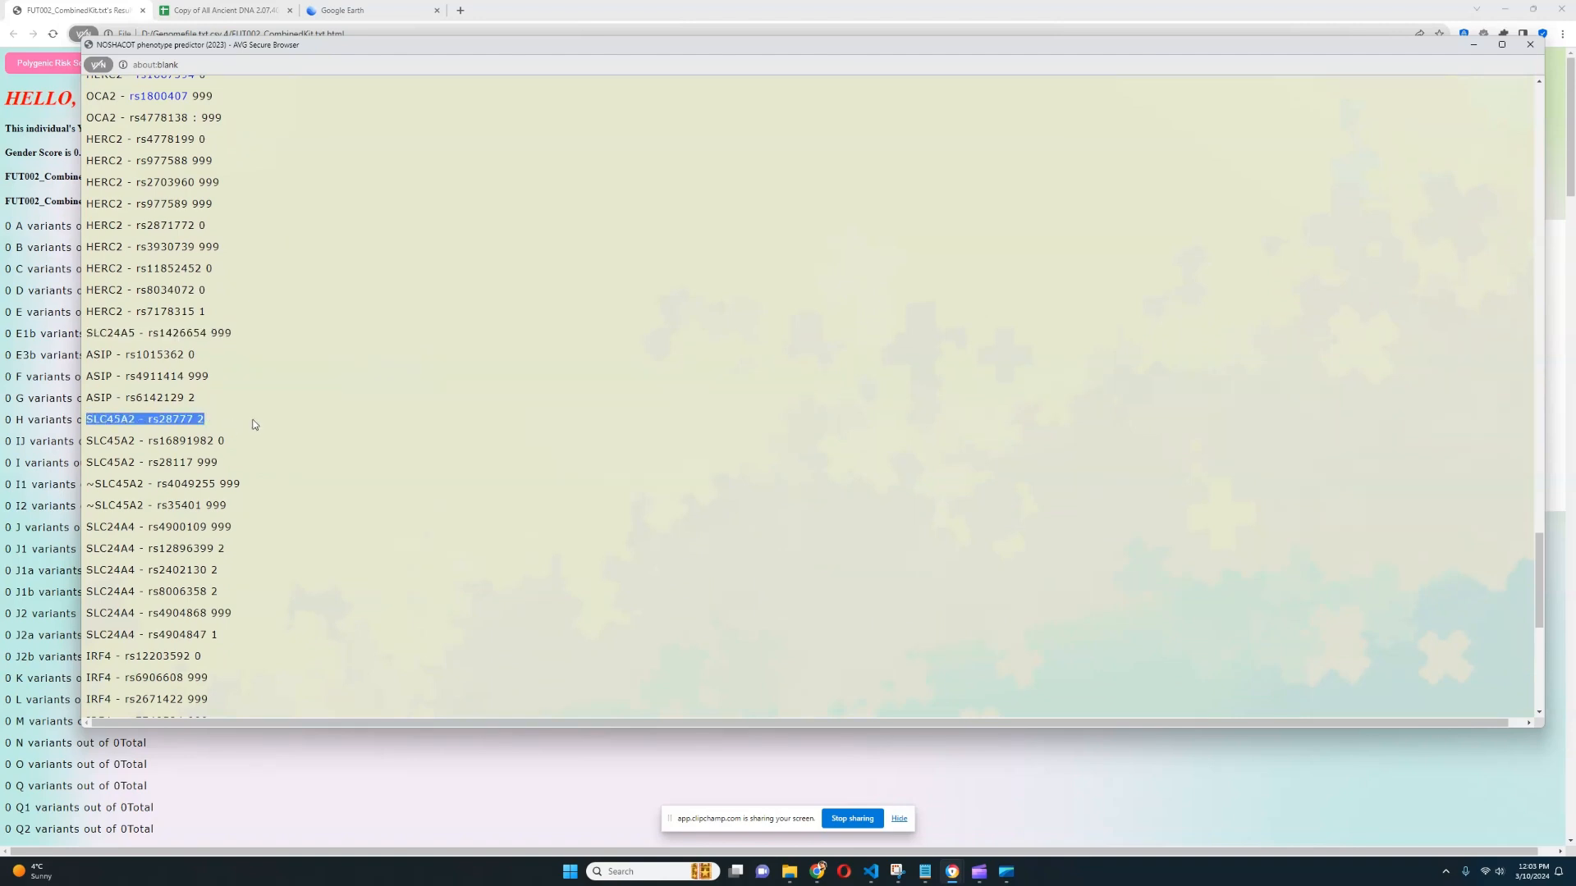
mouse_move(274, 444)
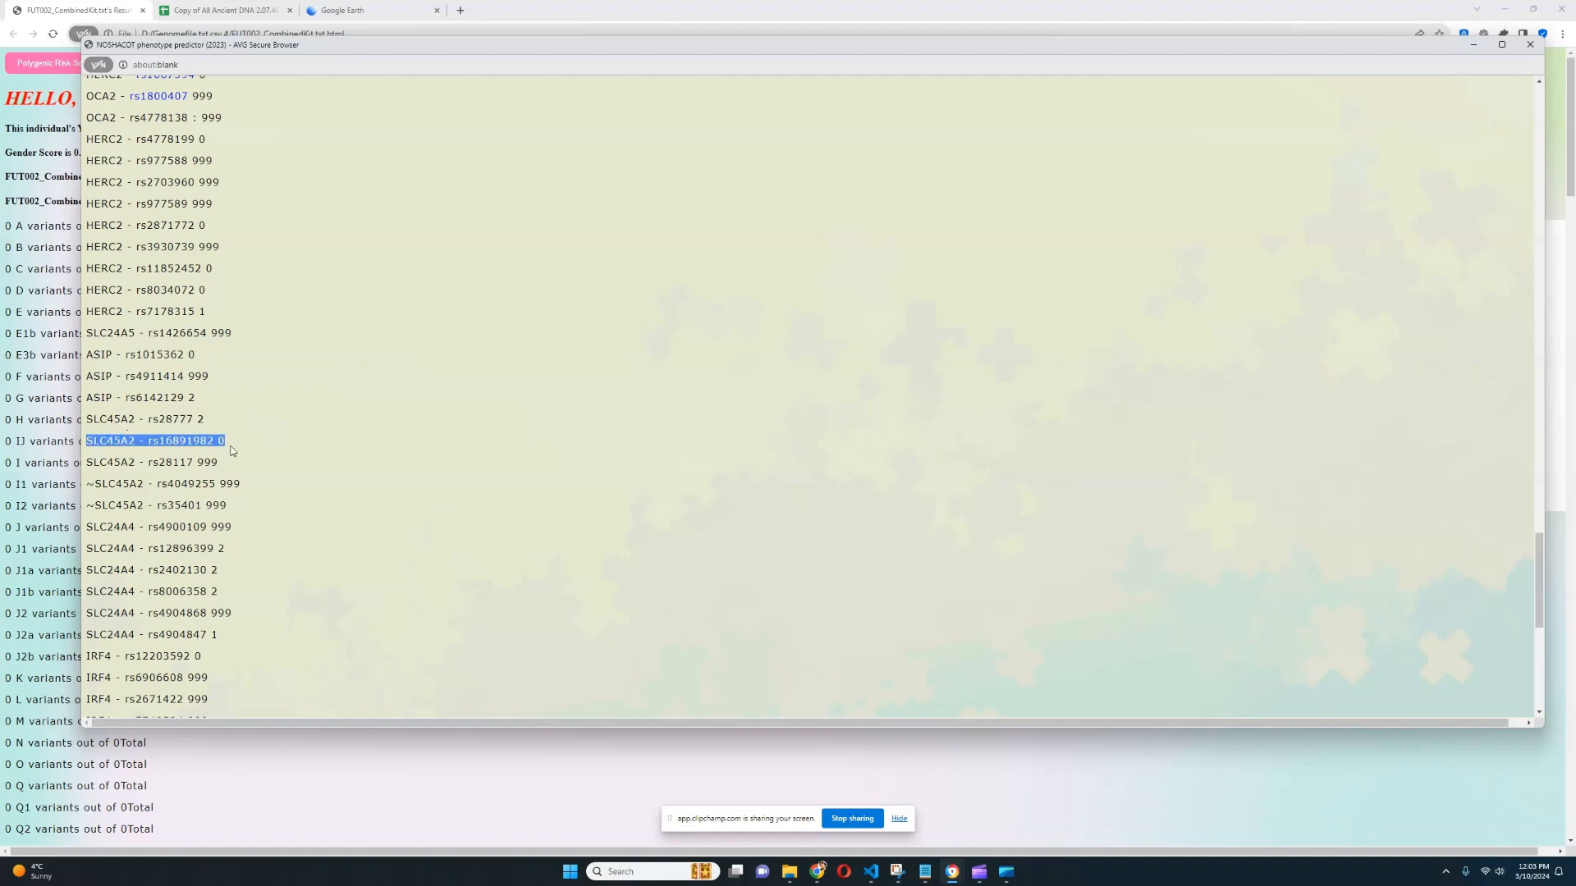
mouse_move(325, 399)
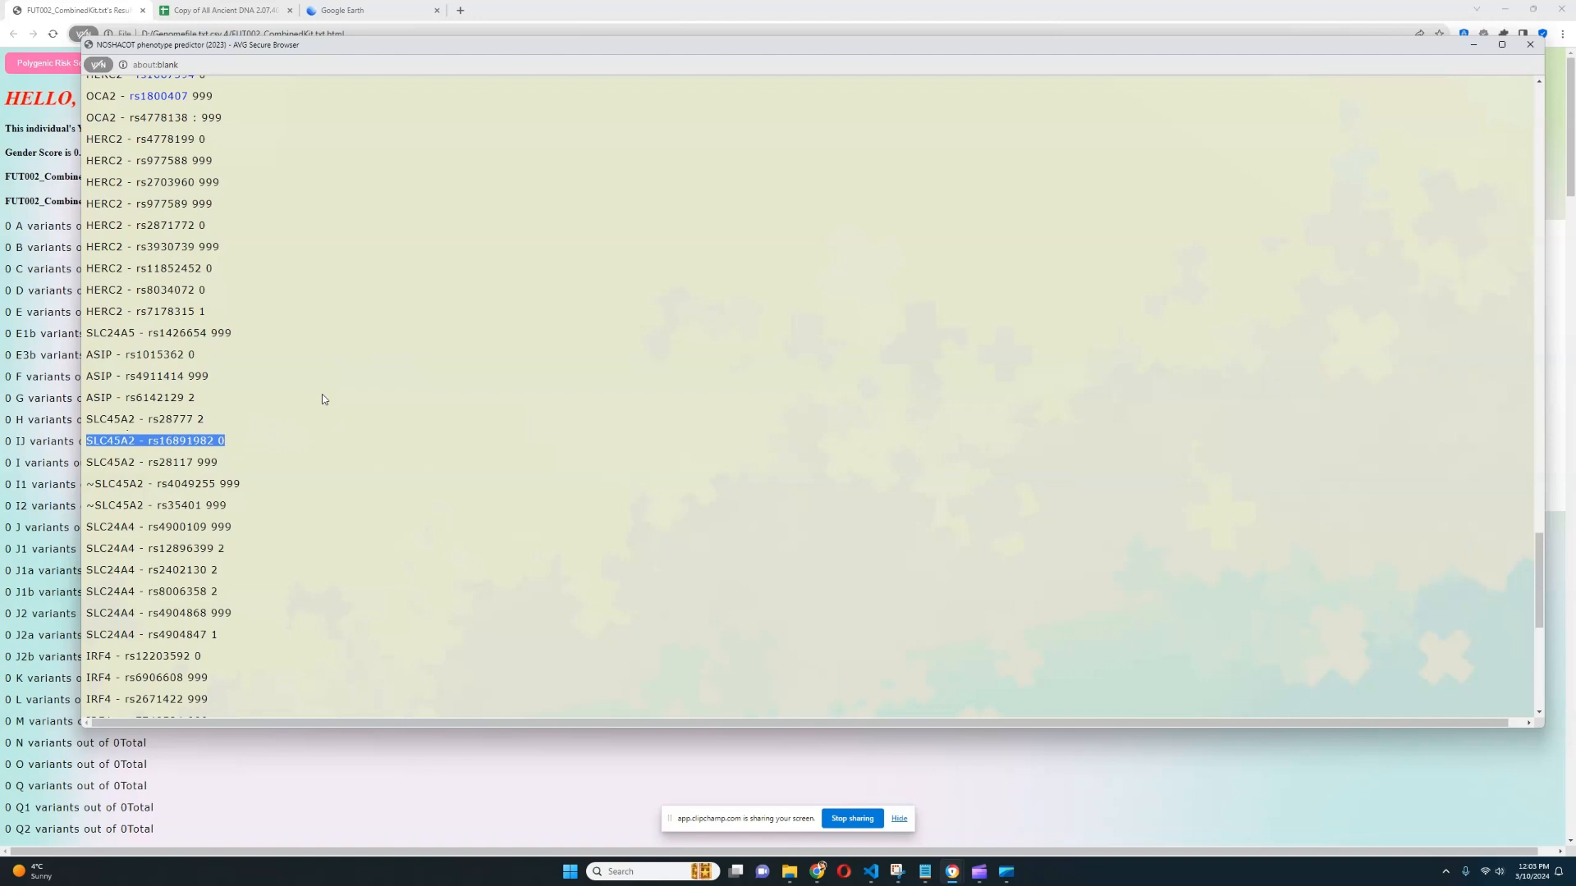
mouse_move(356, 421)
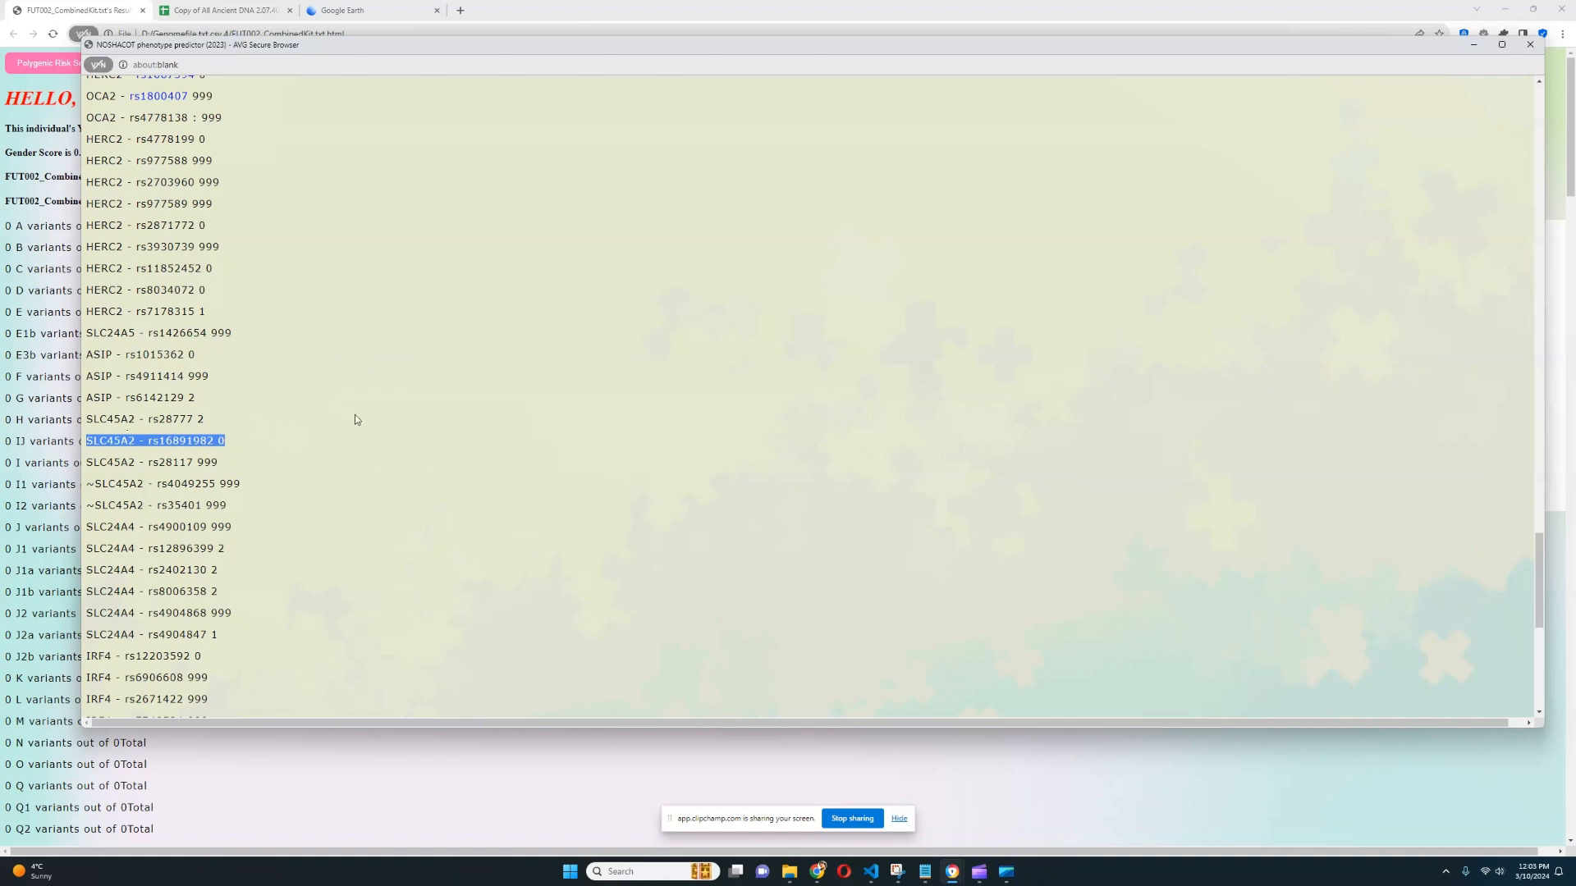
scroll(down, 3)
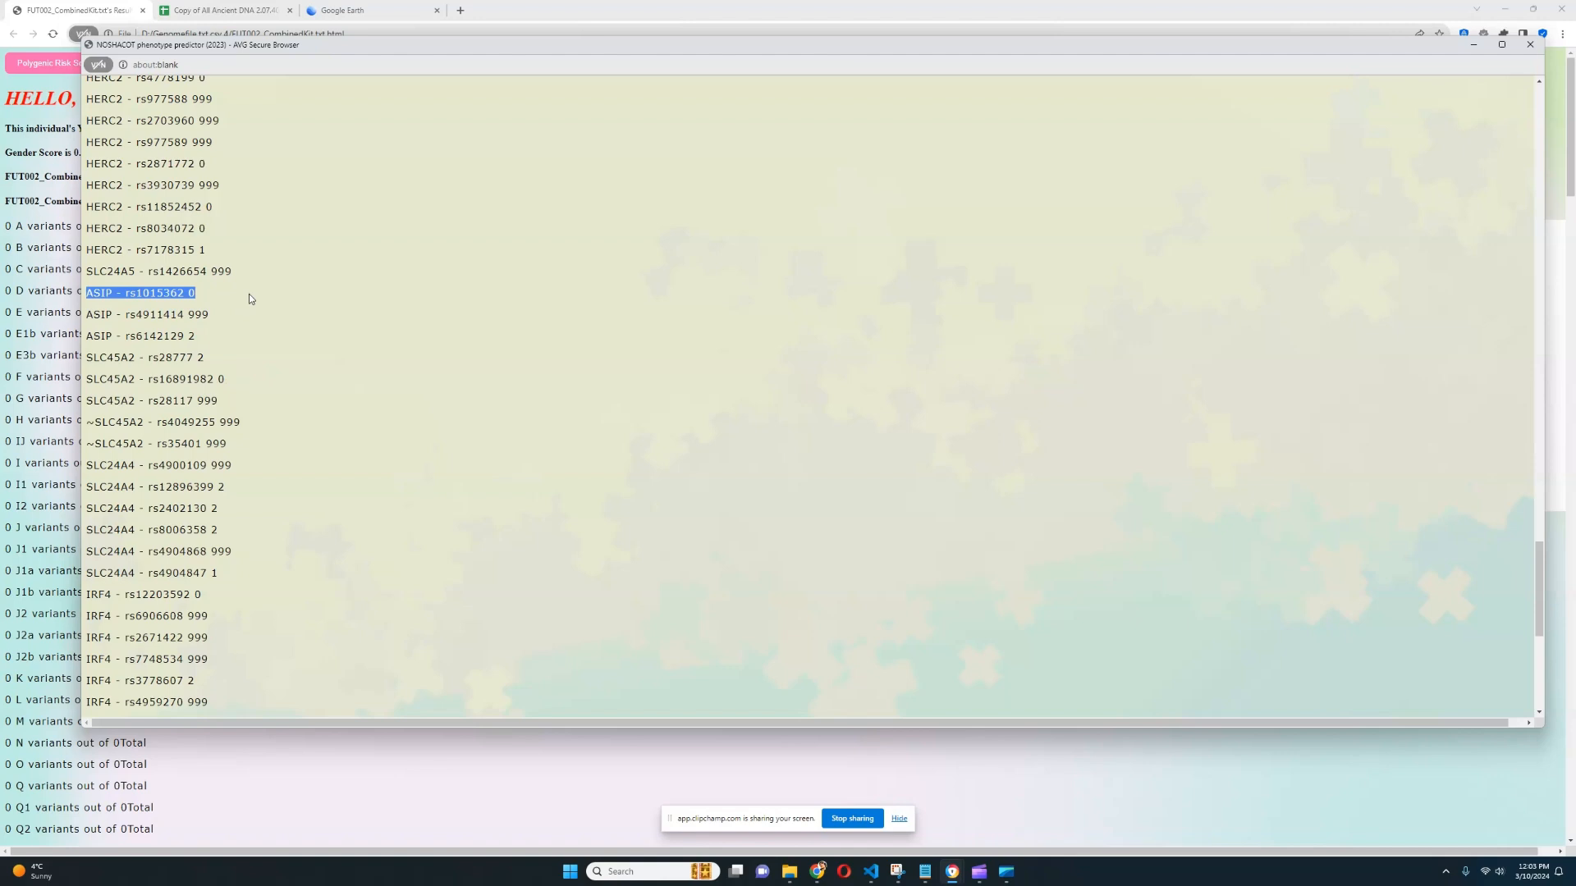
mouse_move(110, 443)
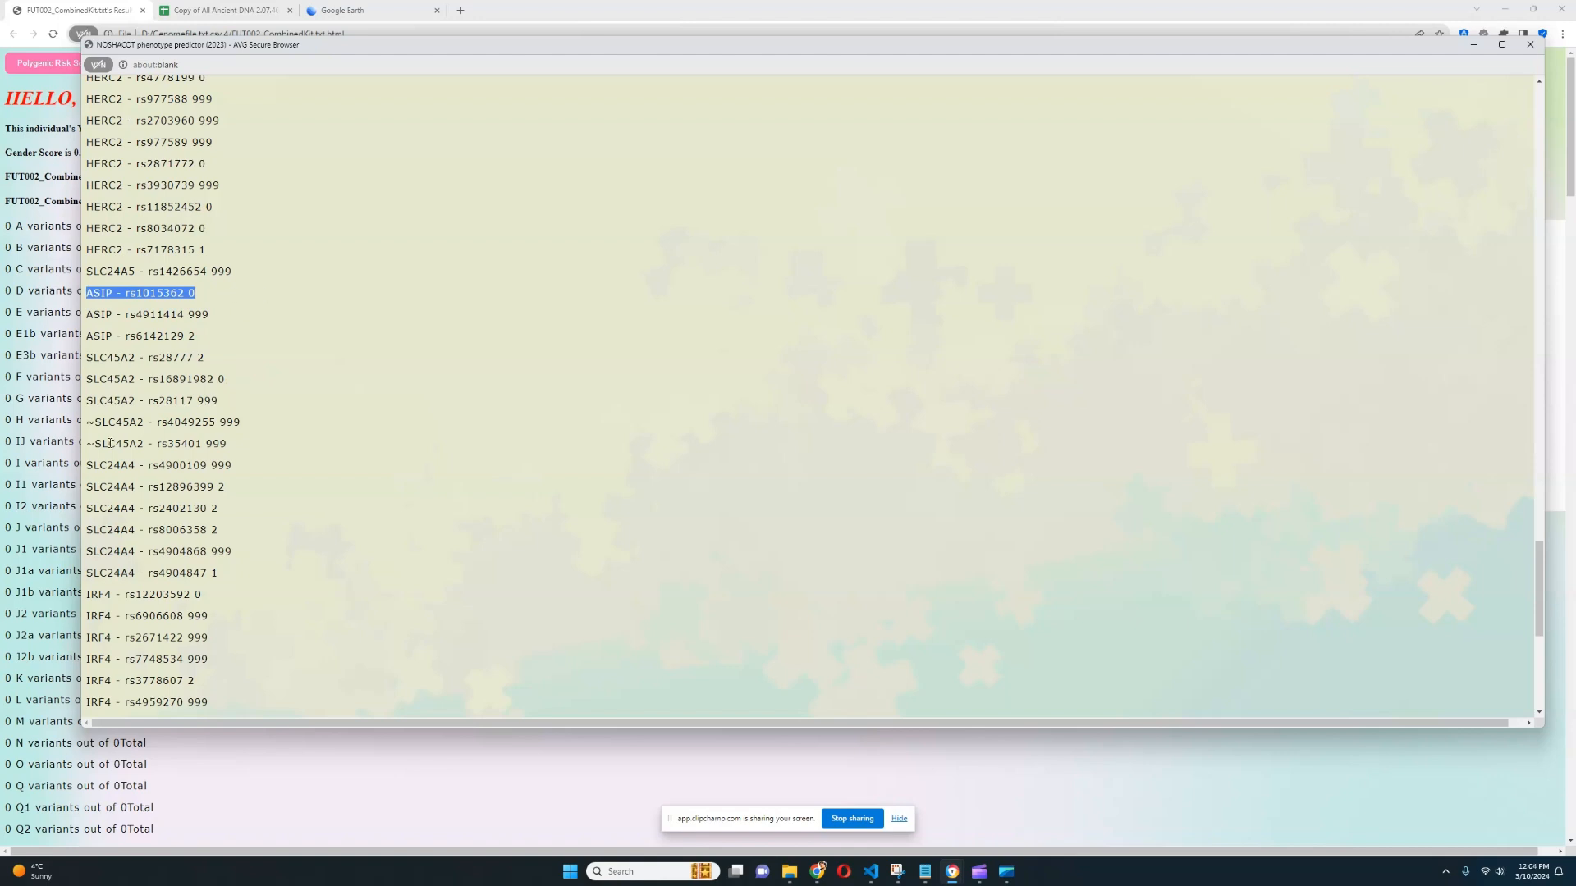
Step: Scroll past the IRF4 entries and highlight the KITLG rs114873 variant line
scroll(down, 3)
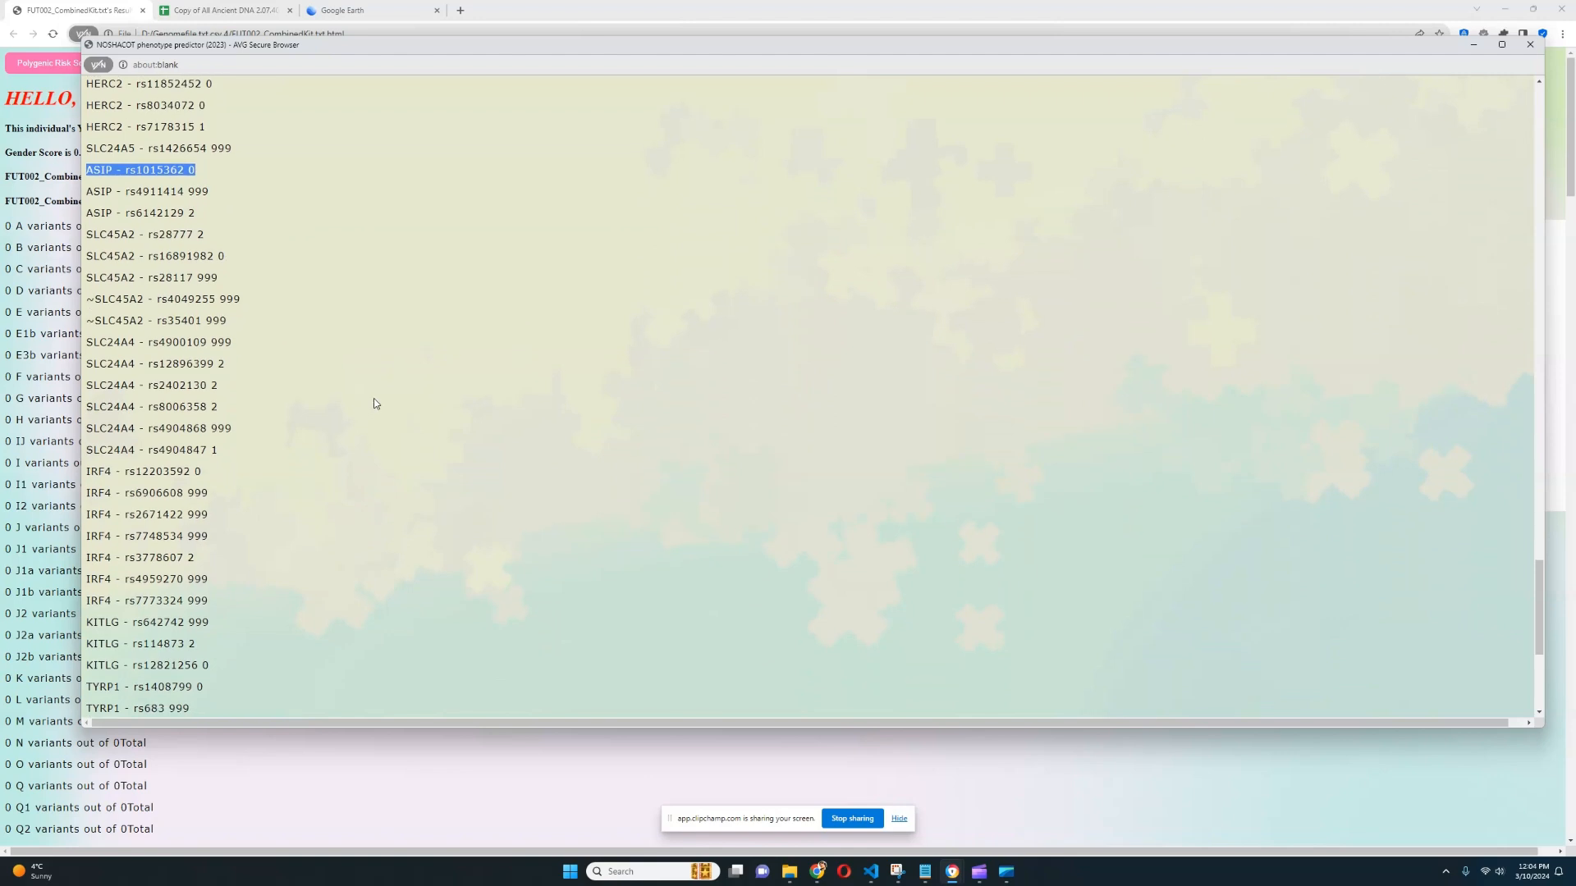
mouse_move(401, 394)
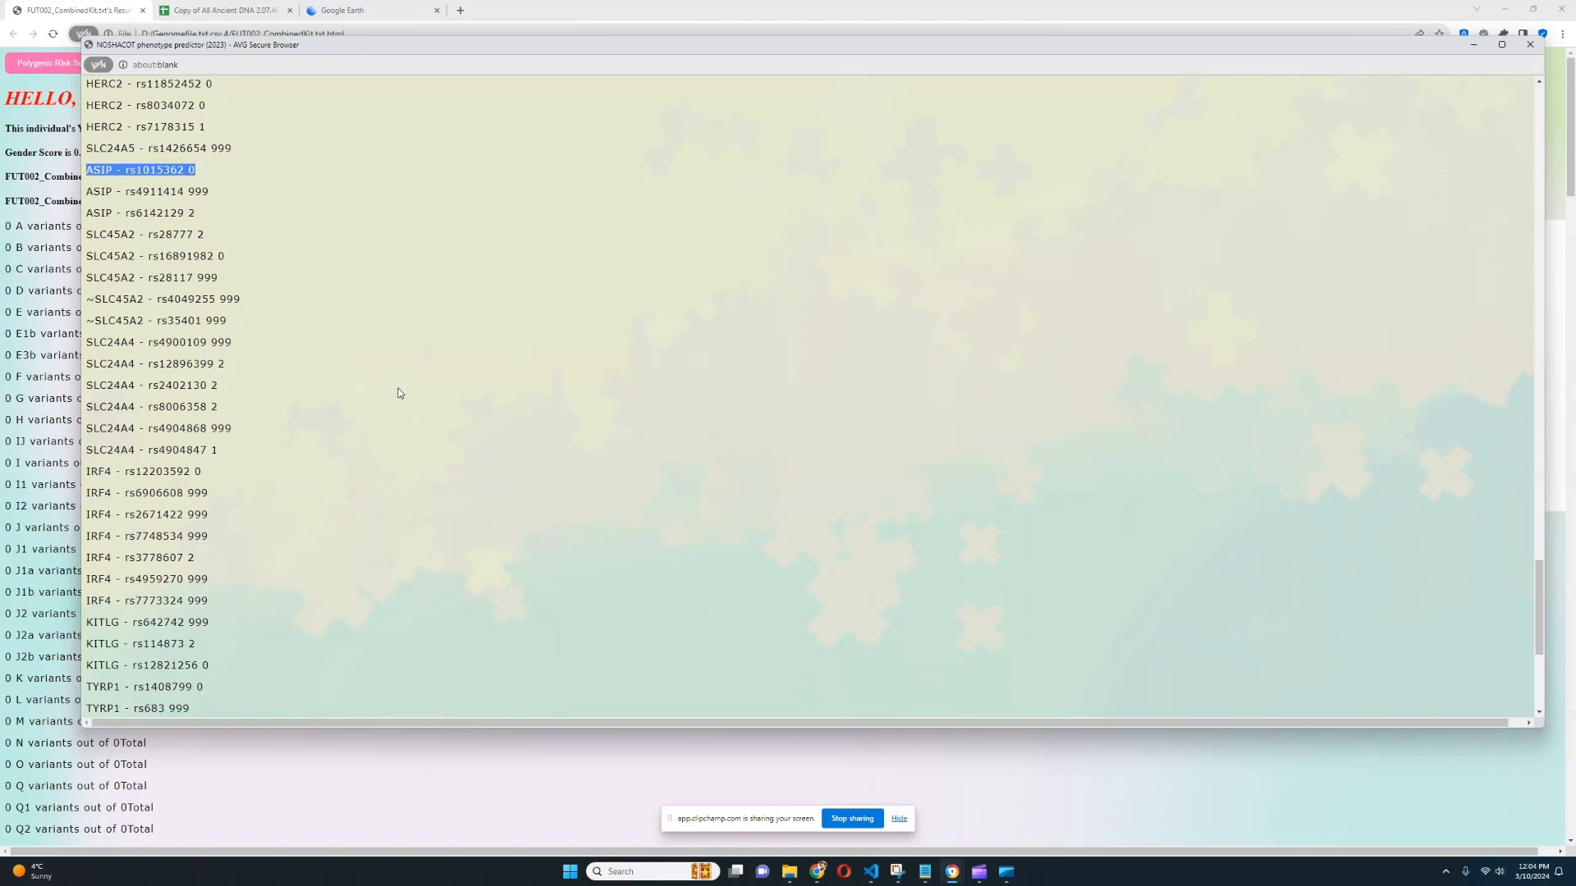
scroll(down, 3)
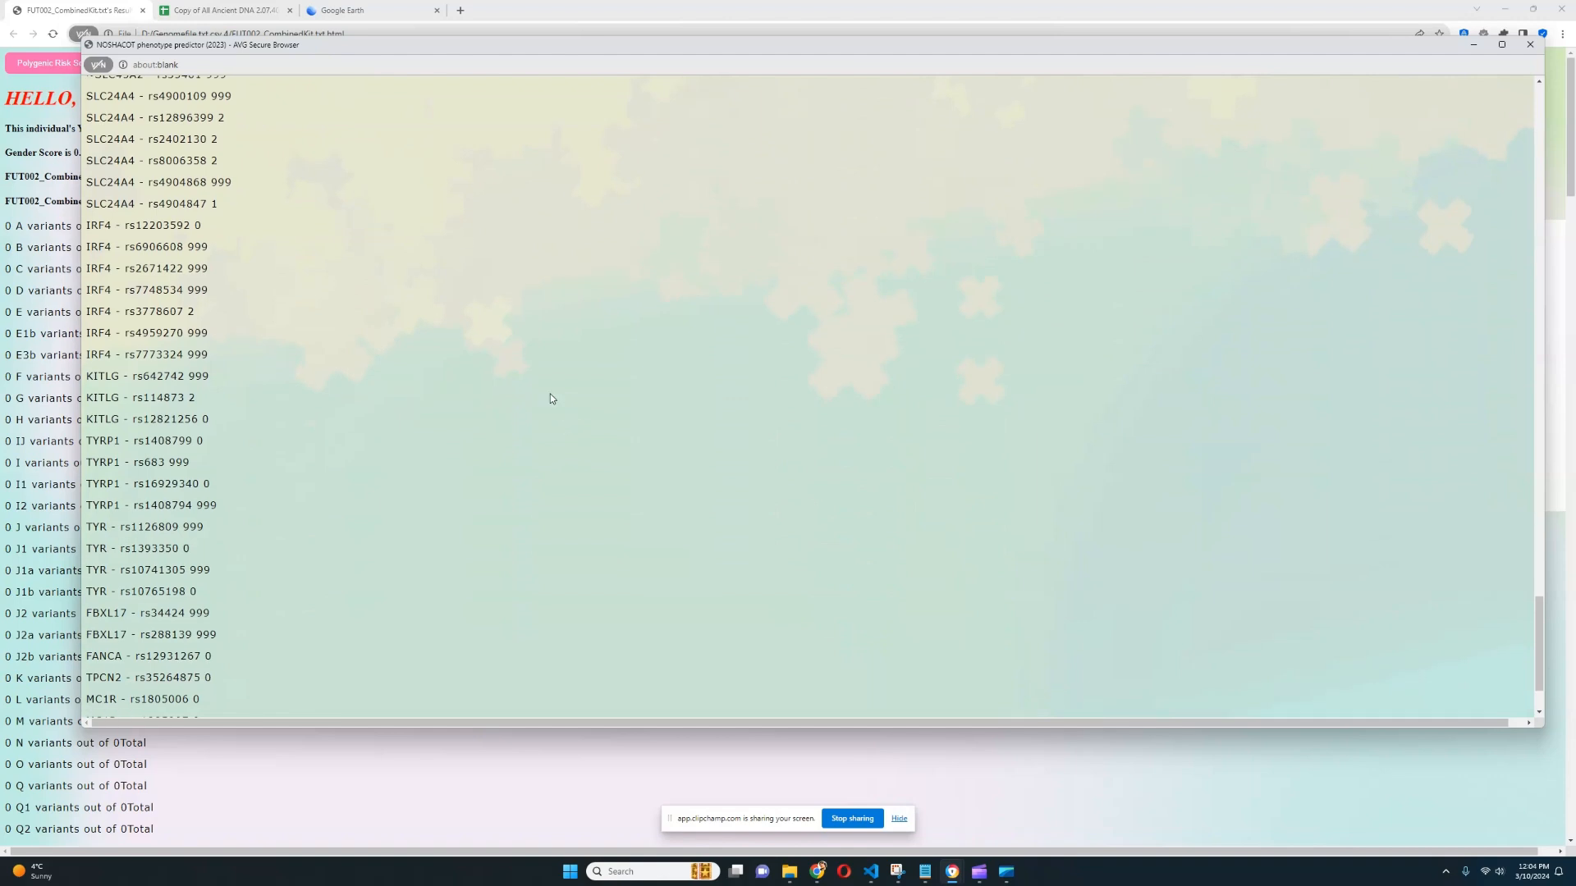
mouse_move(285, 394)
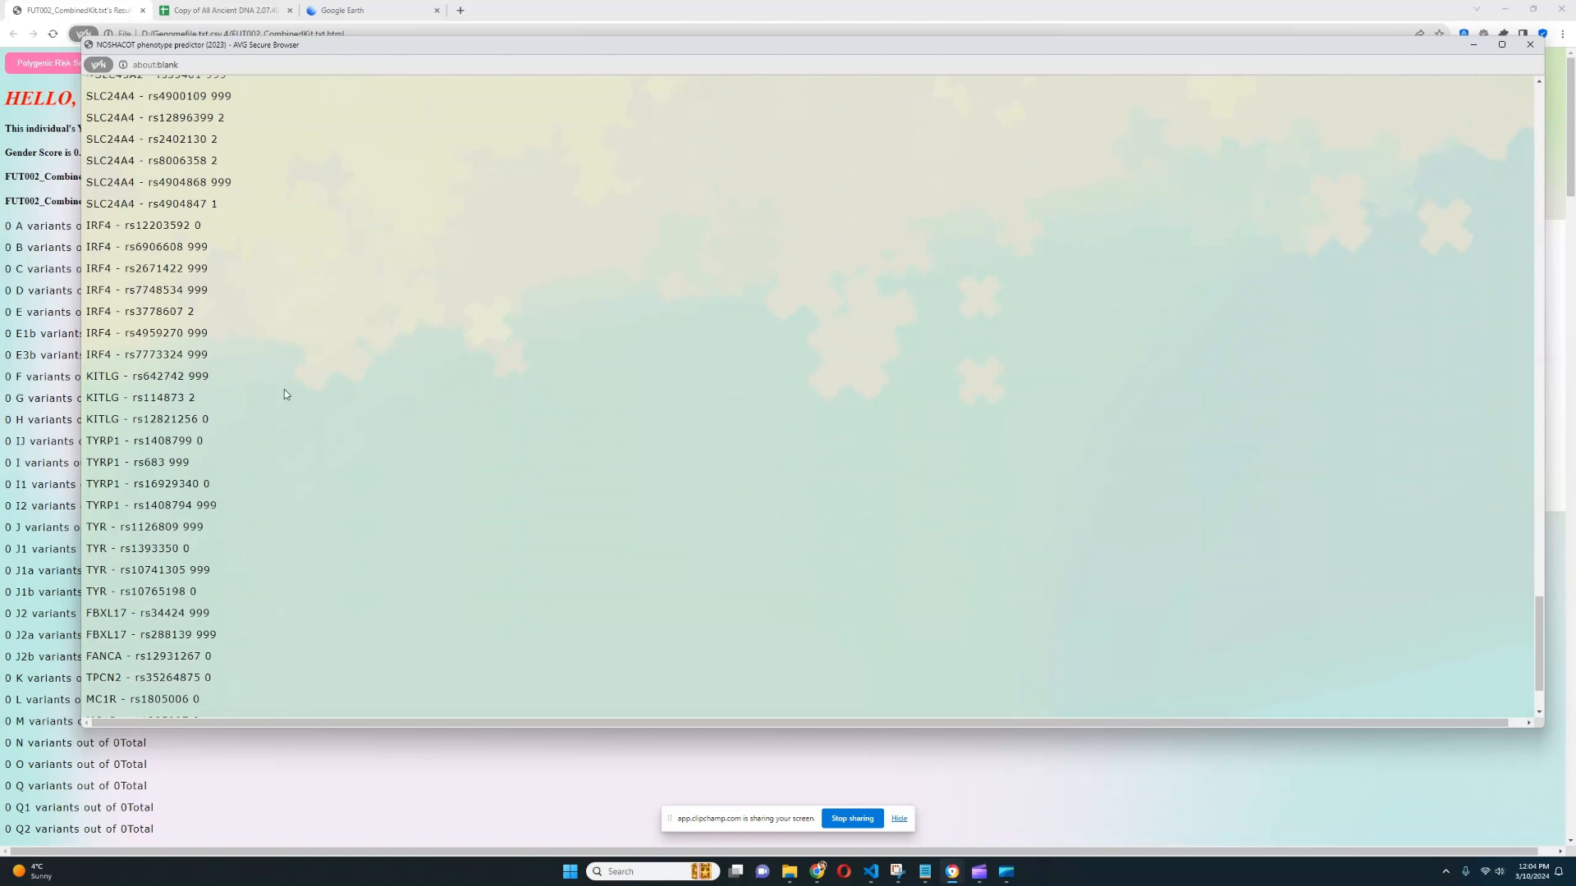
double_click(134, 397)
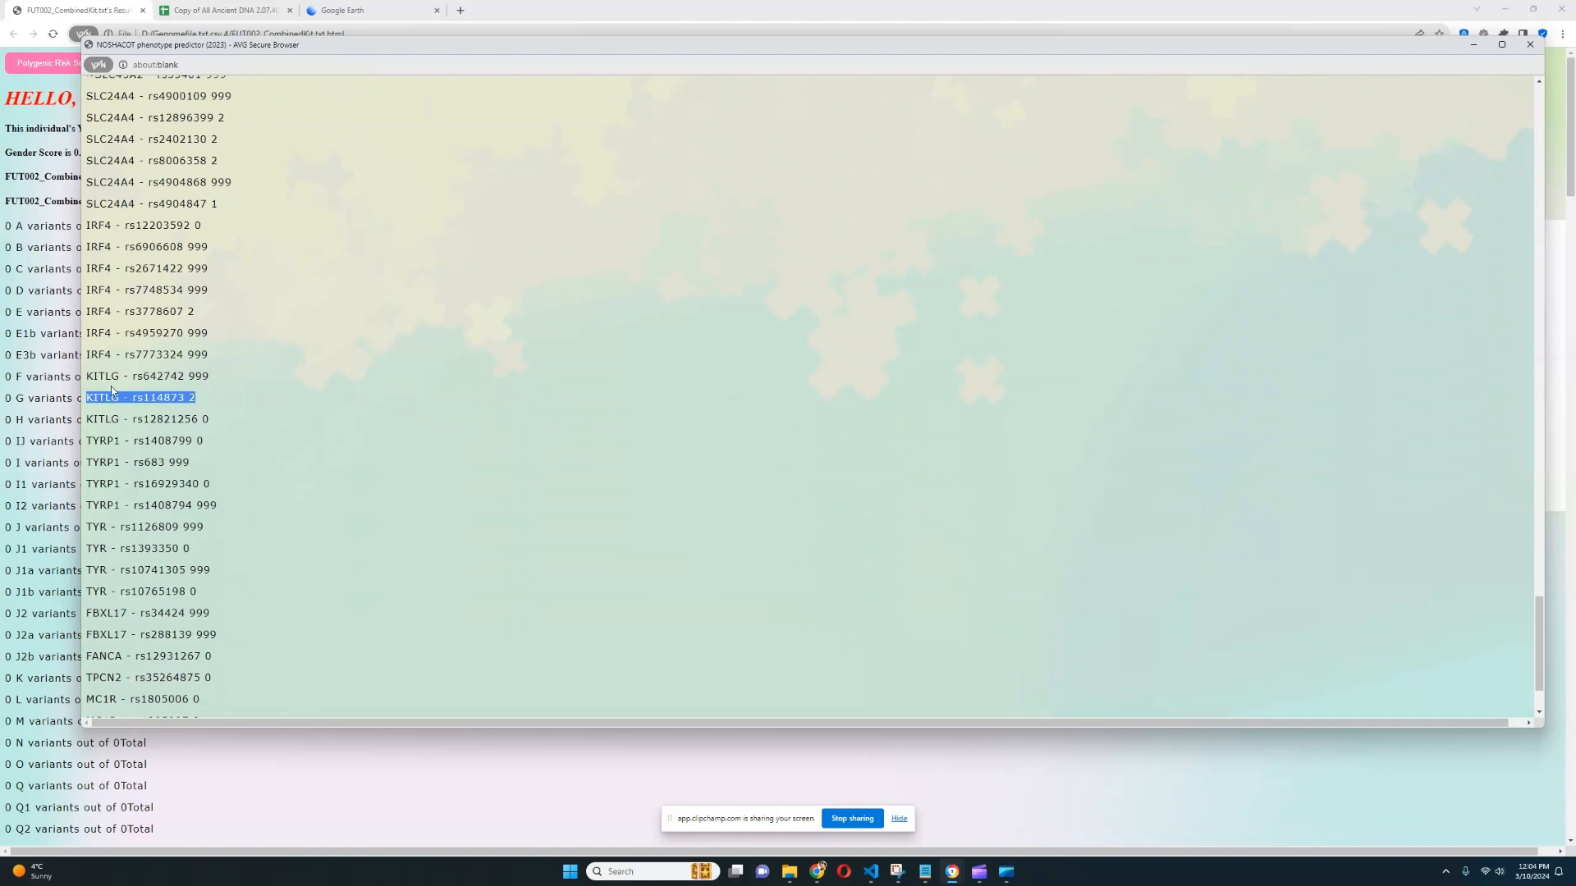
mouse_move(232, 399)
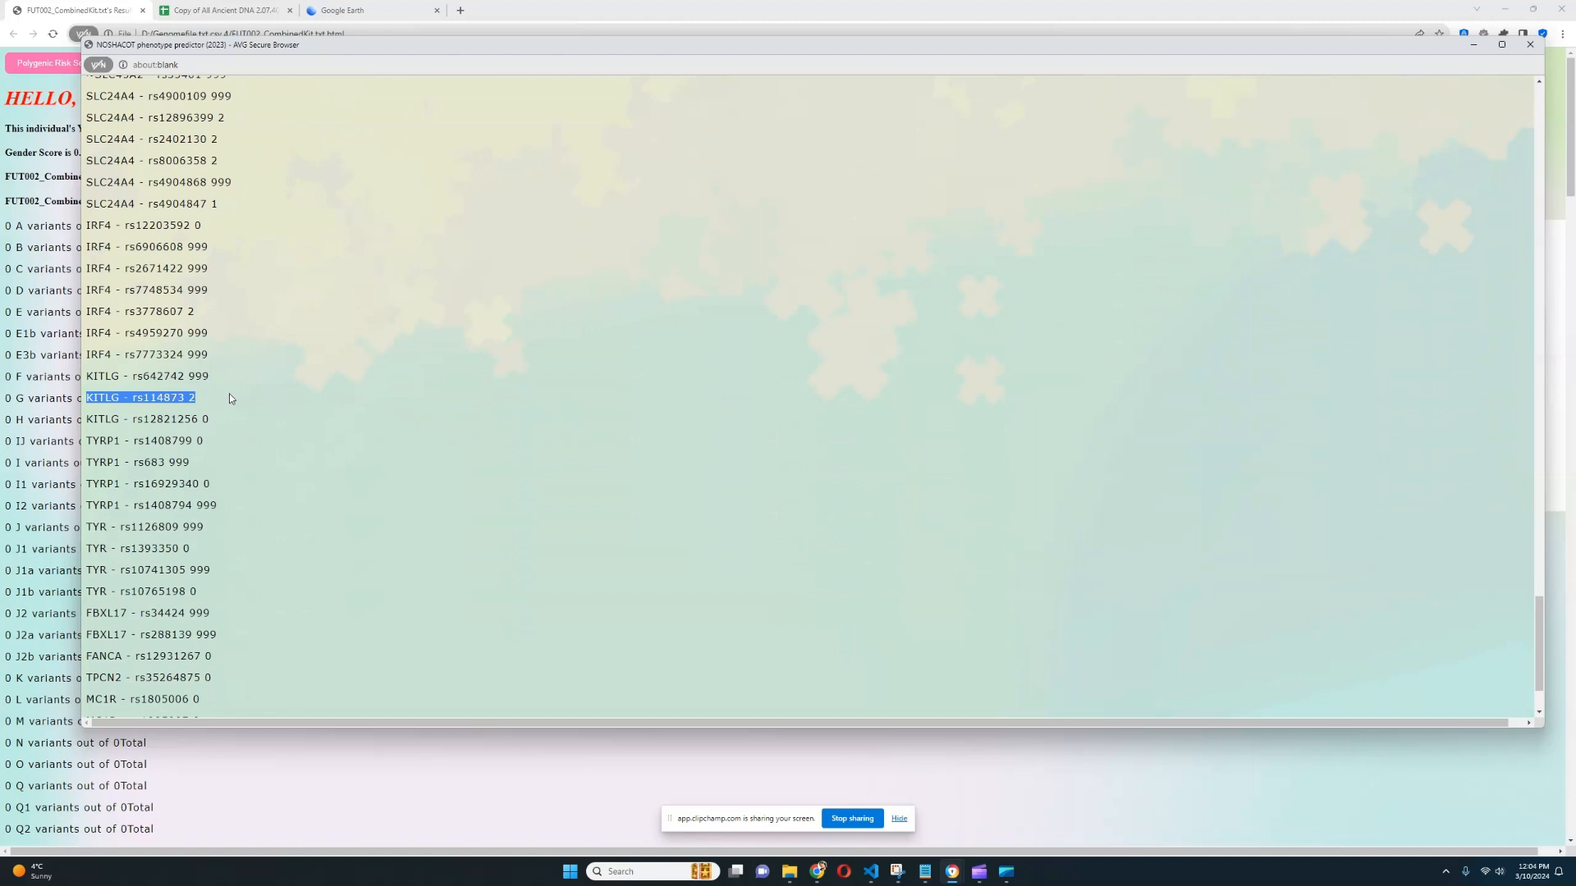
Step: Highlight the TYRP1 rs1408799 and MC1R rs1805008 variant lines
scroll(down, 3)
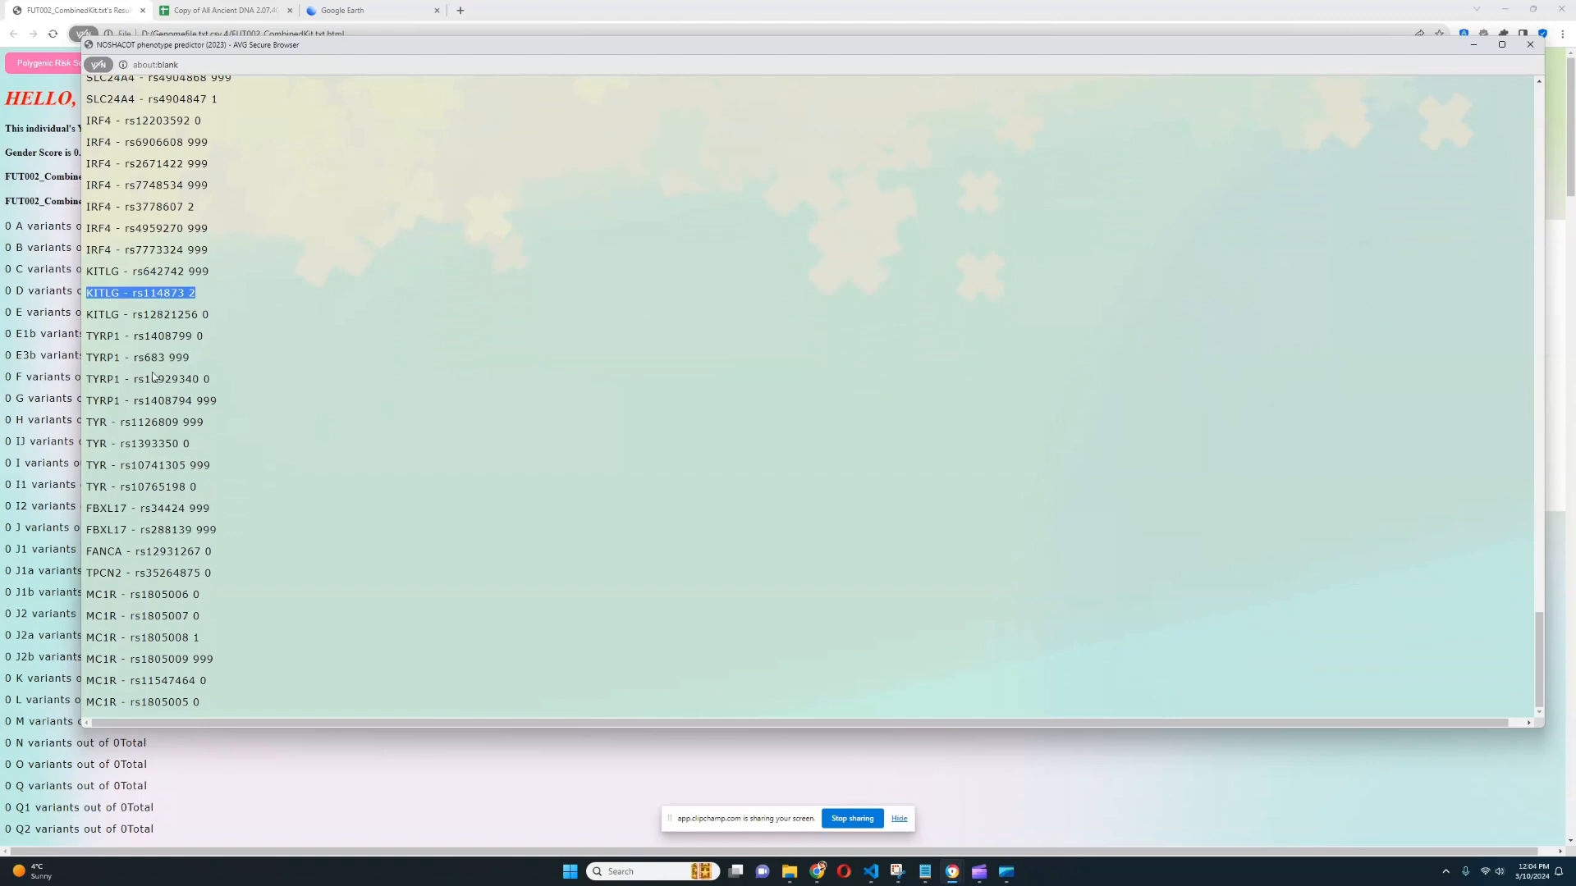
double_click(148, 378)
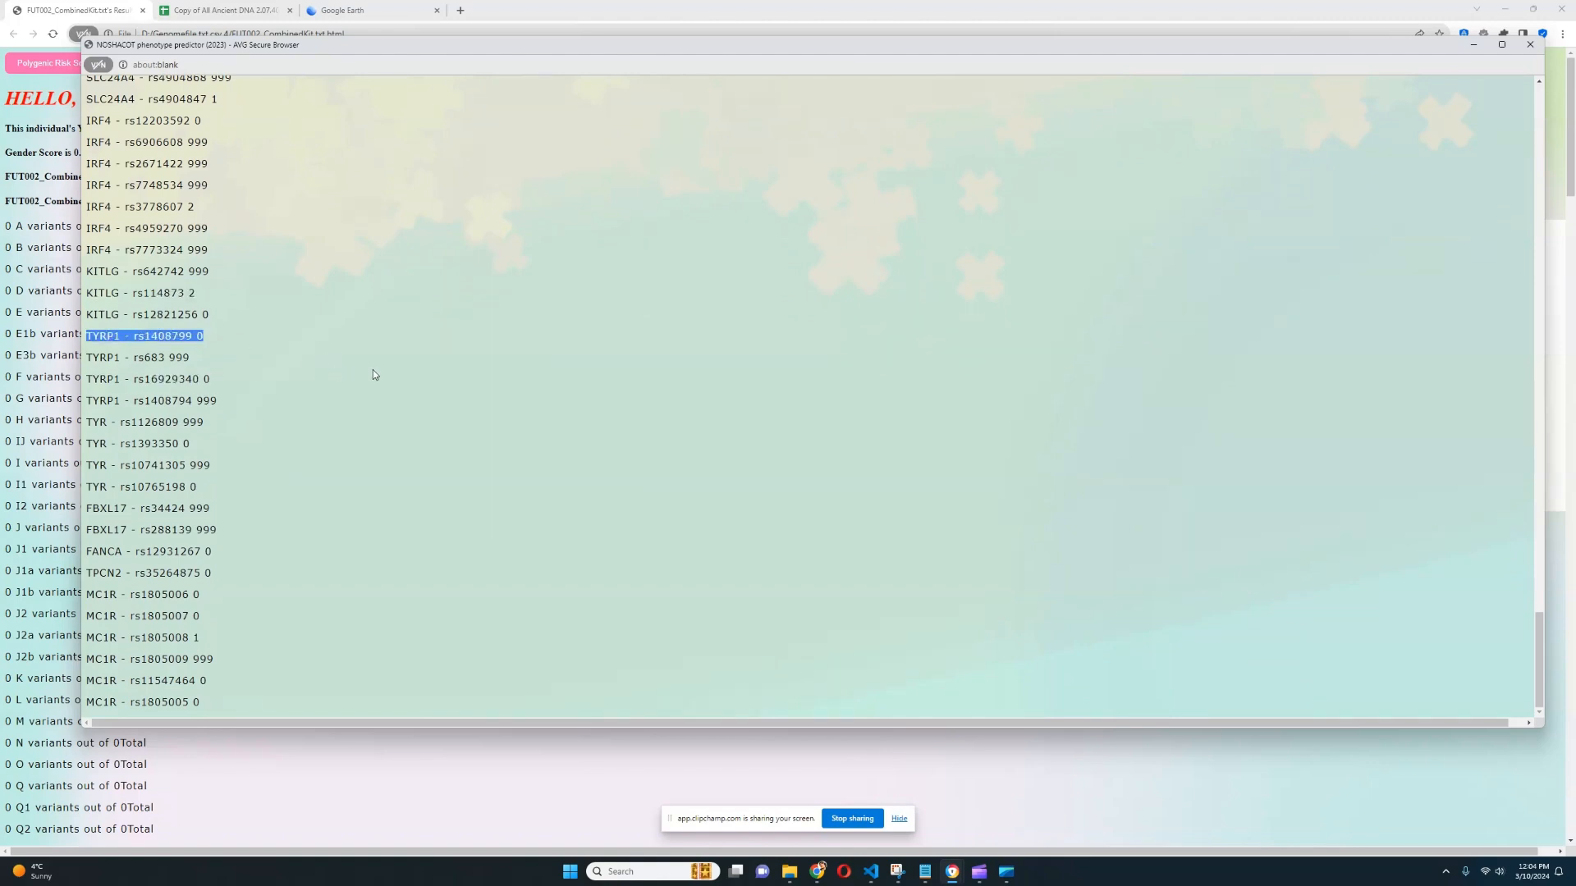
mouse_move(342, 575)
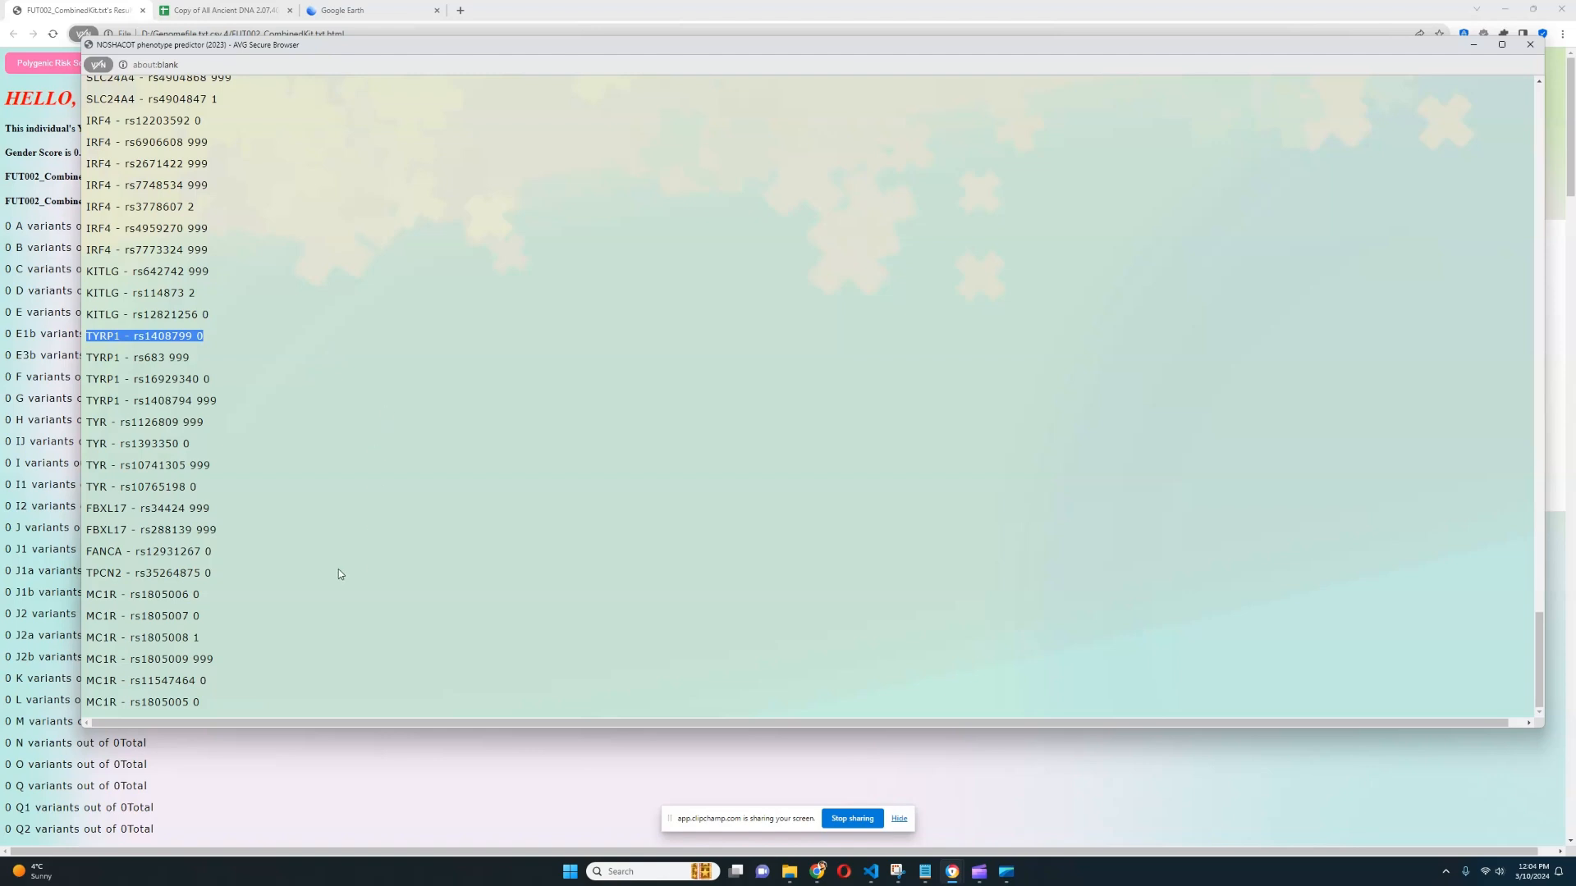
mouse_move(286, 601)
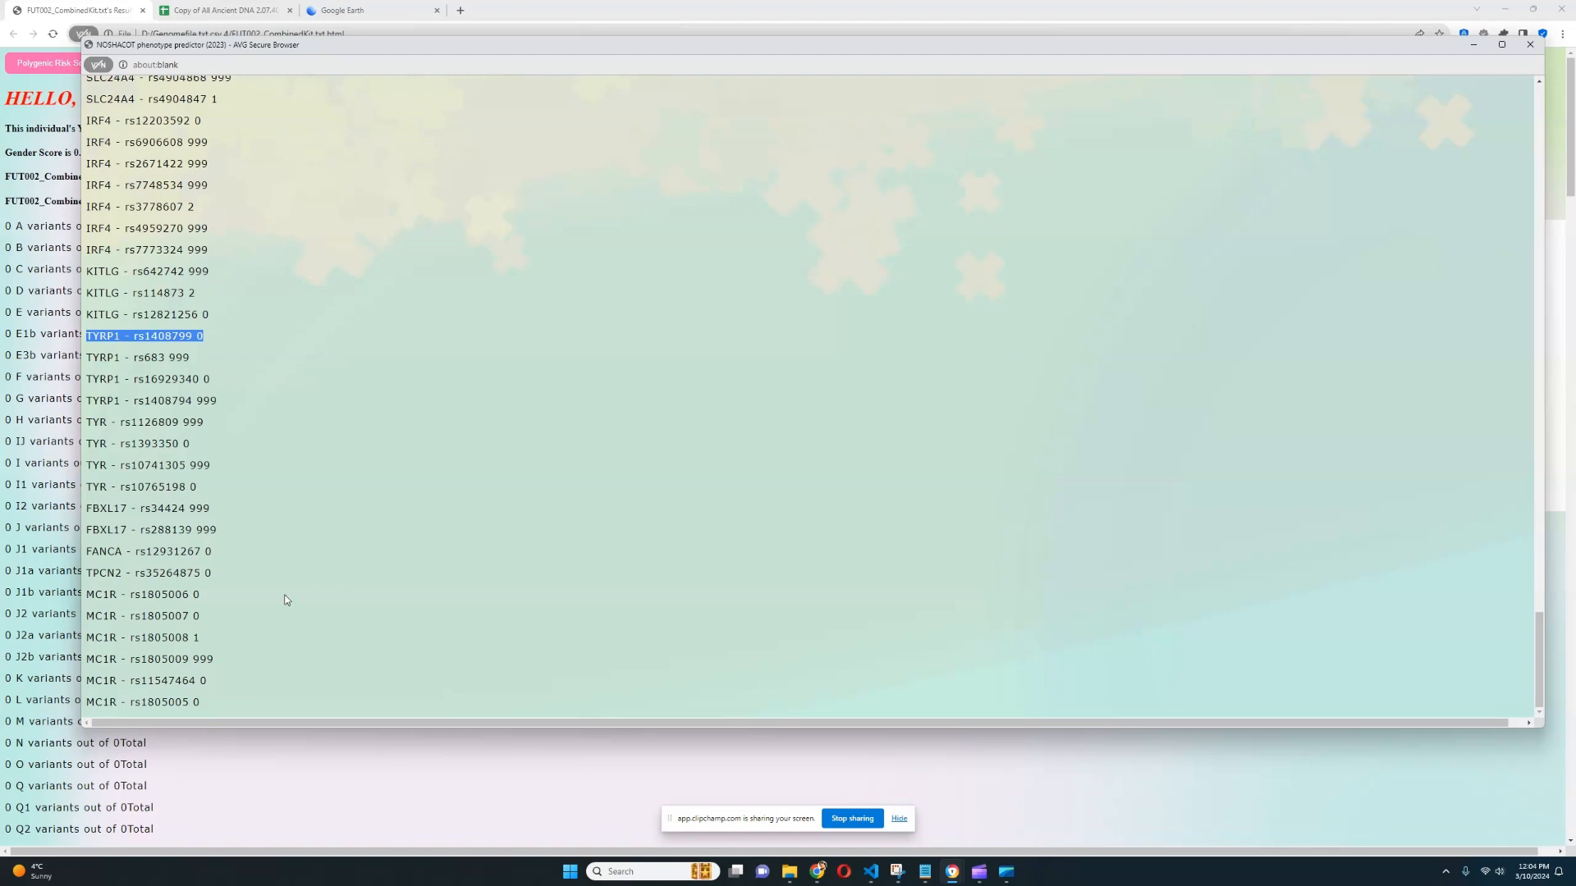
double_click(139, 637)
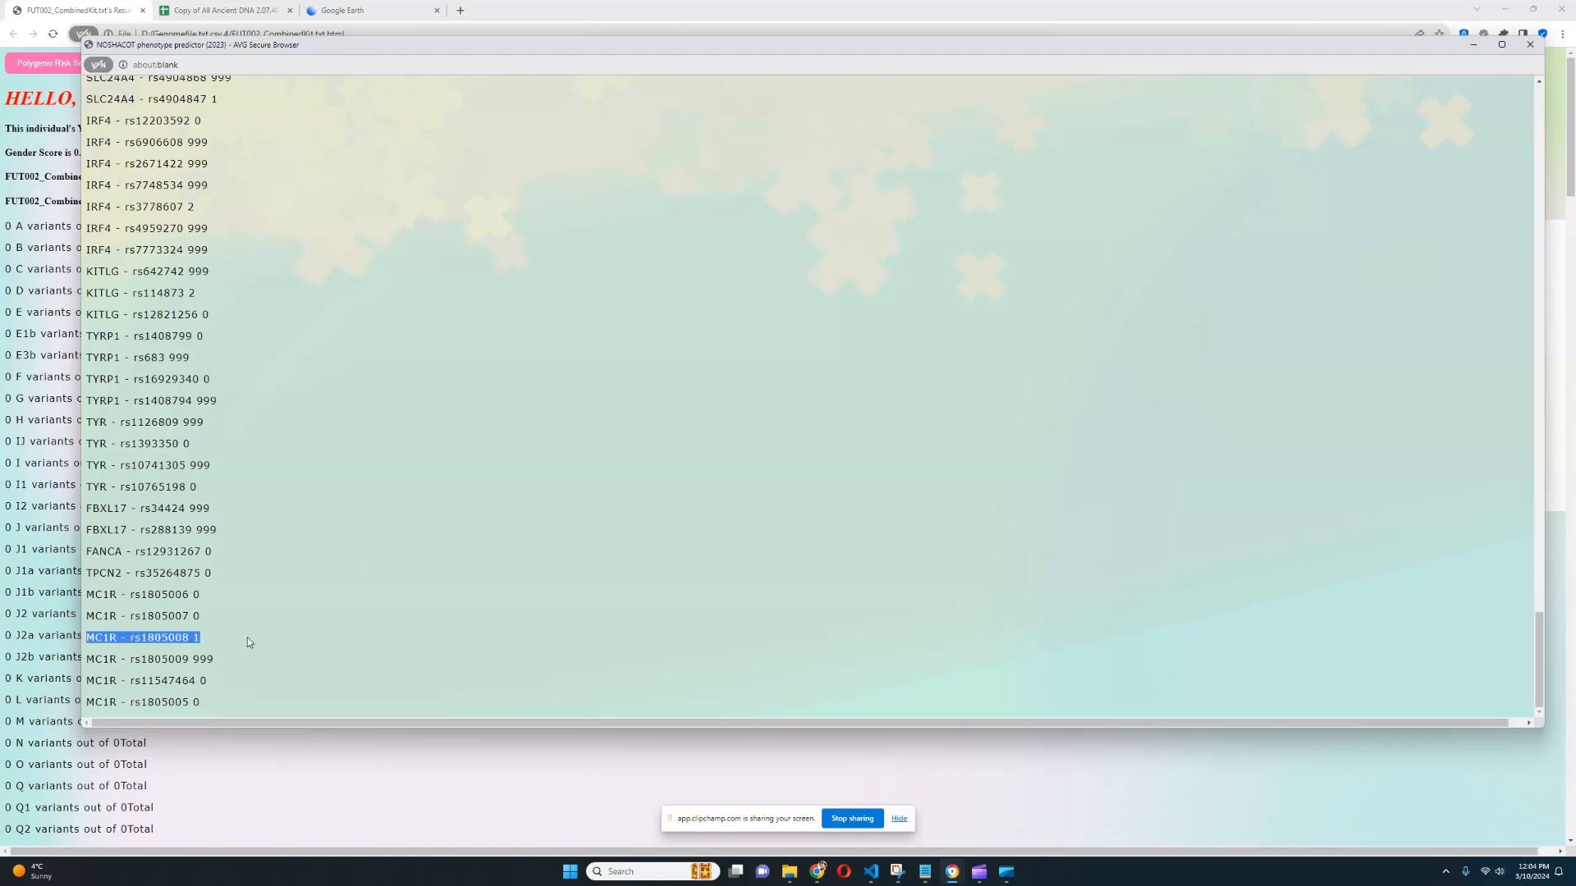
mouse_move(253, 640)
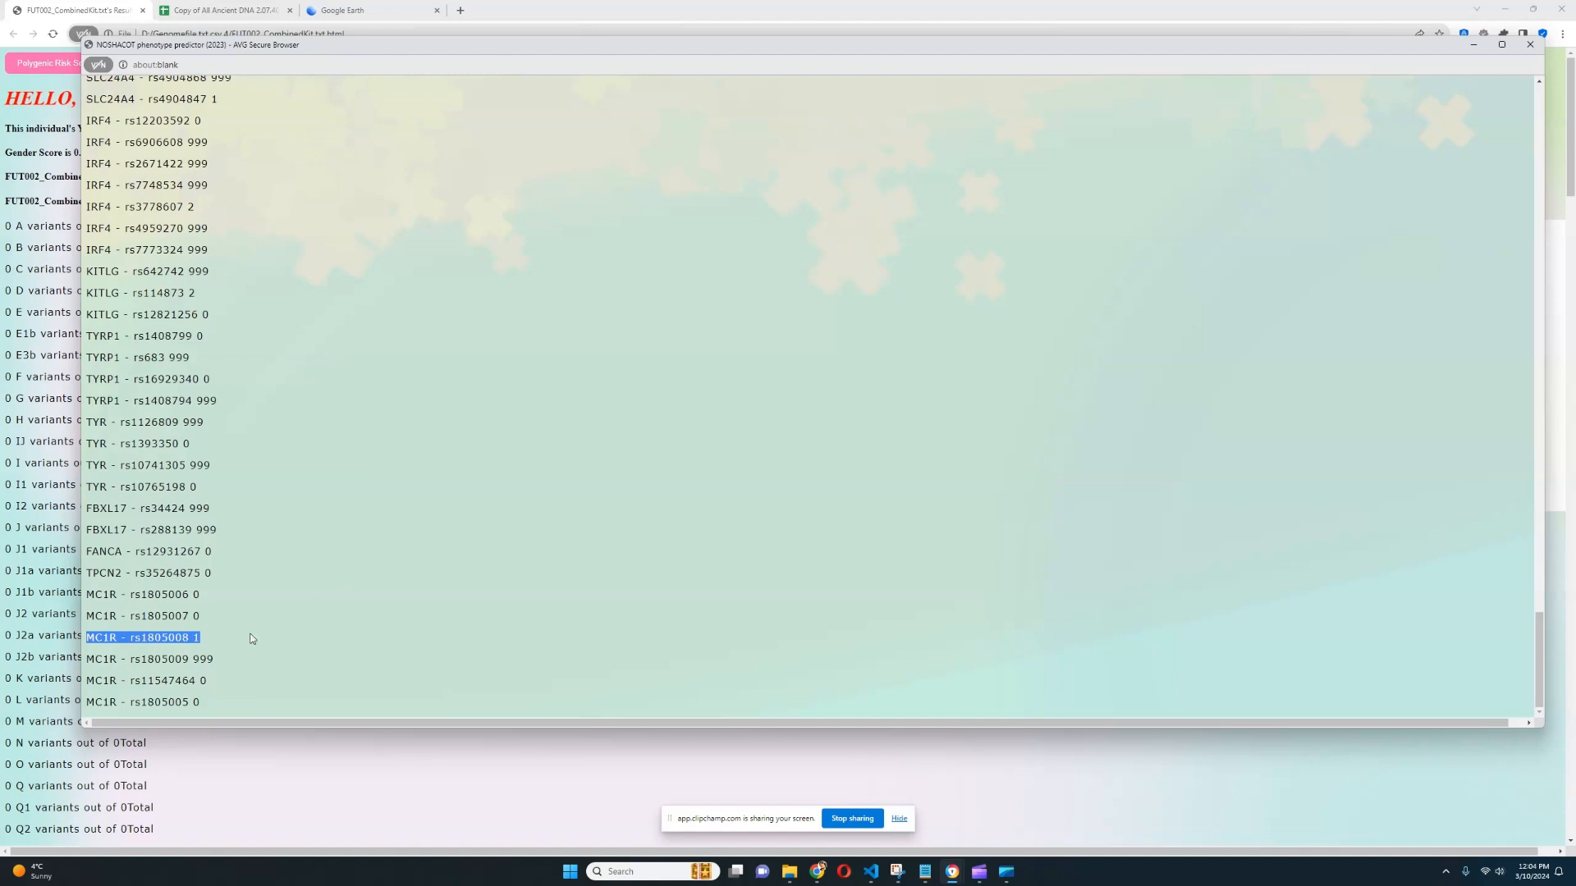
mouse_move(274, 630)
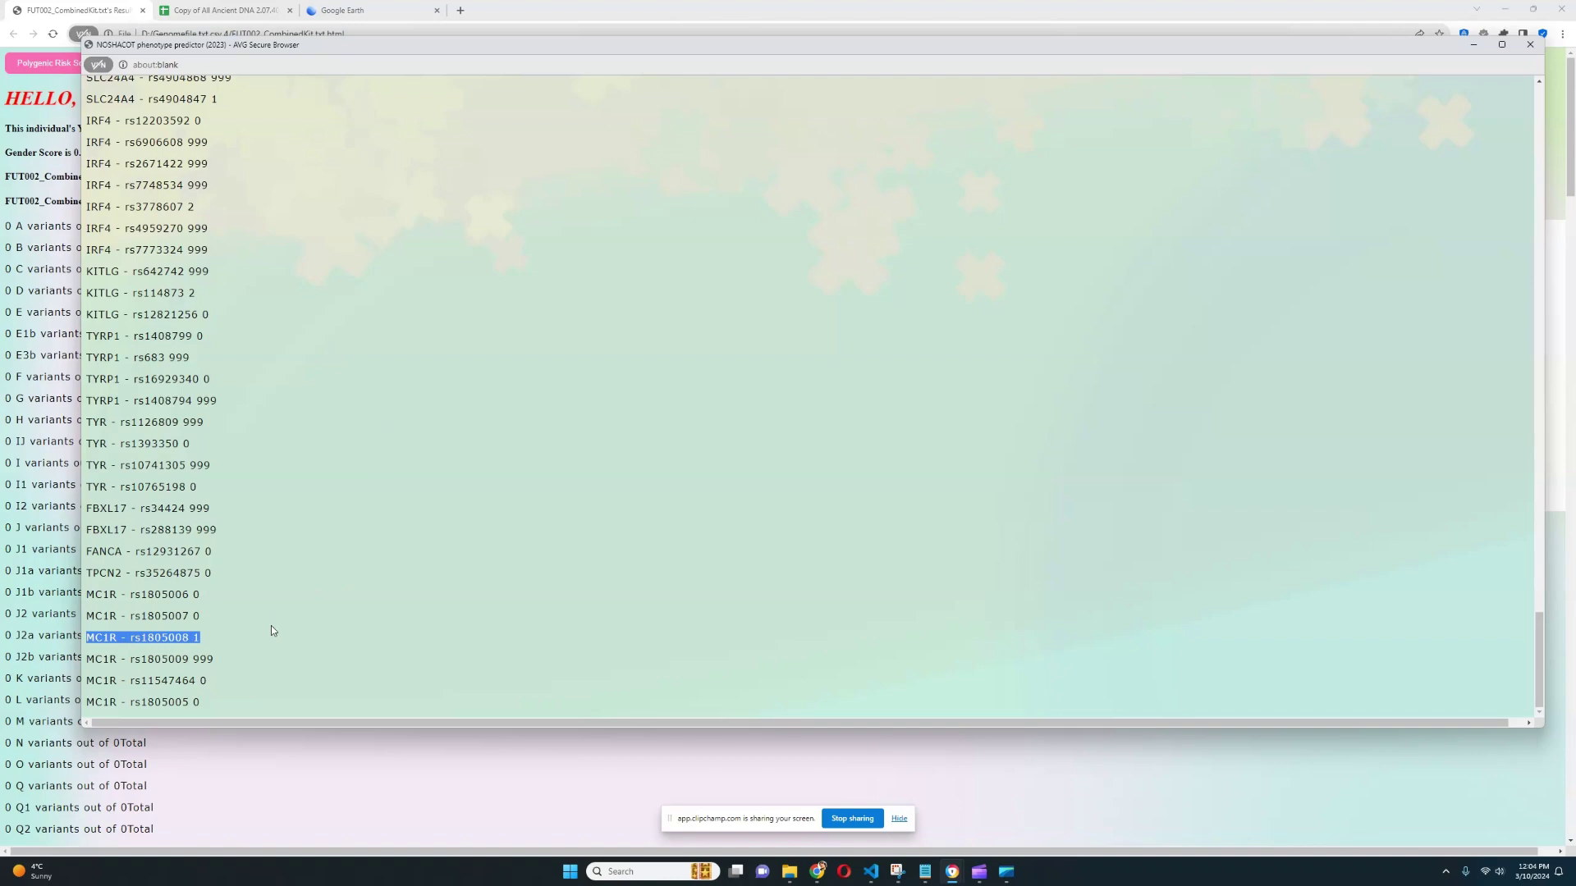
mouse_move(276, 655)
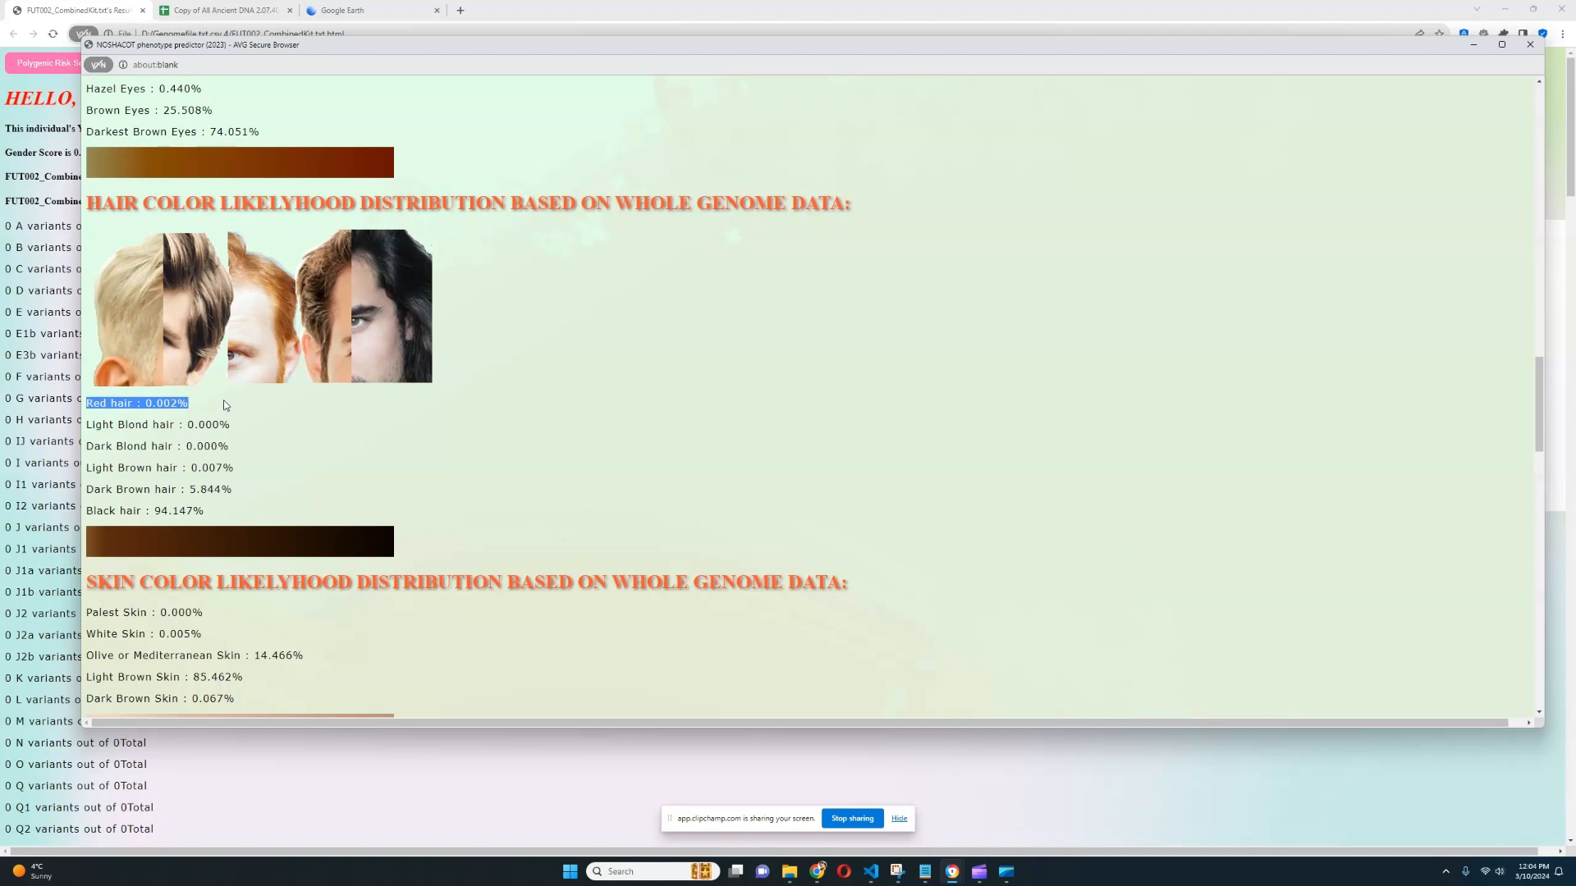
mouse_move(244, 447)
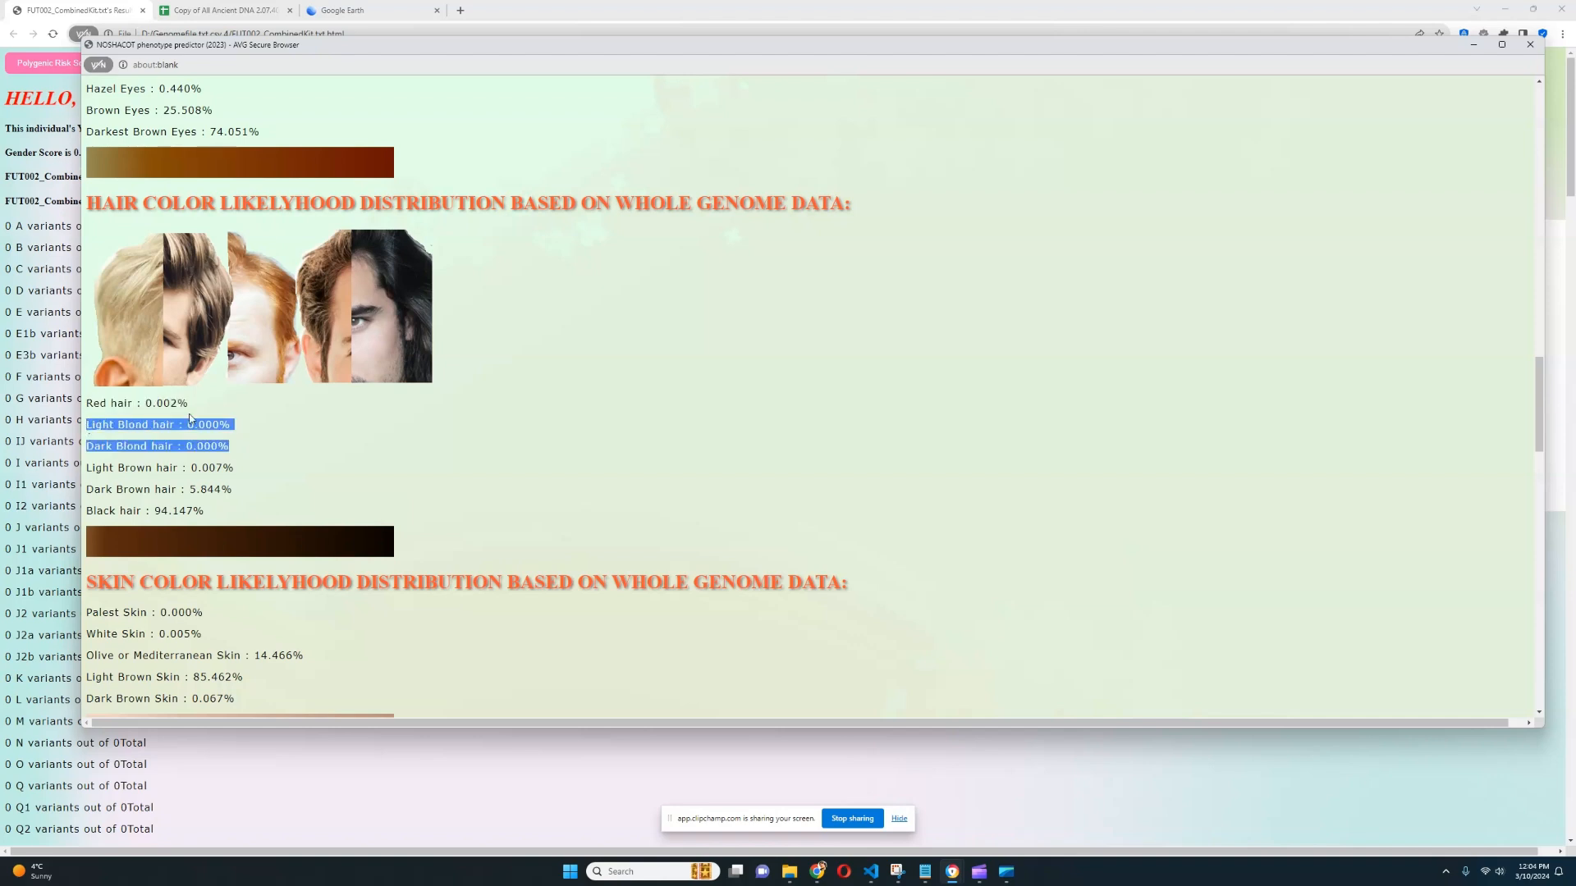
Step: Return to the MC1R rs1805008 variant scoring 1 after checking the 0.002% red hair likelihood
scroll(down, 3)
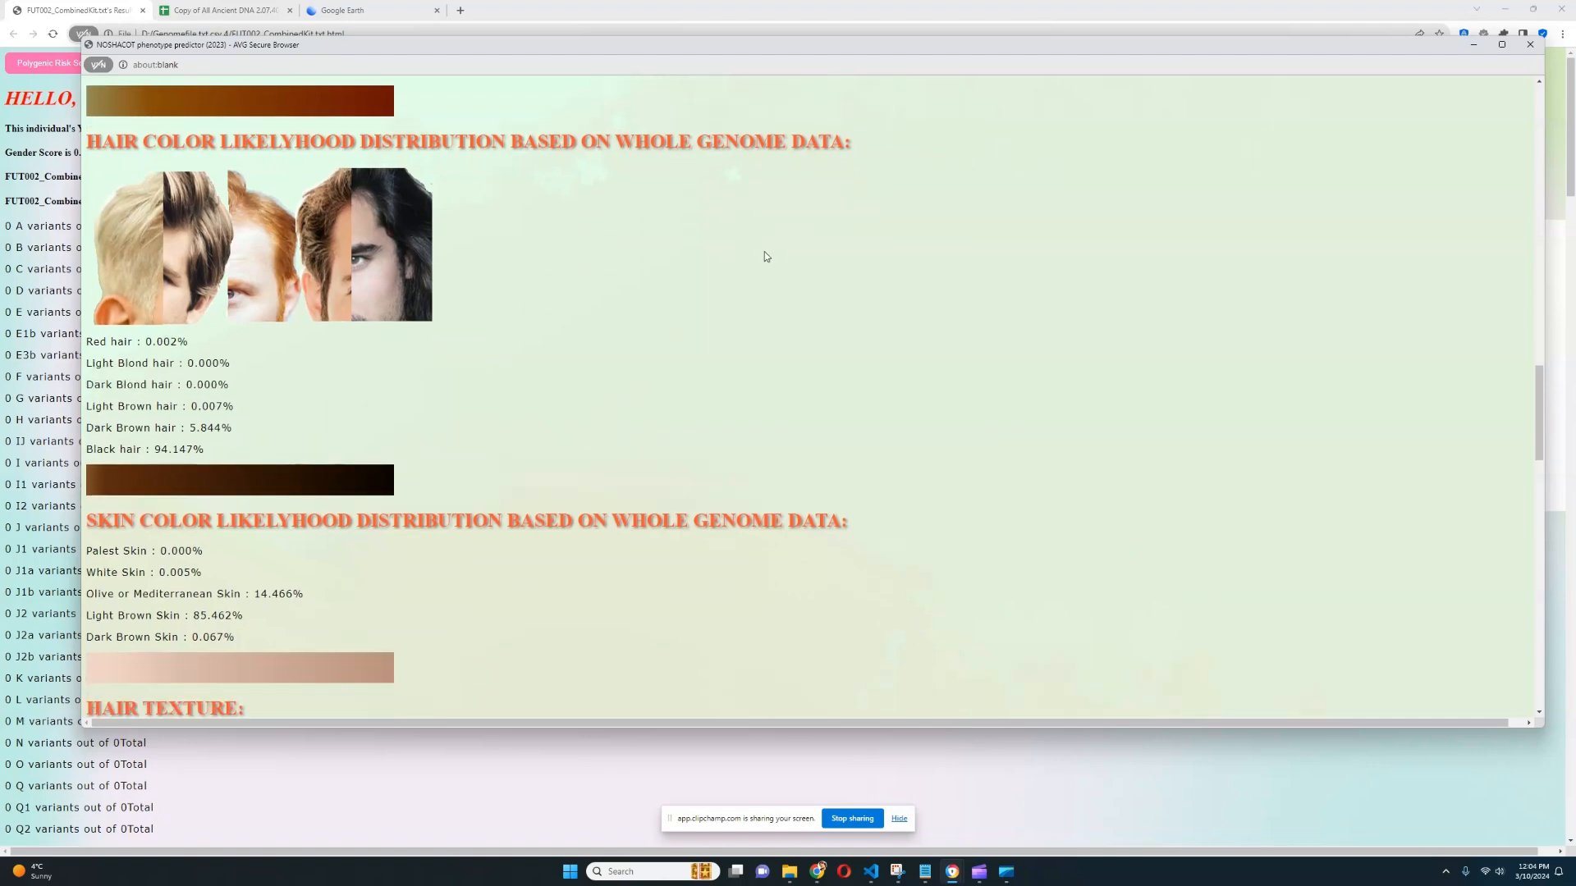
scroll(down, 3)
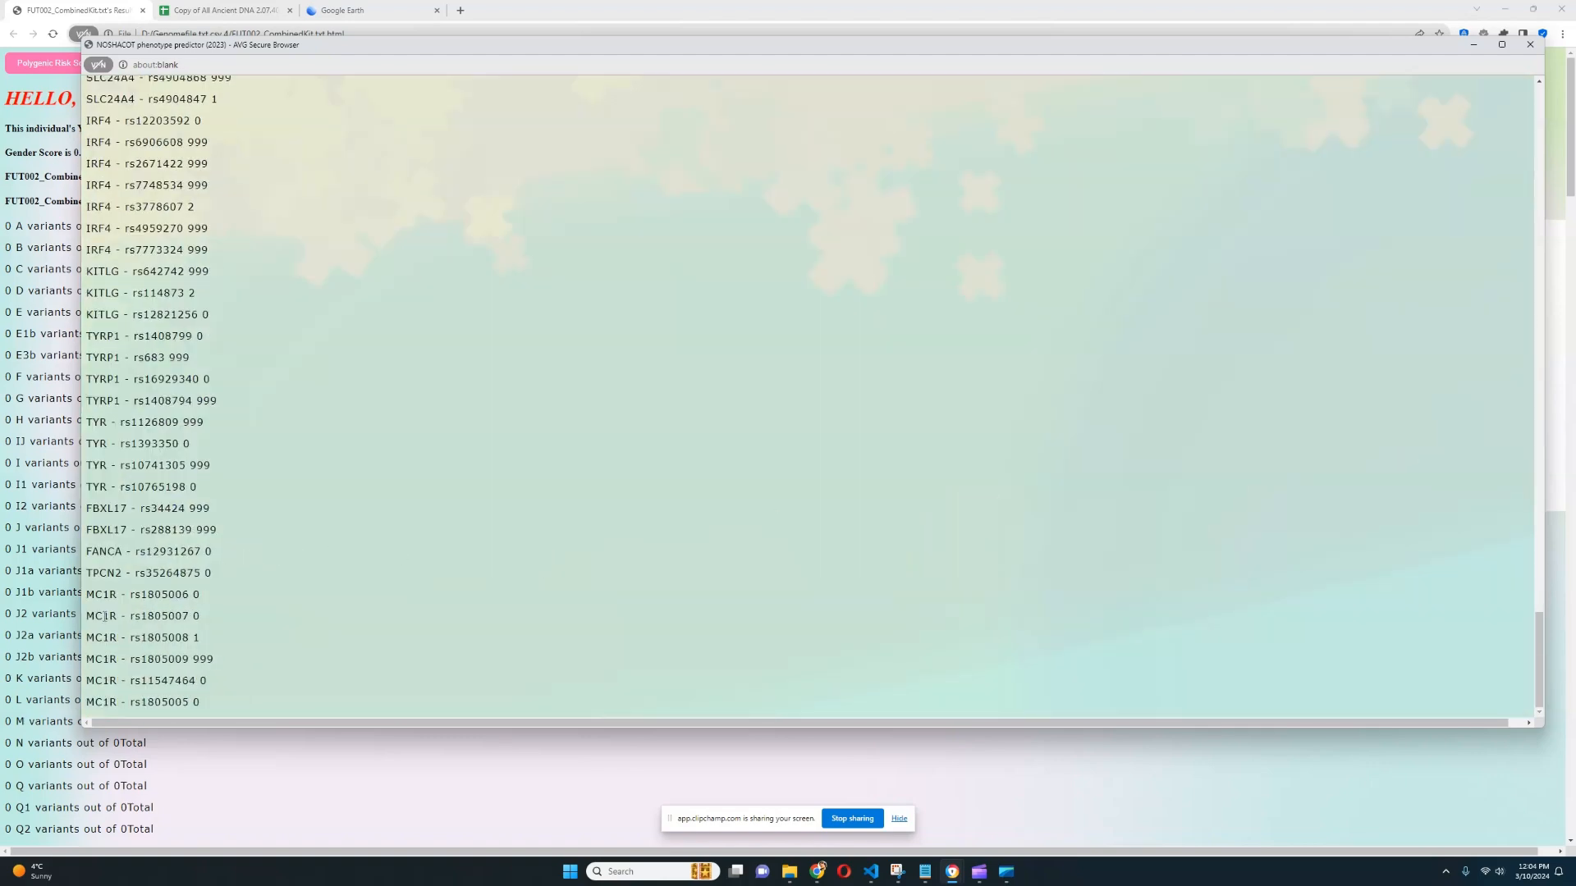
double_click(141, 637)
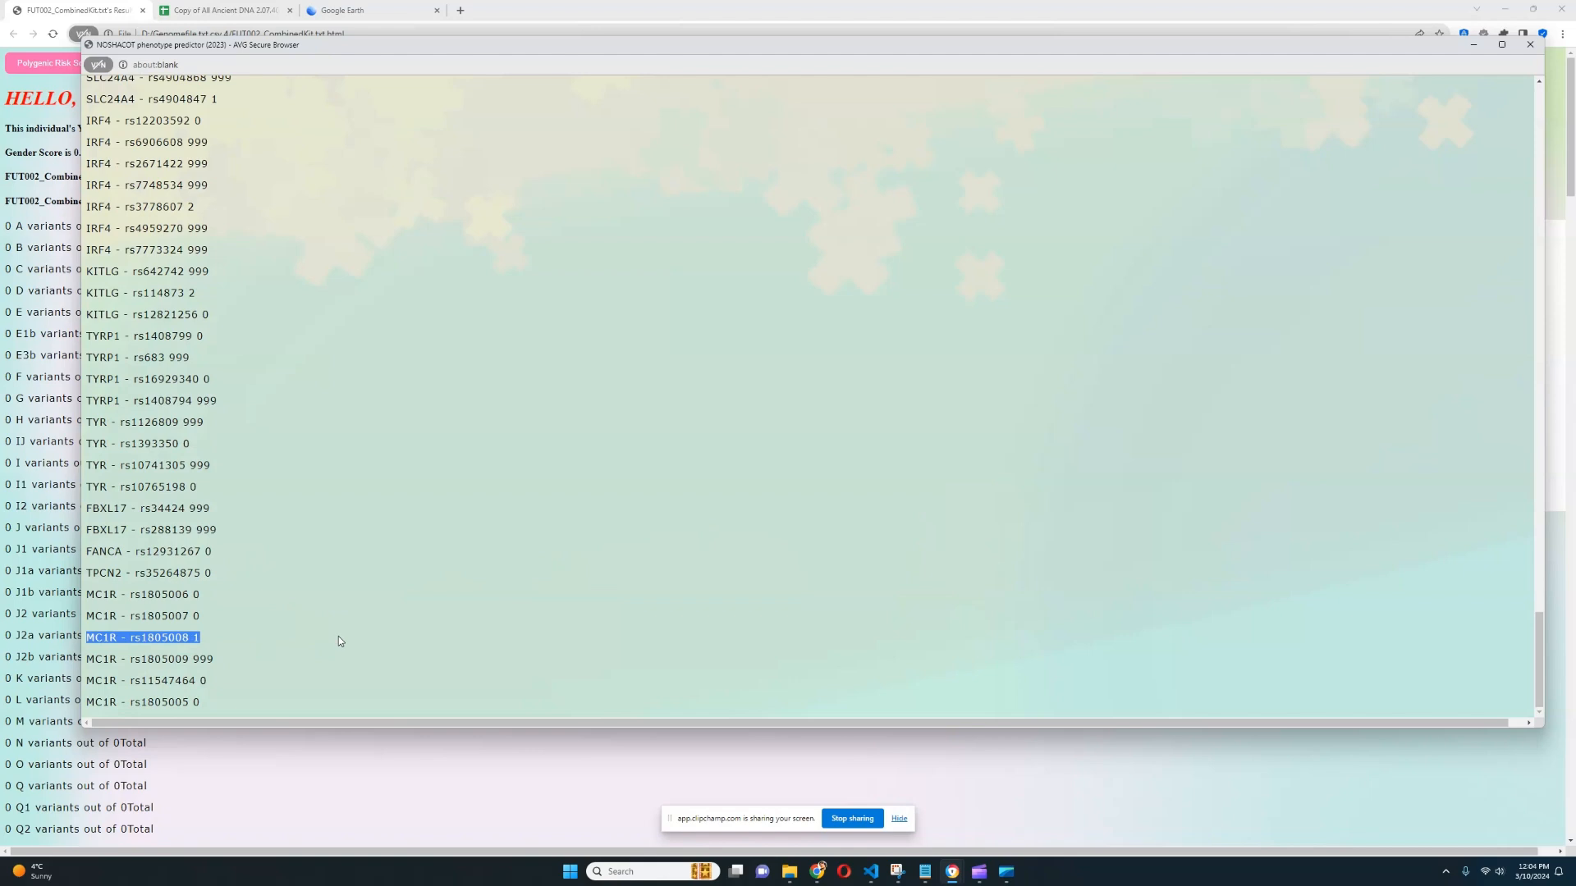
mouse_move(366, 626)
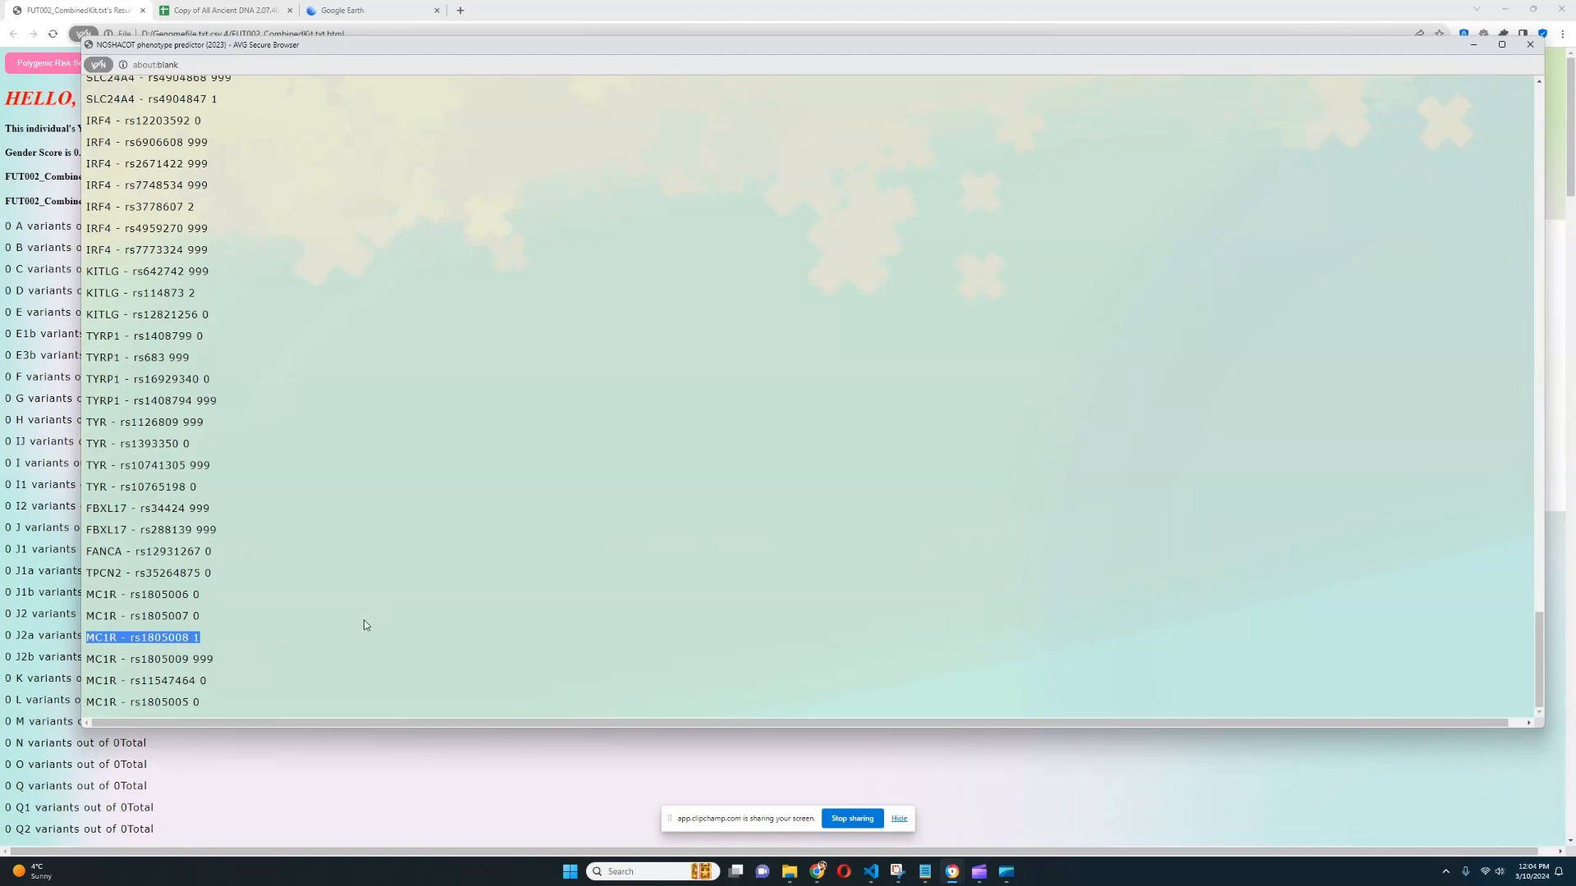
mouse_move(286, 625)
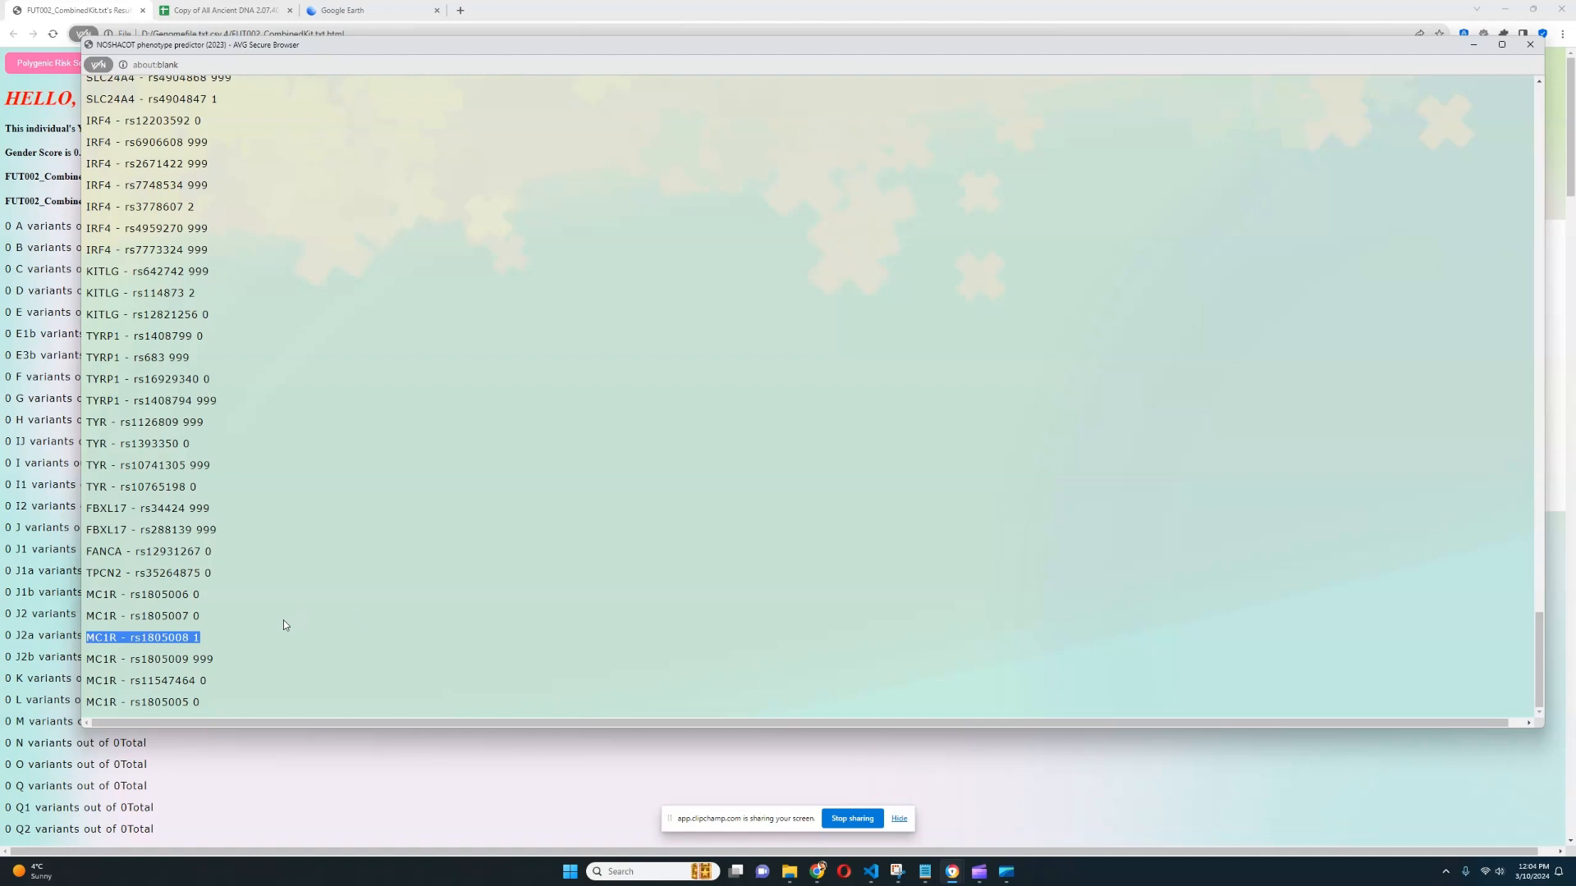
mouse_move(304, 437)
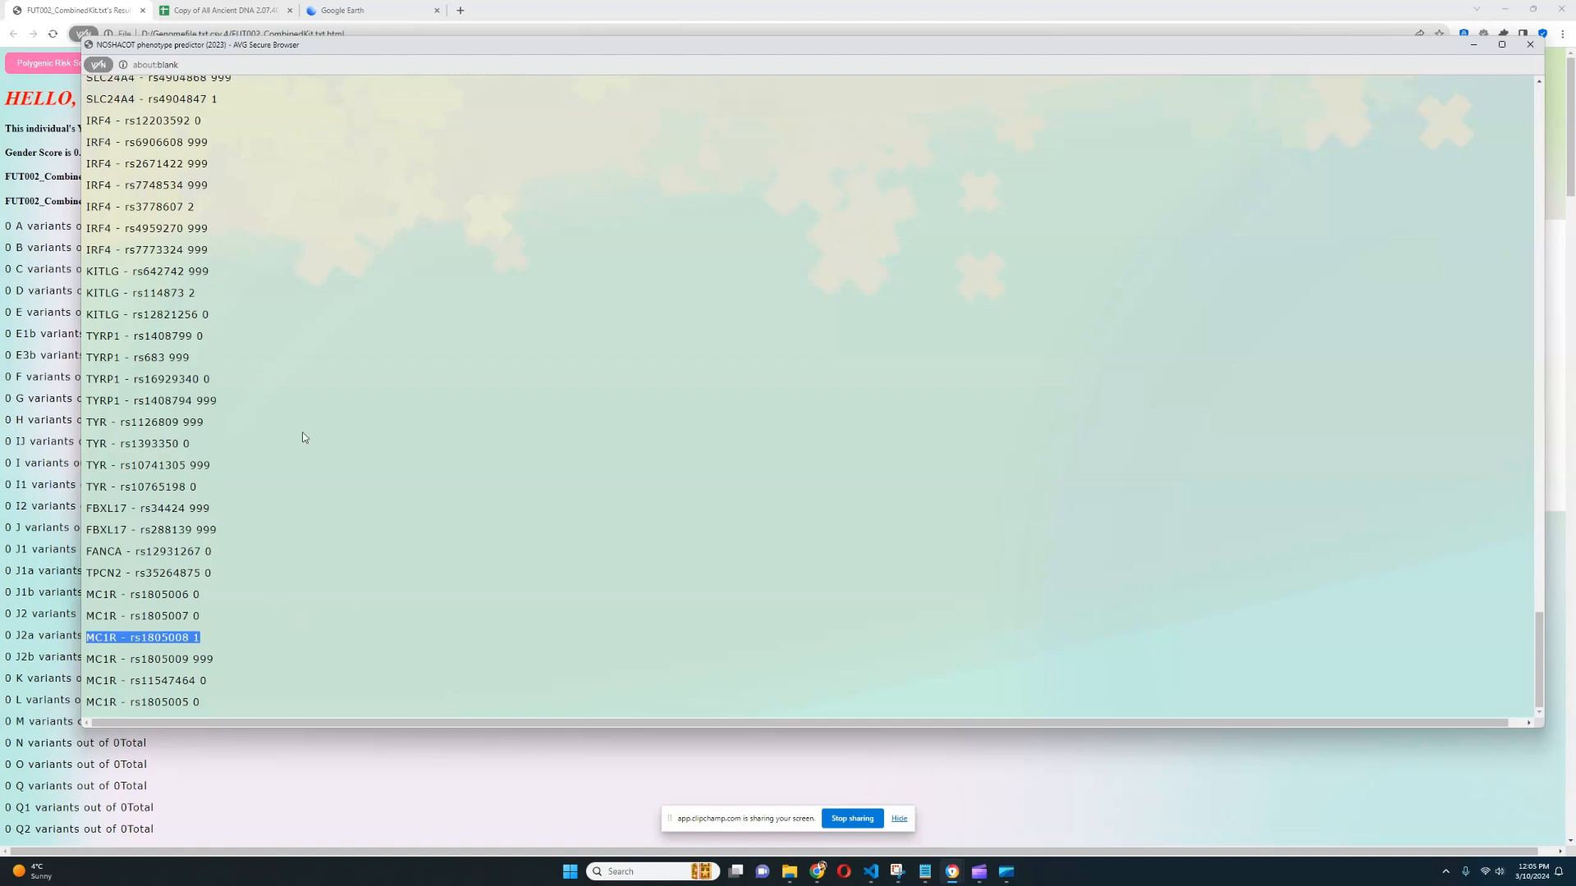
mouse_move(397, 598)
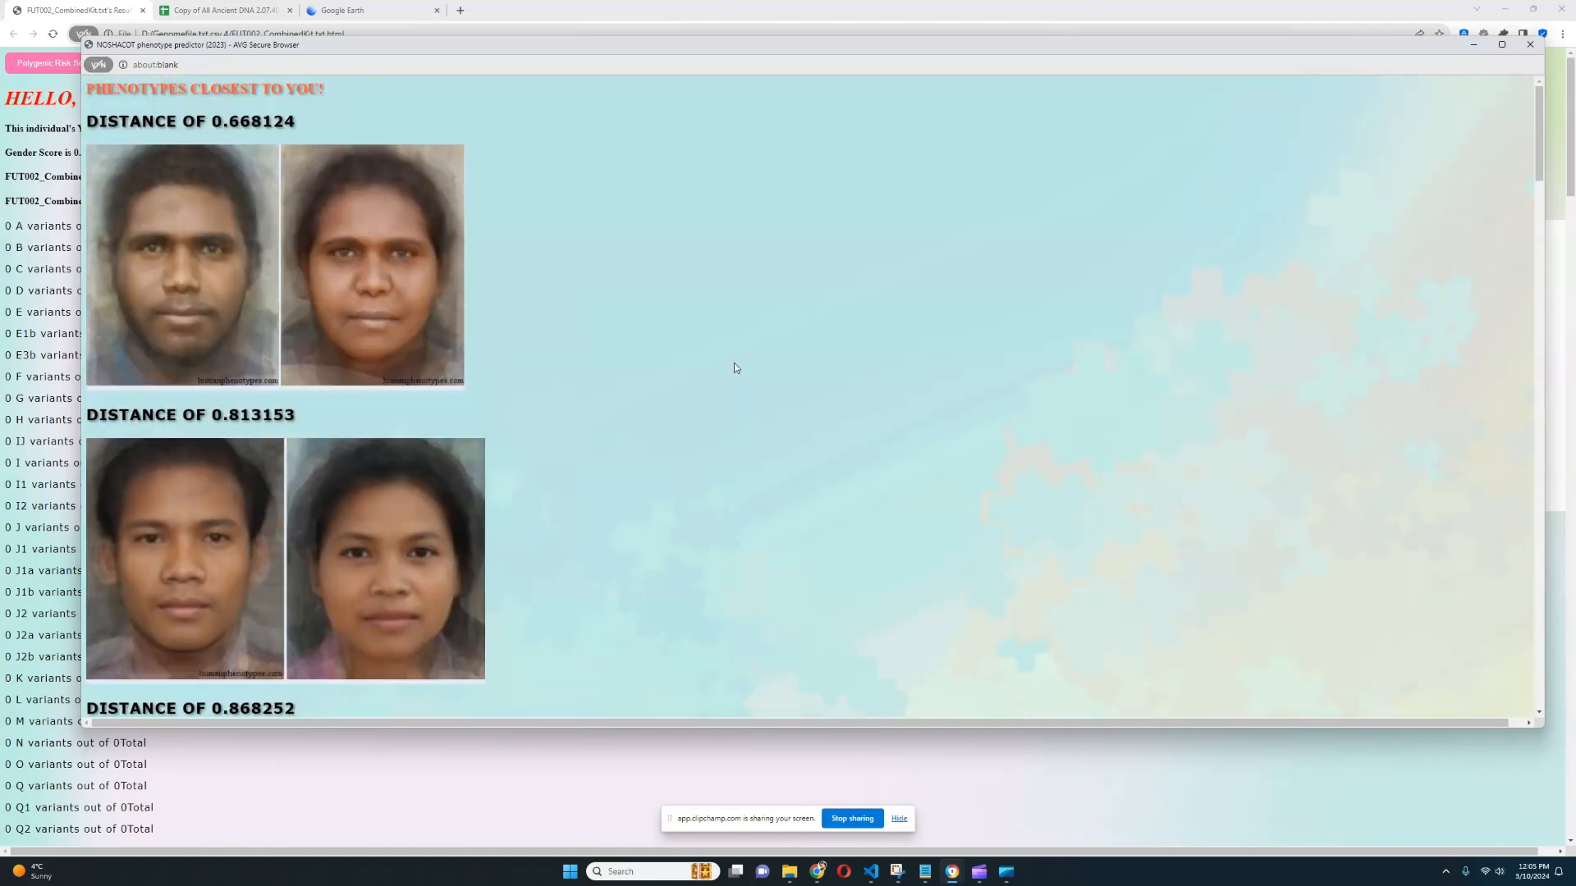
mouse_move(126, 237)
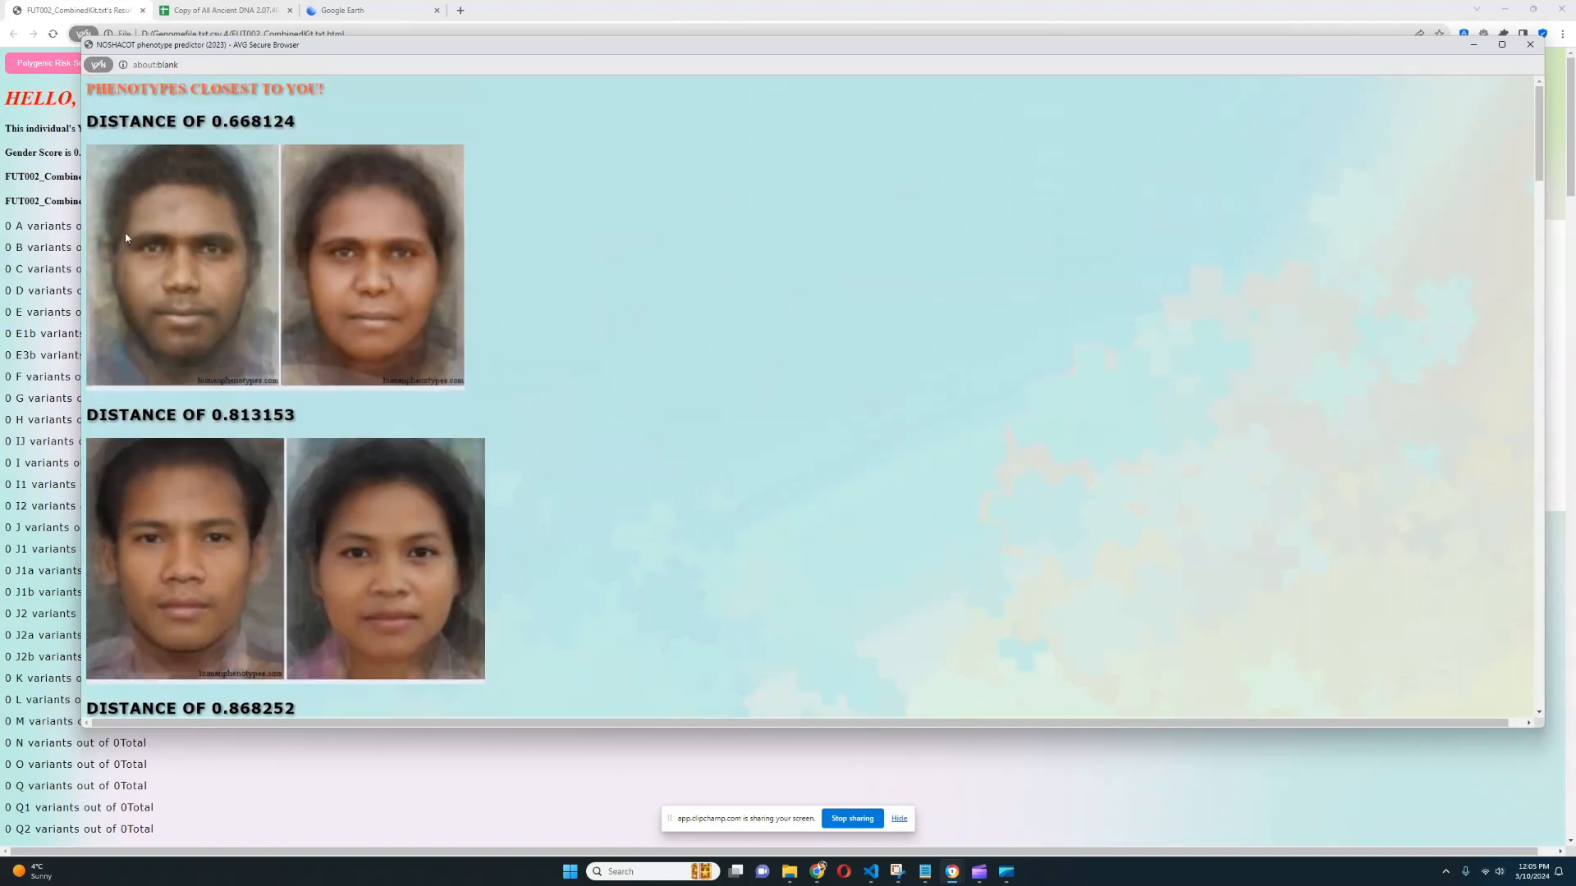
mouse_move(180, 330)
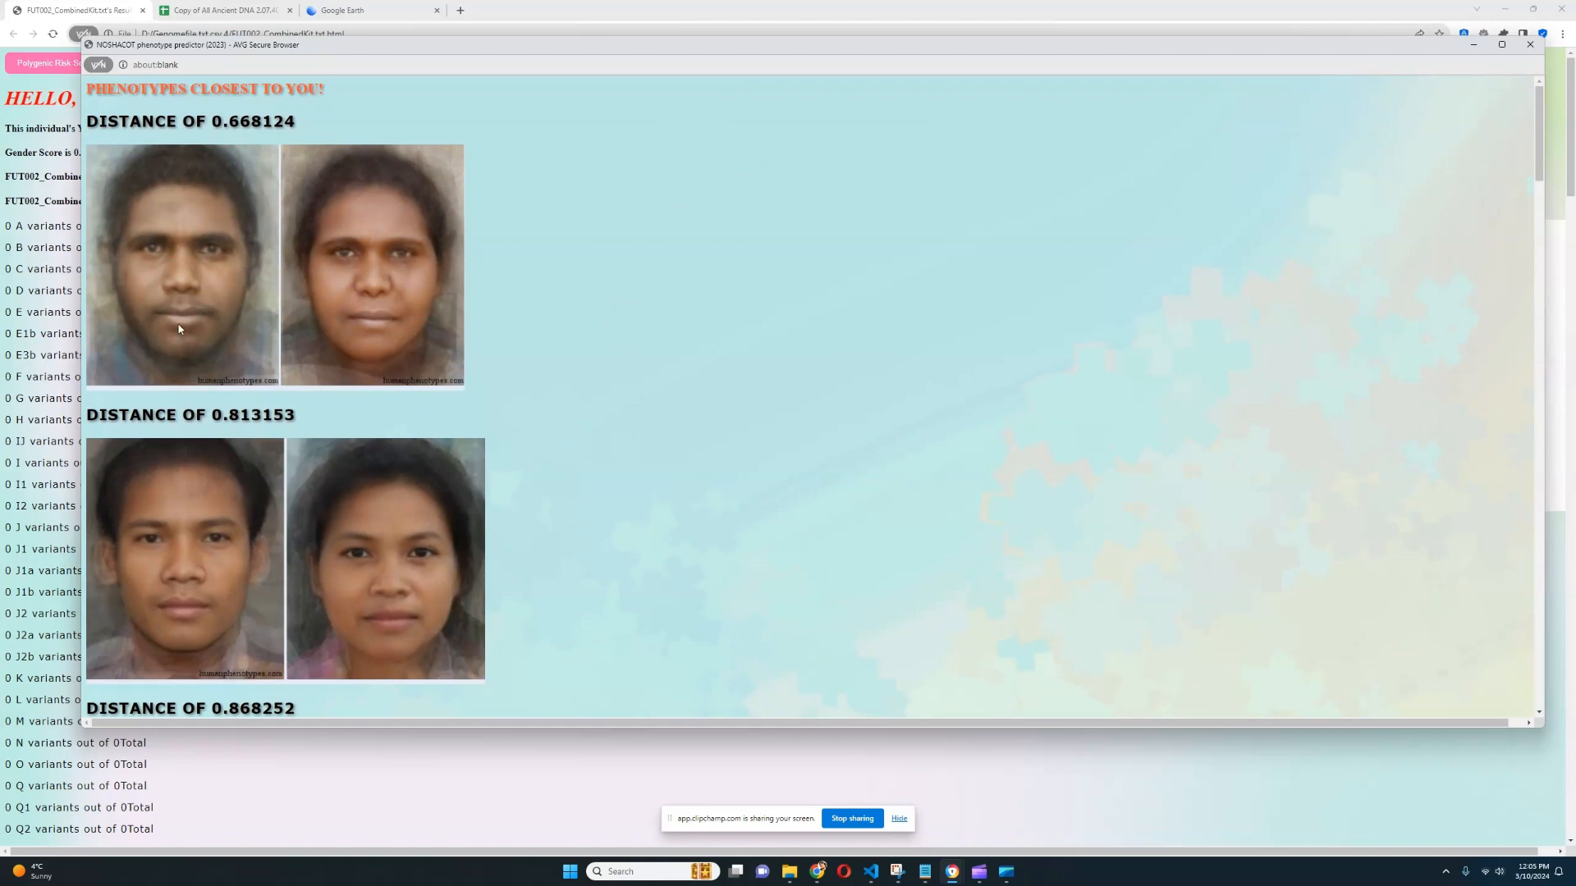
mouse_move(1246, 118)
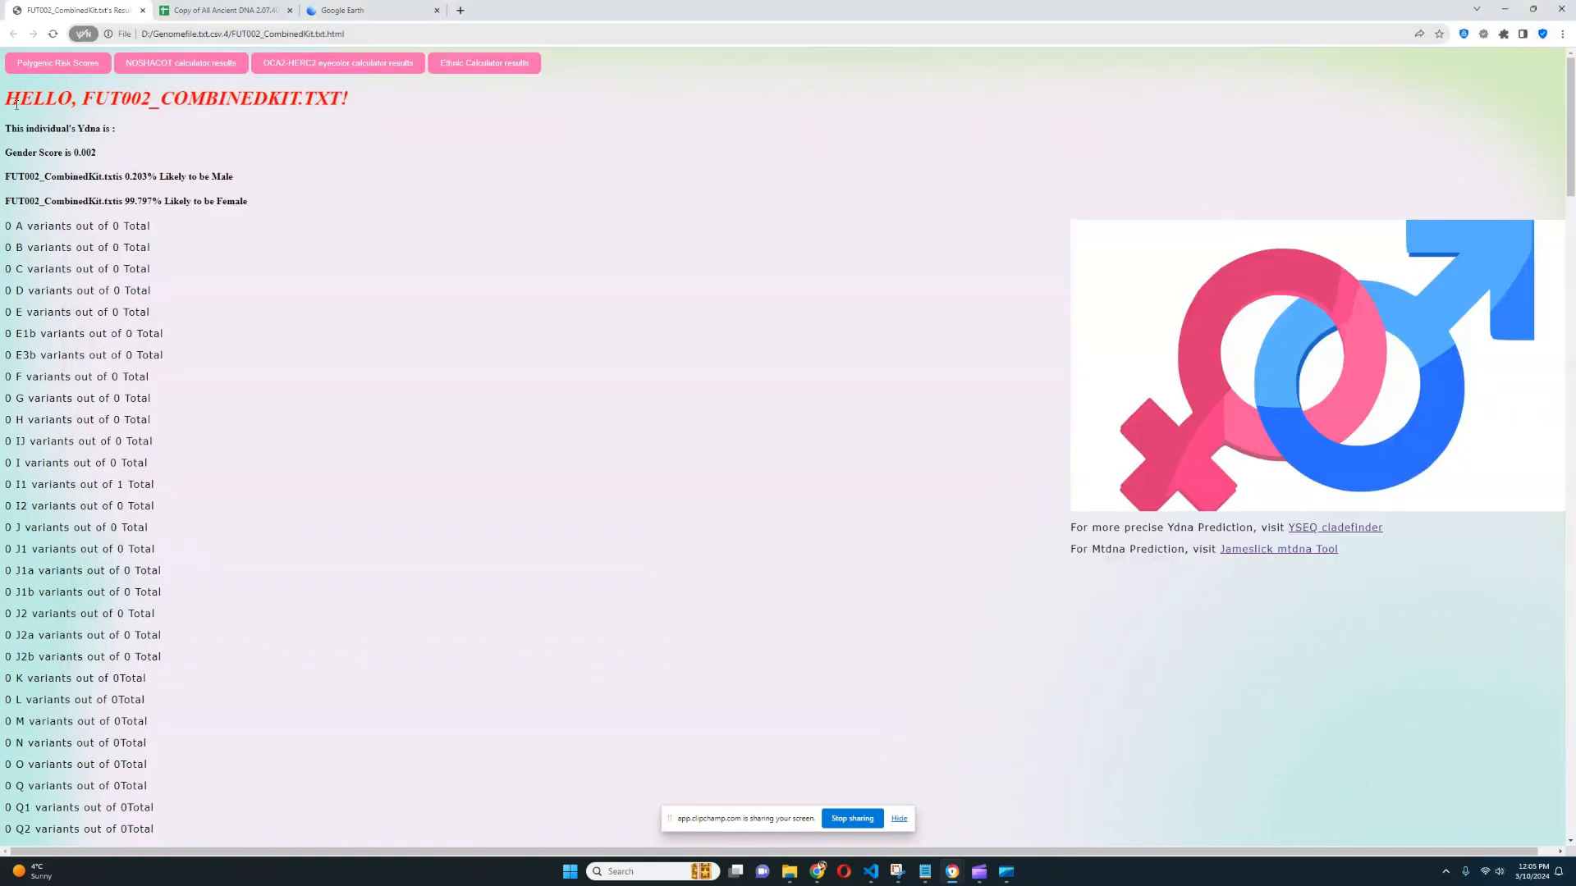
Step: Show FUT002's polygenic risk scores and mark the schizophrenia and Type 2 diabetes odds values
click(57, 62)
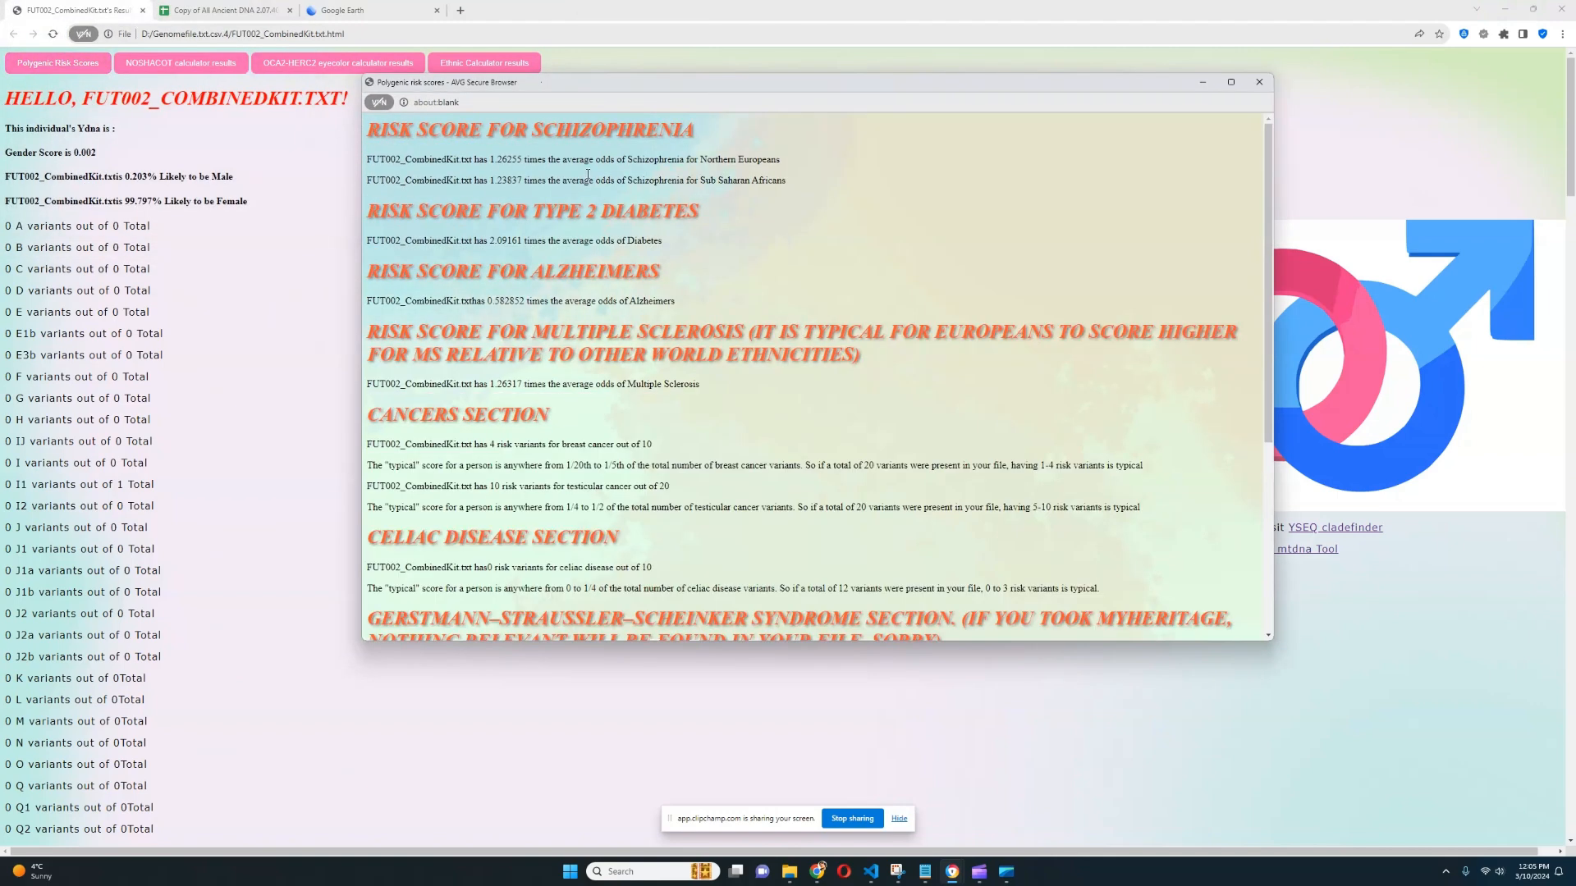
double_click(509, 159)
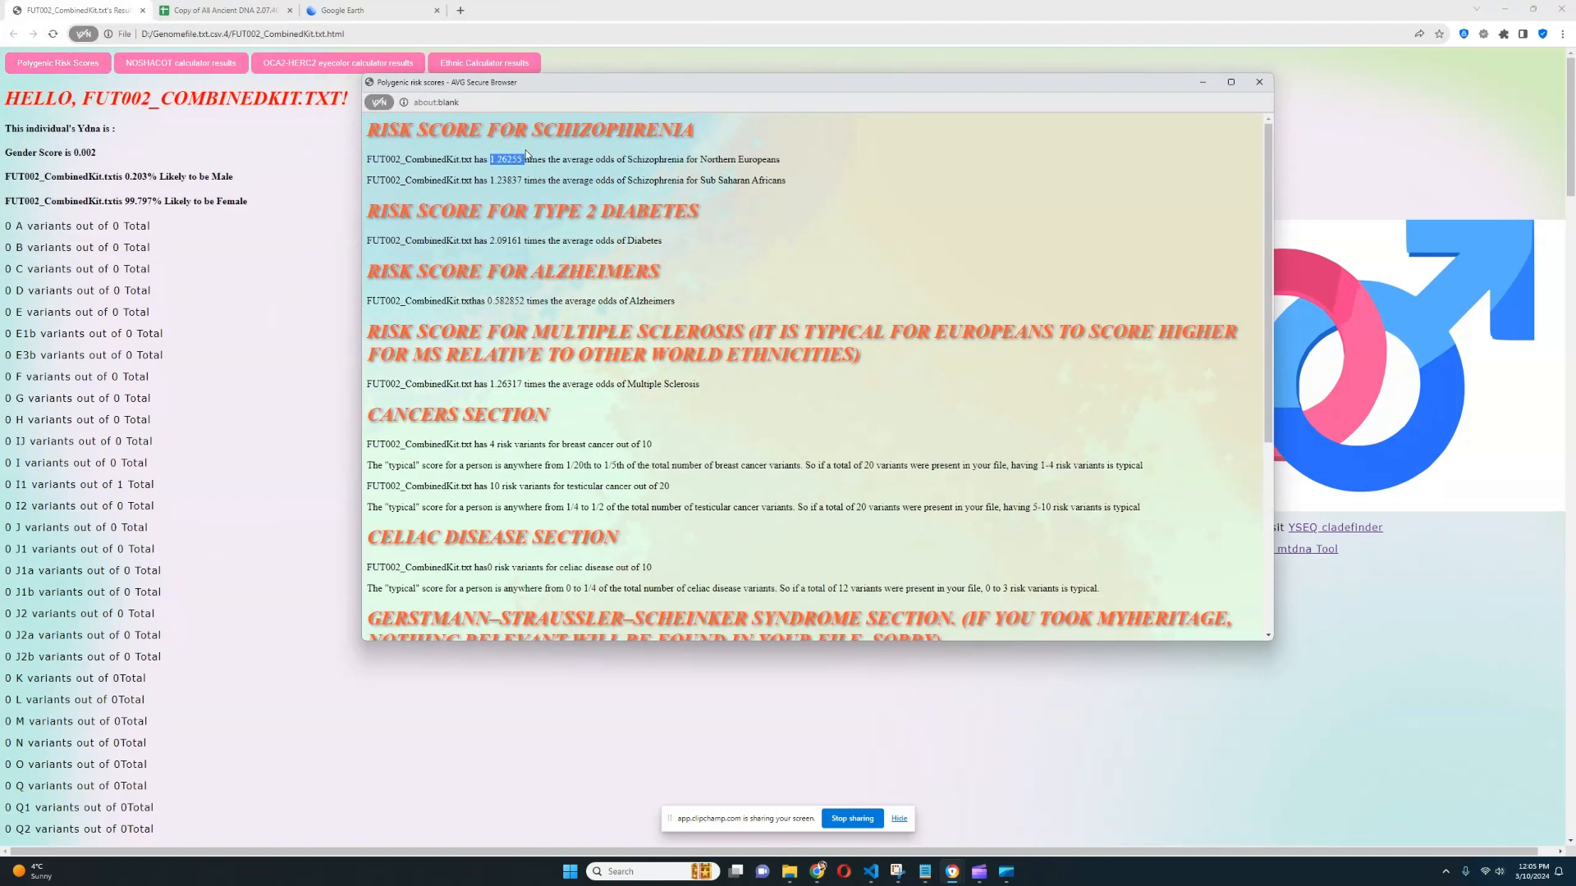
double_click(505, 240)
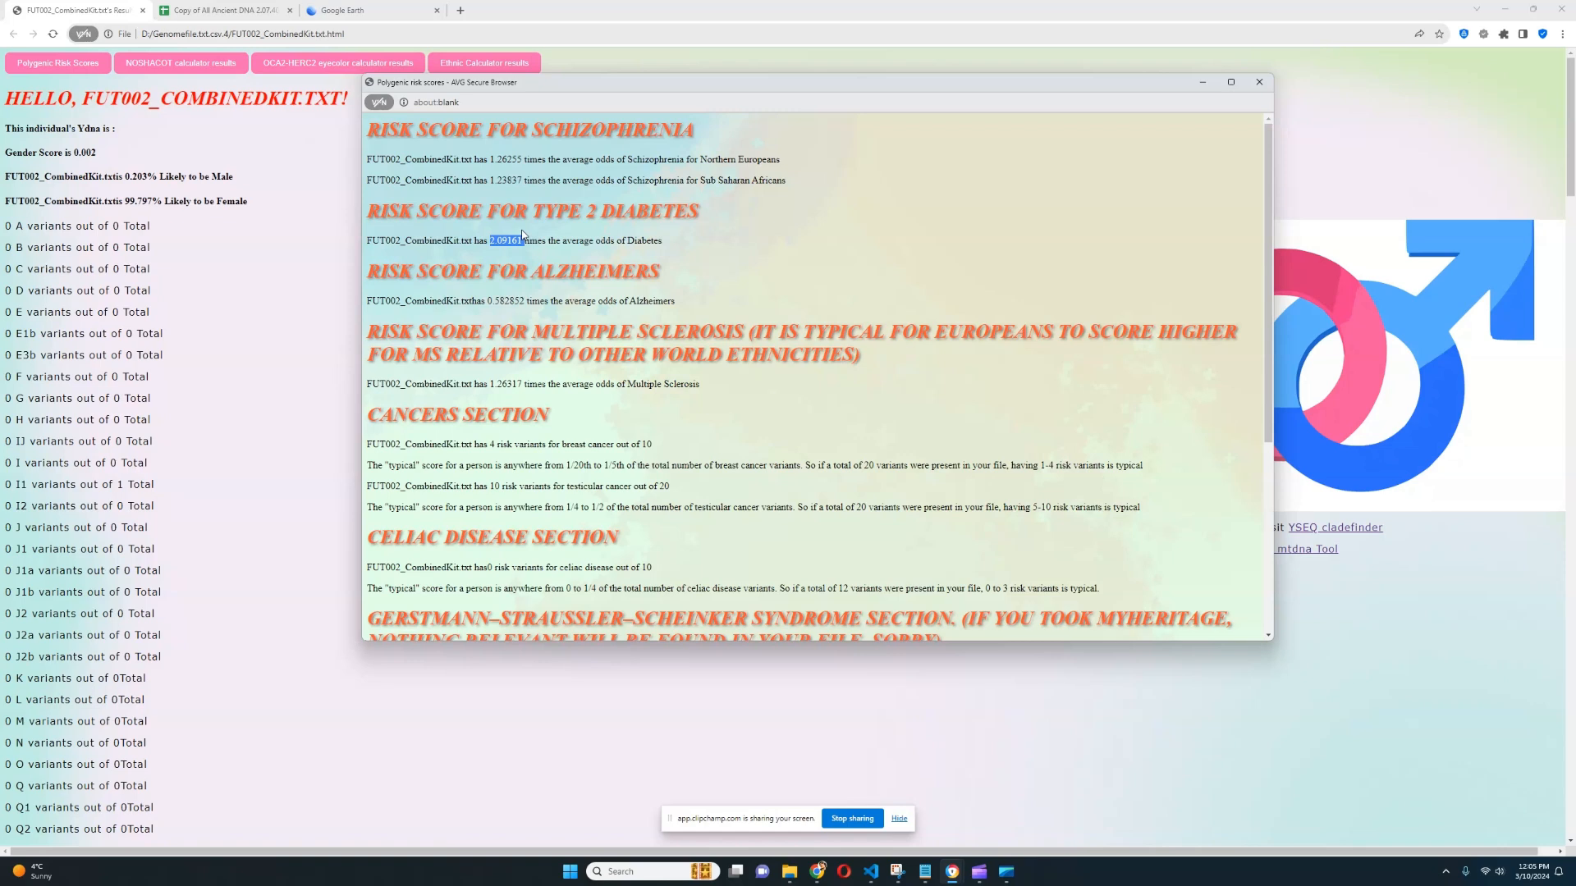
double_click(505, 300)
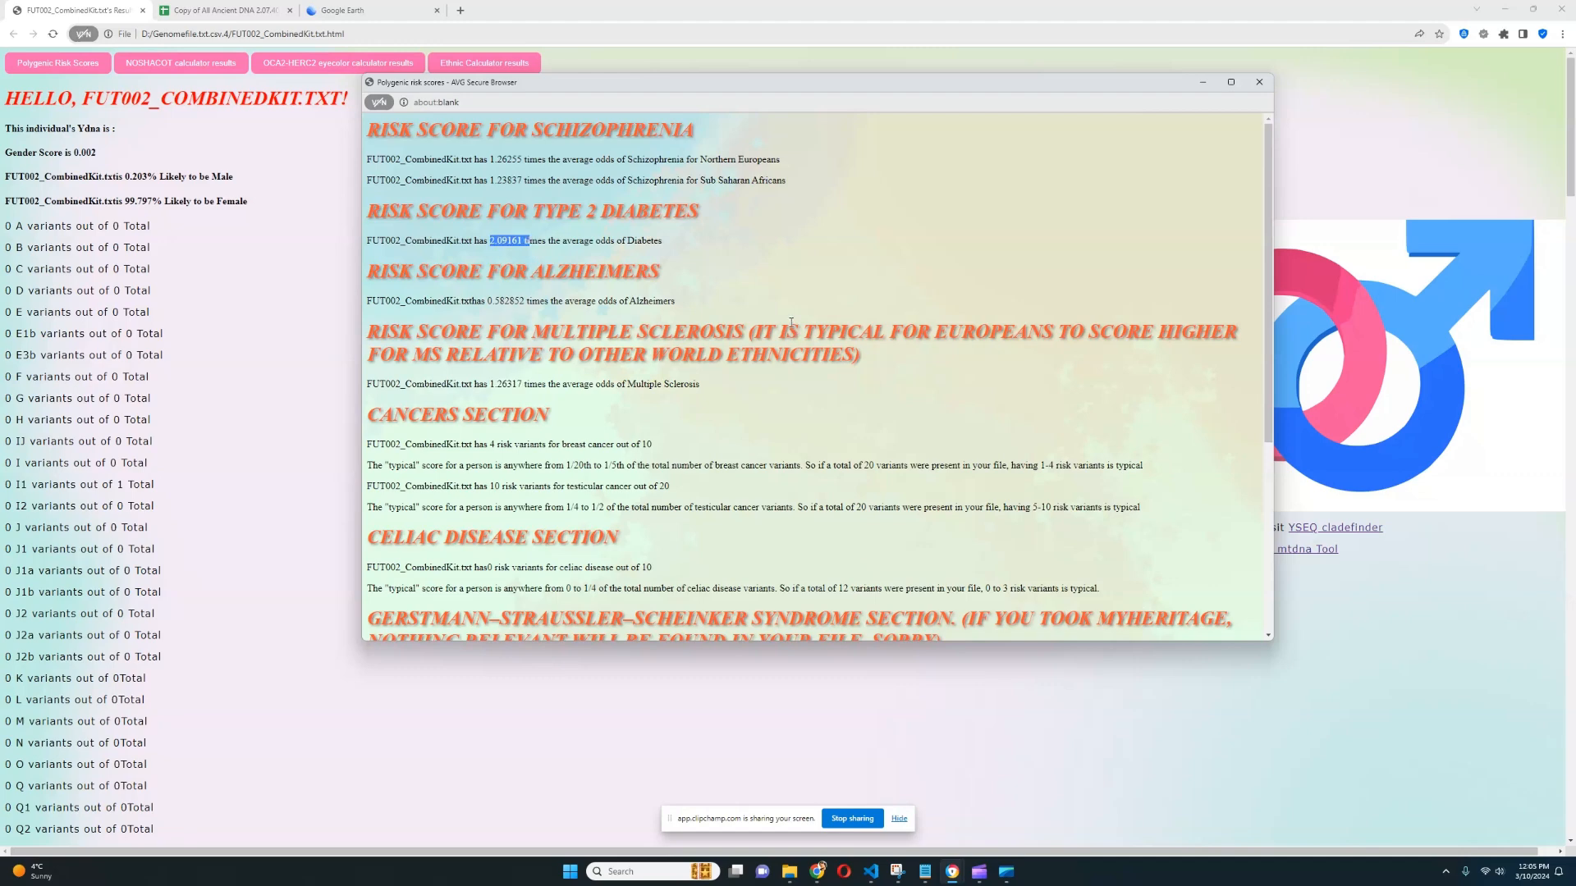
scroll(down, 3)
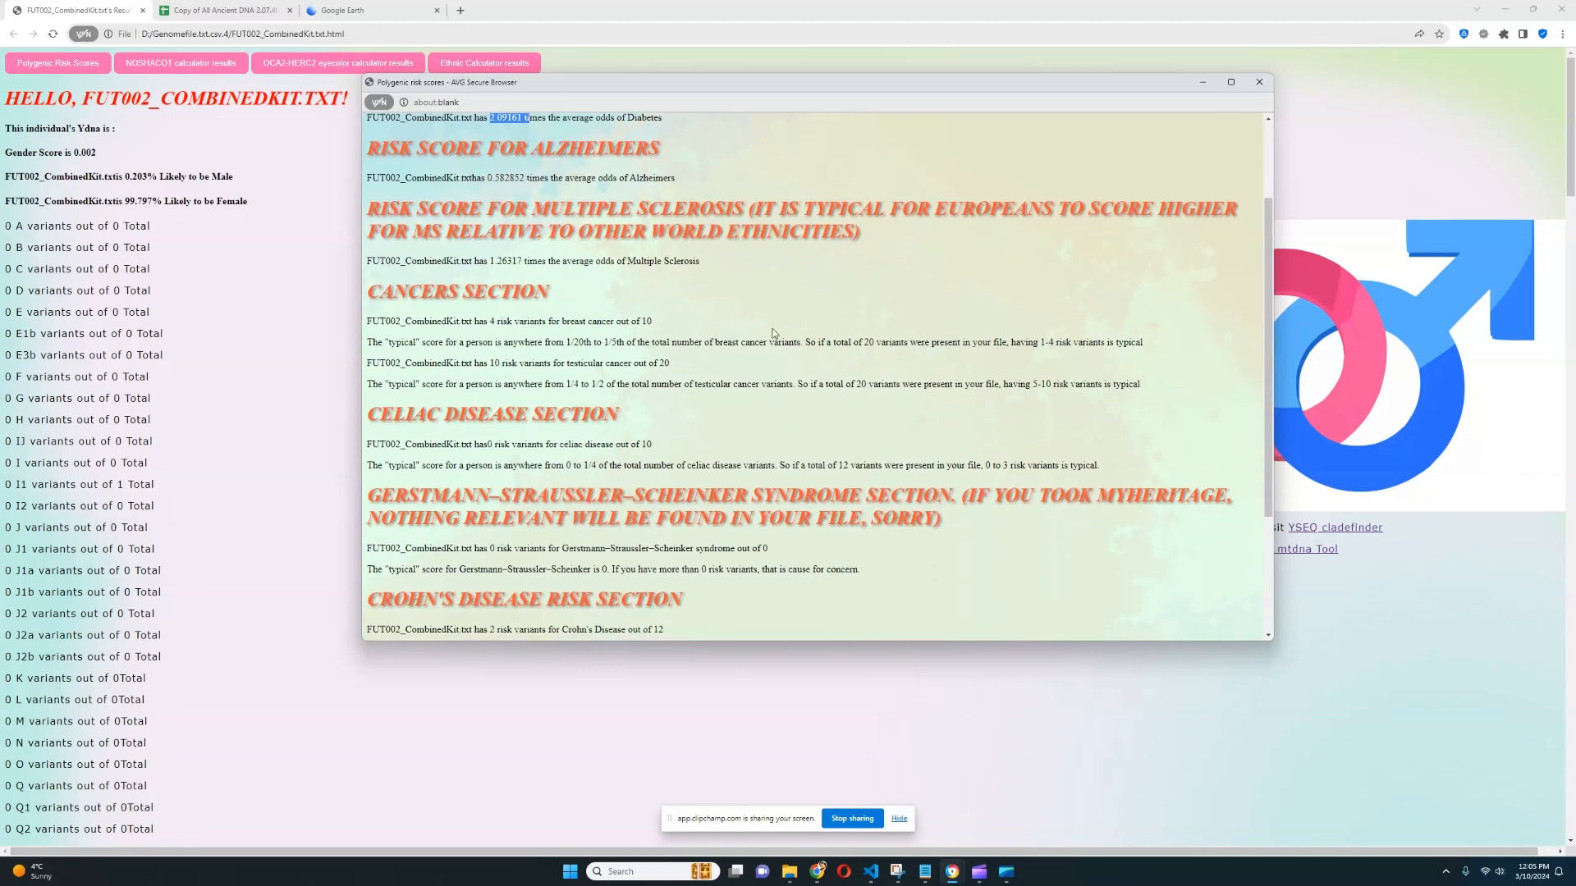
mouse_move(732, 338)
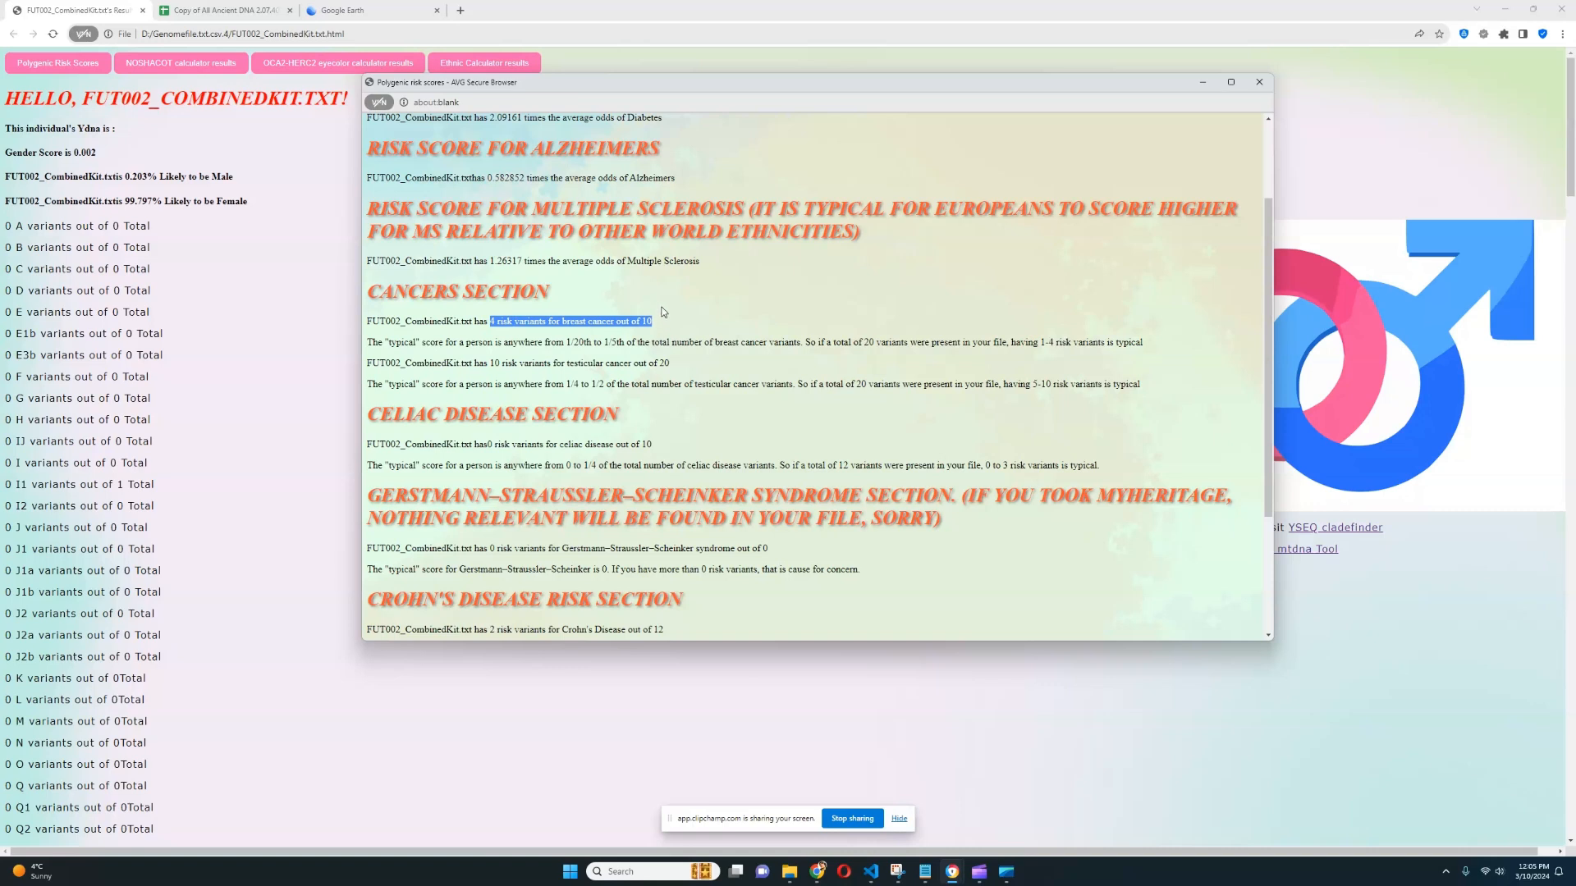
mouse_move(783, 303)
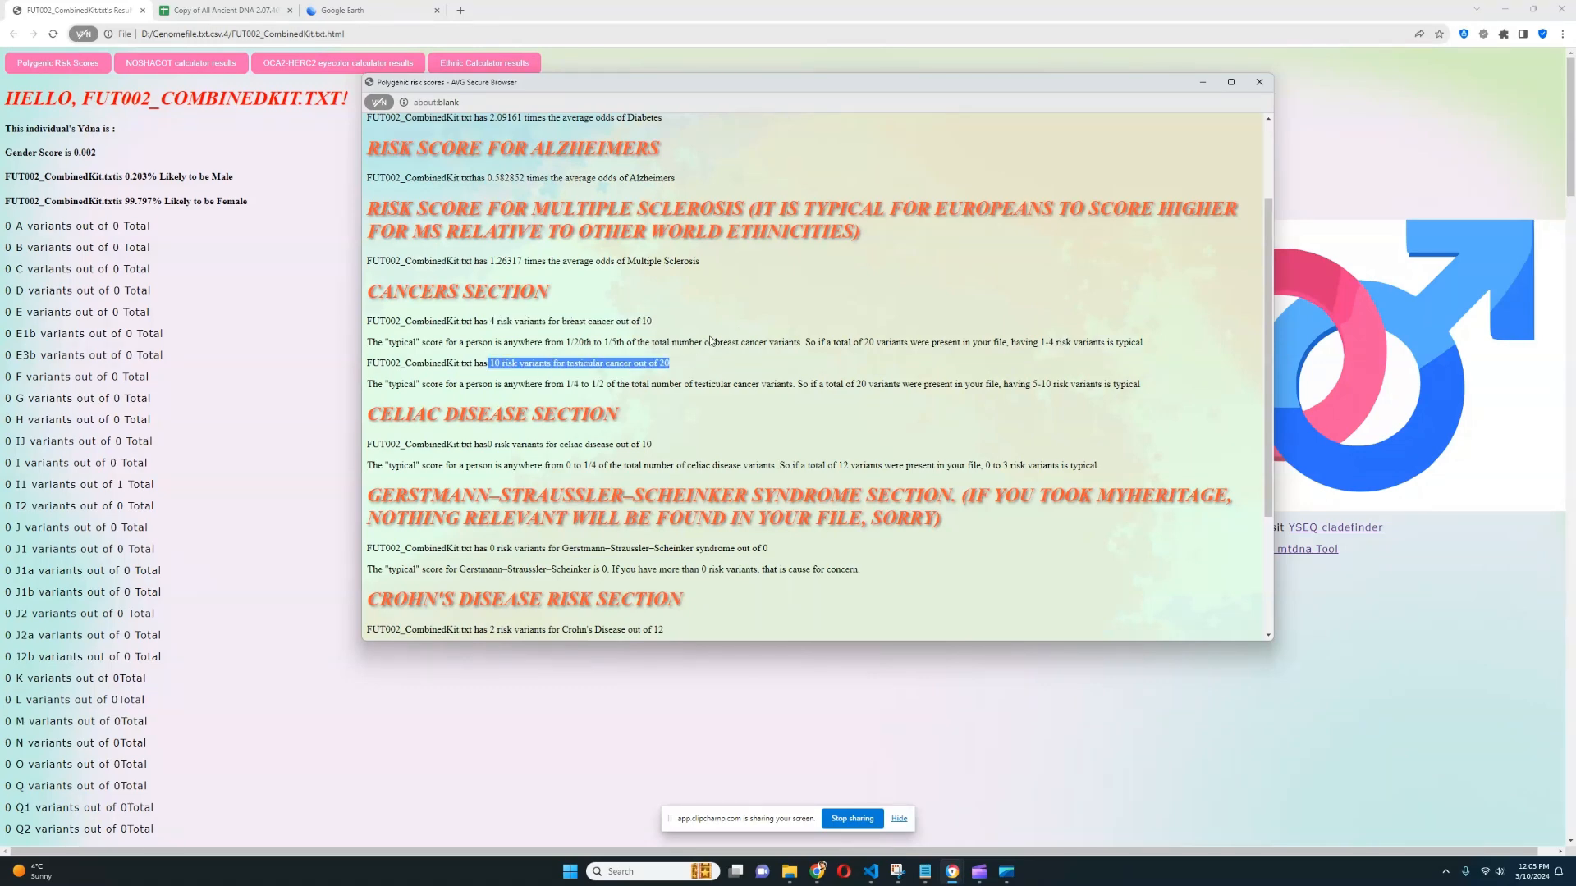
Step: Mark the Reifenstein syndrome count and Type 2 diabetes odds sentence, then close the risk scores window
scroll(down, 3)
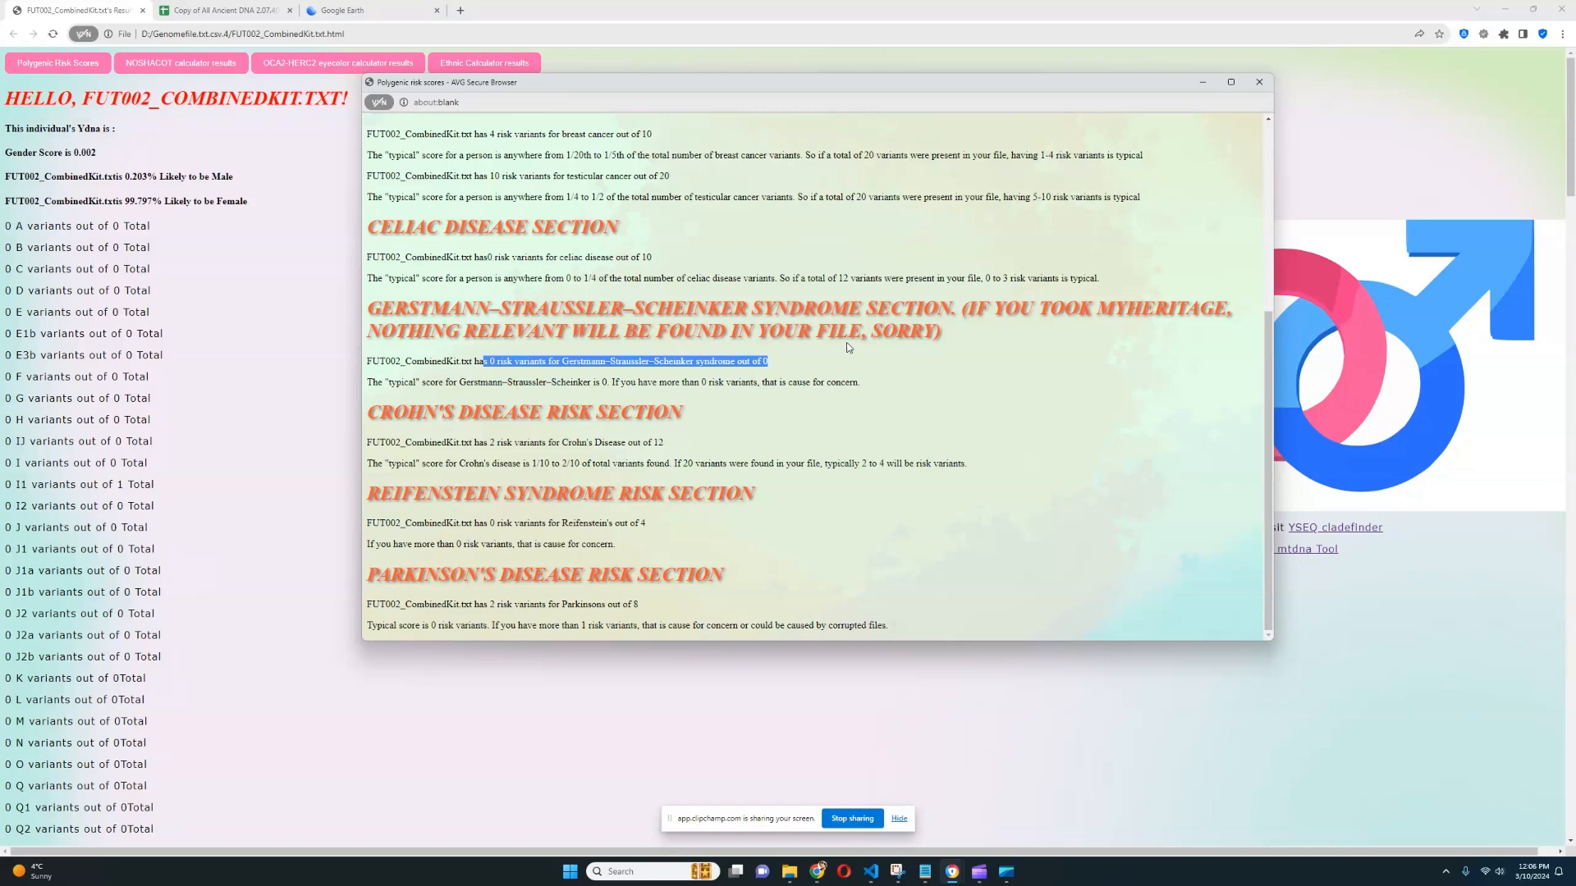
mouse_move(601, 401)
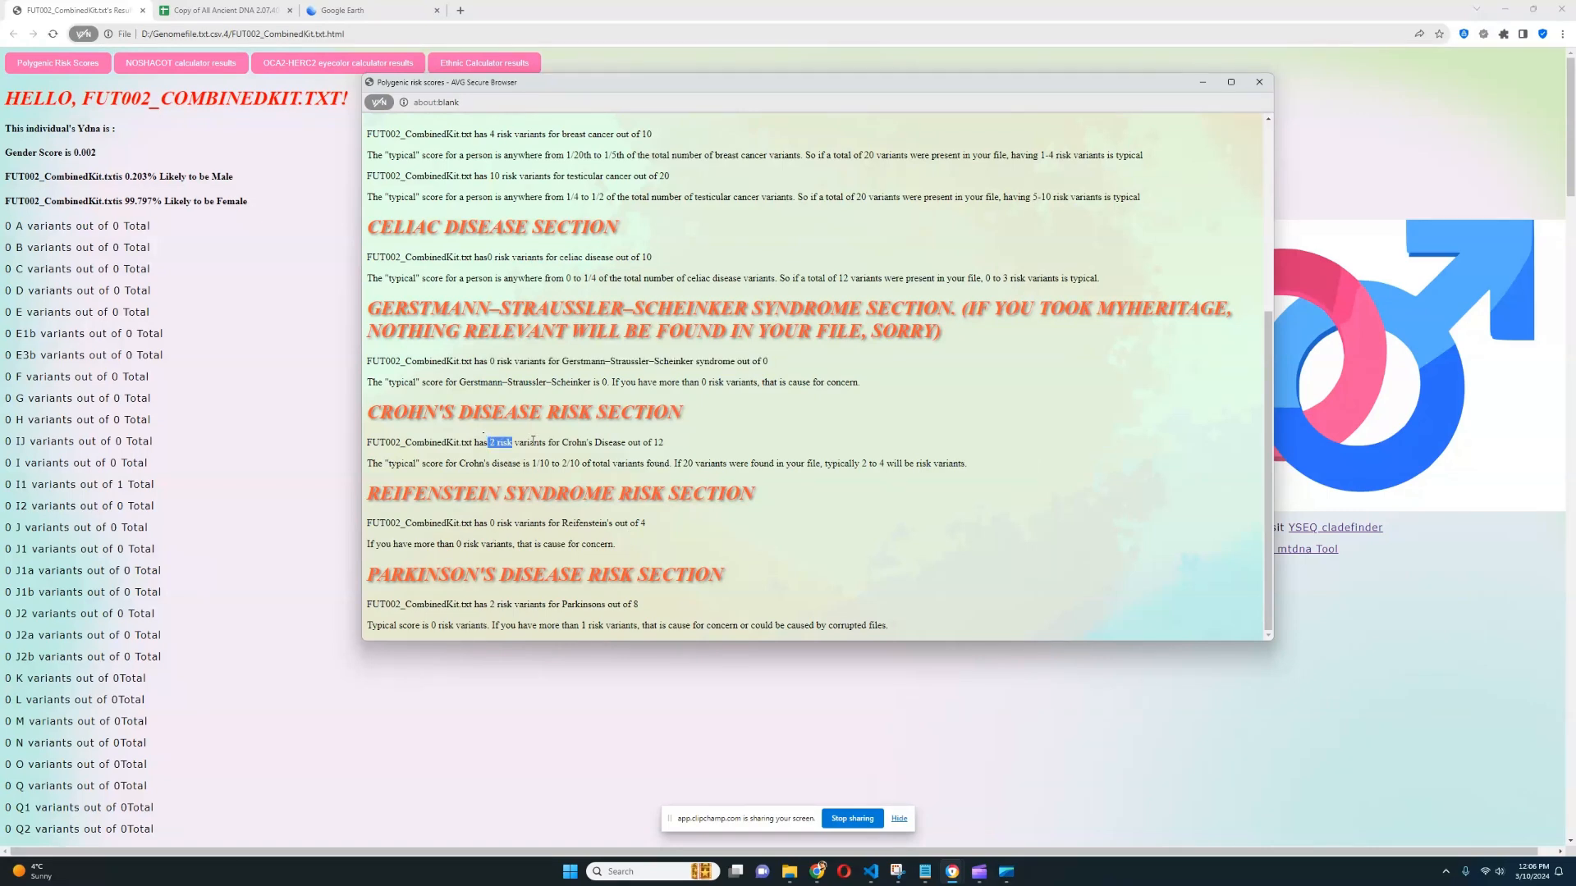
drag(490, 441, 663, 442)
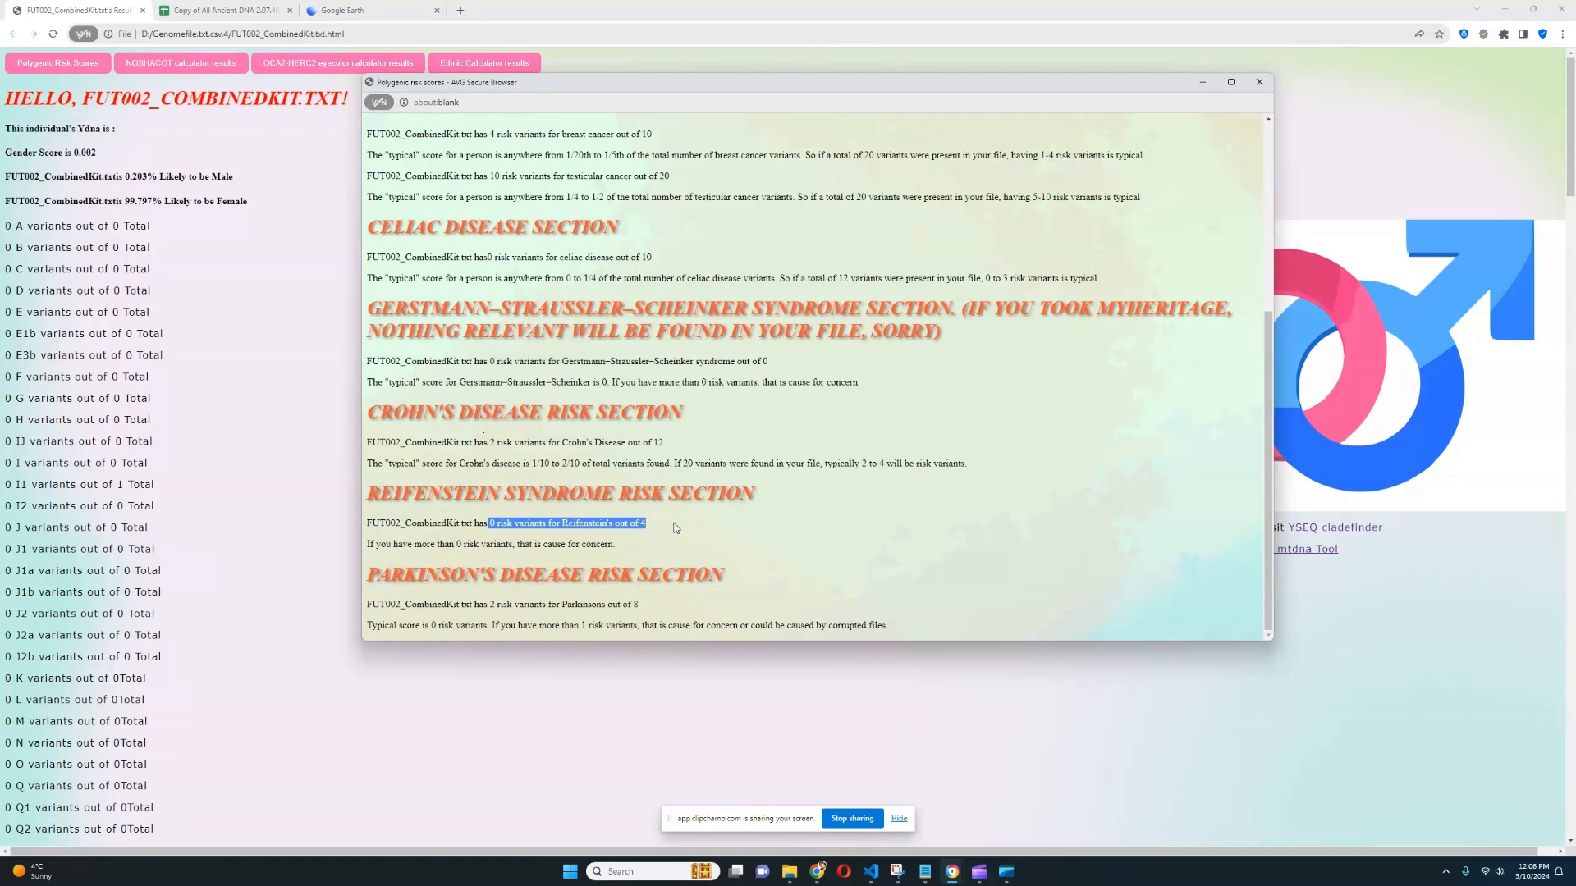
mouse_move(449, 607)
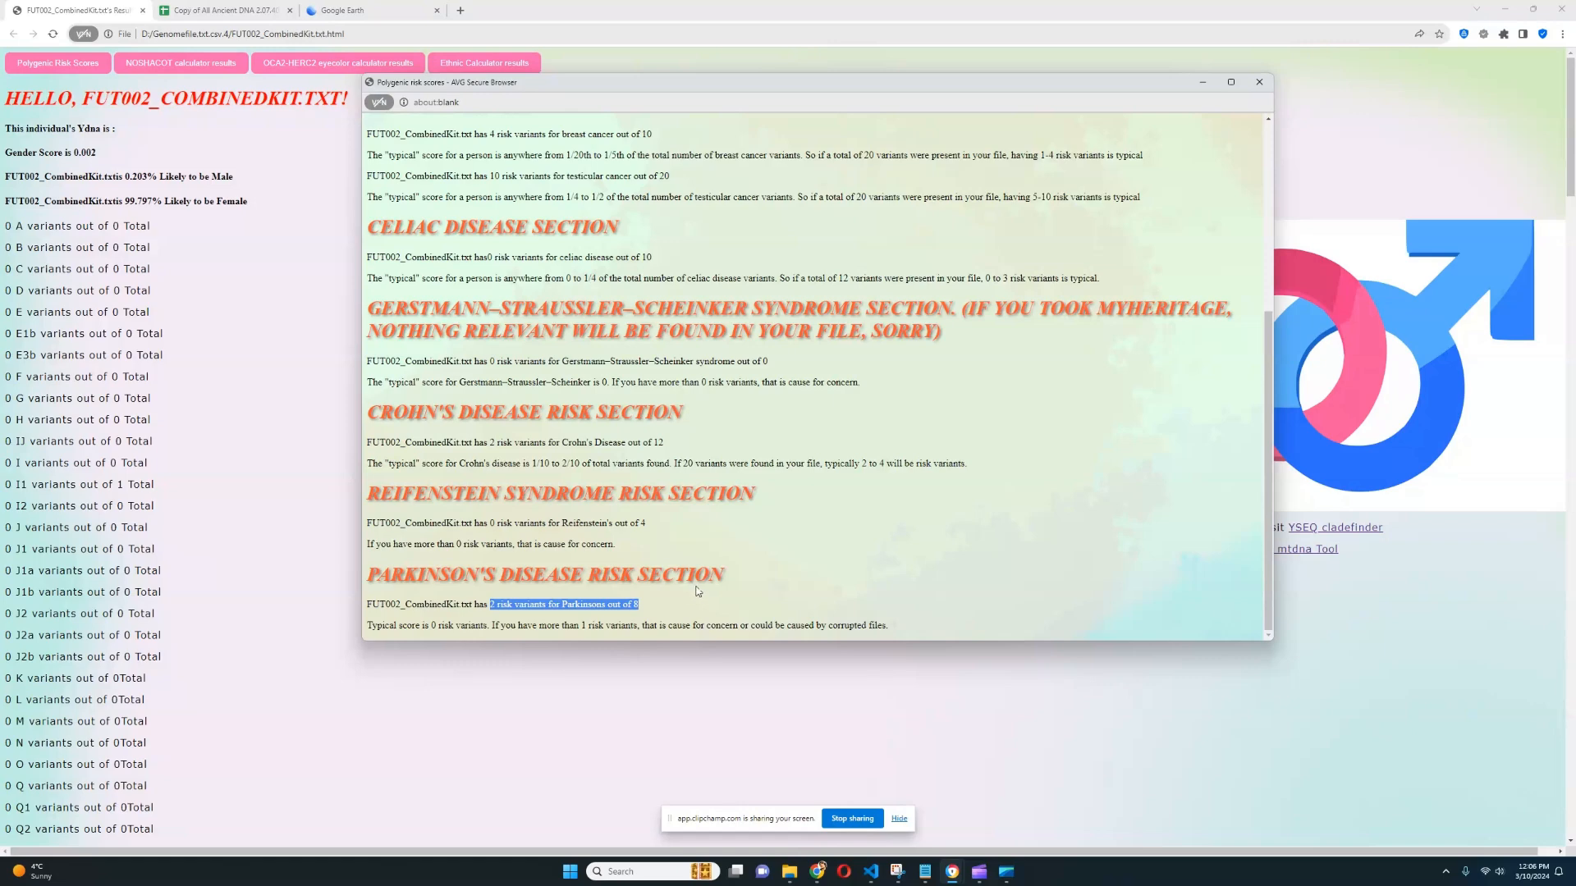
mouse_move(750, 561)
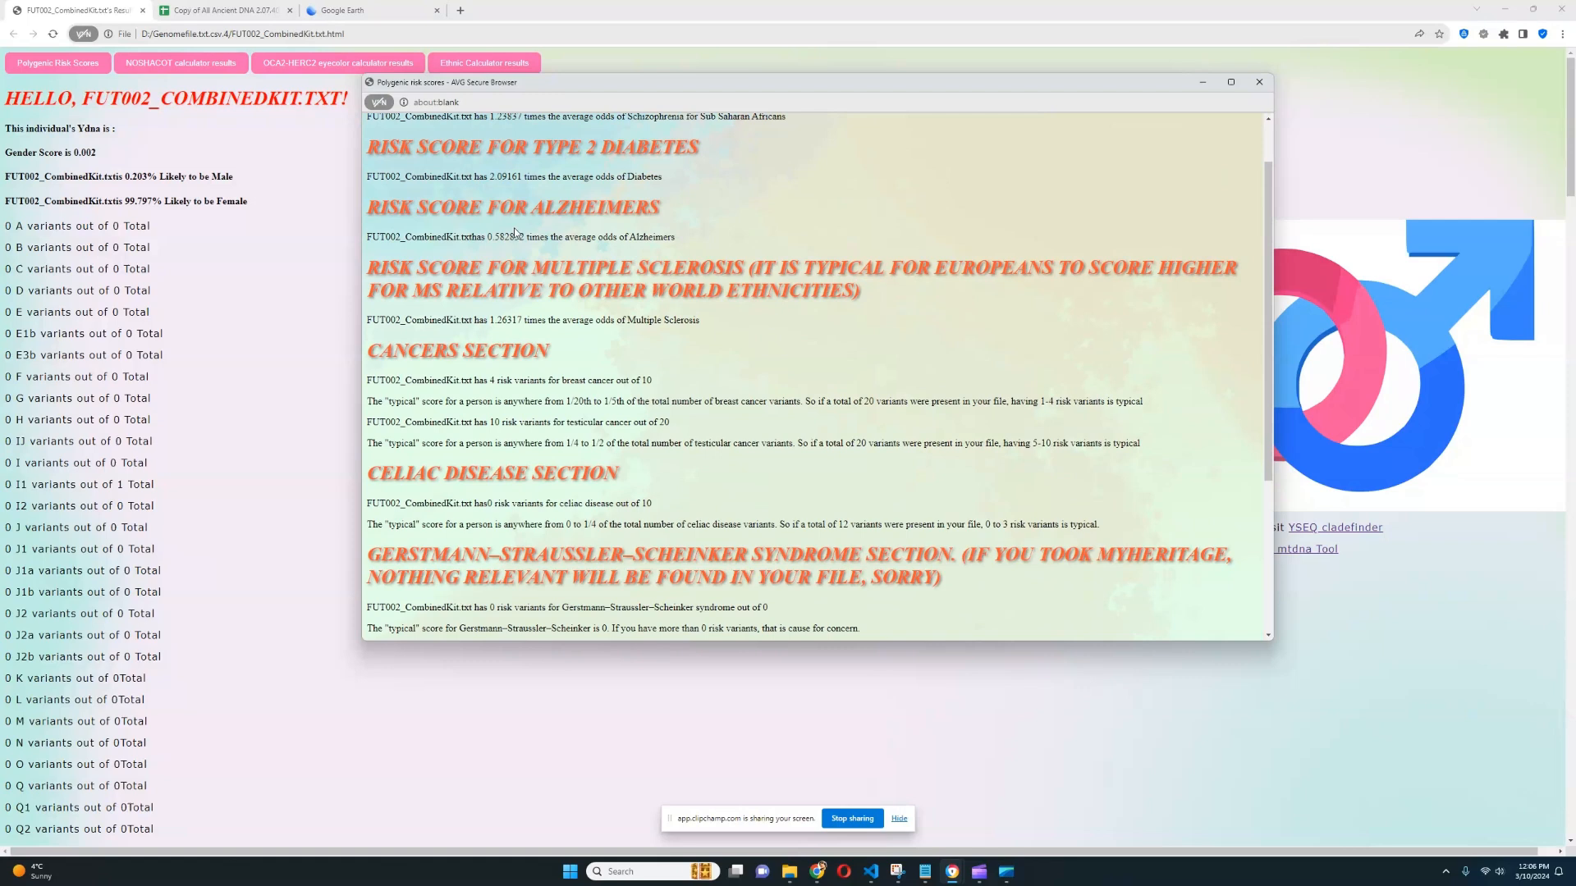
drag(487, 175, 661, 176)
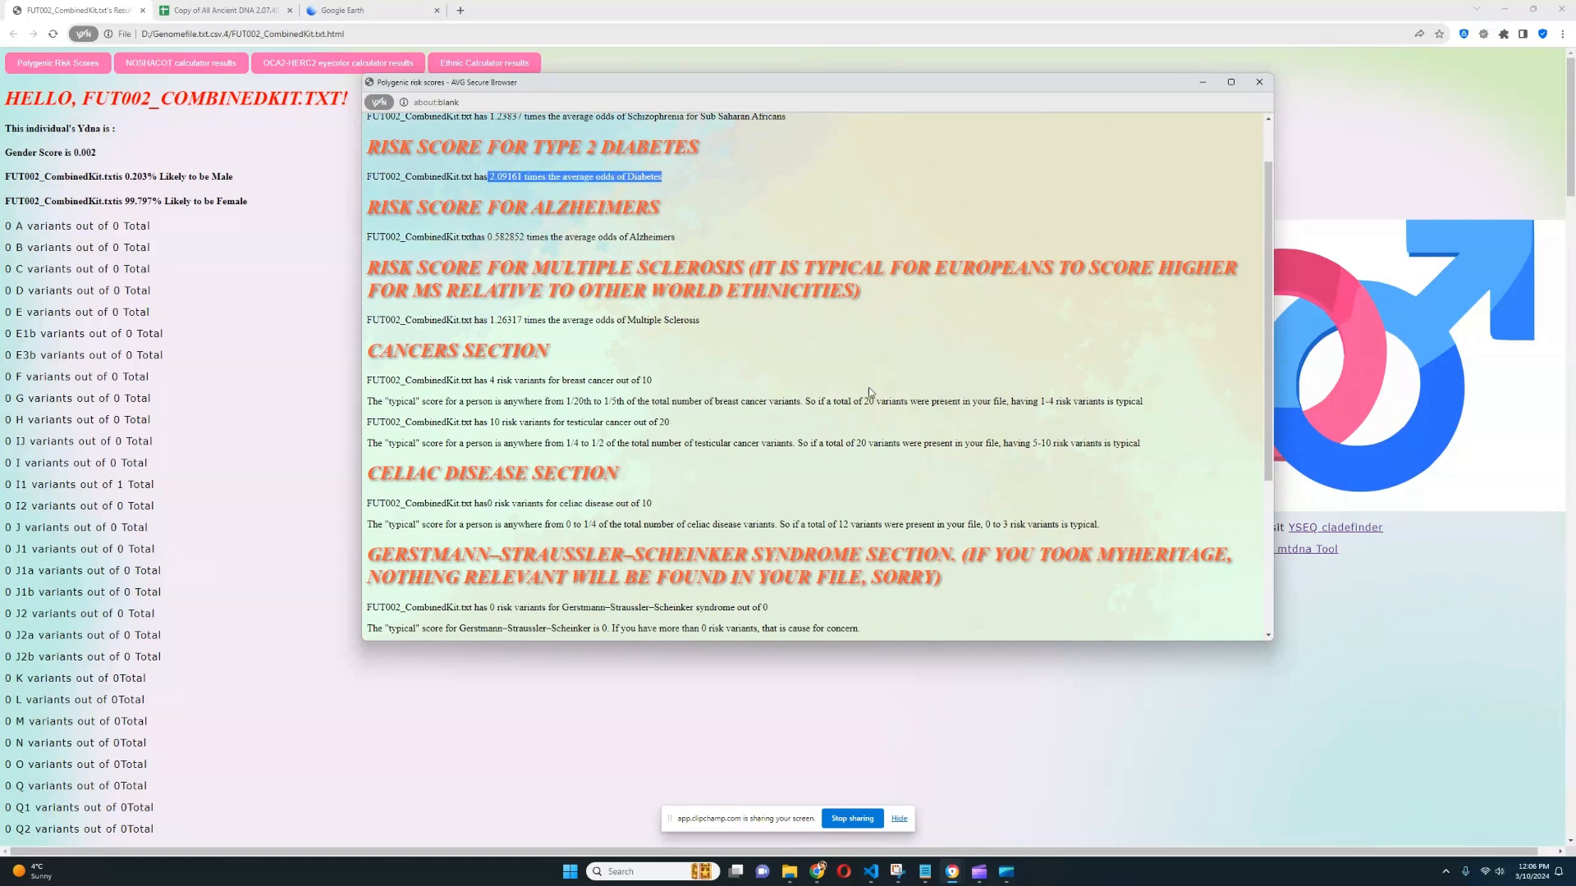
drag(494, 422, 566, 443)
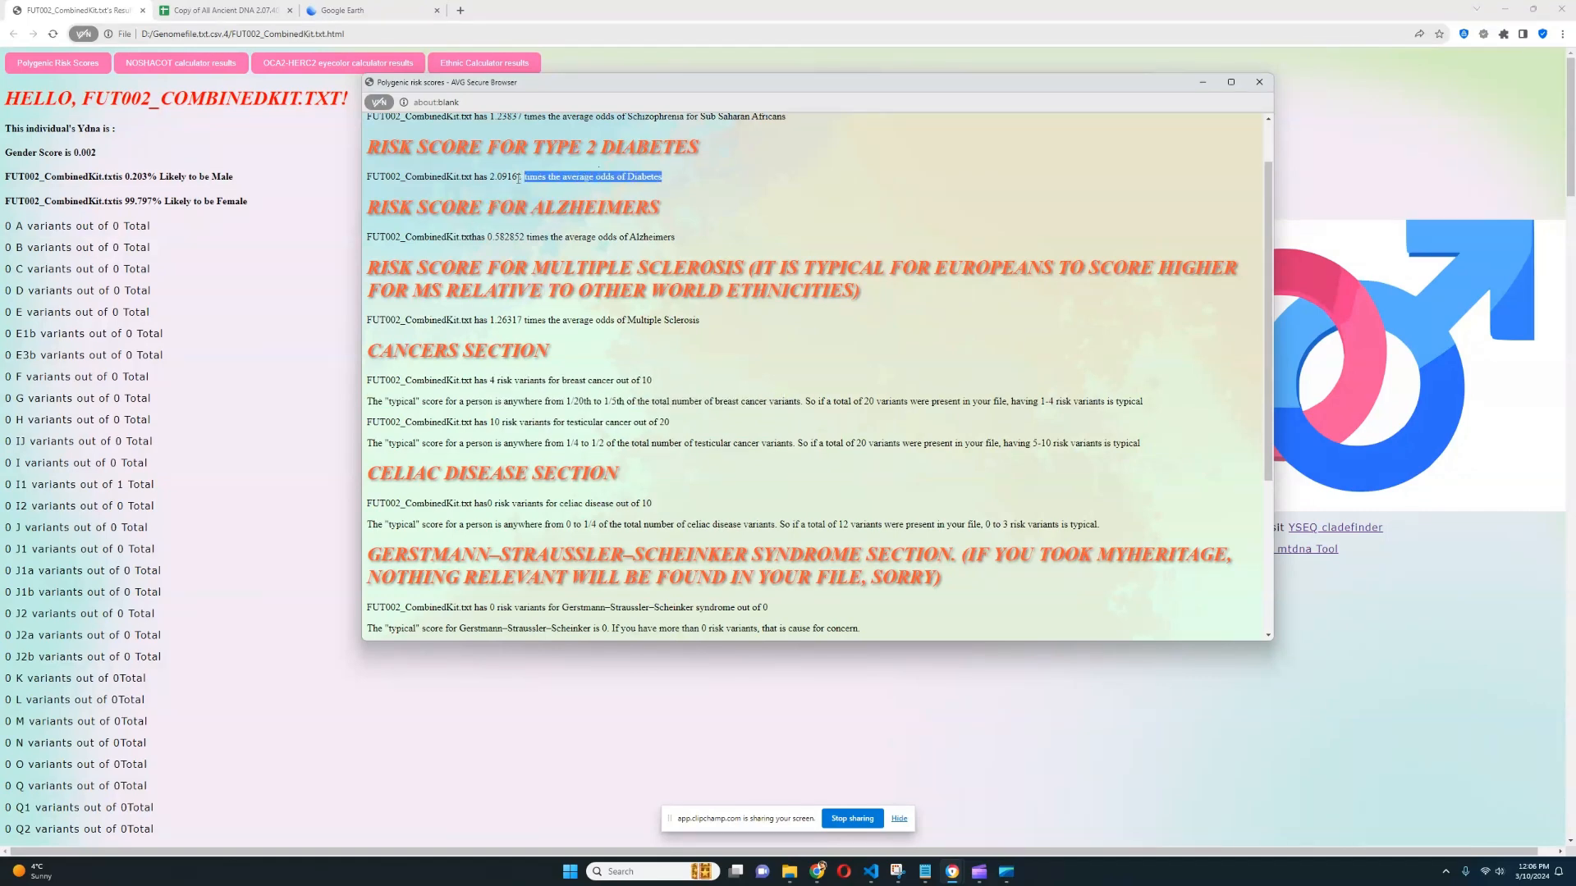
click(1258, 82)
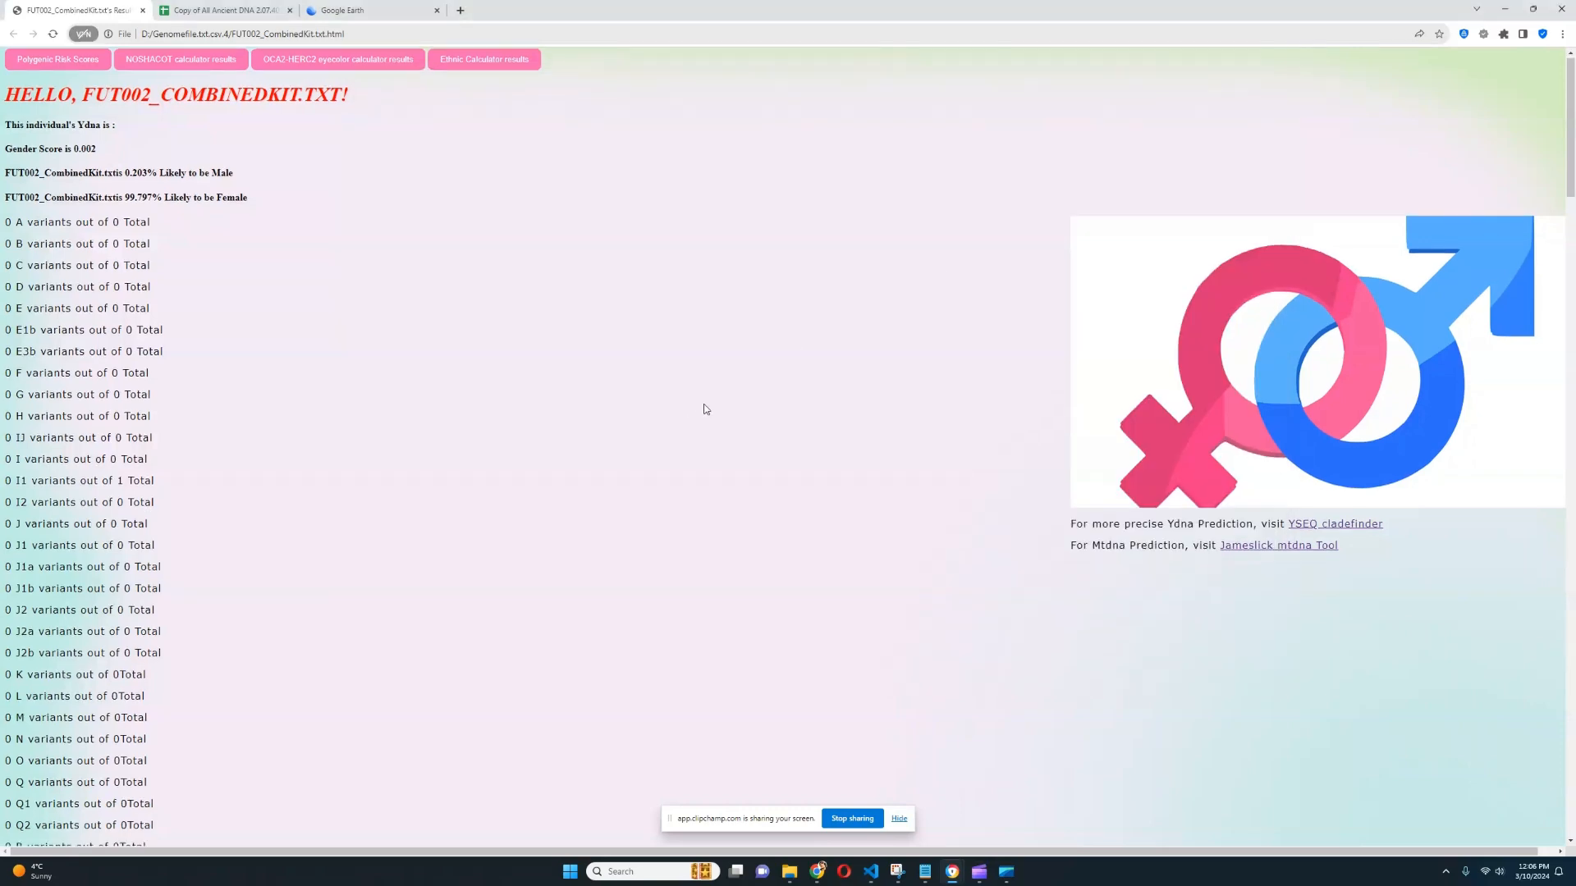
Step: Reach the mental health results and mark the MAOA rs6323 and DRD2 Pro319Pro lines
scroll(down, 3)
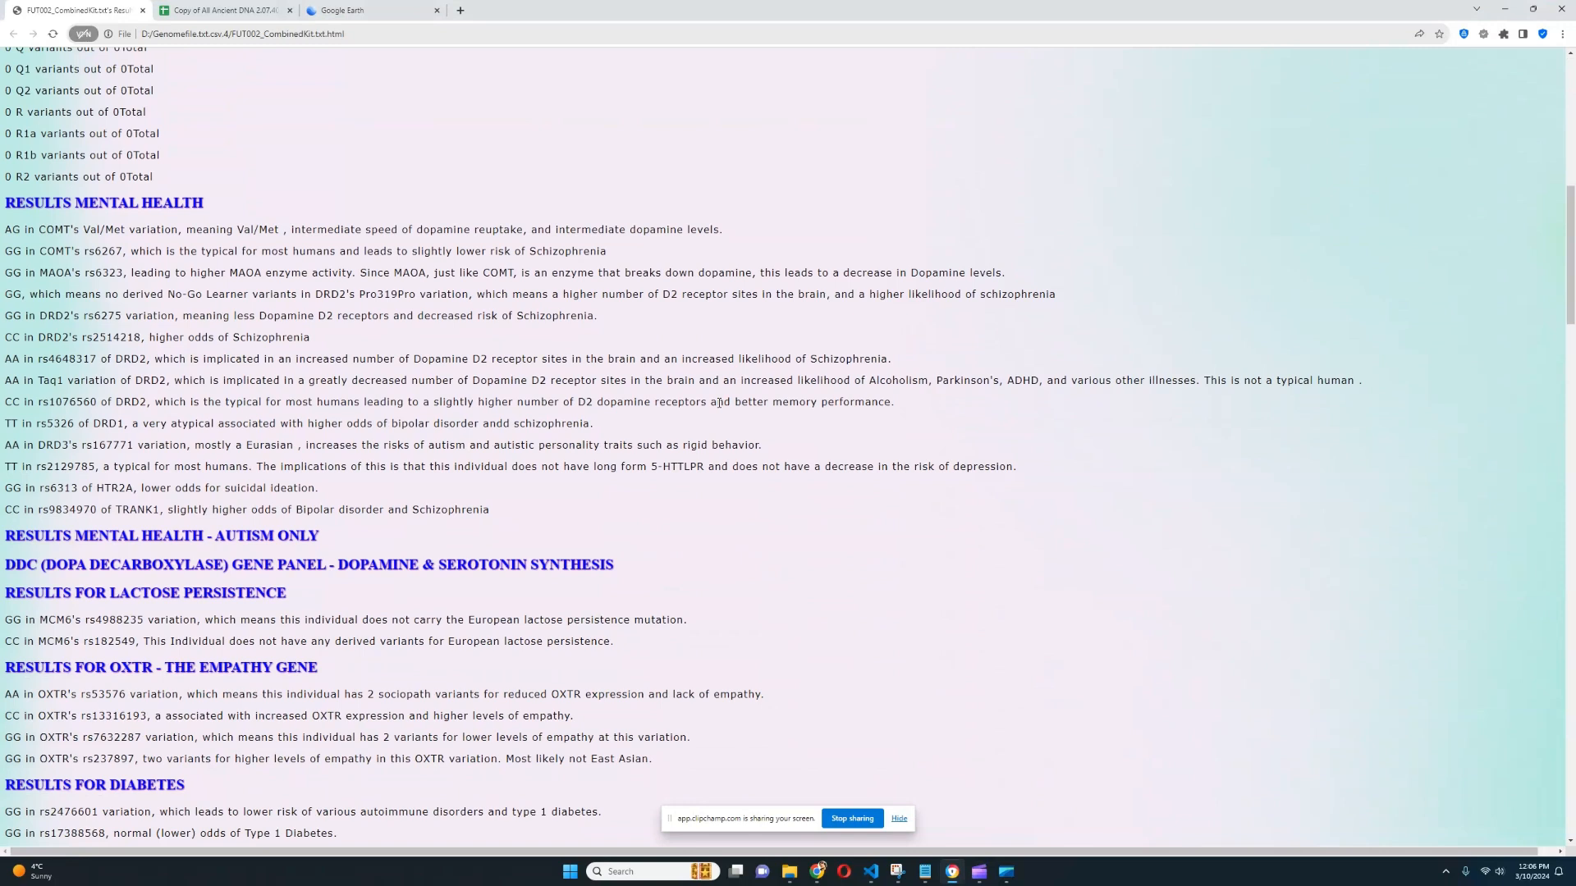
drag(5, 230, 200, 229)
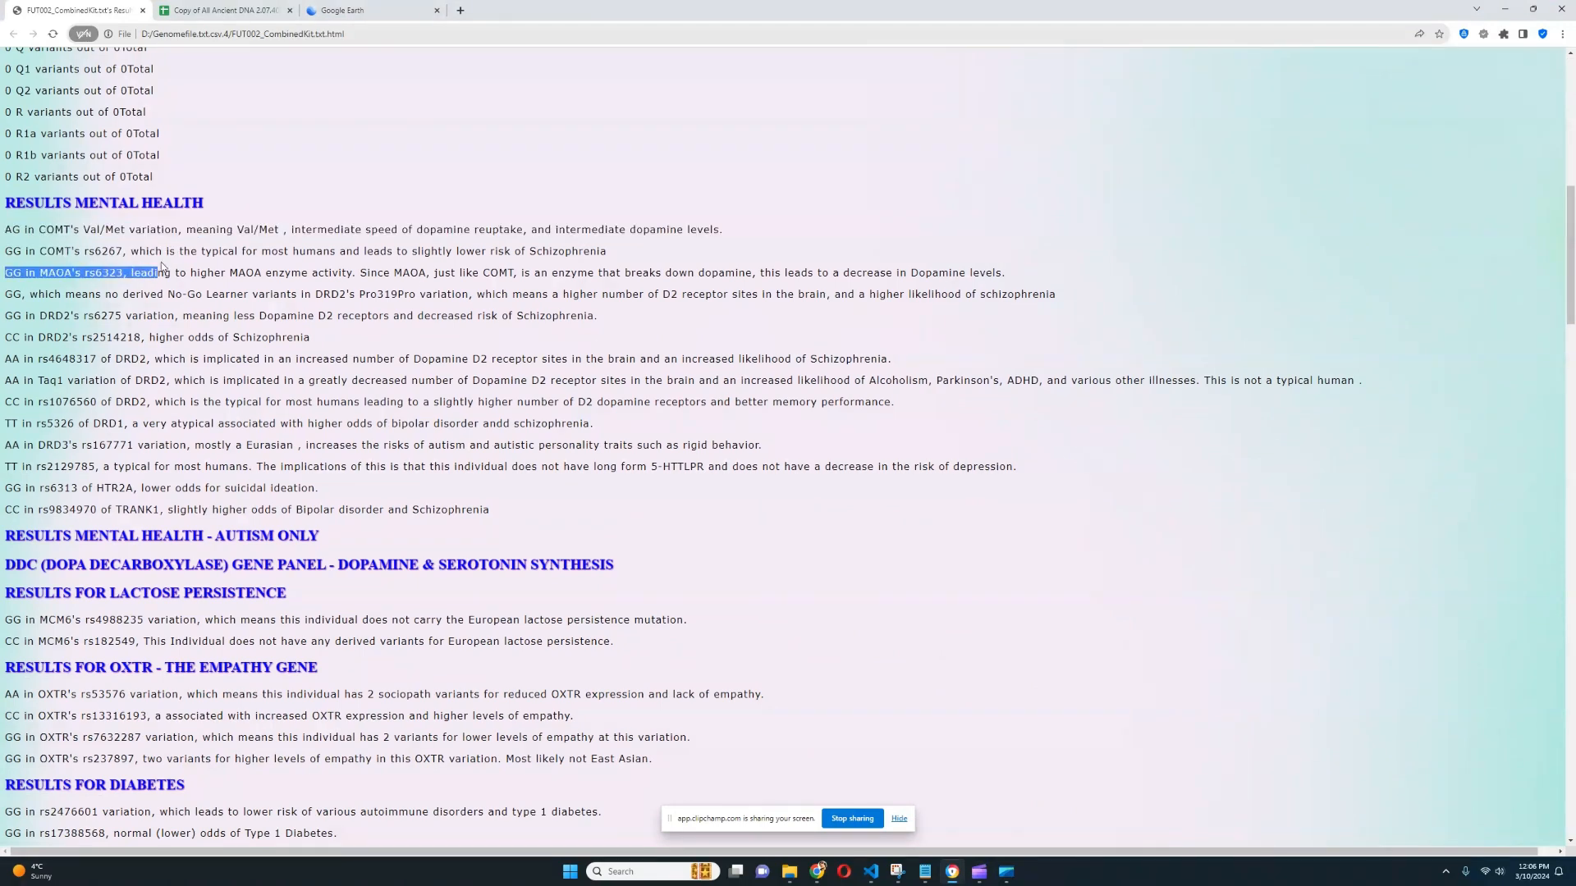
drag(161, 272, 232, 273)
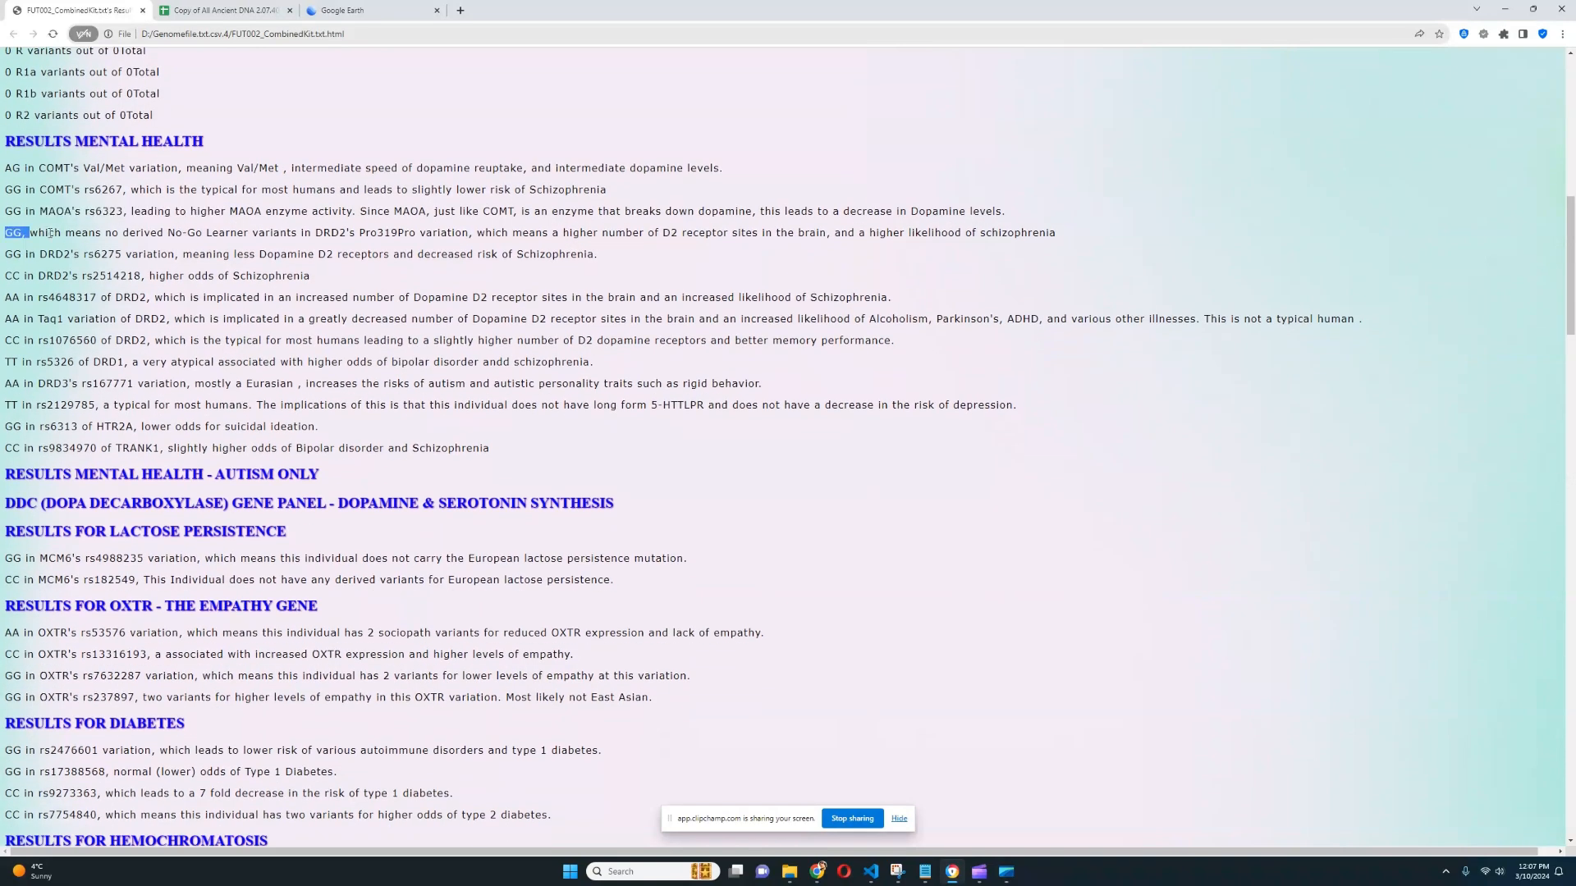
drag(28, 232, 415, 232)
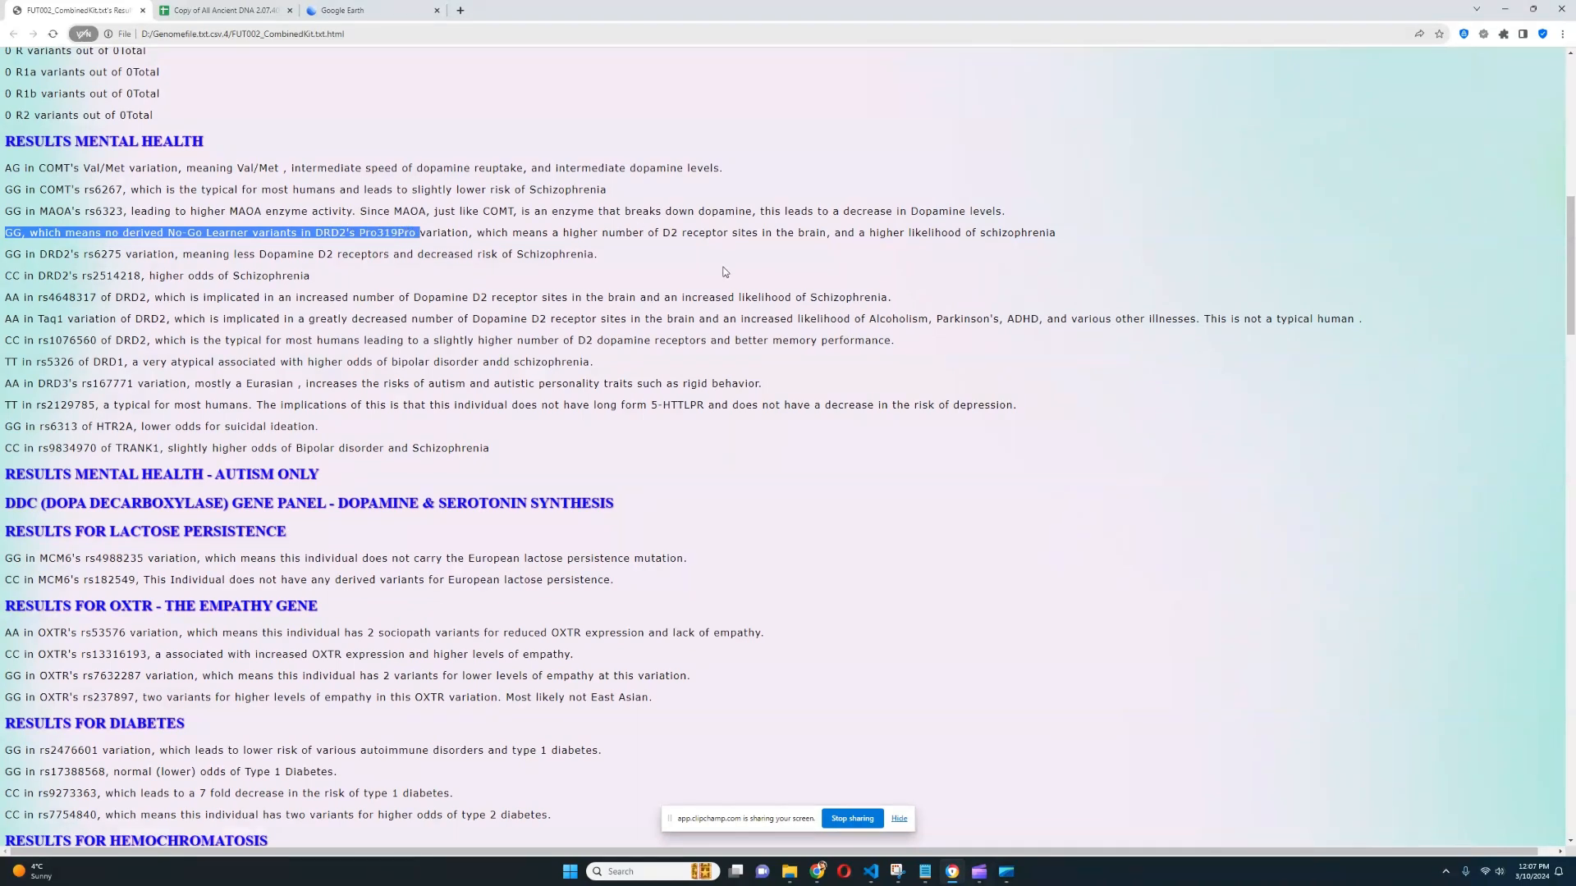
mouse_move(751, 286)
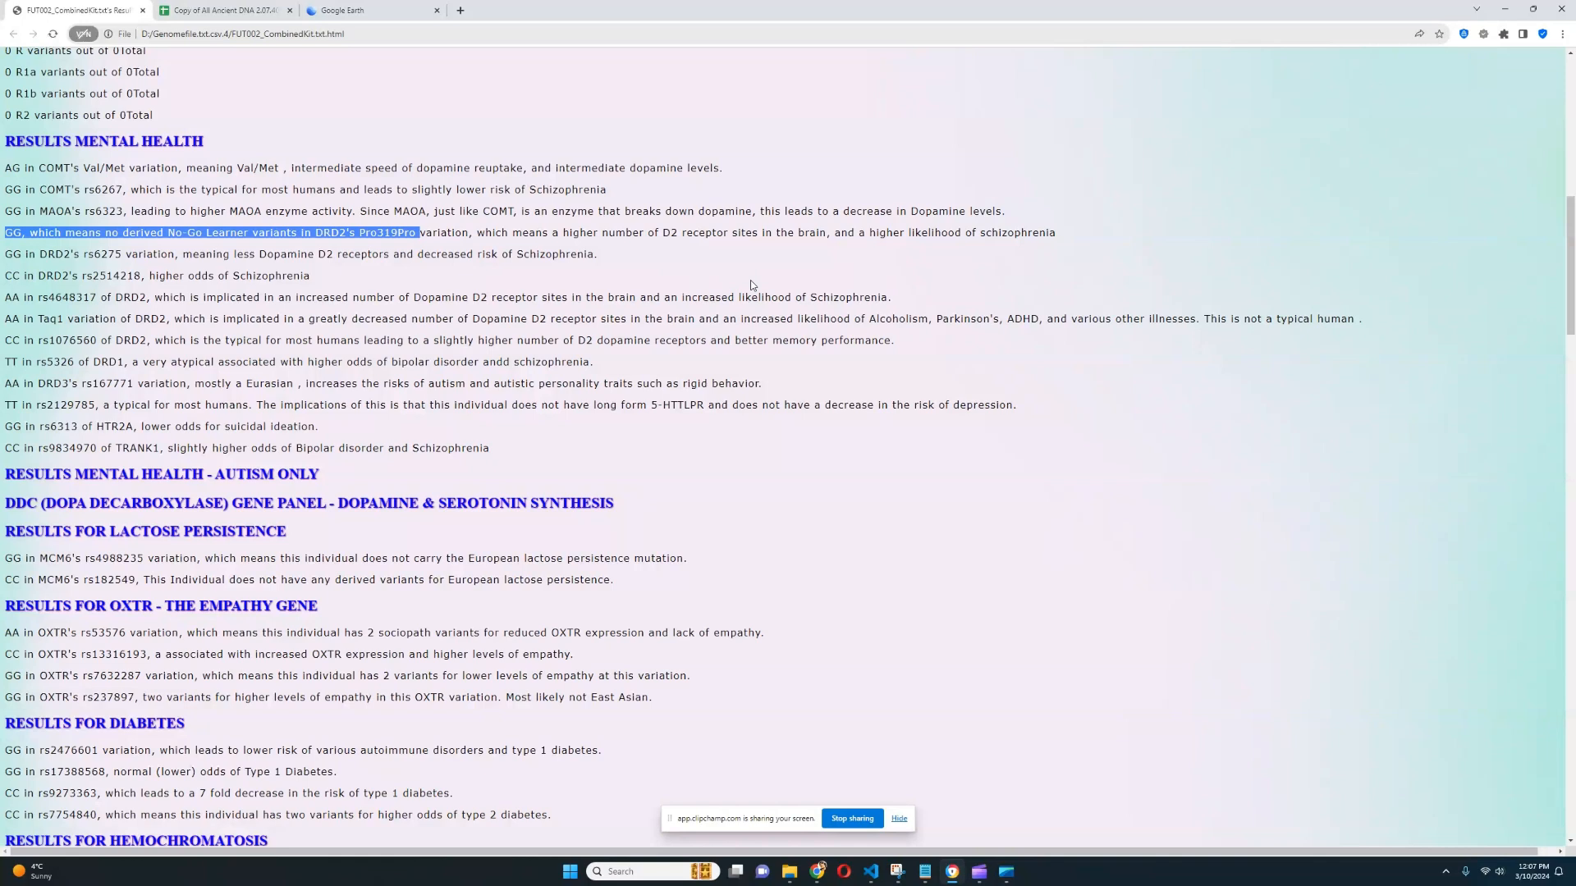
mouse_move(13, 332)
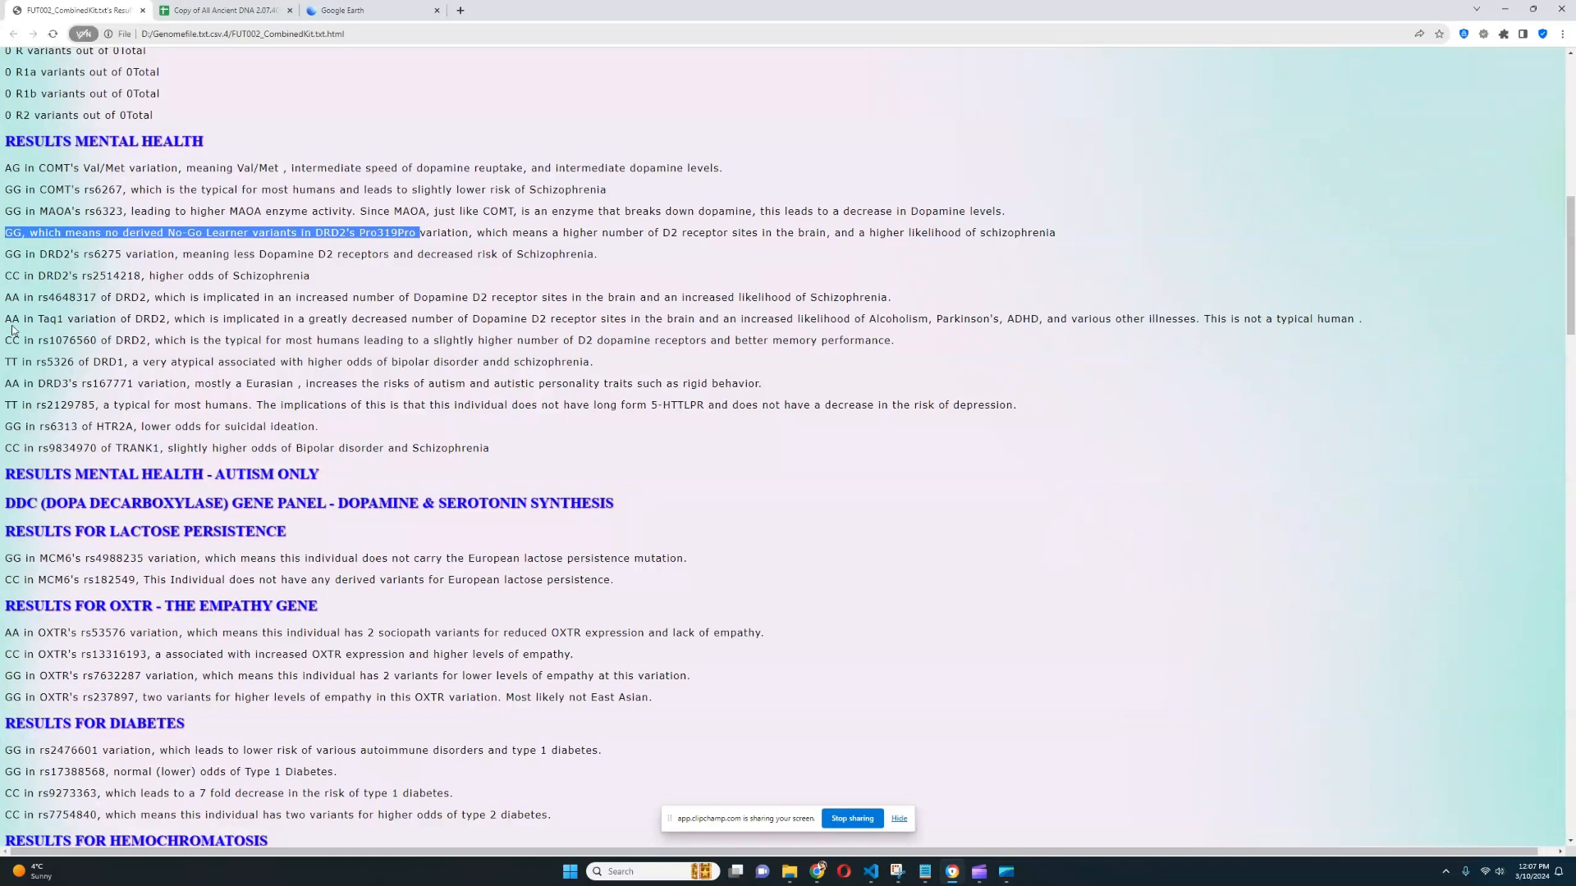
mouse_move(6, 292)
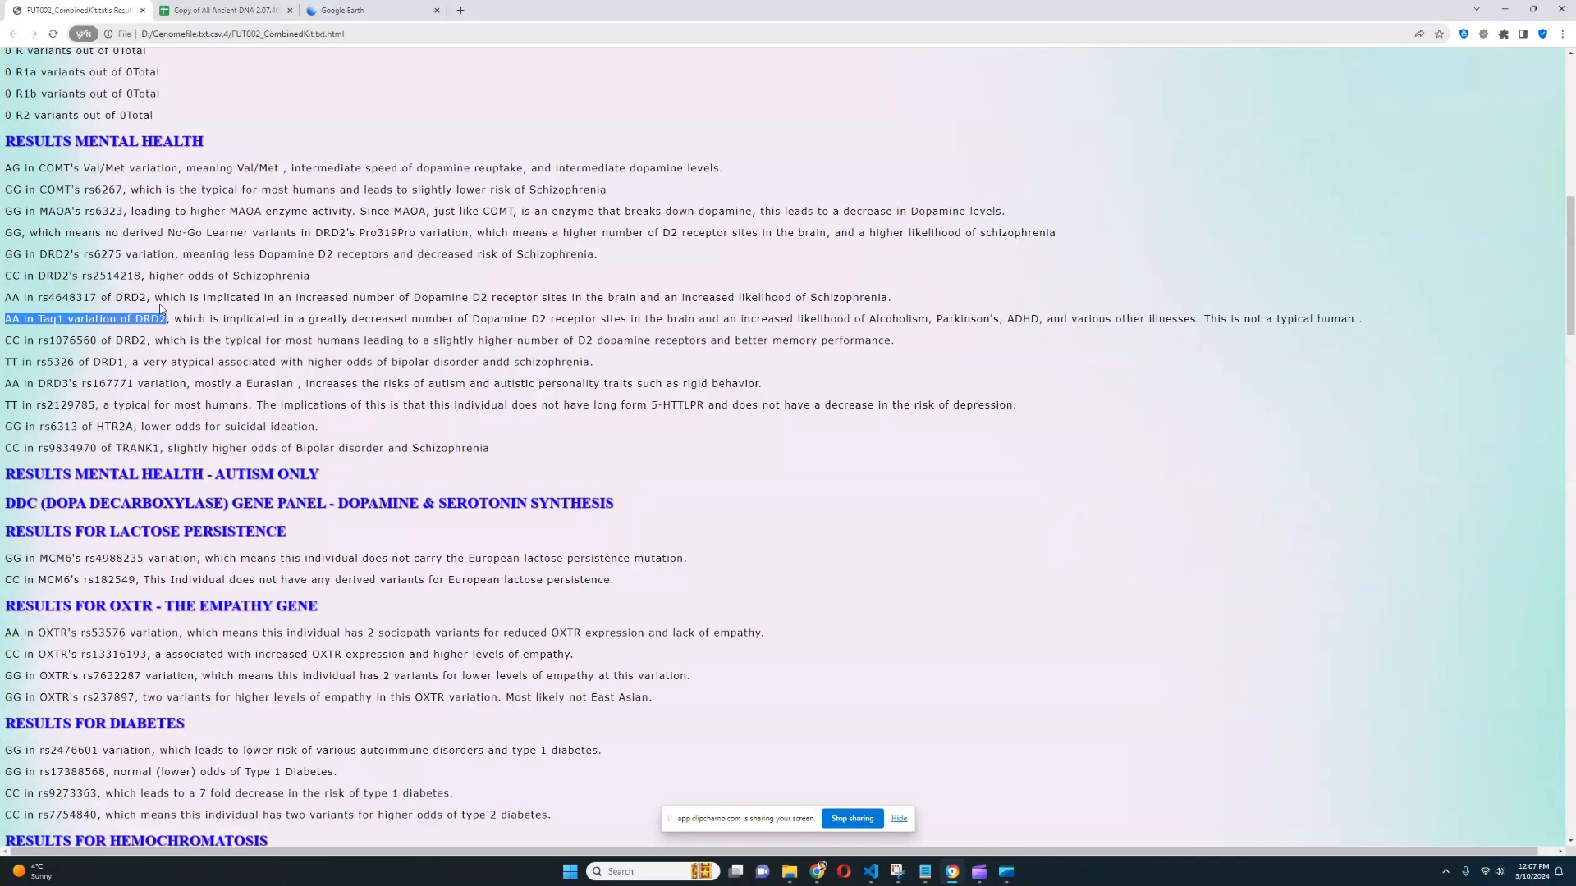
mouse_move(217, 358)
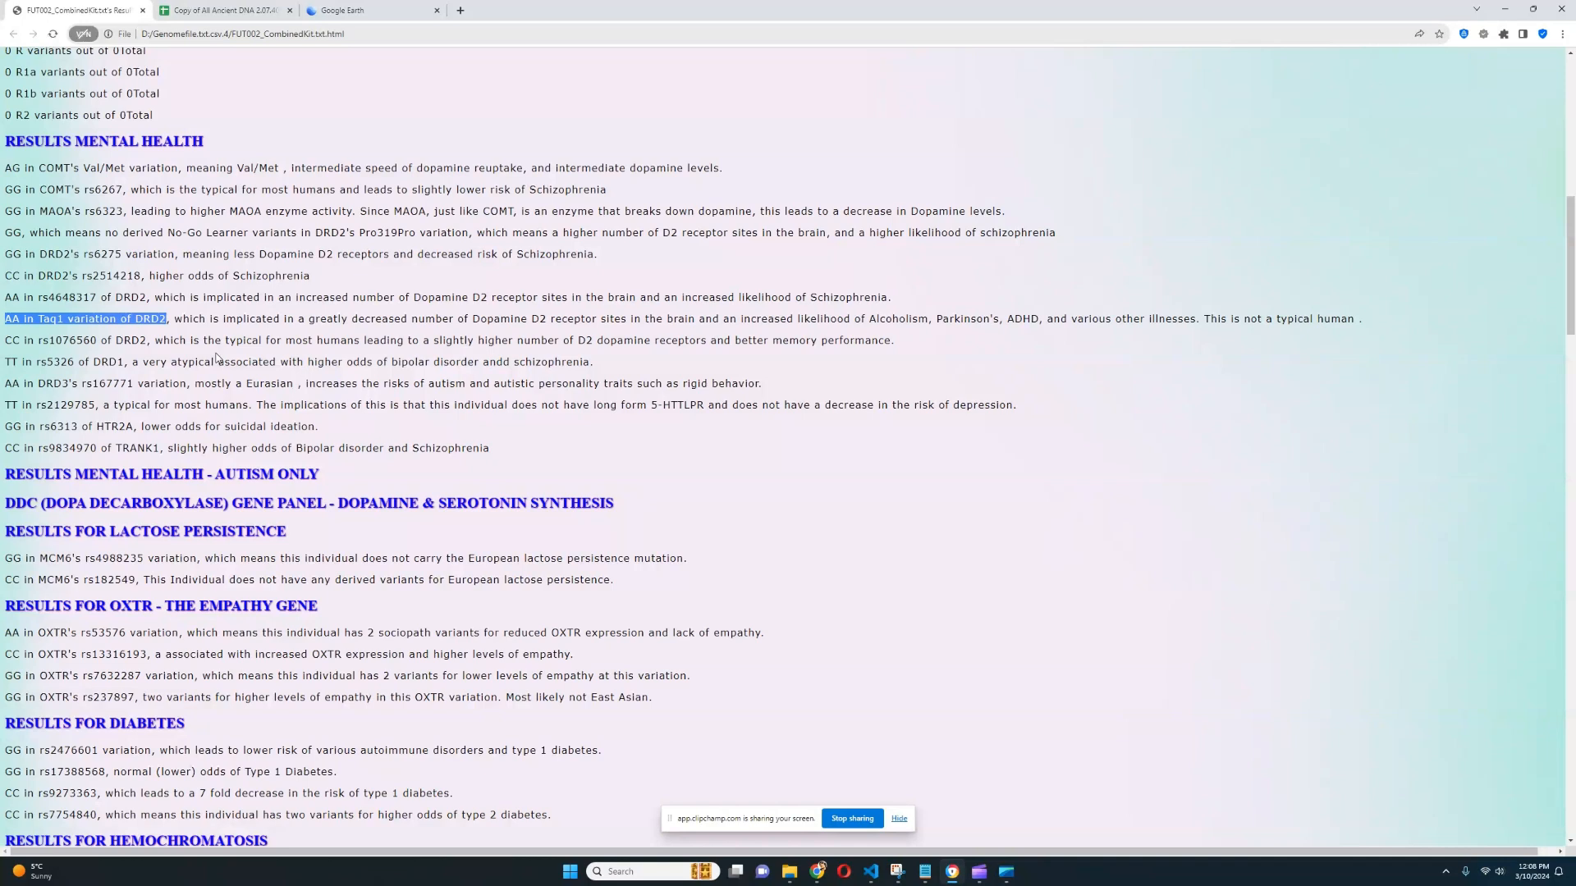
mouse_move(227, 355)
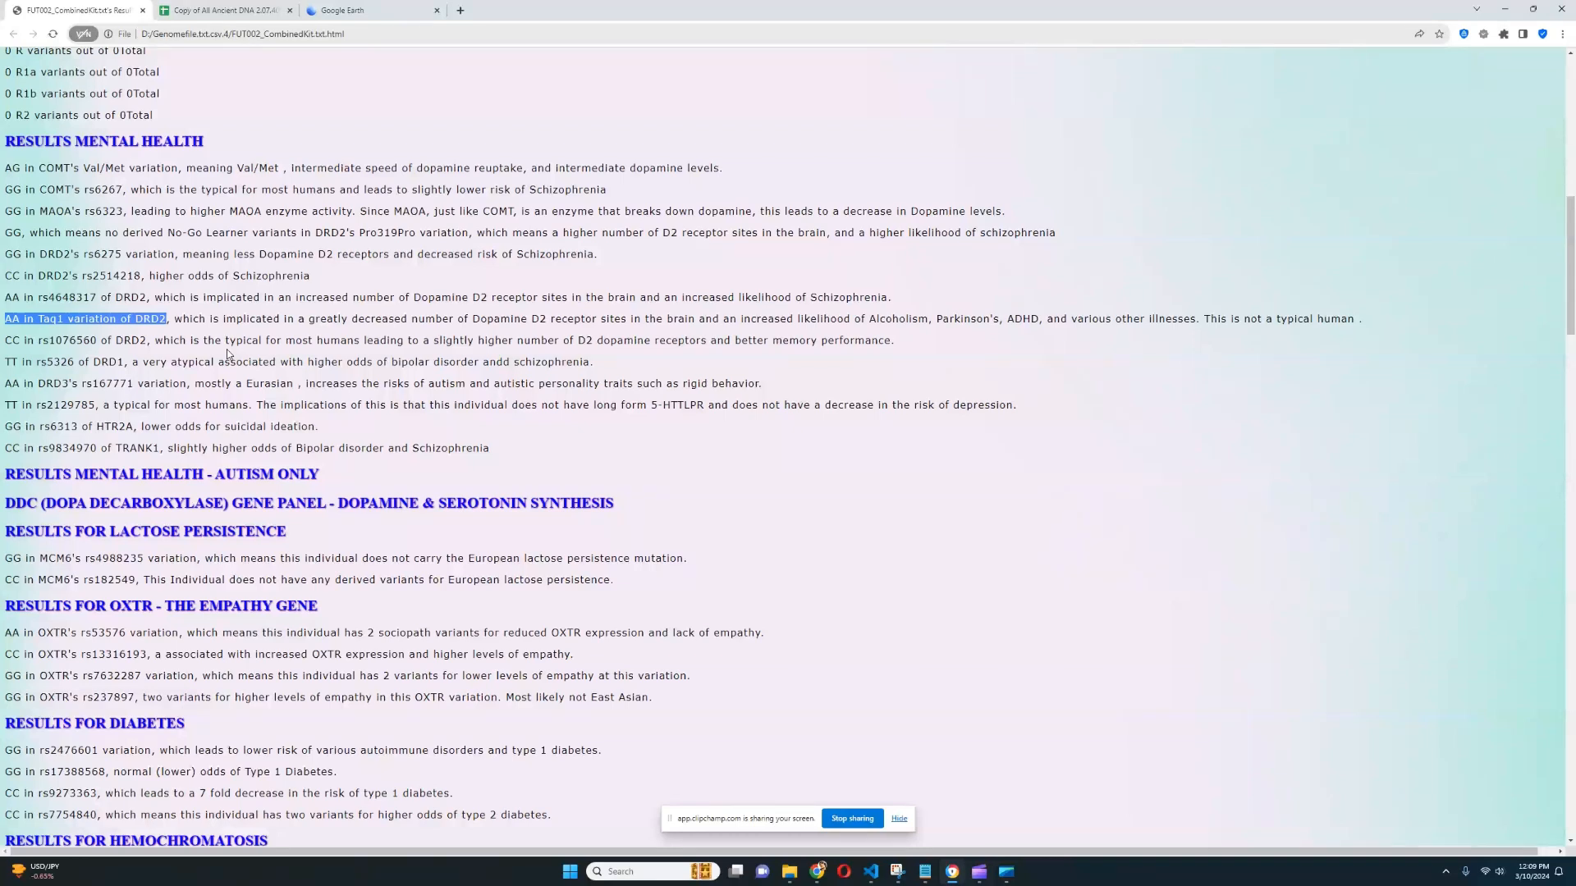
mouse_move(278, 314)
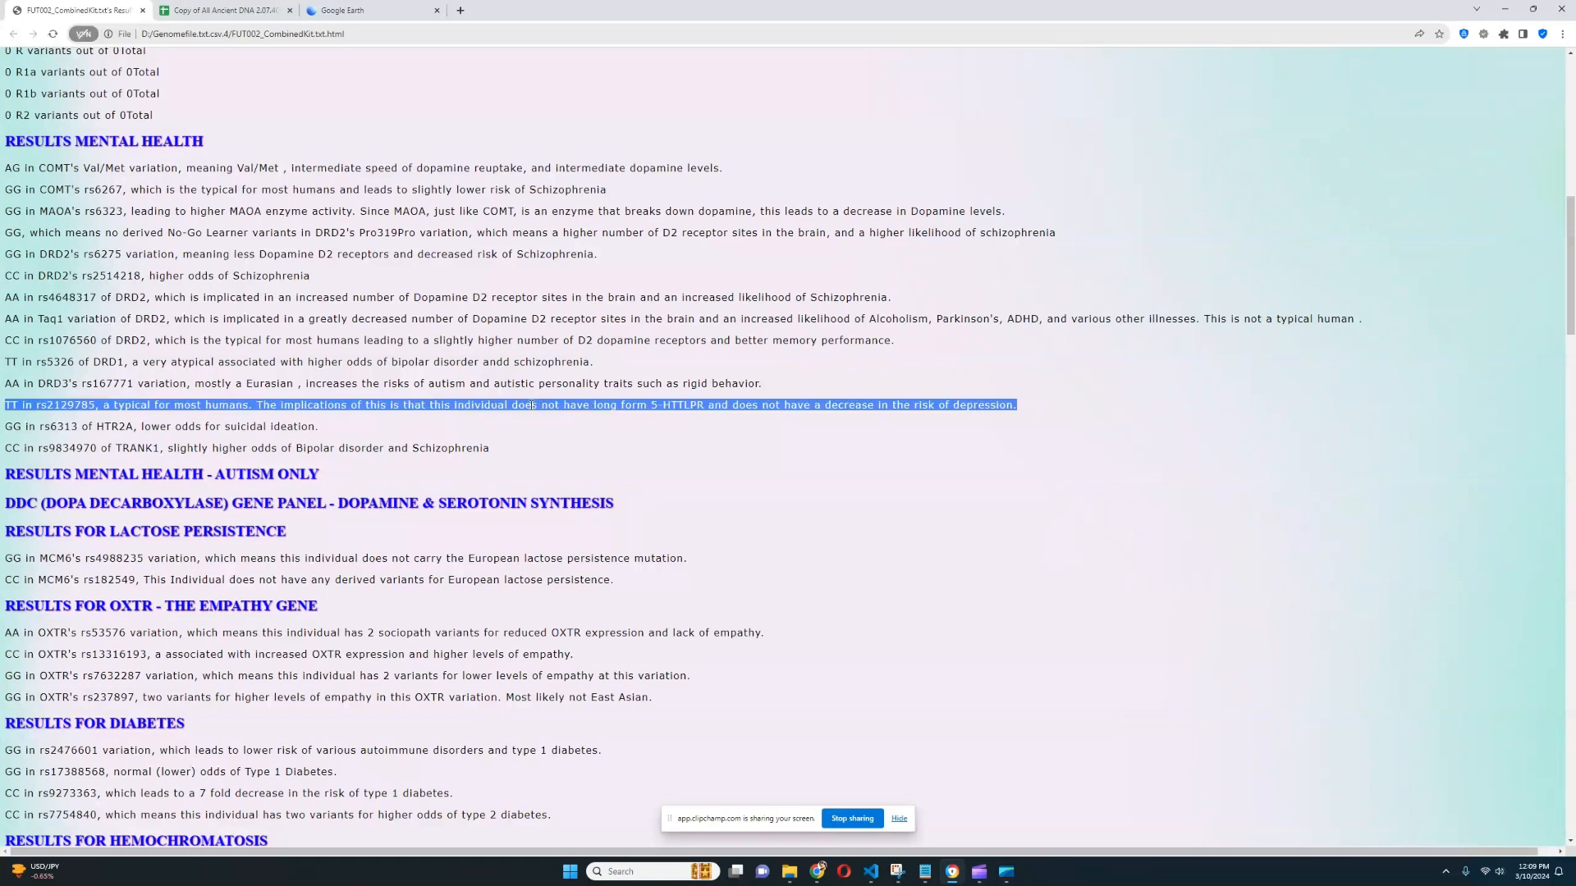
mouse_move(583, 340)
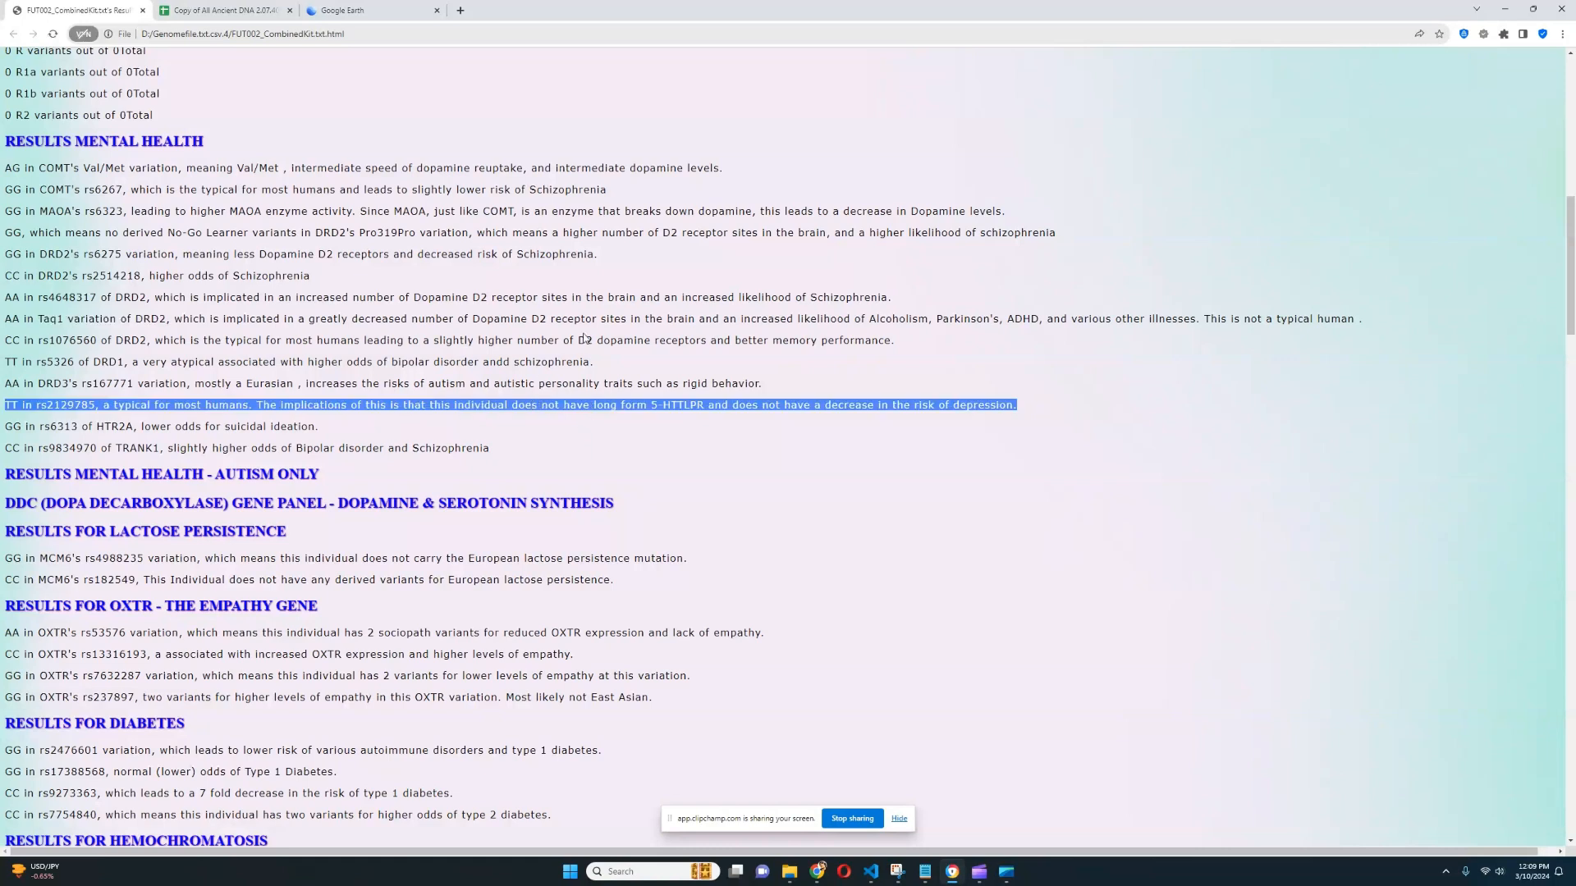
mouse_move(551, 310)
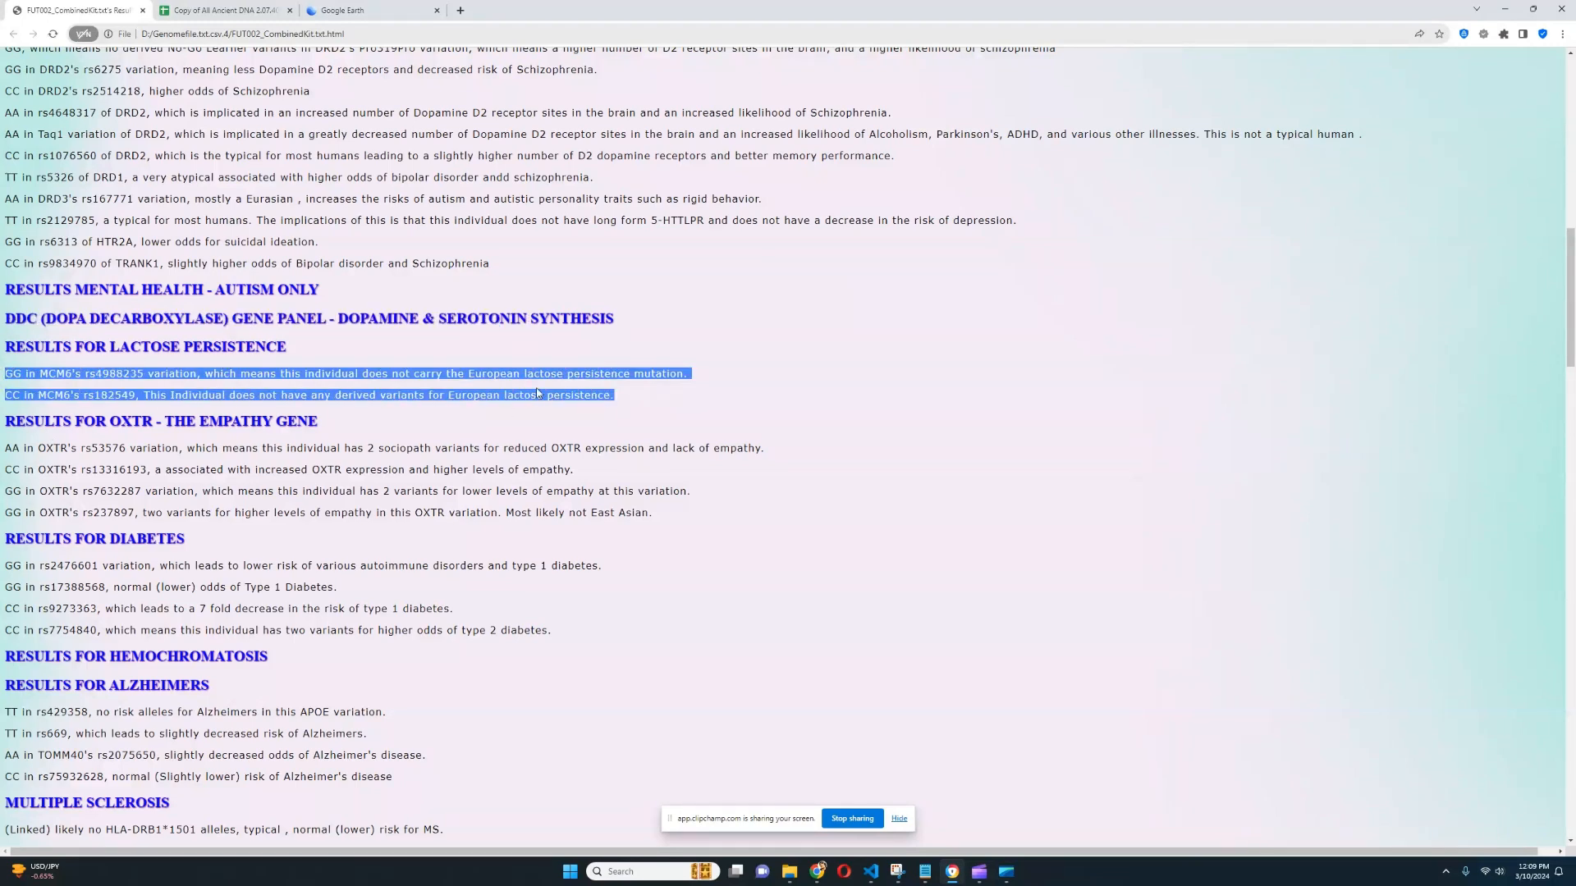
mouse_move(575, 420)
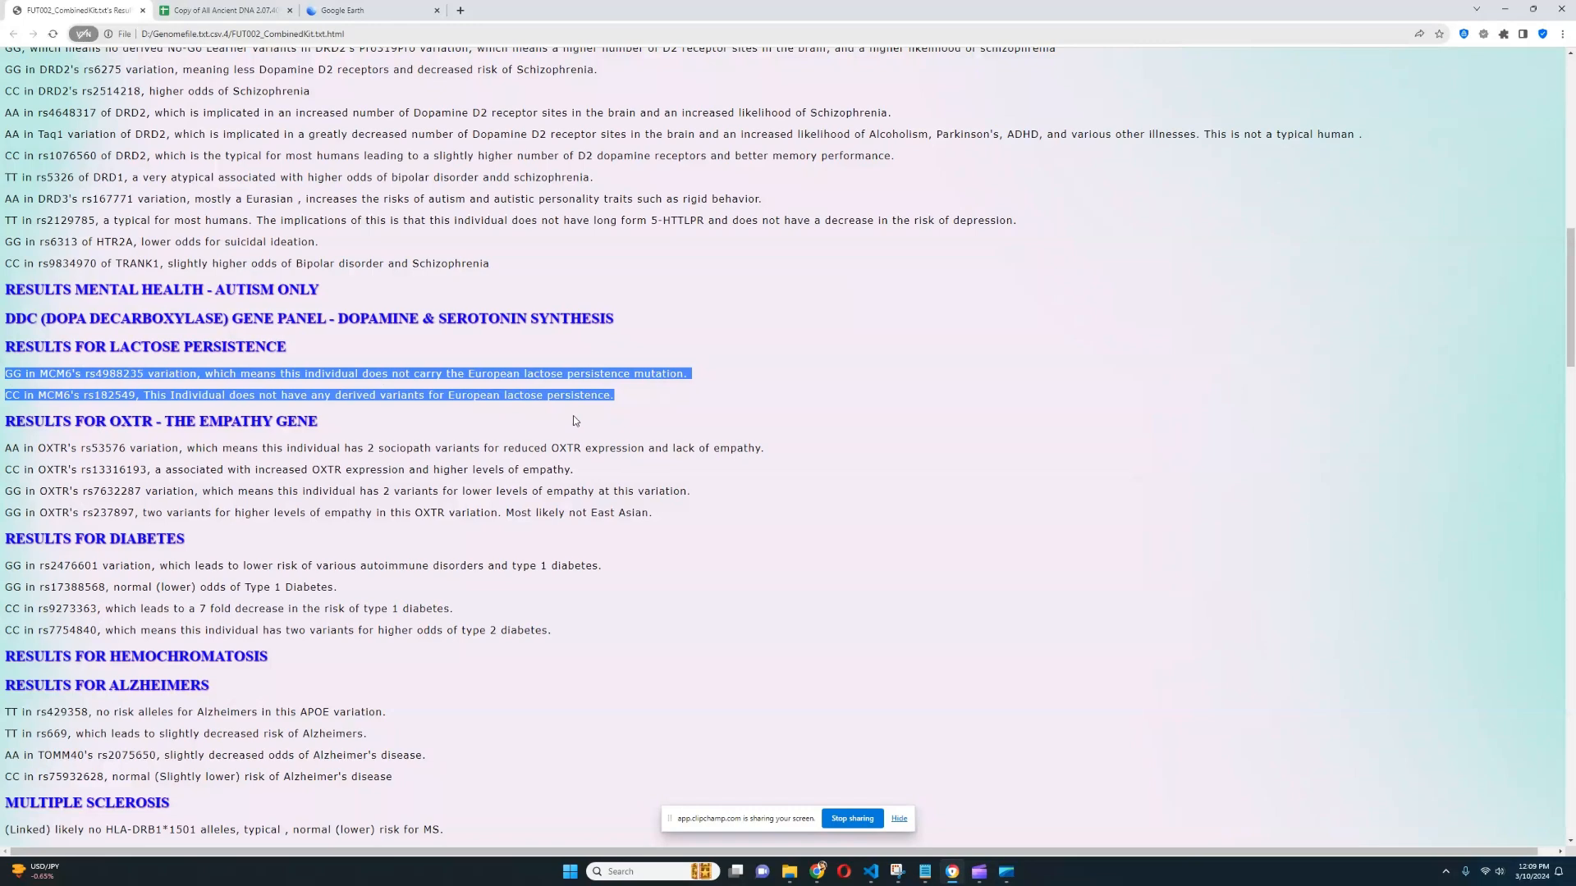
scroll(down, 3)
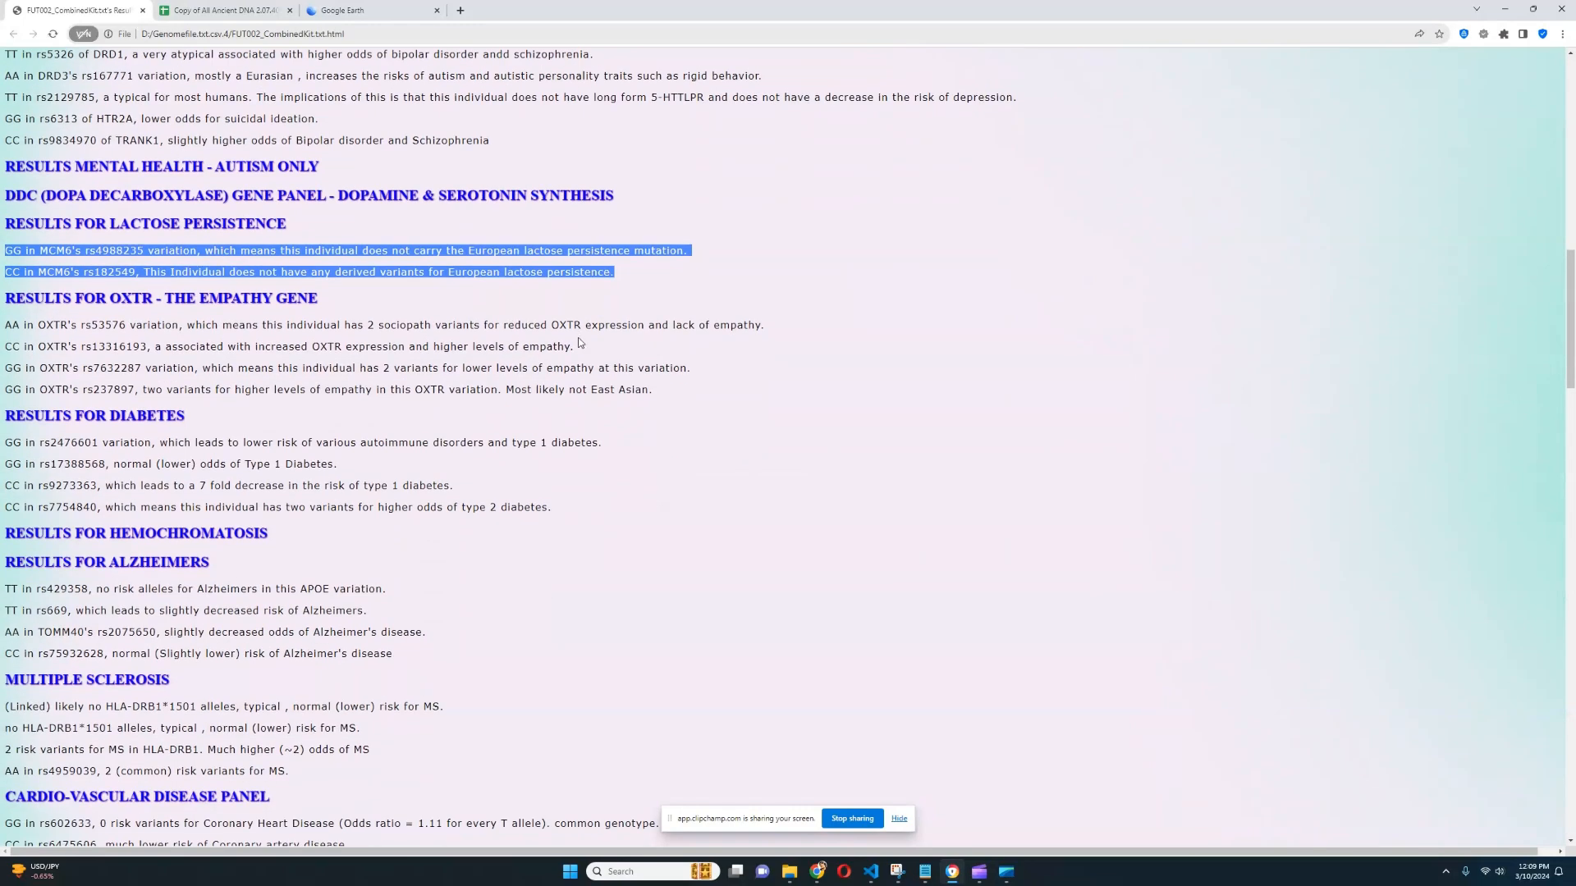
mouse_move(3, 323)
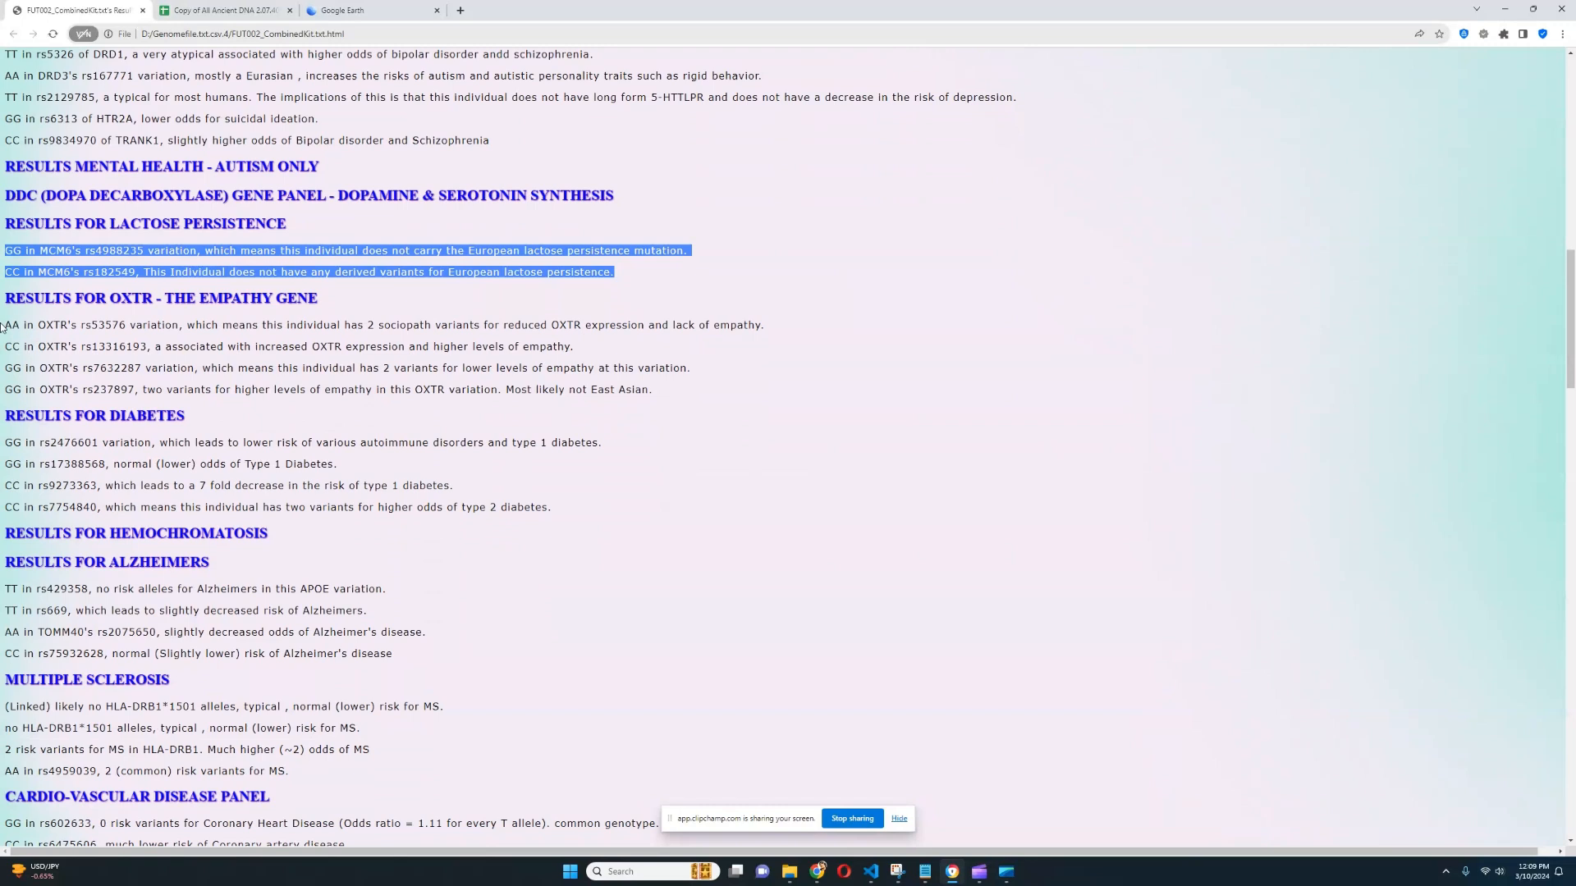
drag(5, 325, 653, 325)
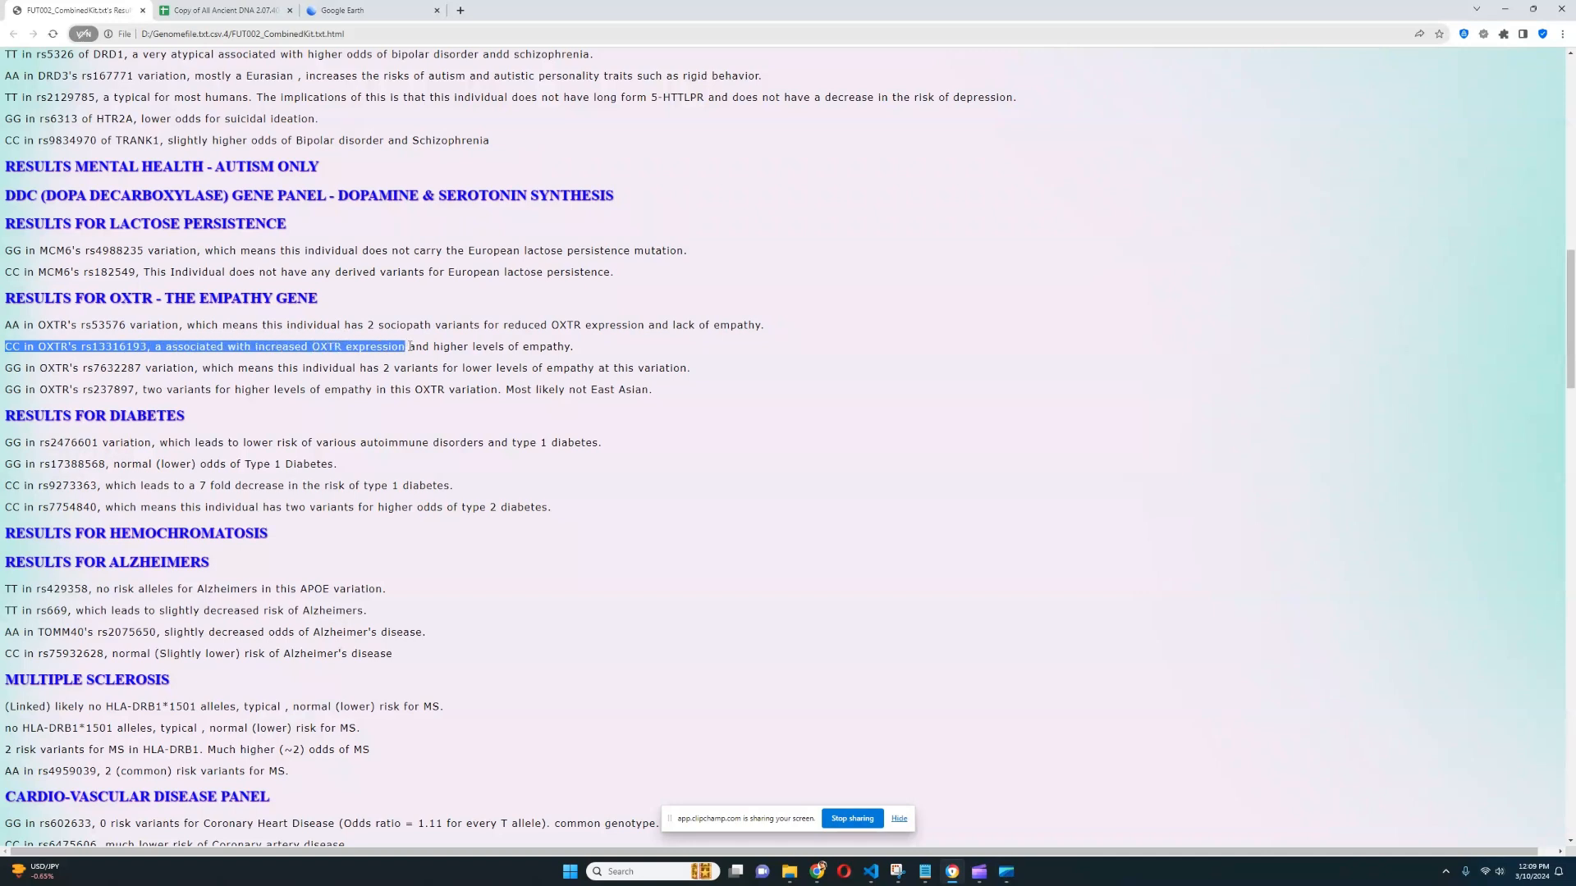
drag(408, 346, 573, 346)
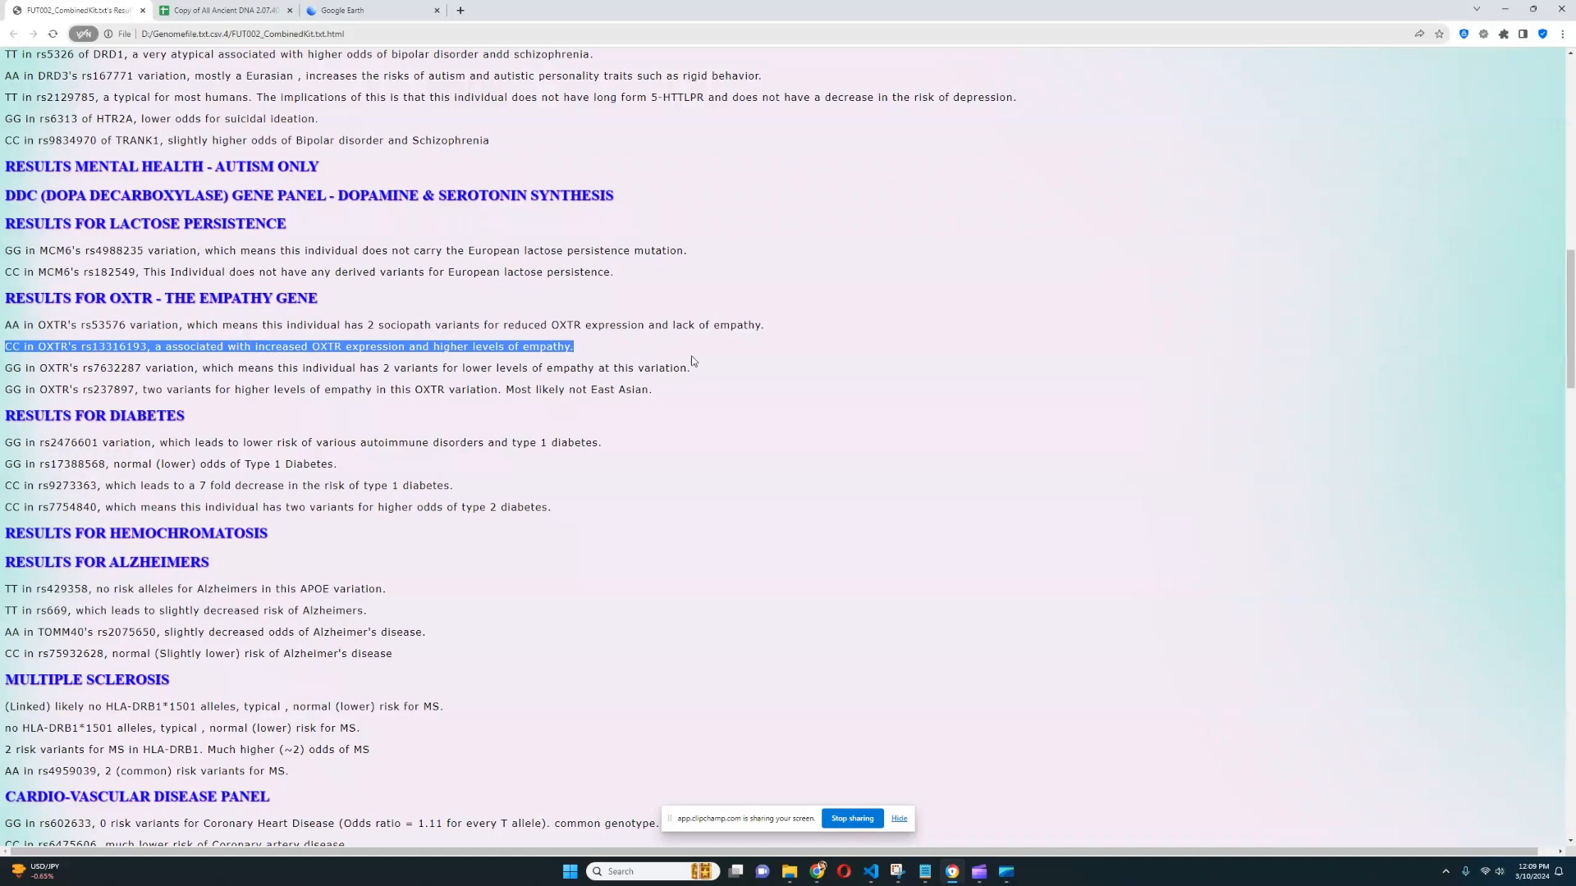
scroll(down, 3)
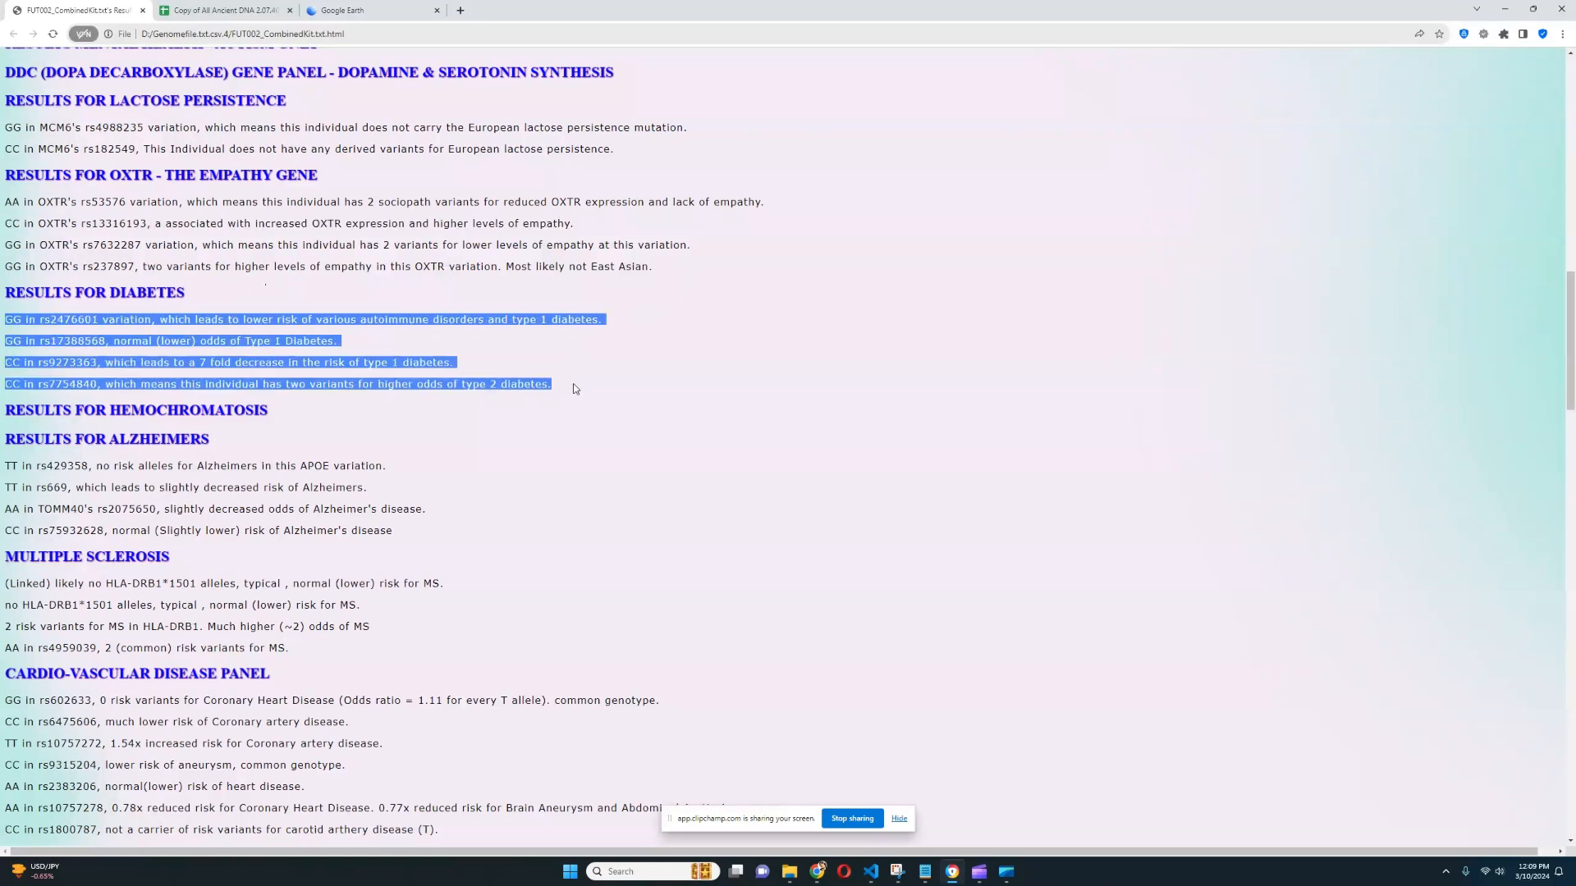
mouse_move(585, 387)
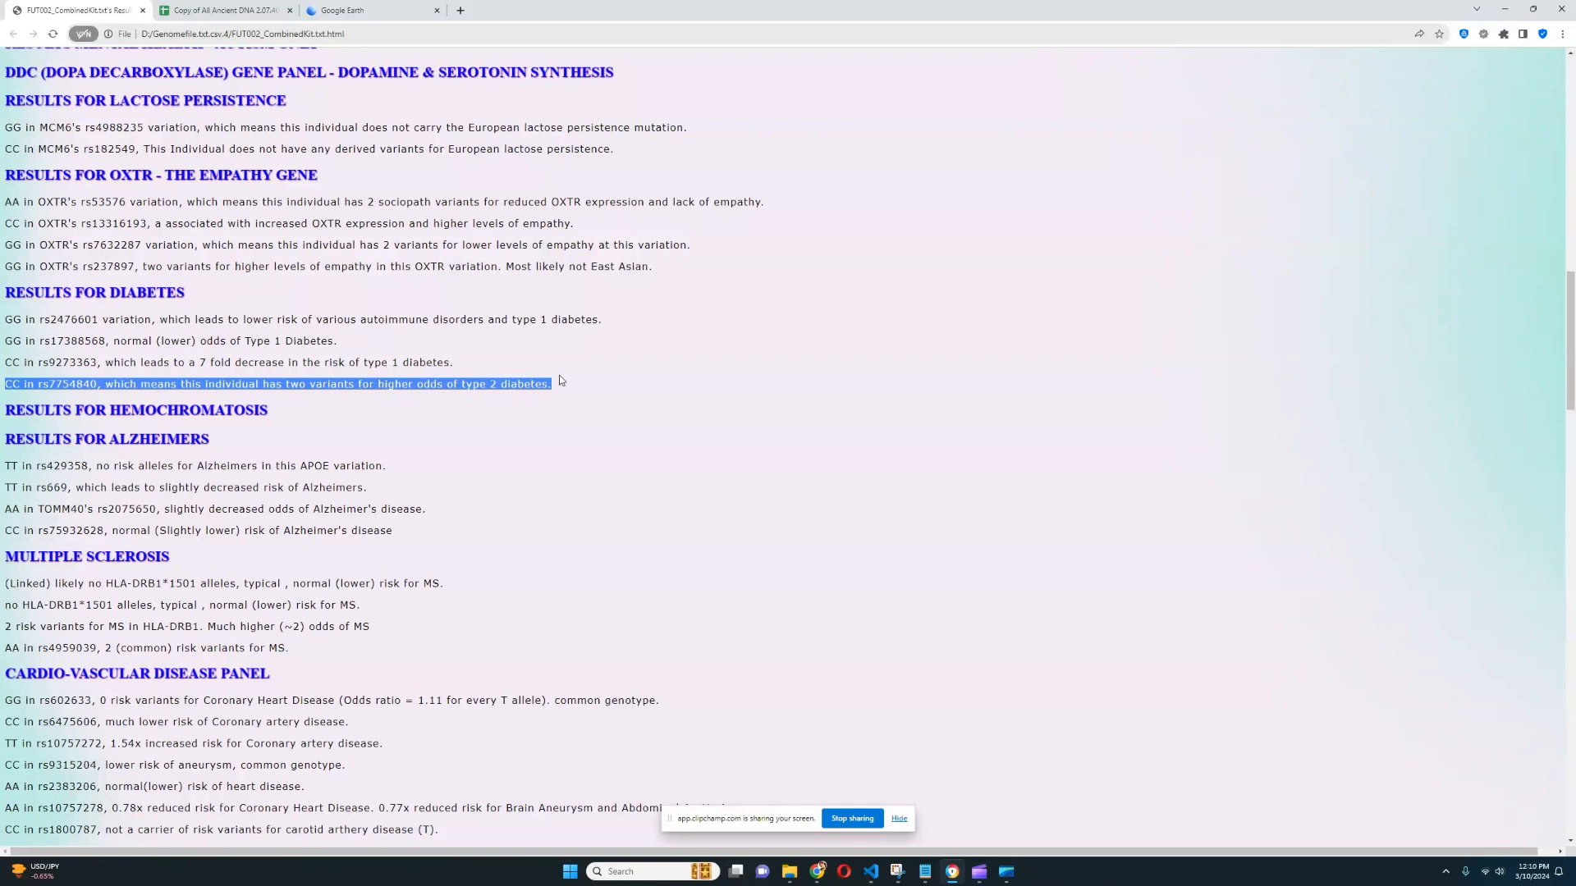
mouse_move(568, 376)
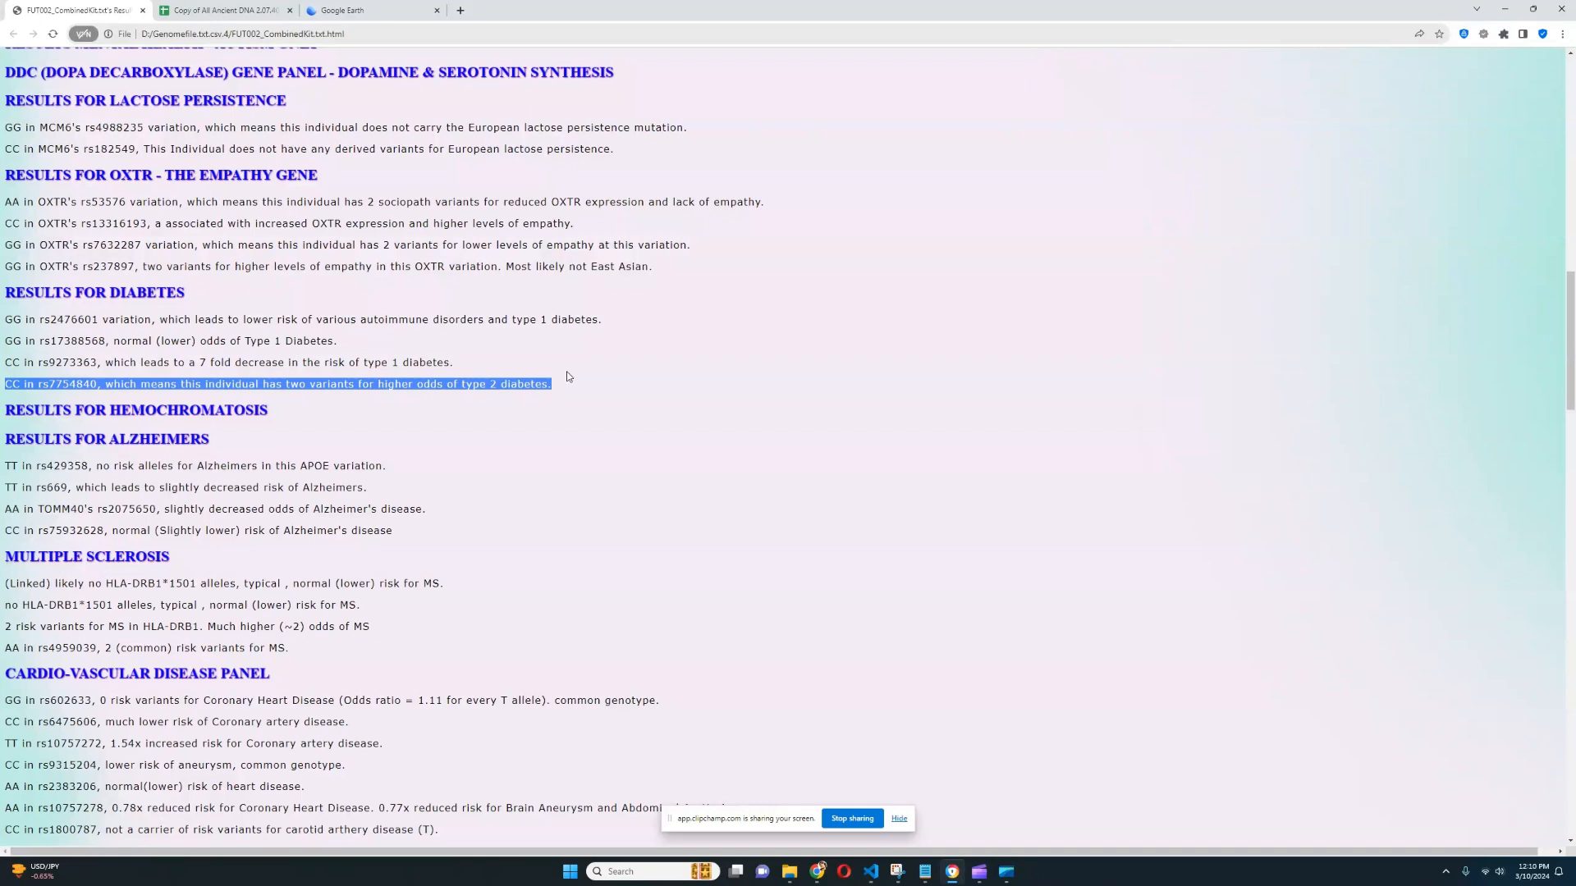
mouse_move(522, 366)
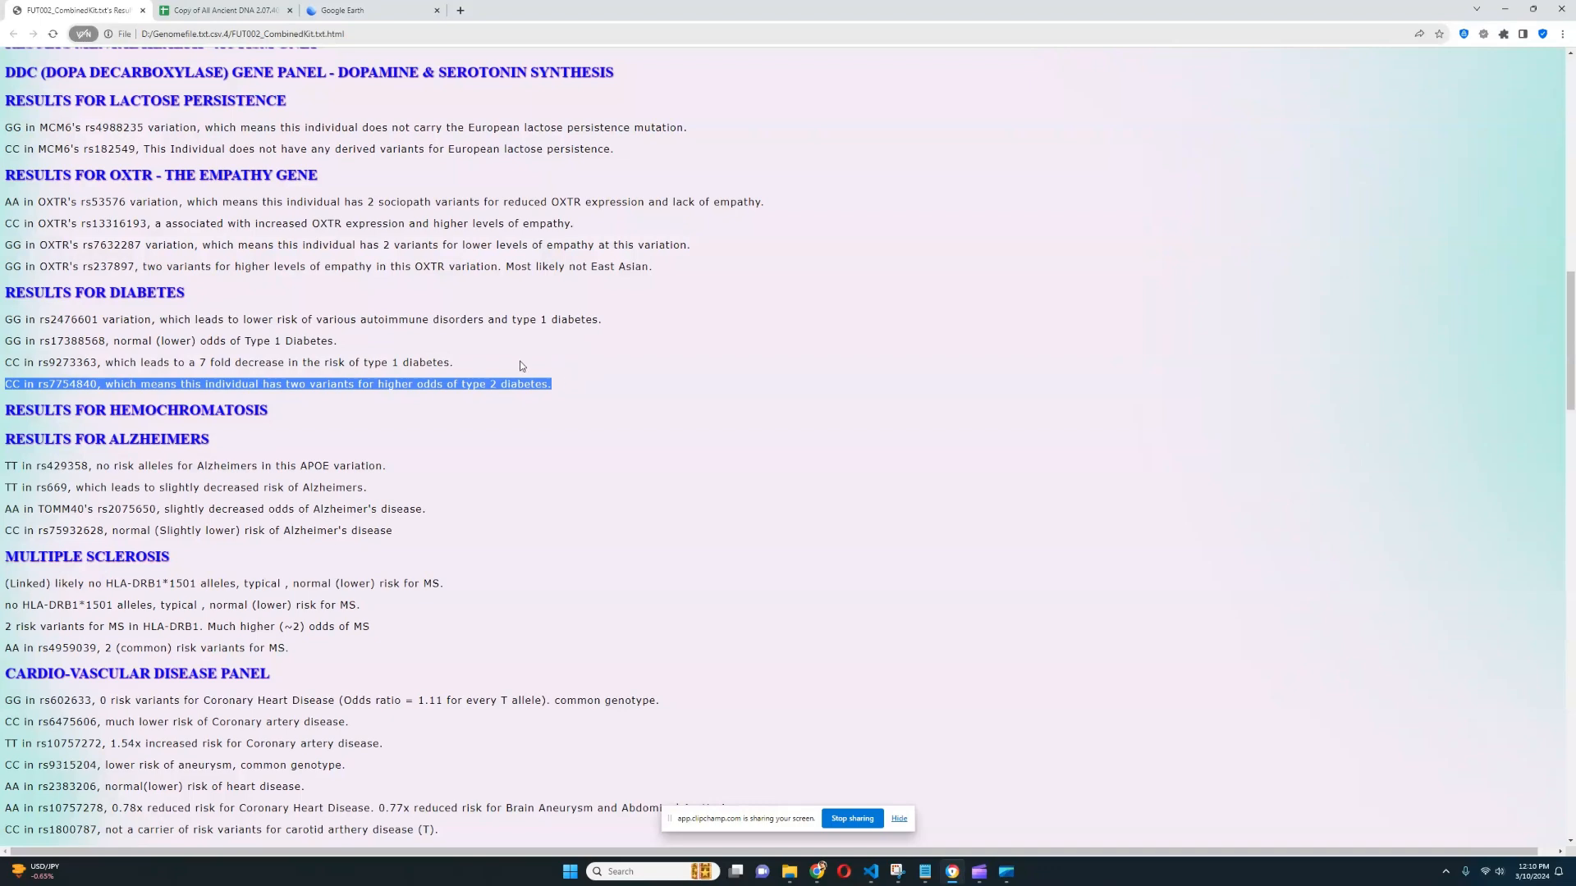
scroll(down, 3)
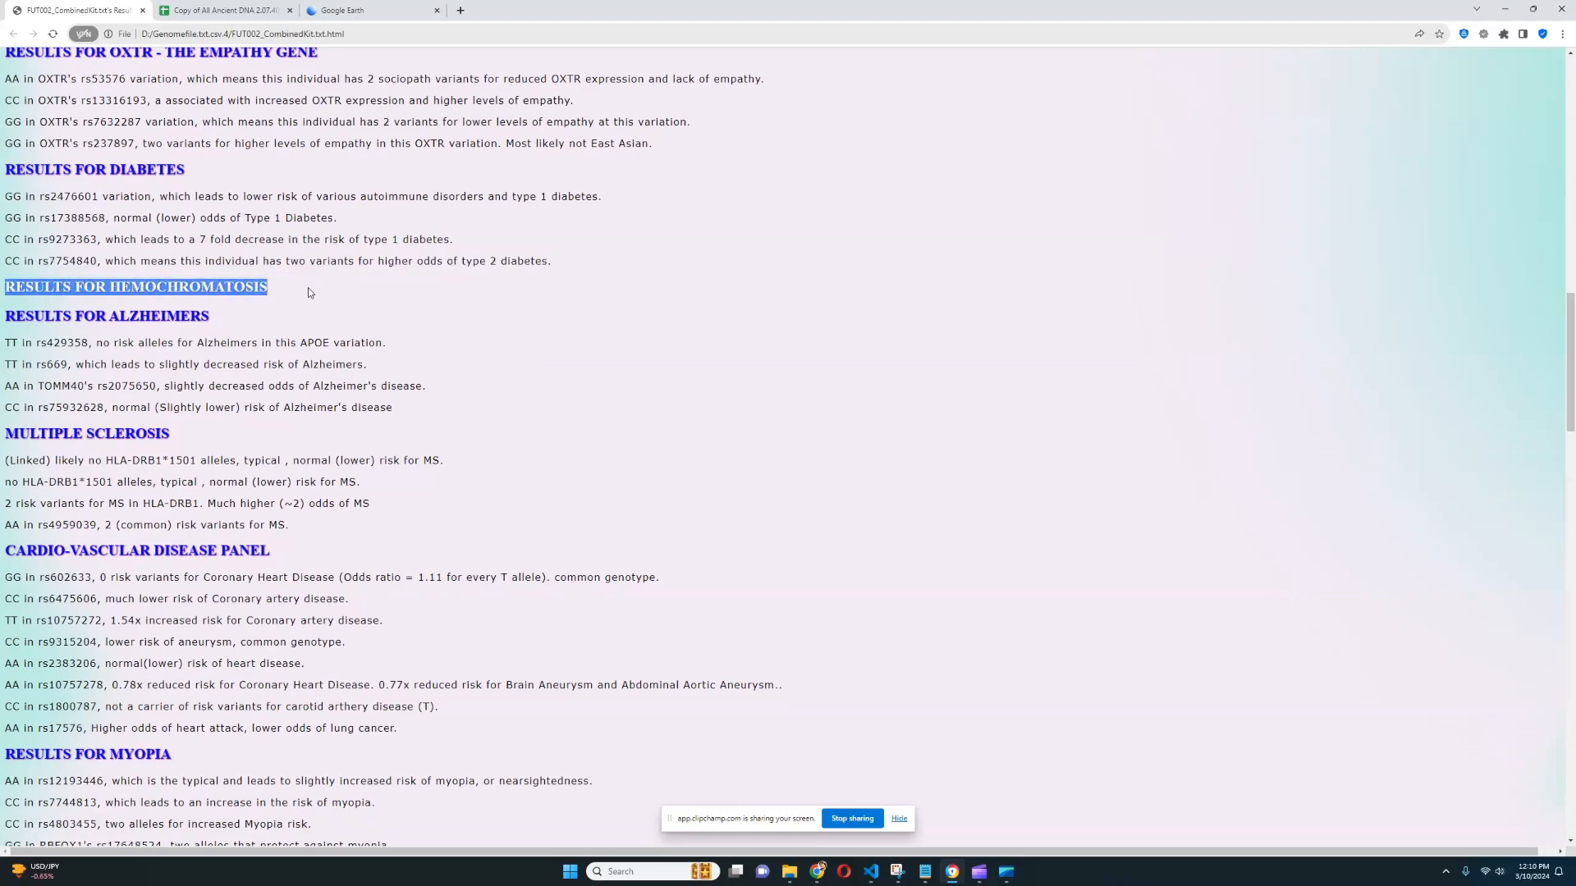
scroll(down, 3)
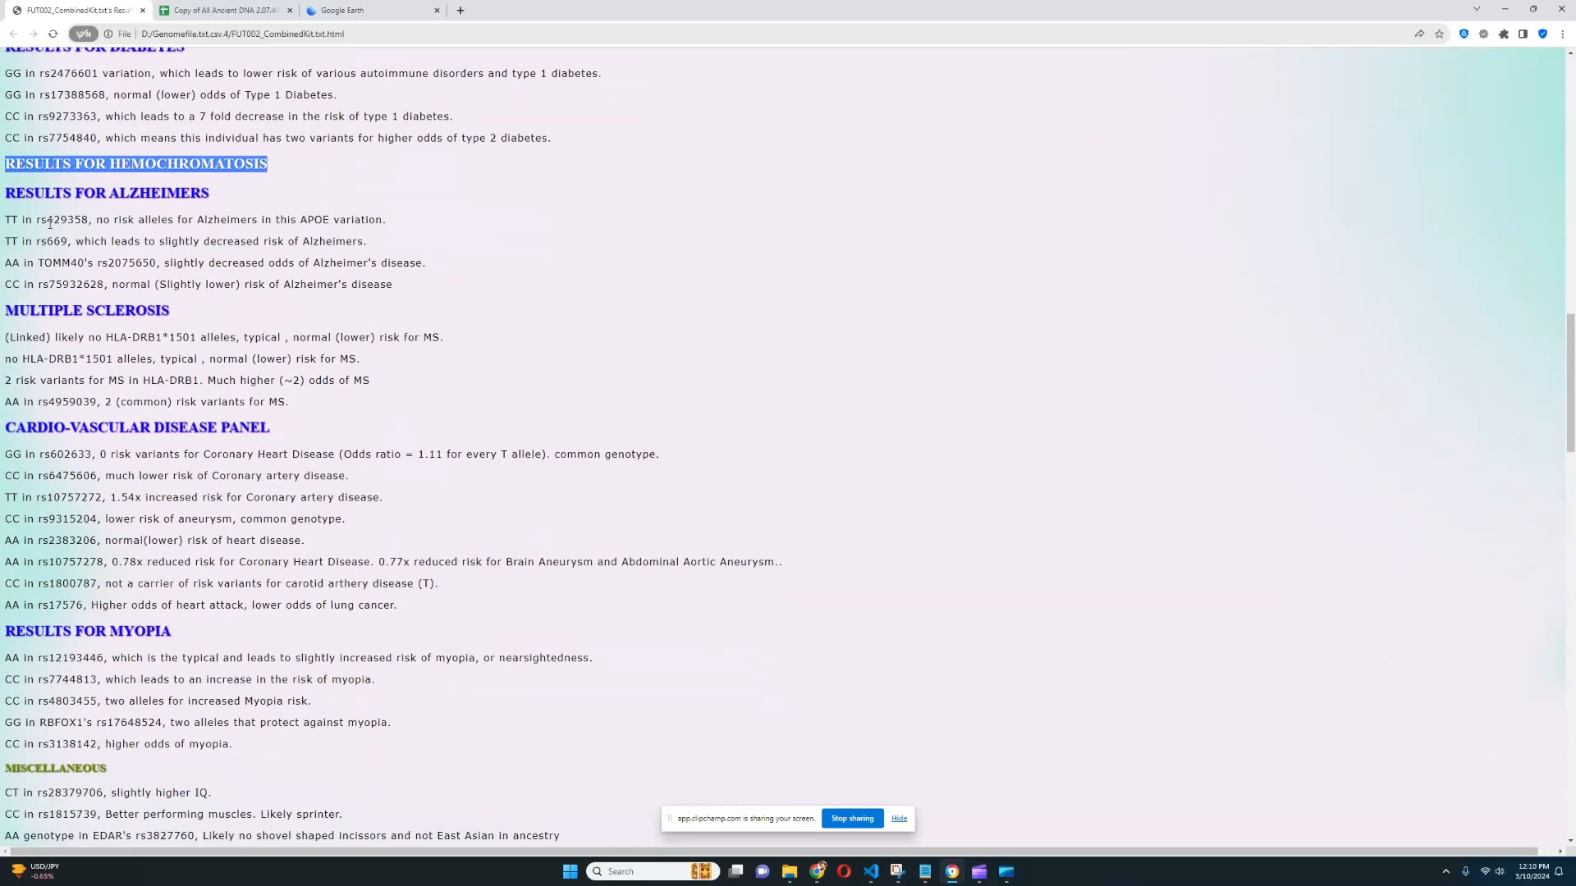
drag(5, 219, 377, 242)
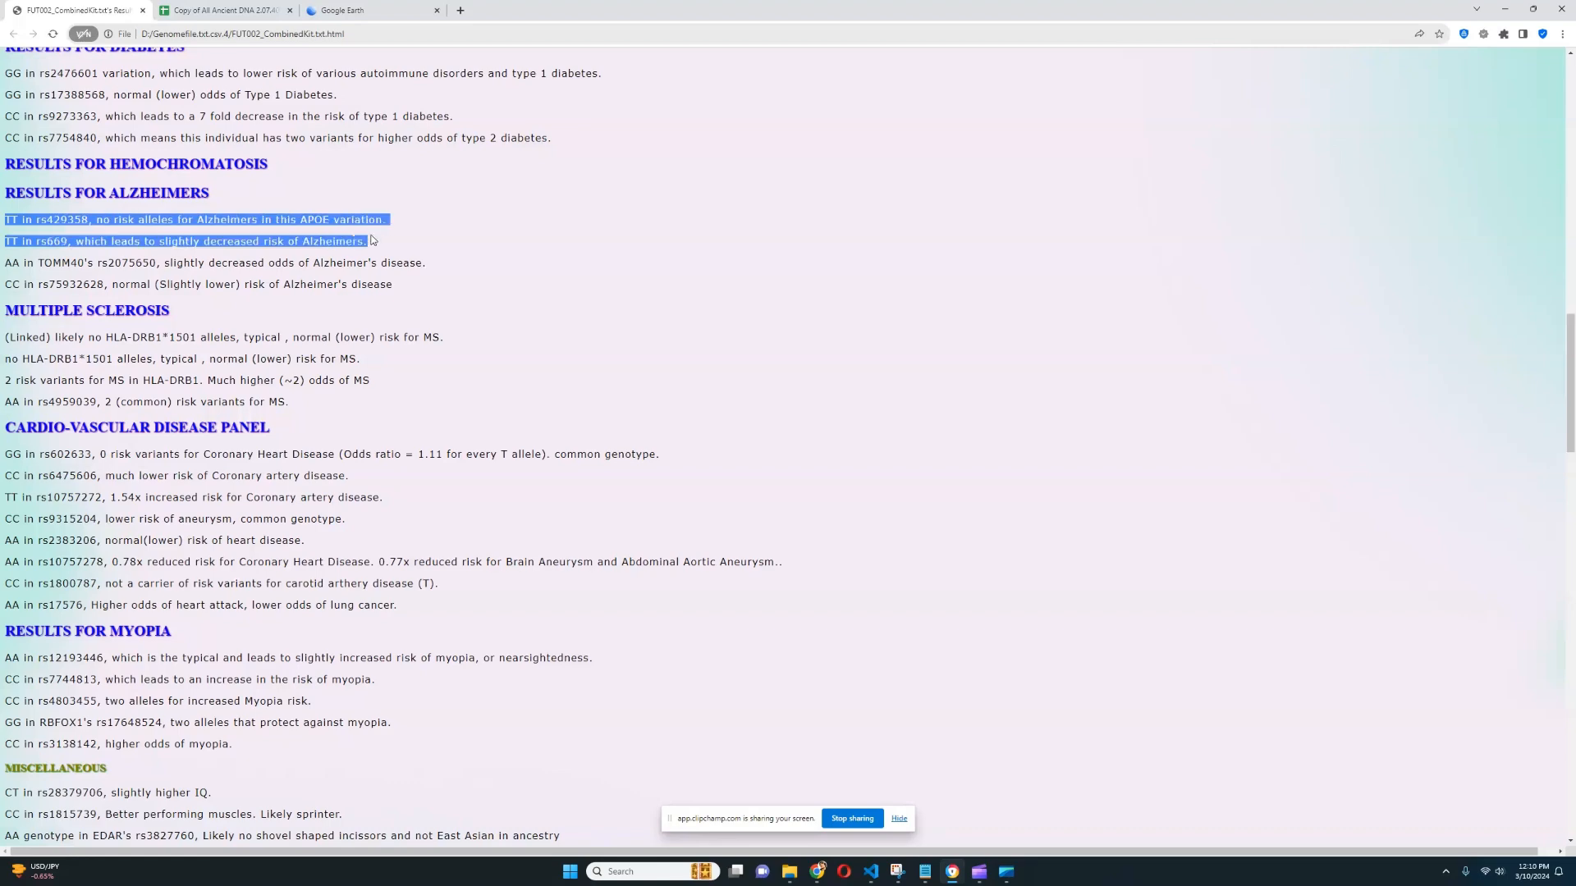
click(475, 266)
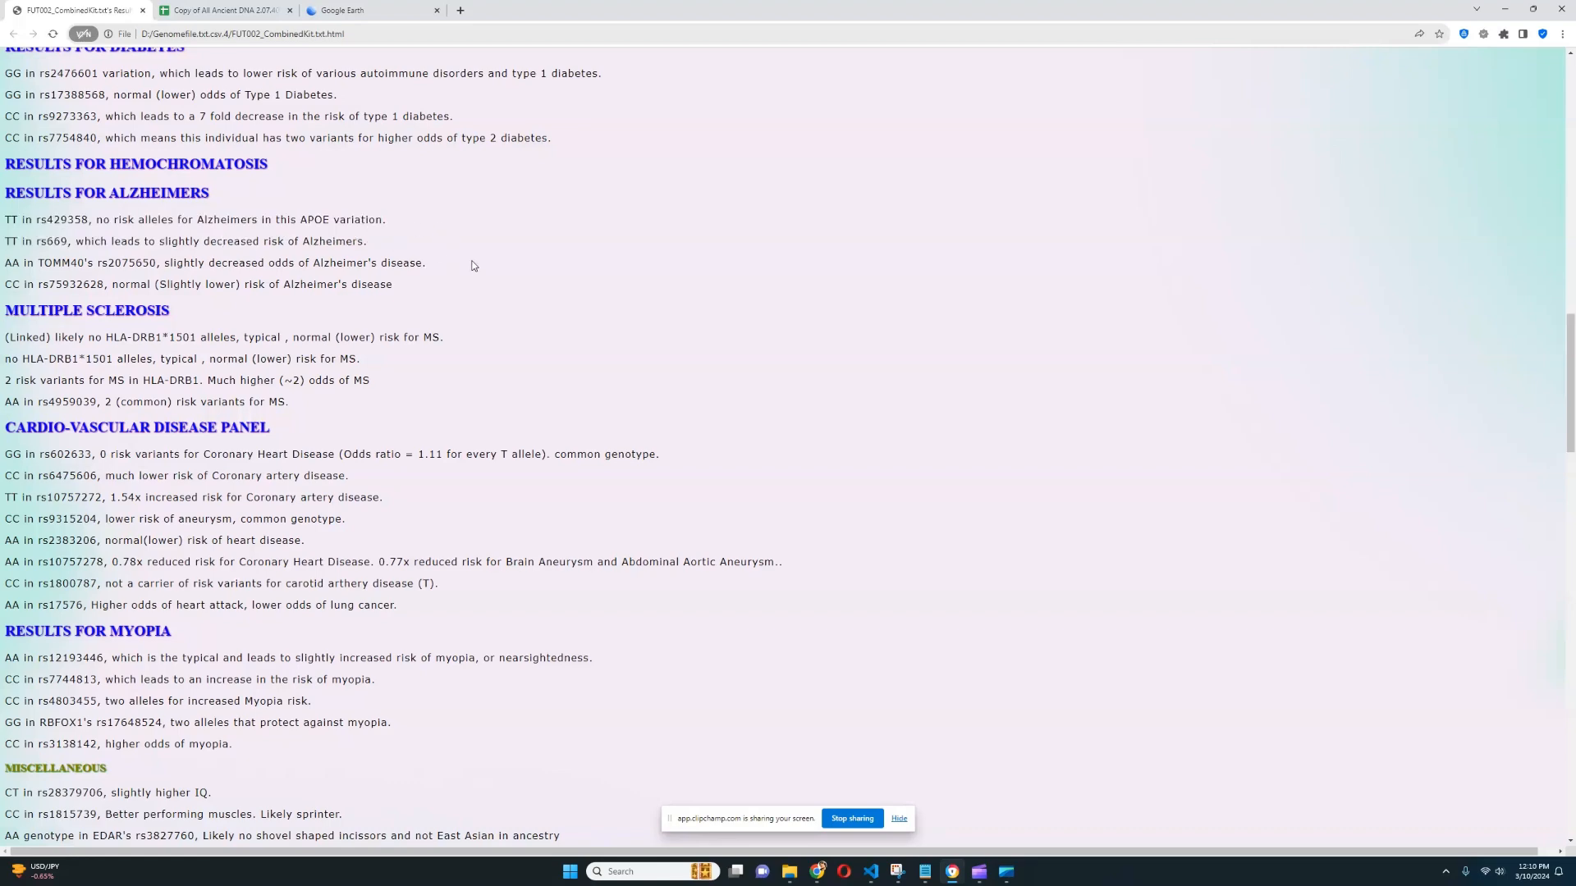
scroll(down, 3)
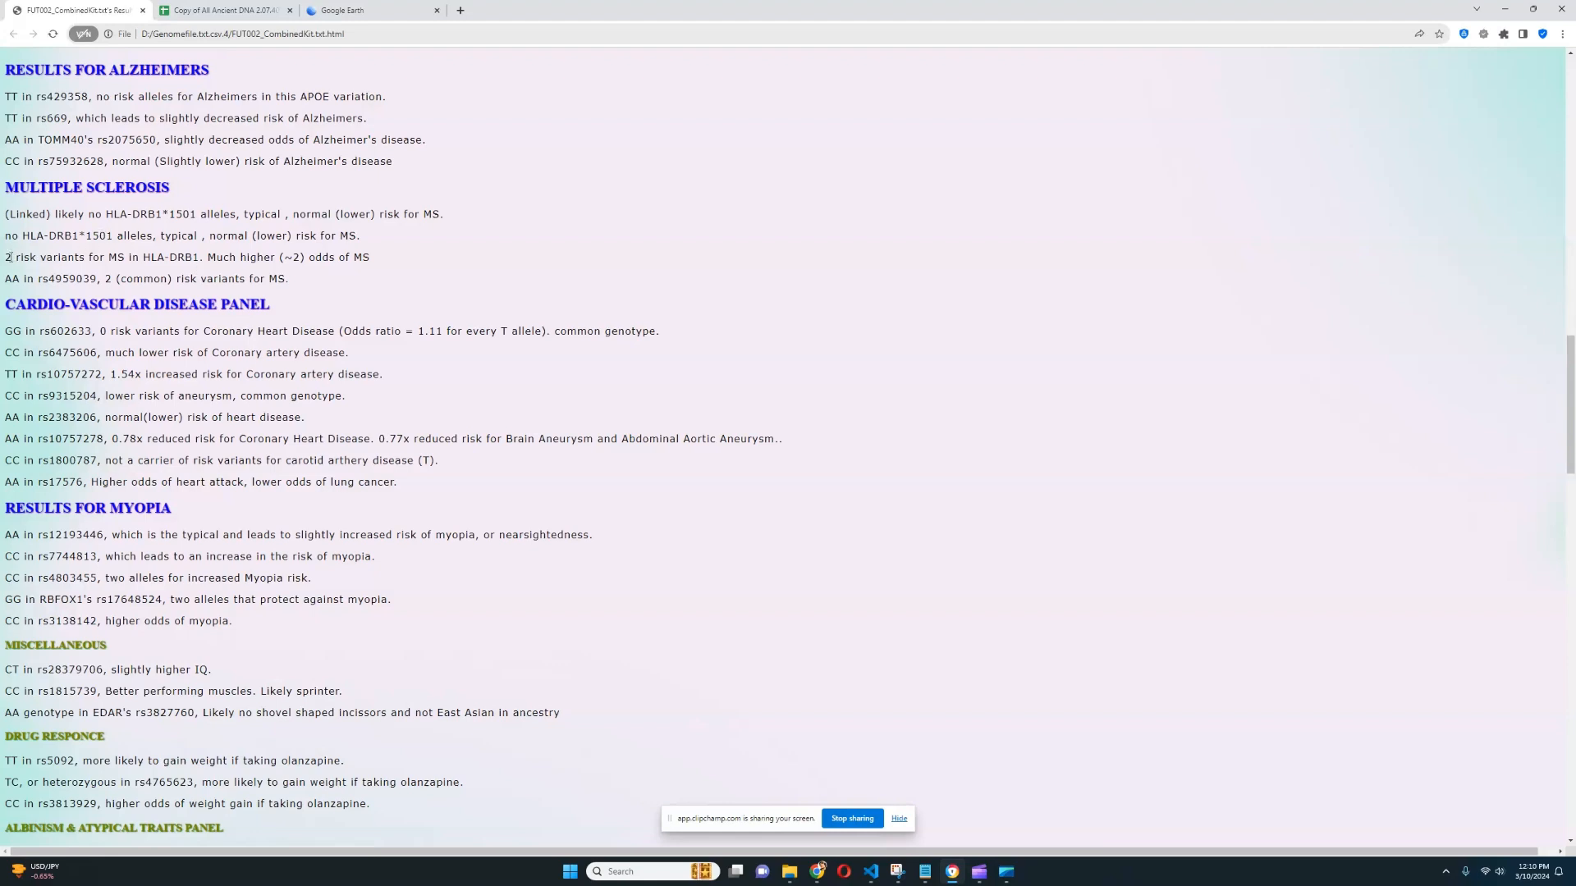
drag(4, 256, 201, 256)
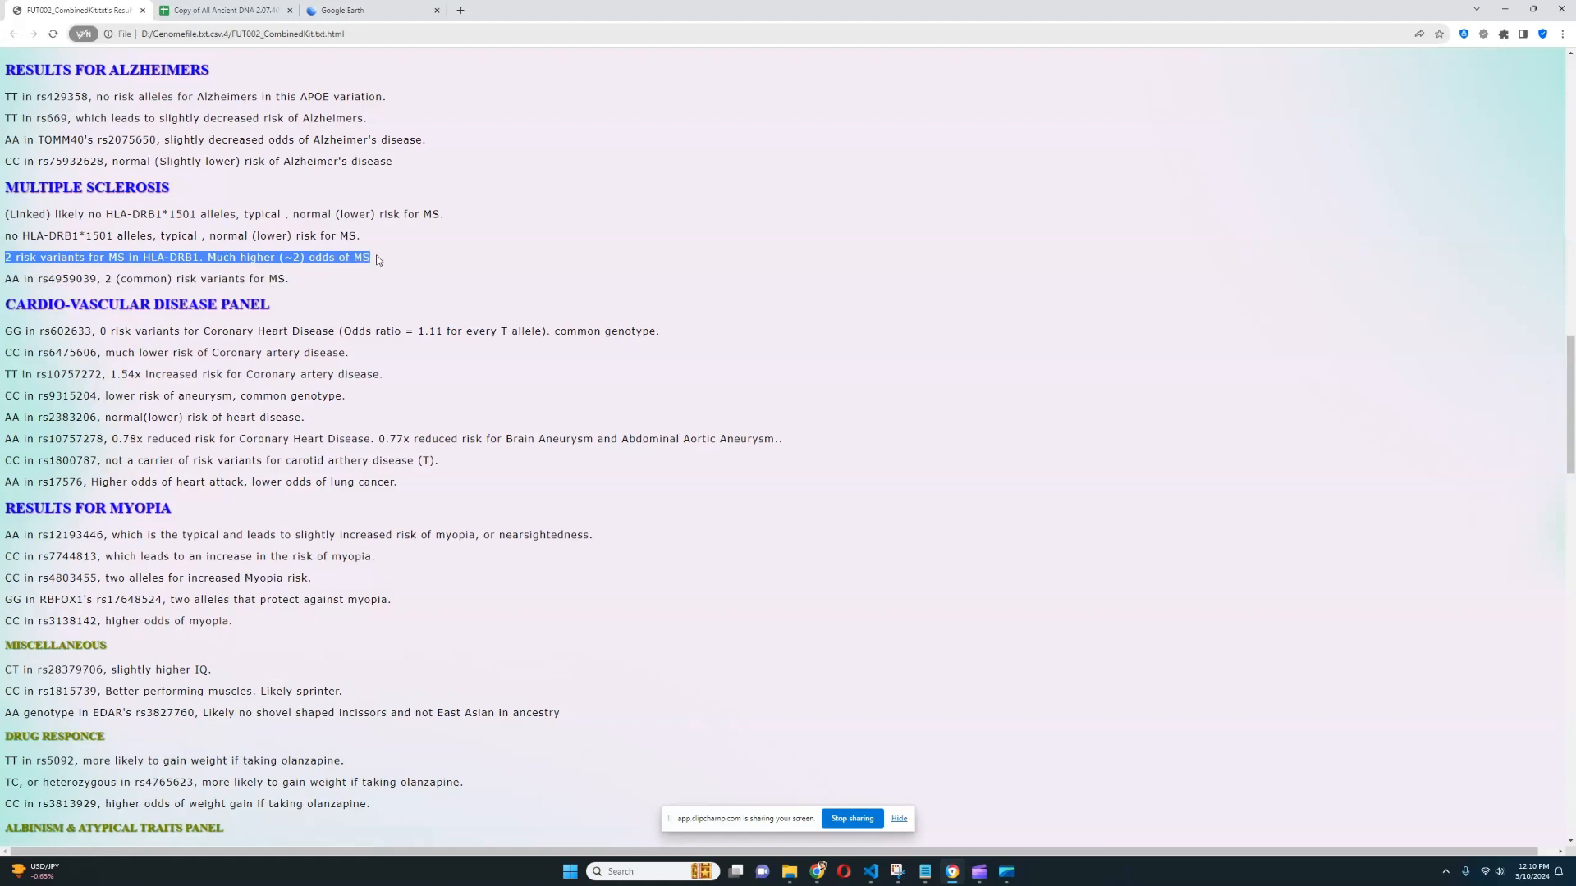
mouse_move(374, 244)
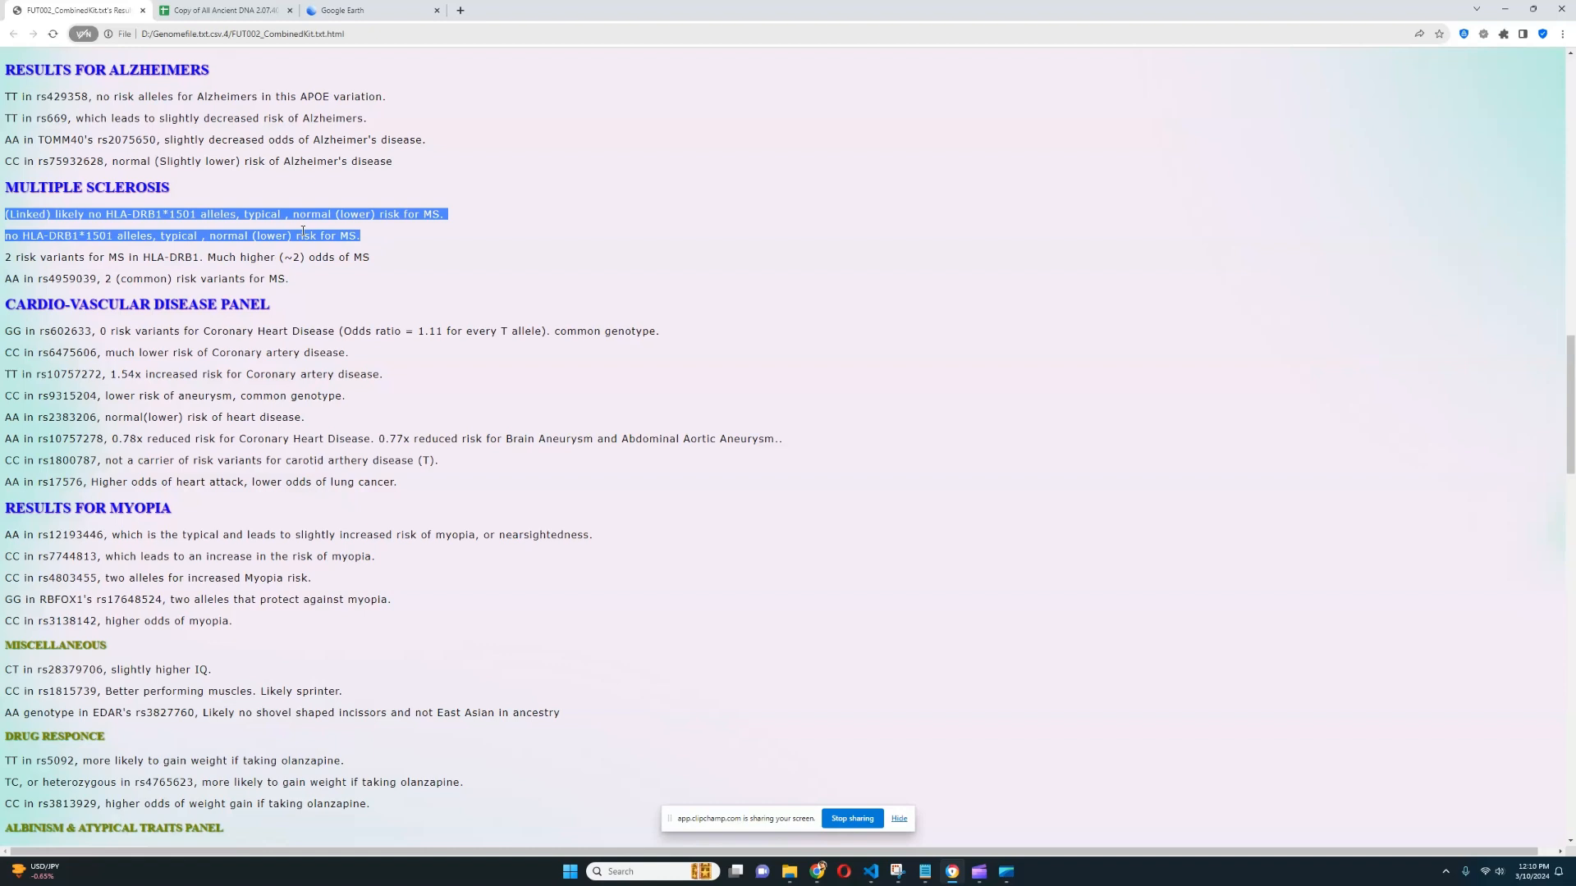
mouse_move(468, 200)
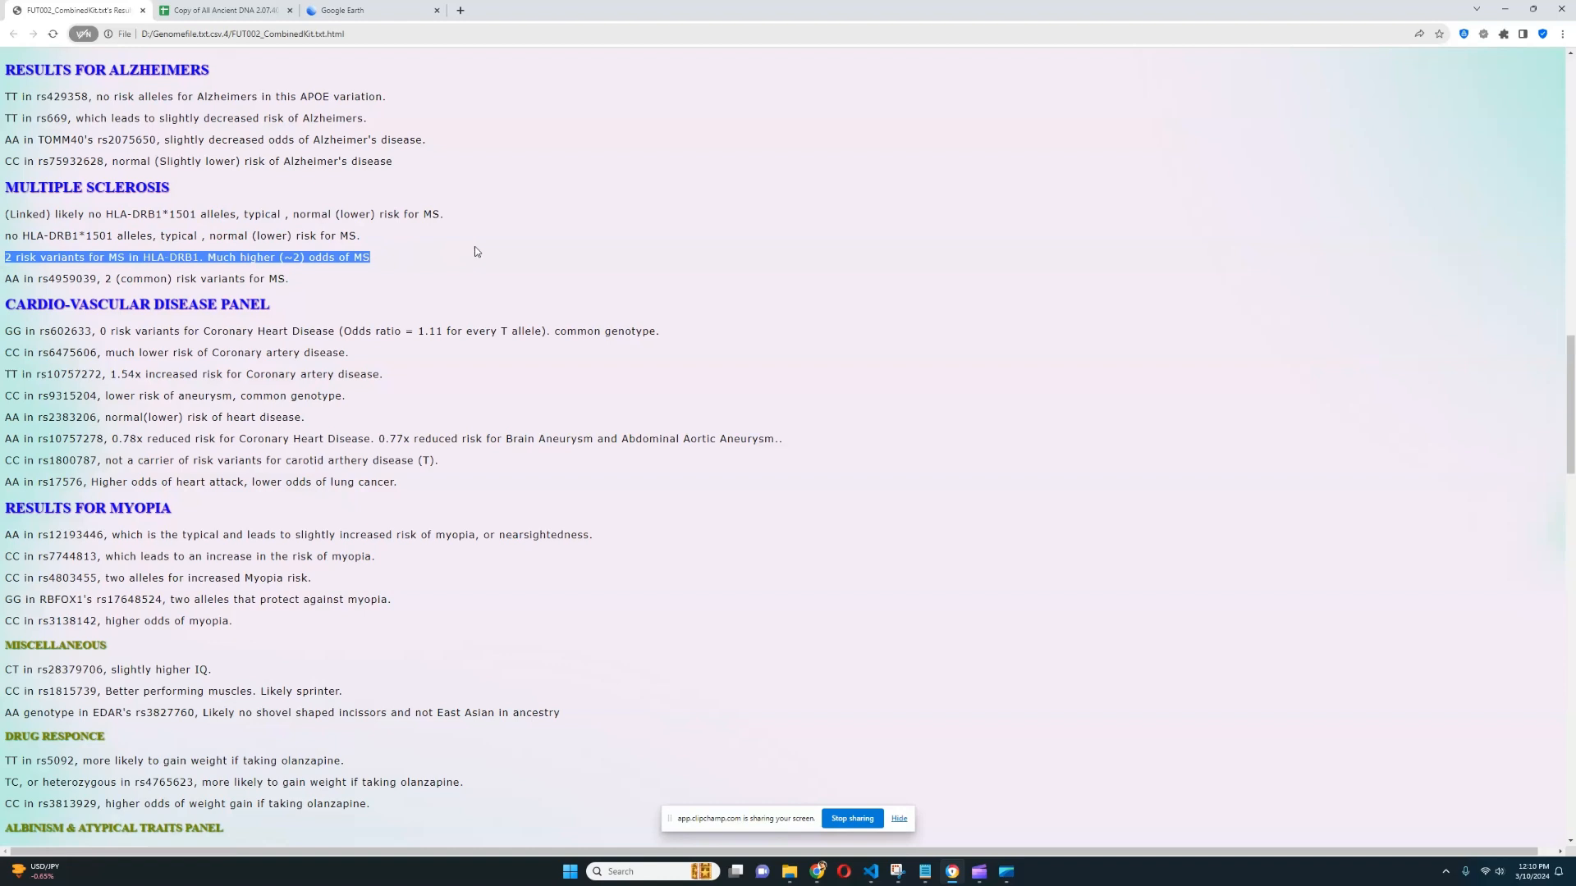
mouse_move(470, 242)
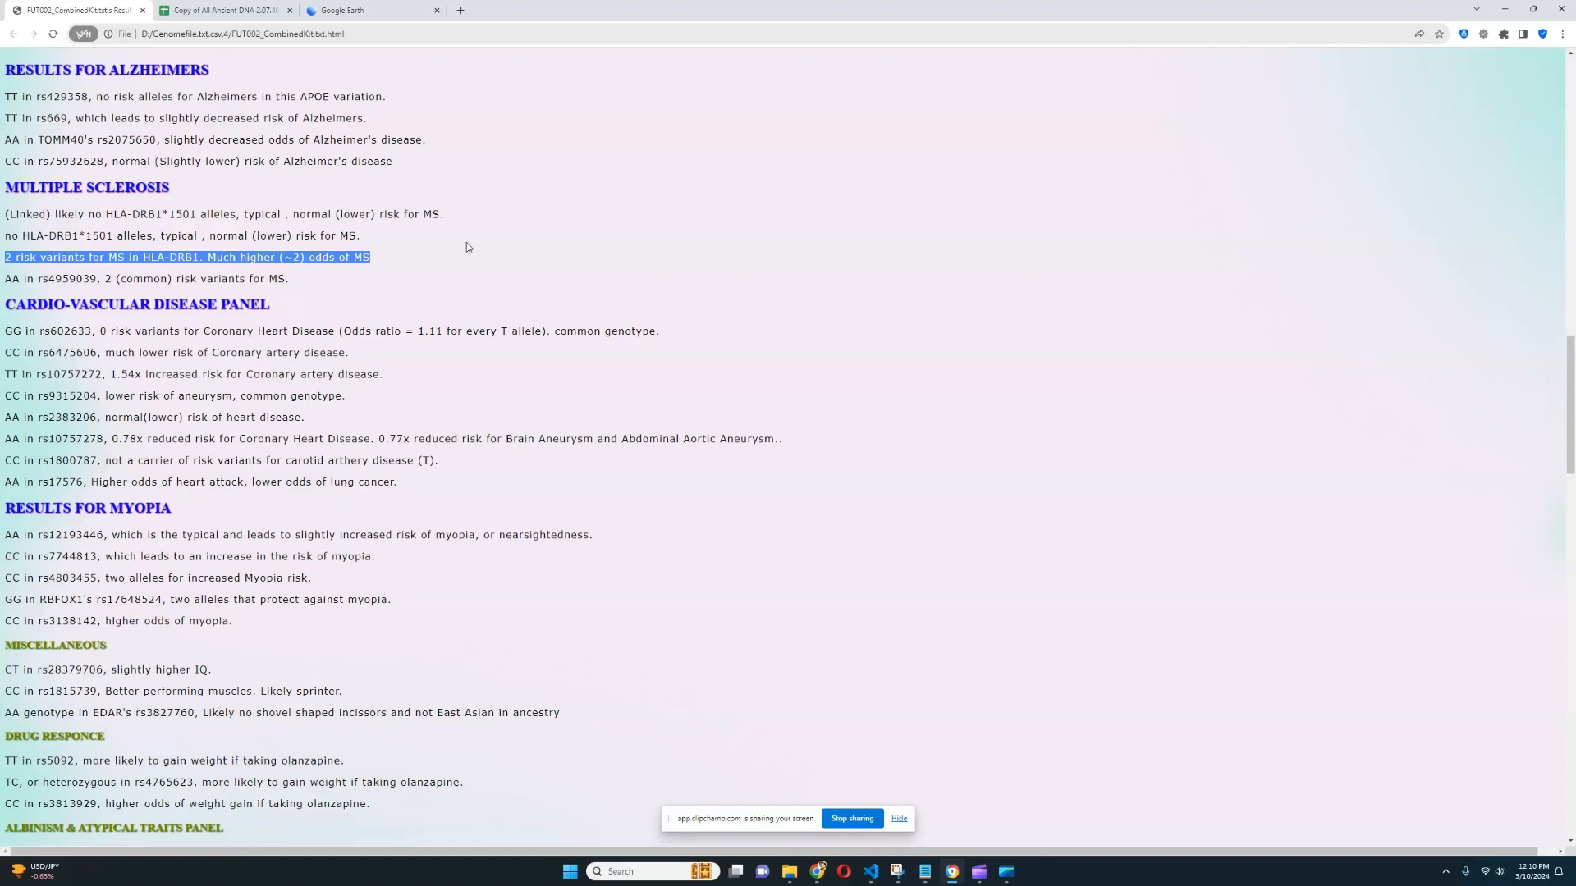
drag(367, 256, 5, 213)
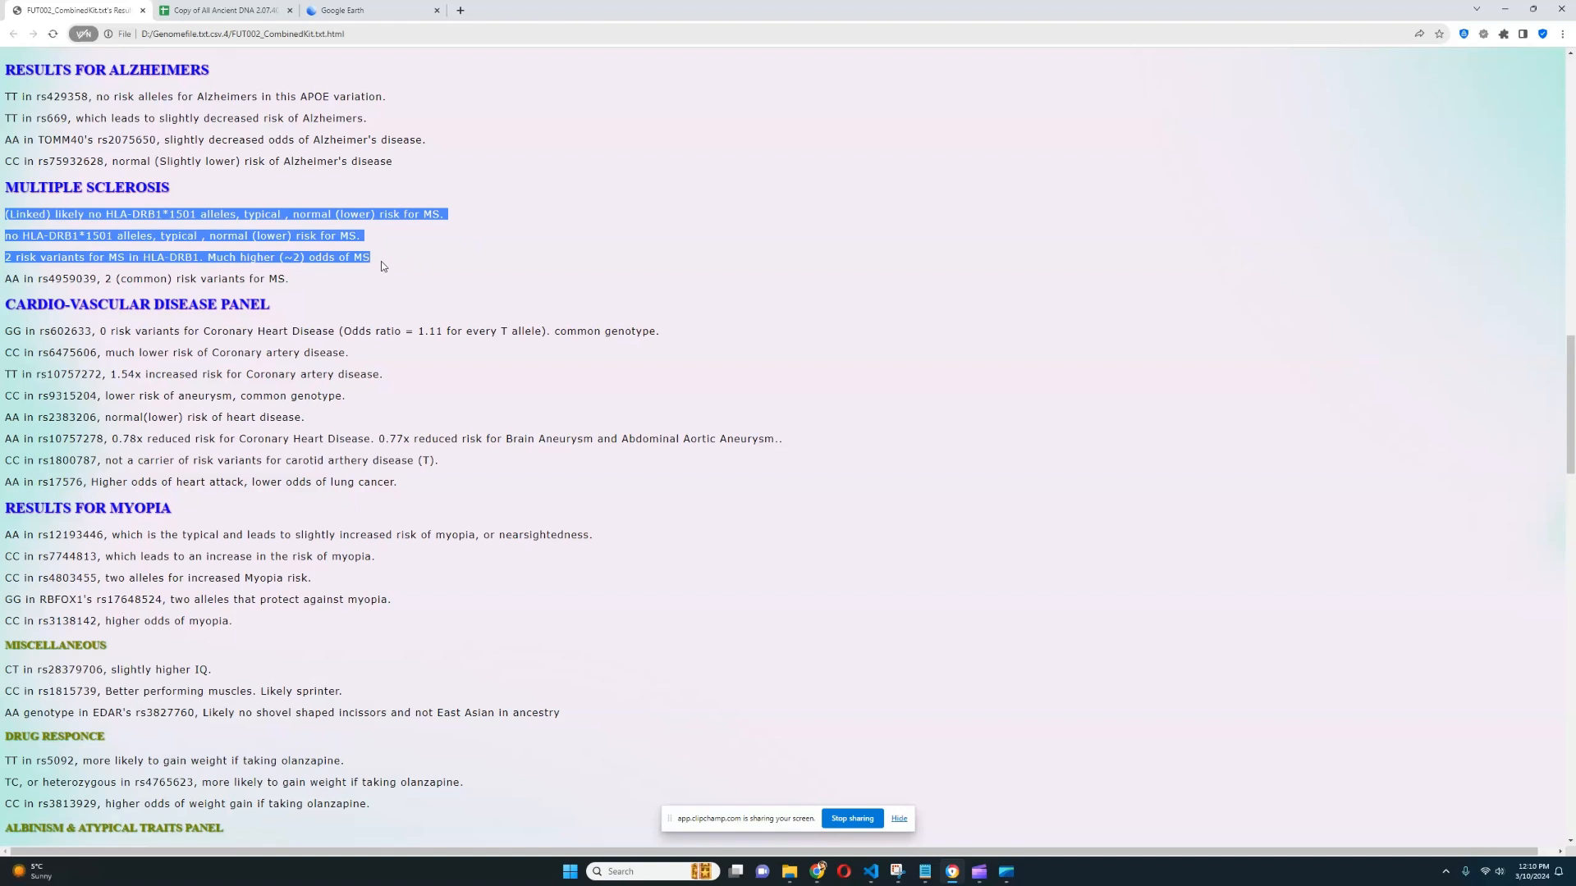
scroll(down, 3)
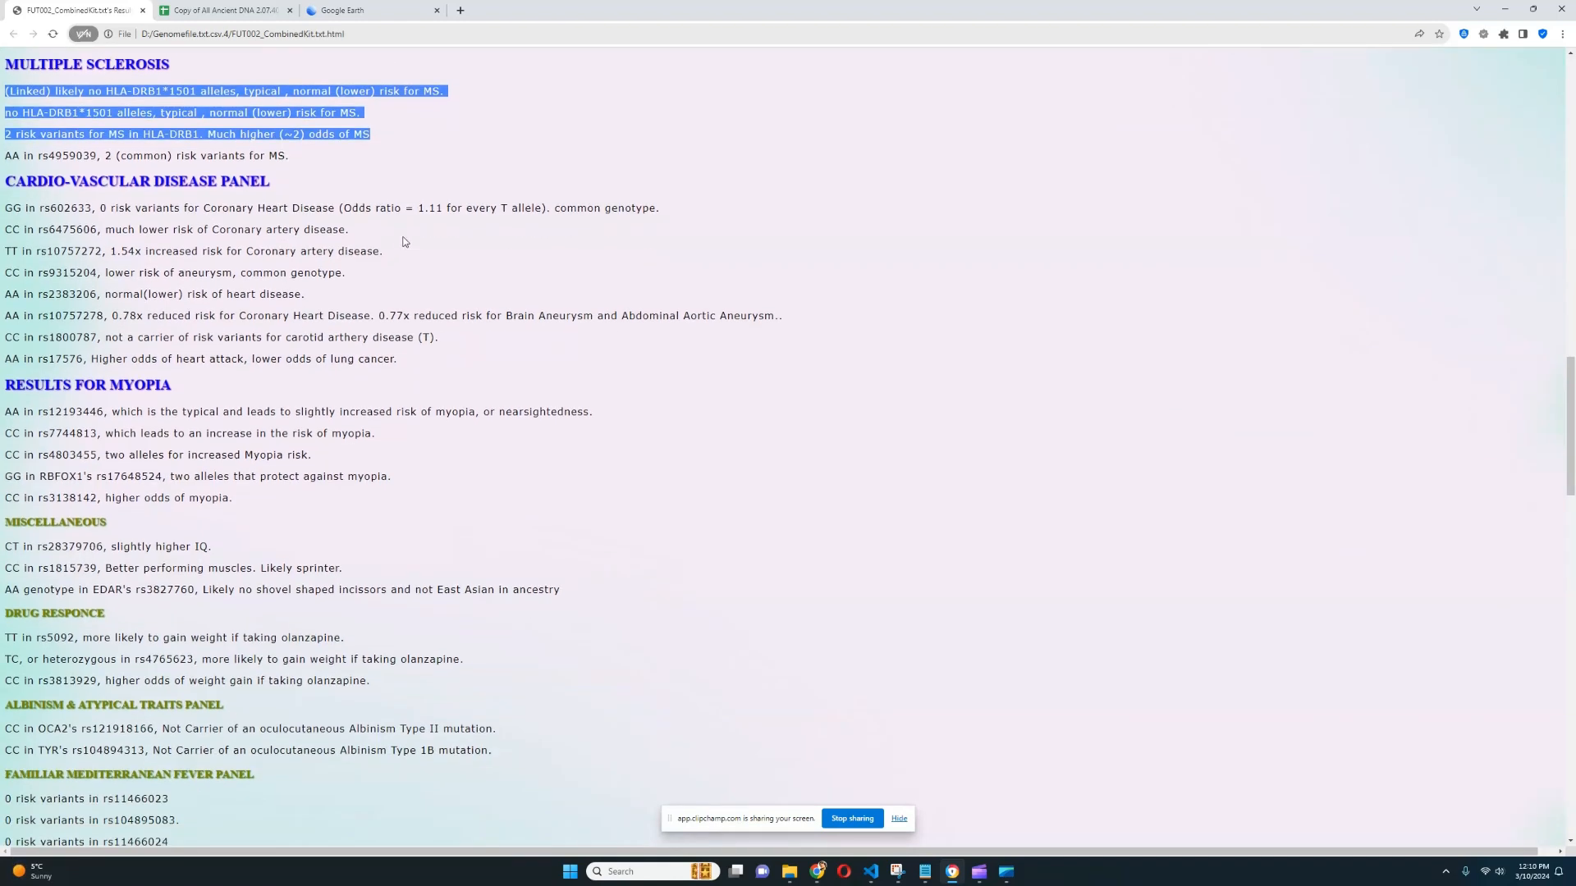
mouse_move(406, 253)
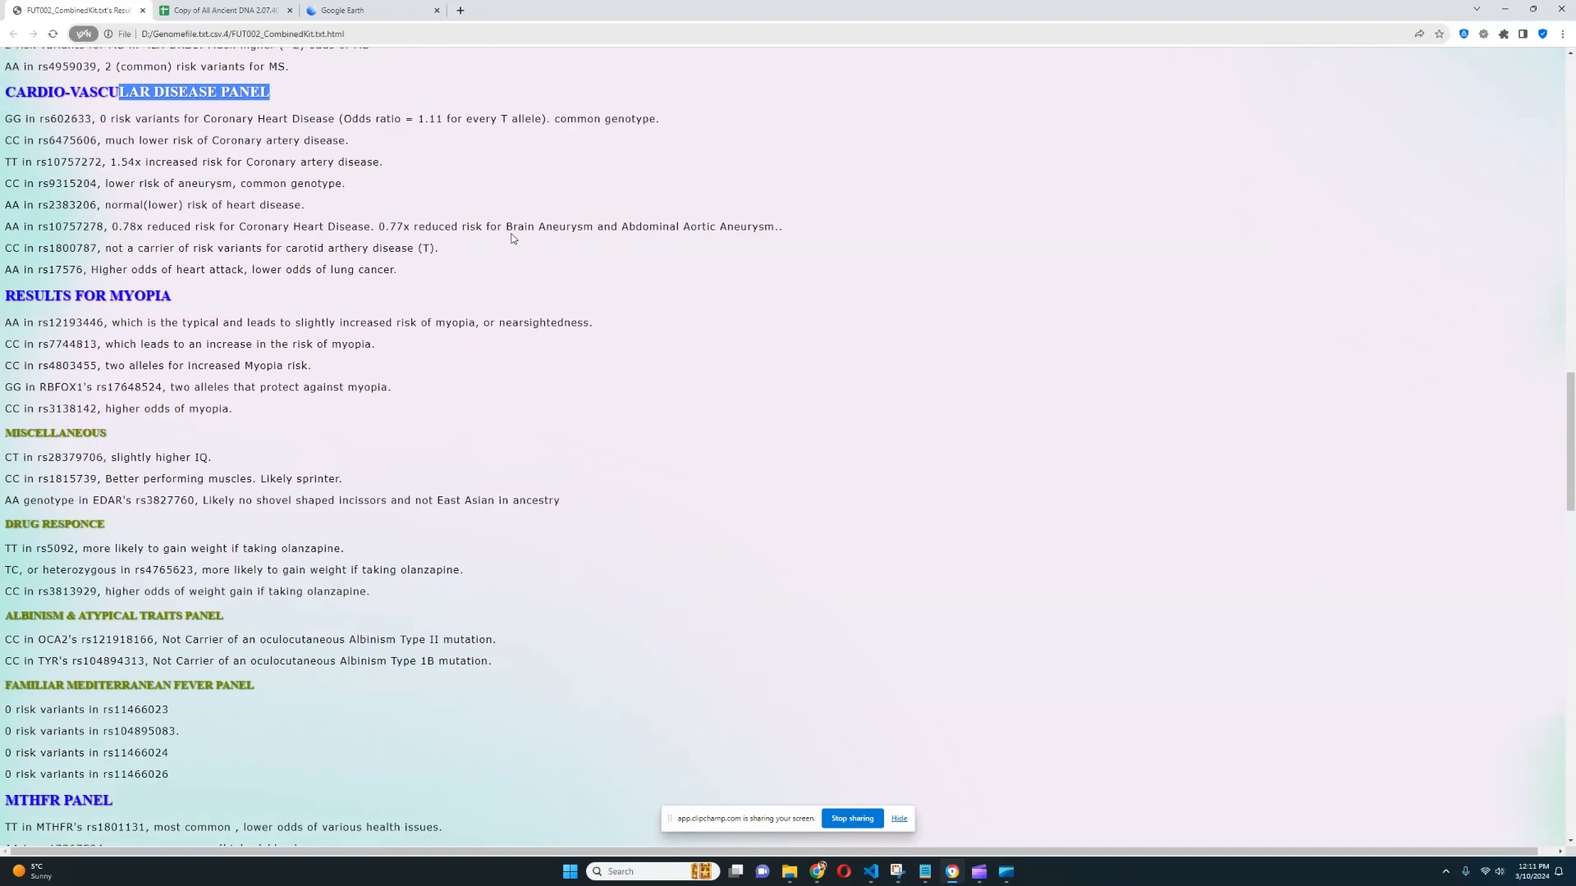
scroll(down, 3)
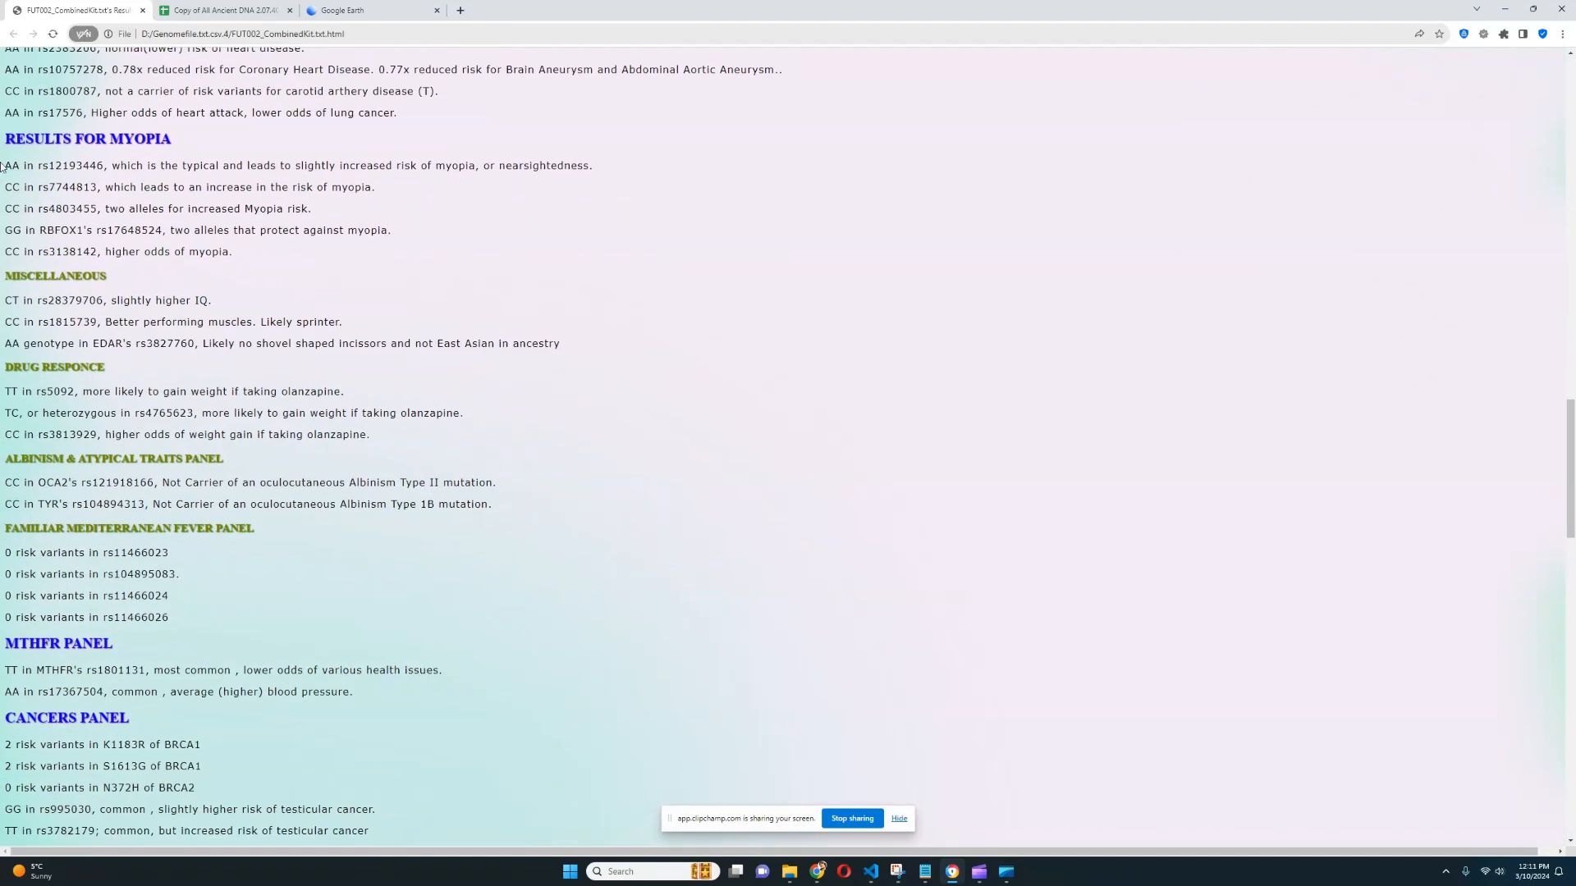
drag(4, 164, 106, 164)
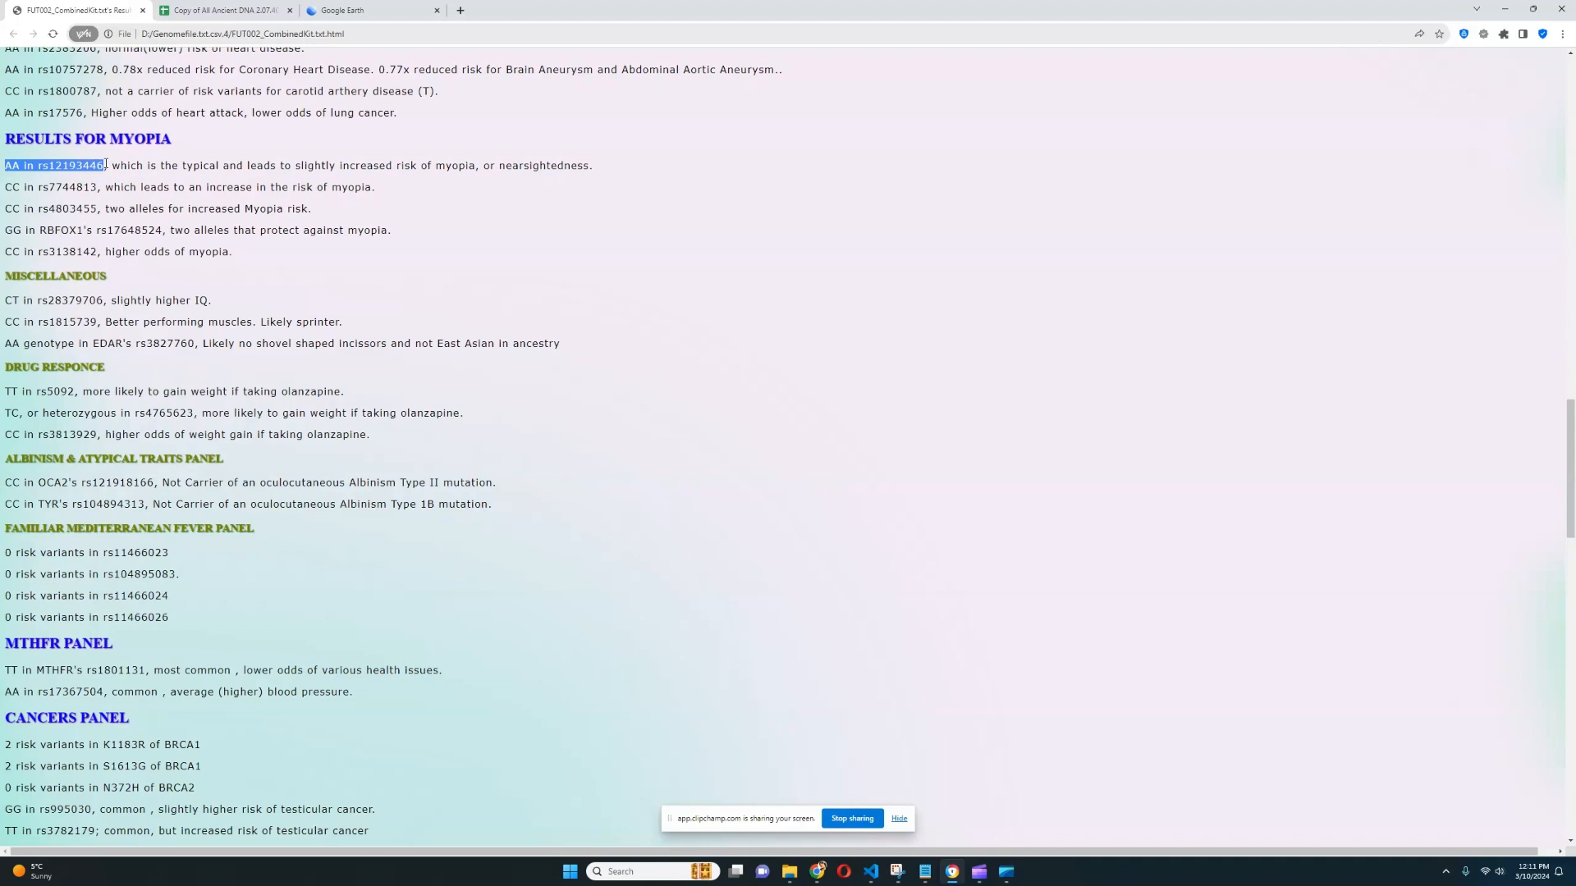
mouse_move(233, 177)
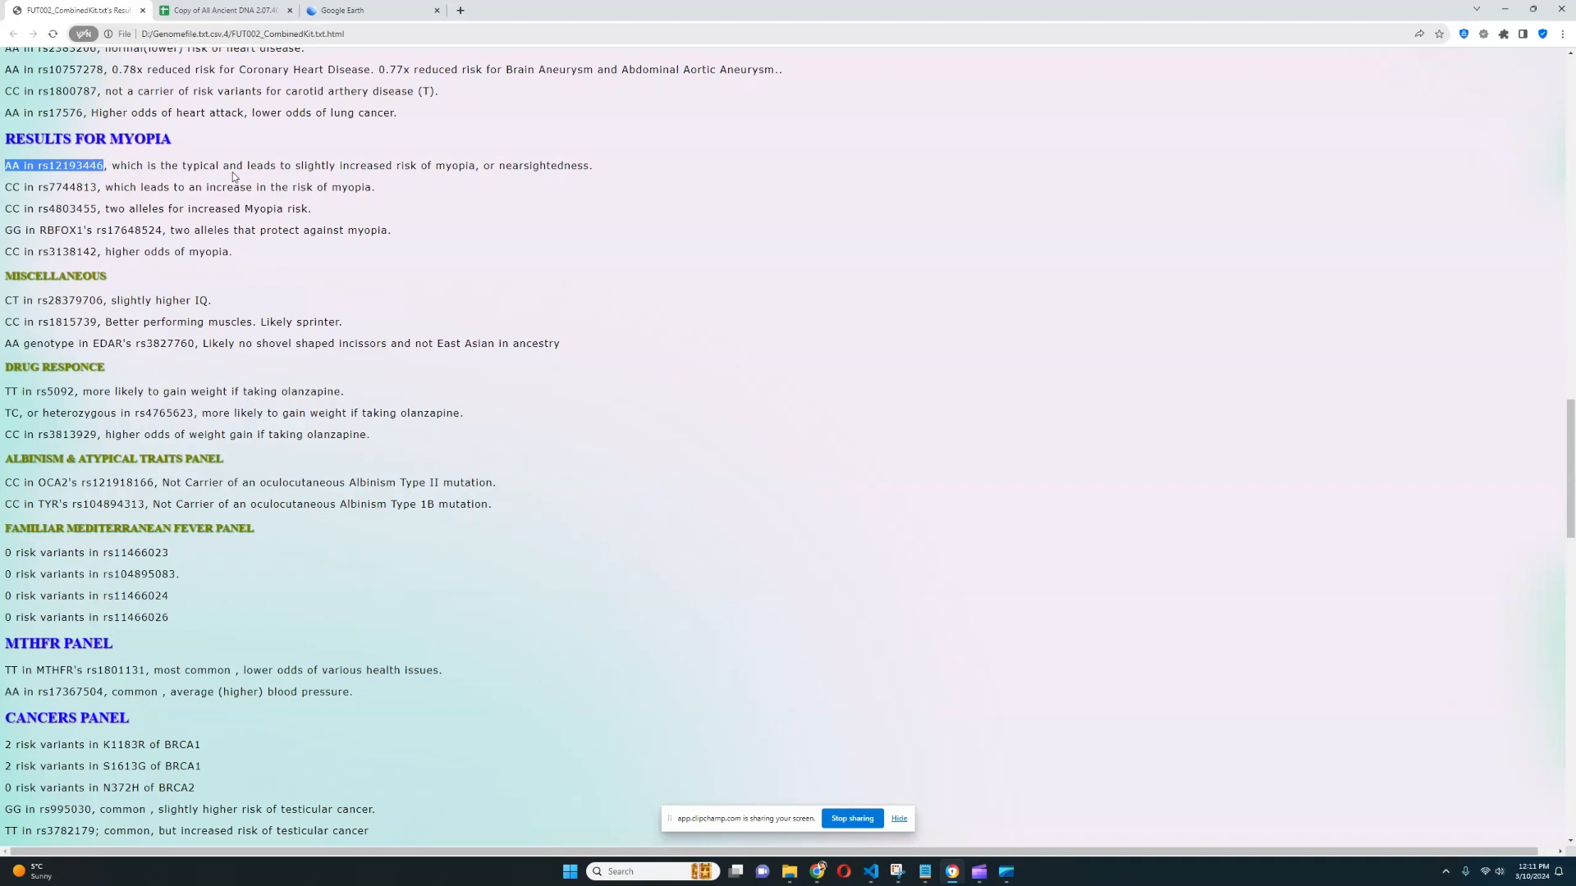
mouse_move(486, 211)
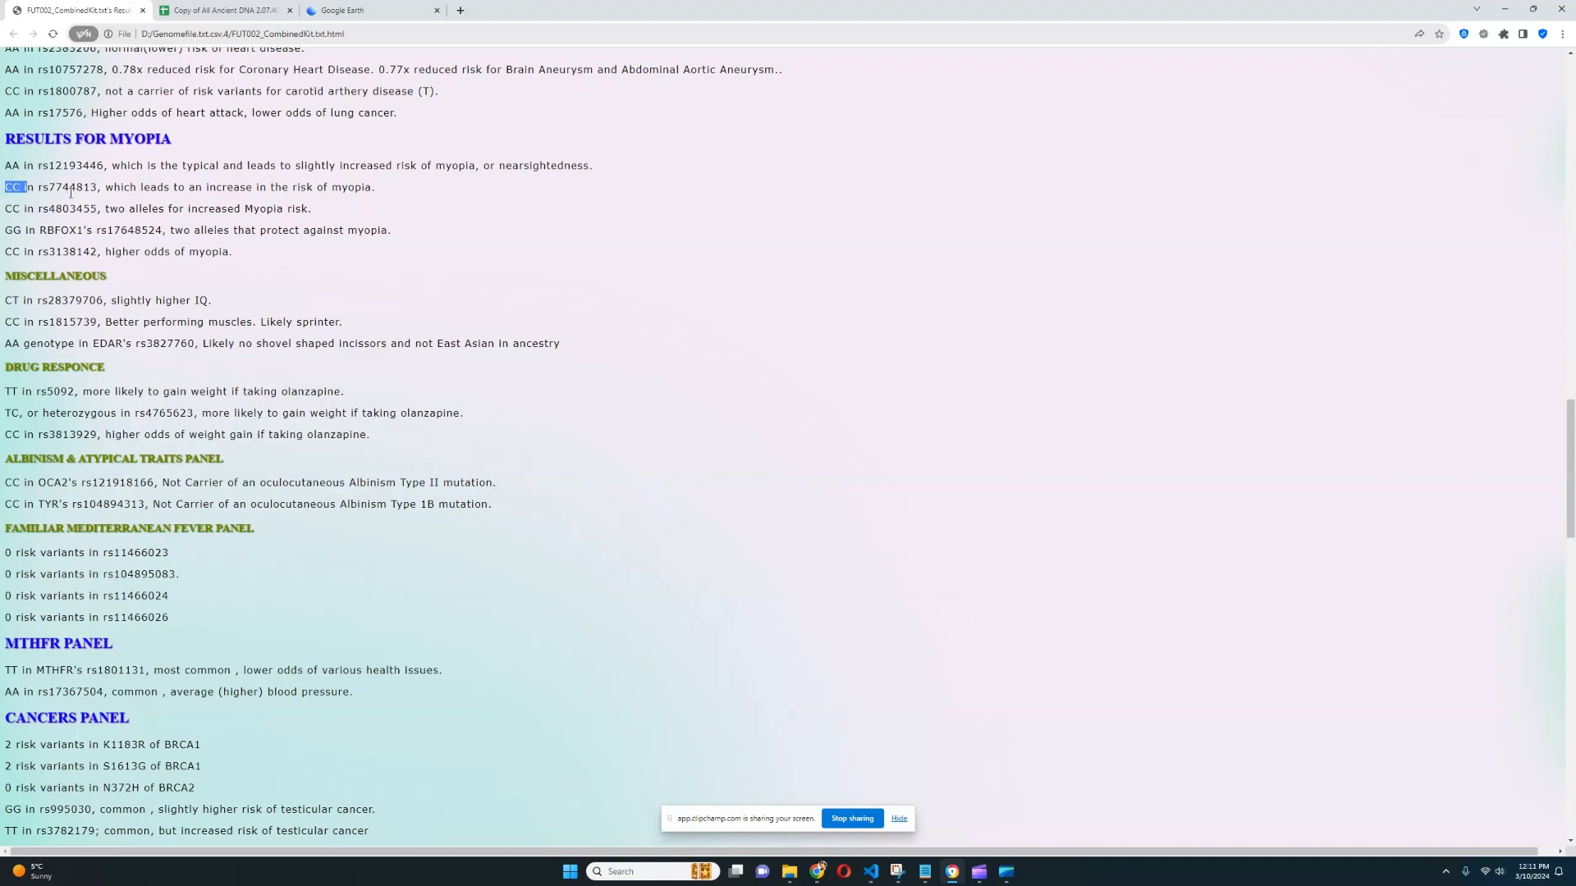
drag(5, 188, 312, 208)
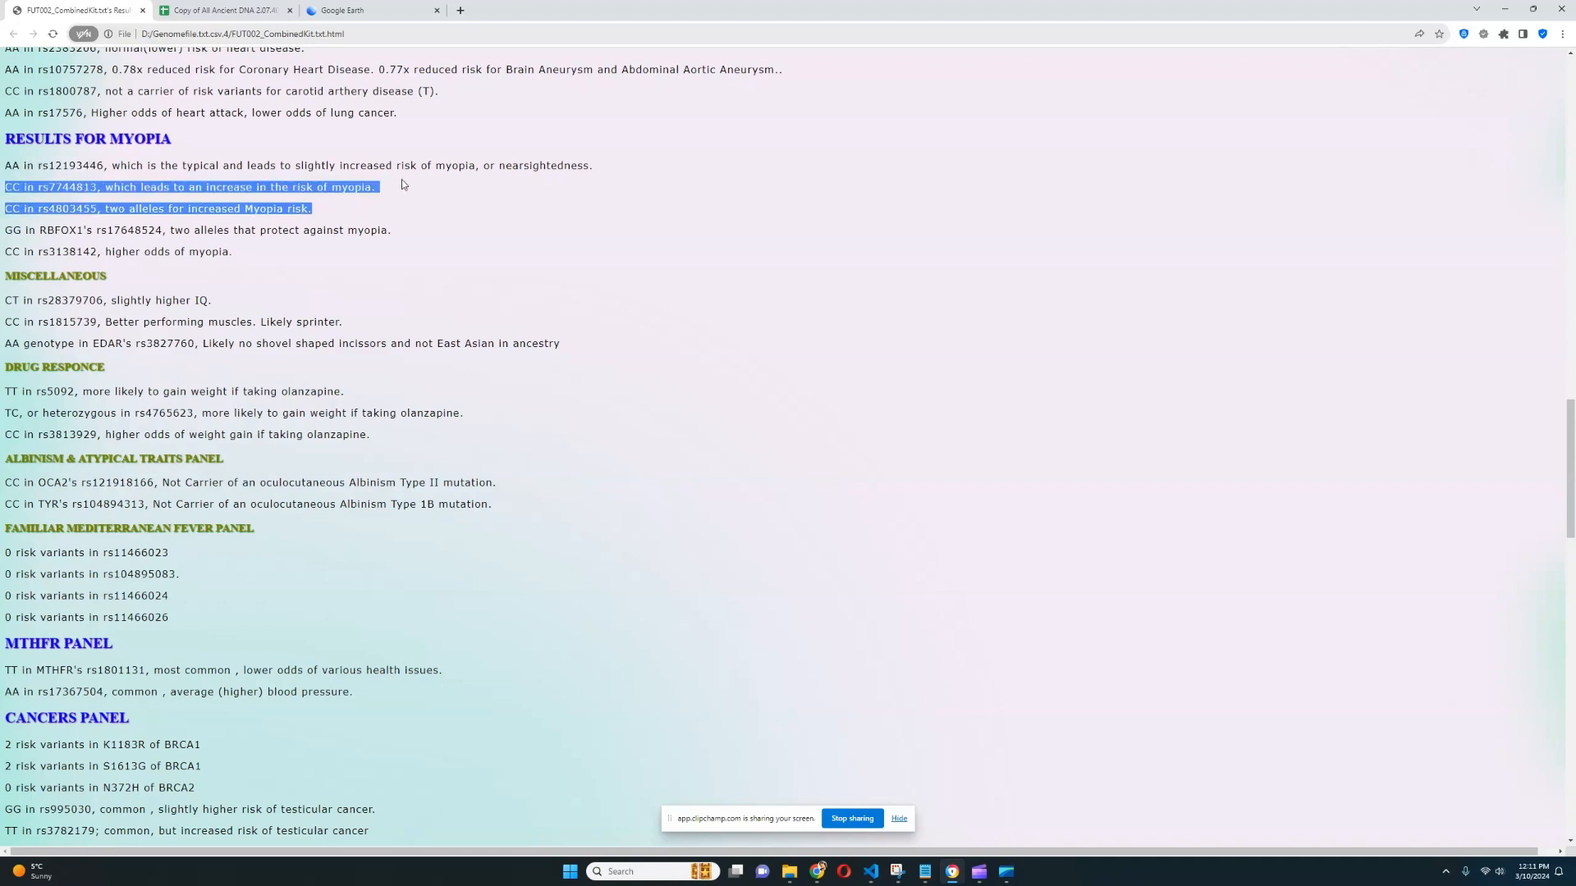
scroll(down, 3)
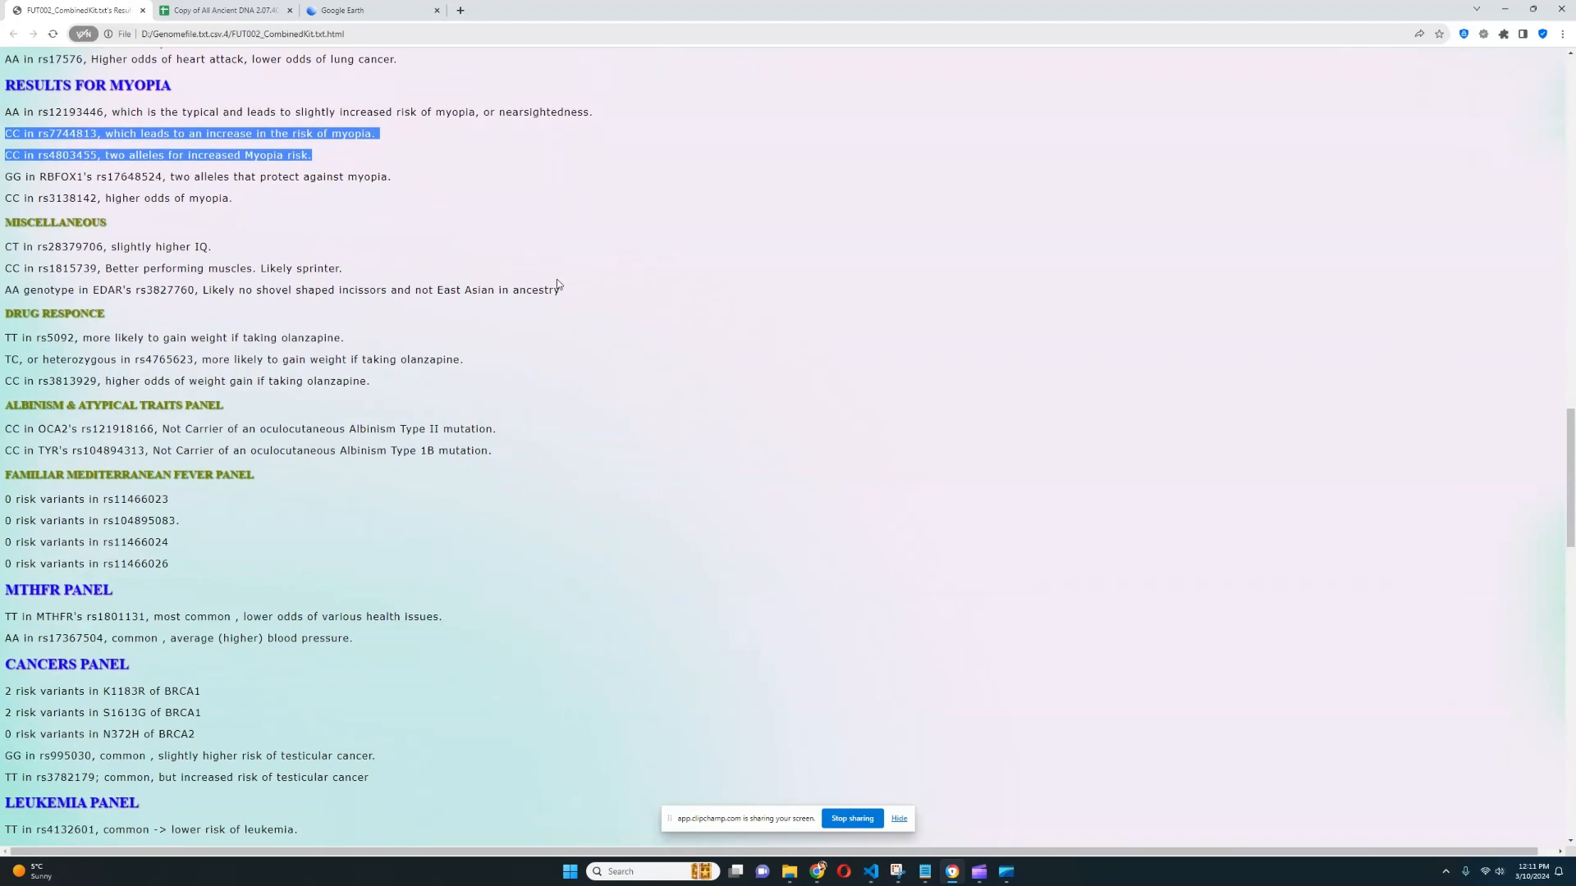
scroll(down, 3)
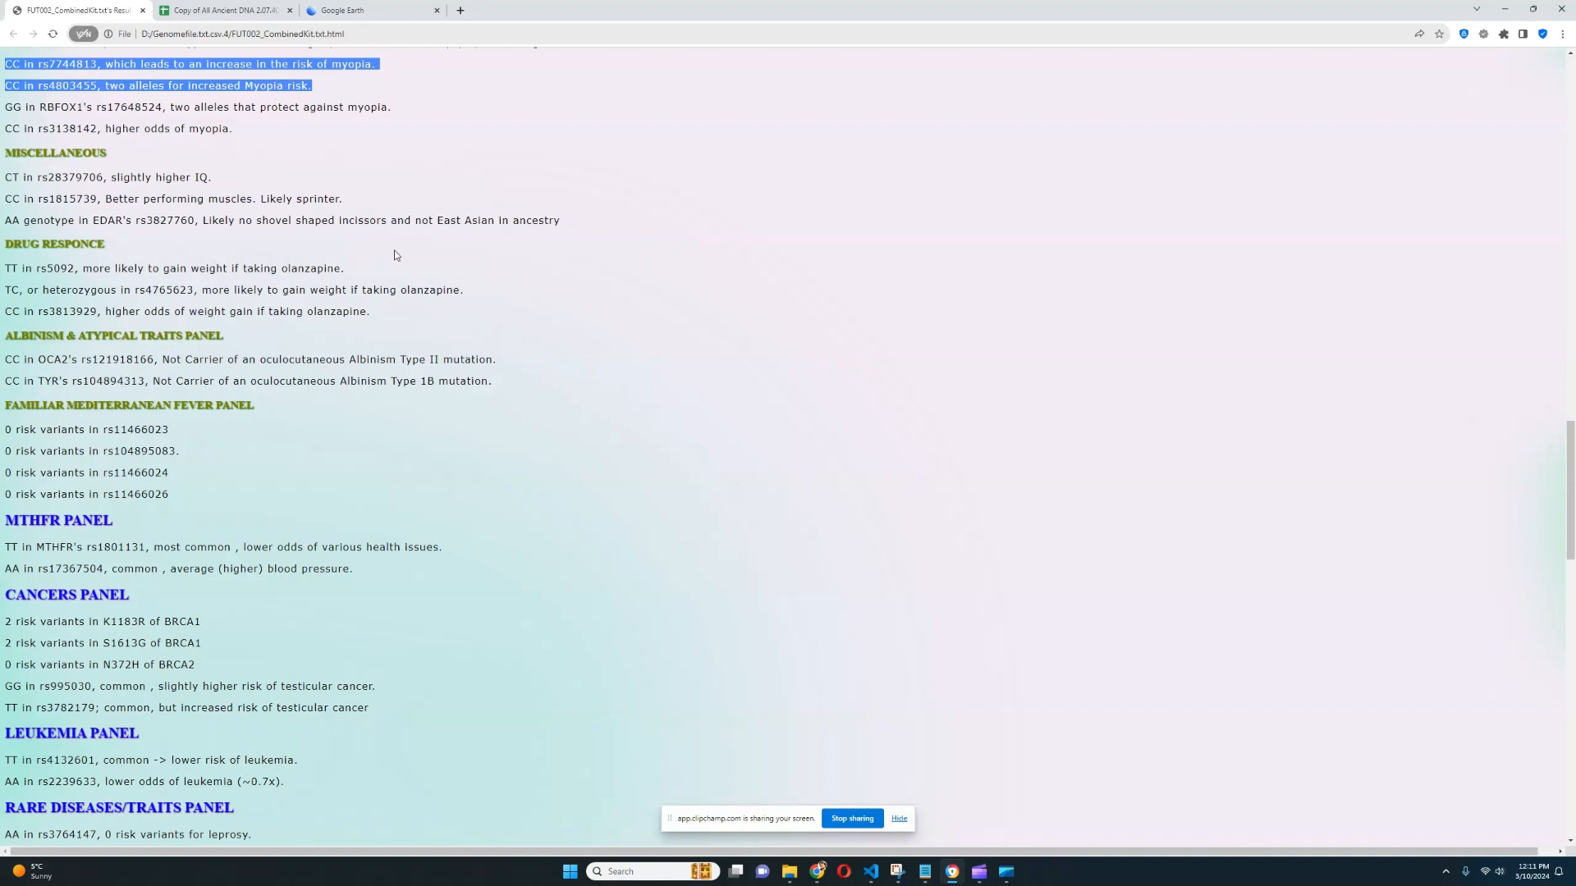
drag(105, 178, 212, 177)
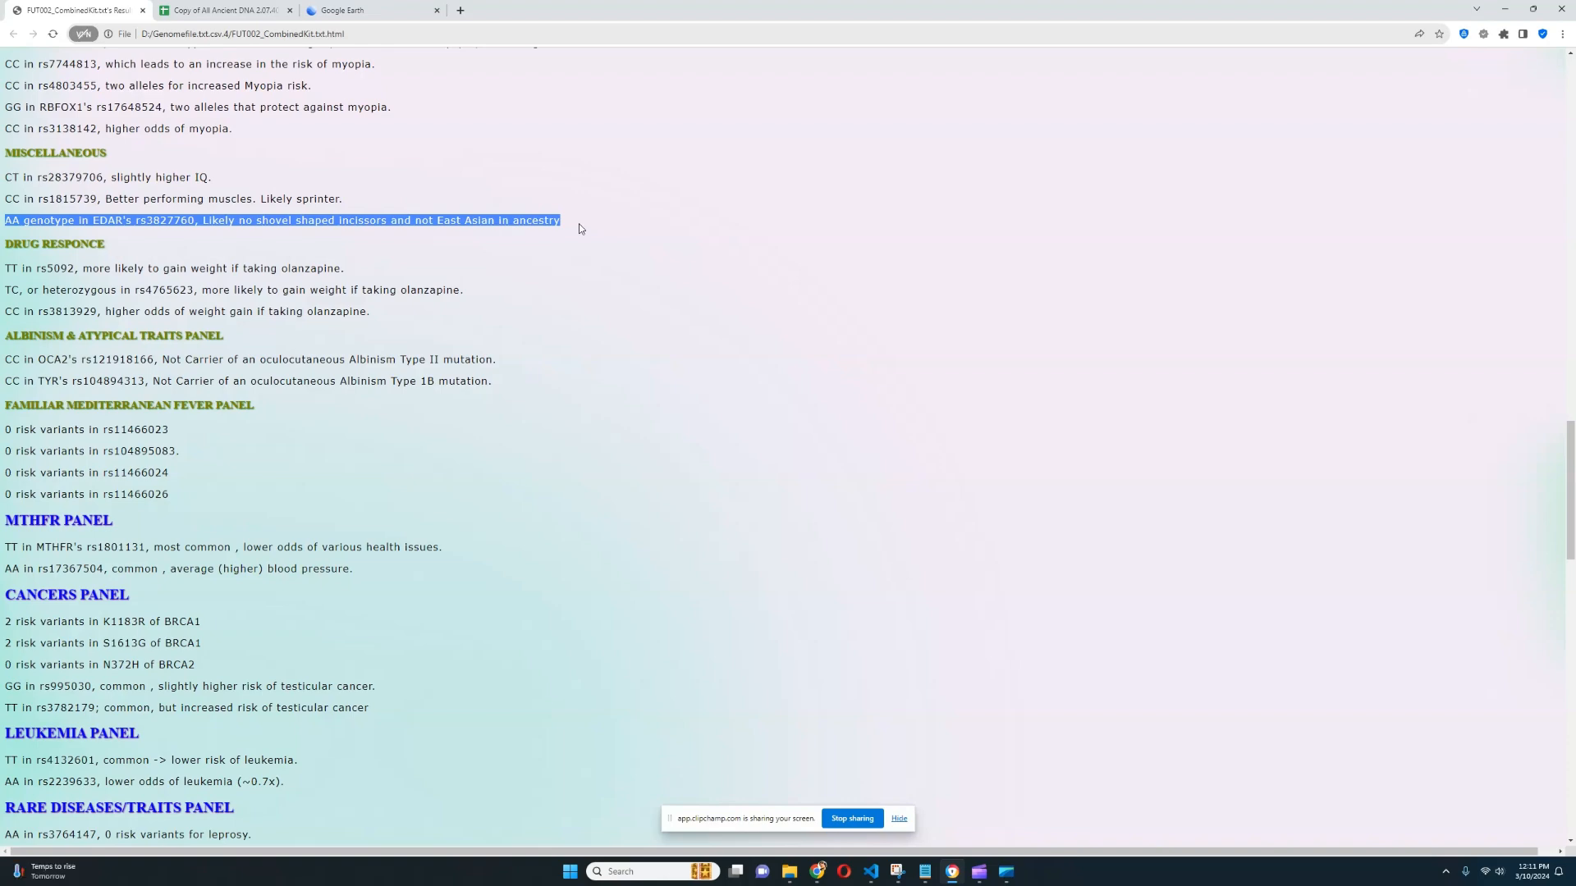
scroll(down, 3)
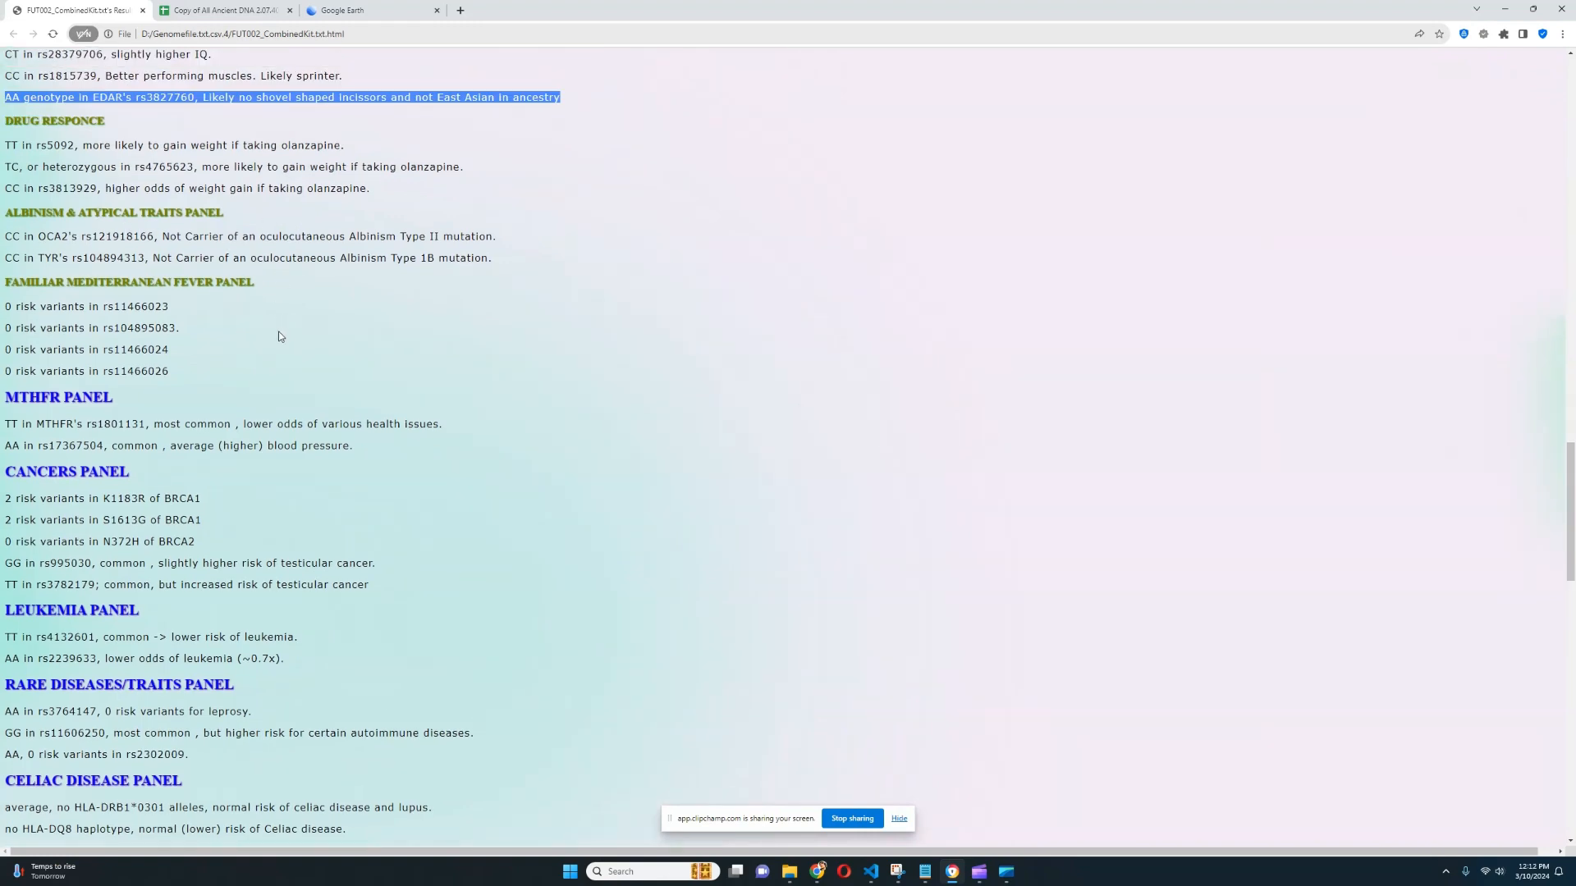
scroll(down, 3)
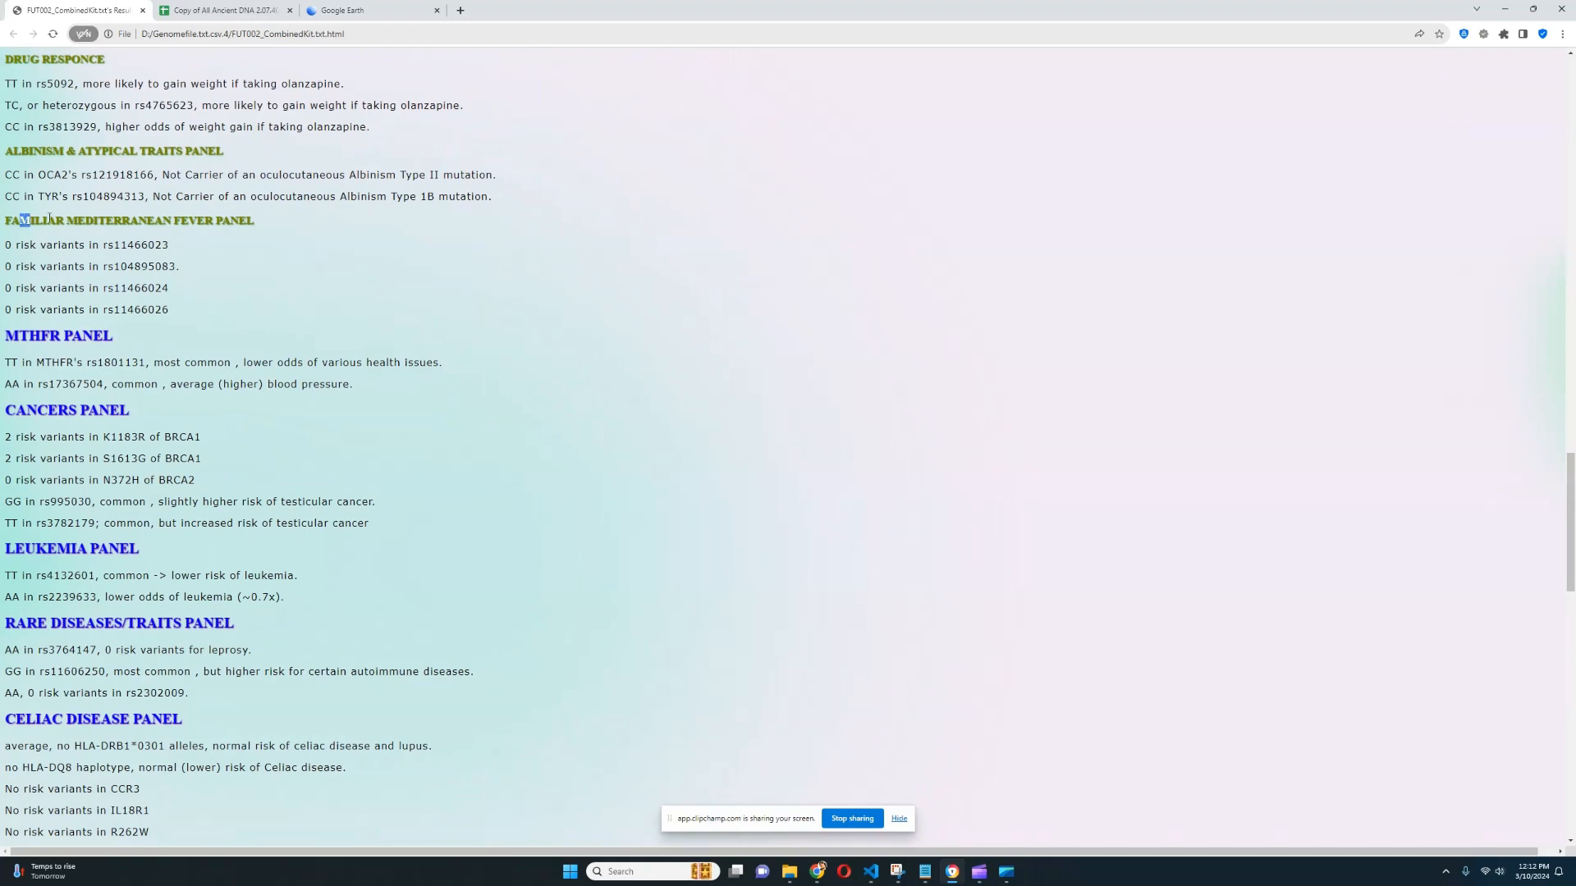
scroll(down, 3)
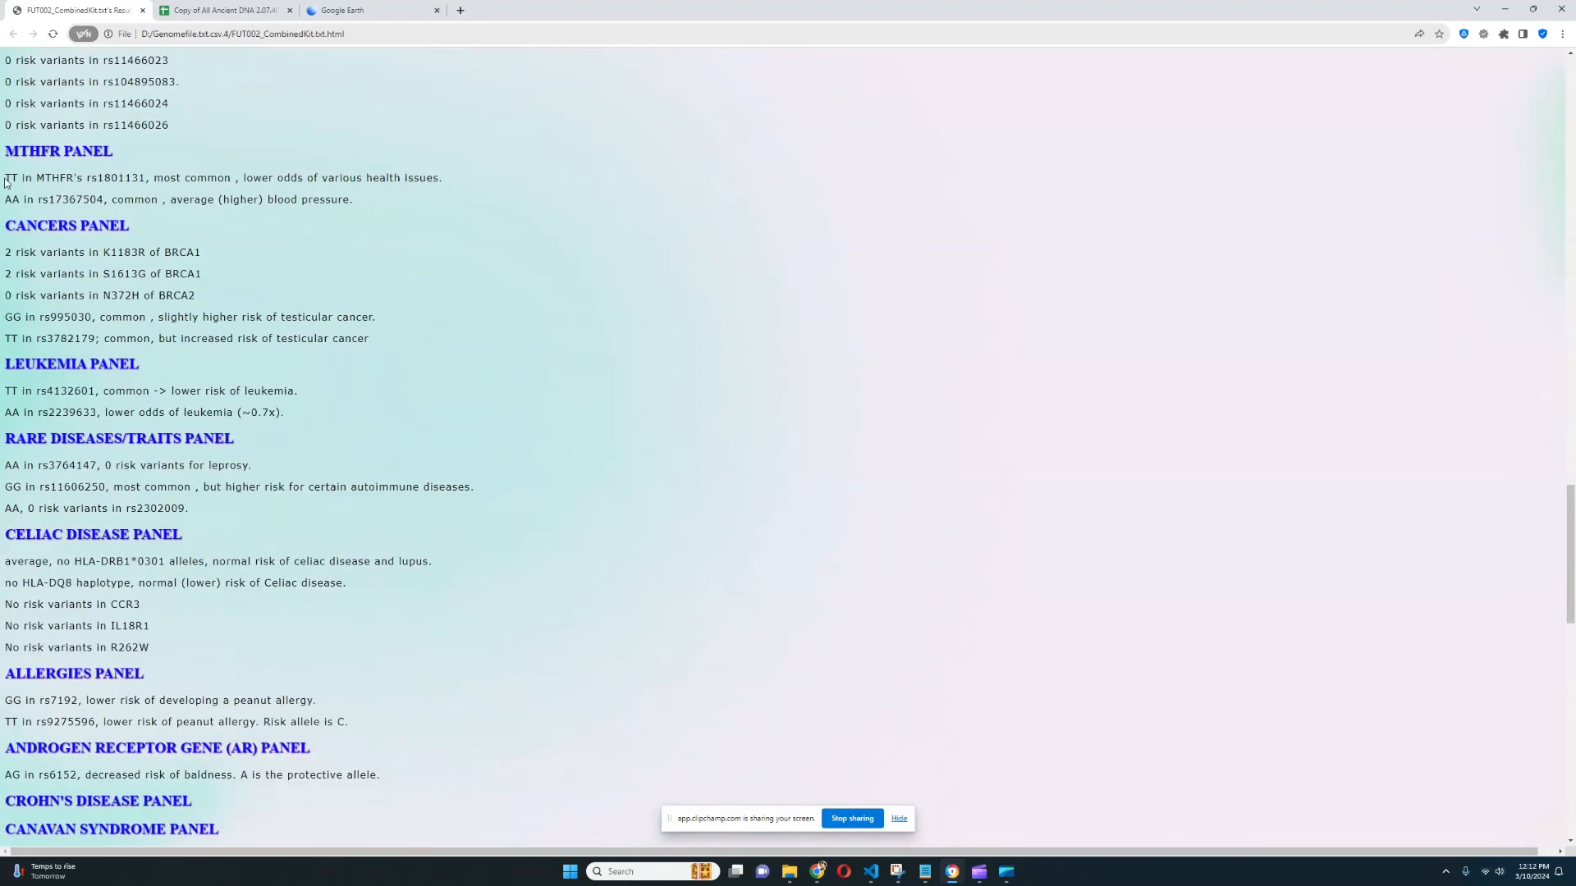
Step: Highlight the MTHFR rs1801131 finding, TT with lower odds of various health issues
drag(4, 177, 152, 177)
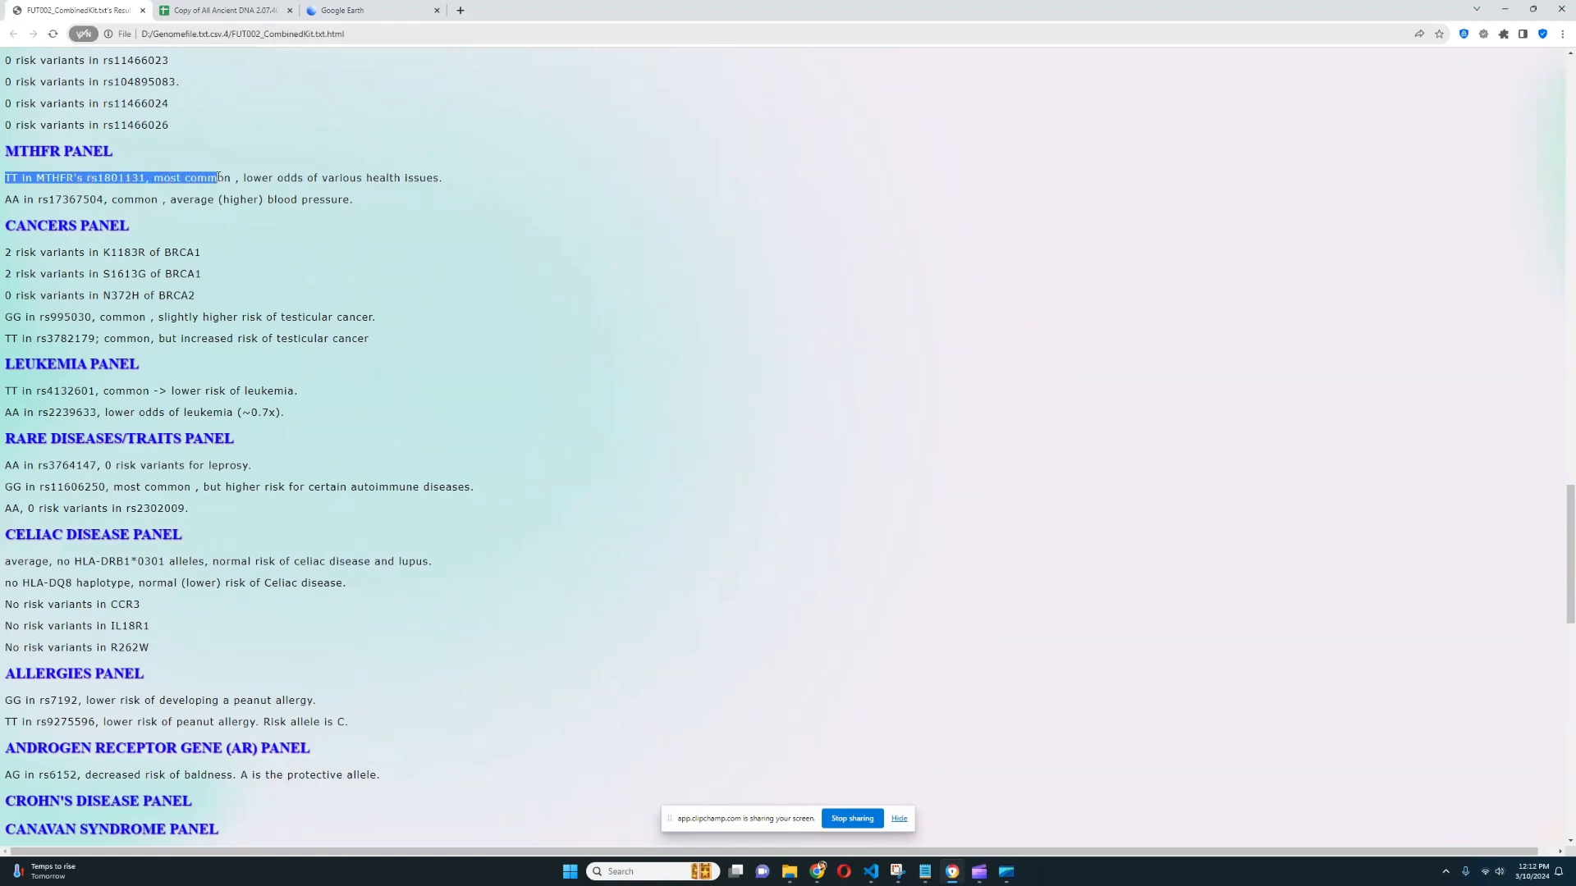
drag(218, 178, 340, 177)
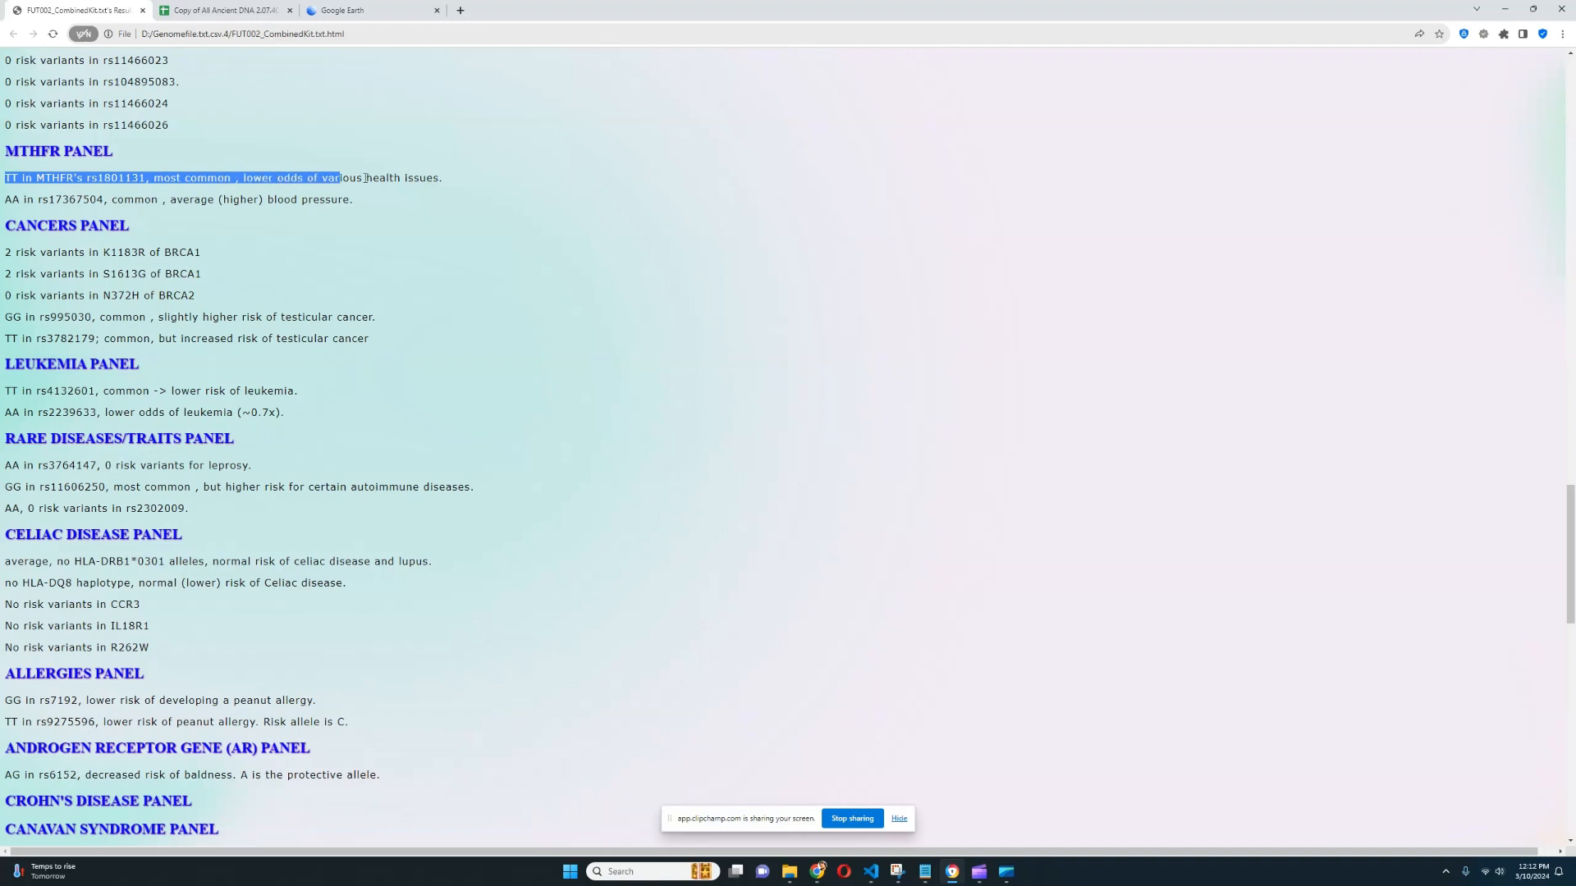
scroll(down, 3)
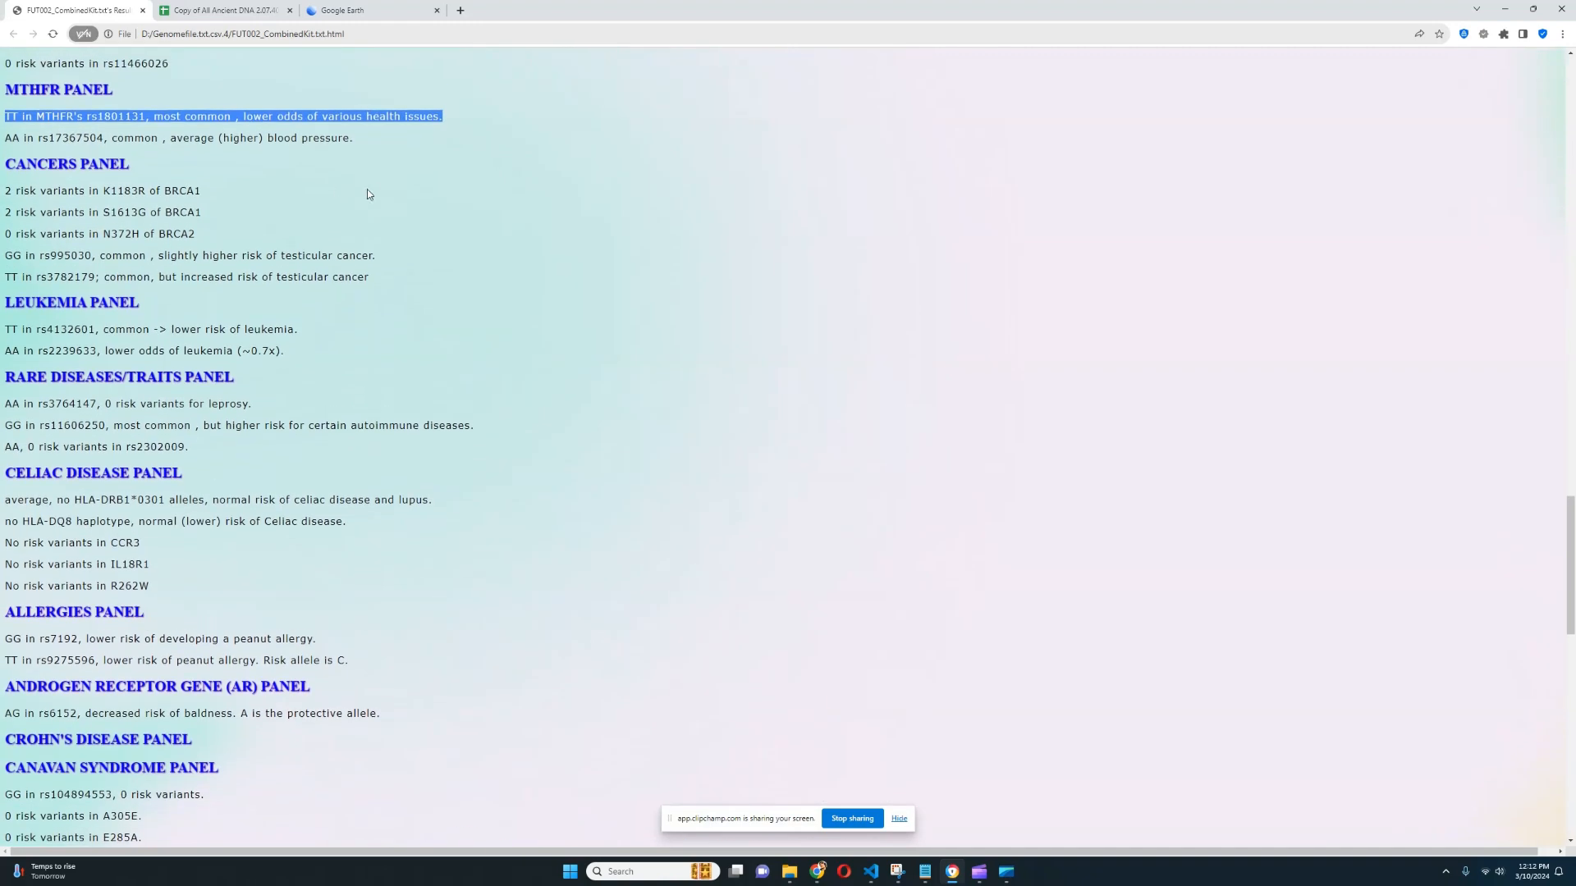
mouse_move(236, 217)
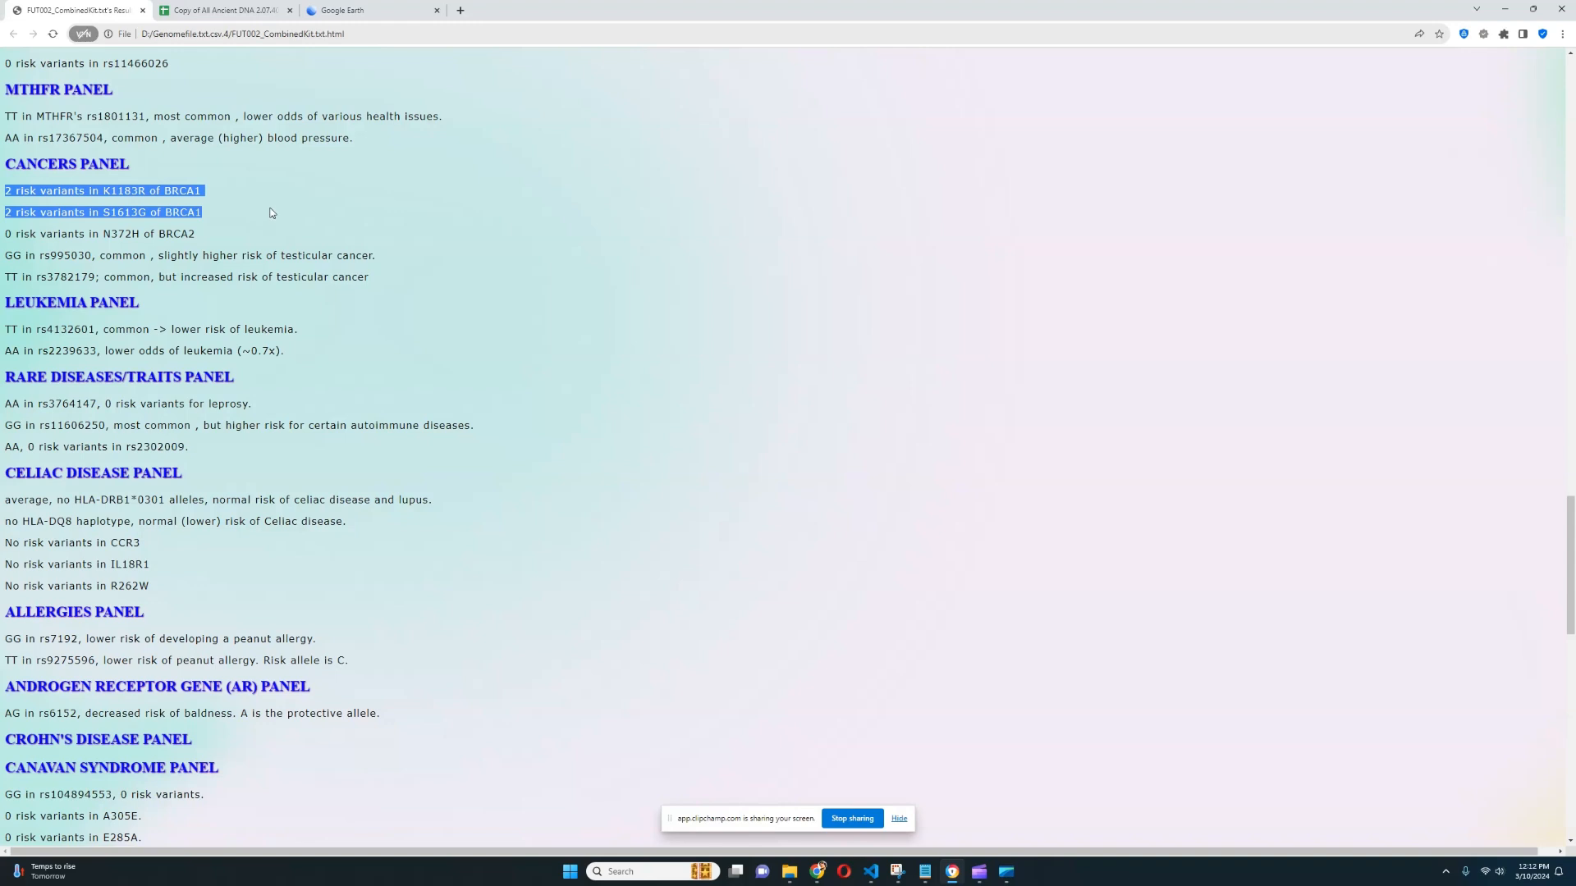
mouse_move(292, 202)
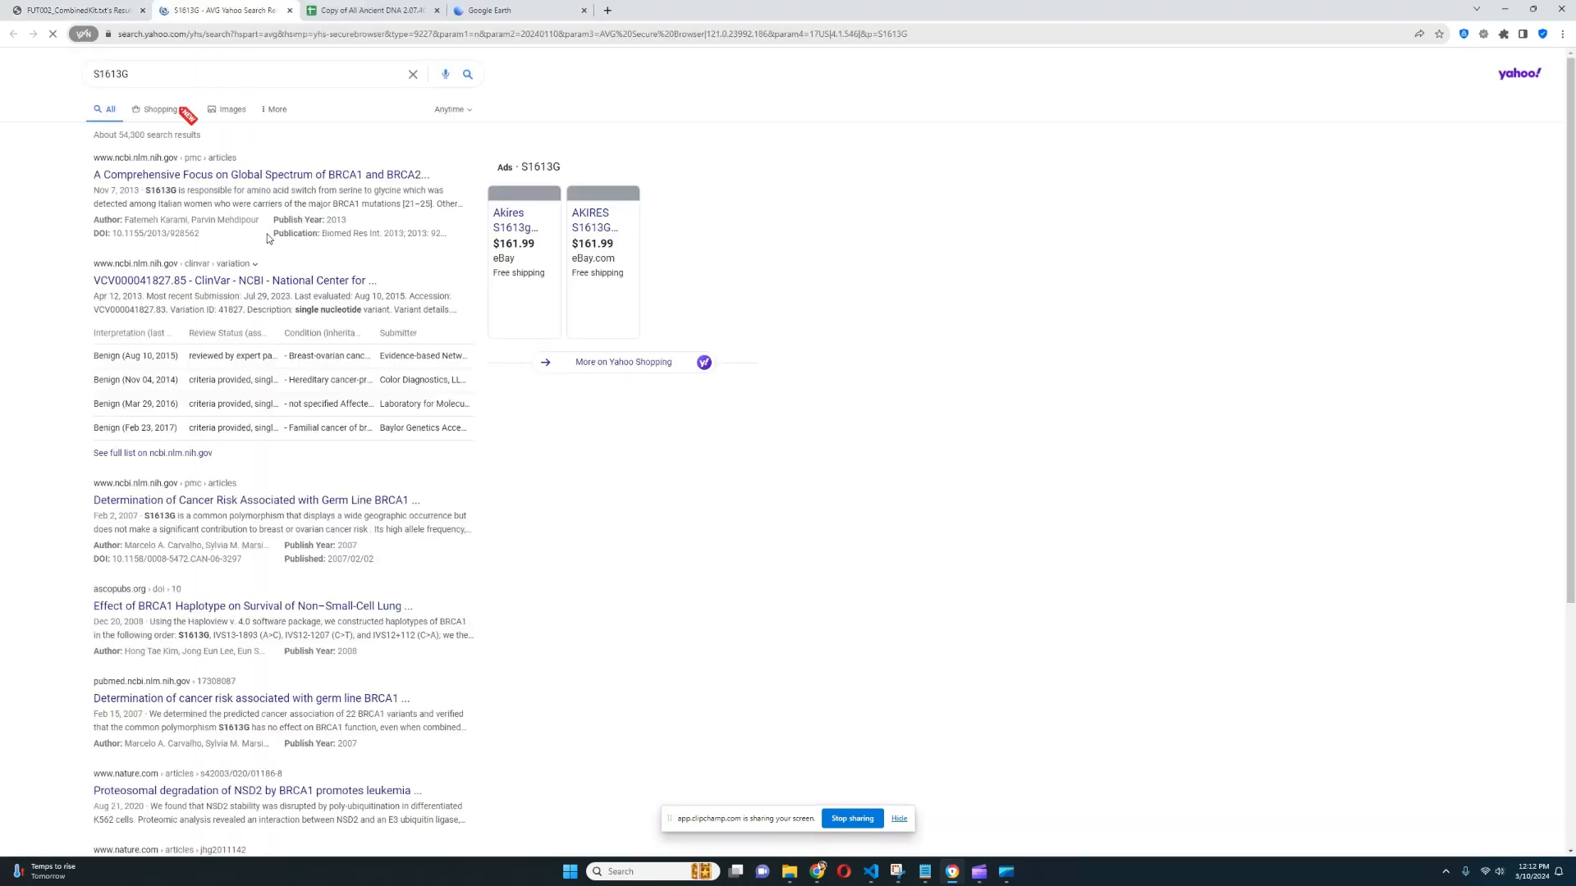
Step: Read the Yahoo results for S1613G and mark the S1613G variant name back in the report
scroll(down, 3)
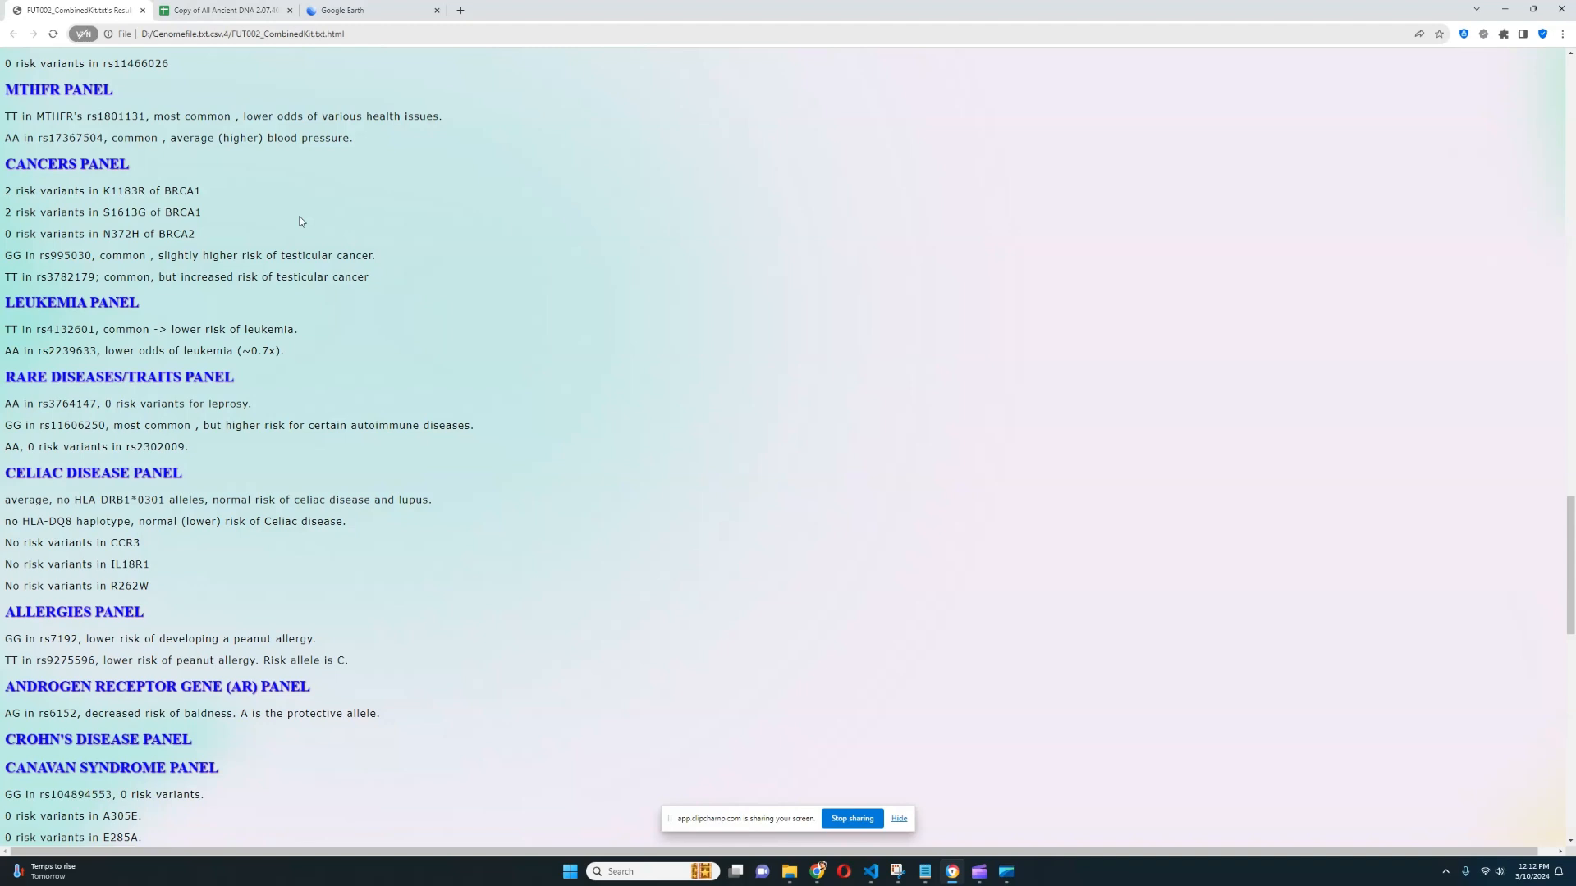
mouse_move(312, 217)
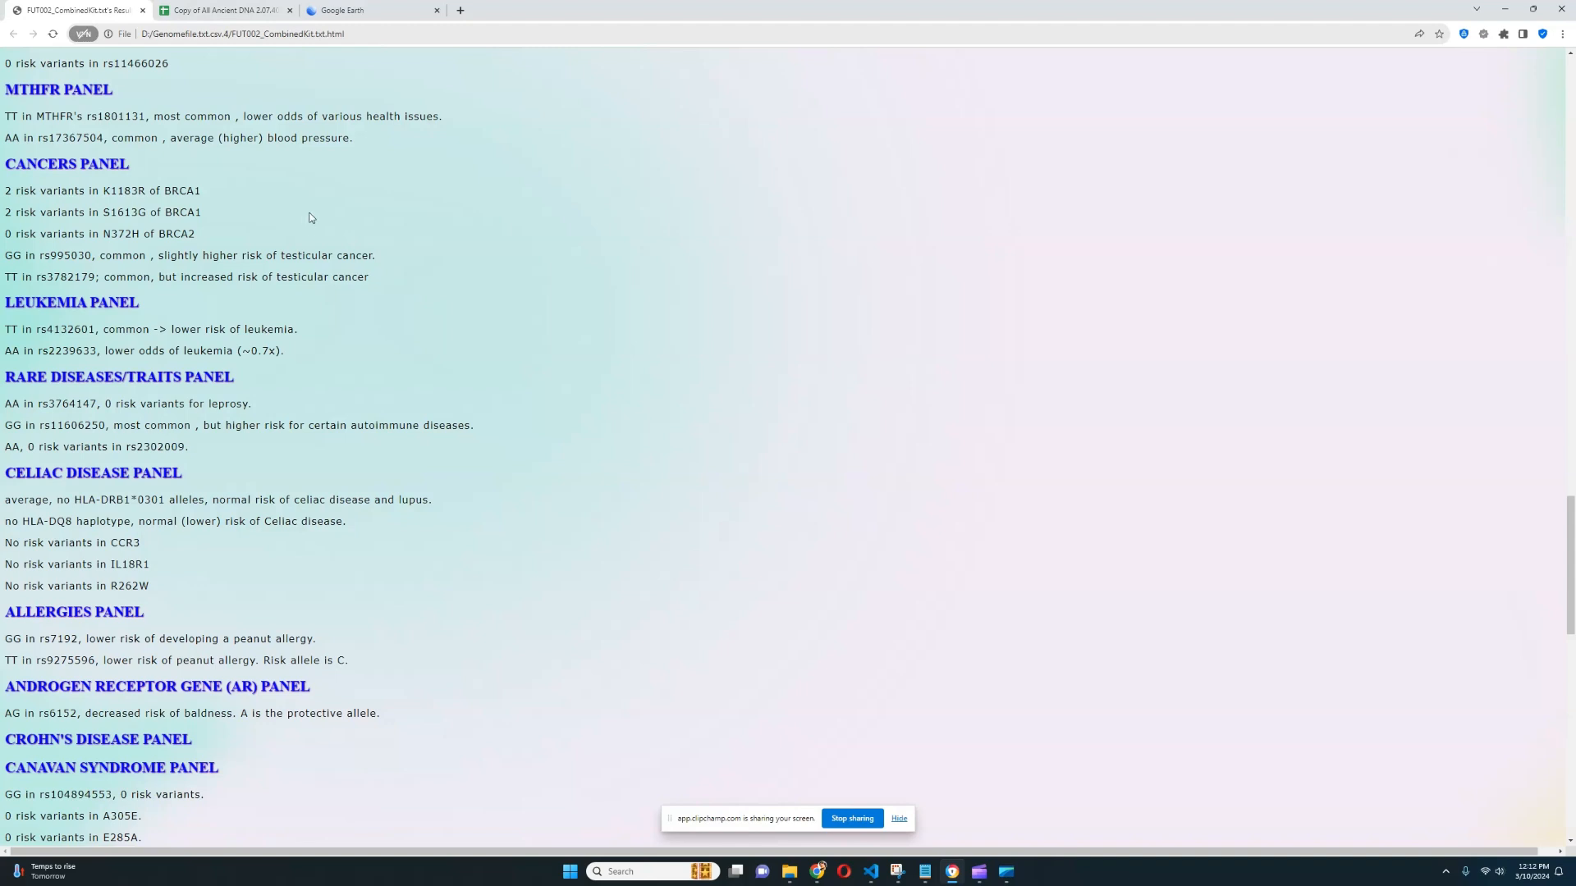
mouse_move(219, 220)
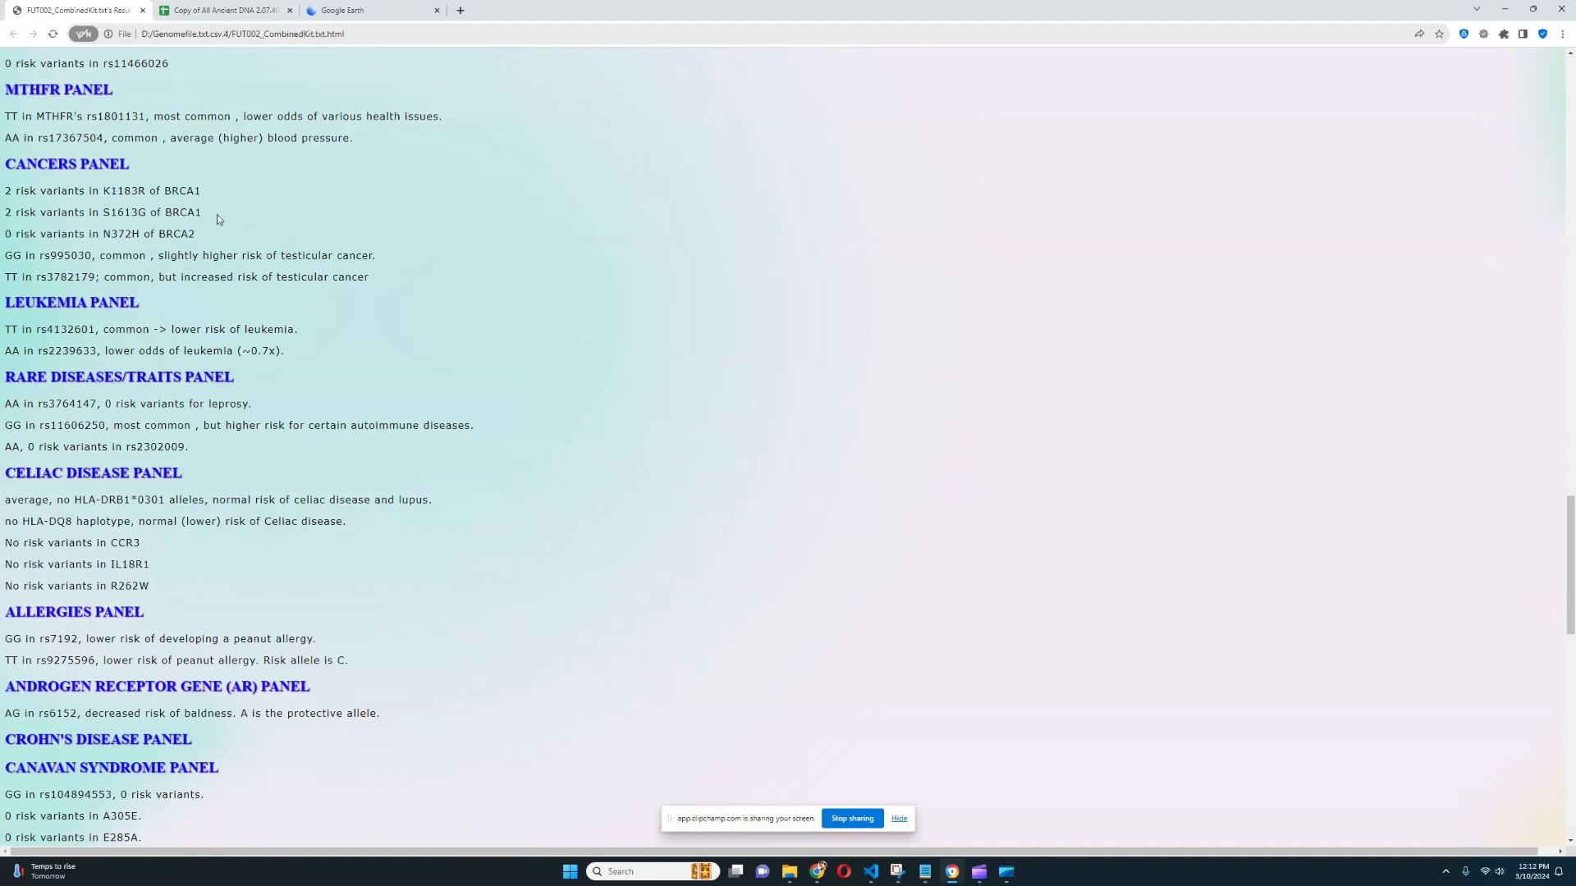
mouse_move(112, 212)
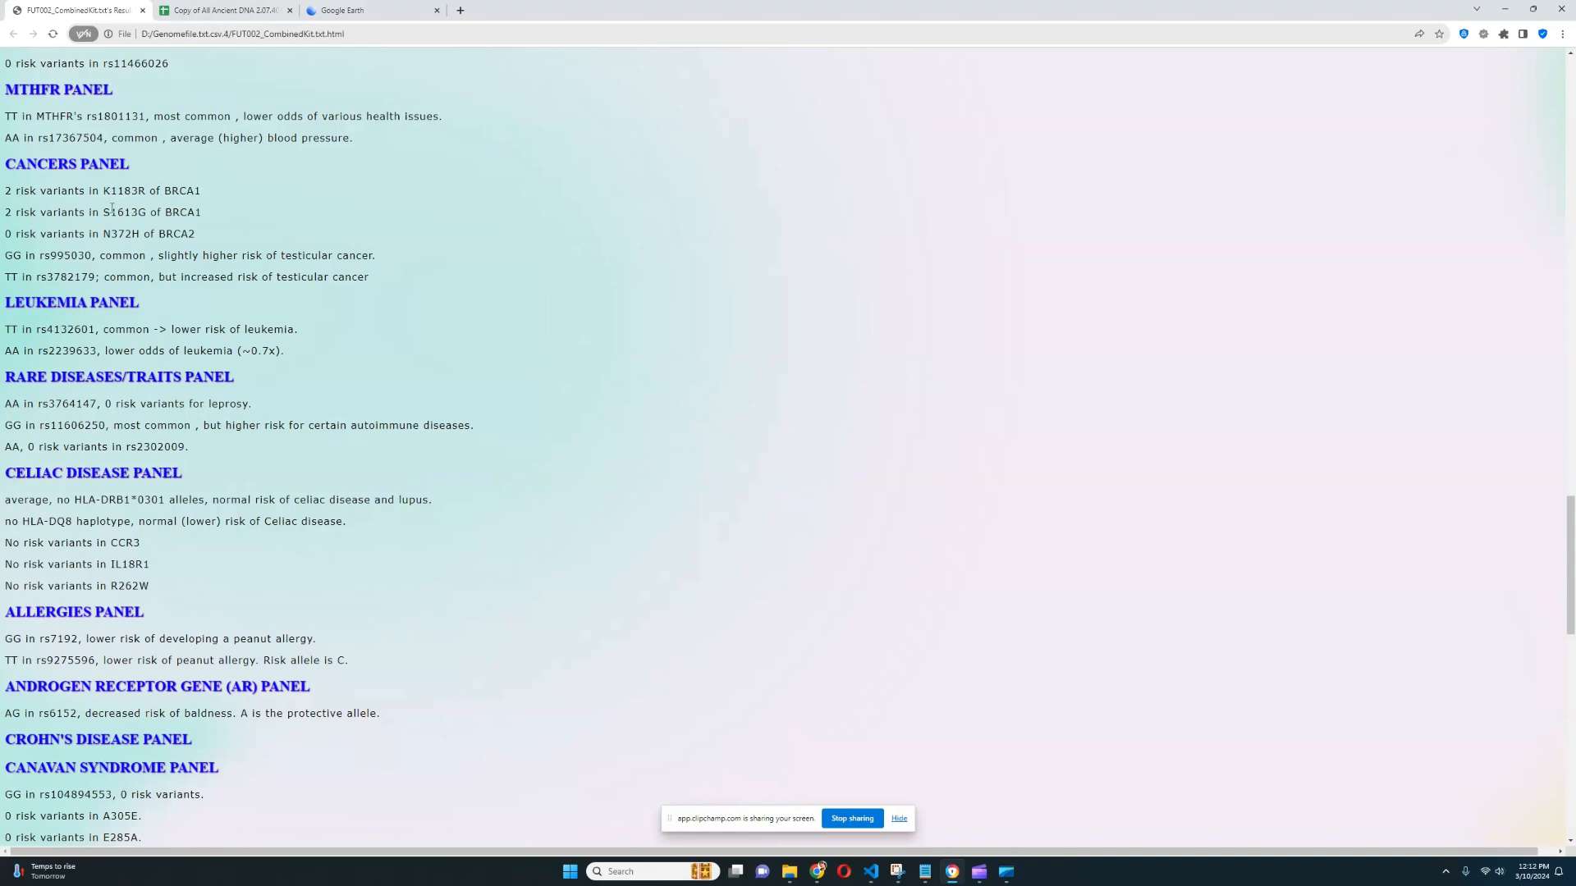
double_click(128, 212)
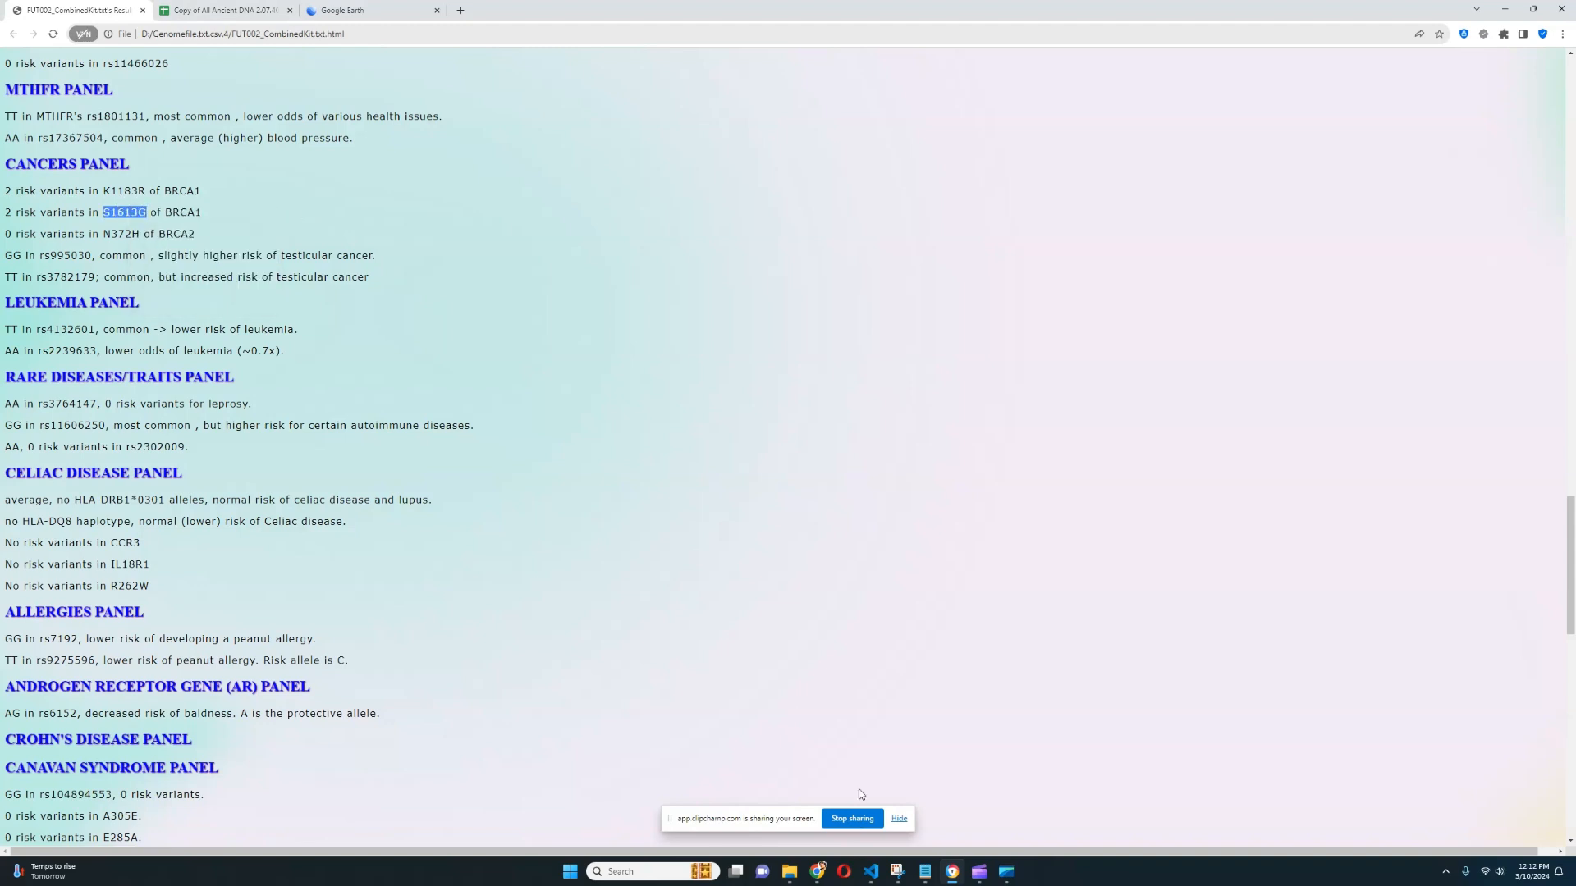
Step: Load the dbSNP report for rs1799966 in a new tab, view its ALFA frequencies, and return to the report
click(460, 9)
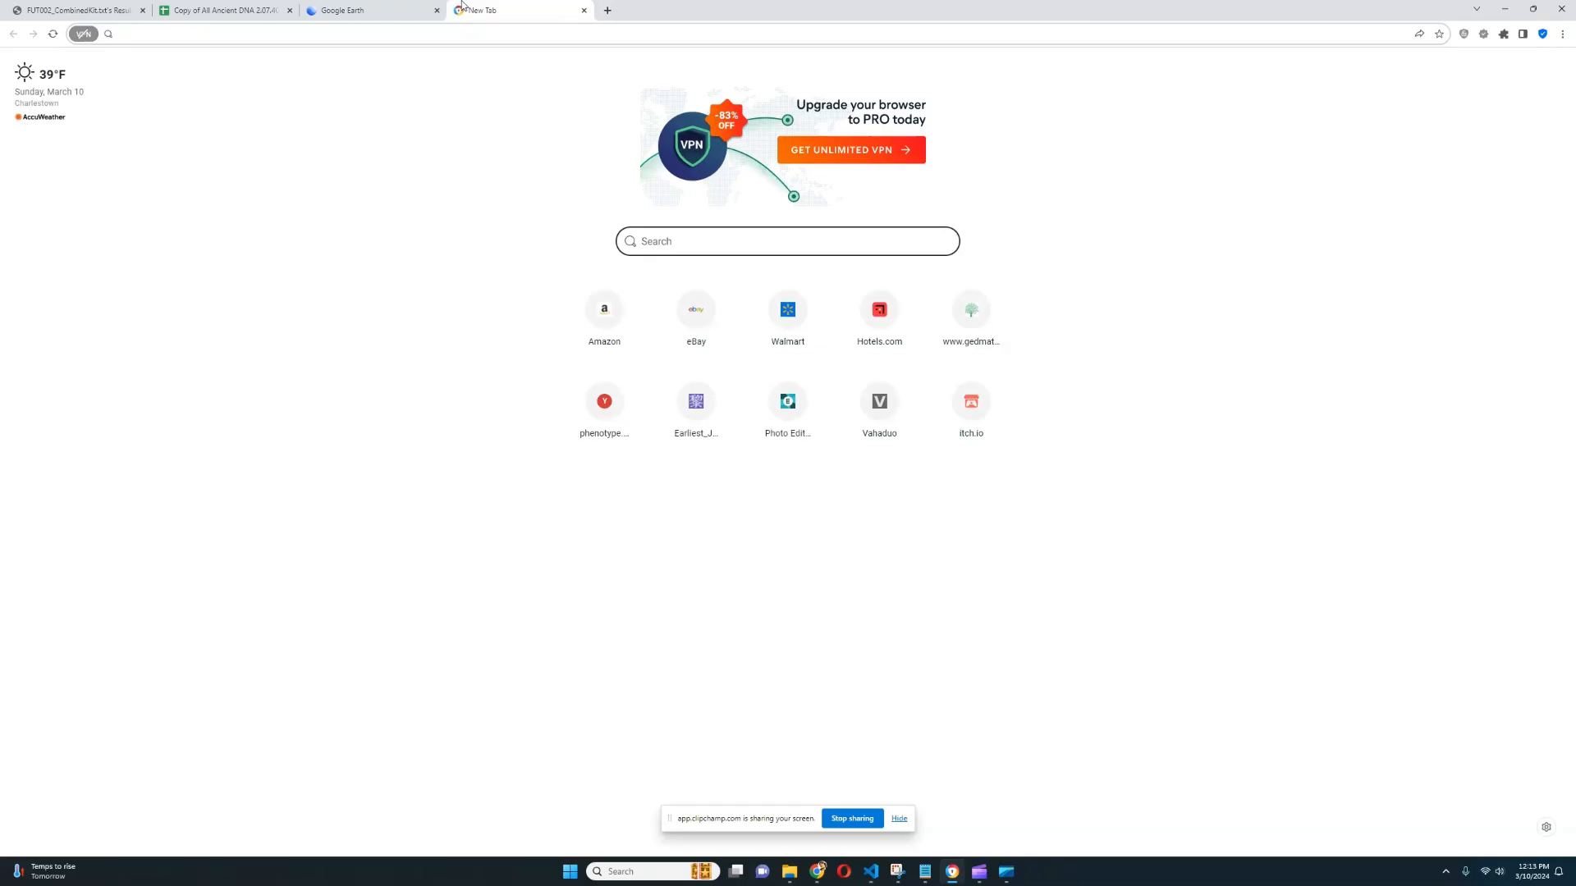
text(dbsn)
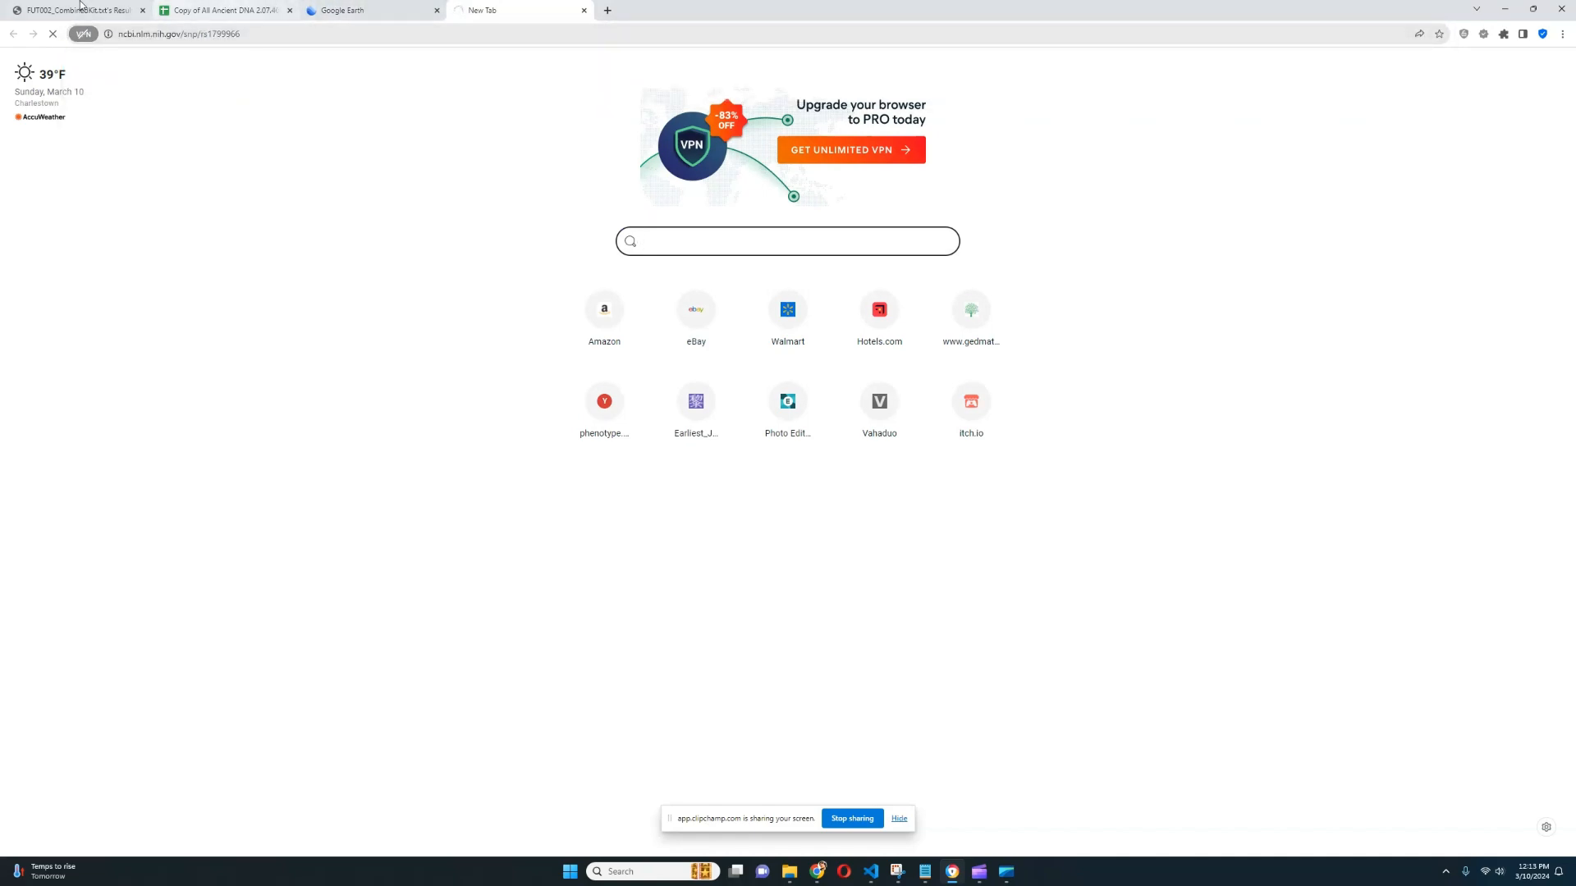
click(74, 13)
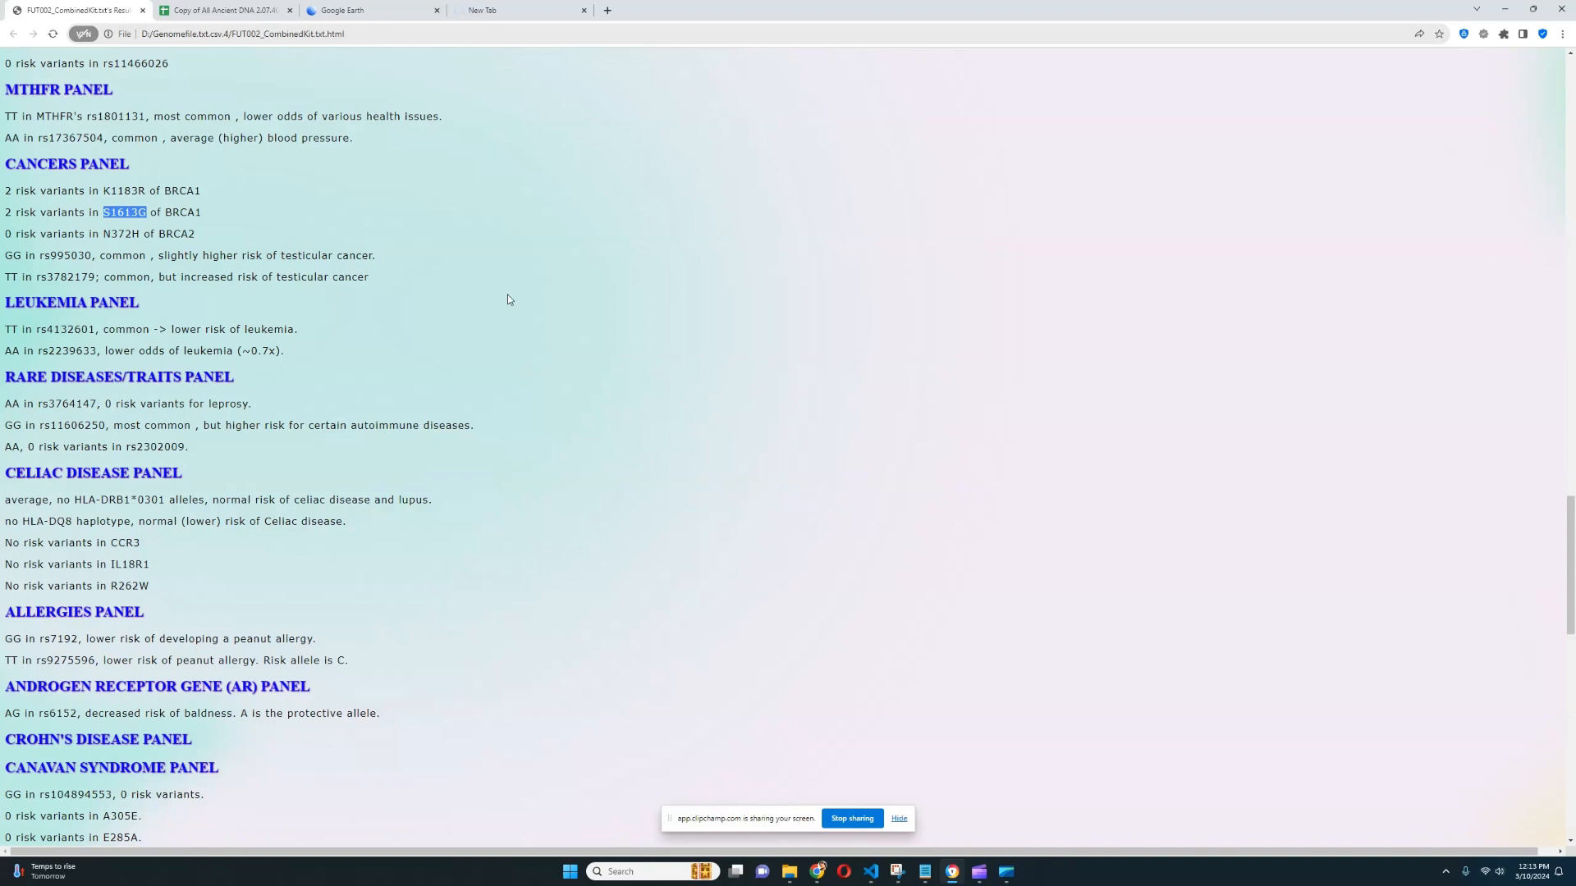
mouse_move(513, 295)
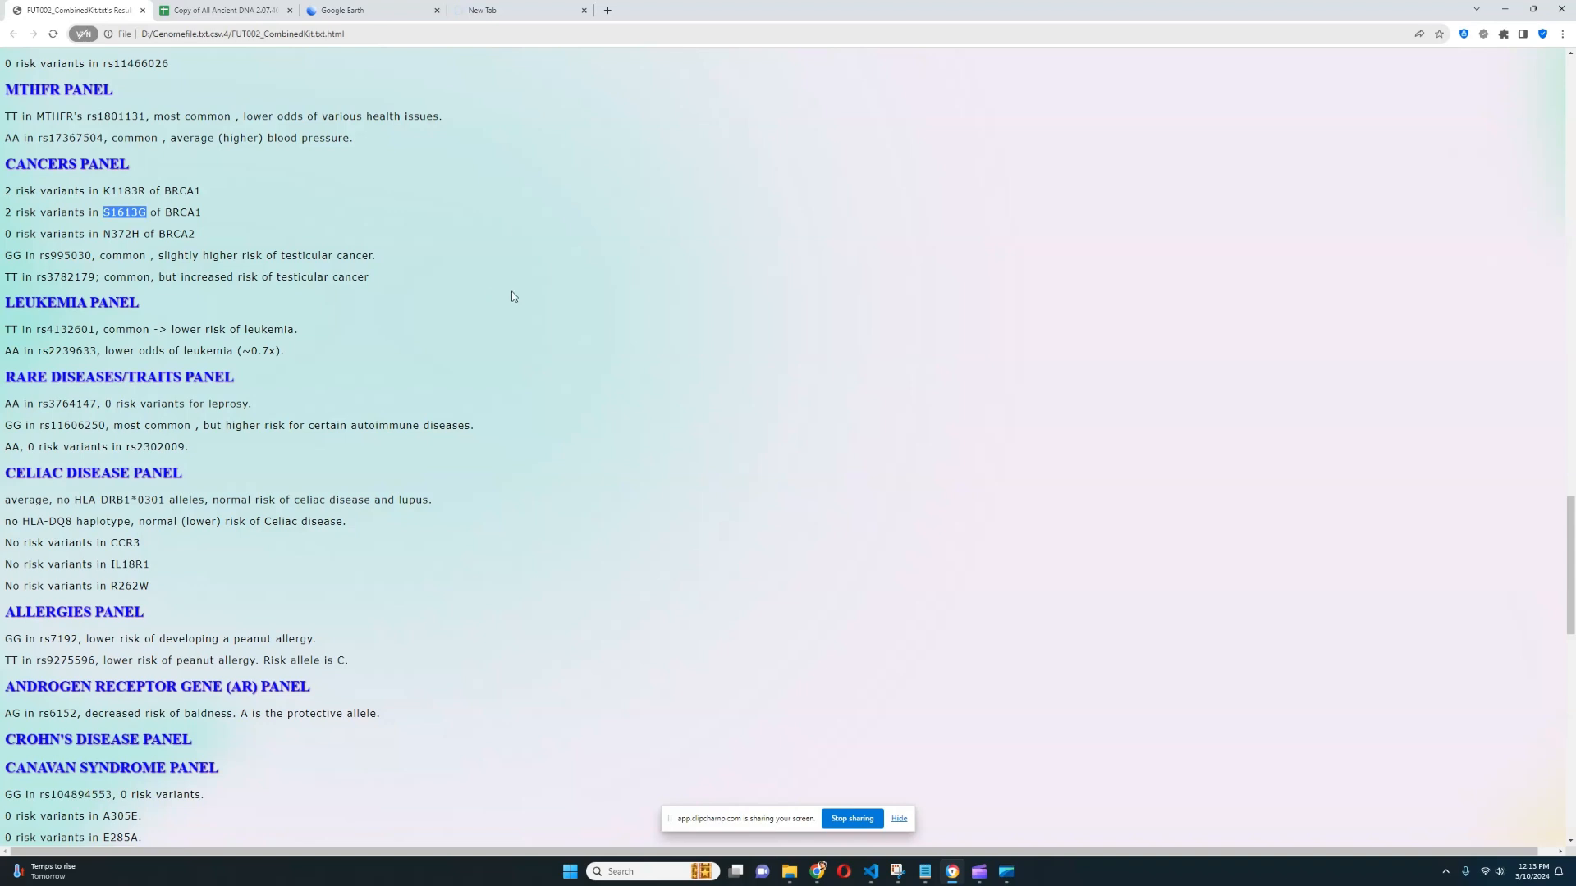
mouse_move(552, 263)
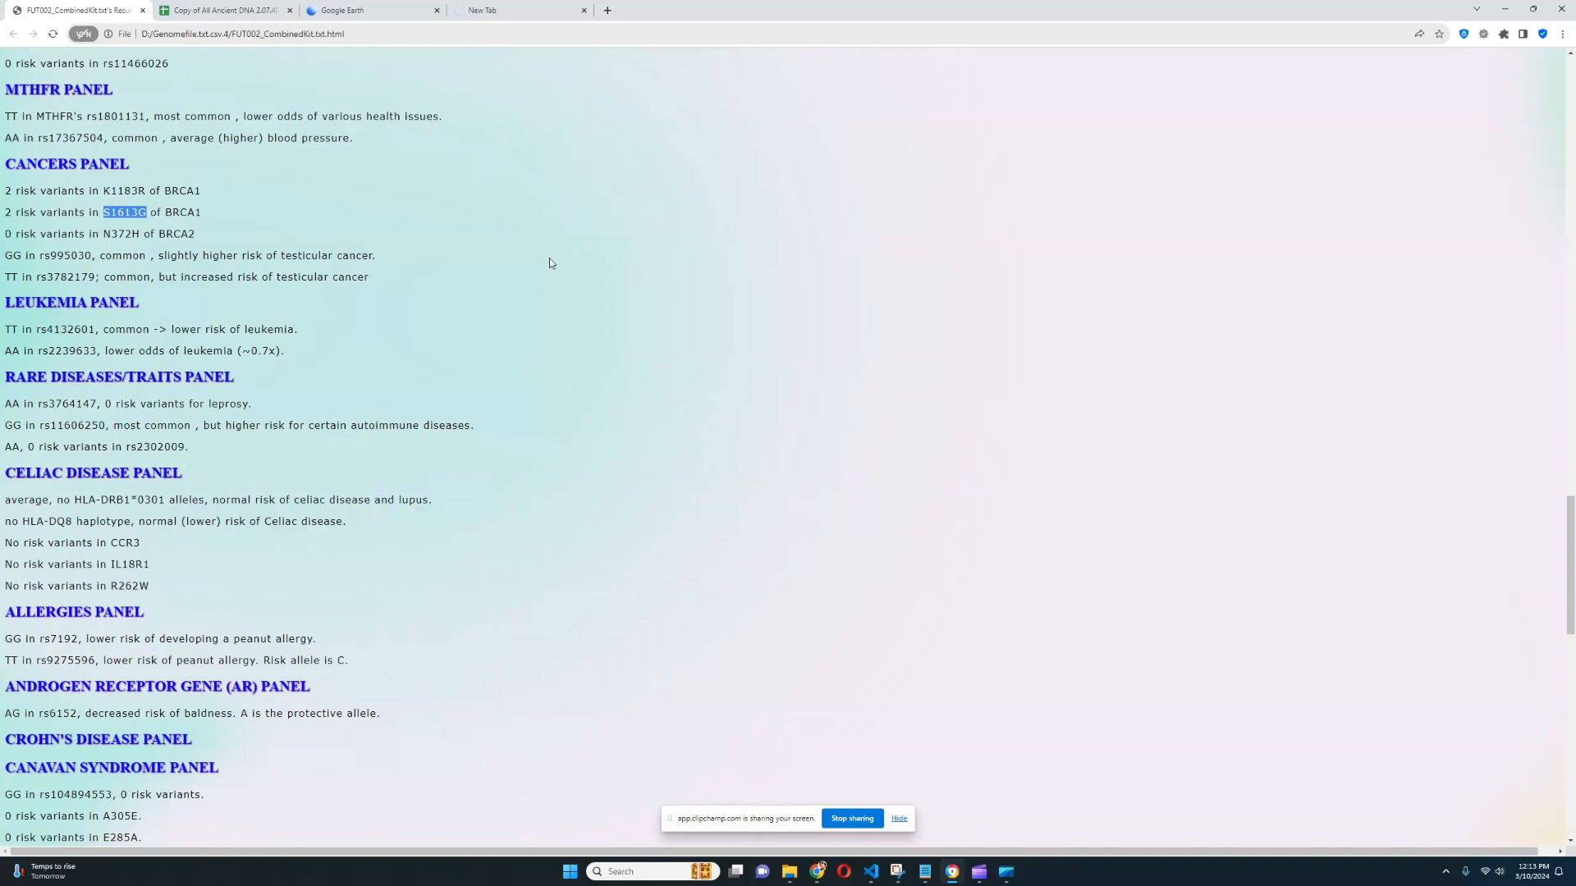
mouse_move(601, 148)
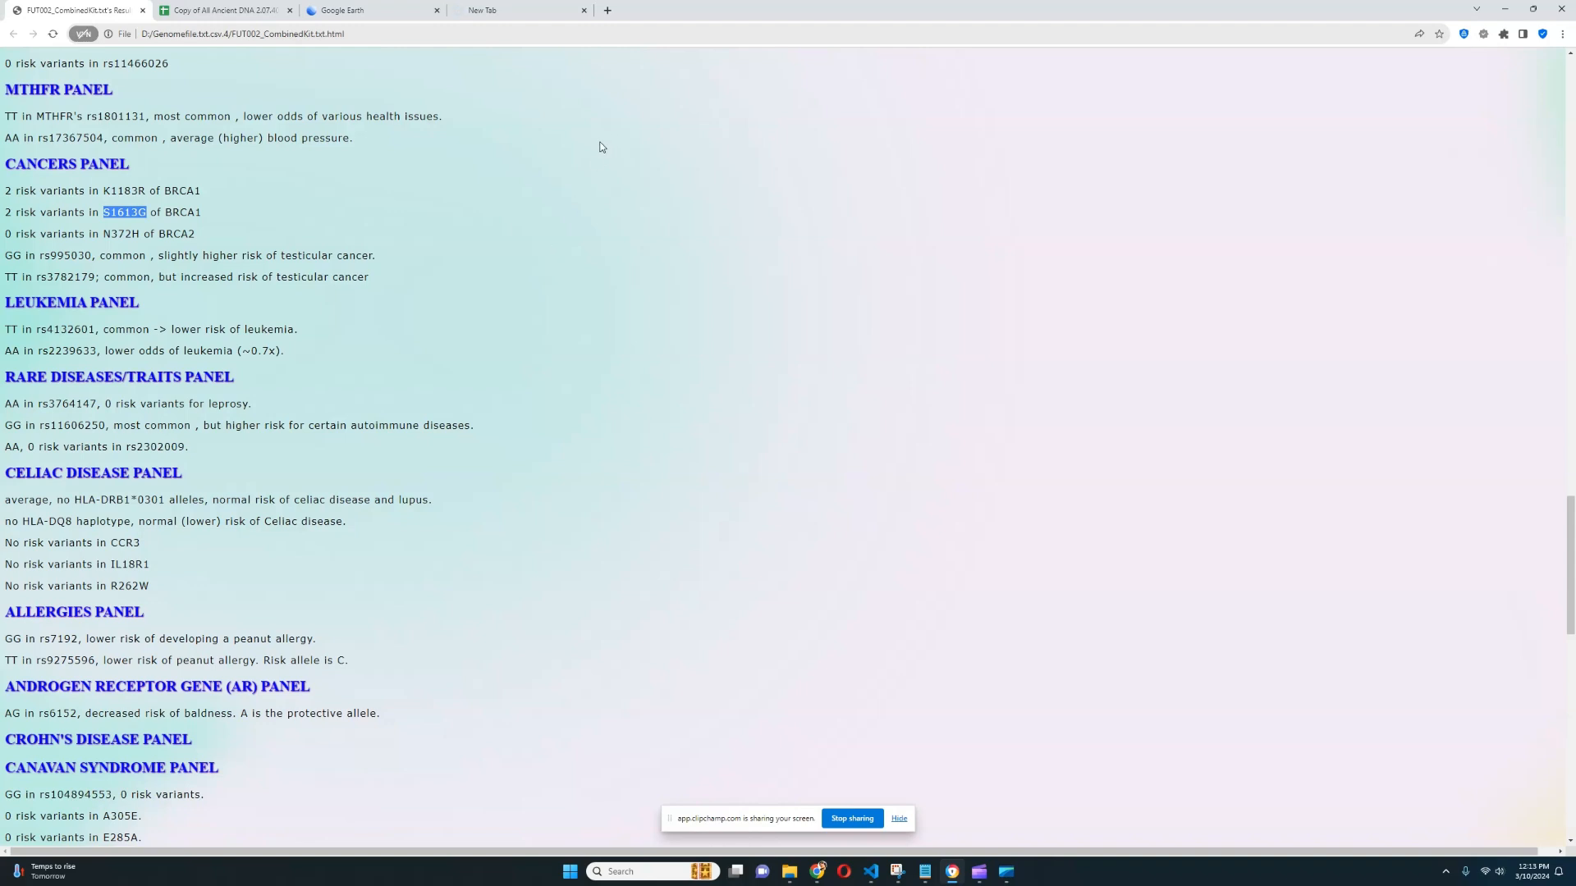
click(502, 10)
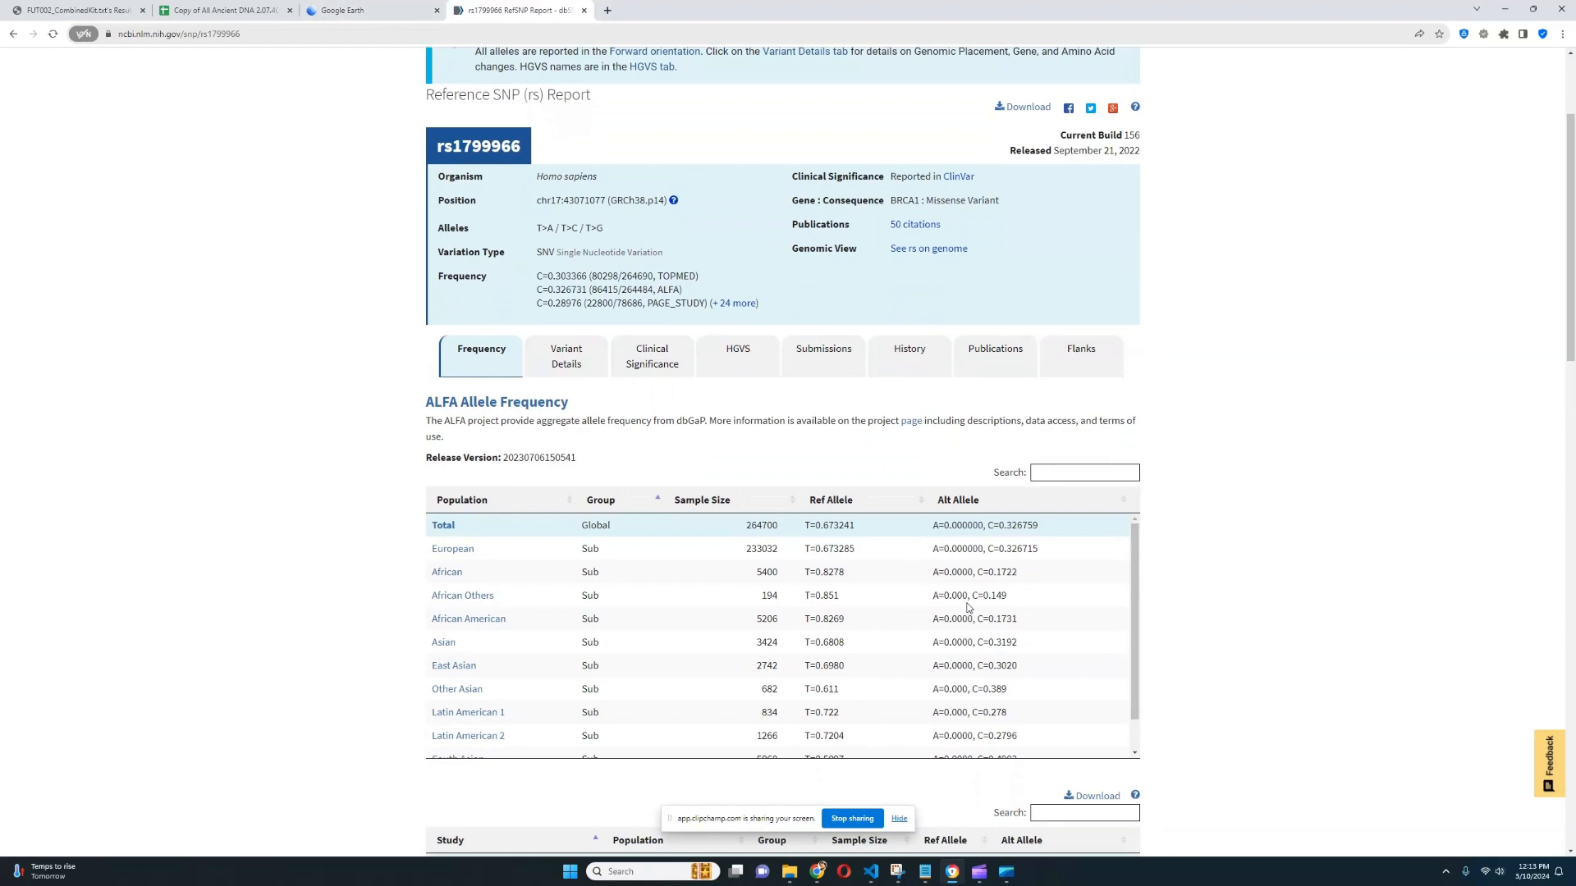
mouse_move(988, 614)
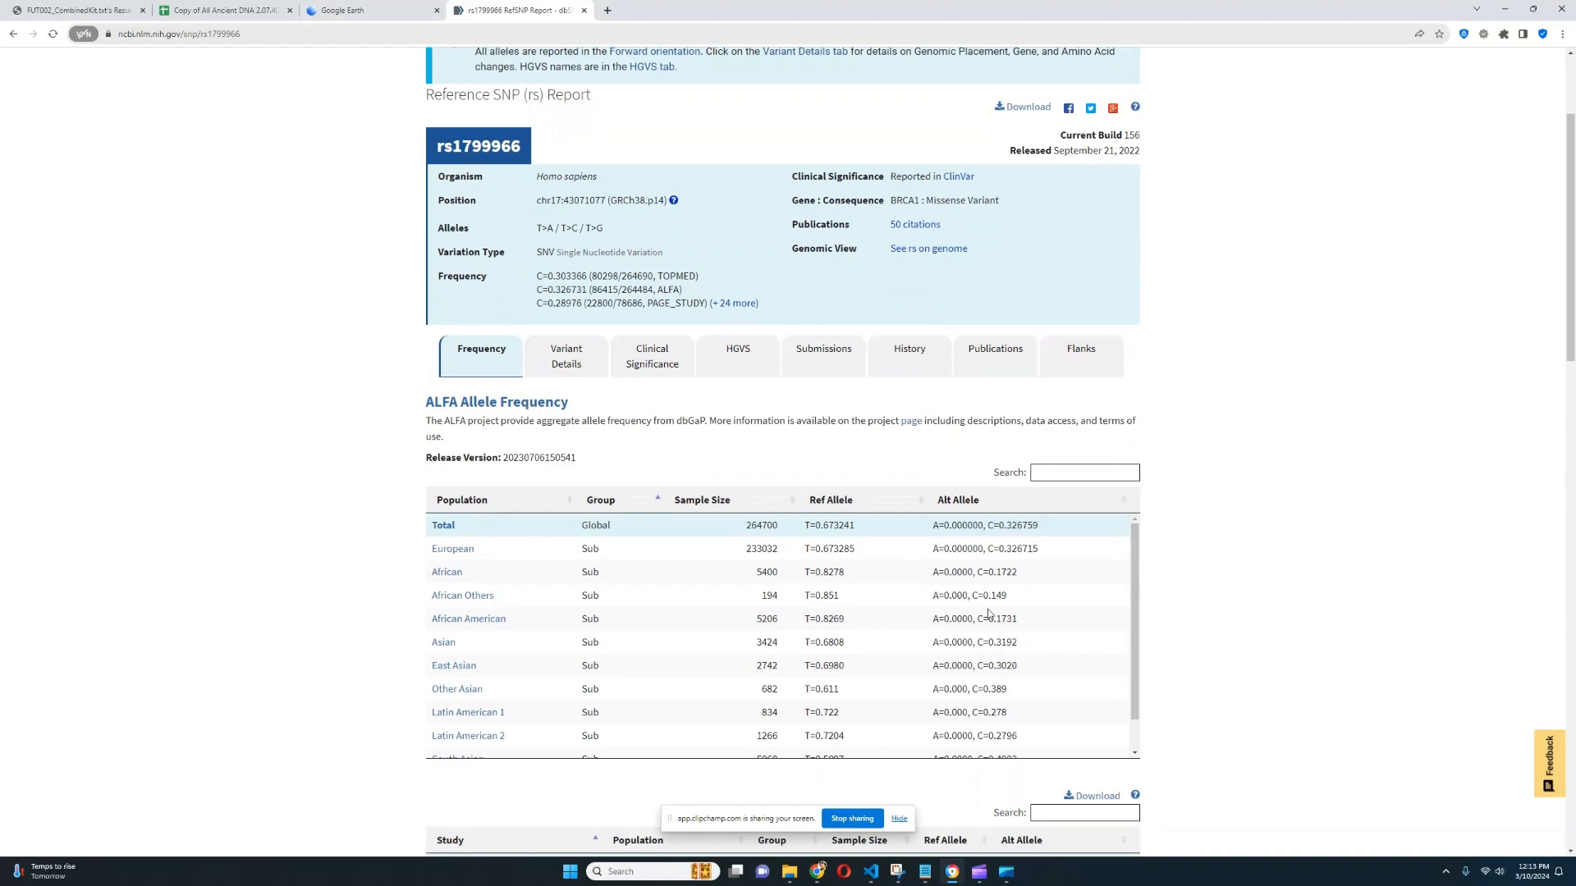
mouse_move(652, 430)
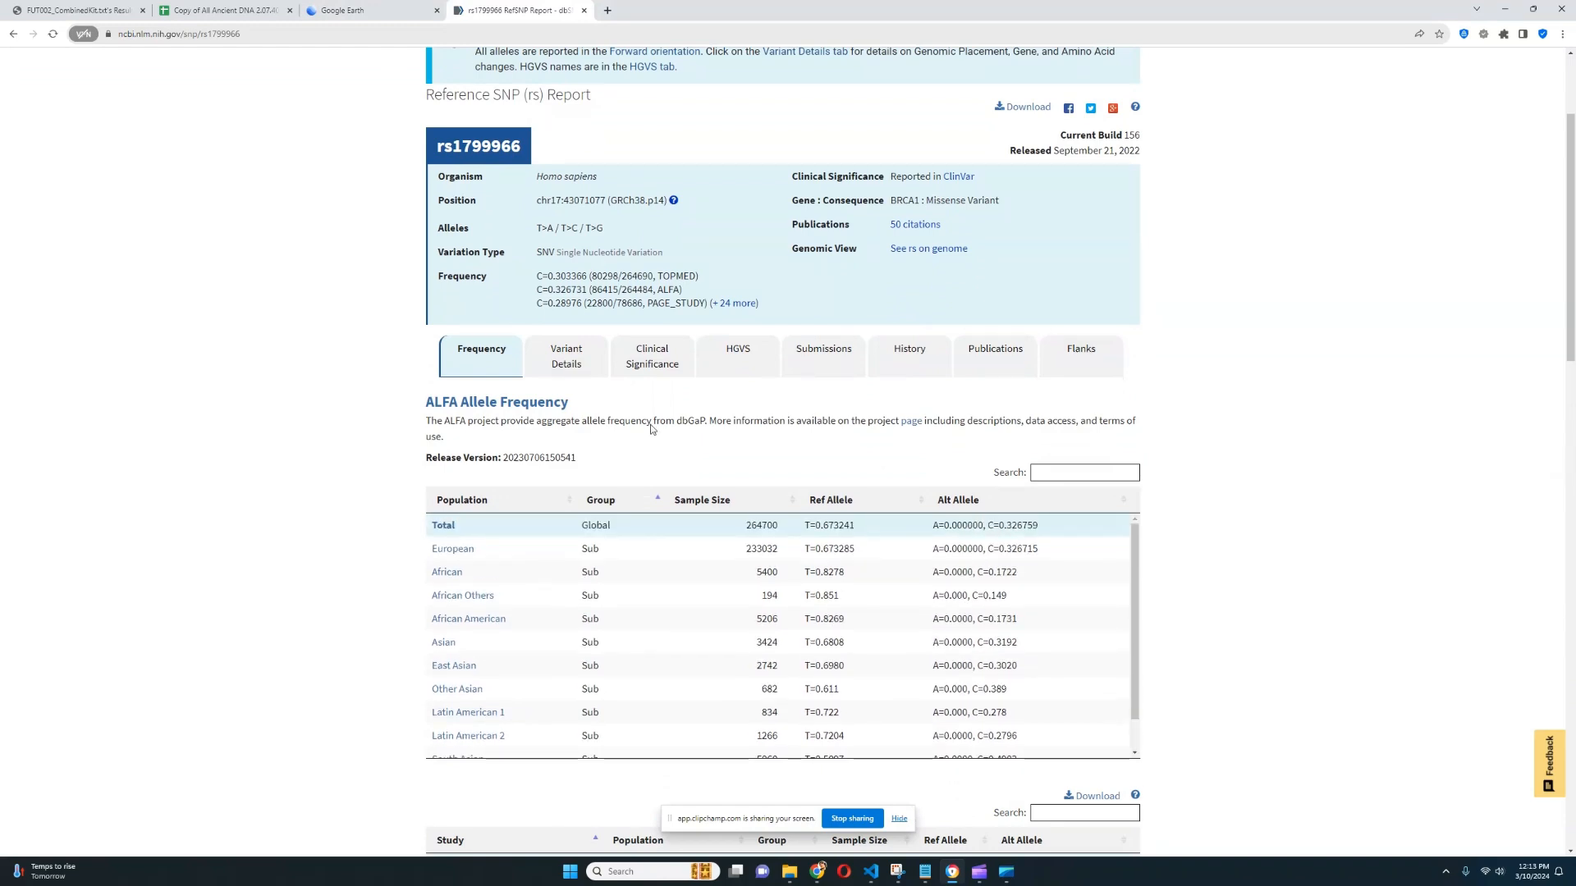
click(79, 13)
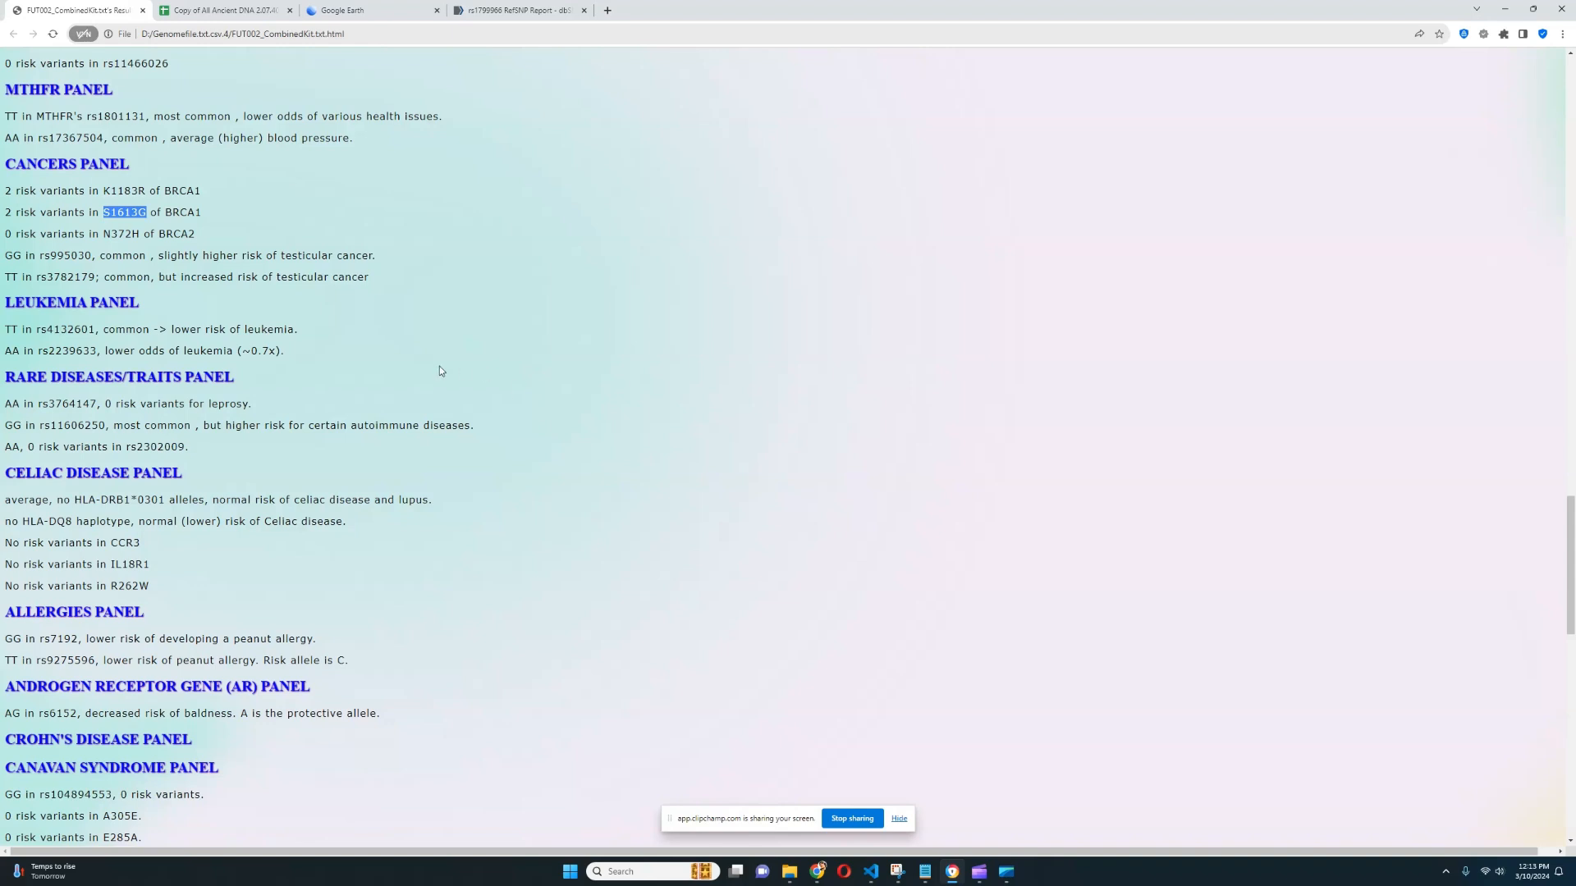
mouse_move(463, 338)
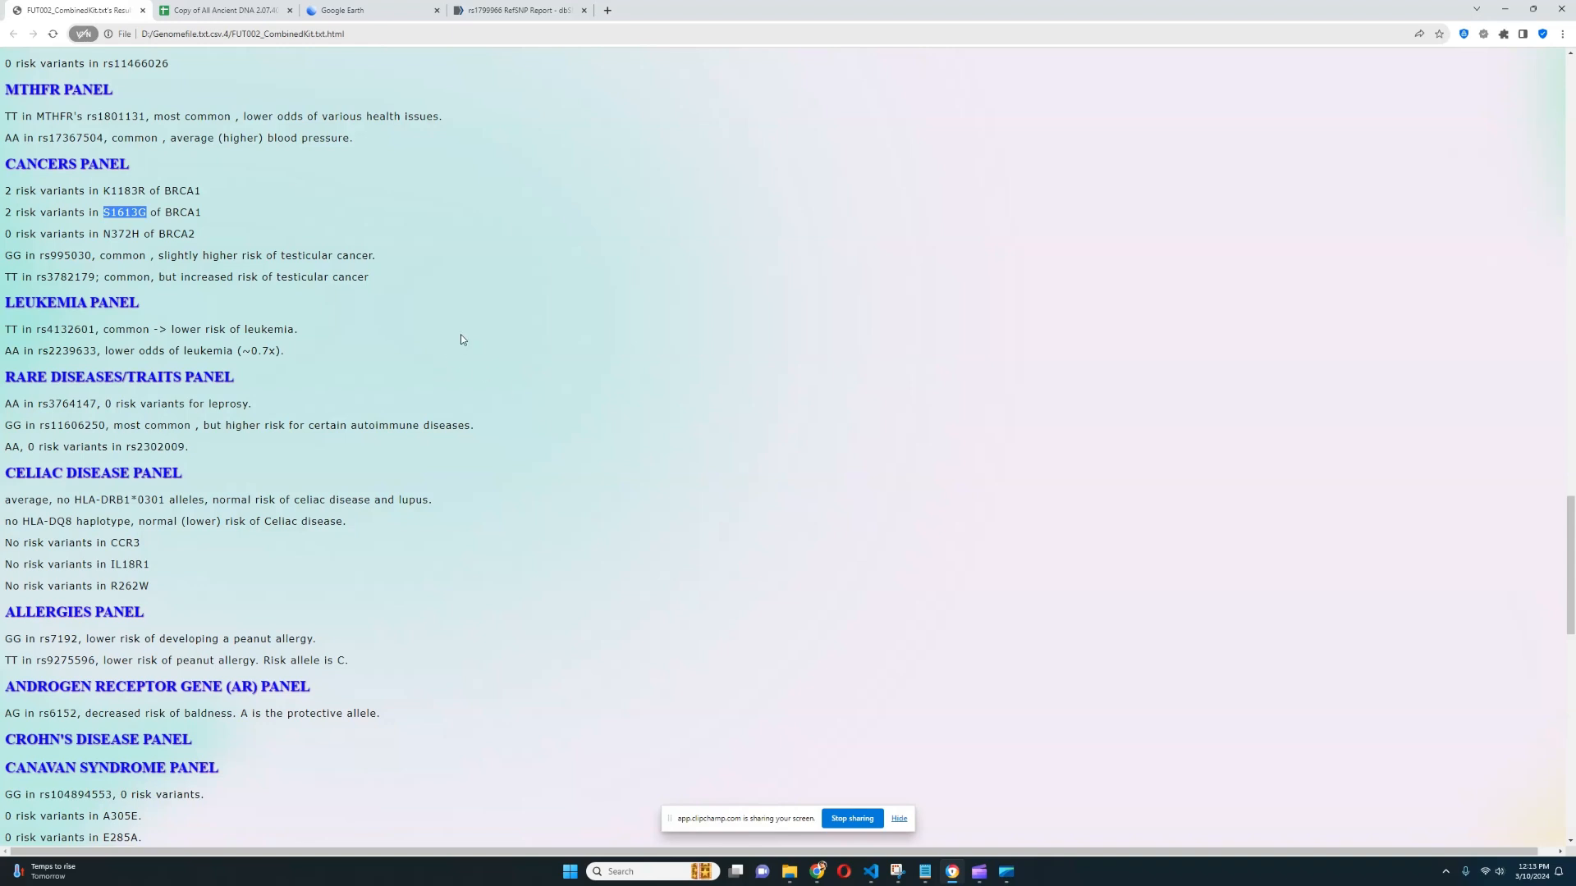
mouse_move(516, 237)
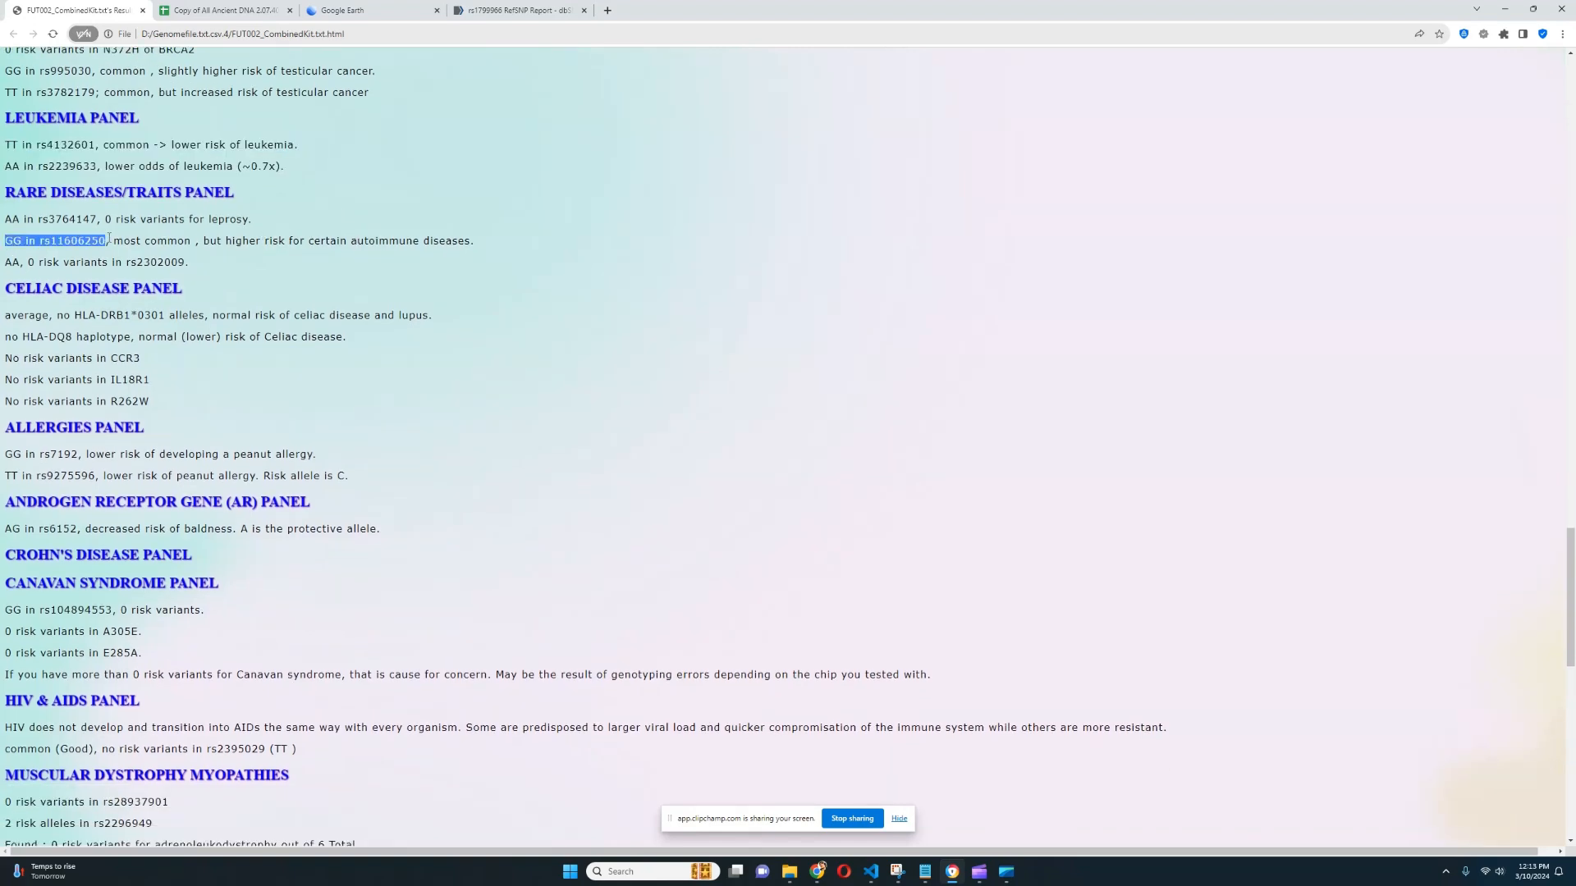
Step: Highlight the rs11606250 autoimmune risk line and the AG genotype for rs6152
drag(105, 239, 420, 240)
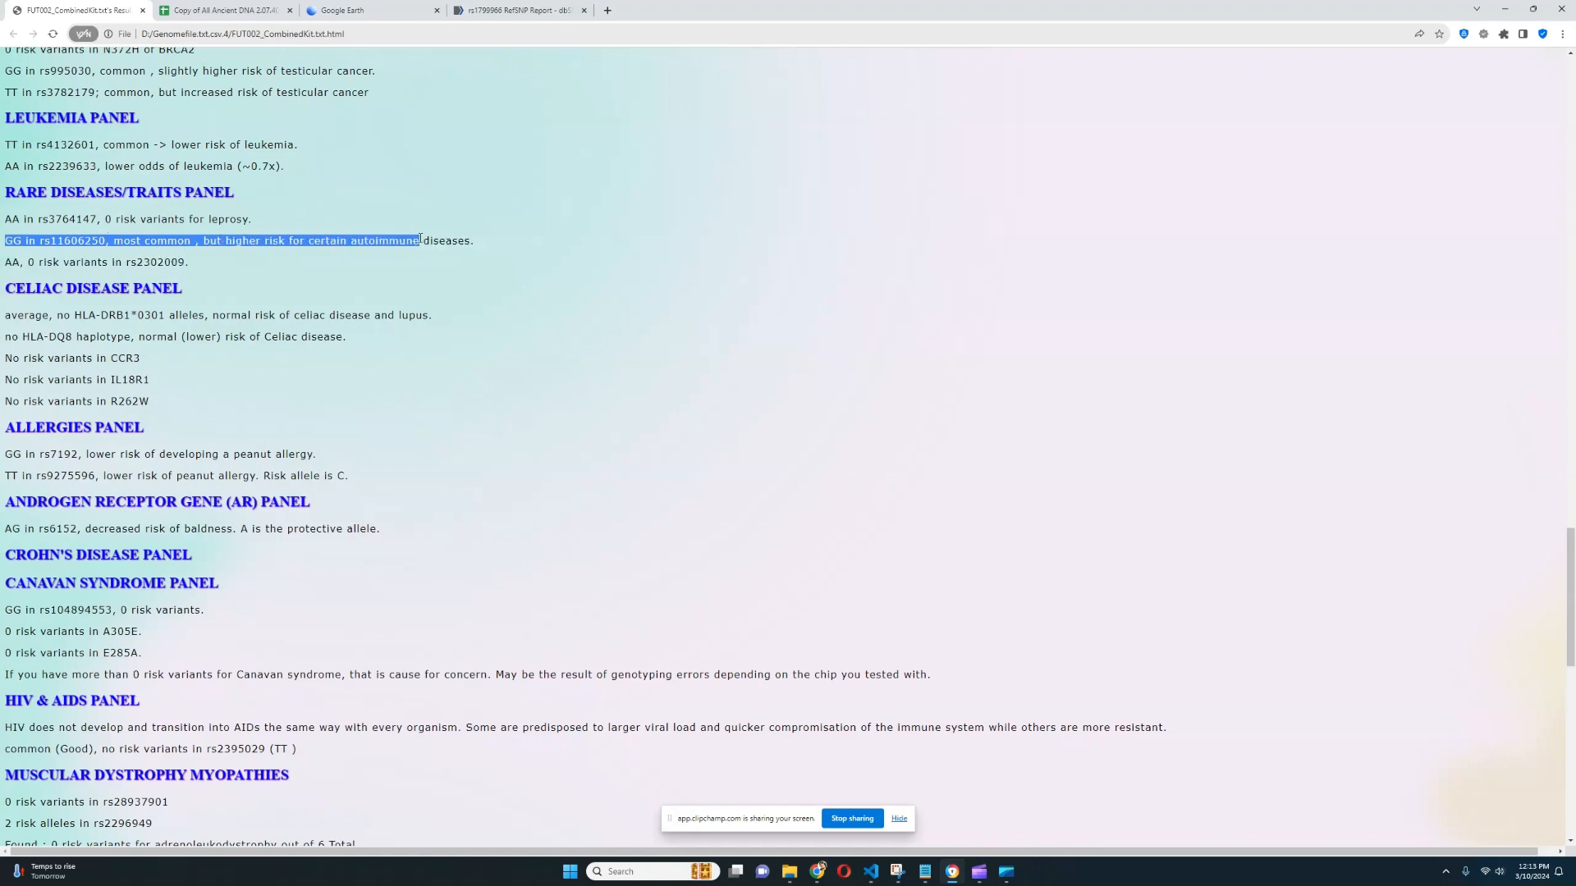
scroll(down, 3)
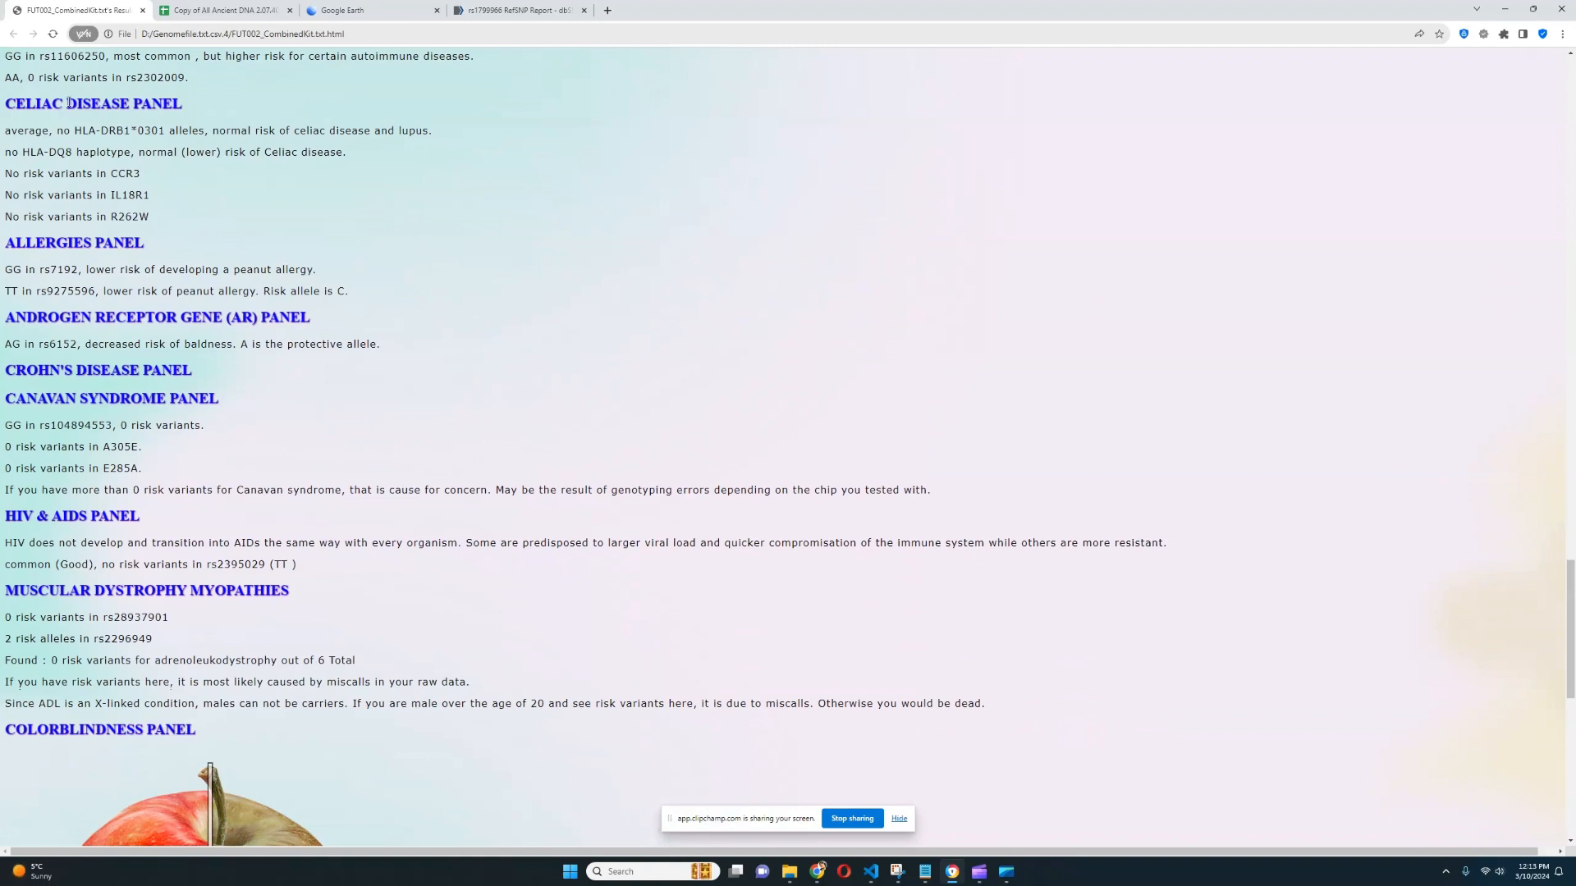
scroll(down, 3)
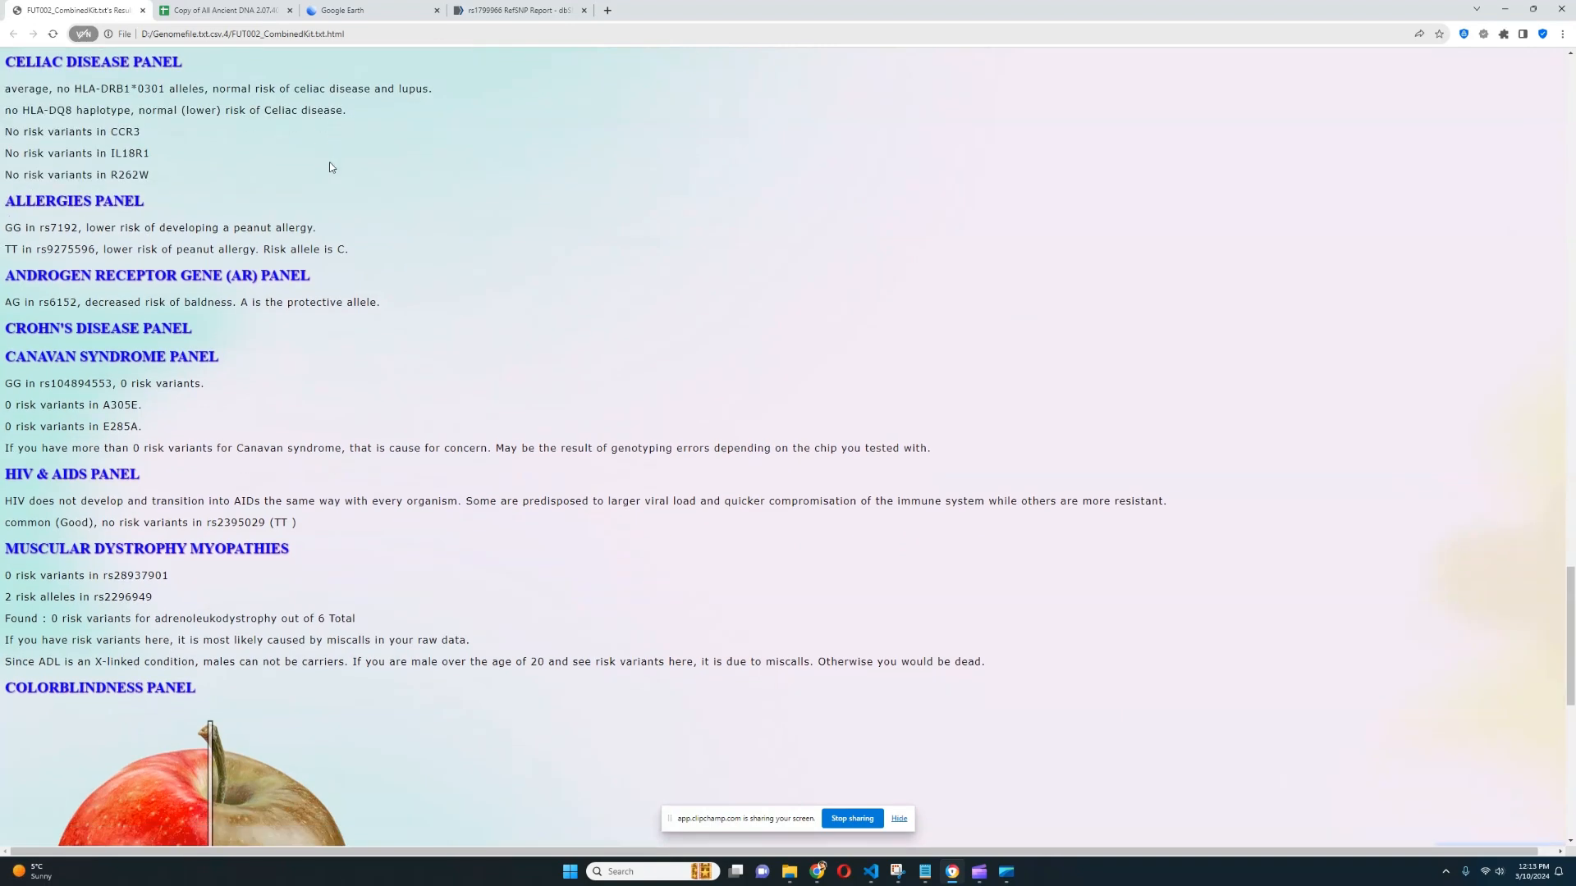
scroll(down, 3)
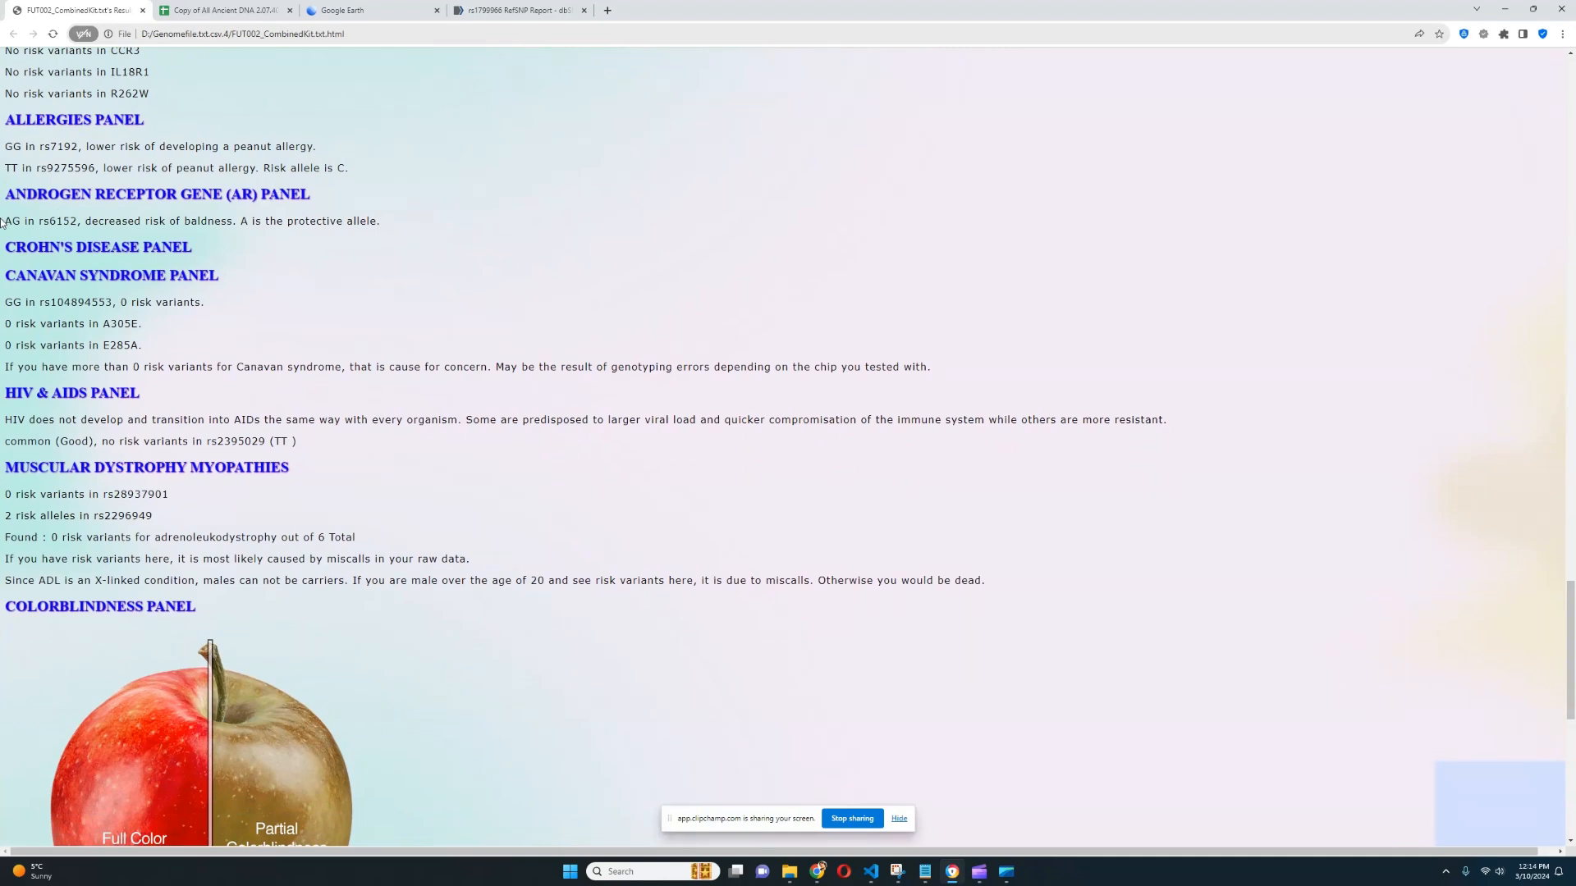
drag(5, 221, 79, 222)
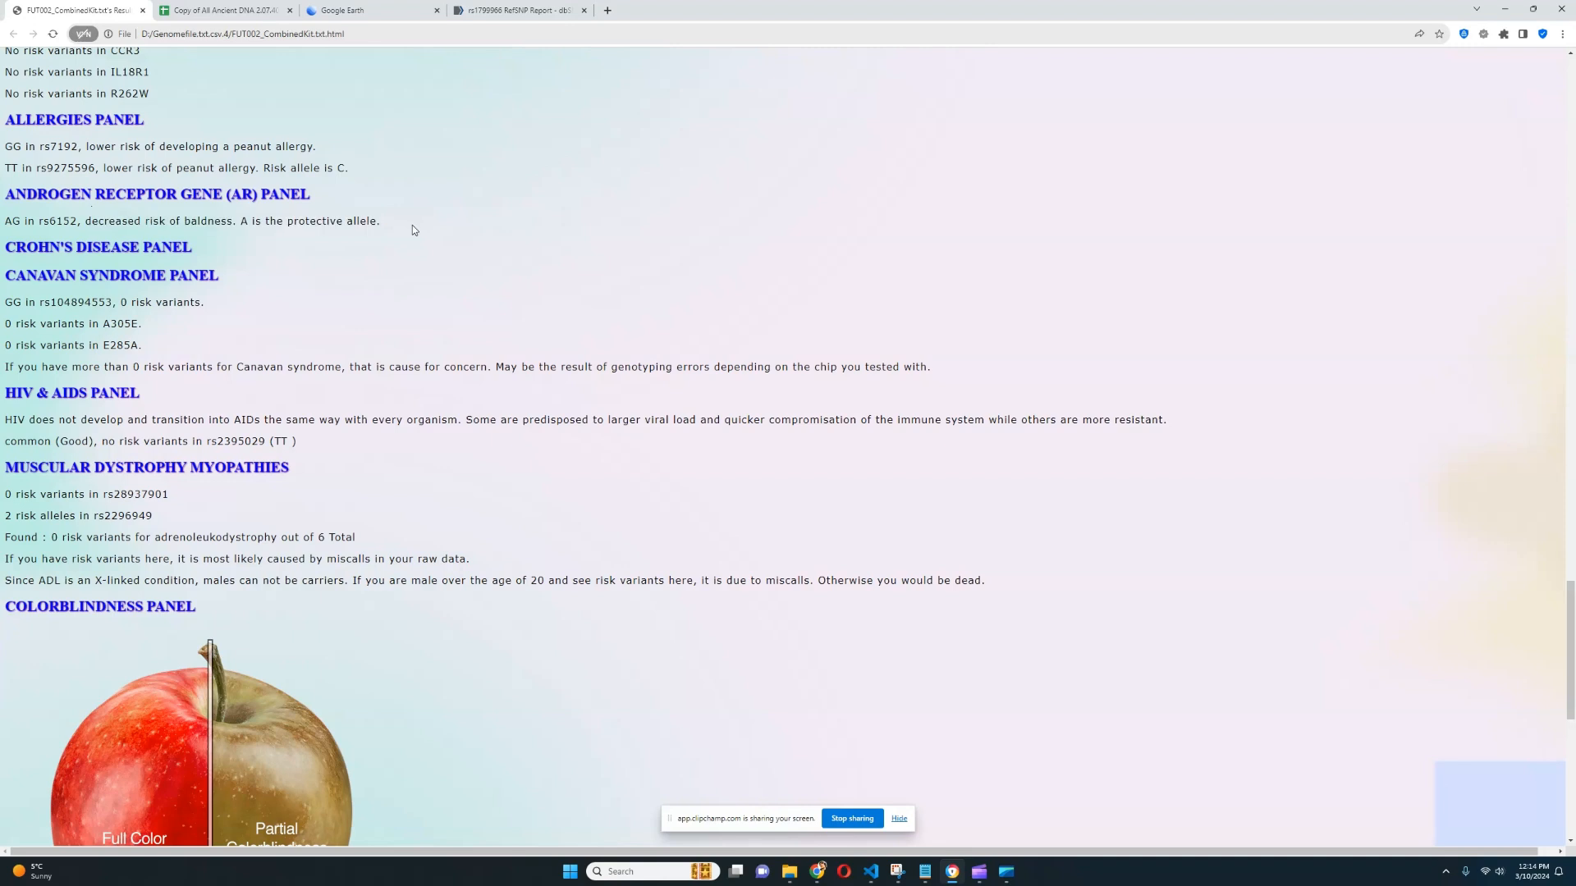
mouse_move(4, 229)
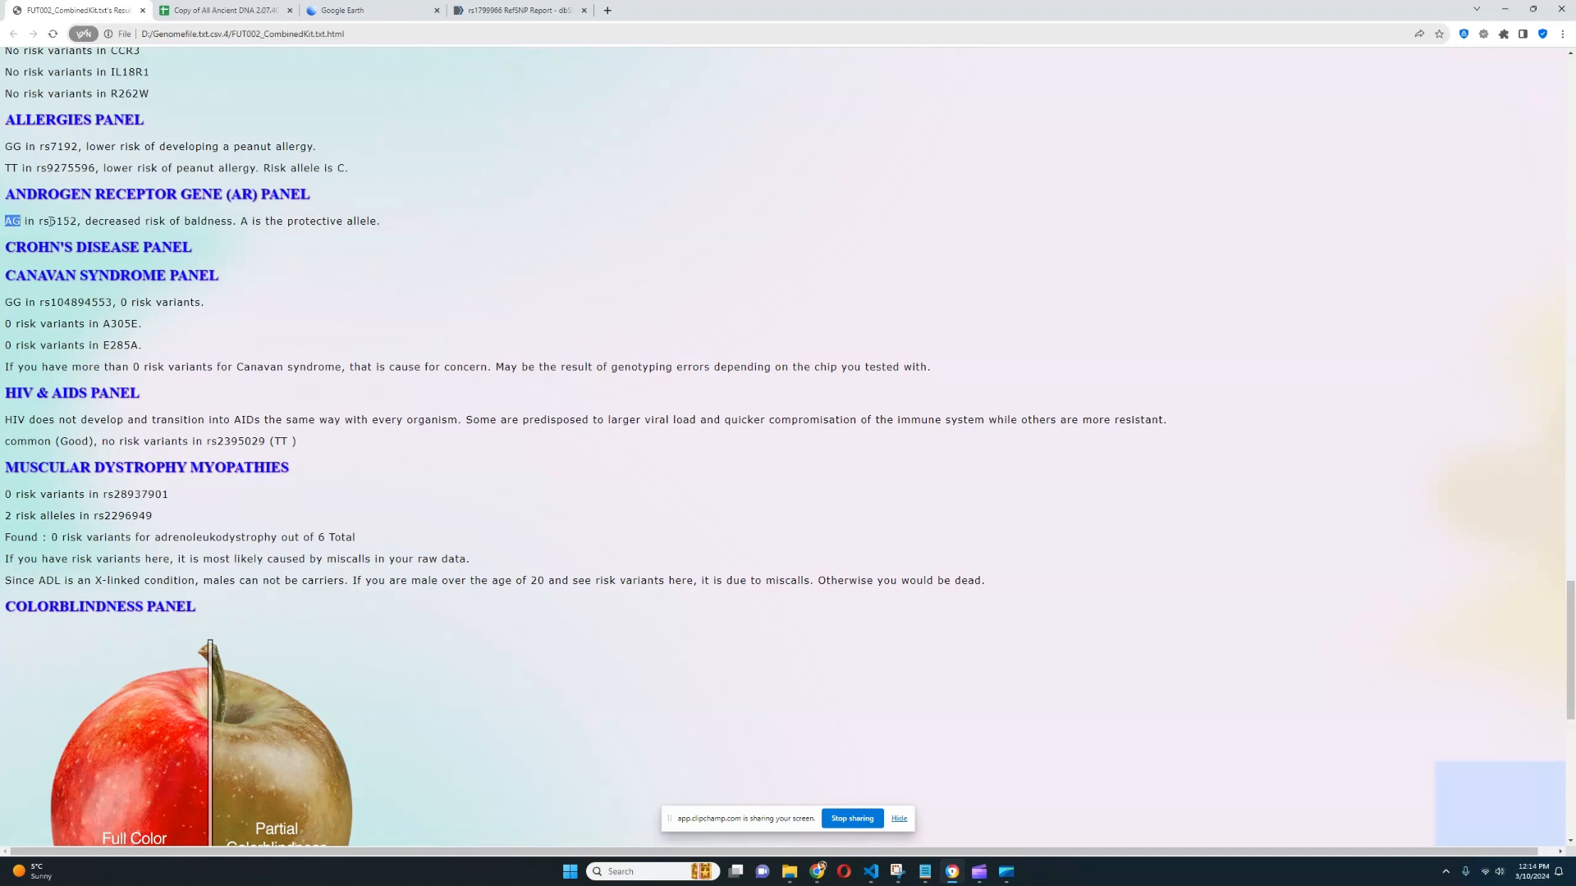
mouse_move(127, 217)
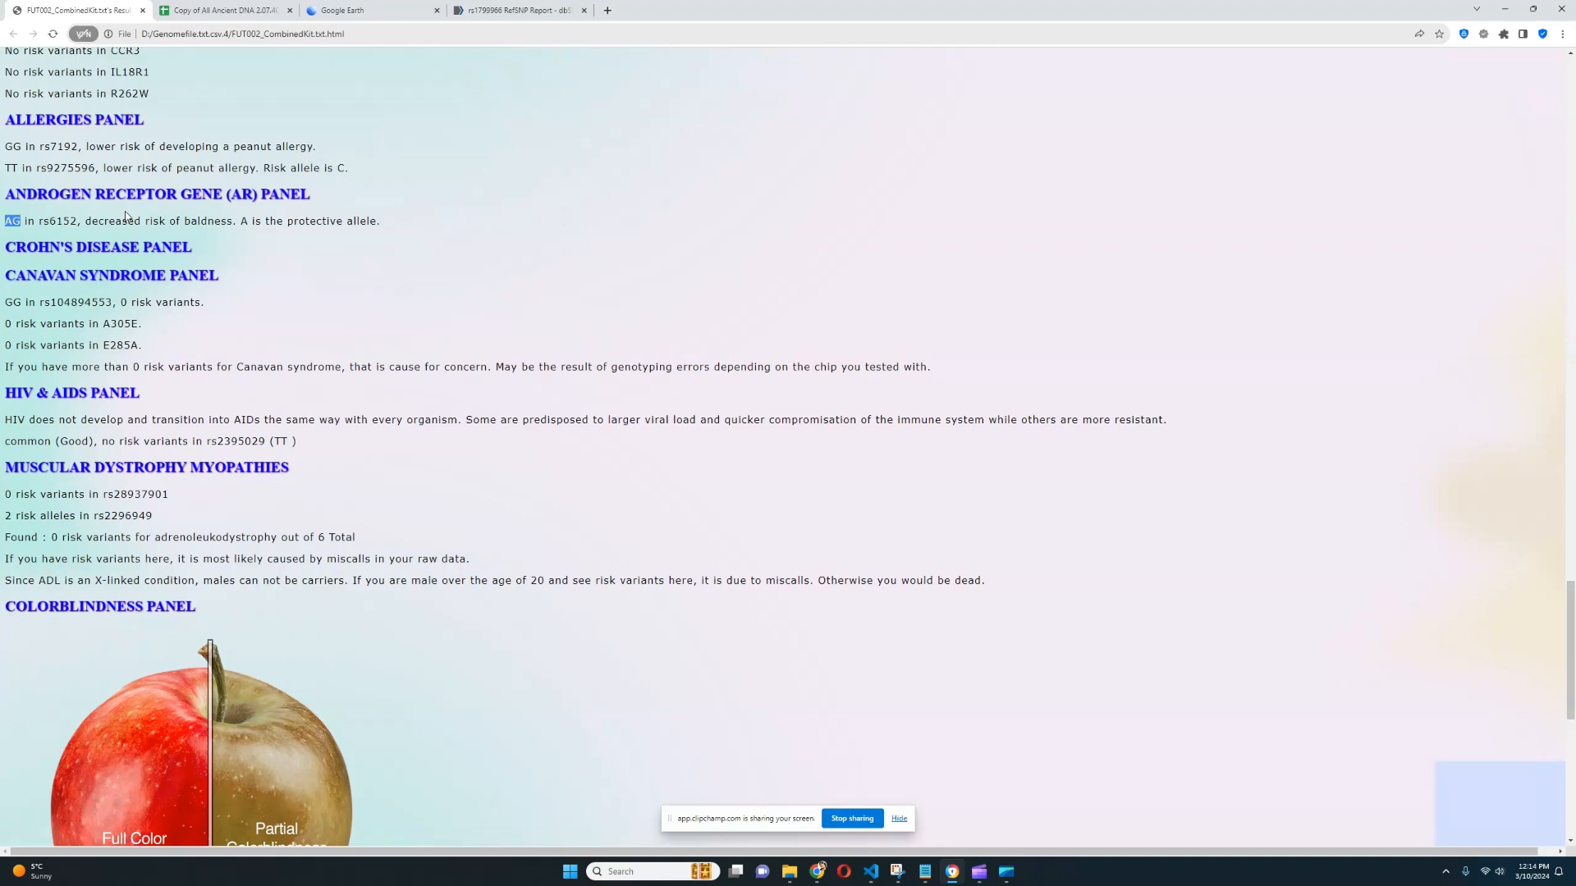
mouse_move(214, 224)
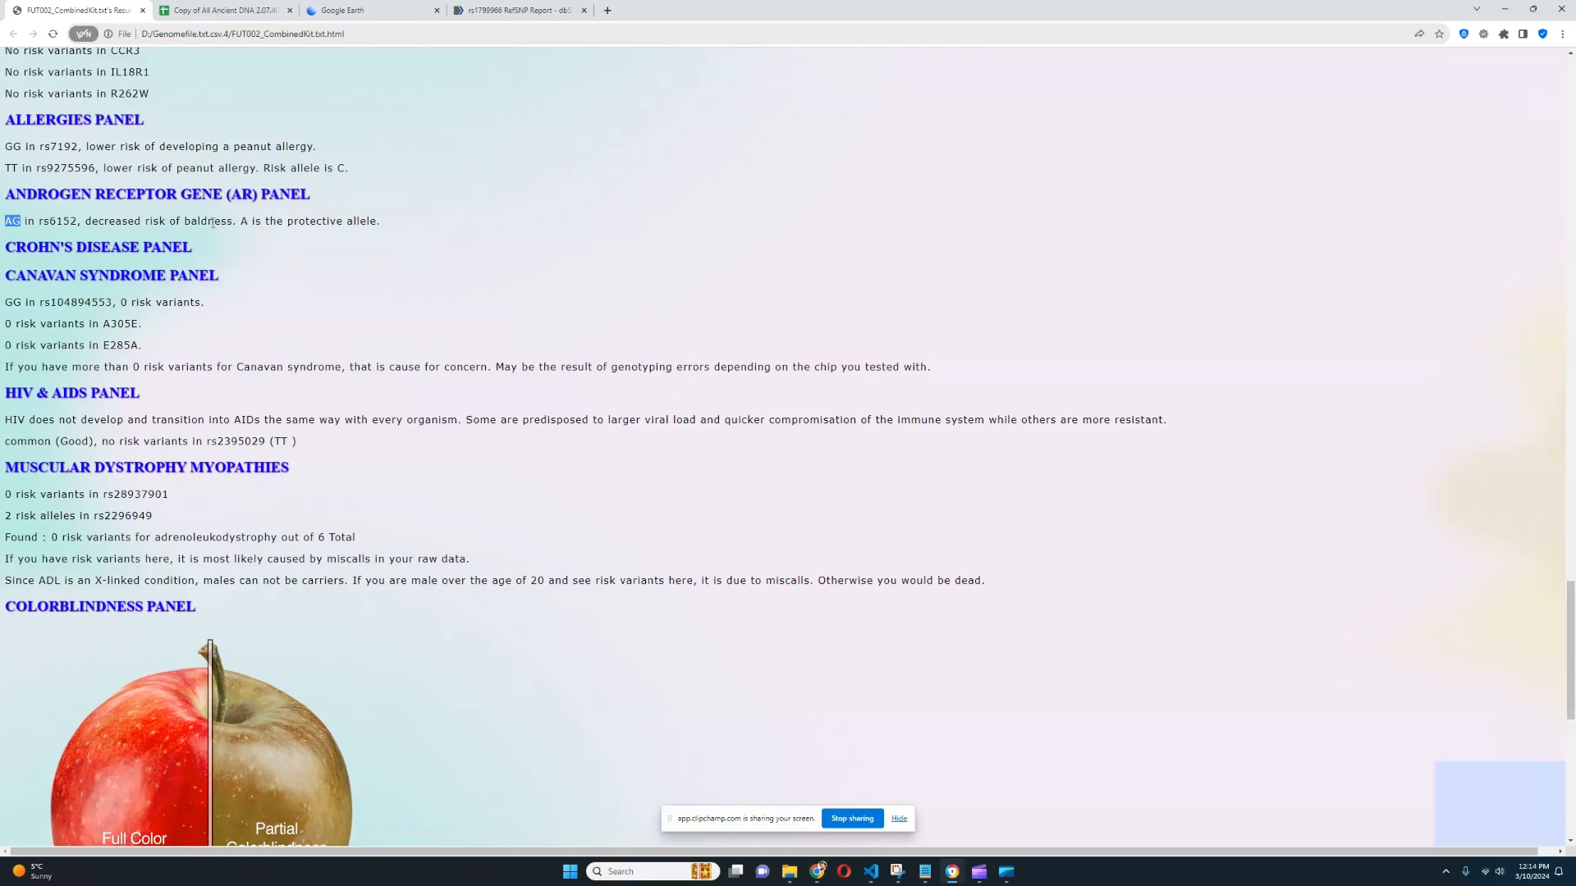
mouse_move(404, 223)
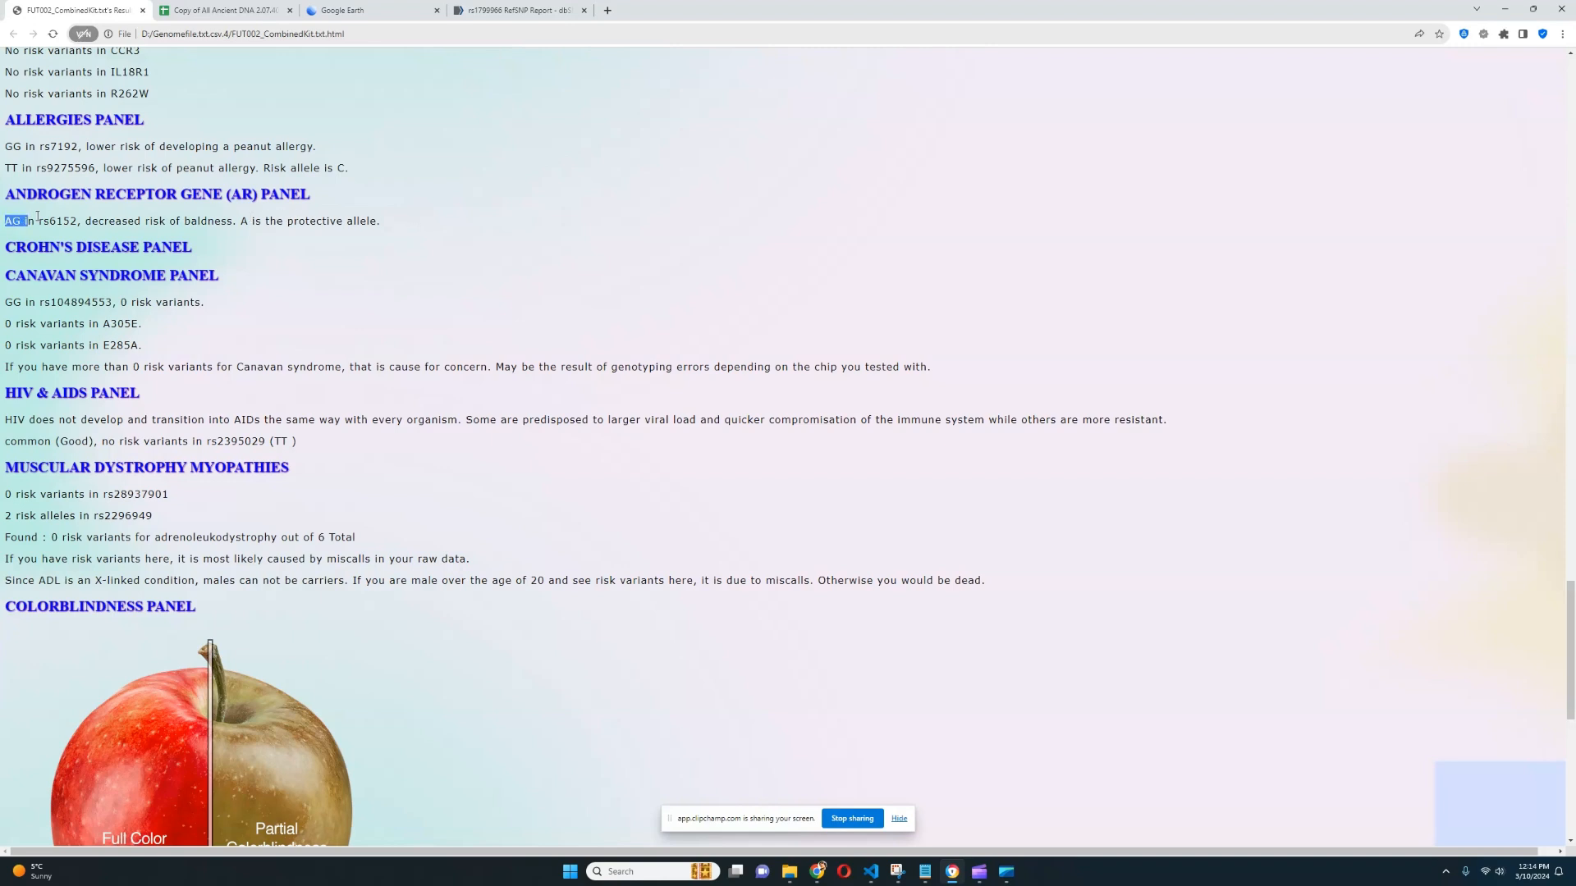
Step: Mark the rs6152 androgen receptor genotype and Crohn's heading, continuing down to muscular dystrophy
drag(5, 221, 80, 222)
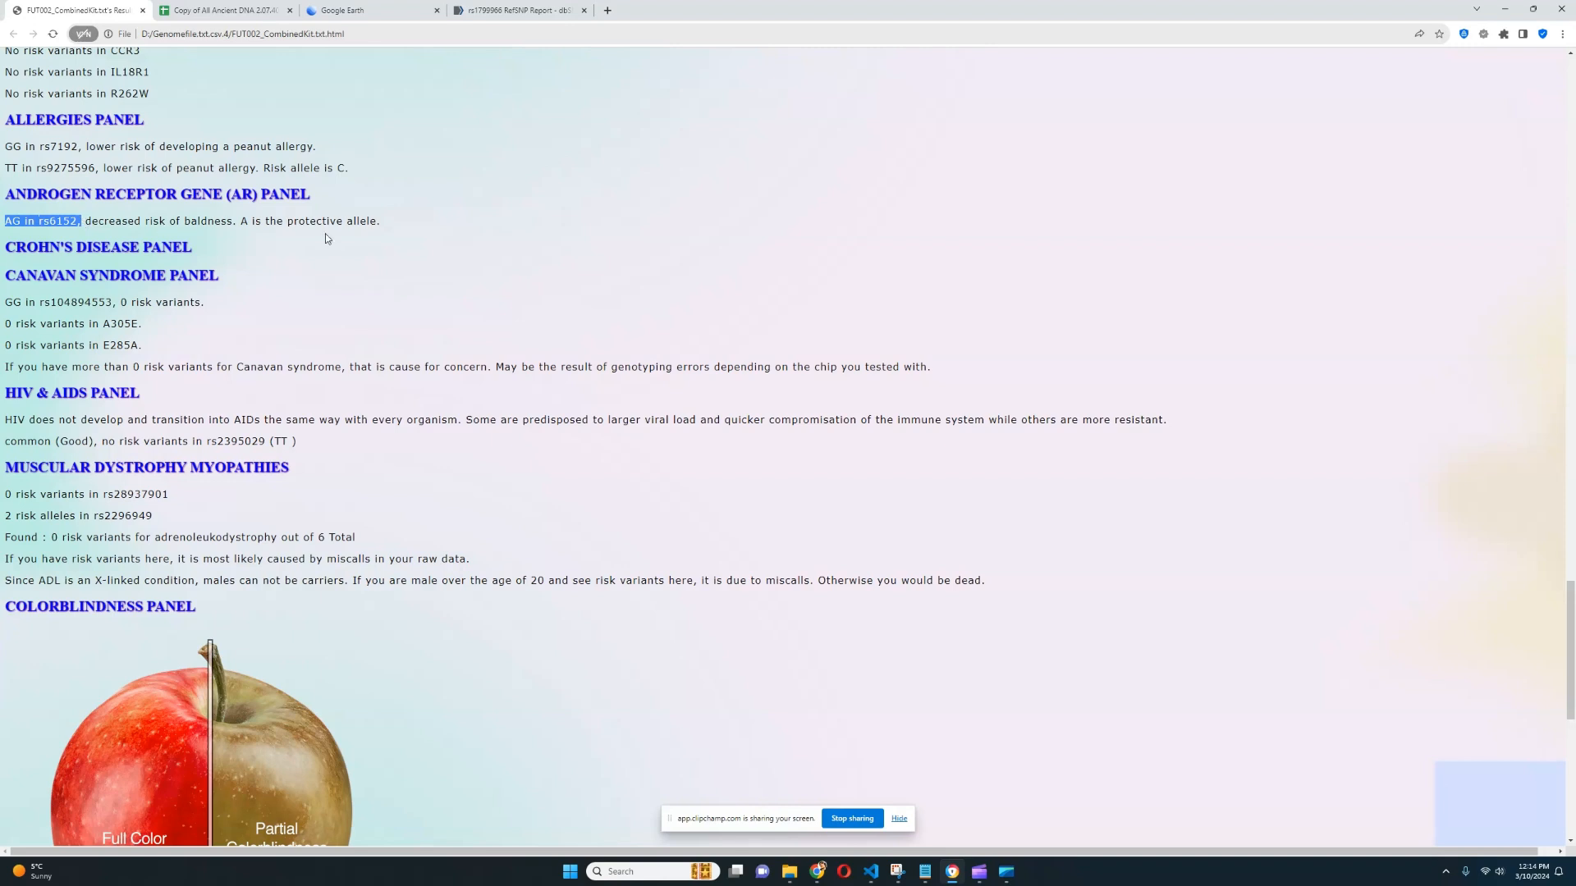
double_click(97, 246)
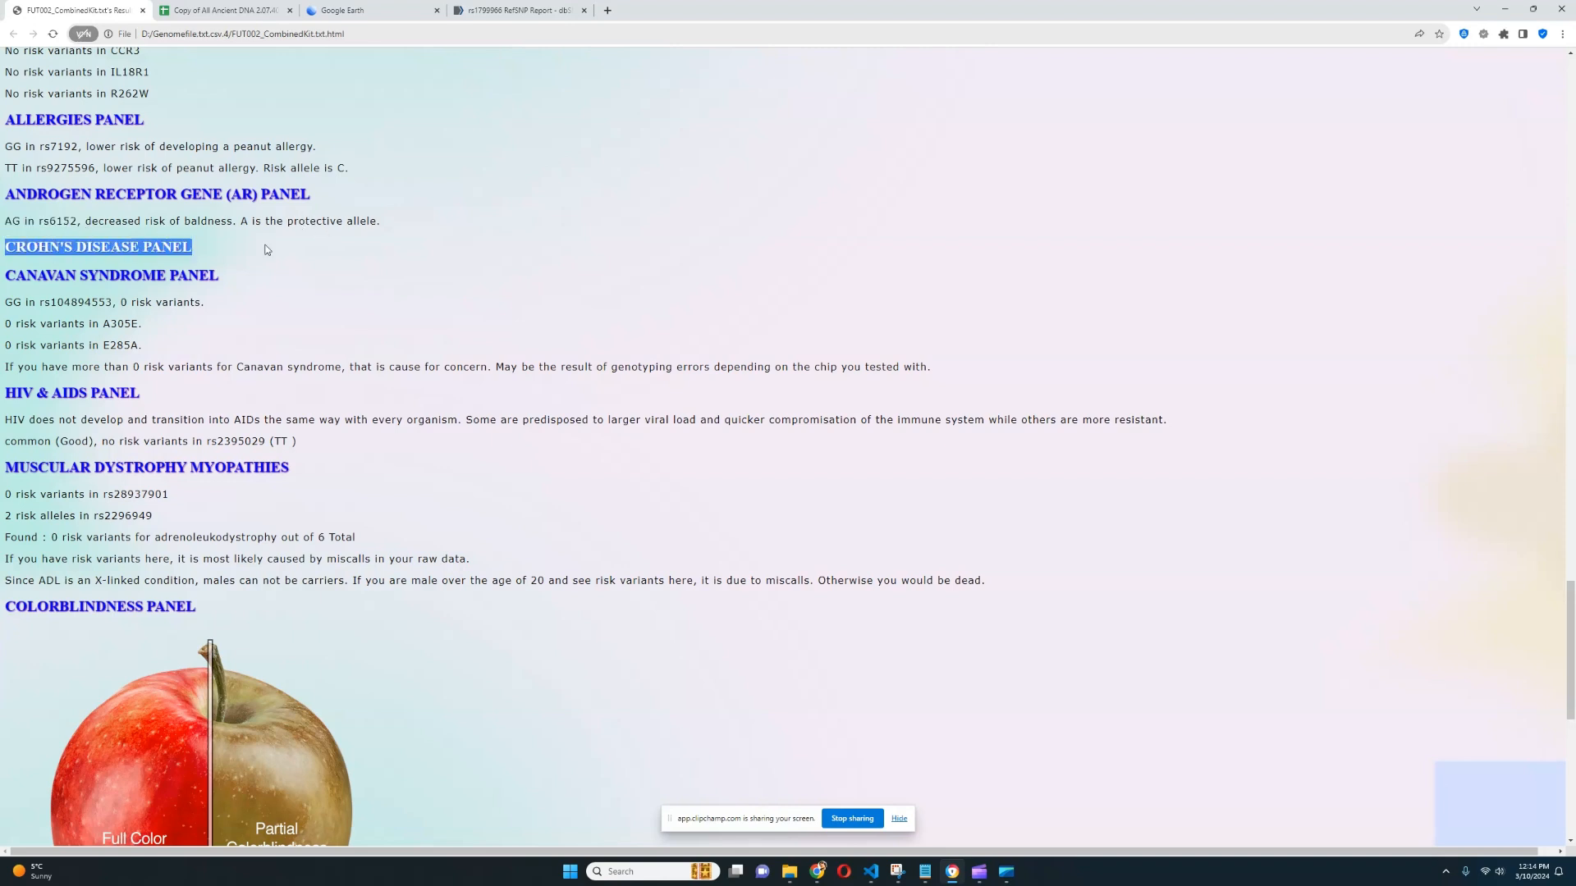
scroll(down, 3)
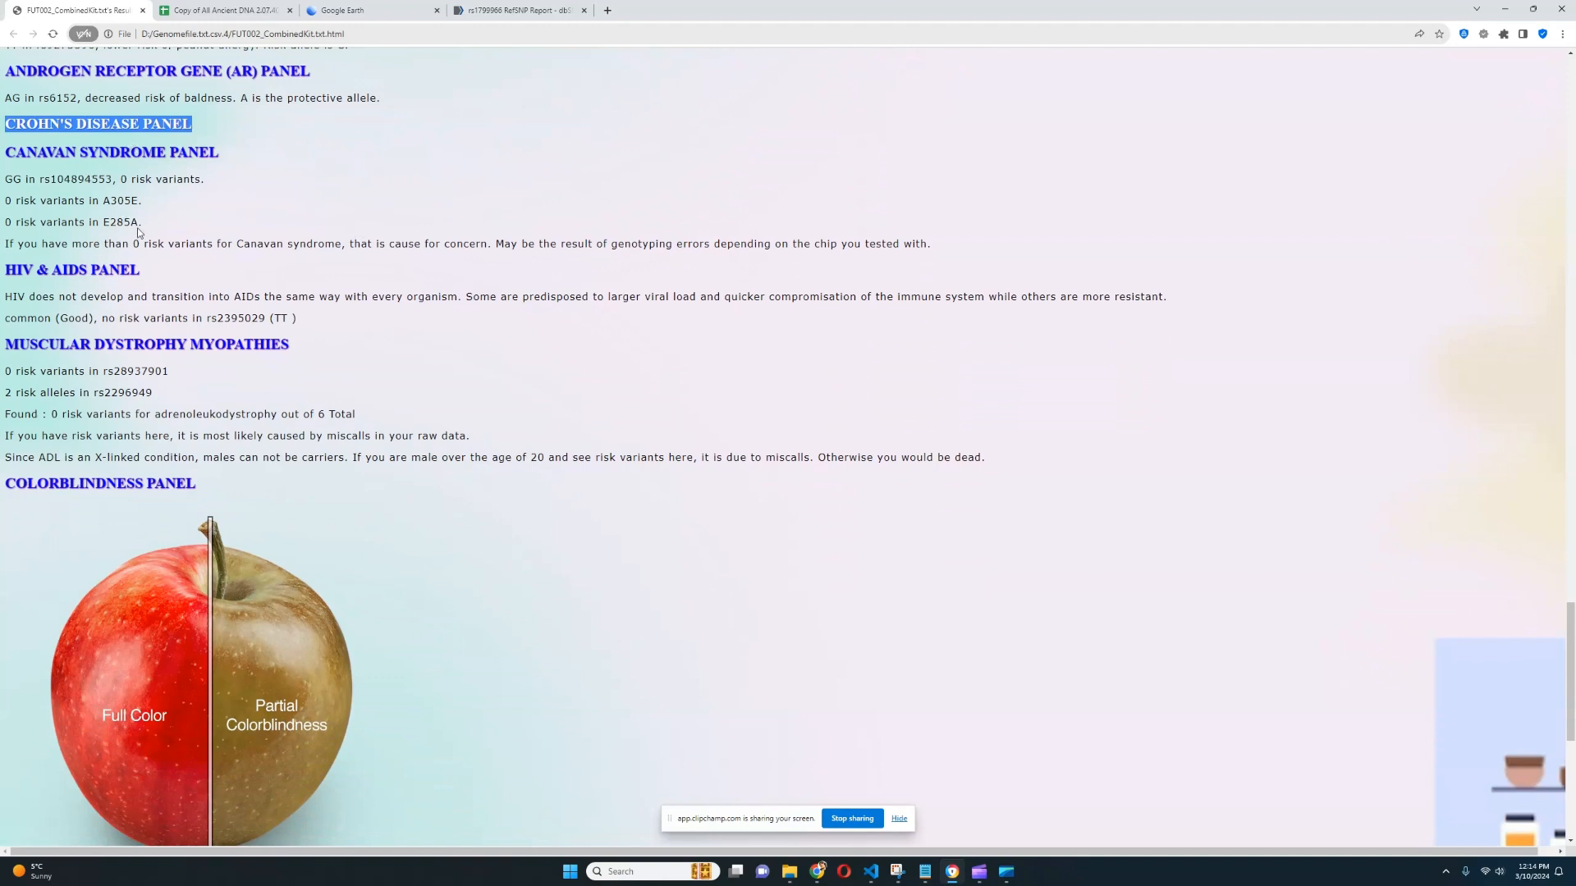
scroll(down, 3)
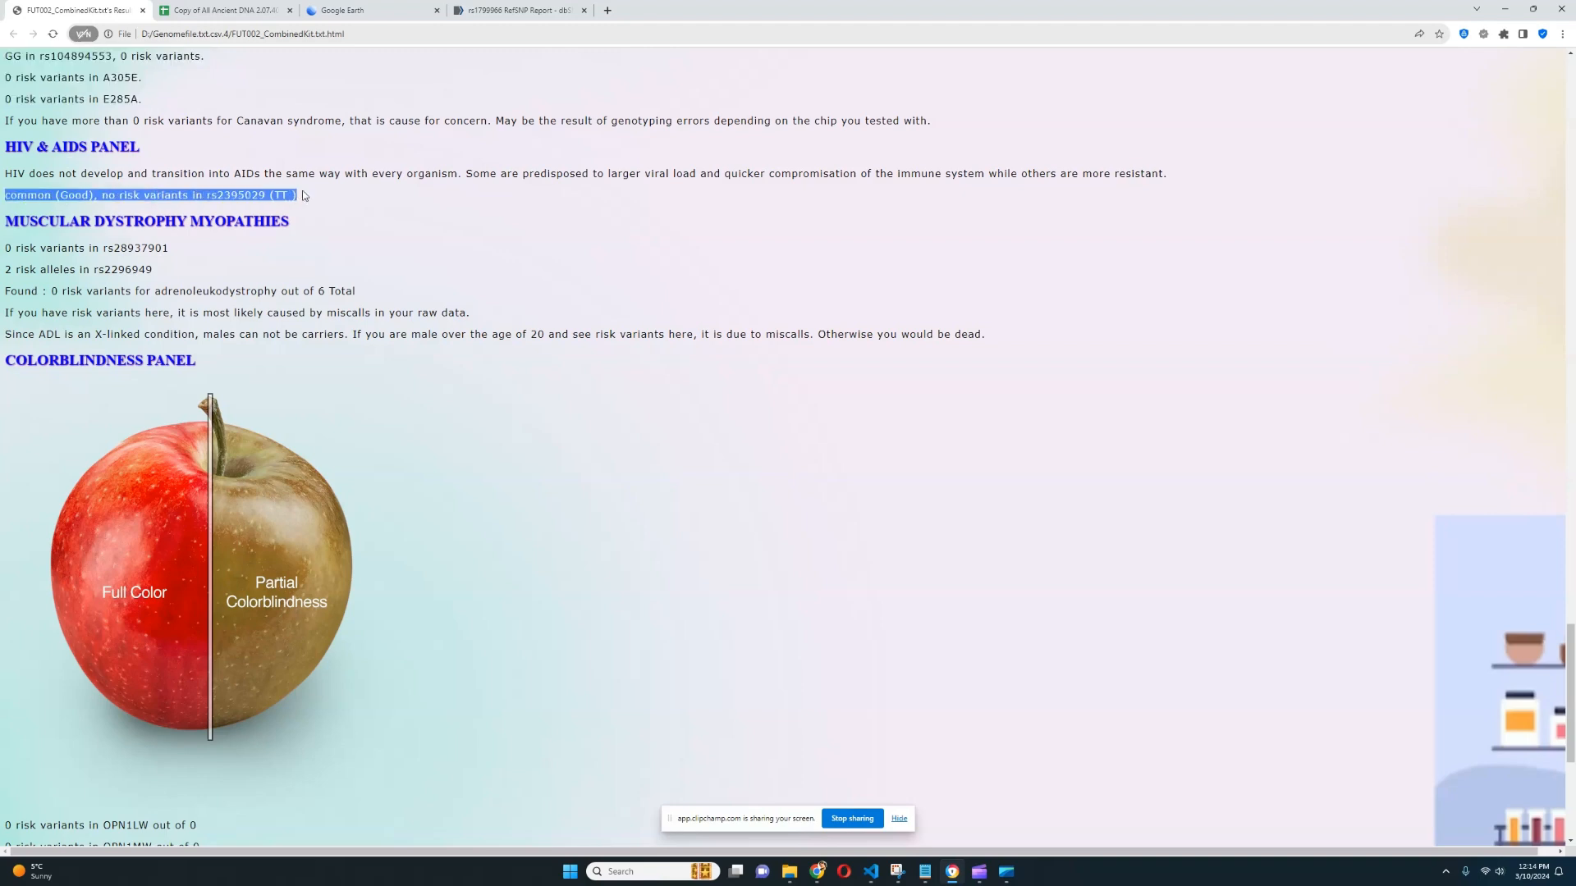
click(213, 196)
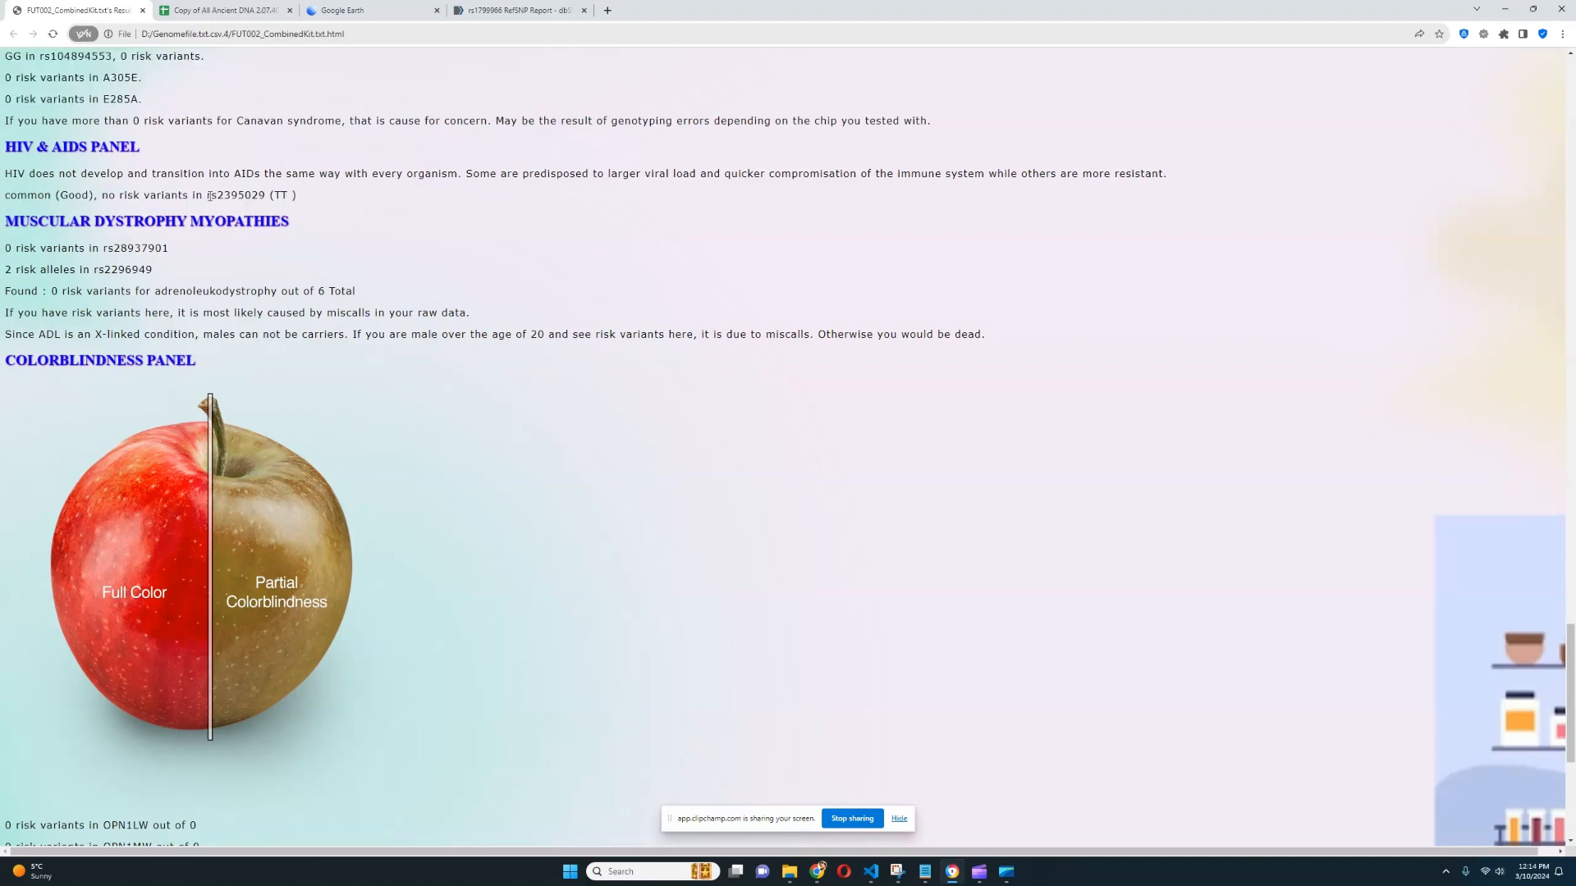
mouse_move(420, 209)
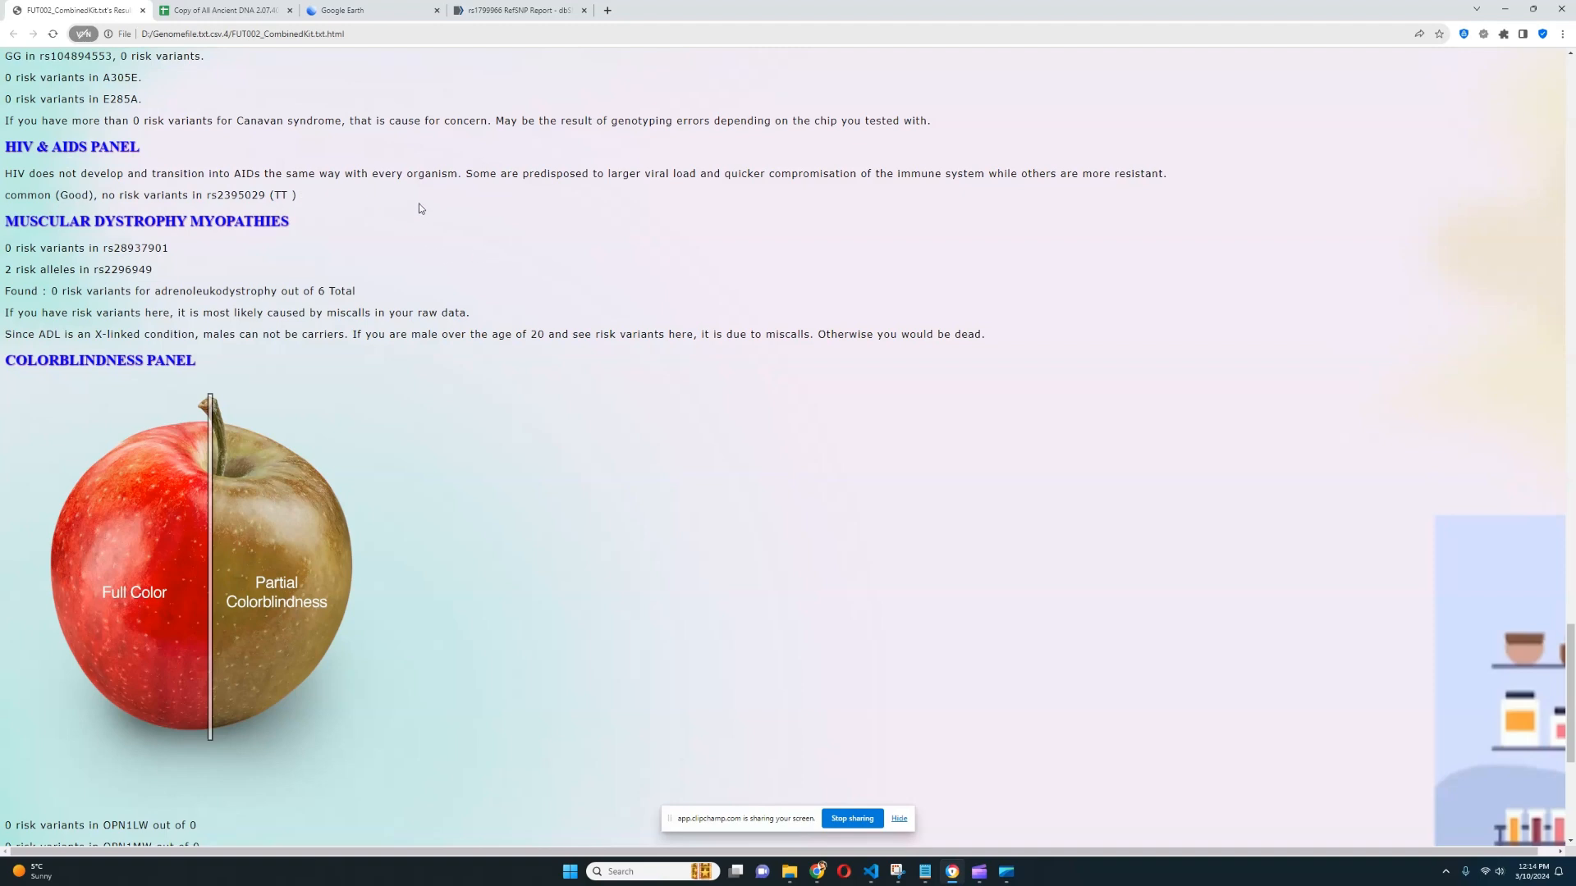
mouse_move(398, 207)
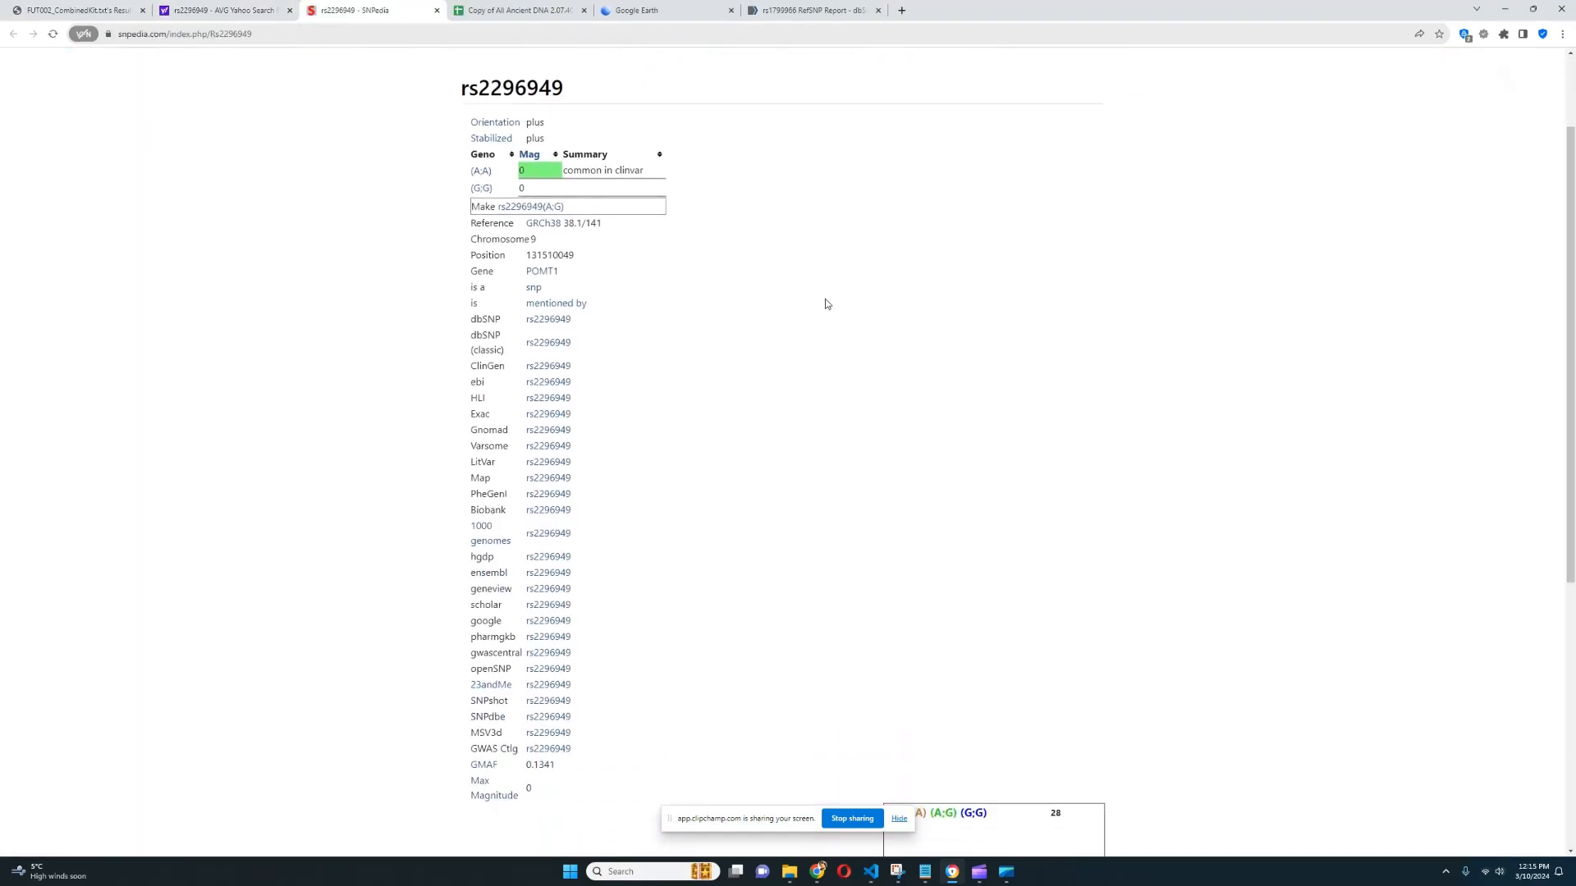
Step: Review the rs2296949 ClinVar box and population genotype chart on SNPedia
scroll(down, 3)
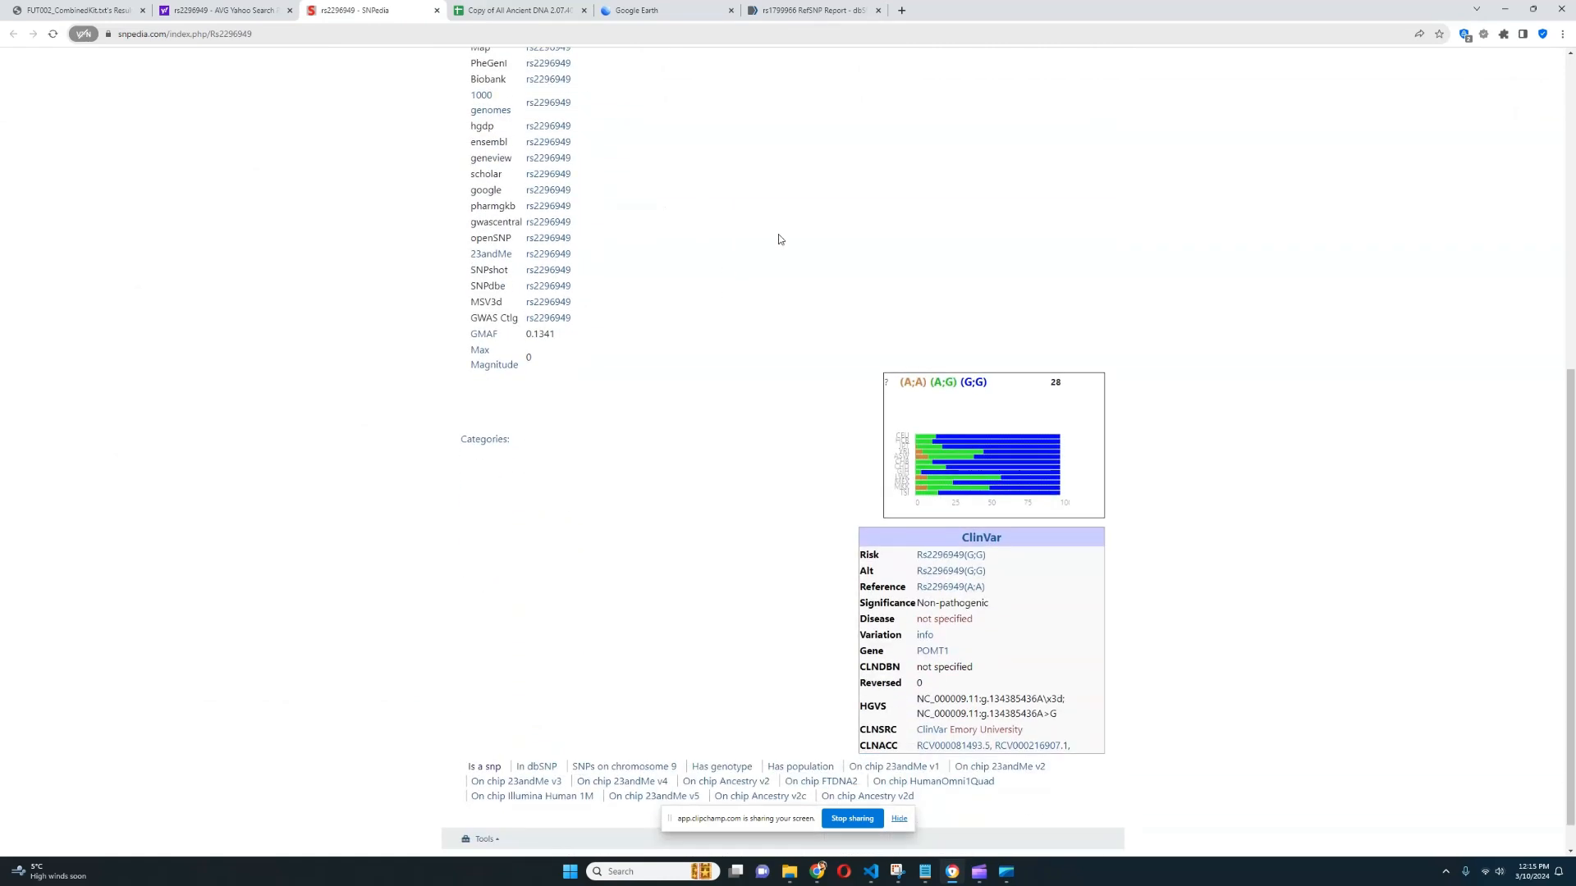
mouse_move(870, 335)
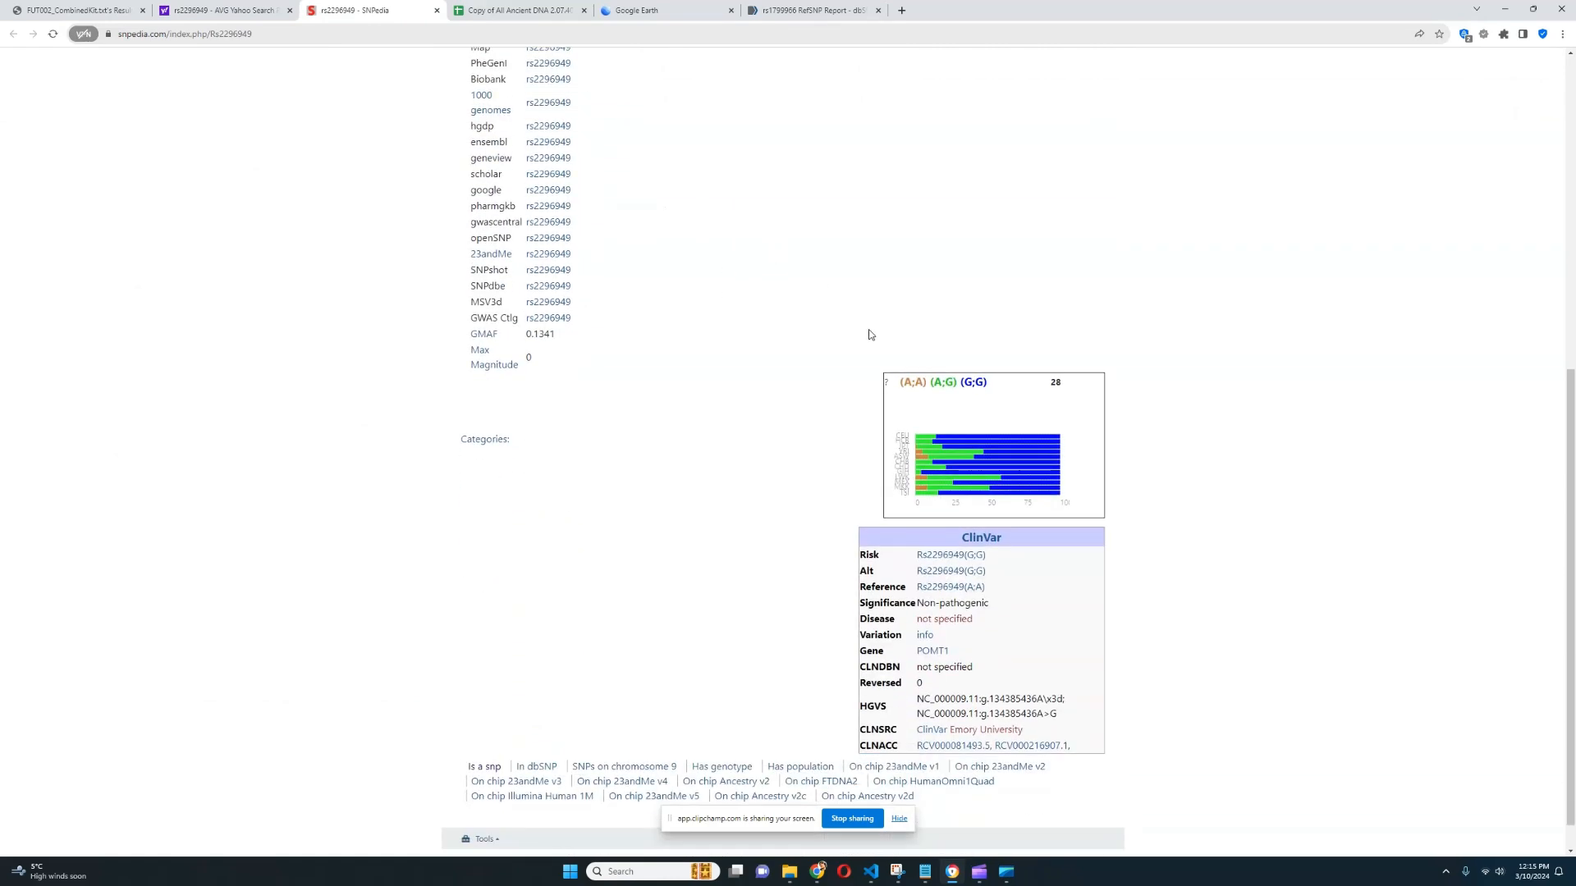
scroll(up, 3)
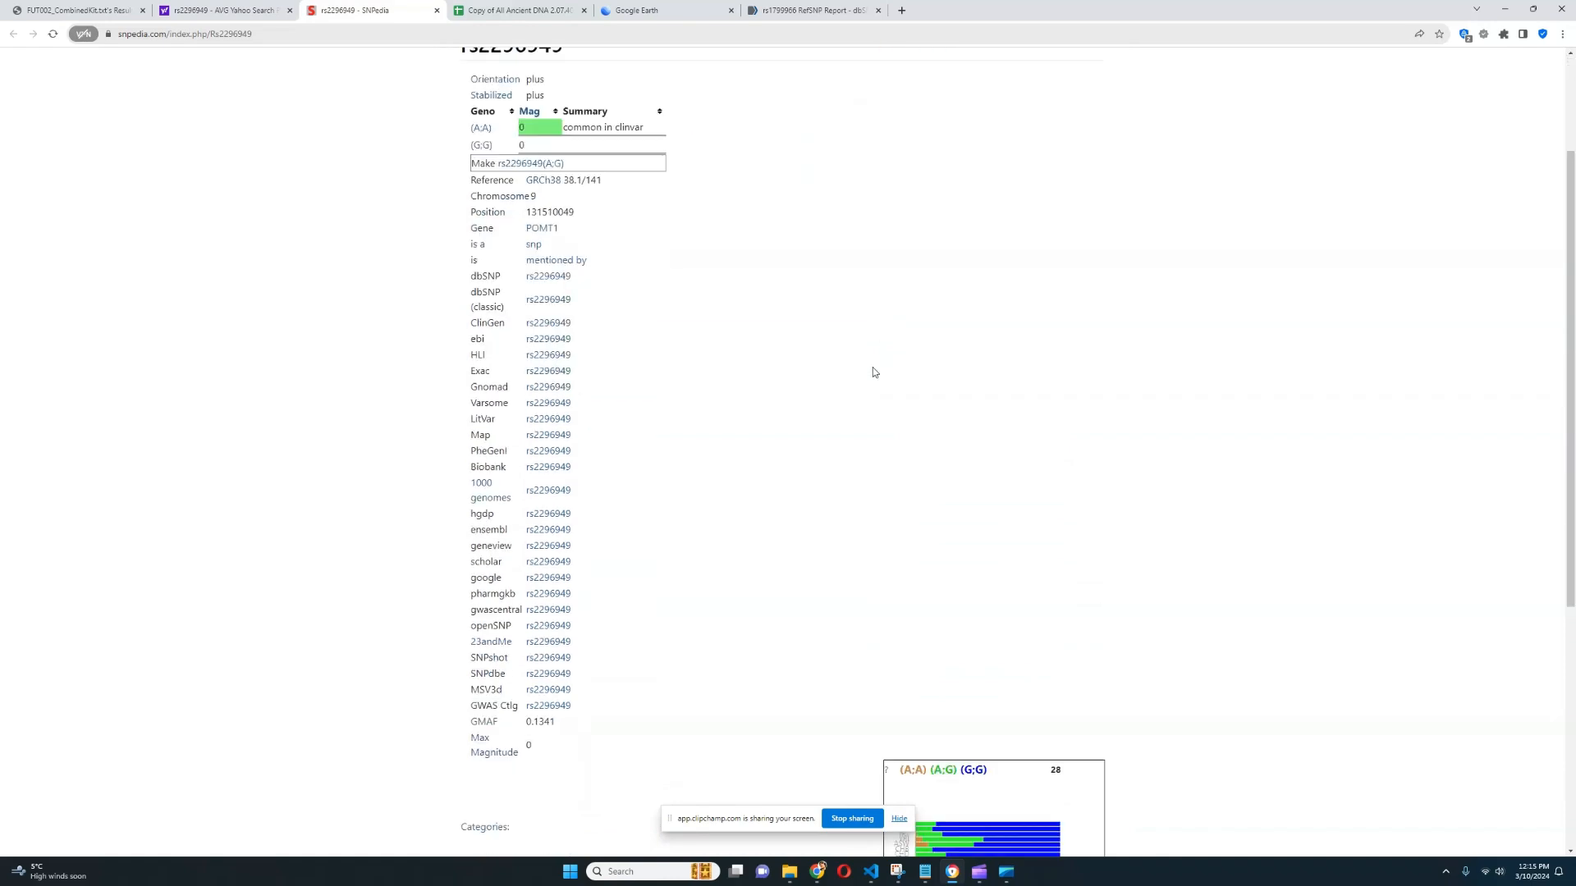
scroll(down, 3)
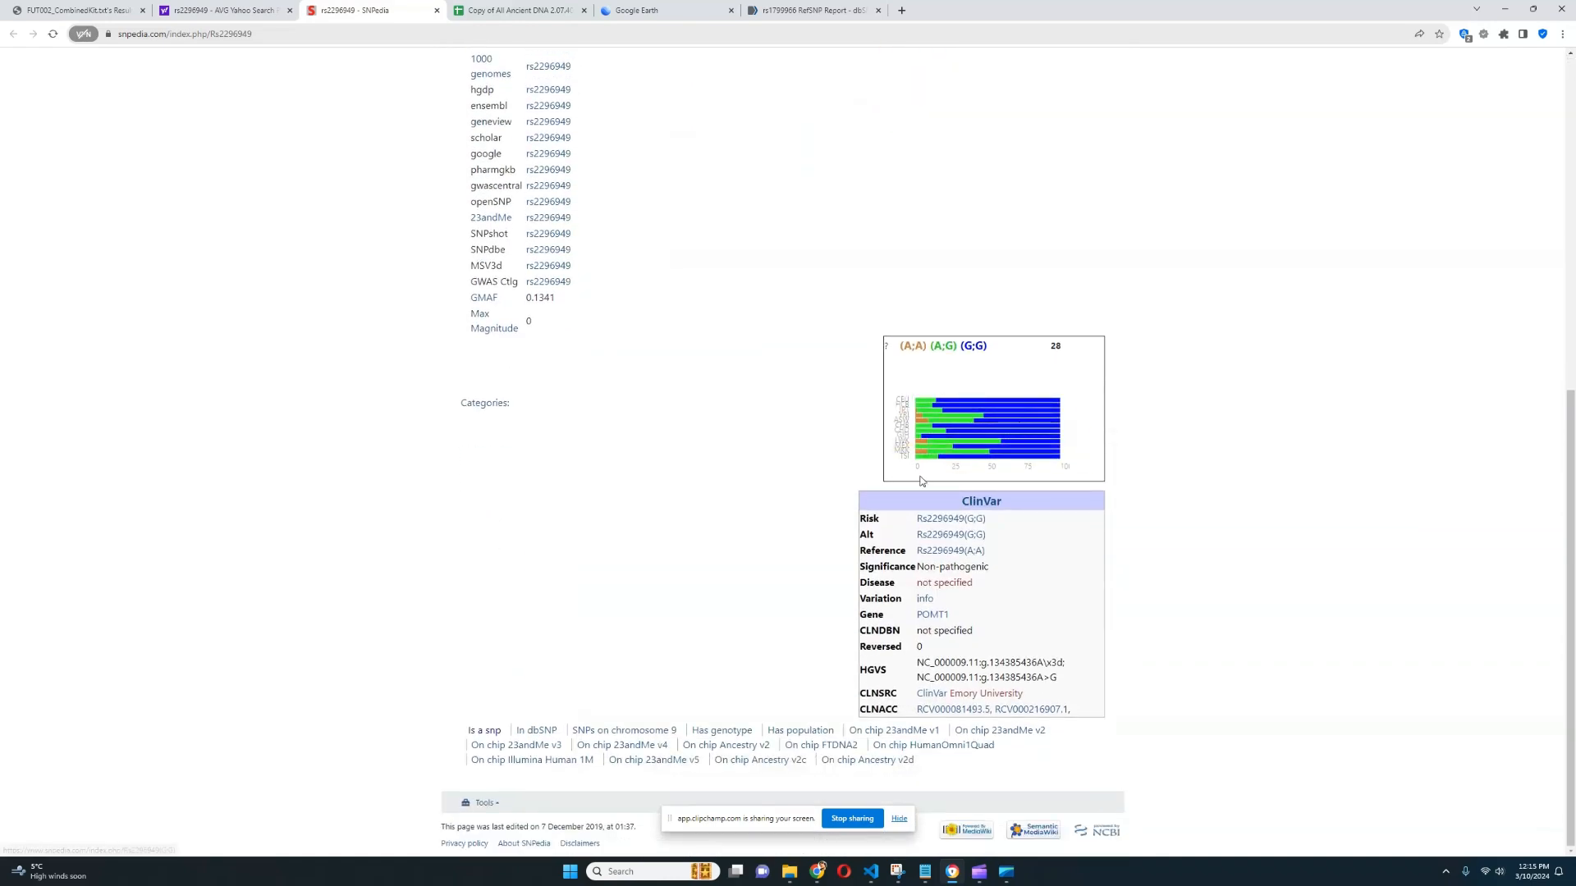
mouse_move(817, 523)
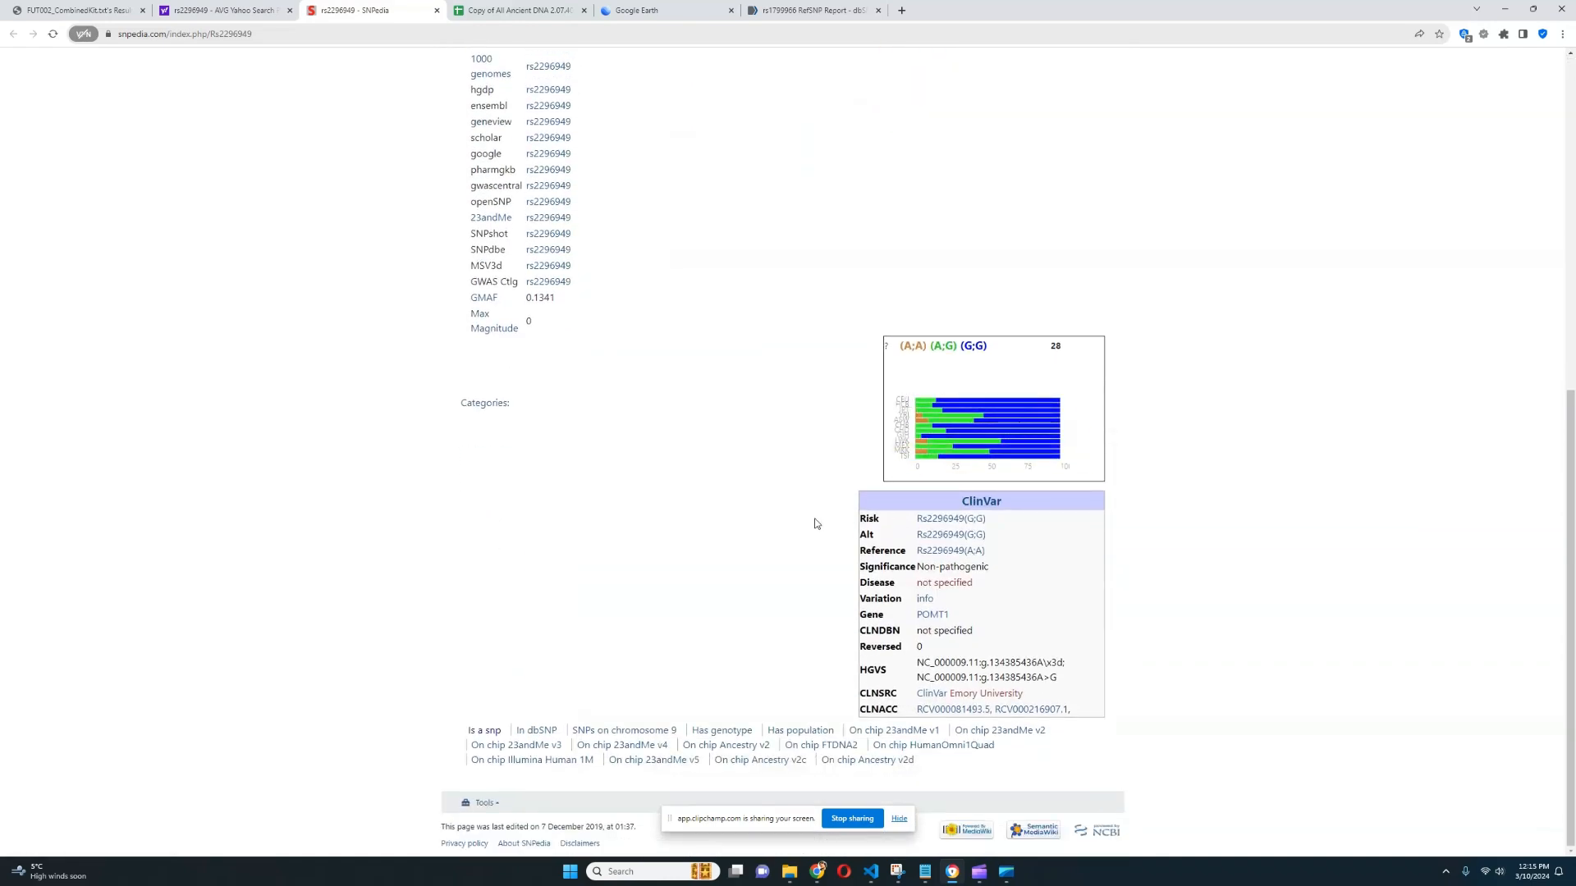
mouse_move(900, 448)
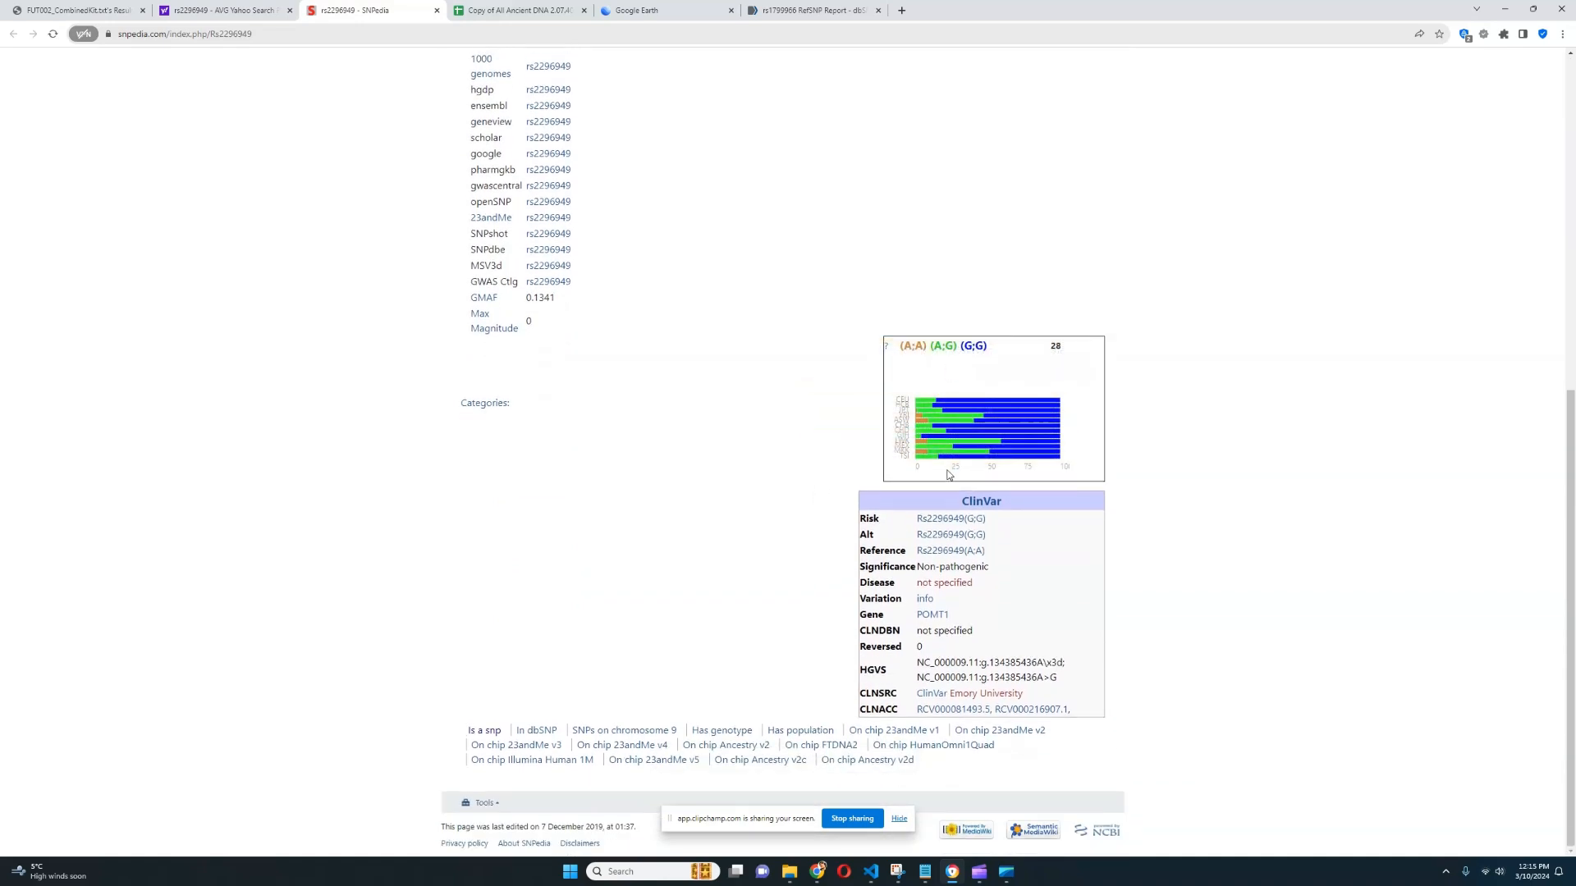
mouse_move(929, 443)
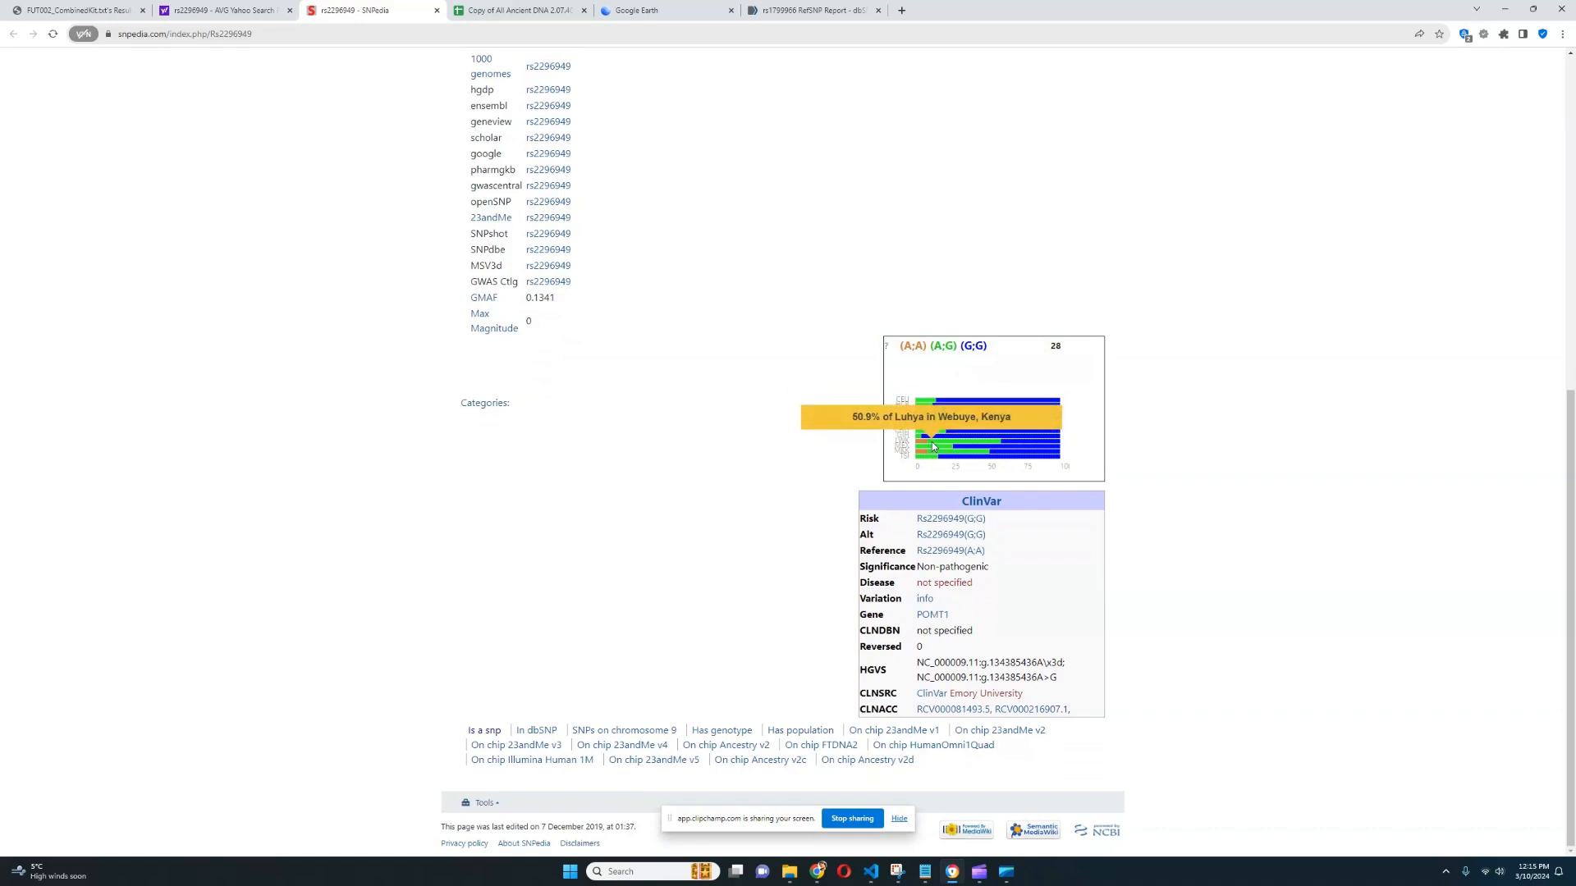
mouse_move(924, 443)
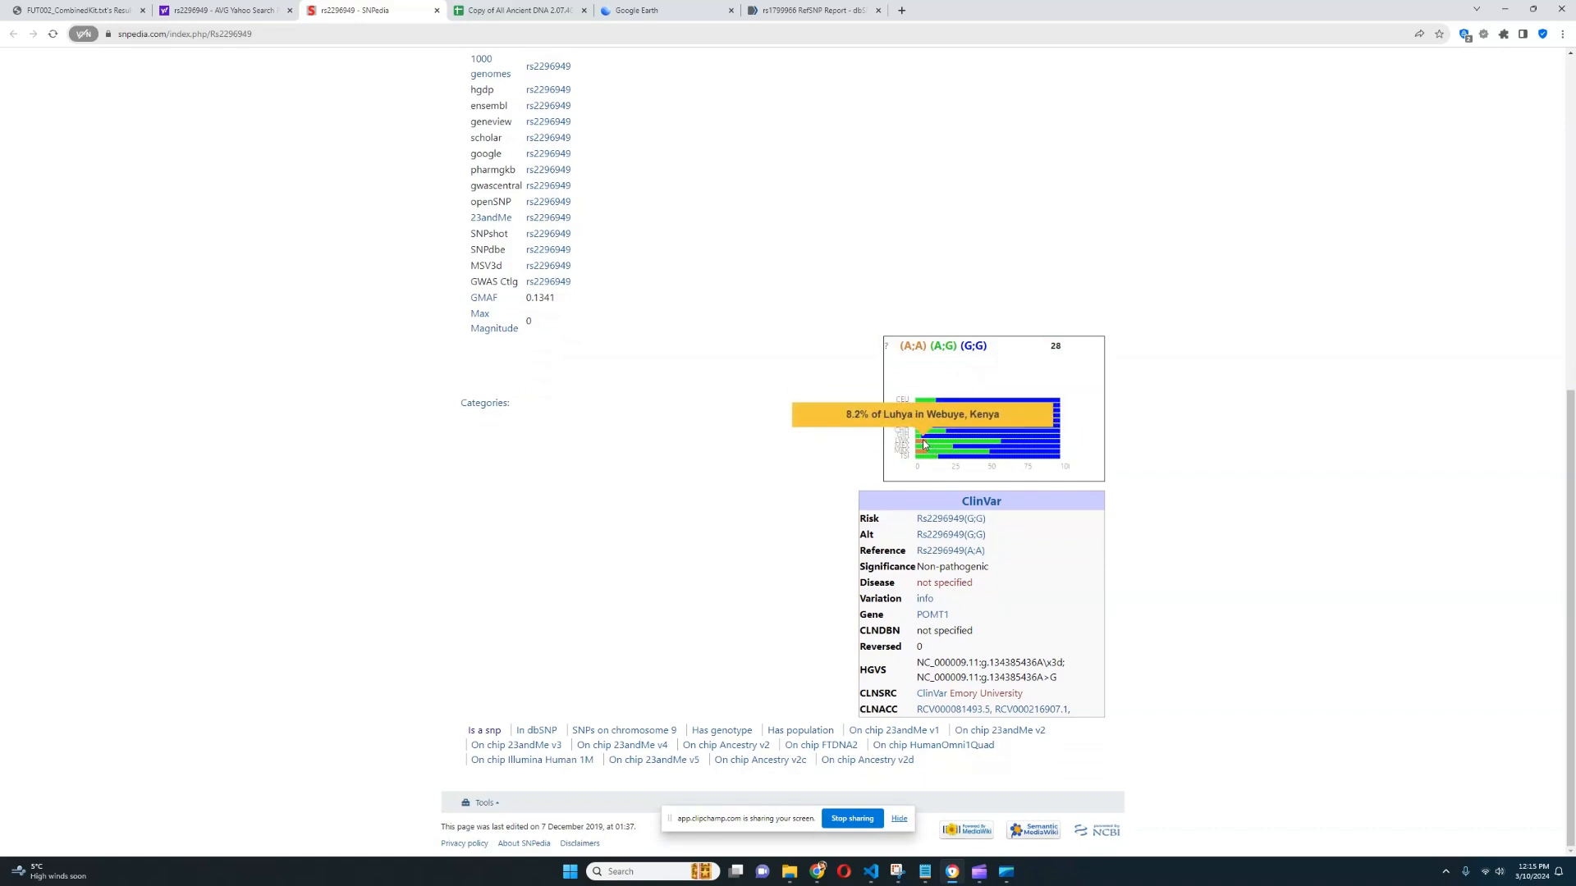
mouse_move(946, 447)
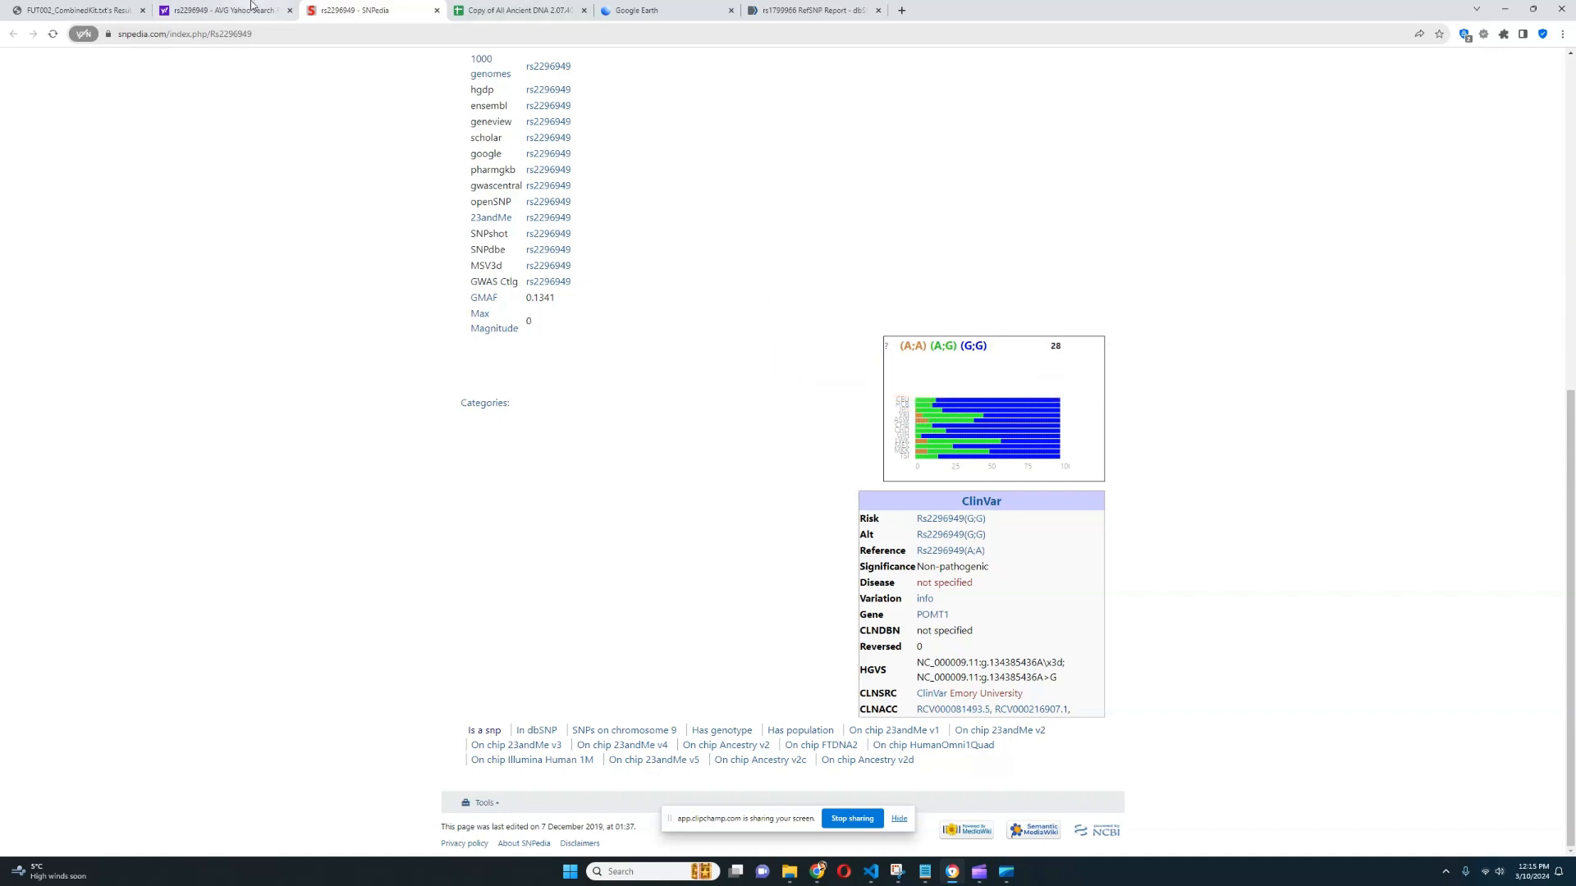
Step: Back in the report, mark the zero-risk OPN1LW and OPN1MW lines and continue to the FTO panel
click(62, 13)
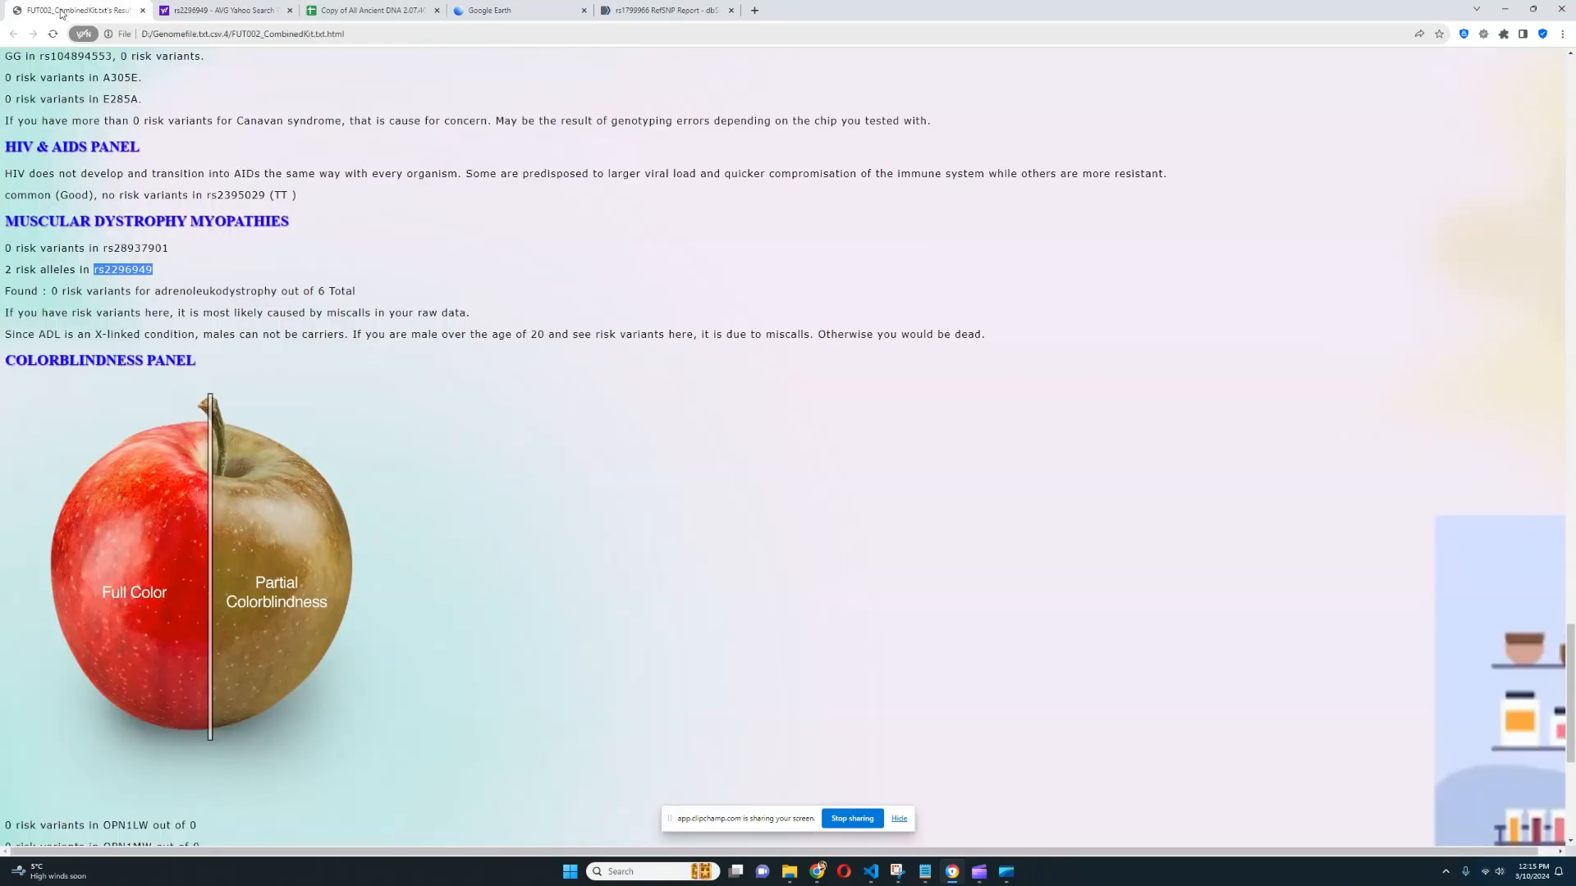
mouse_move(551, 360)
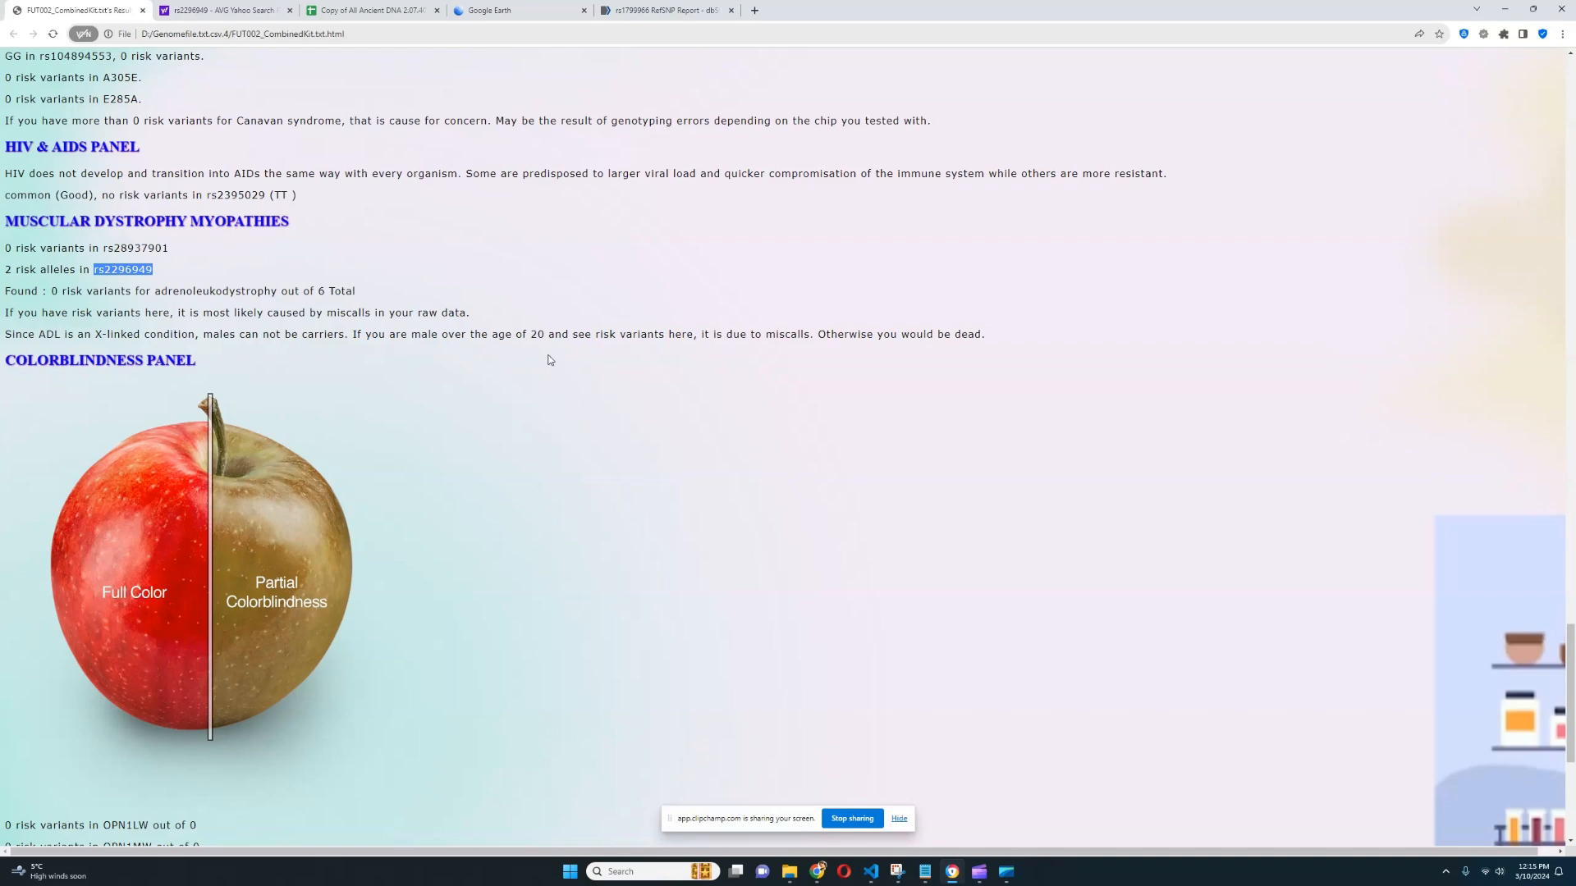
scroll(down, 3)
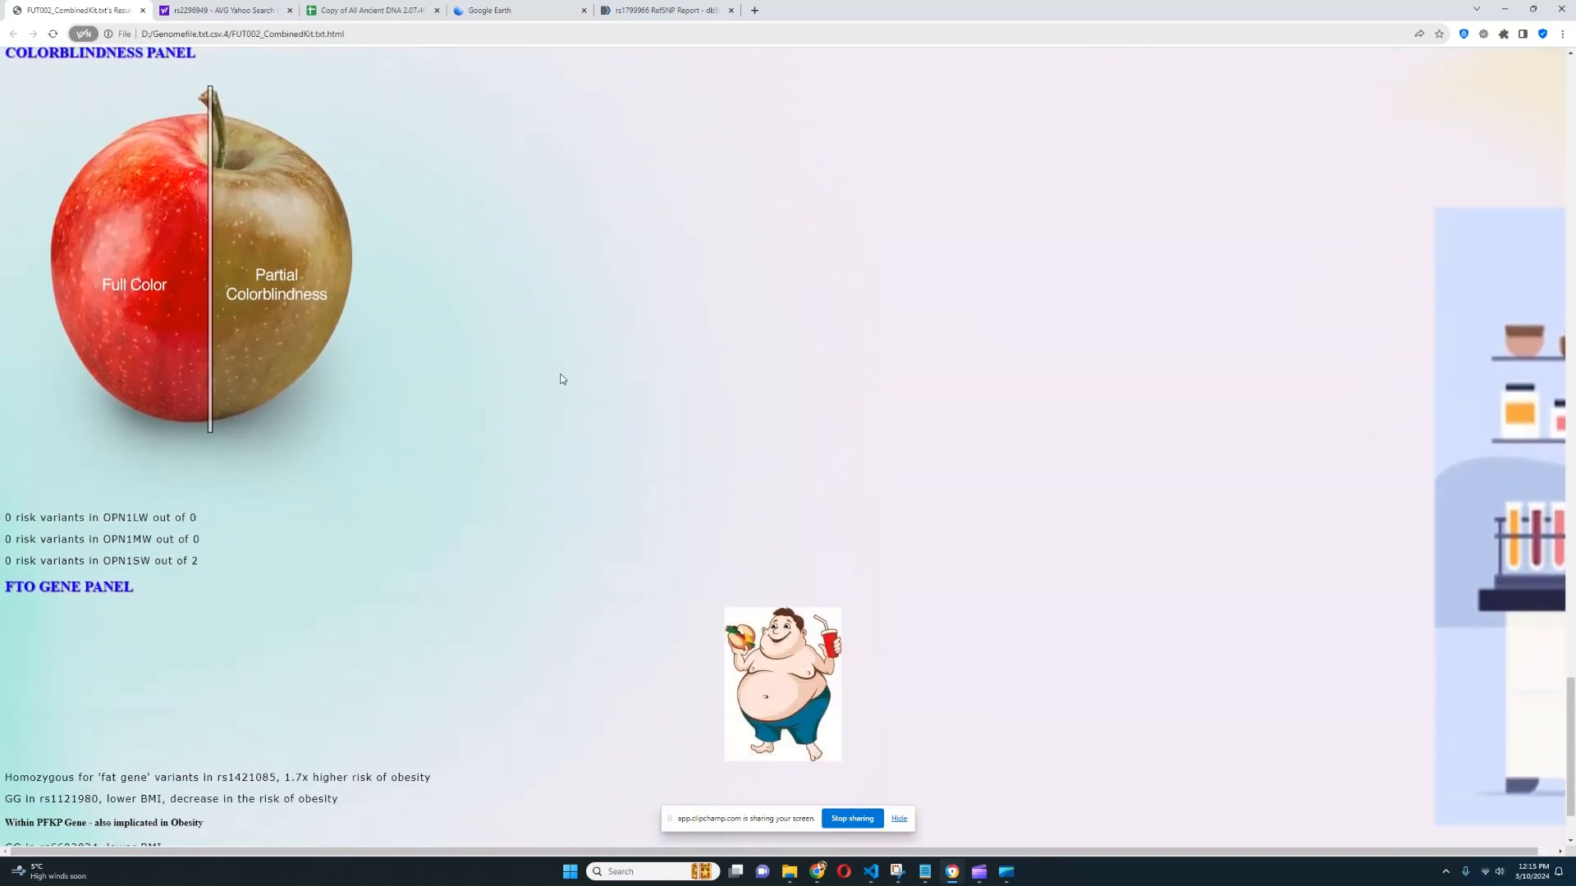
drag(5, 538, 199, 561)
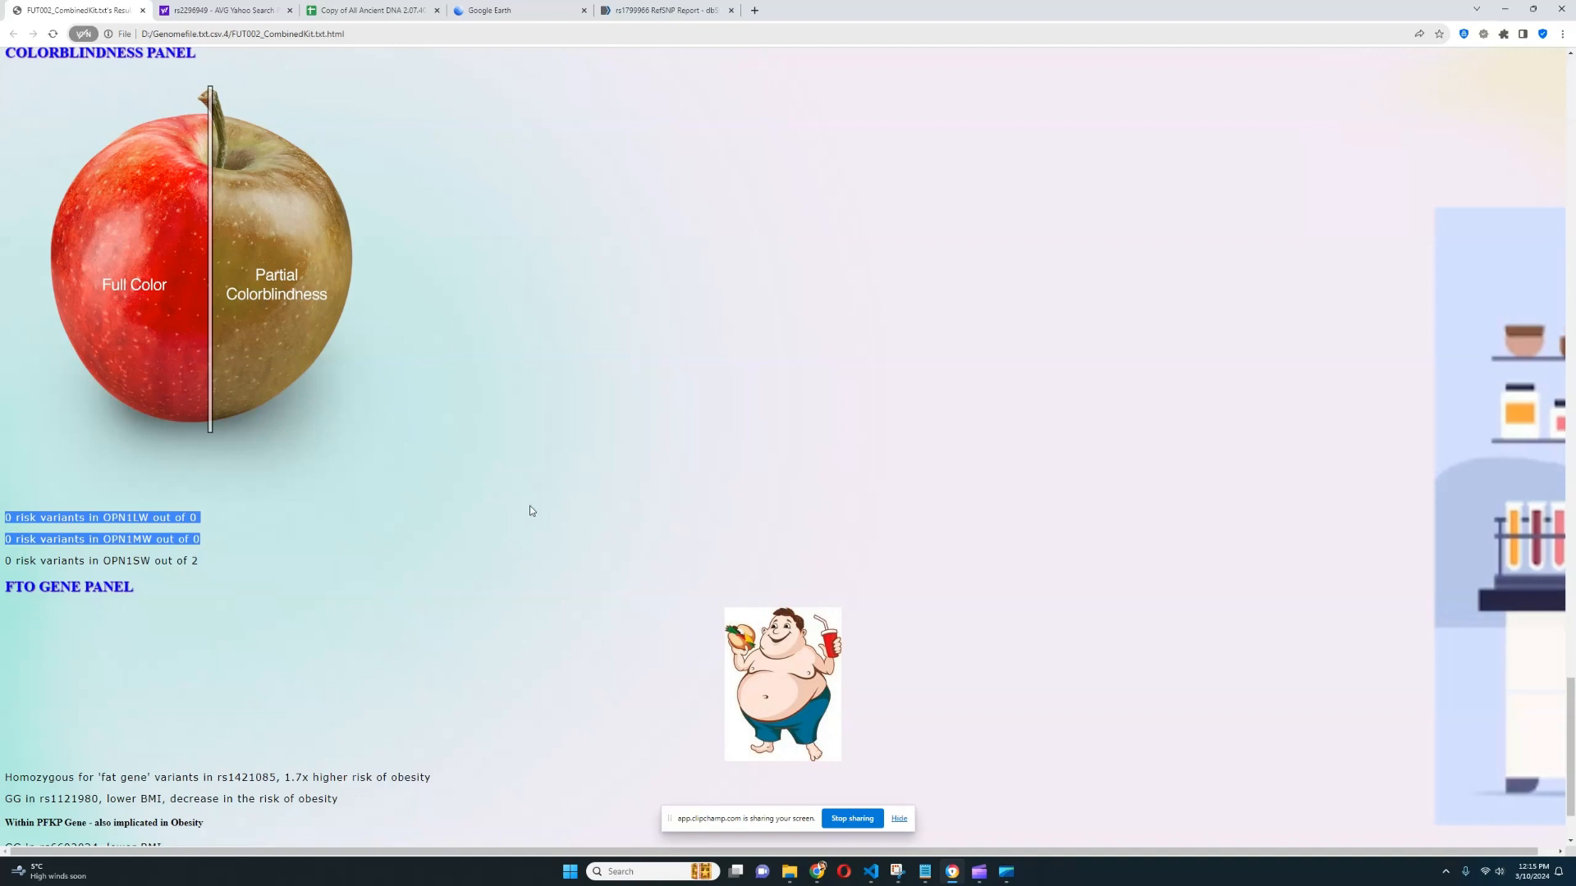
scroll(down, 3)
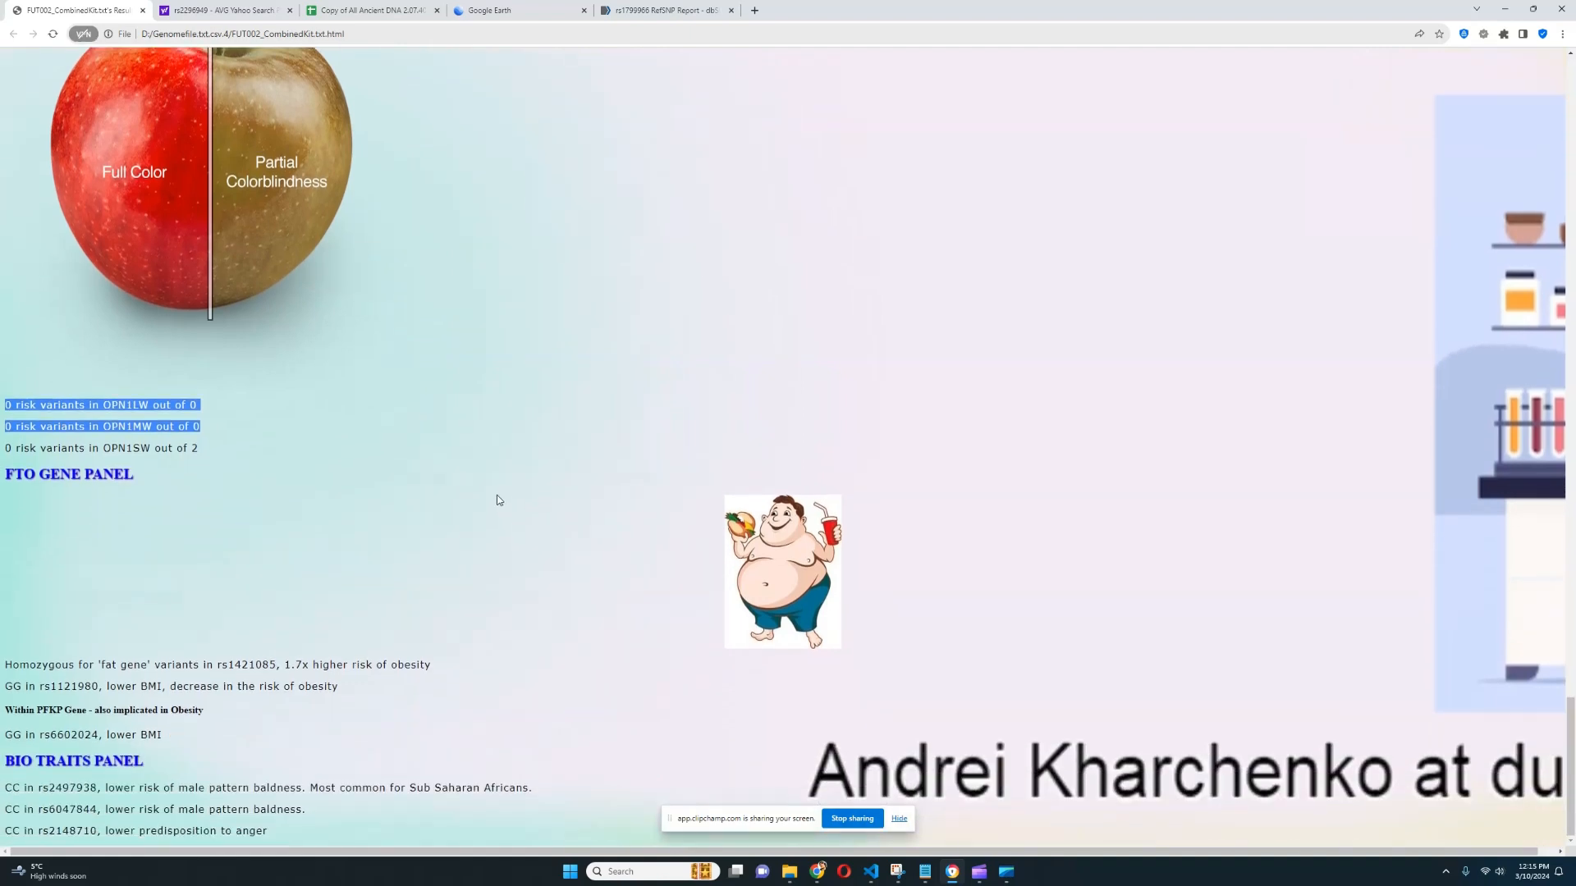
mouse_move(502, 509)
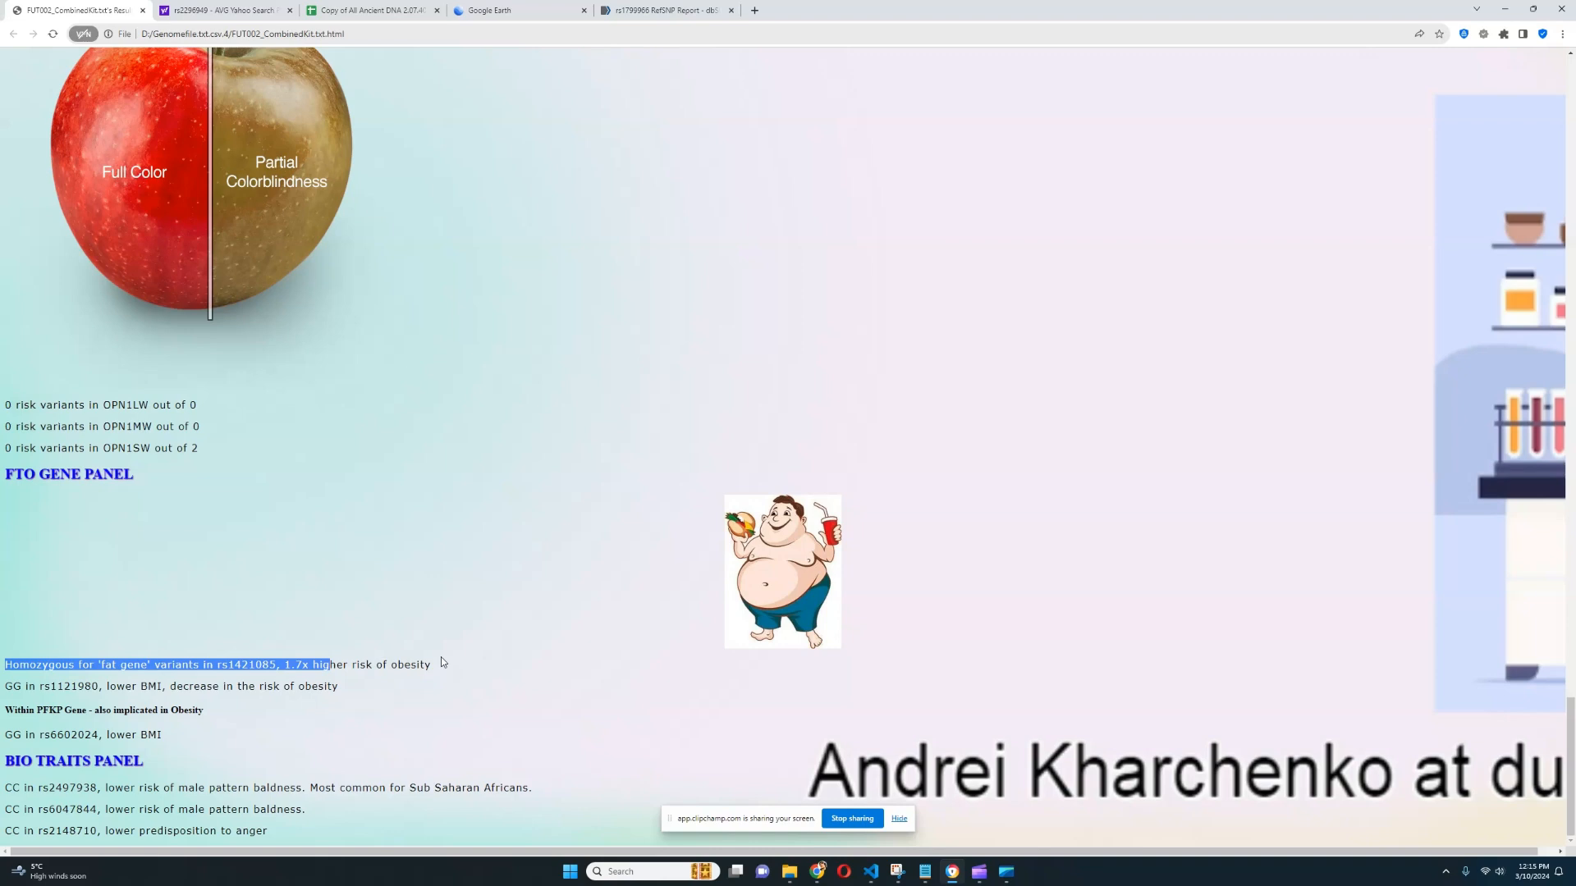
mouse_move(141, 711)
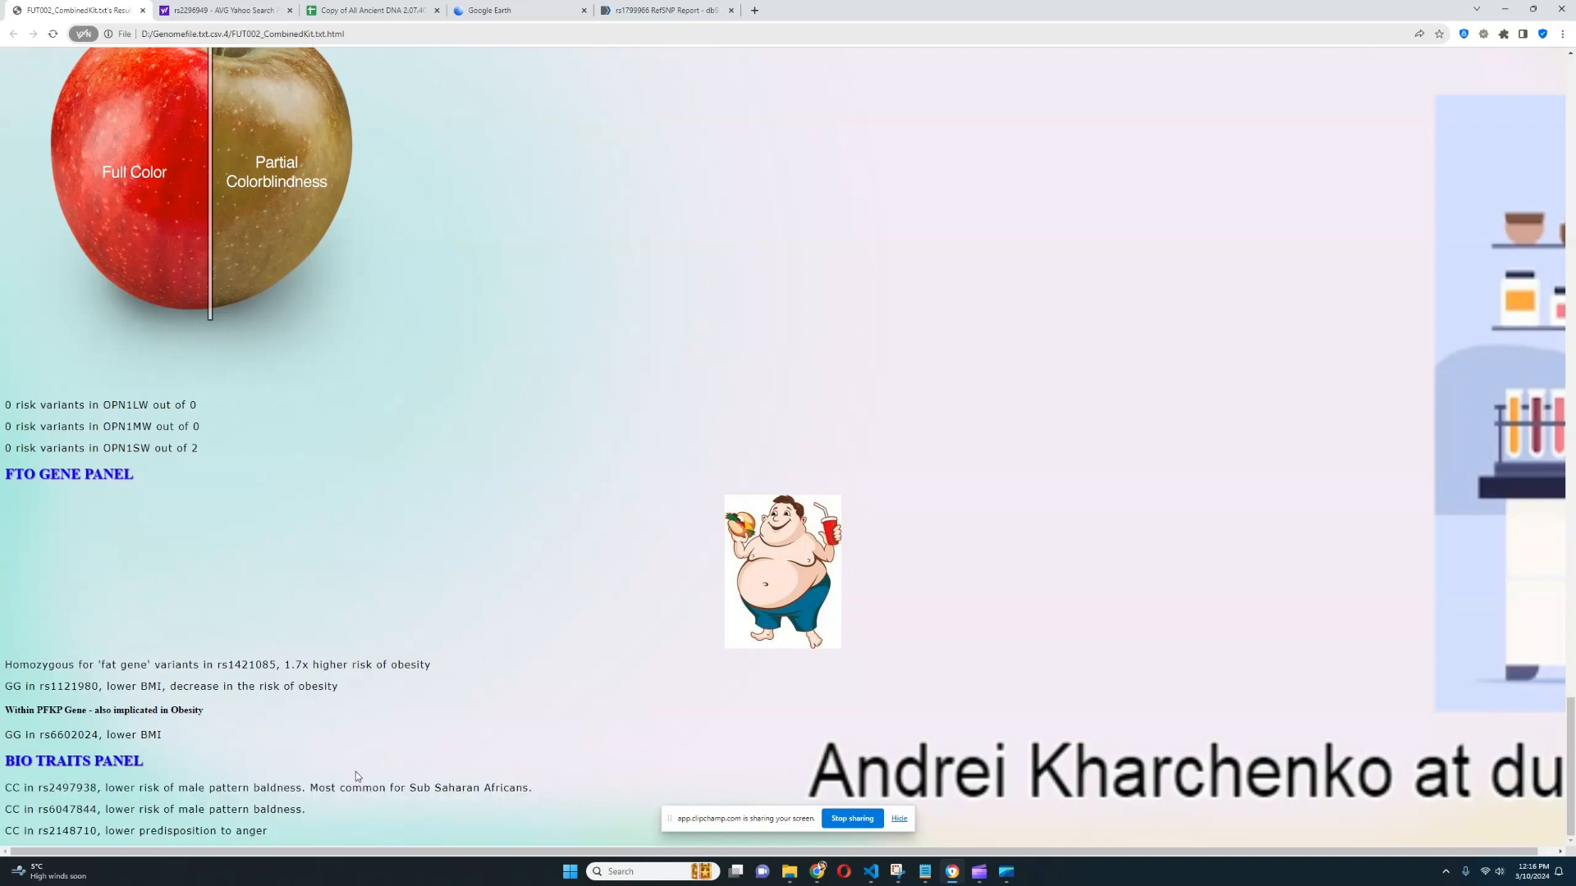
mouse_move(368, 760)
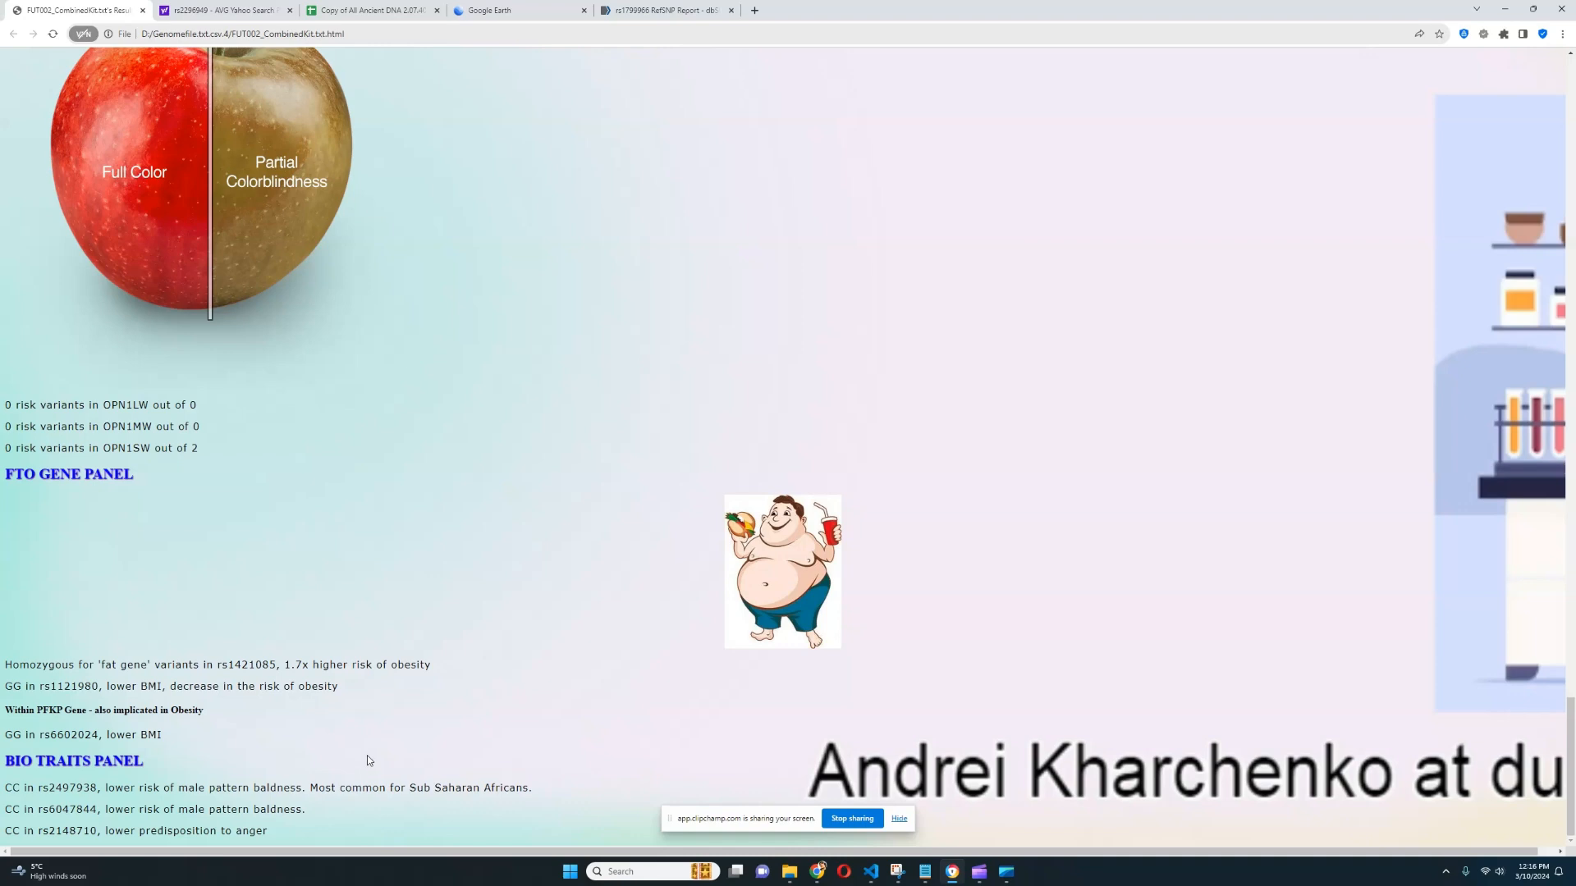
mouse_move(374, 758)
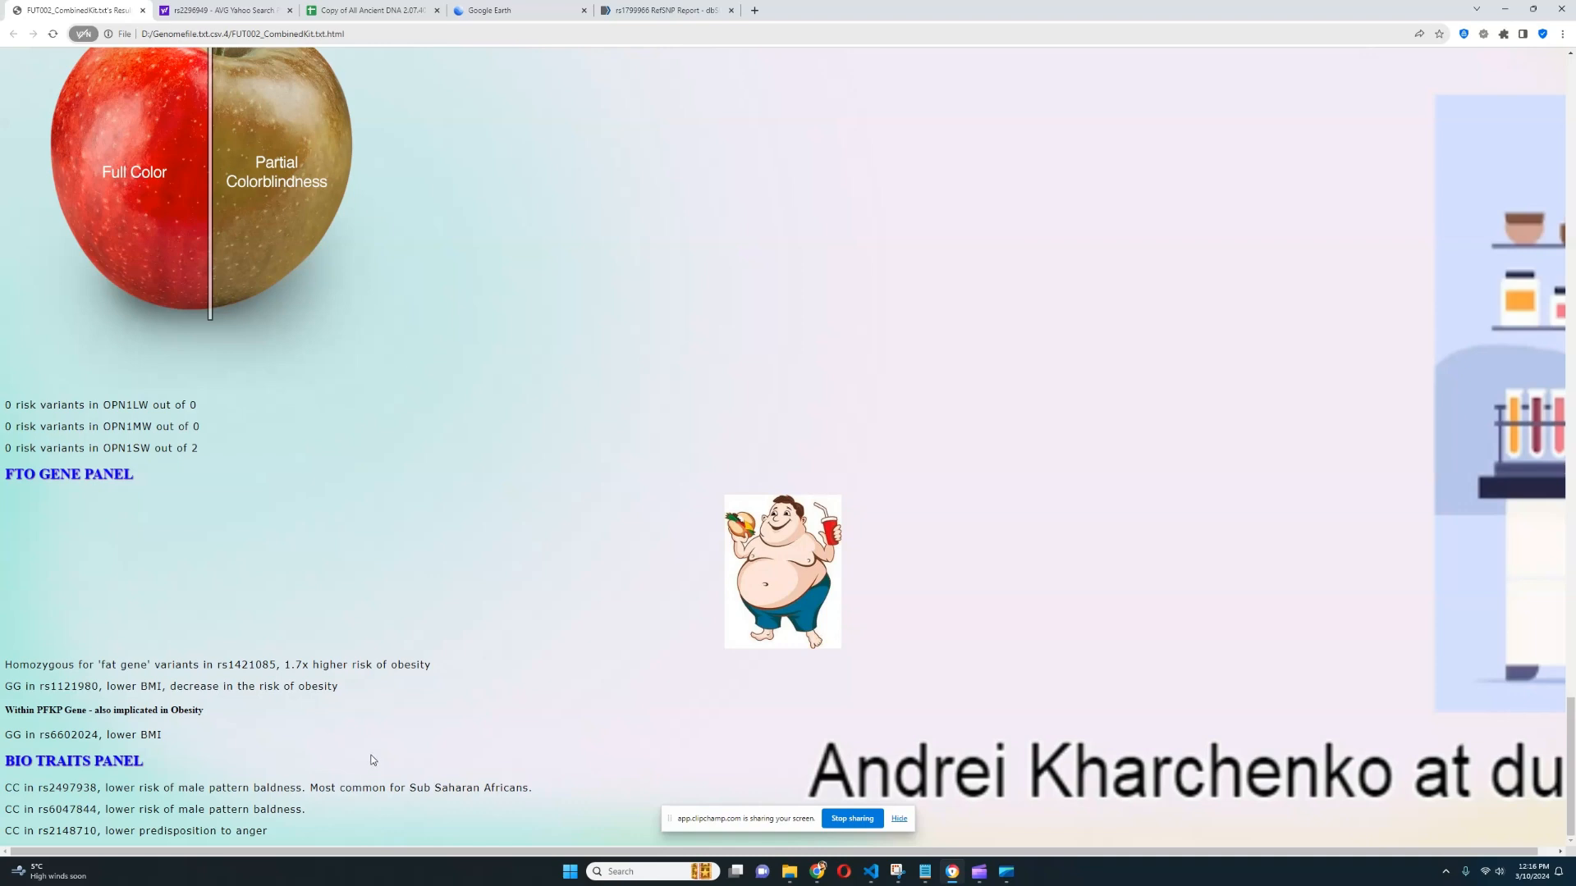
mouse_move(483, 624)
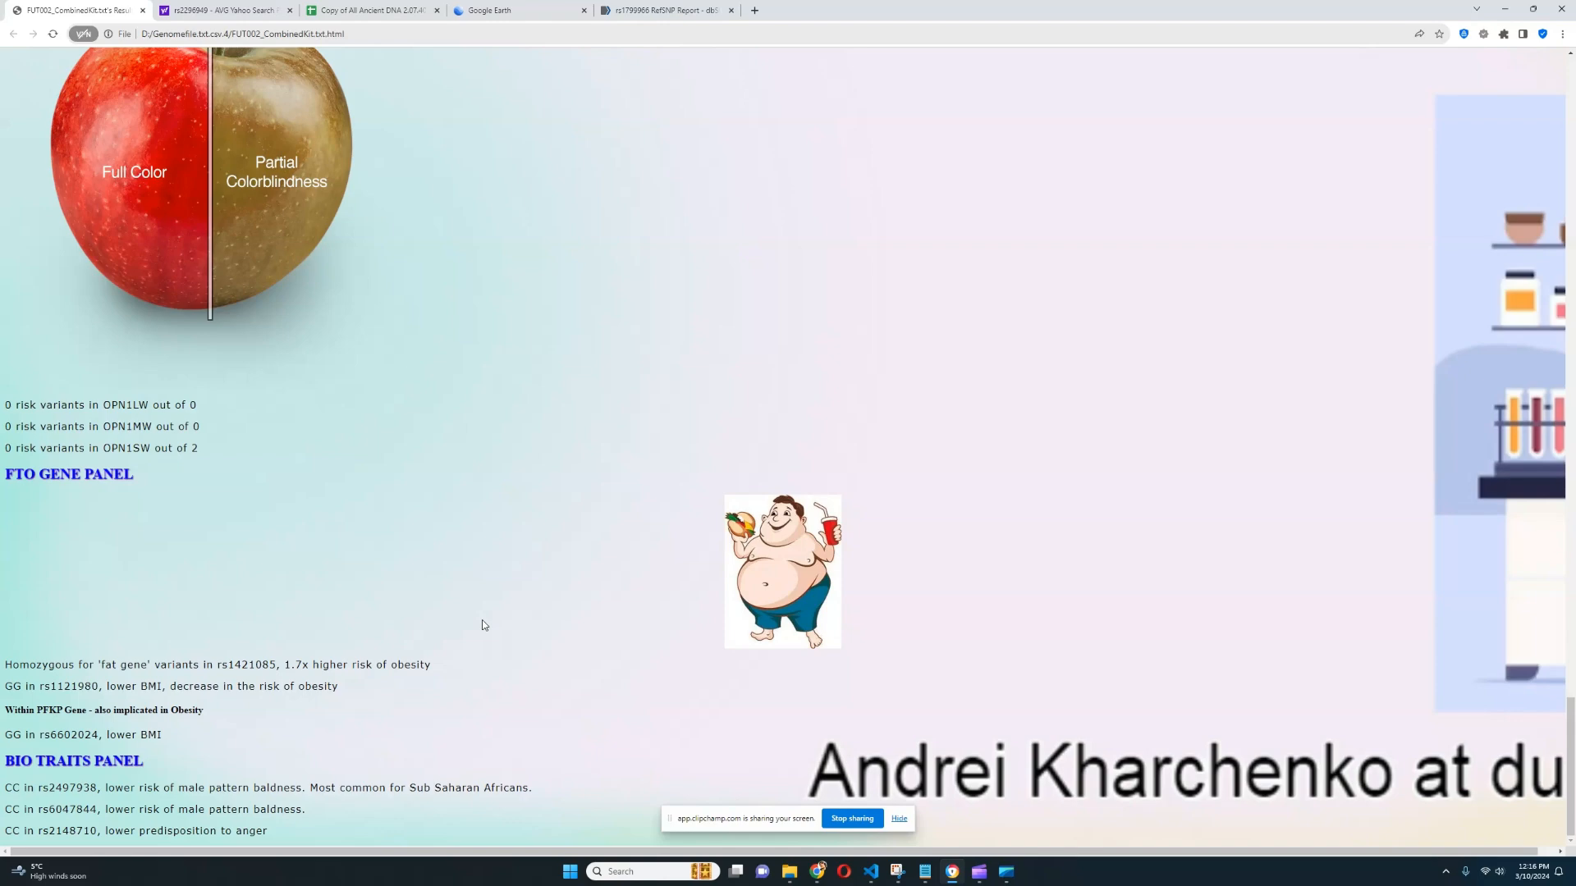
mouse_move(571, 573)
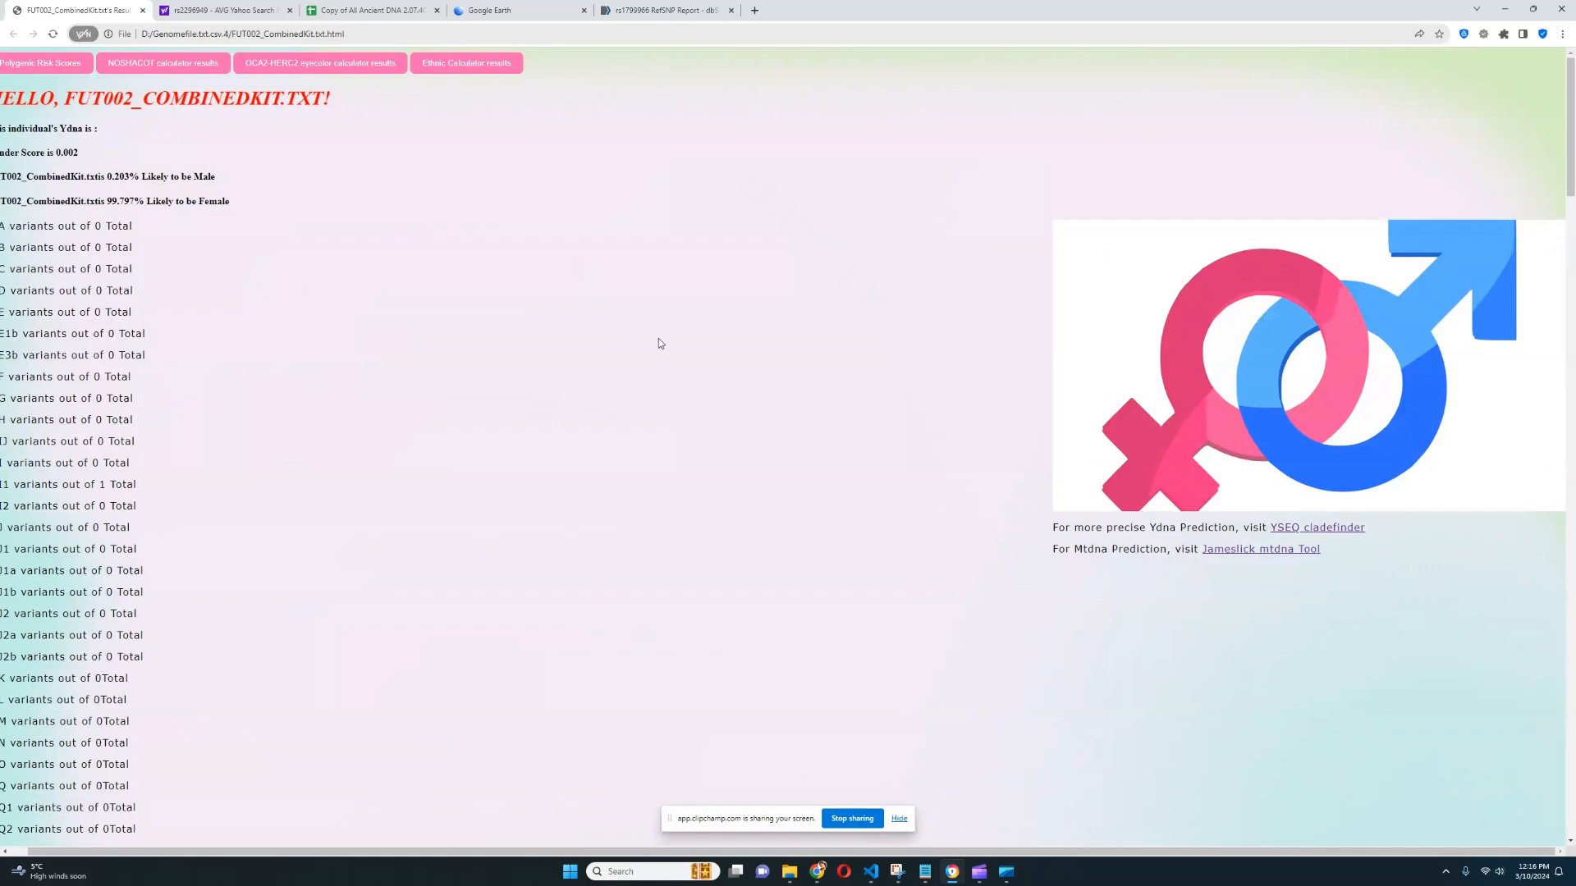
mouse_move(663, 355)
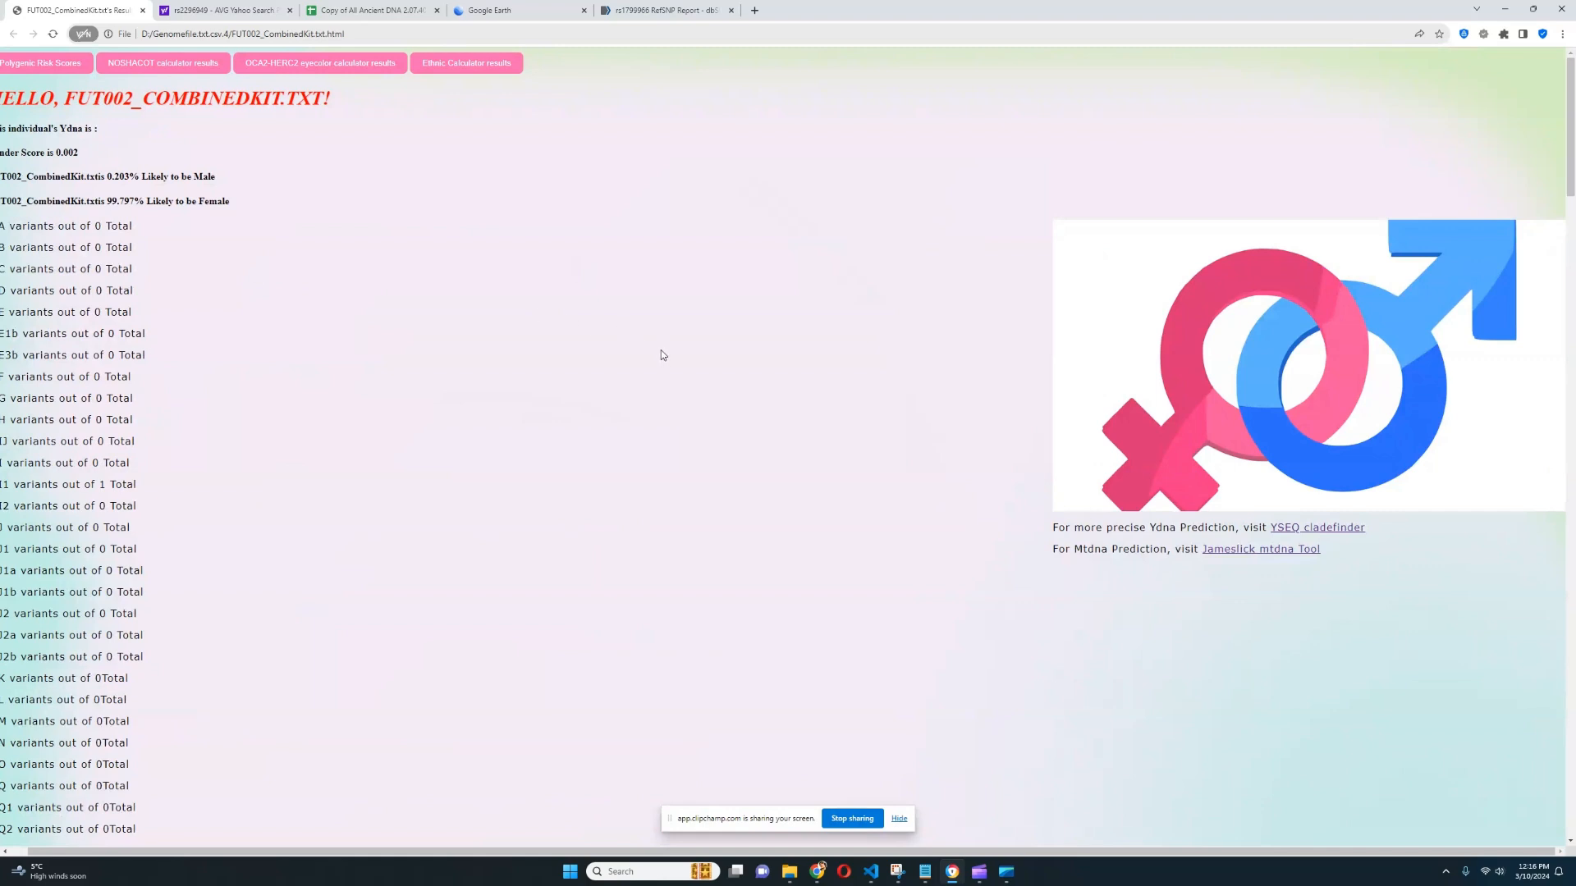
mouse_move(663, 360)
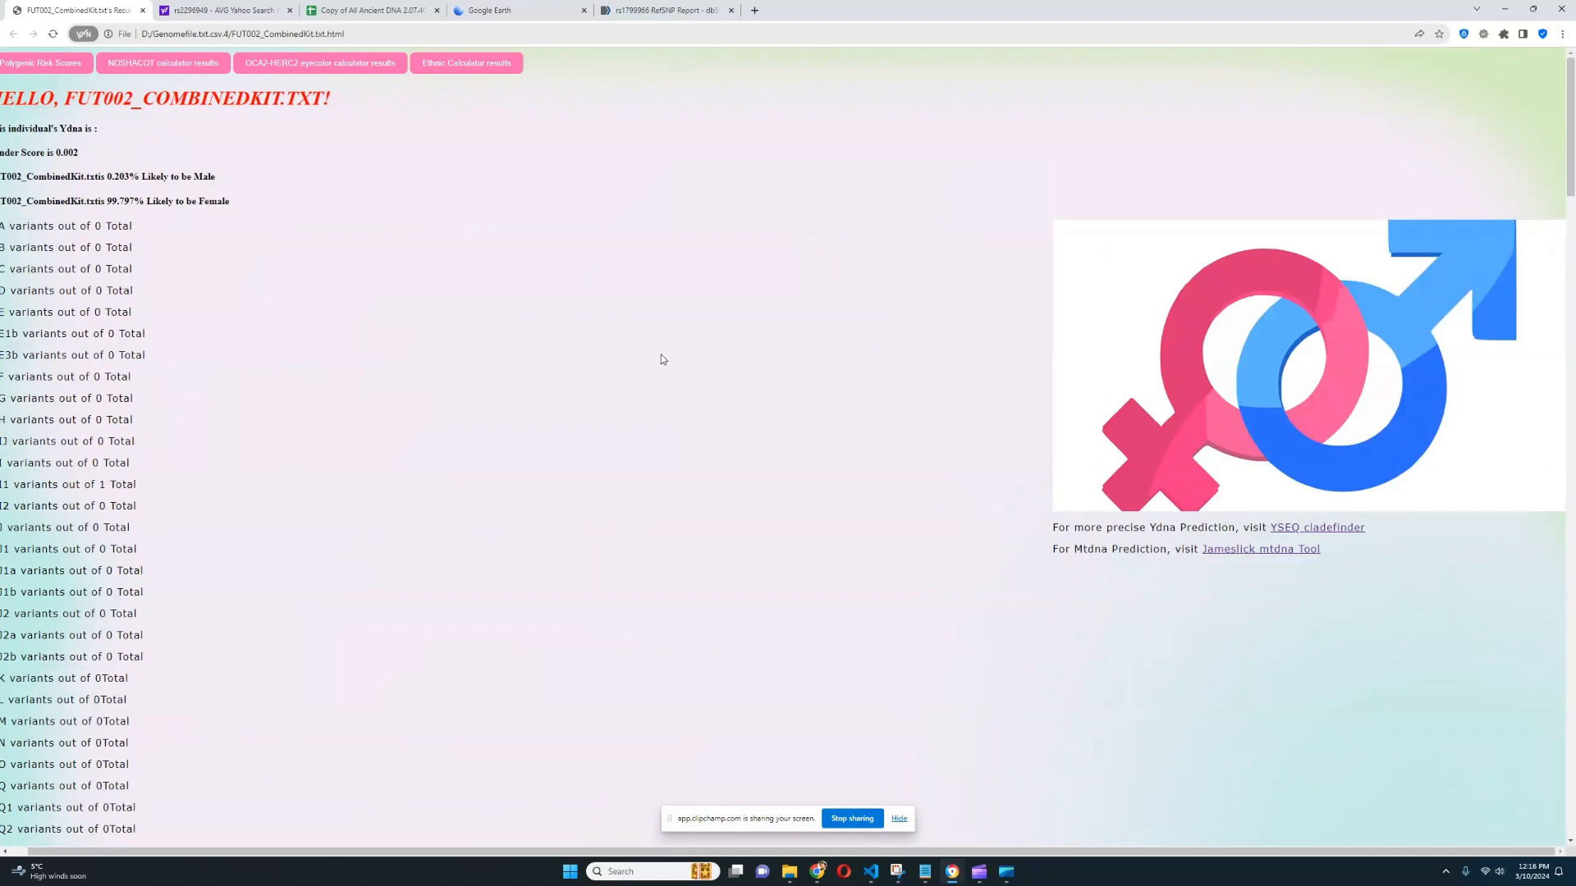
mouse_move(663, 349)
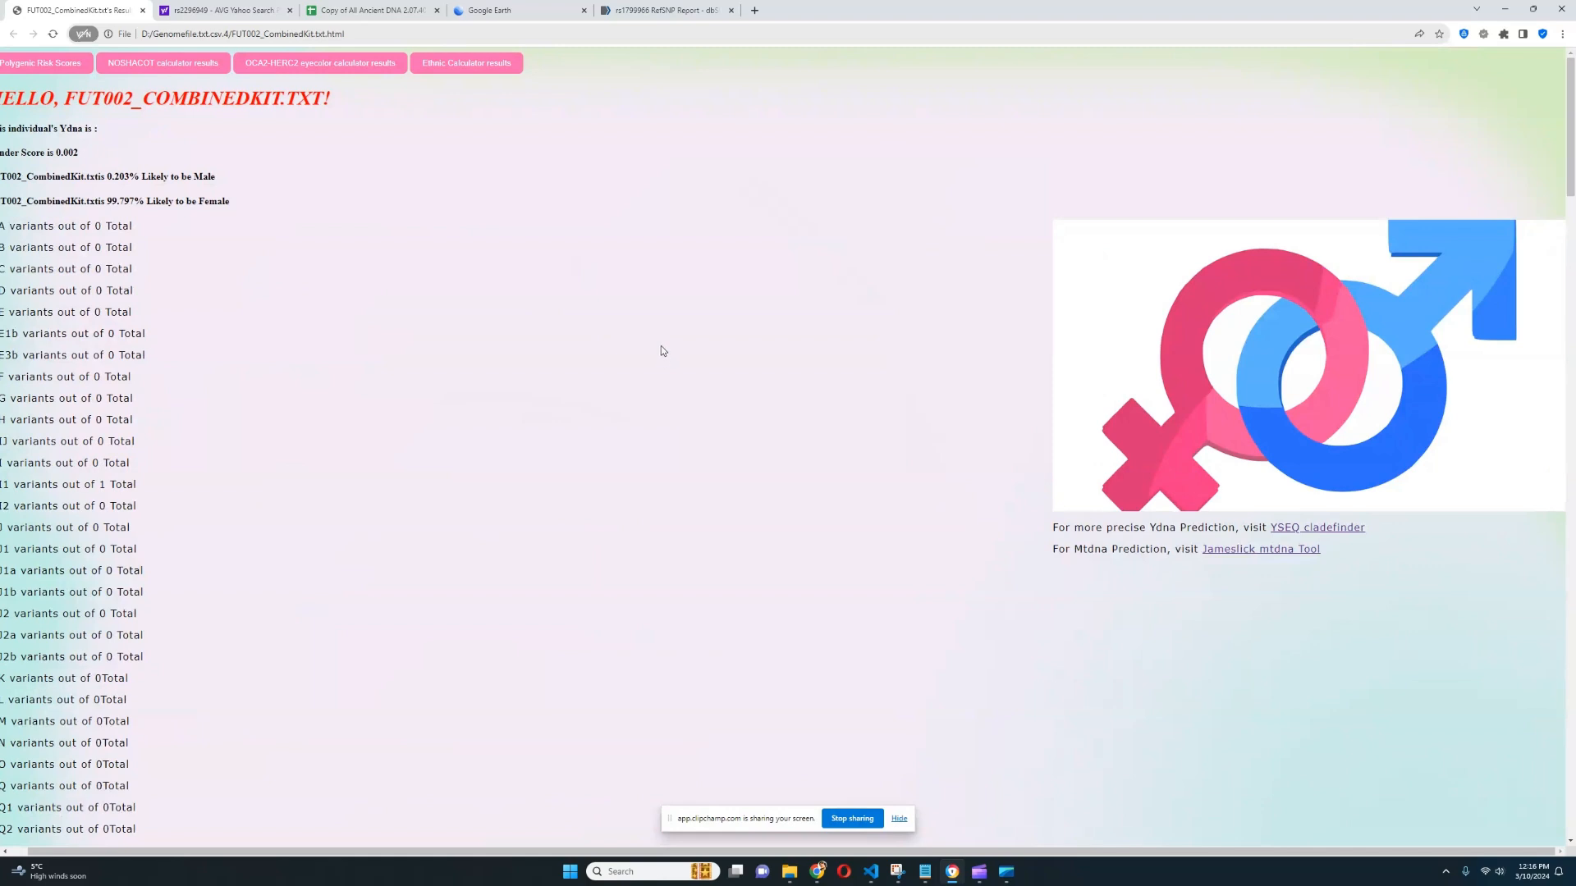
mouse_move(692, 410)
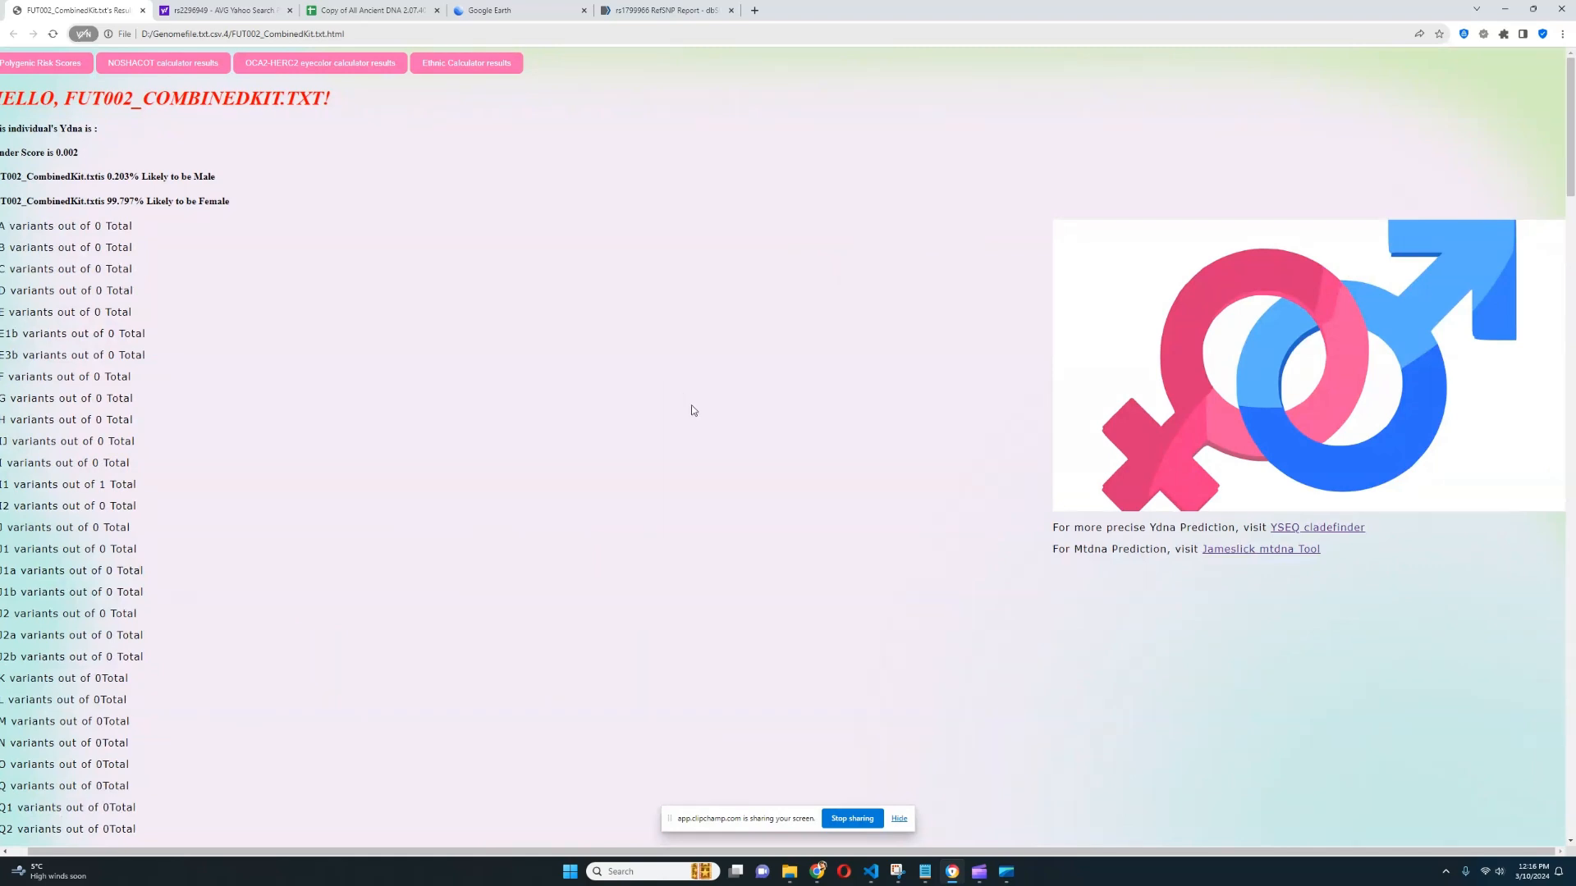
mouse_move(868, 794)
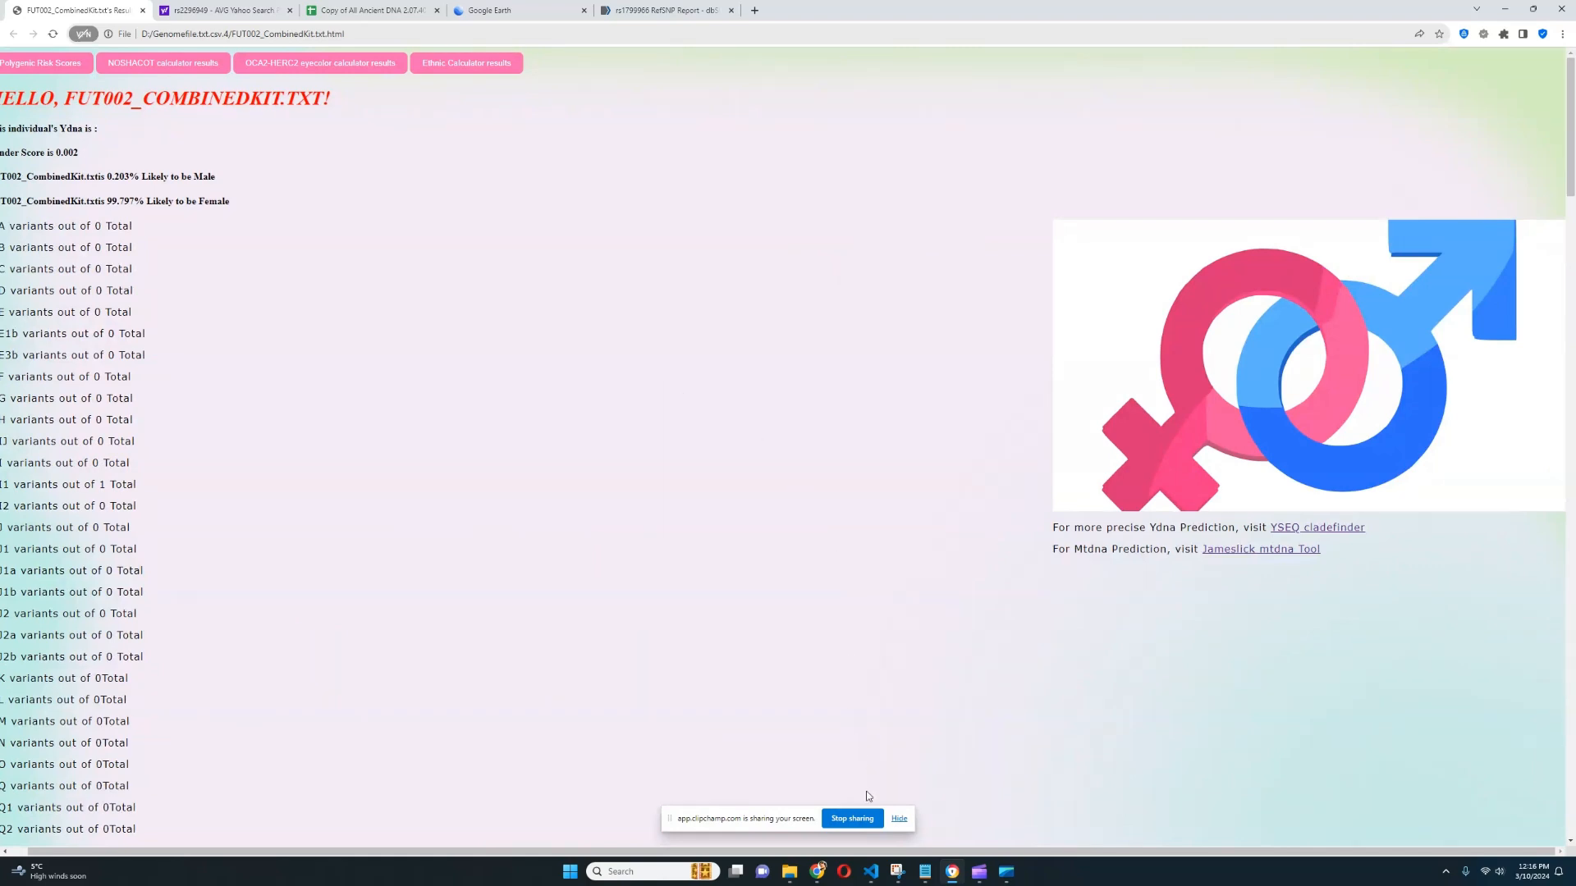